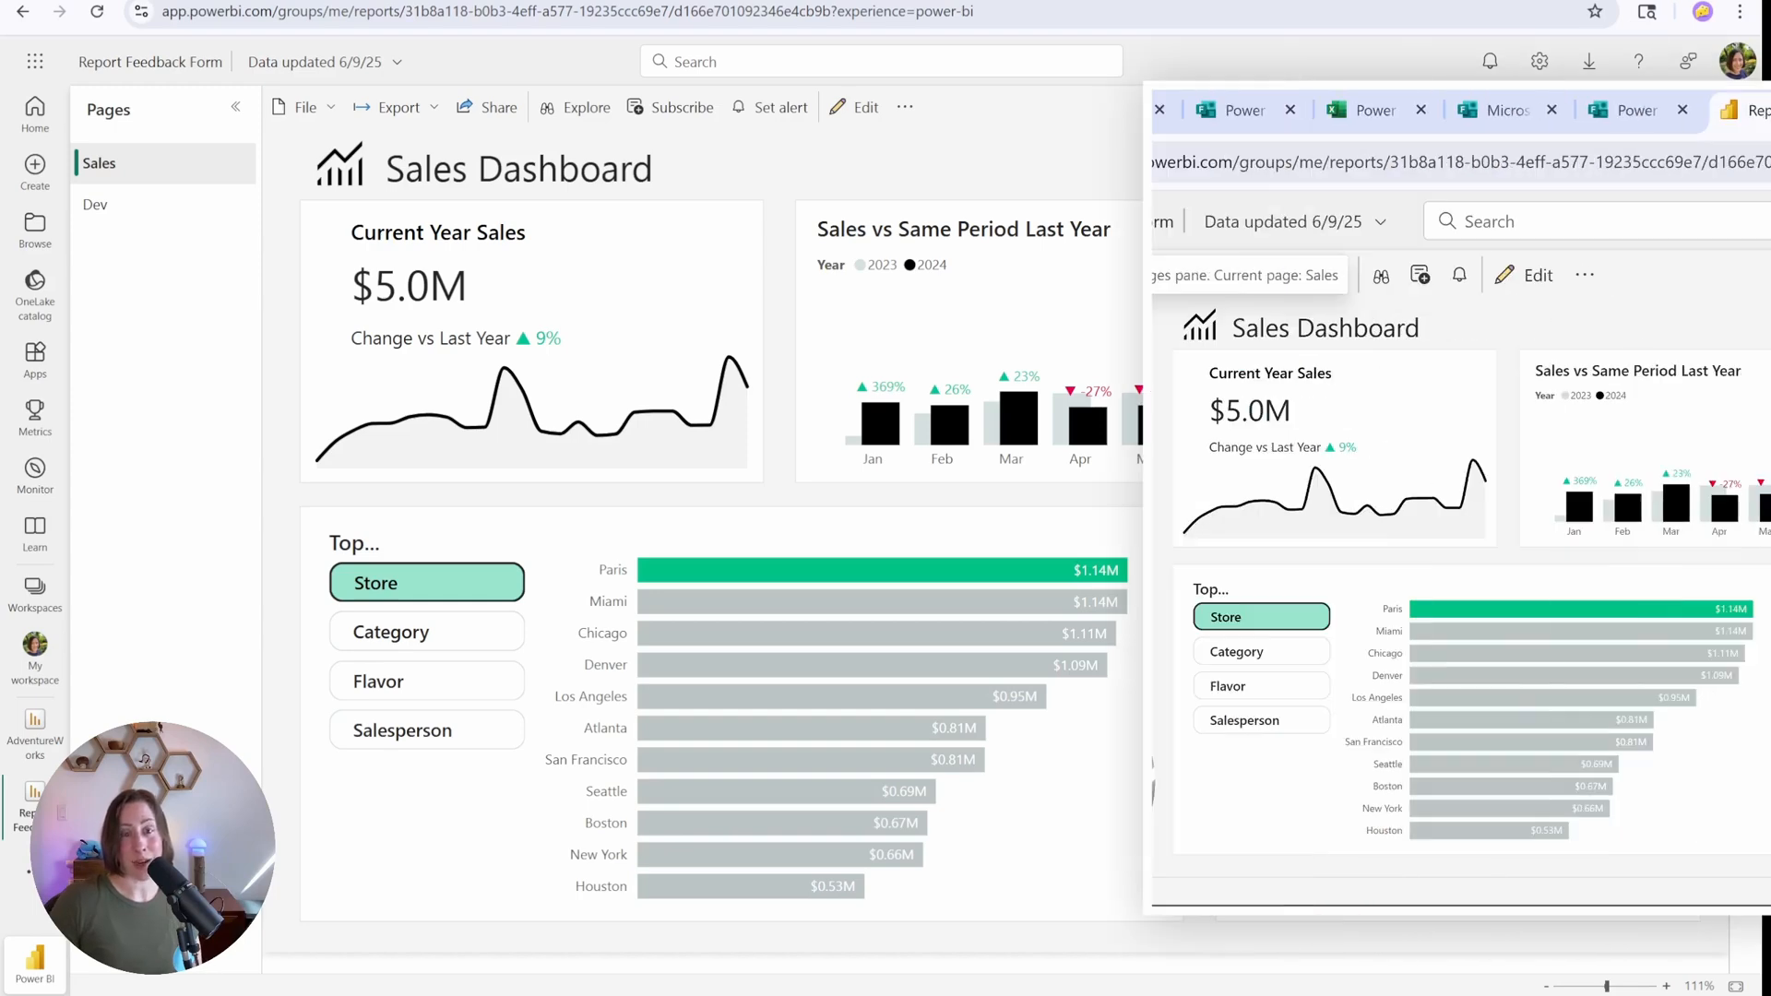
Step: View the Power BI Report Feedback workbook in SharePoint, scrolling across its comment, report ID and report name columns
{"action": "left_click", "coordinate": [1050, 109]}
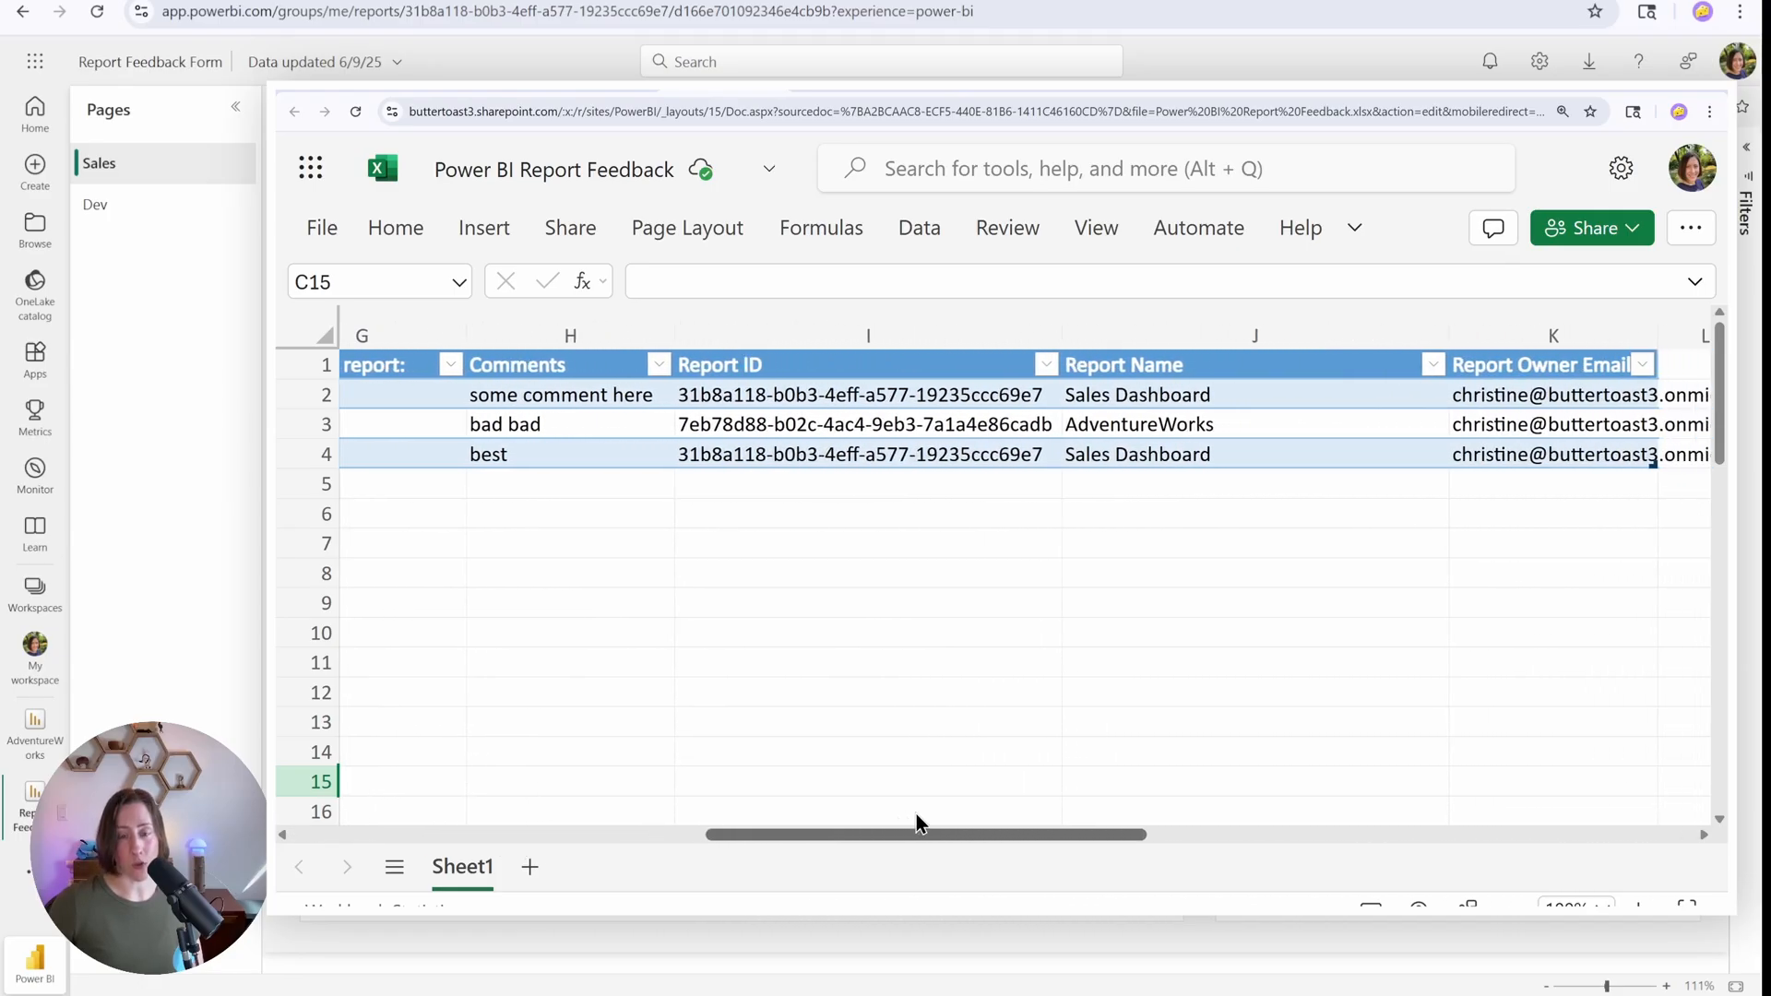
{"action": "scroll", "scroll_direction": "right", "scroll_amount": 3}
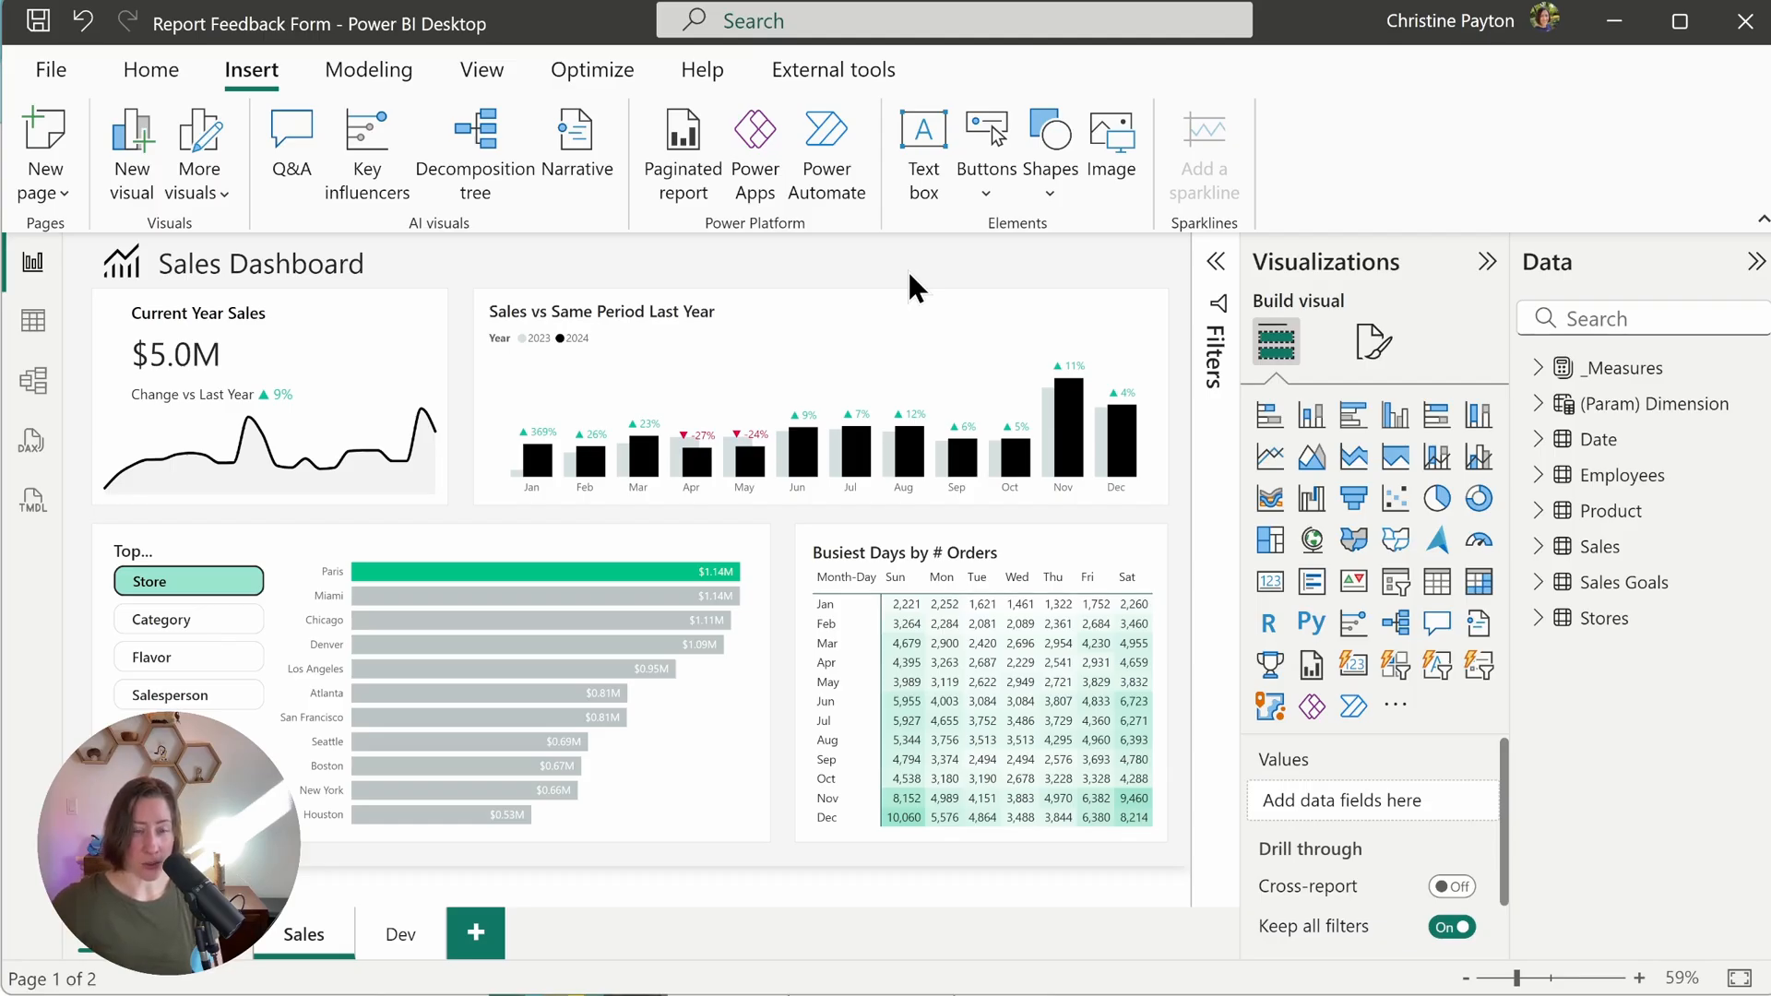
{"action": "mouse_move", "coordinate": [251, 68]}
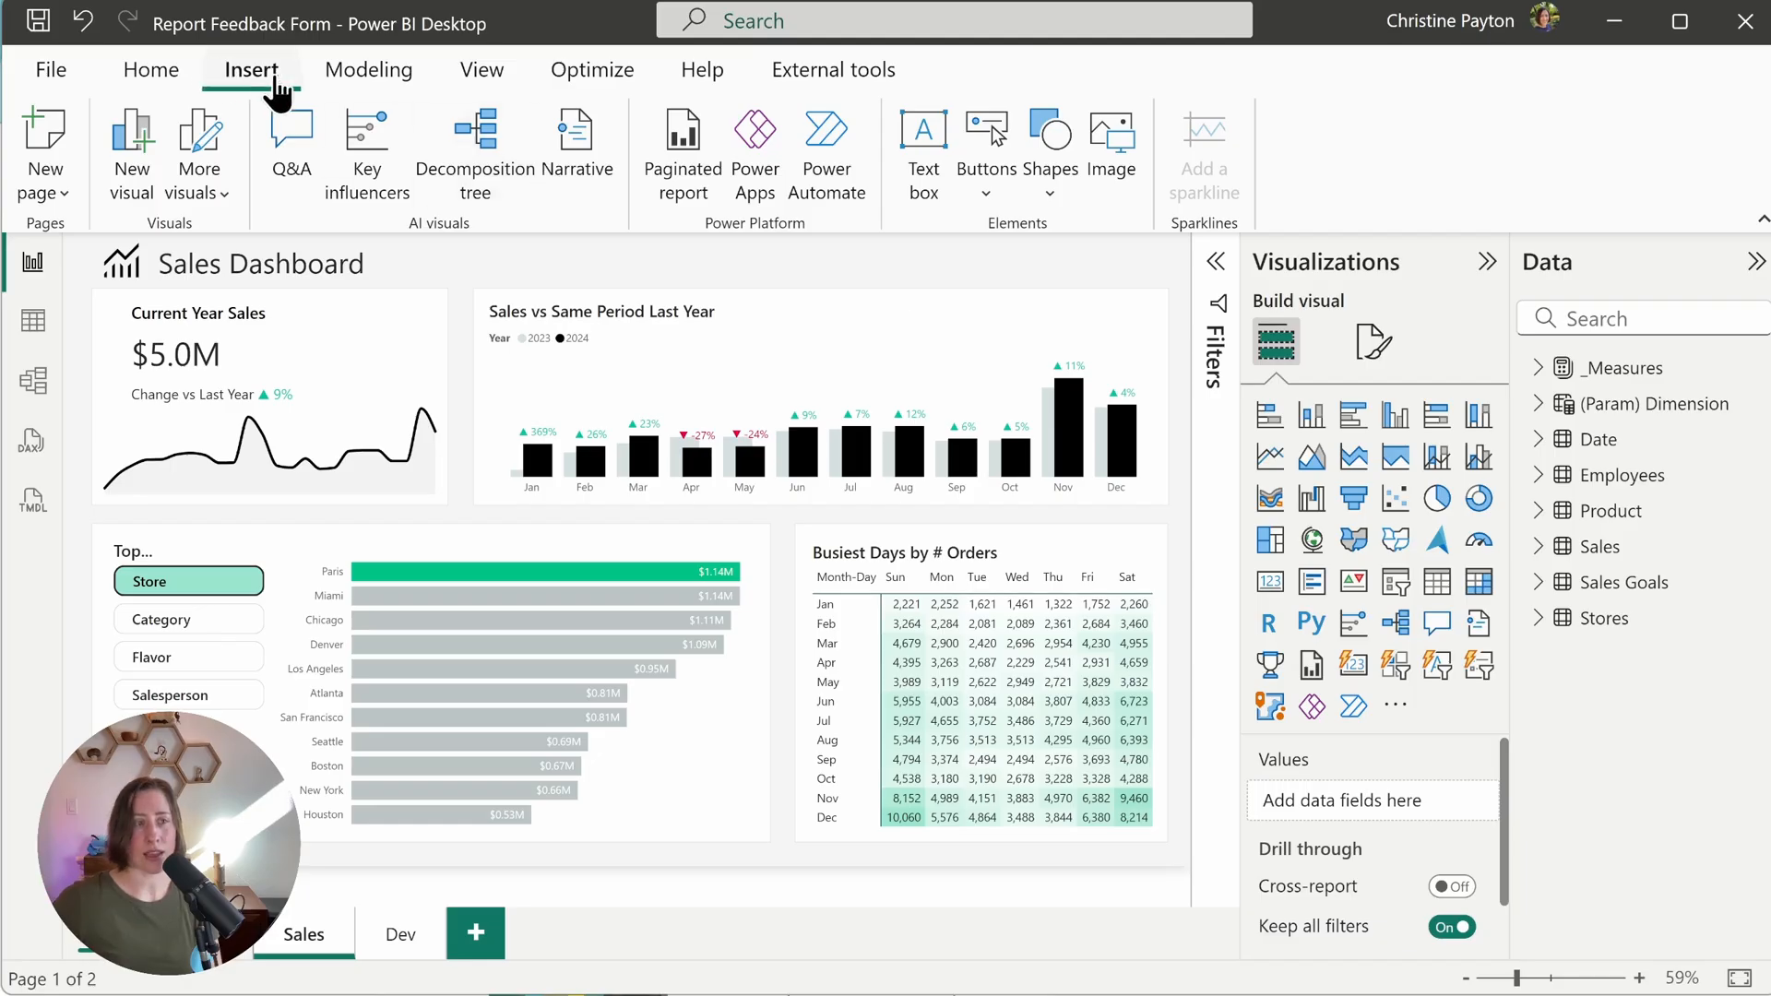
{"action": "mouse_move", "coordinate": [394, 179]}
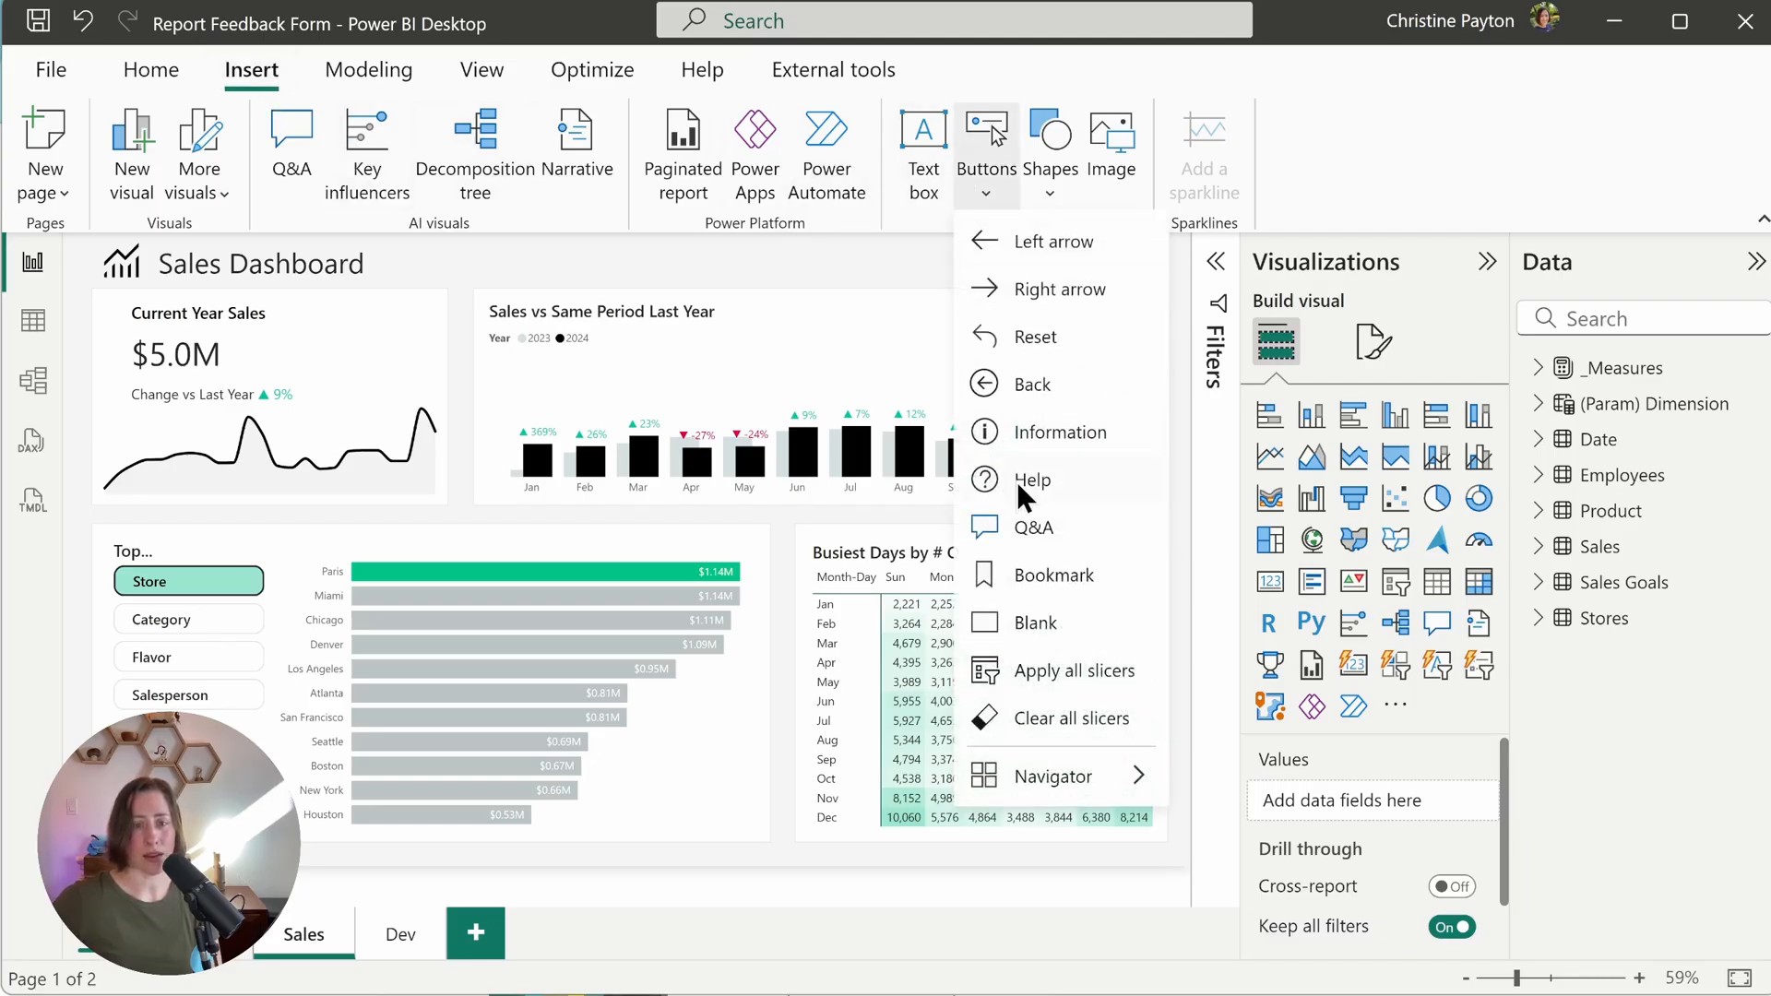
{"action": "mouse_move", "coordinate": [1032, 528]}
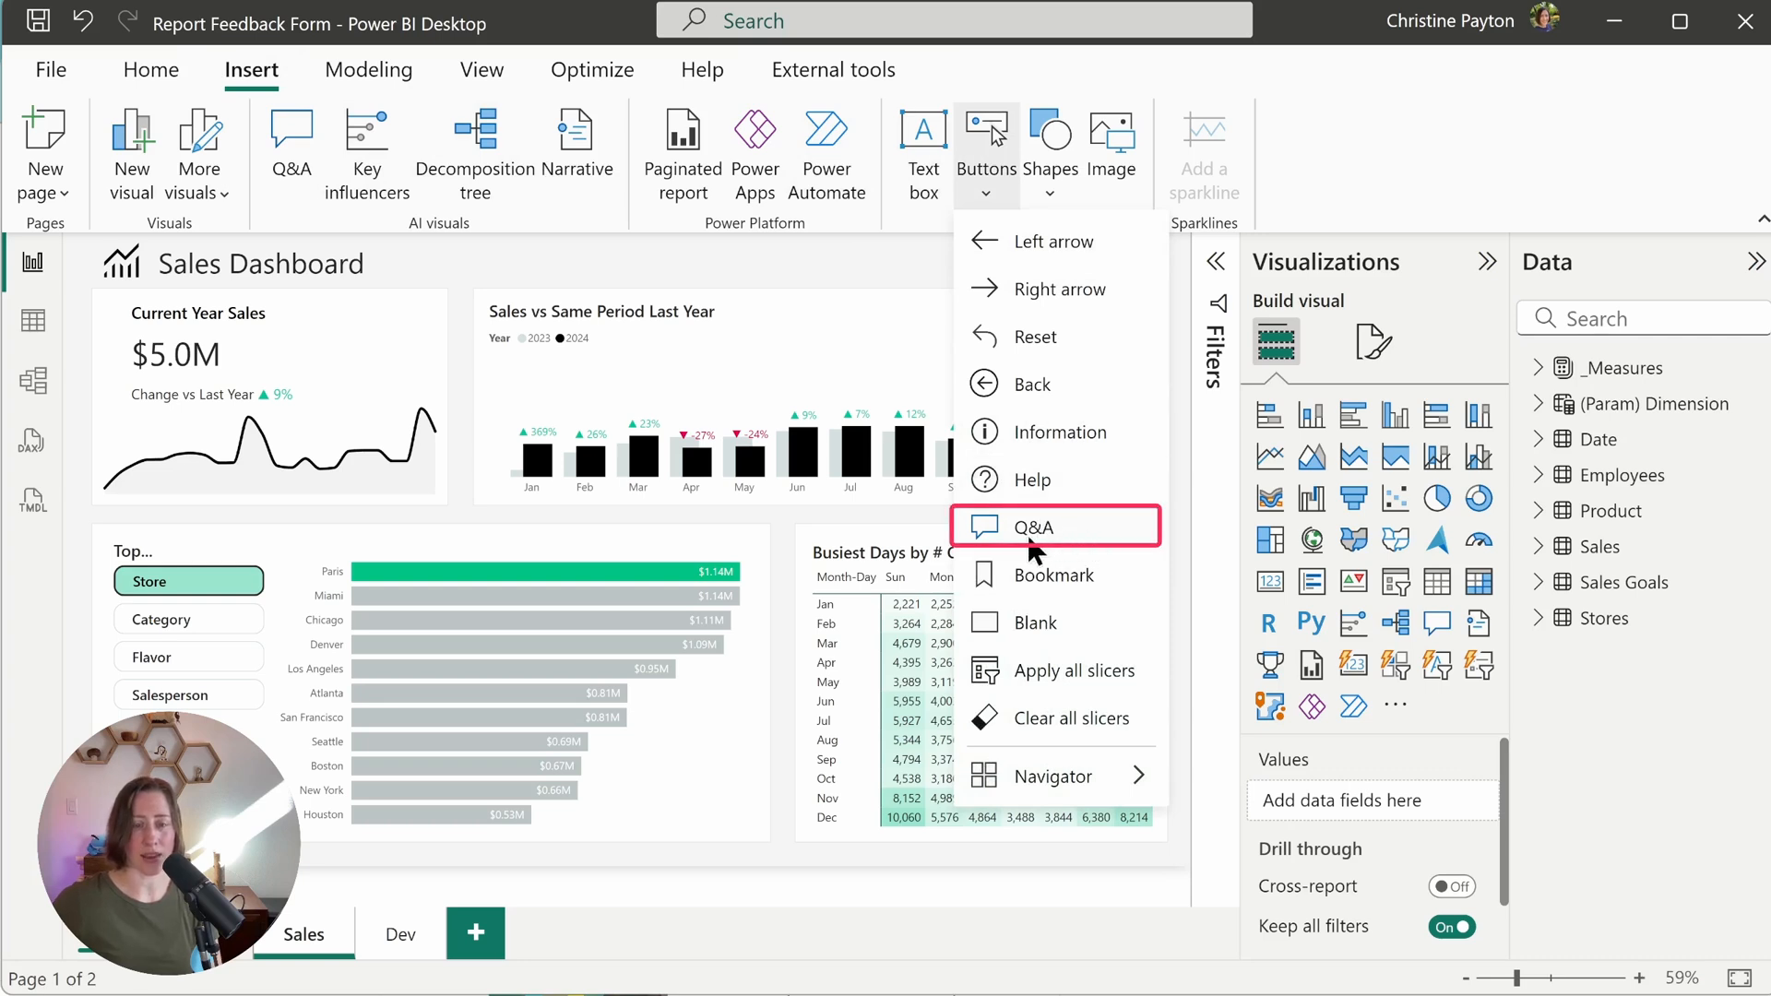
{"action": "mouse_move", "coordinate": [1116, 554]}
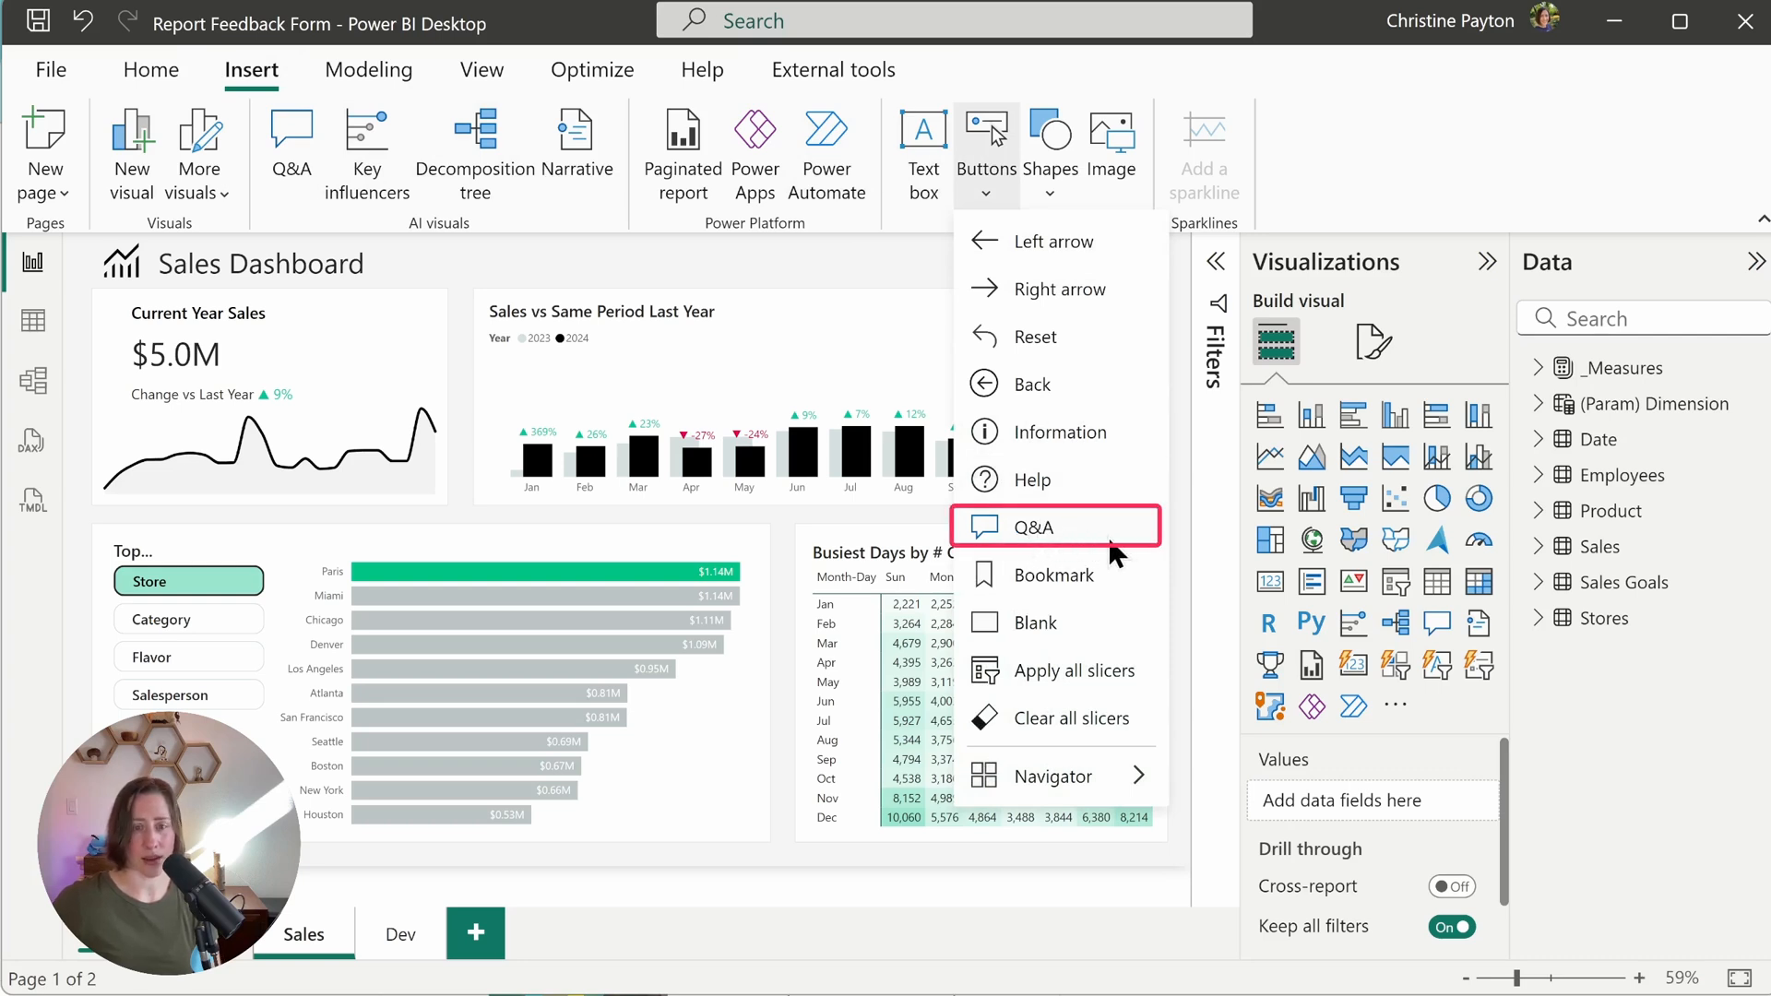
Step: Insert a Q&A speech-bubble button at the top right of the Sales Dashboard page
{"action": "left_click", "coordinate": [1032, 526]}
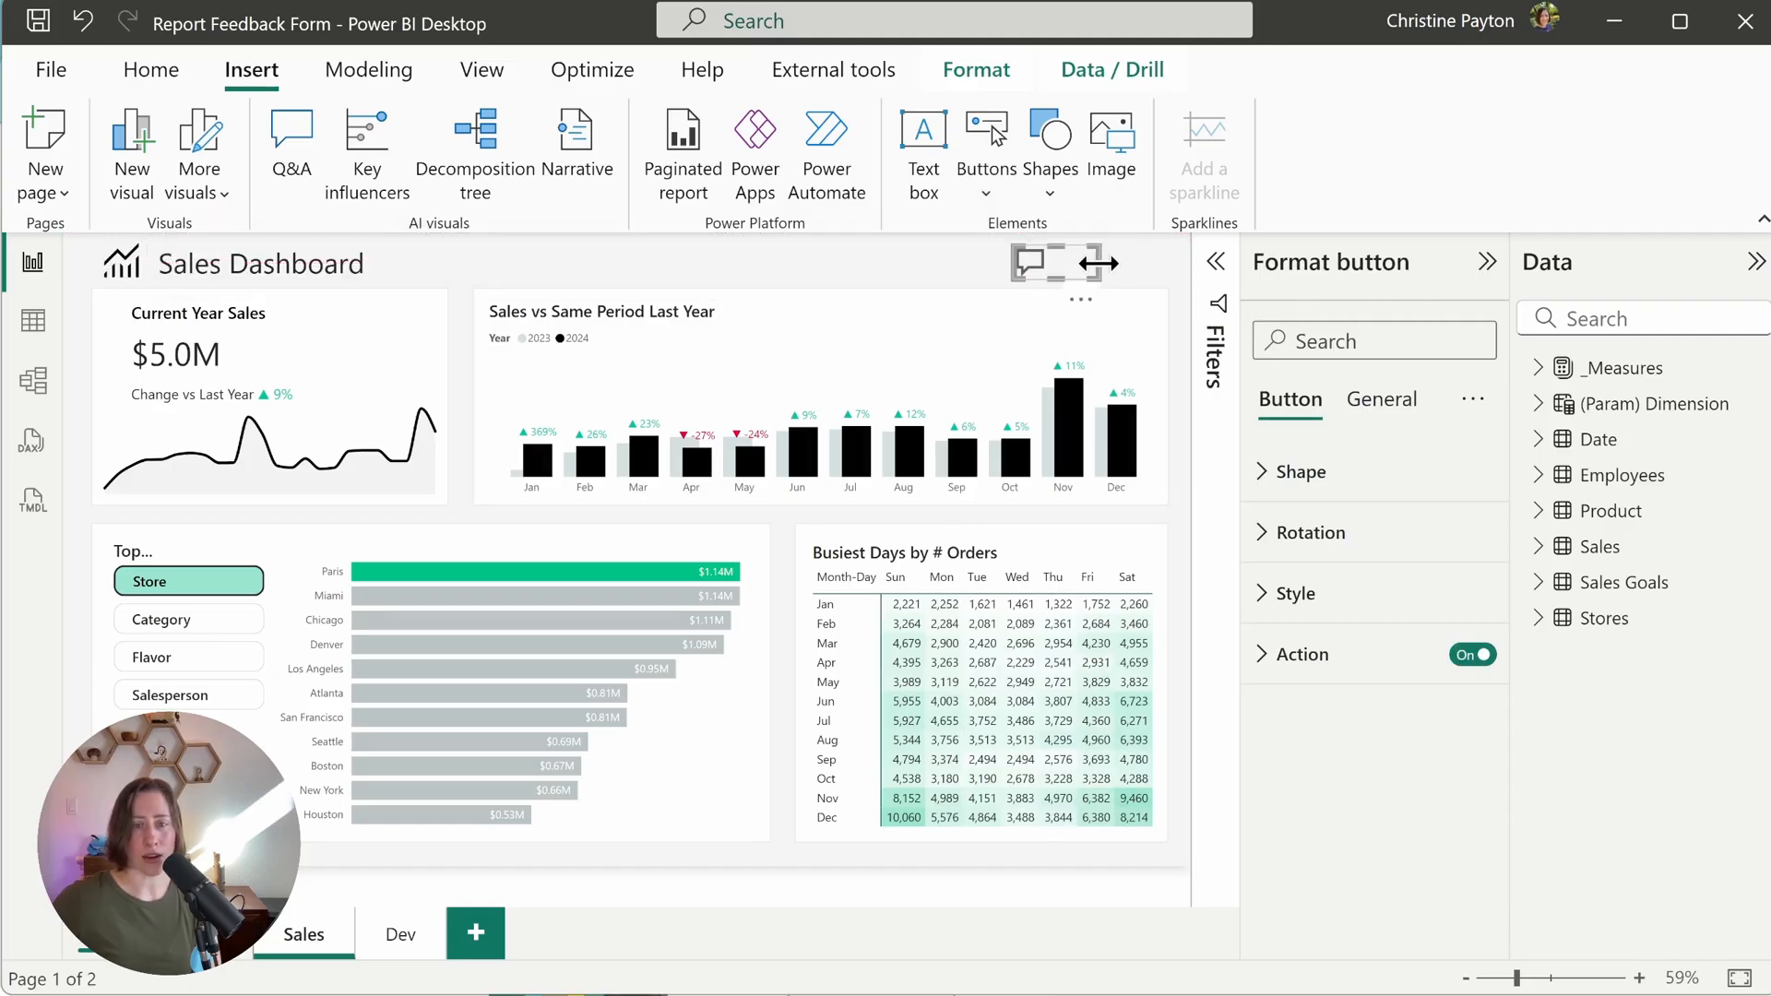
{"action": "mouse_move", "coordinate": [1176, 288]}
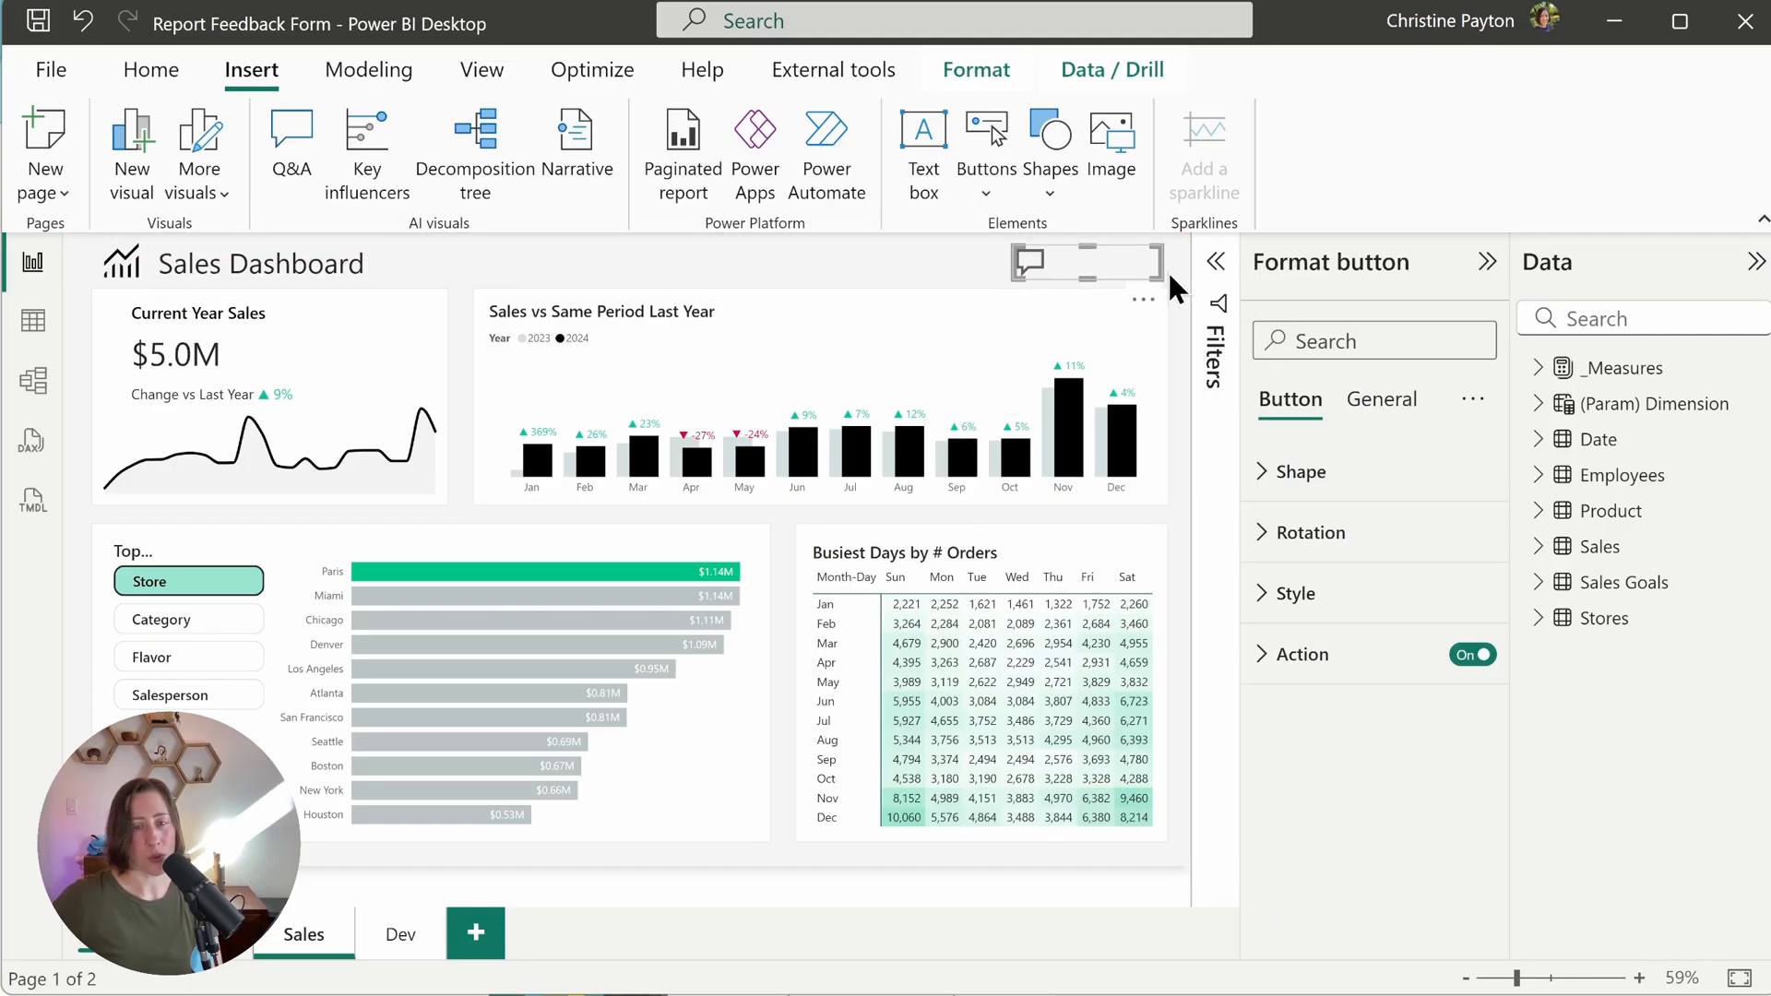
{"action": "mouse_move", "coordinate": [1332, 476]}
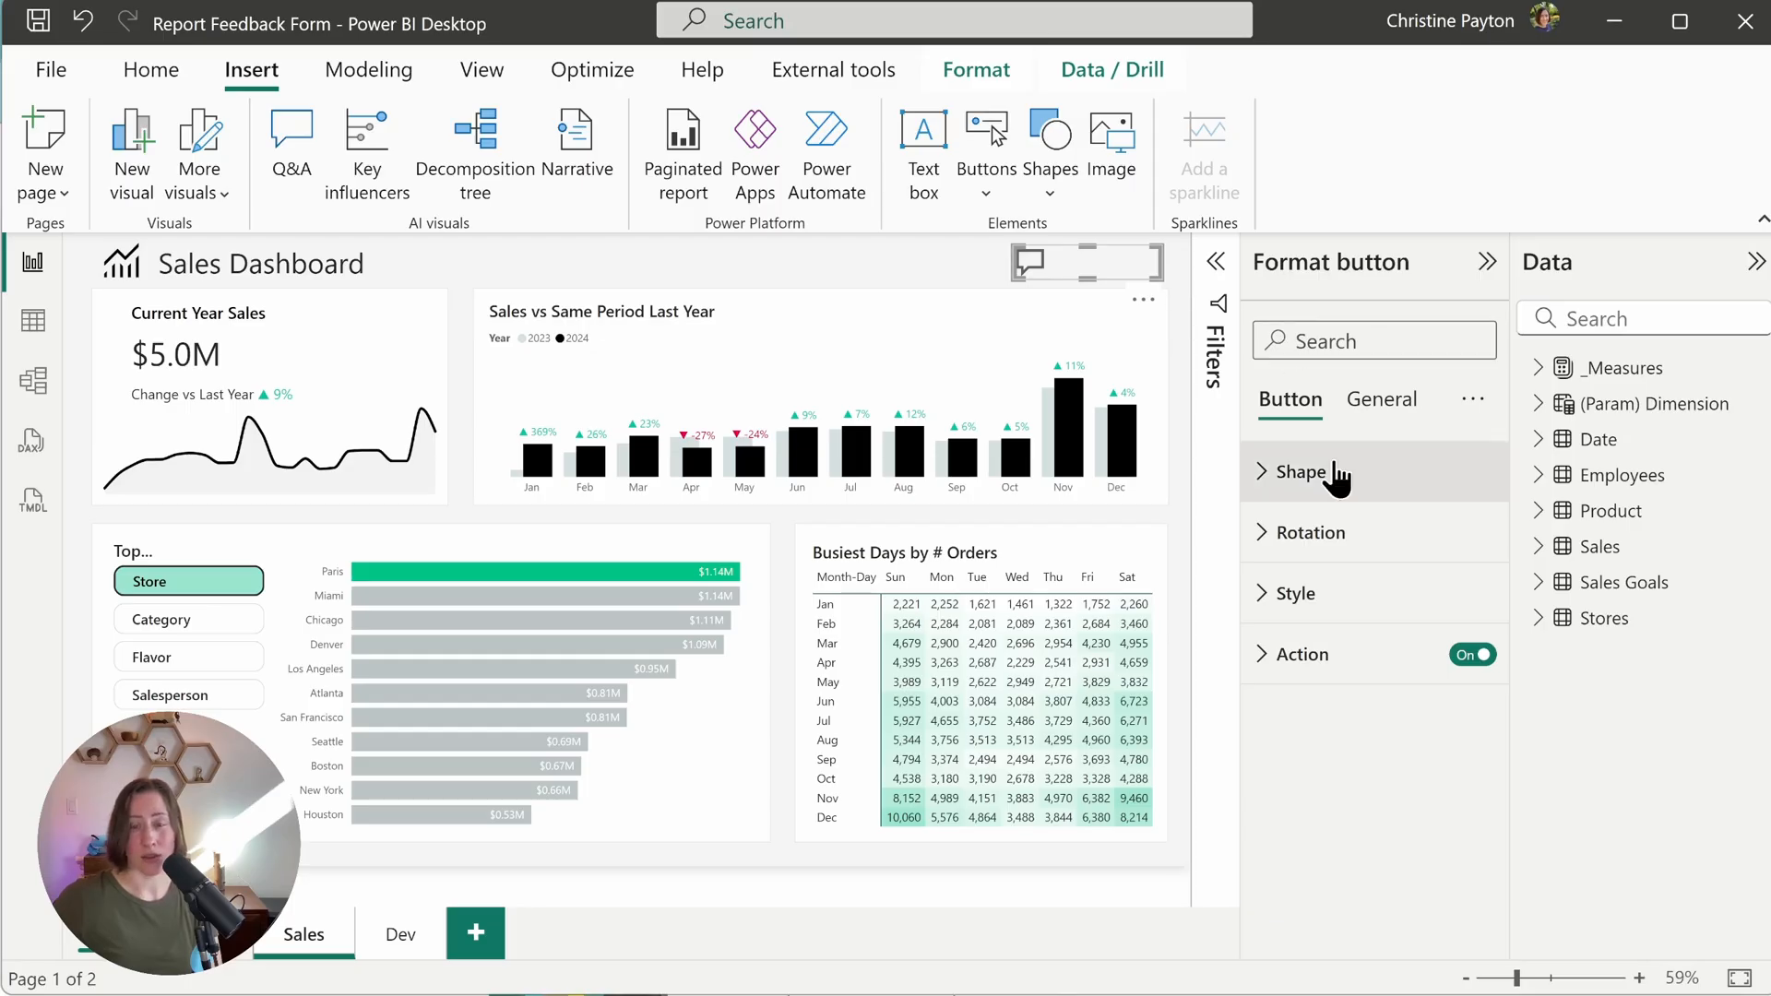
Step: Give the new button a border with a 1 px width under Style, then preview it deselected
{"action": "left_click", "coordinate": [1298, 592]}
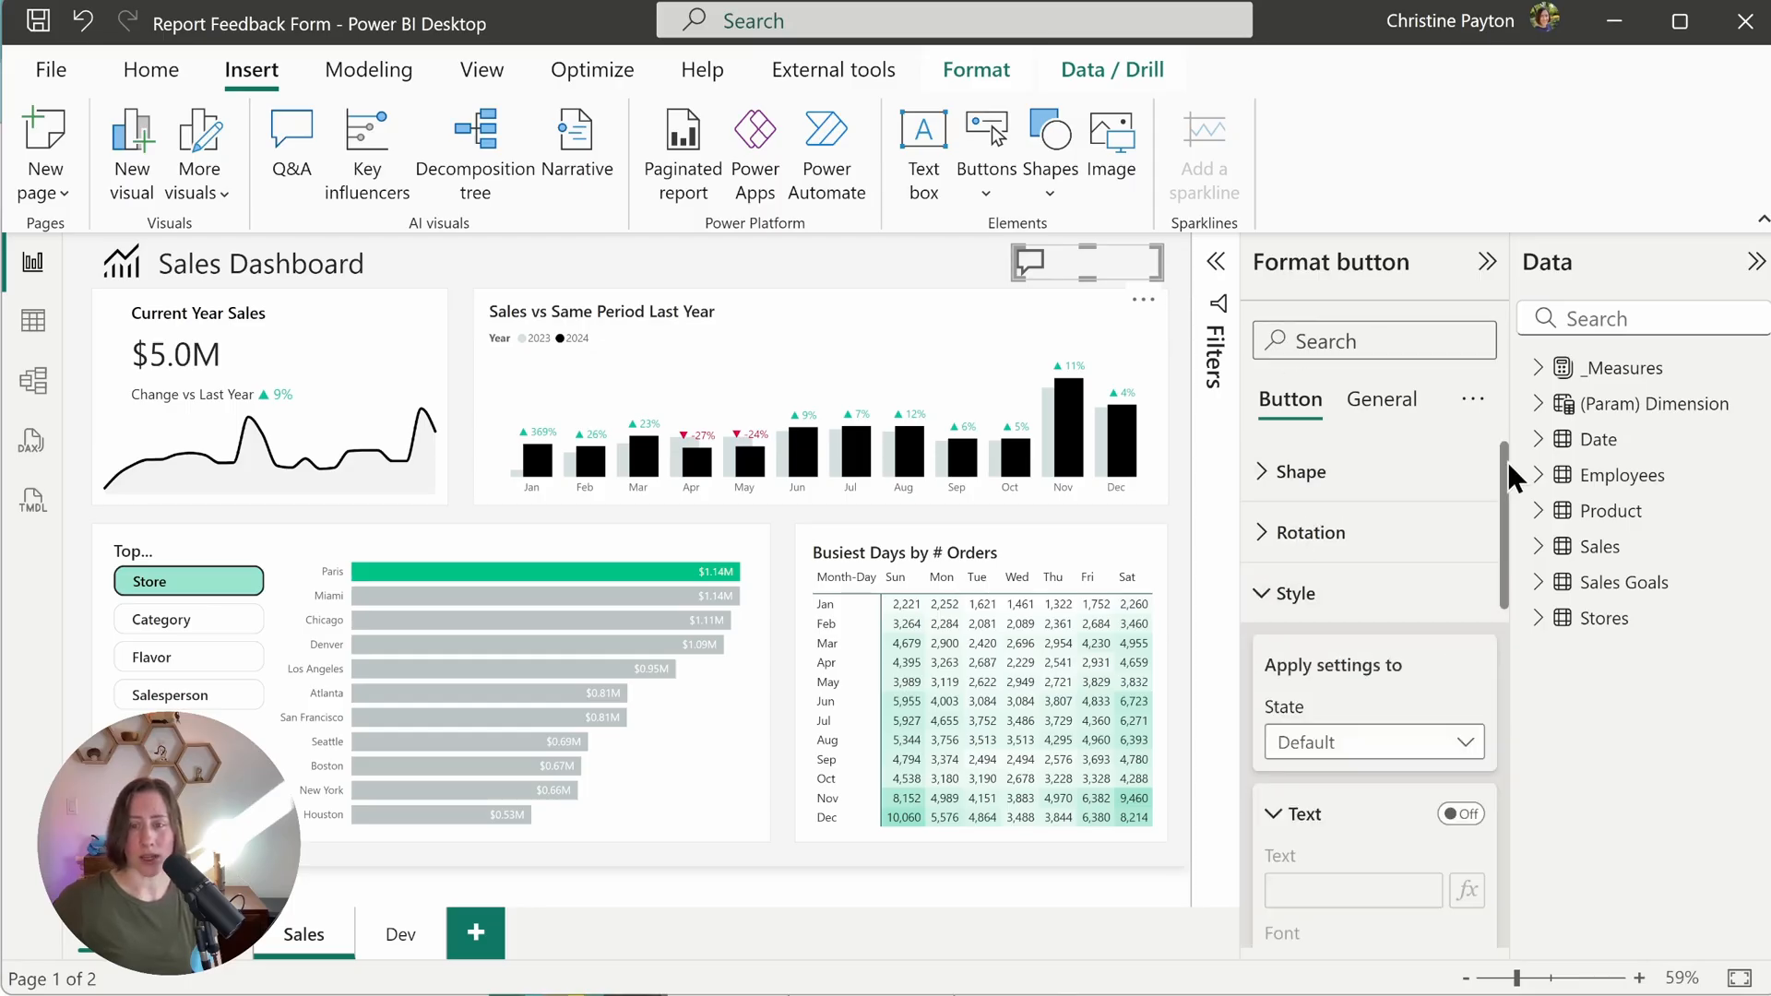
{"action": "scroll", "scroll_direction": "down", "scroll_amount": 3}
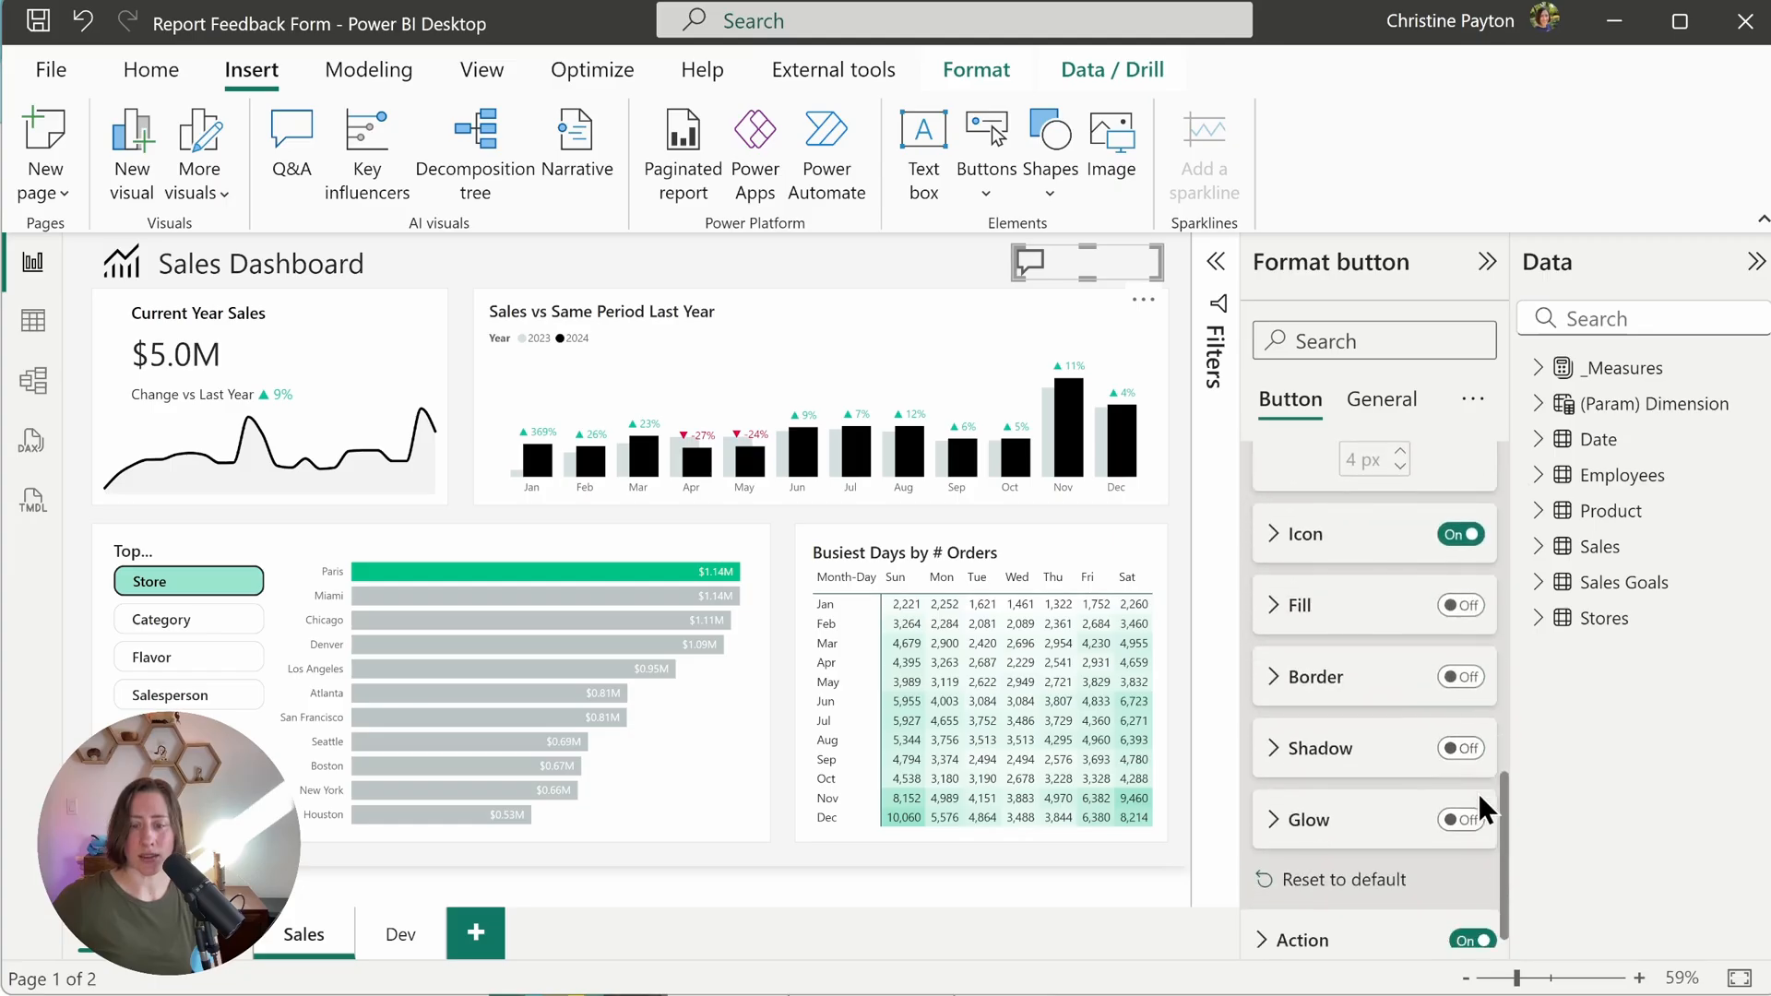
{"action": "left_click", "coordinate": [1458, 677]}
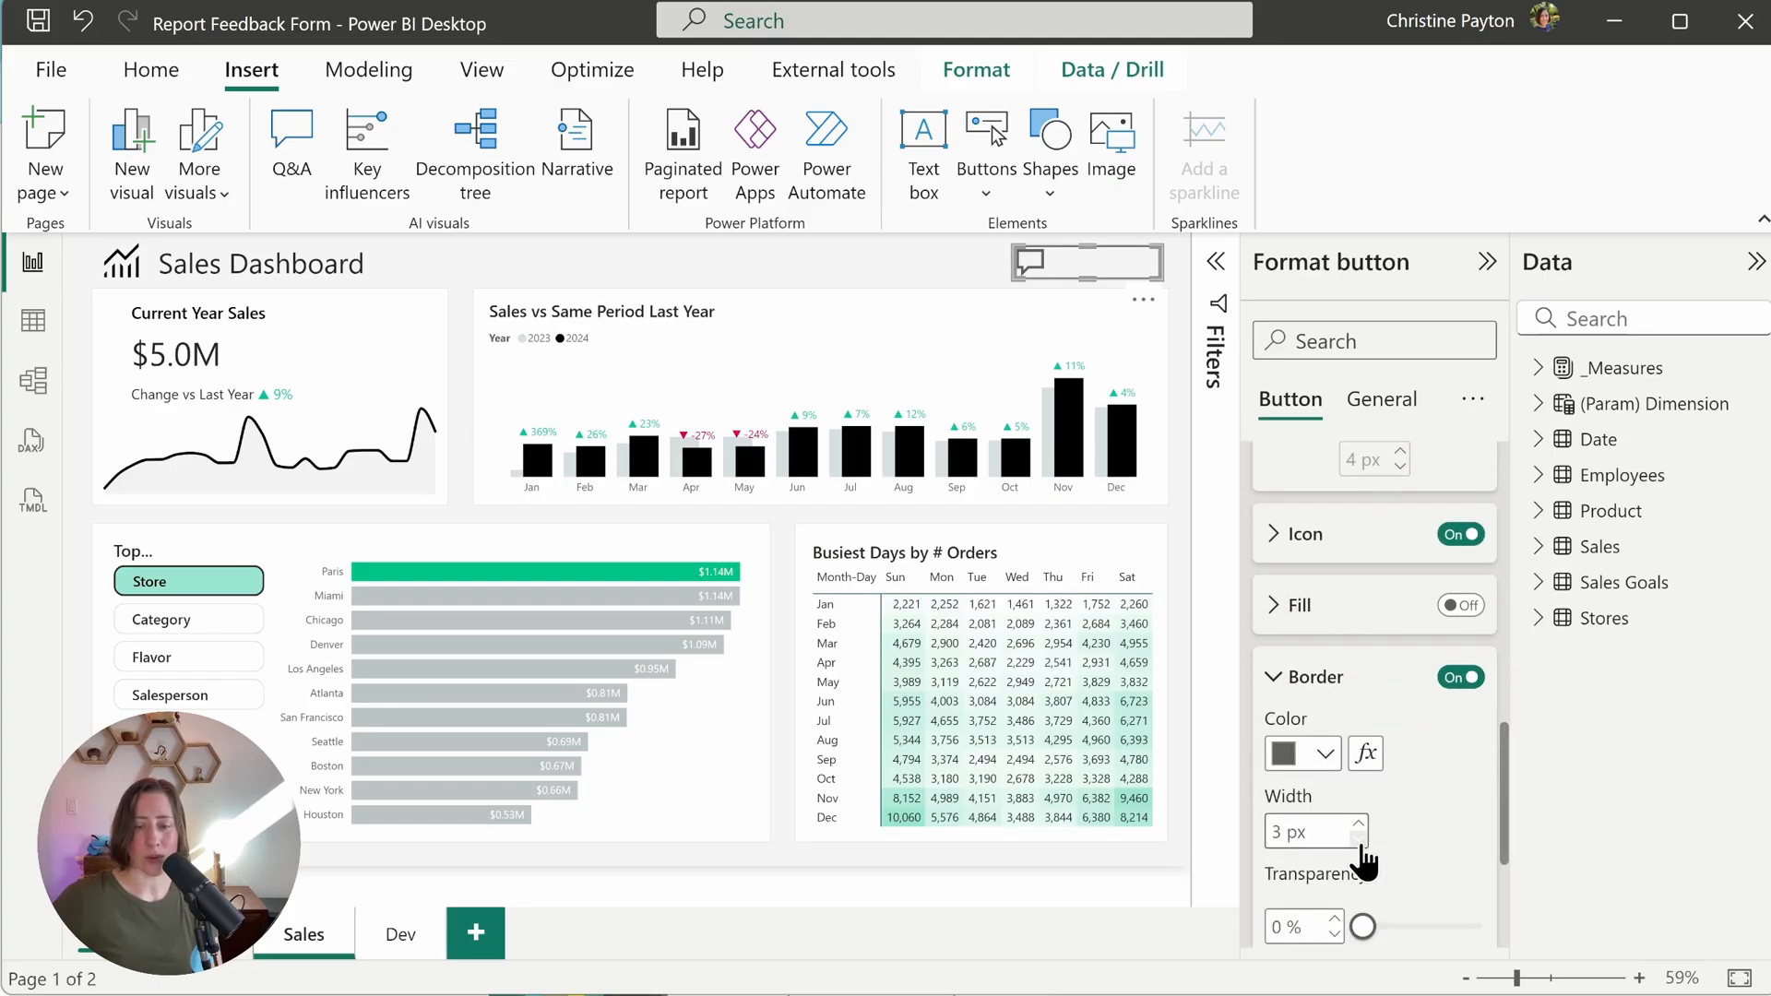
{"action": "left_click", "coordinate": [1362, 839]}
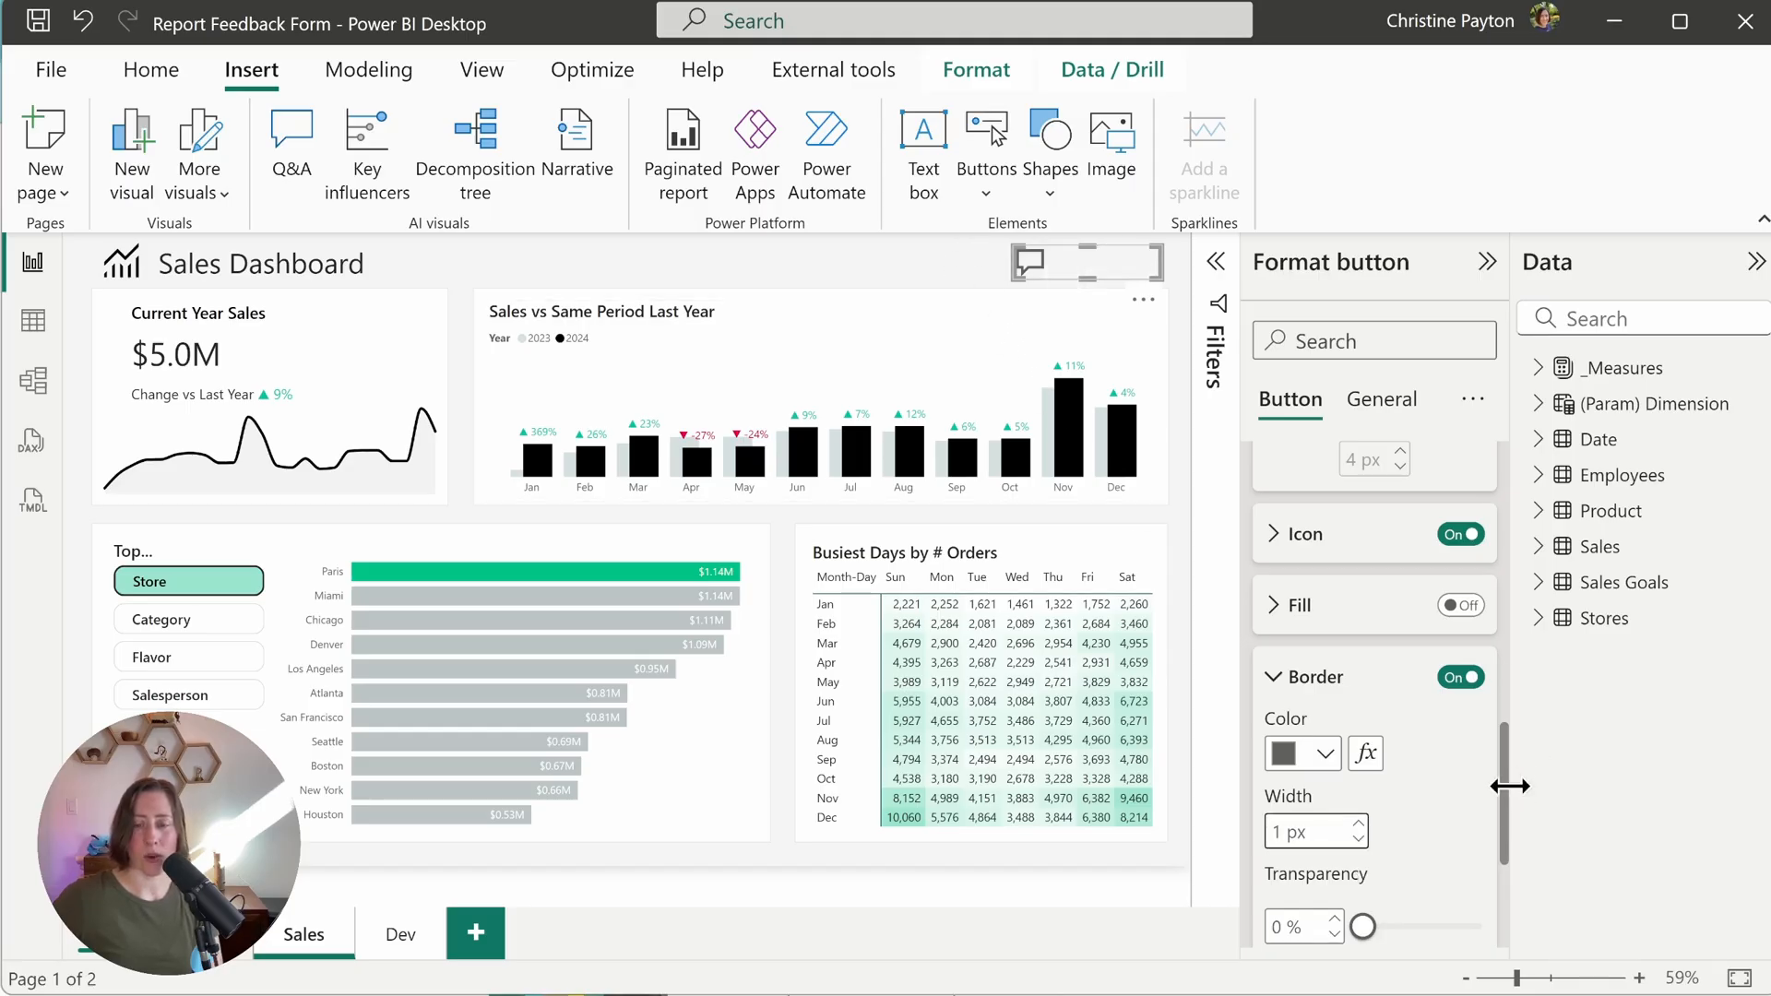
{"action": "scroll", "scroll_direction": "up", "scroll_amount": 3}
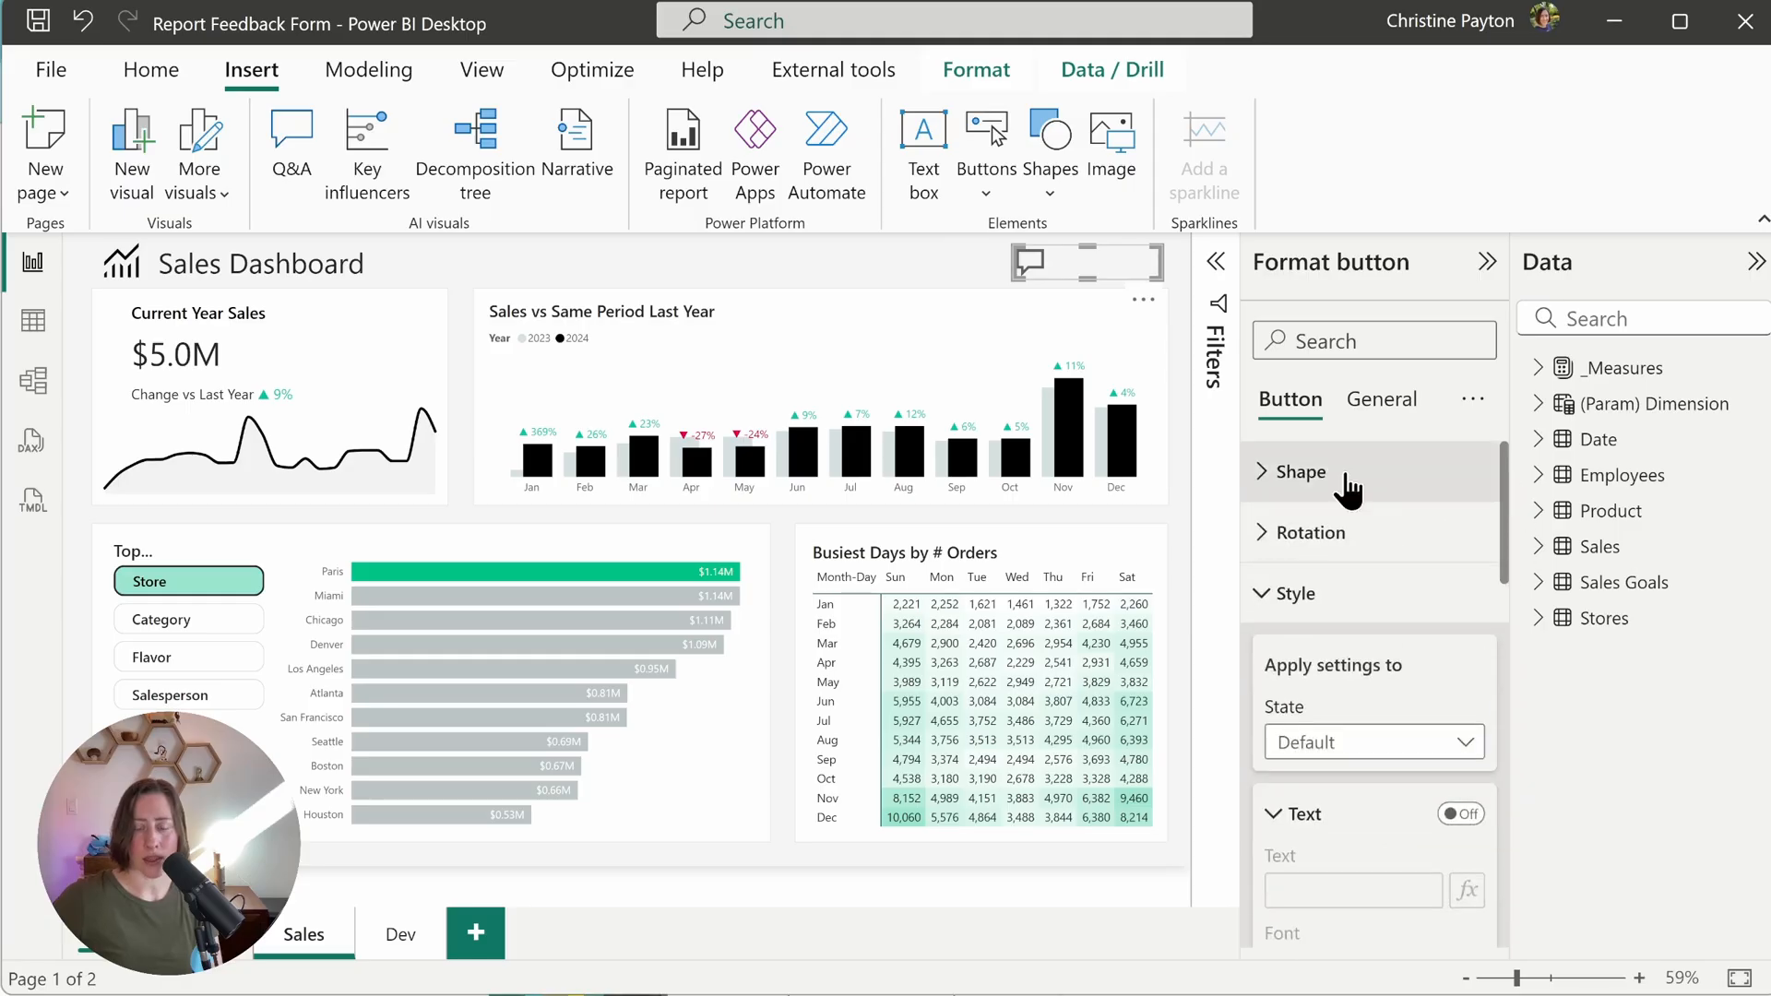
{"action": "left_click", "coordinate": [1373, 721]}
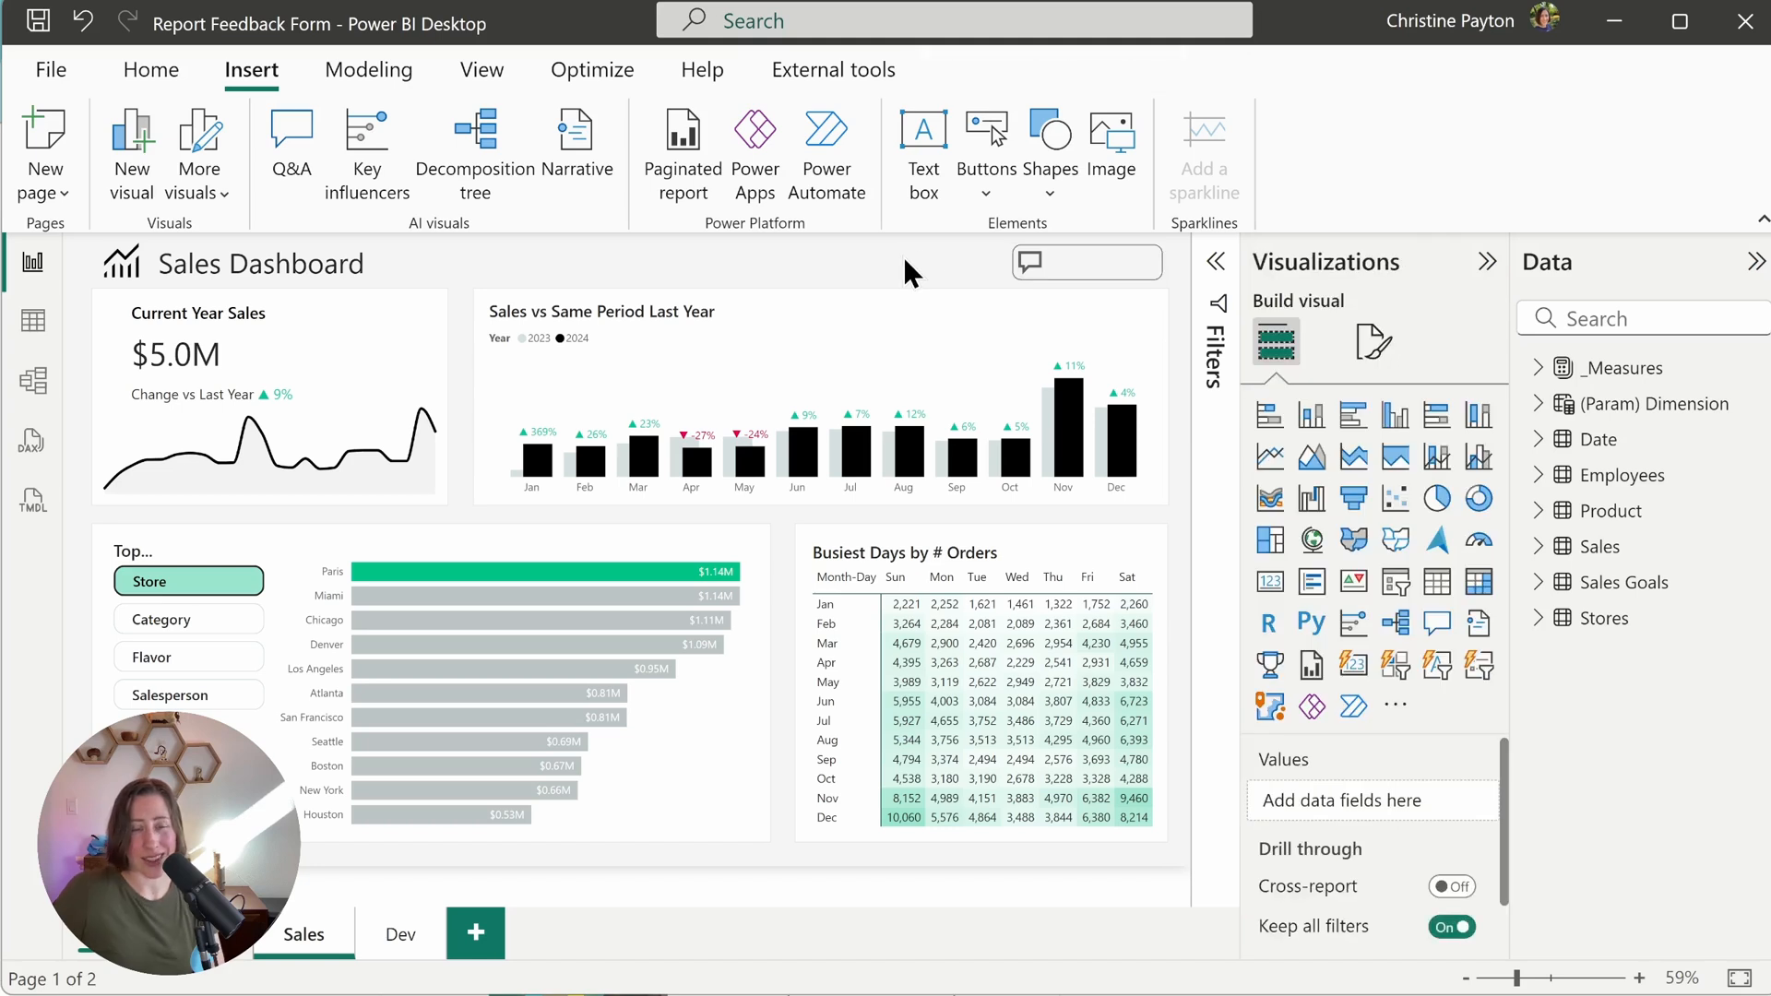
Step: Check the button's rounded-corner shape and reduce its icon line weight from 3 px to 2 px
{"action": "left_click", "coordinate": [1083, 260]}
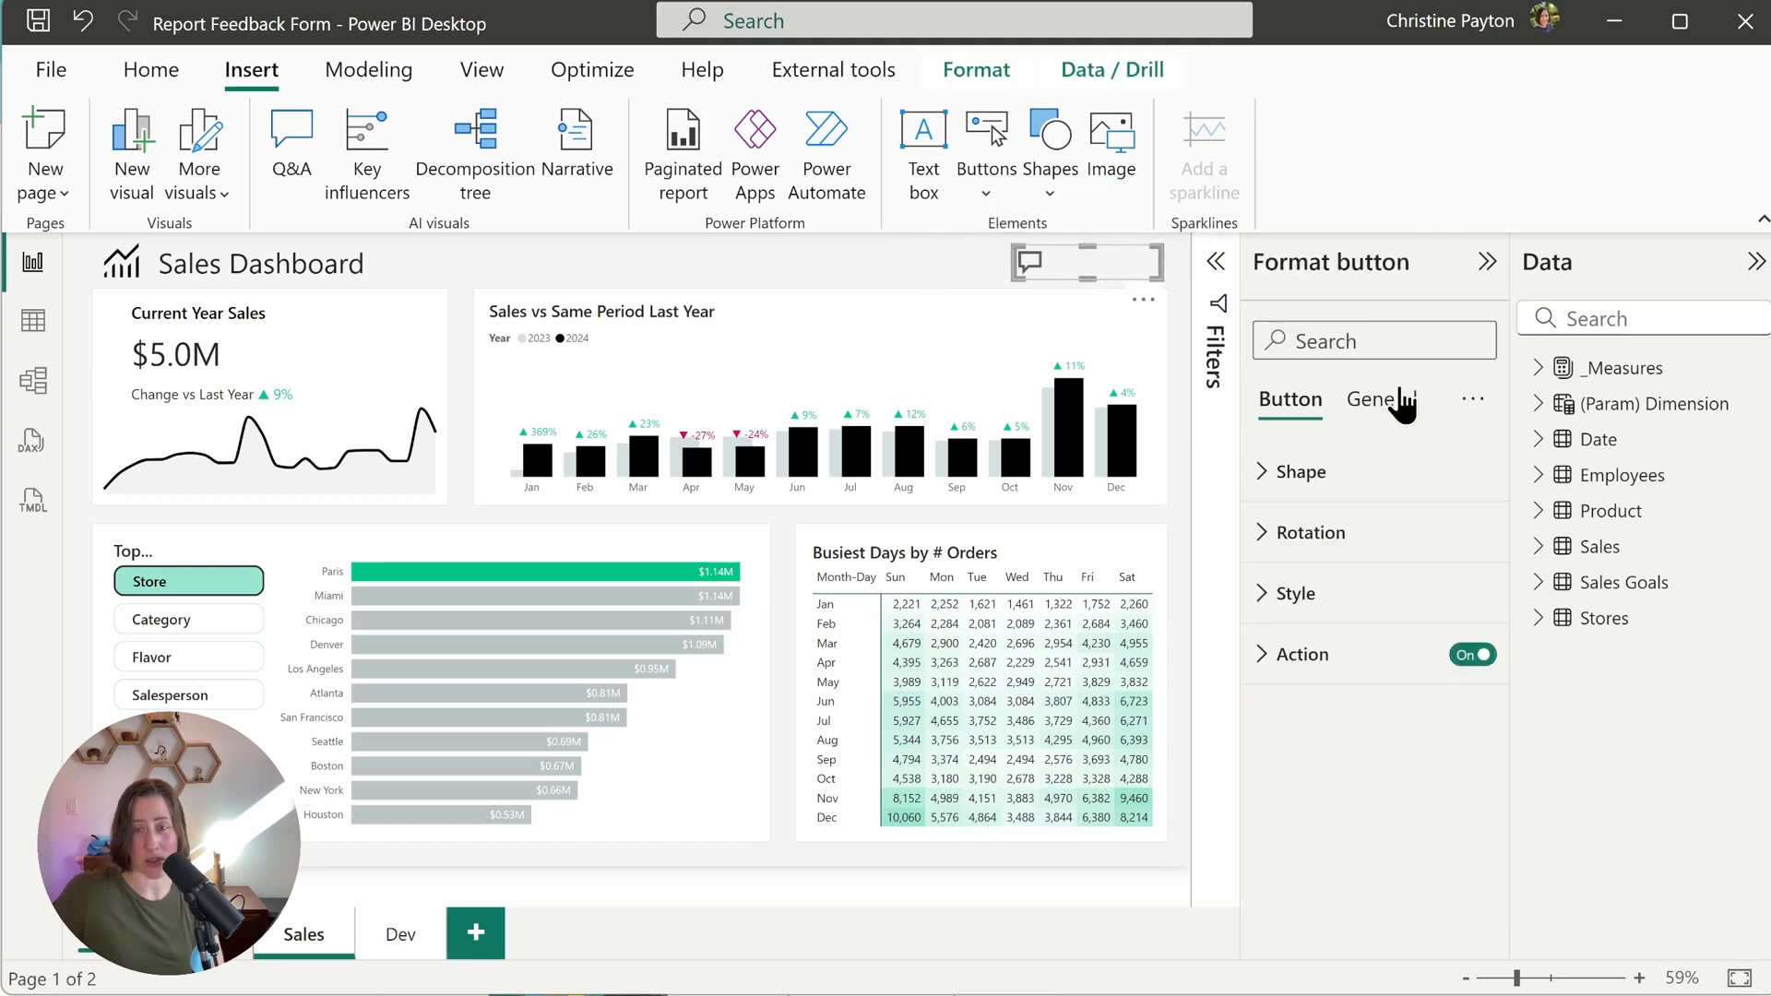
{"action": "left_click", "coordinate": [1297, 471]}
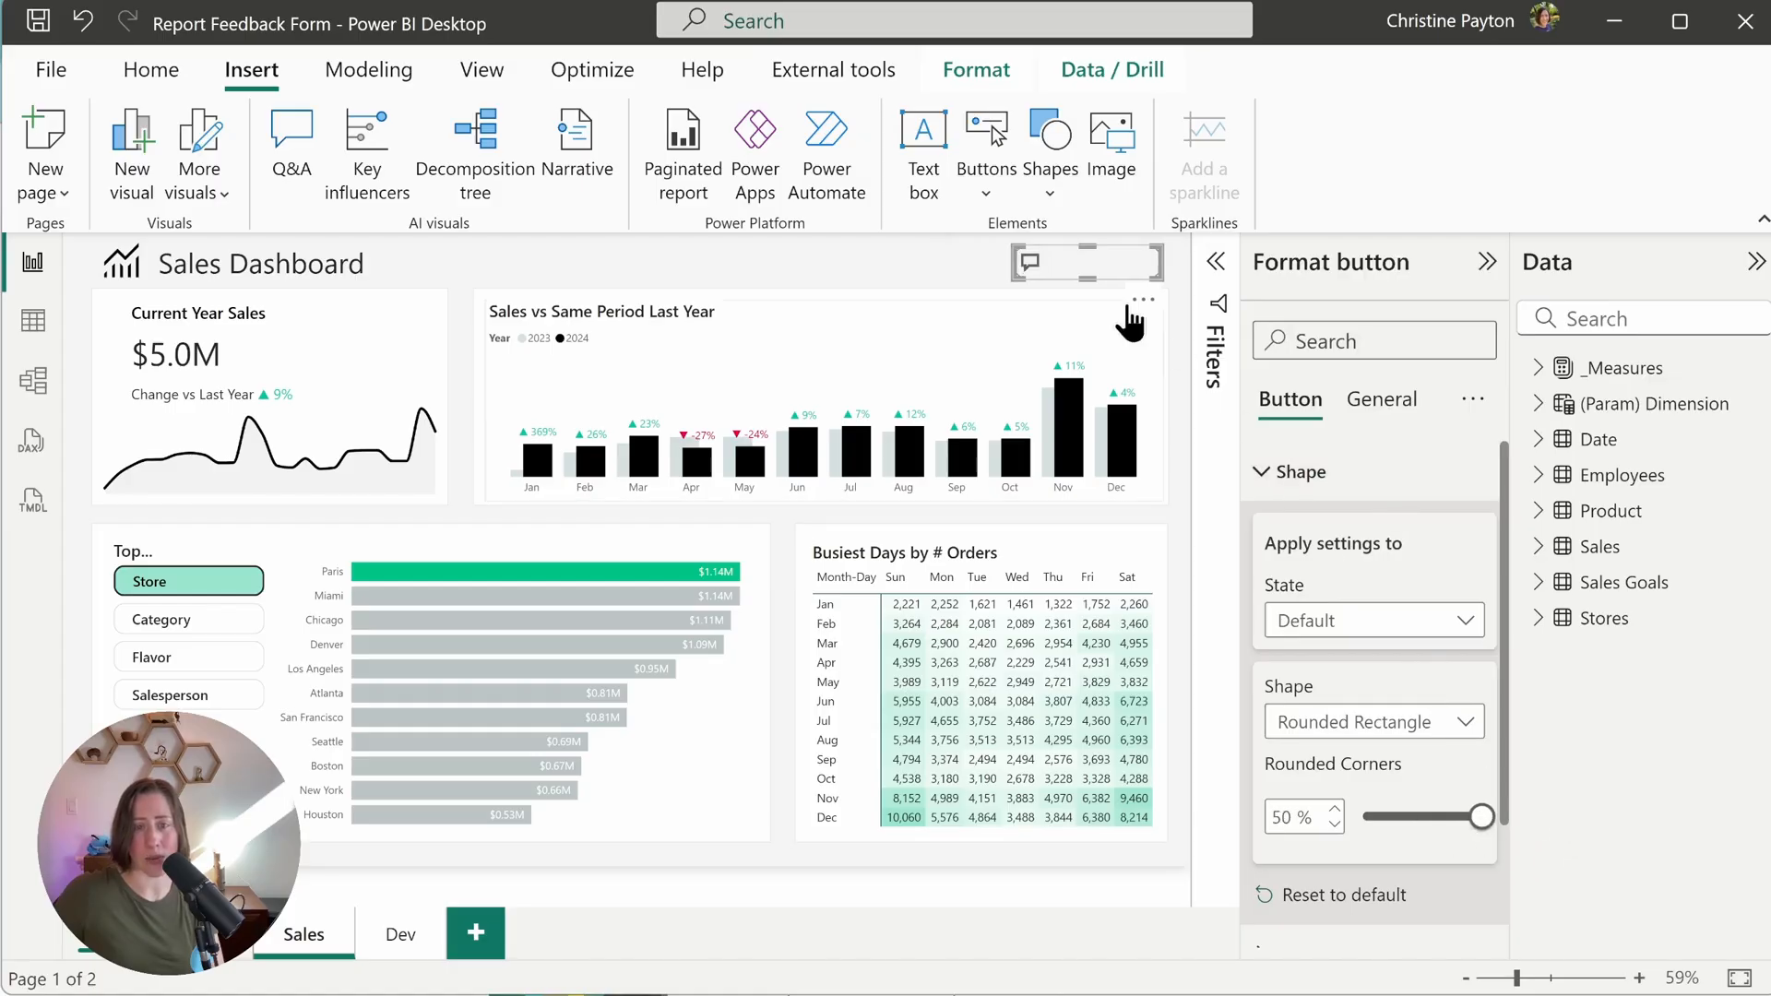
{"action": "left_click", "coordinate": [1301, 471]}
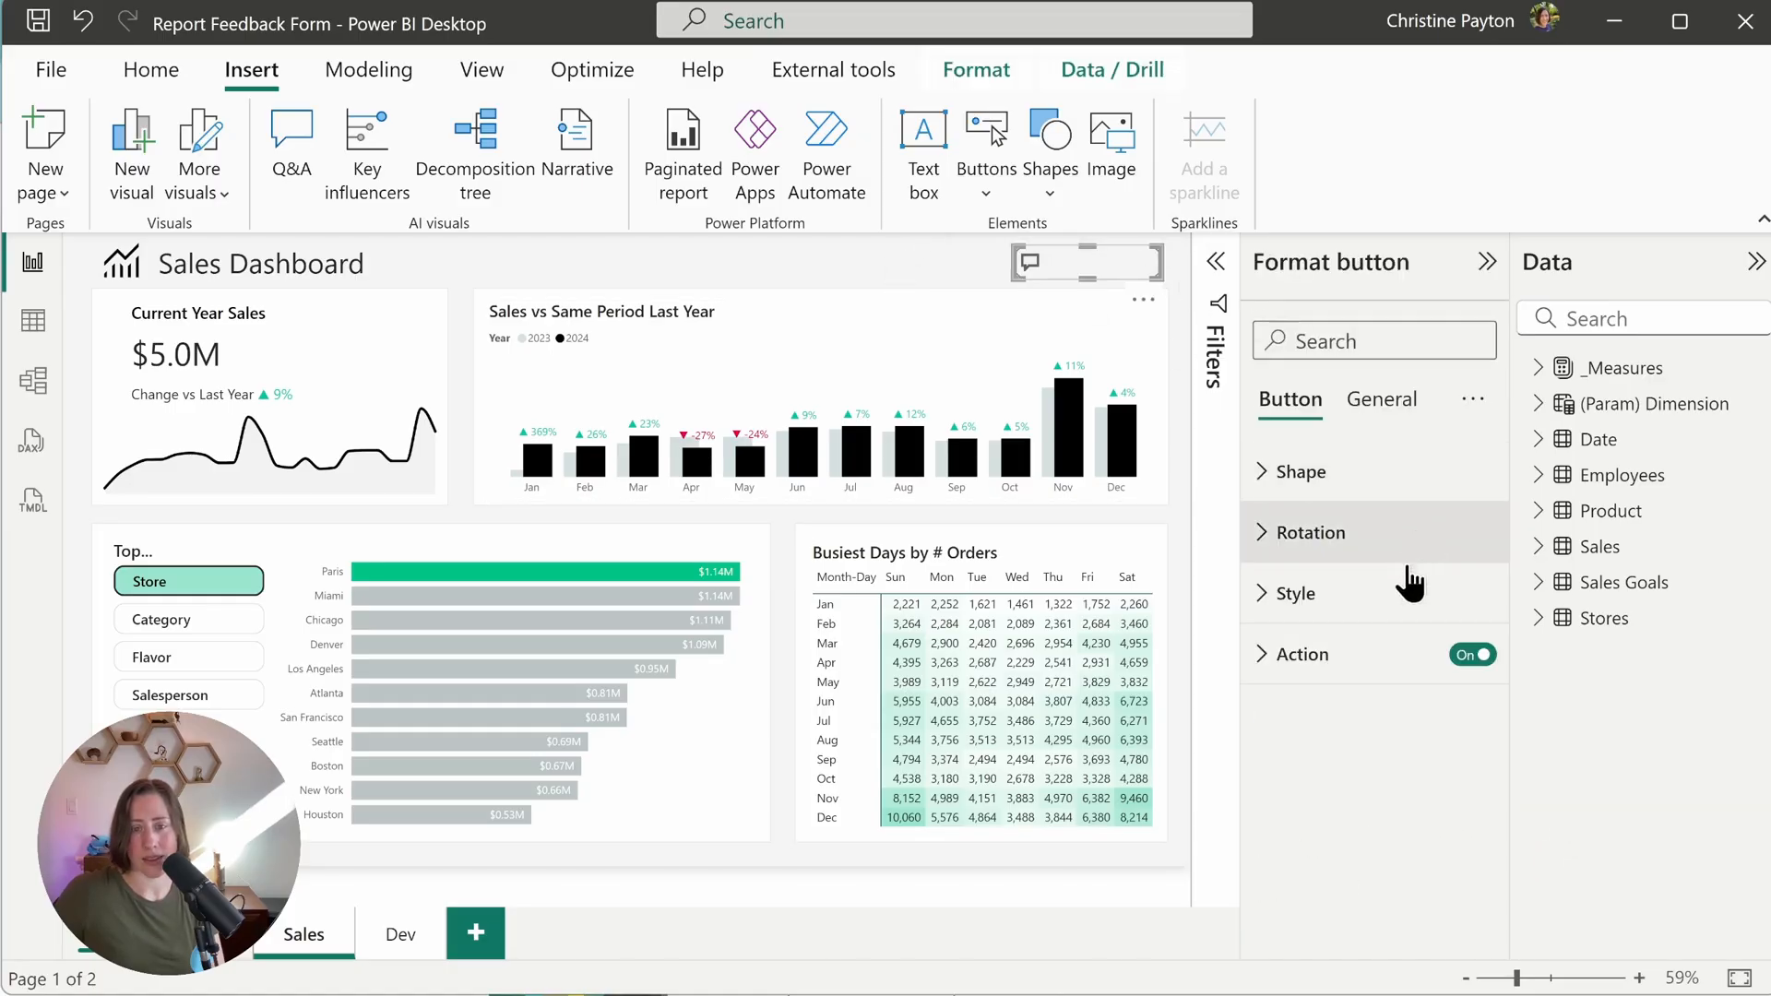
{"action": "left_click", "coordinate": [1293, 592]}
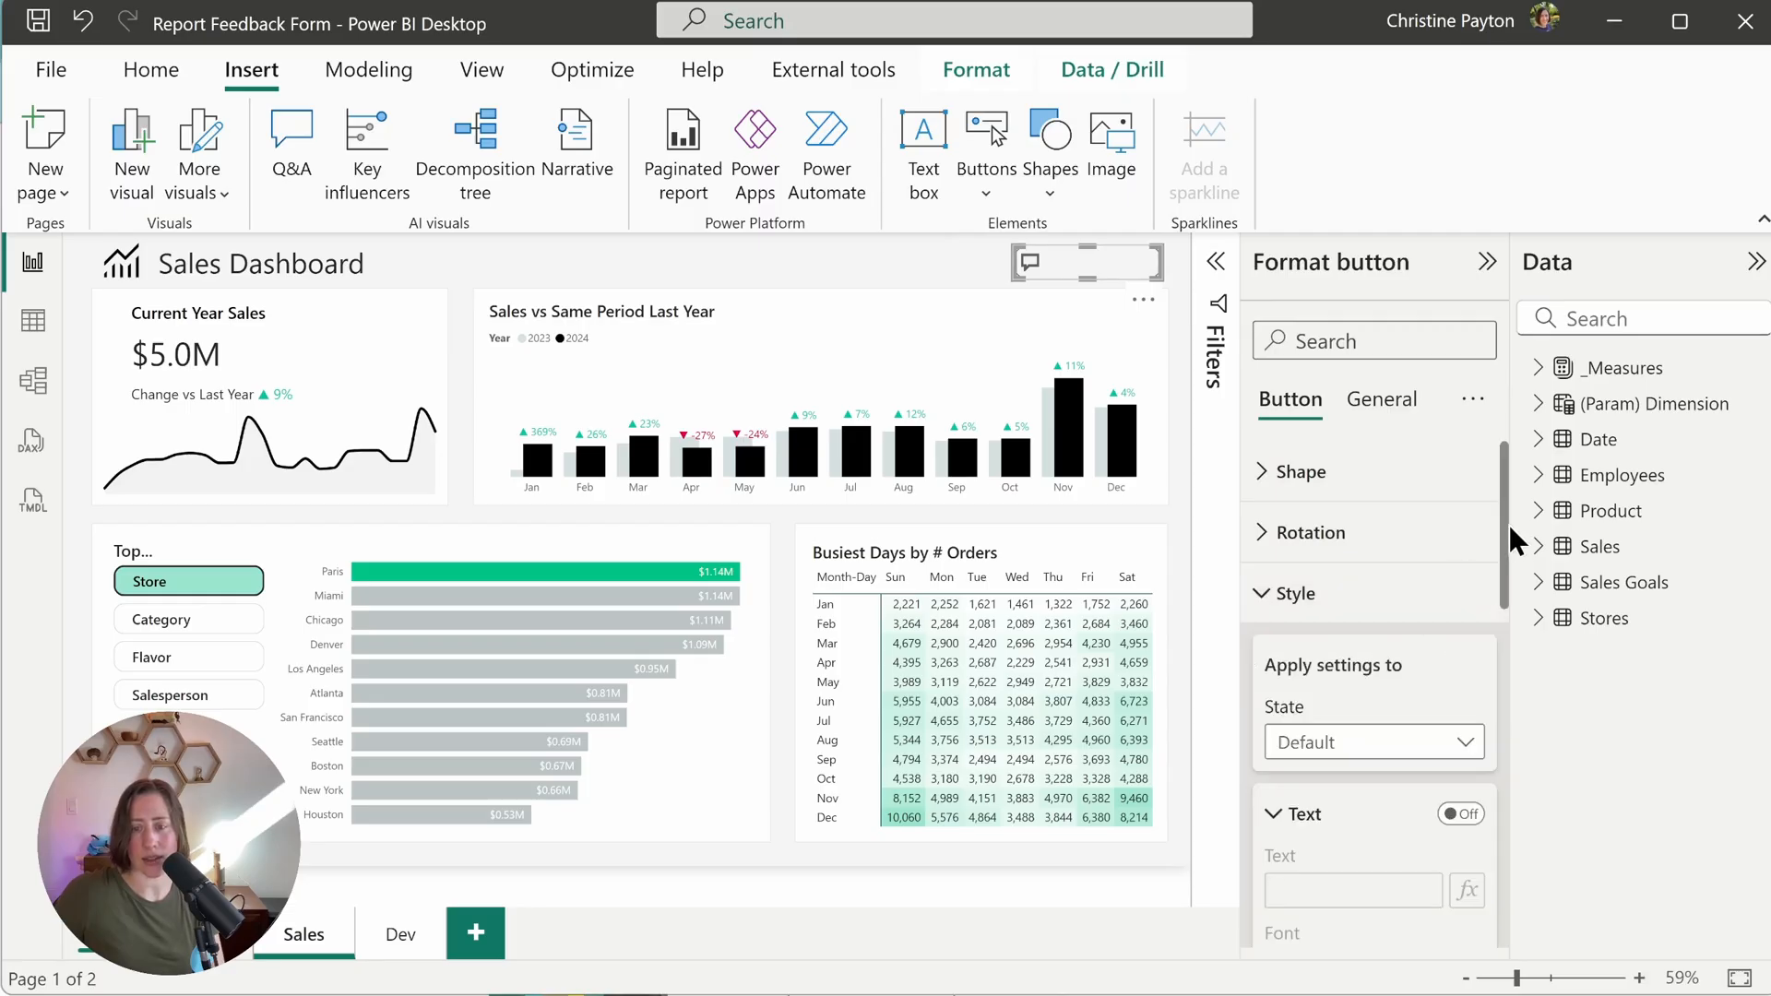
{"action": "scroll", "scroll_direction": "down", "scroll_amount": 3}
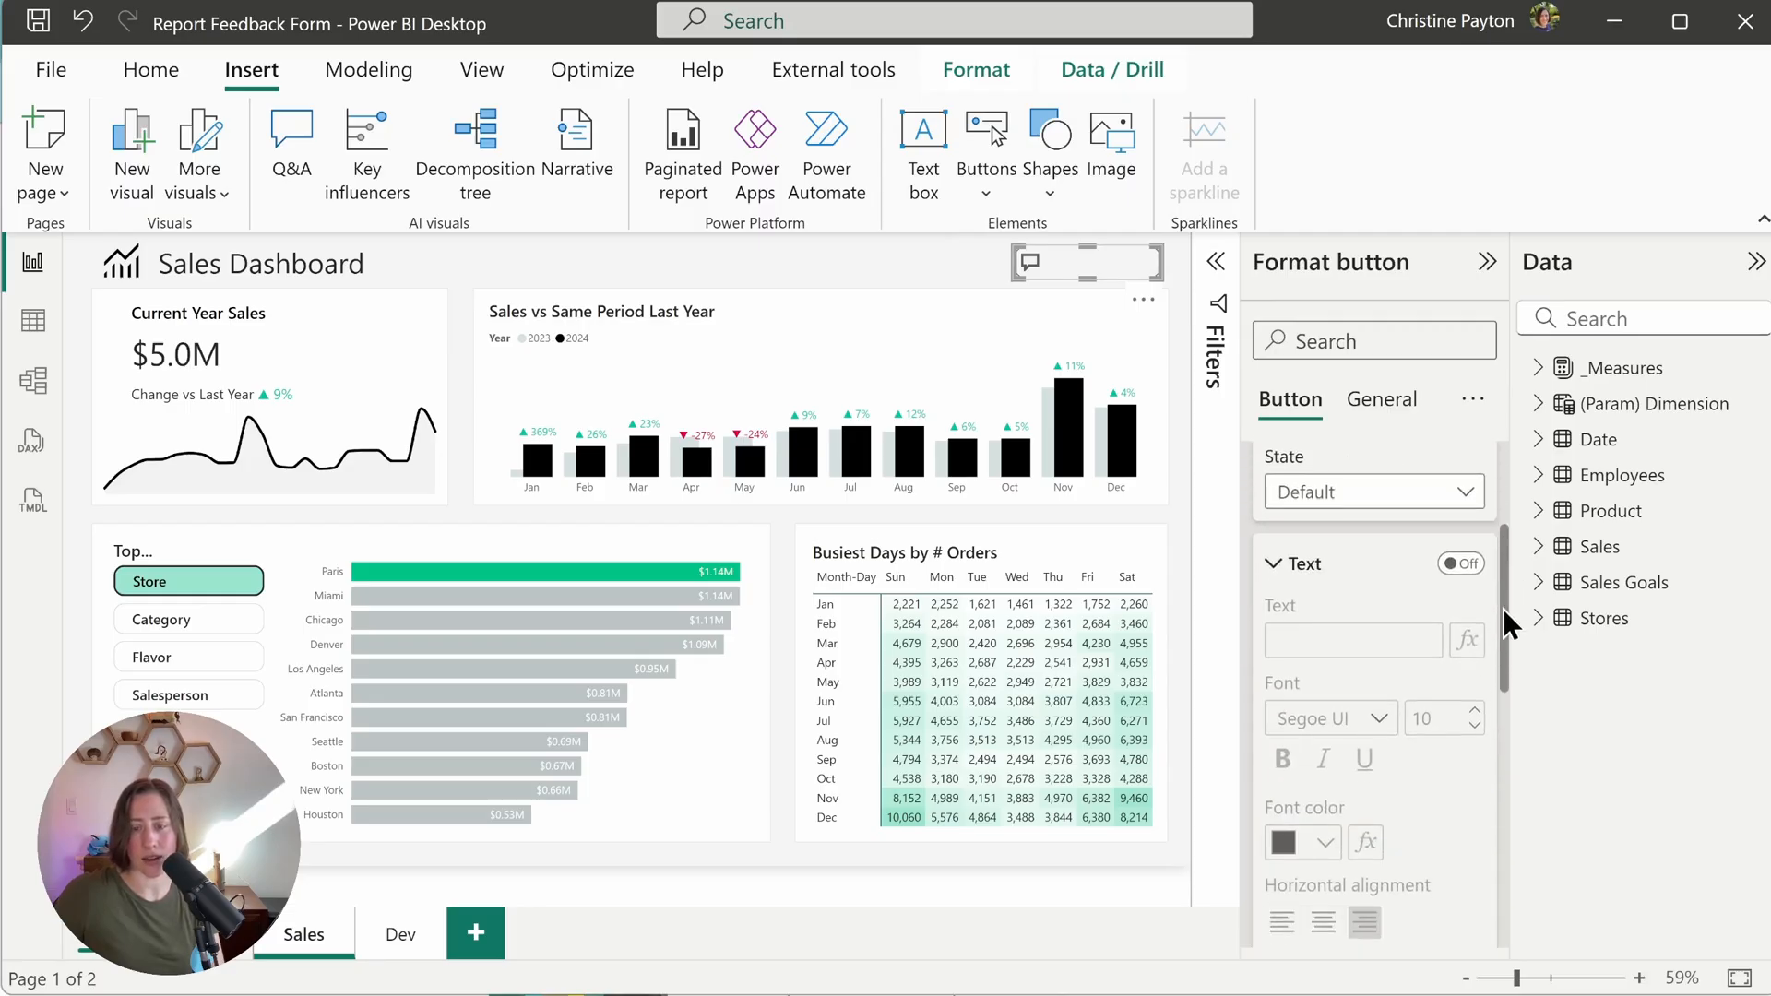
{"action": "scroll", "scroll_direction": "down", "scroll_amount": 3}
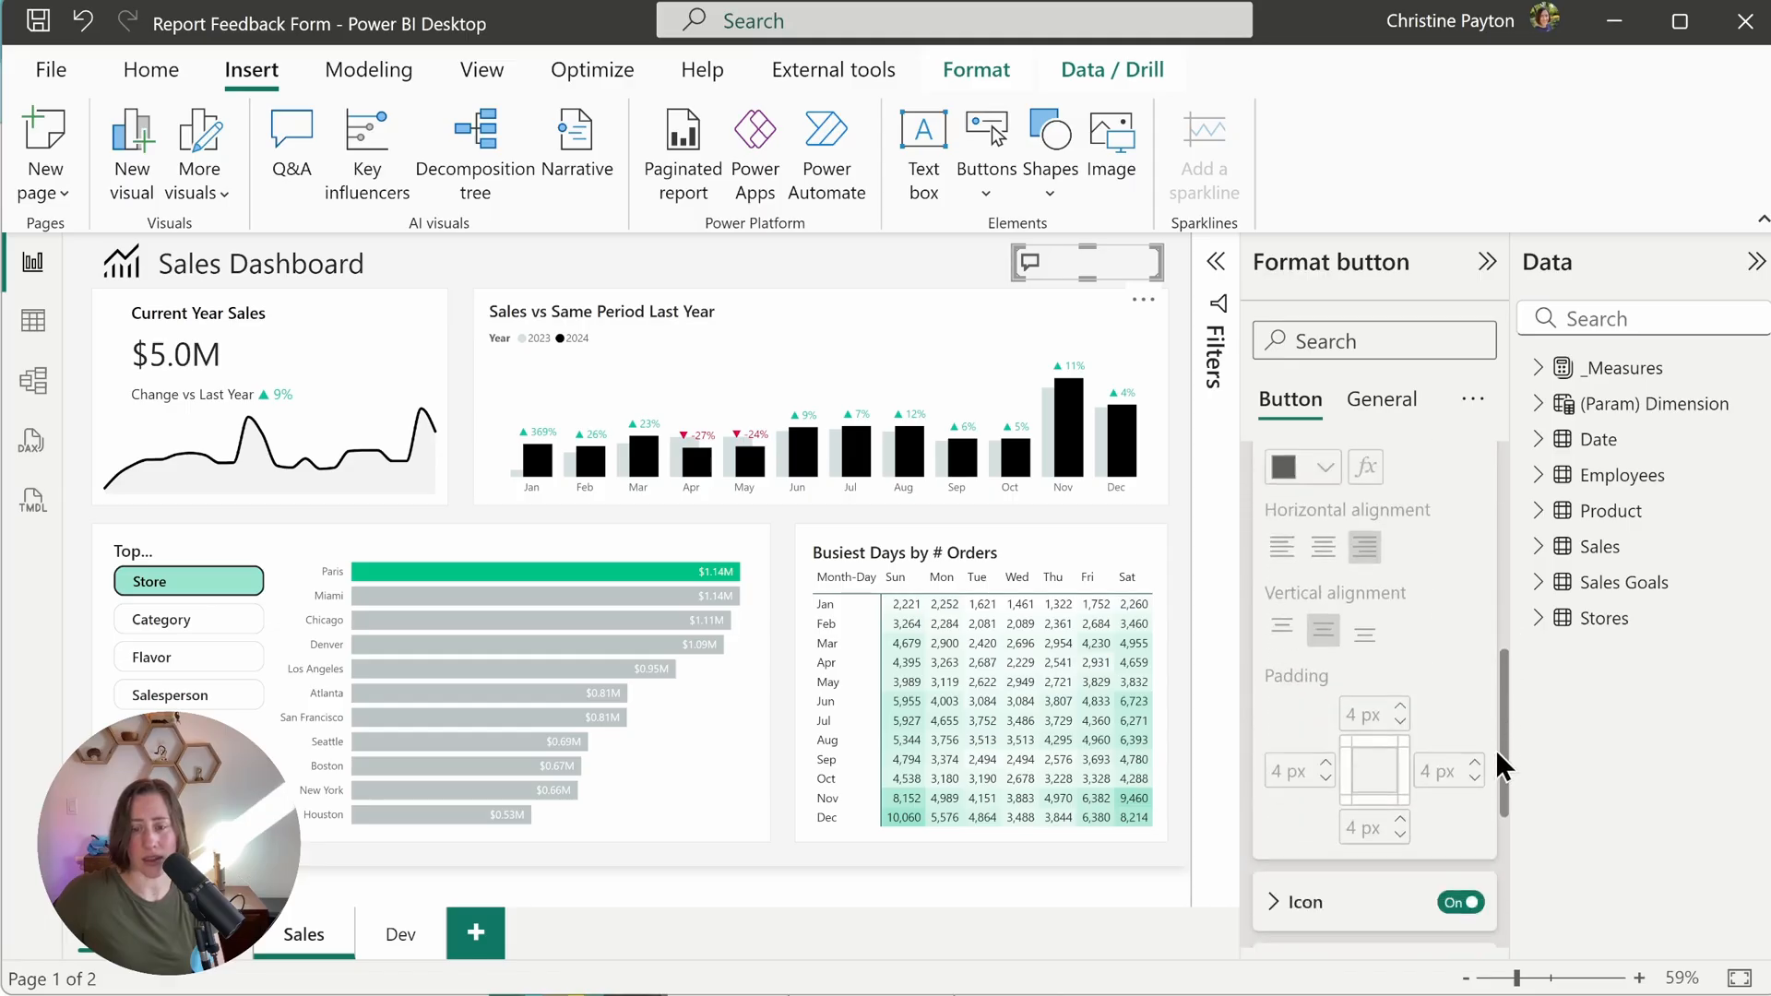
{"action": "scroll", "scroll_direction": "down", "scroll_amount": 3}
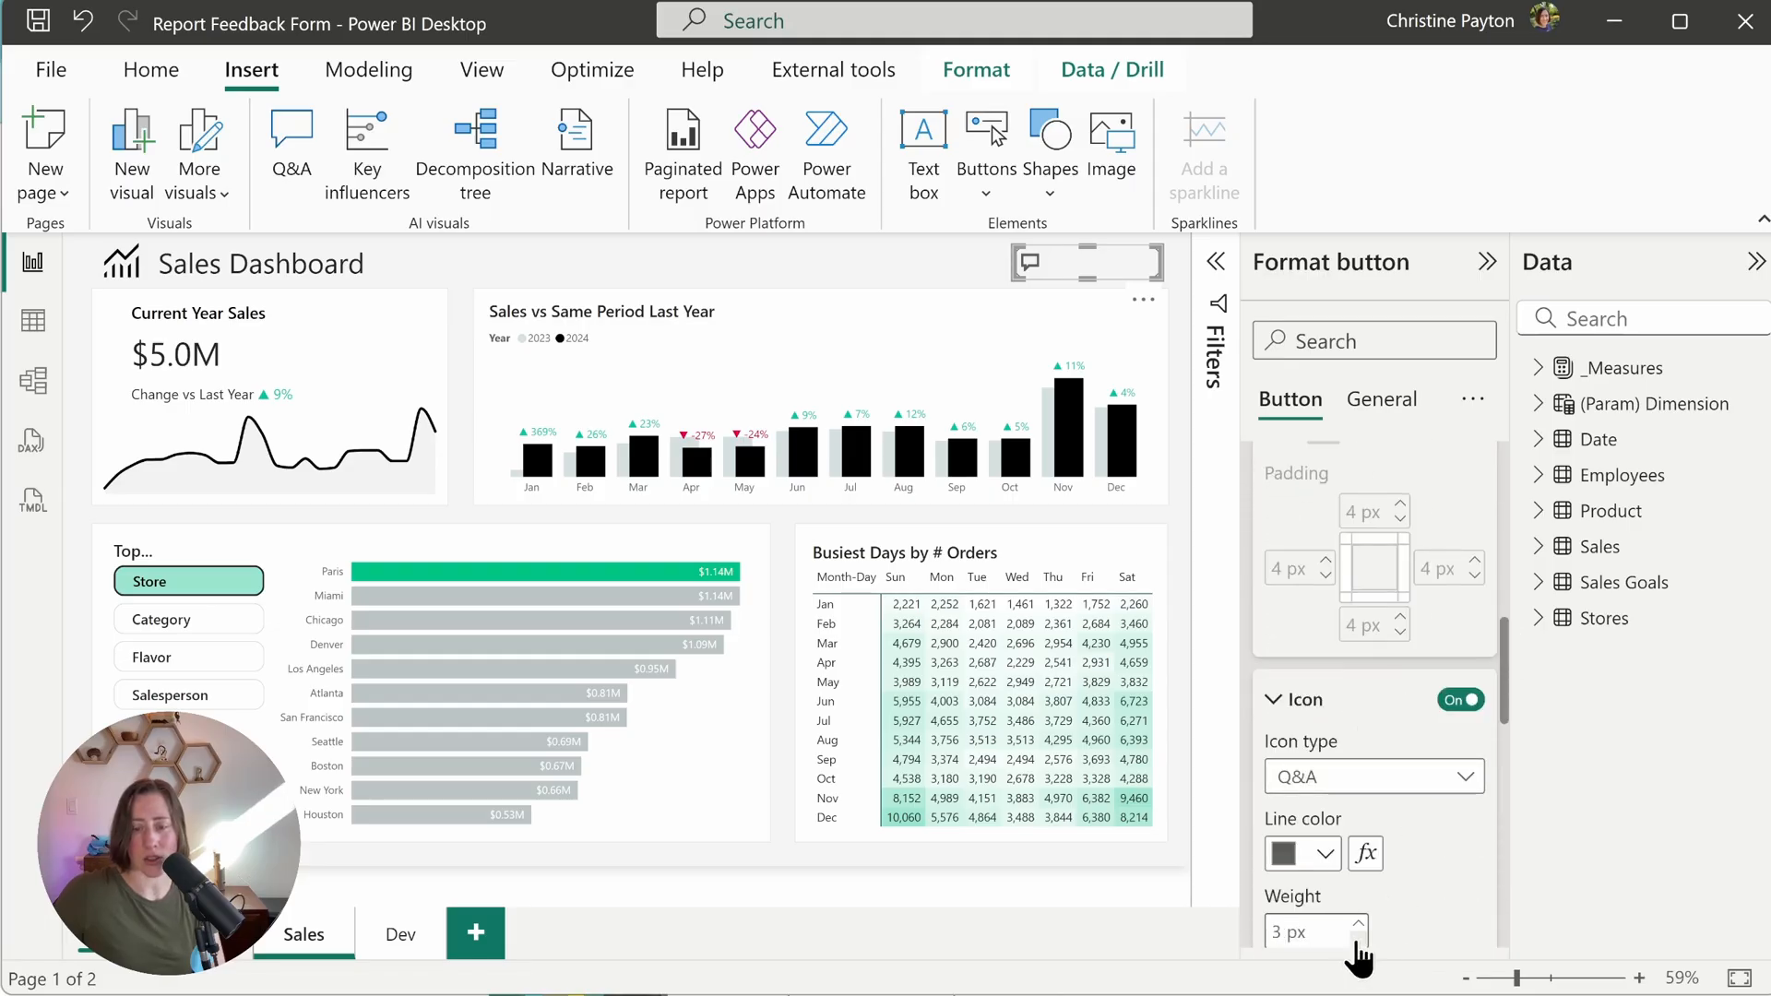
{"action": "left_click", "coordinate": [1356, 939]}
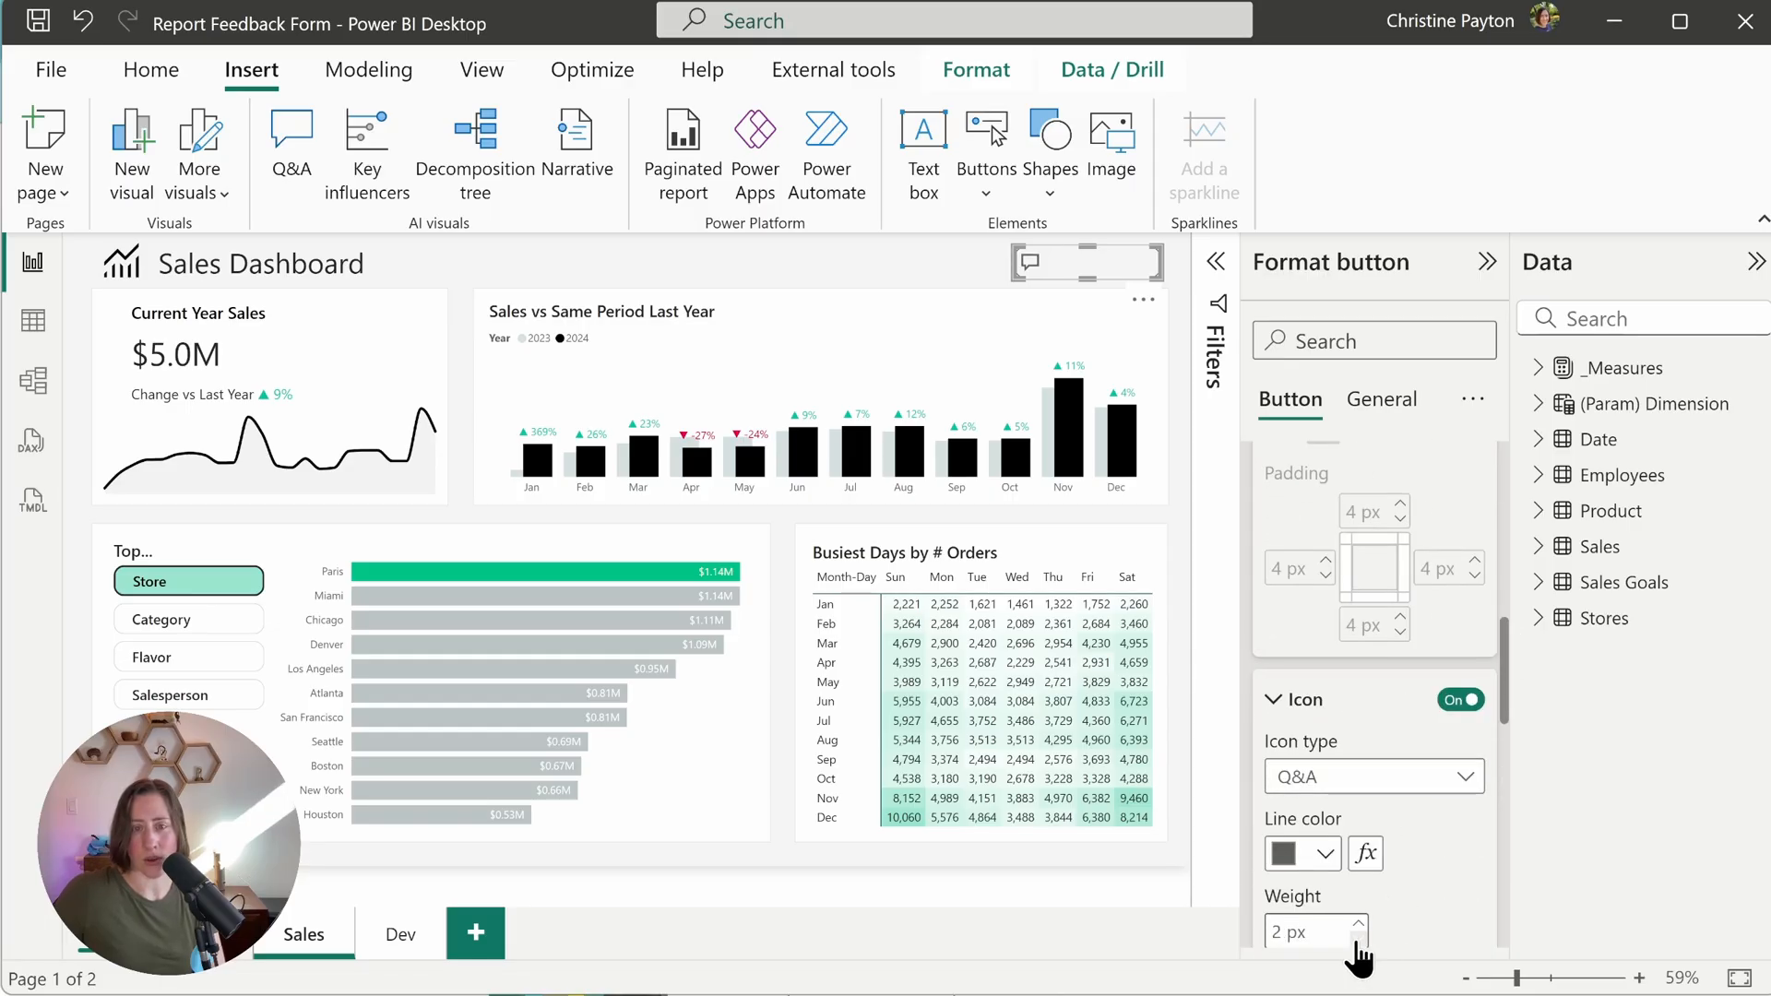
{"action": "scroll", "scroll_direction": "down", "scroll_amount": 3}
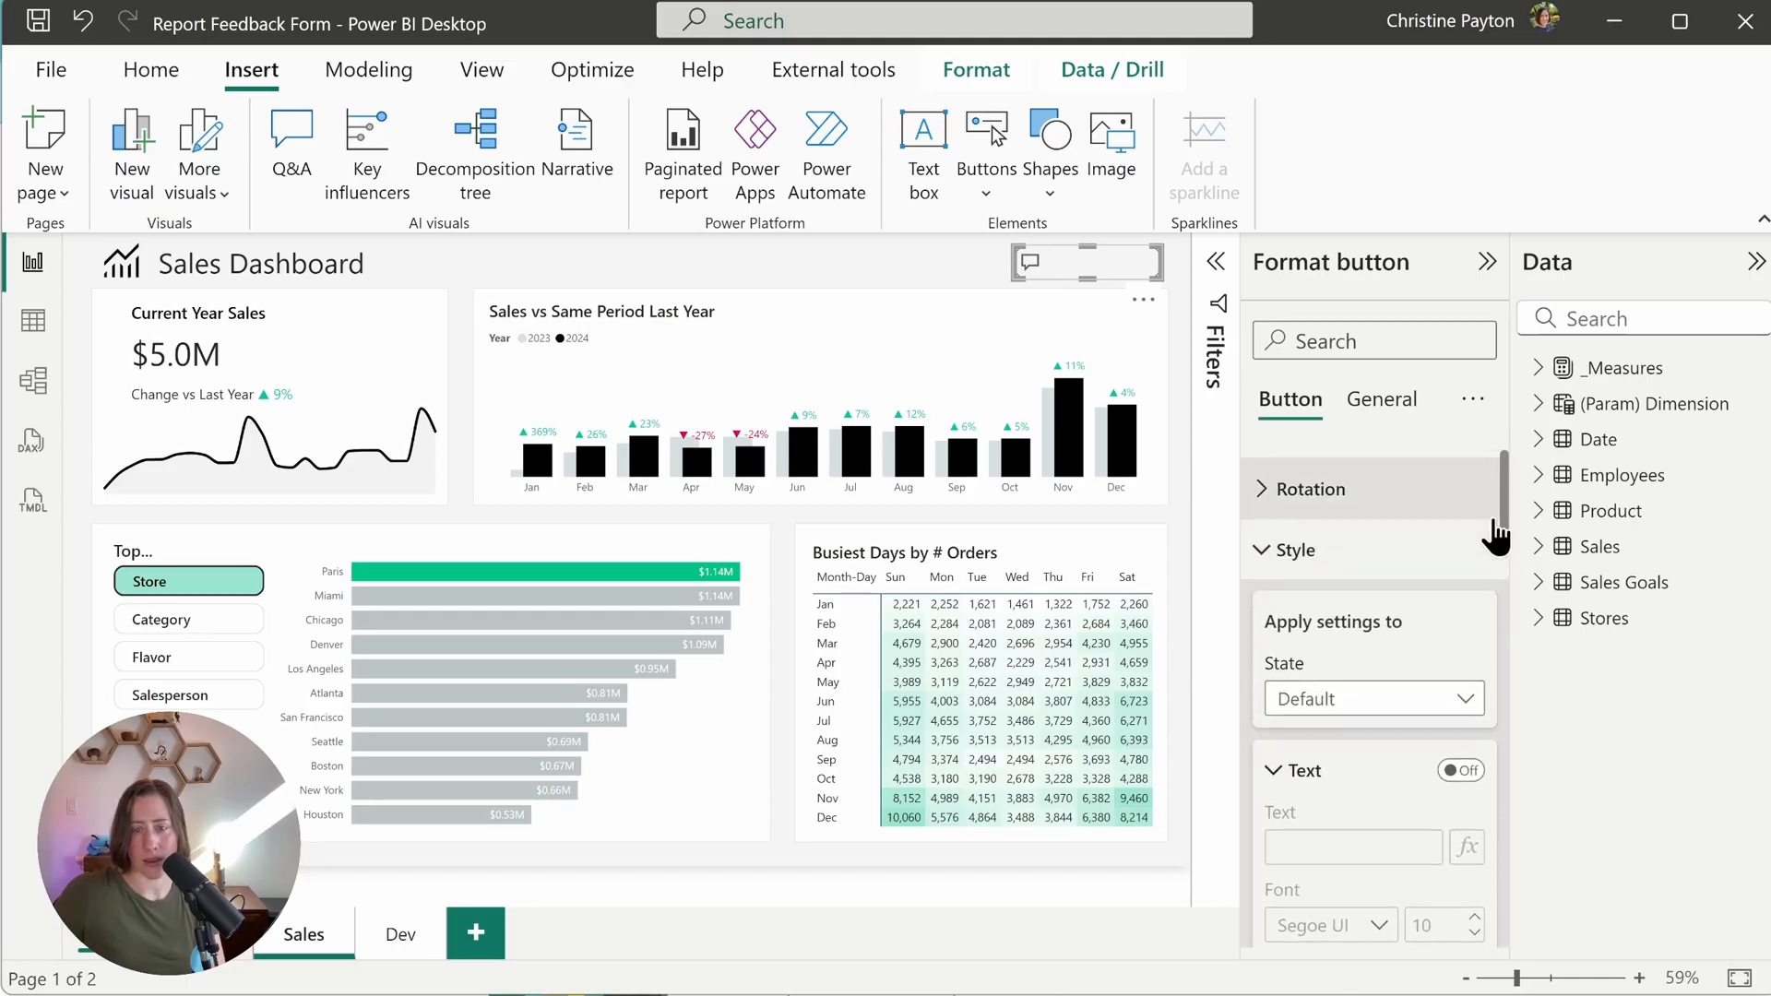
Step: Turn on the button's text label and set it to 'Feedback'
{"action": "left_click", "coordinate": [1458, 770]}
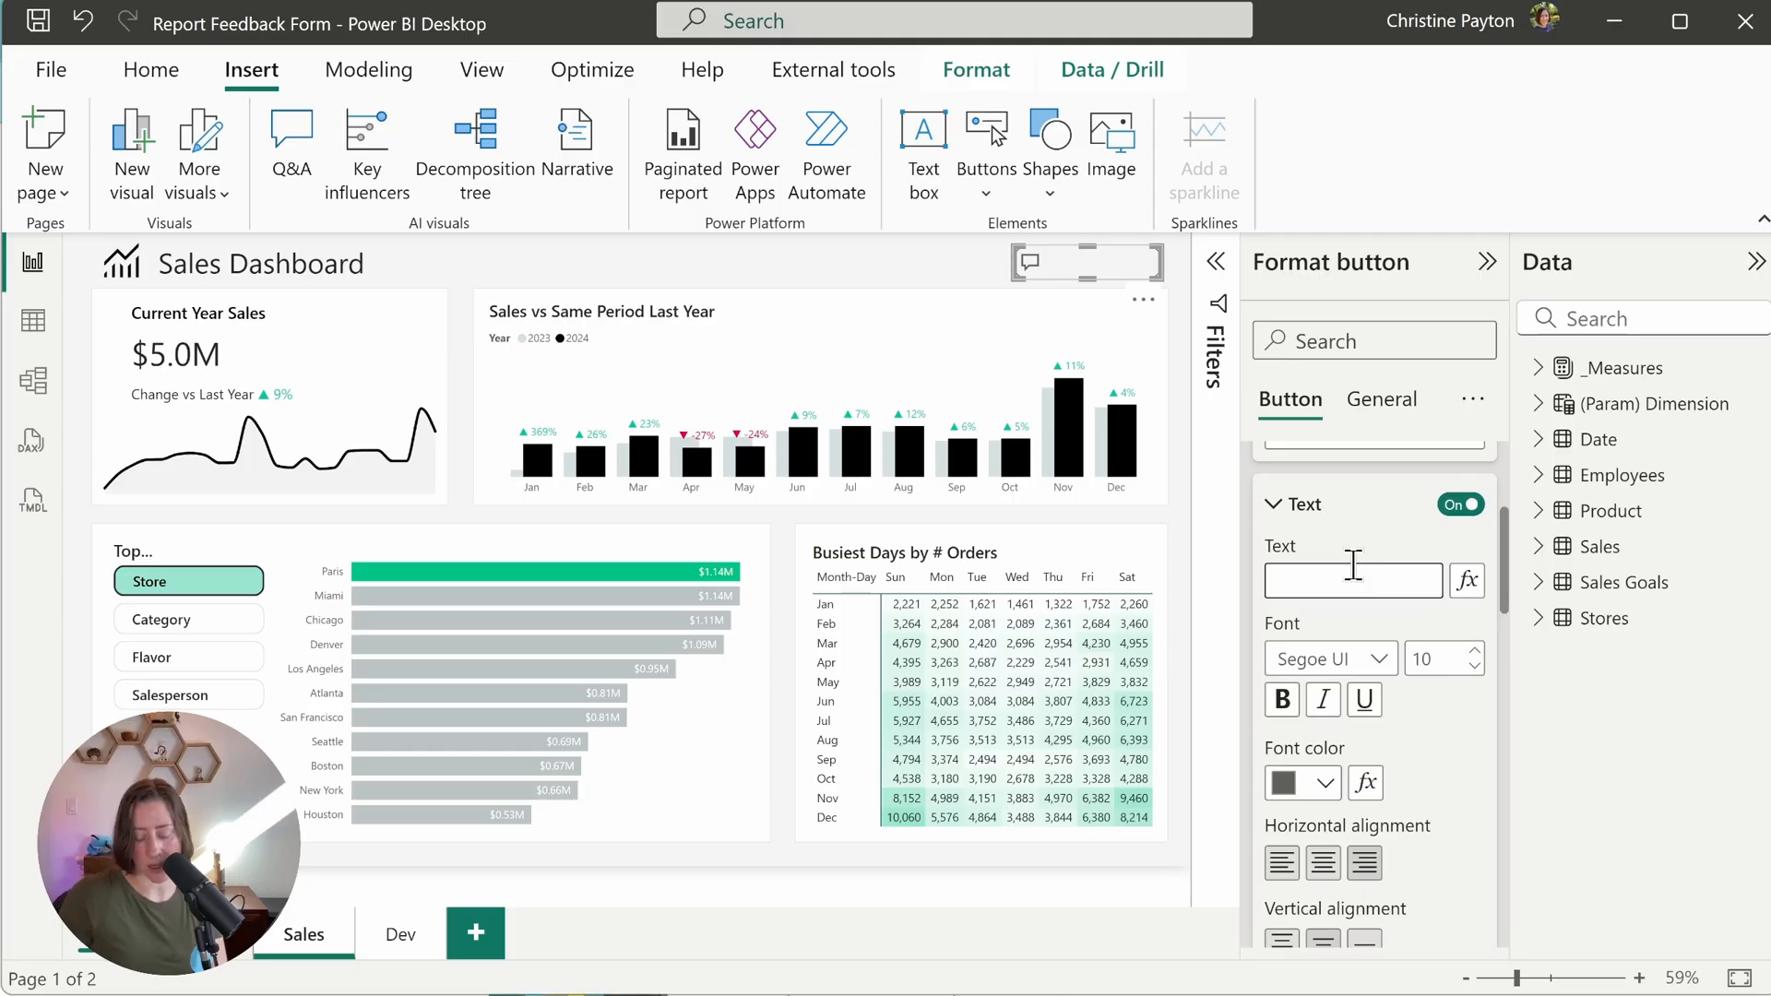
{"action": "type", "text": "Feedback"}
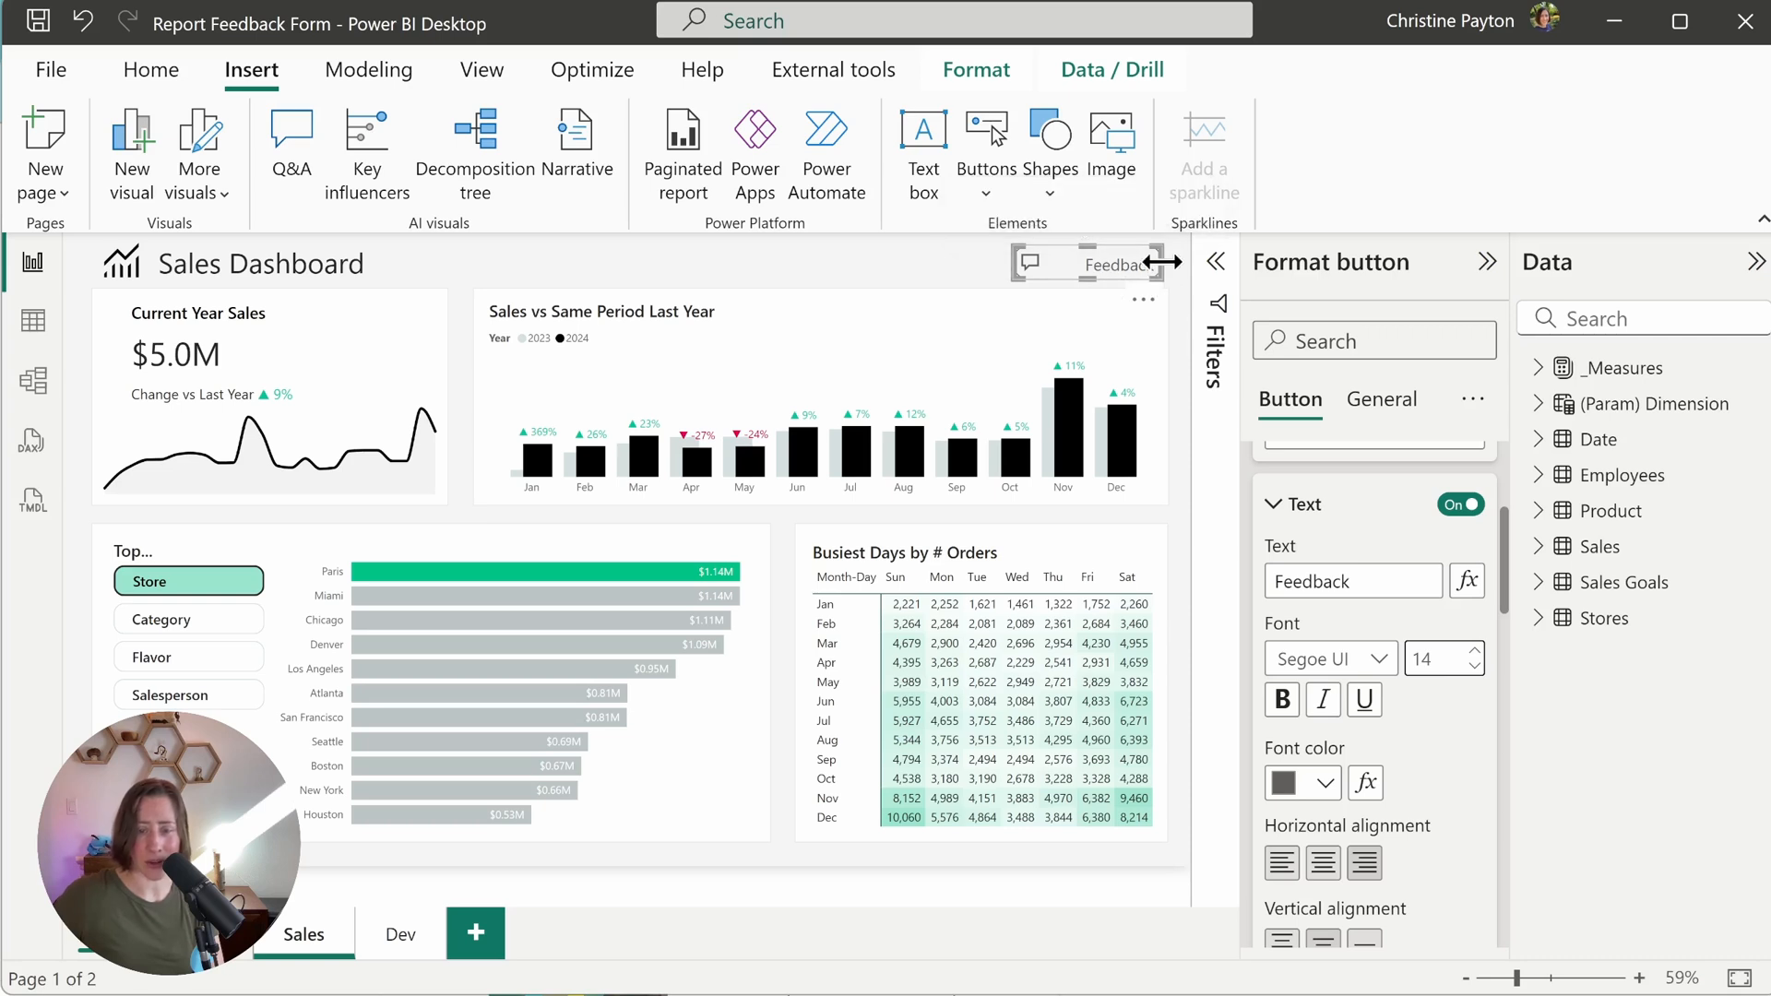
{"action": "mouse_move", "coordinate": [1283, 861]}
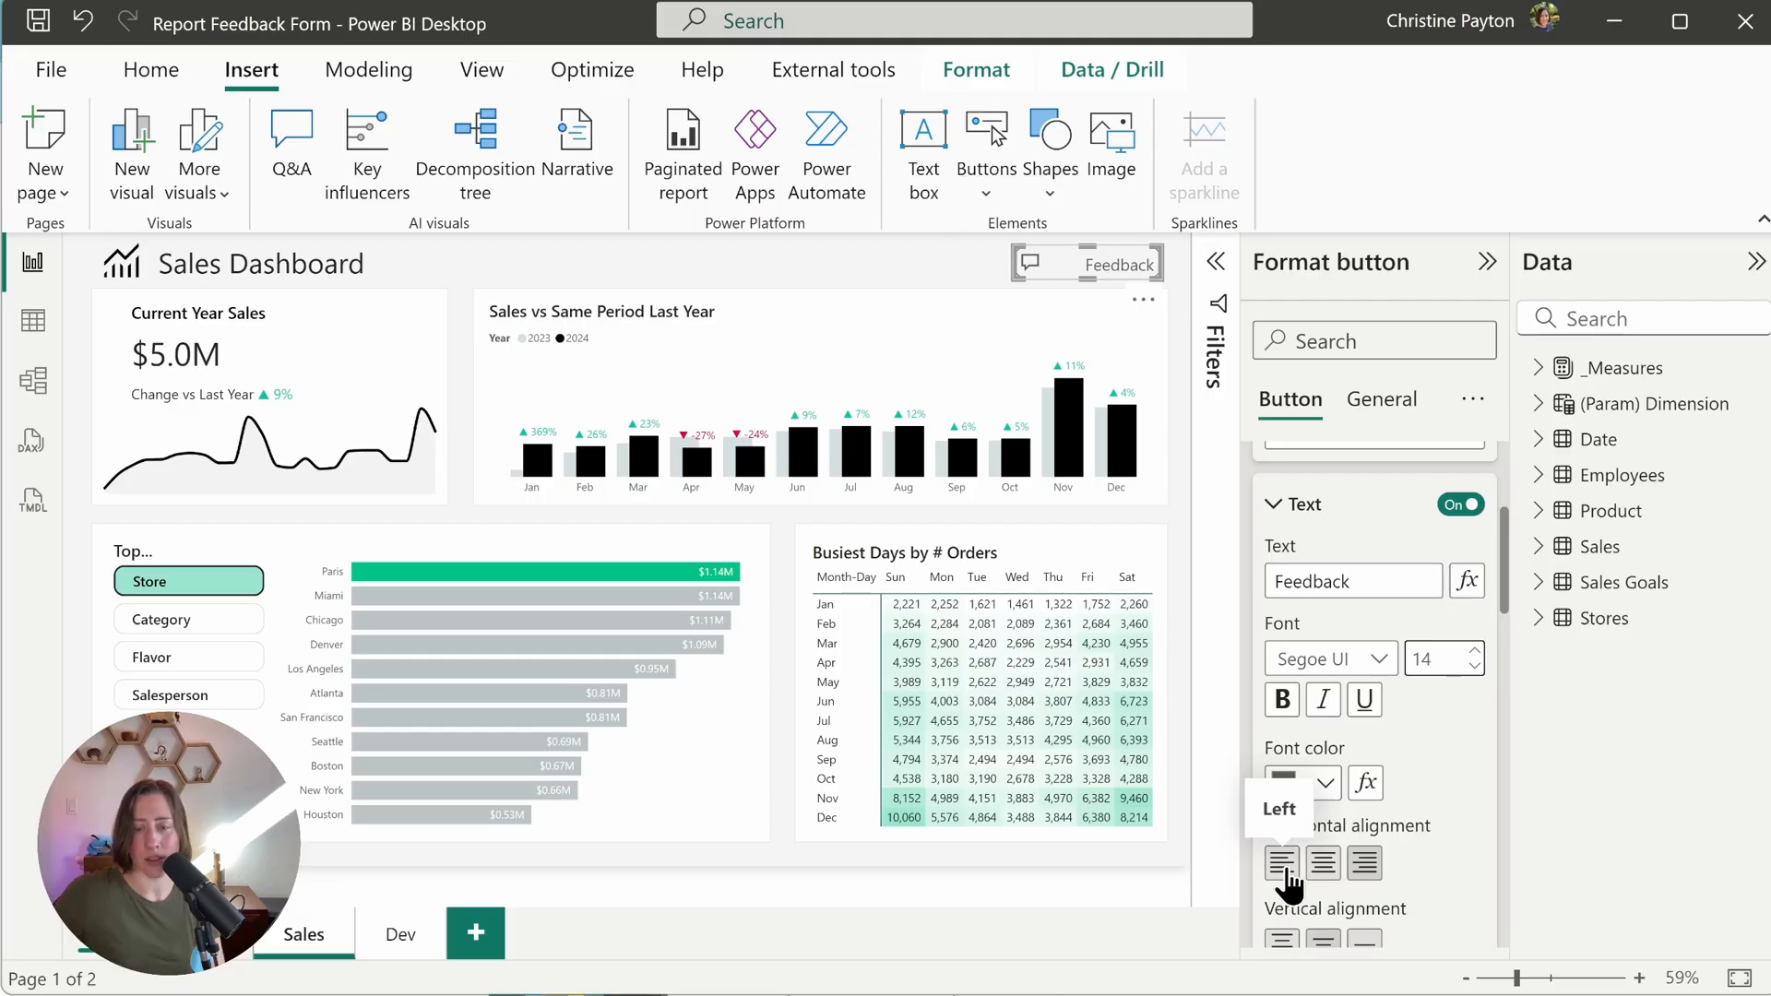
{"action": "scroll", "scroll_direction": "down", "scroll_amount": 3}
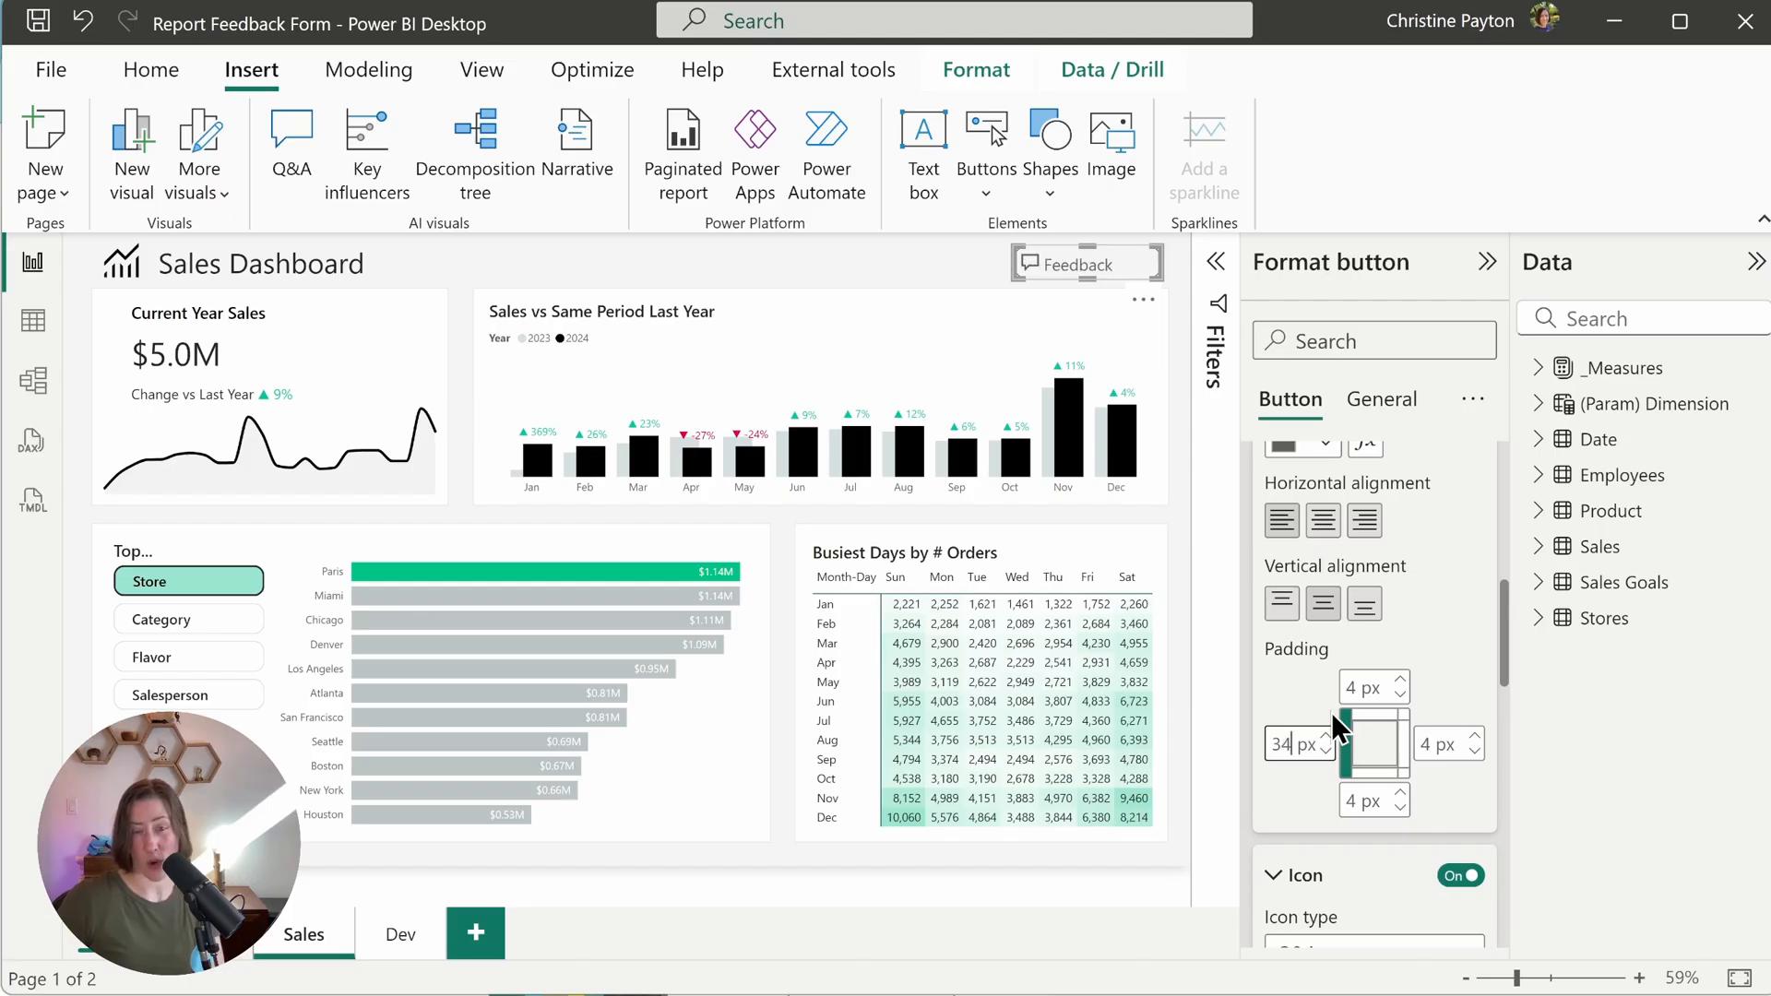
{"action": "mouse_move", "coordinate": [1491, 611]}
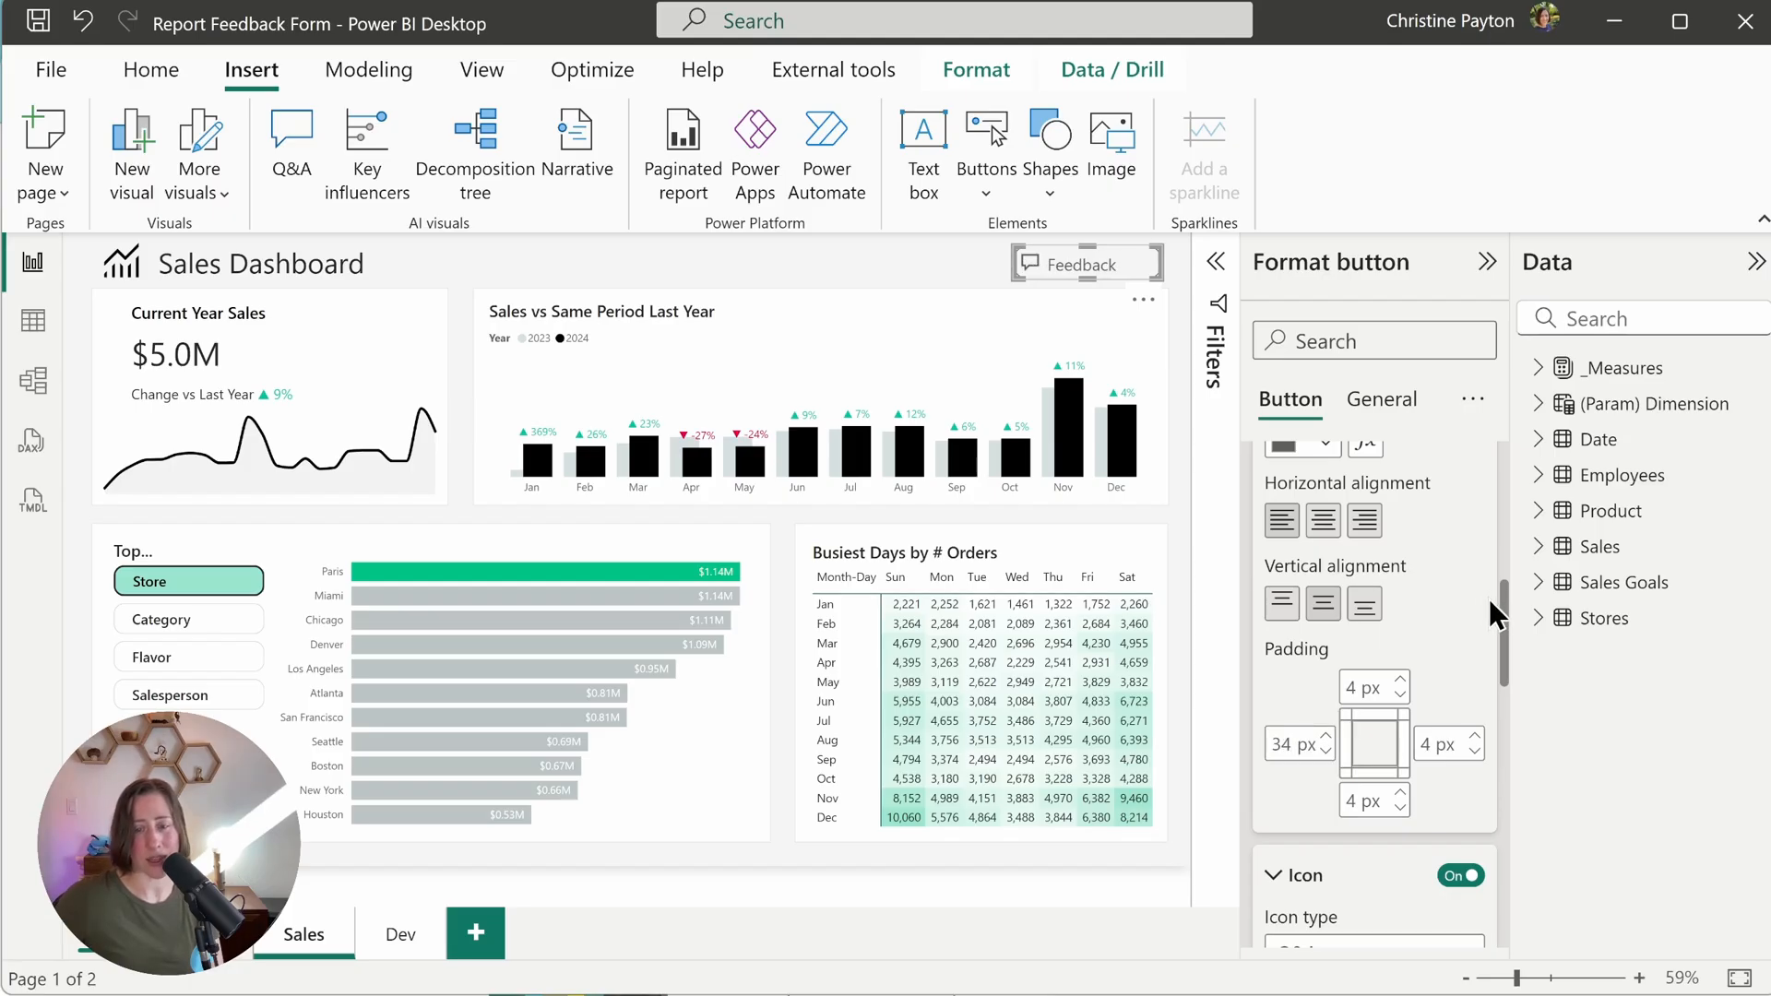
{"action": "mouse_move", "coordinate": [1465, 654]}
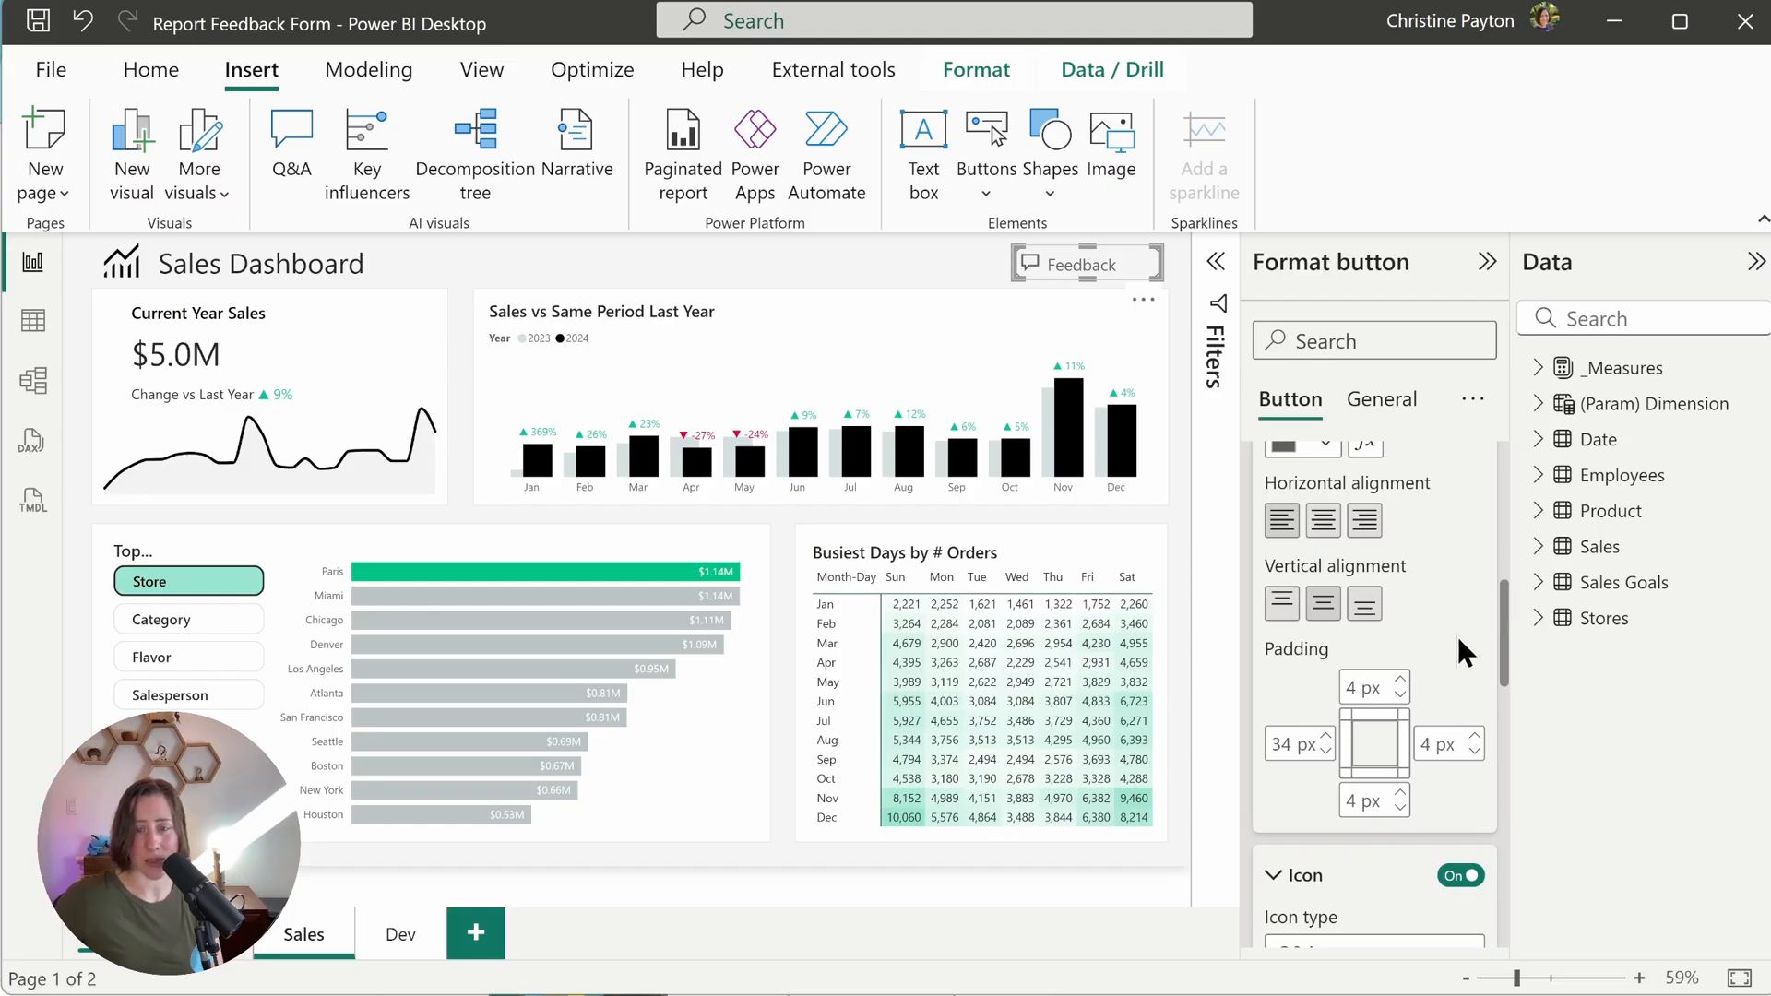
Step: Reduce the Feedback button's top padding from 4 px to 0 px
{"action": "left_click", "coordinate": [1401, 698]}
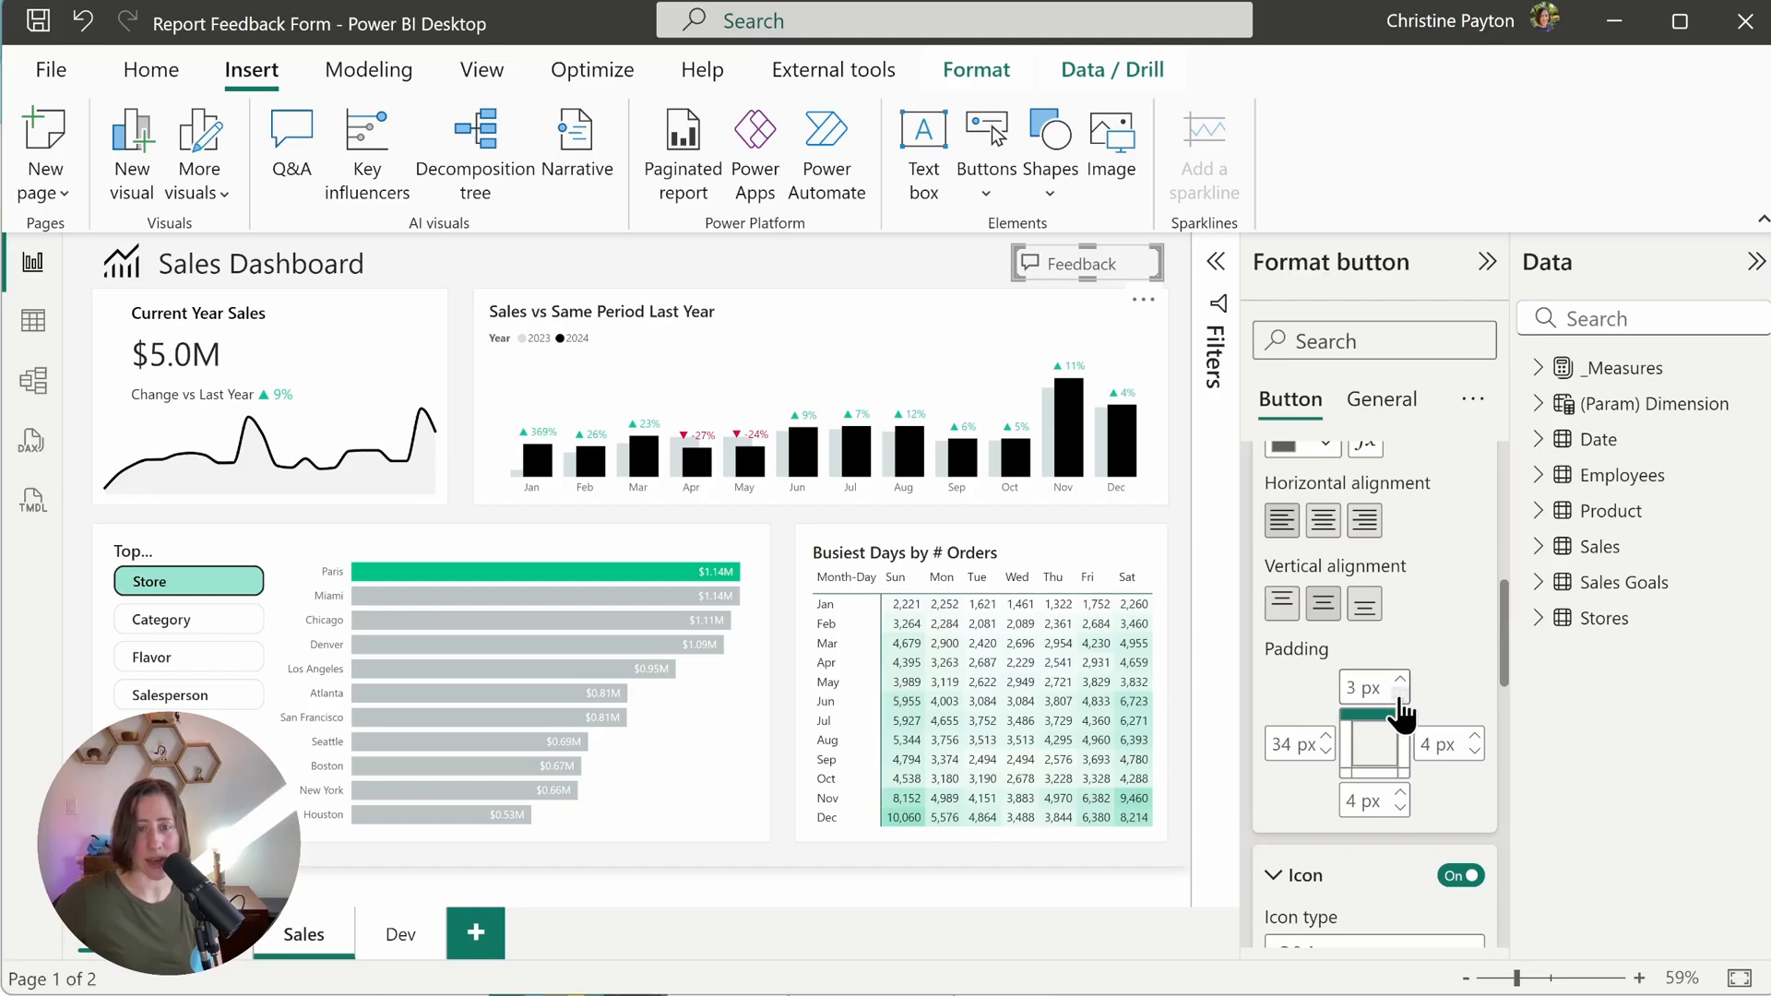
{"action": "left_click", "coordinate": [1400, 694]}
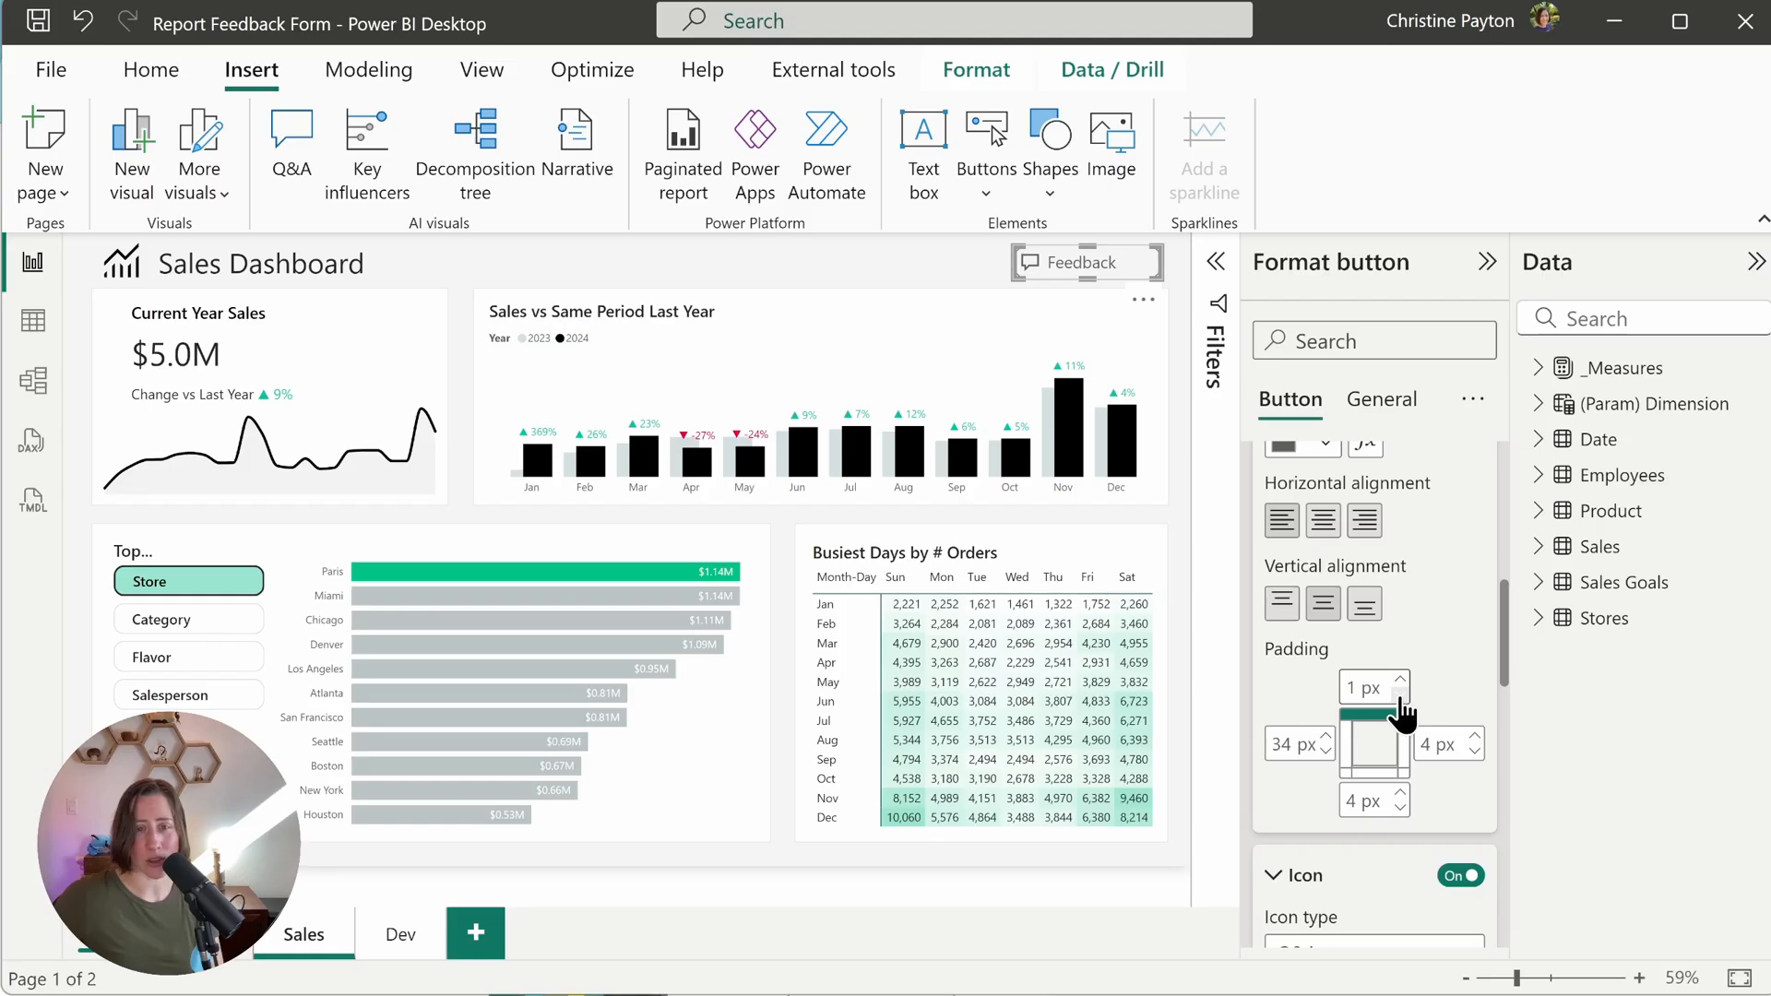
{"action": "left_click", "coordinate": [1401, 691]}
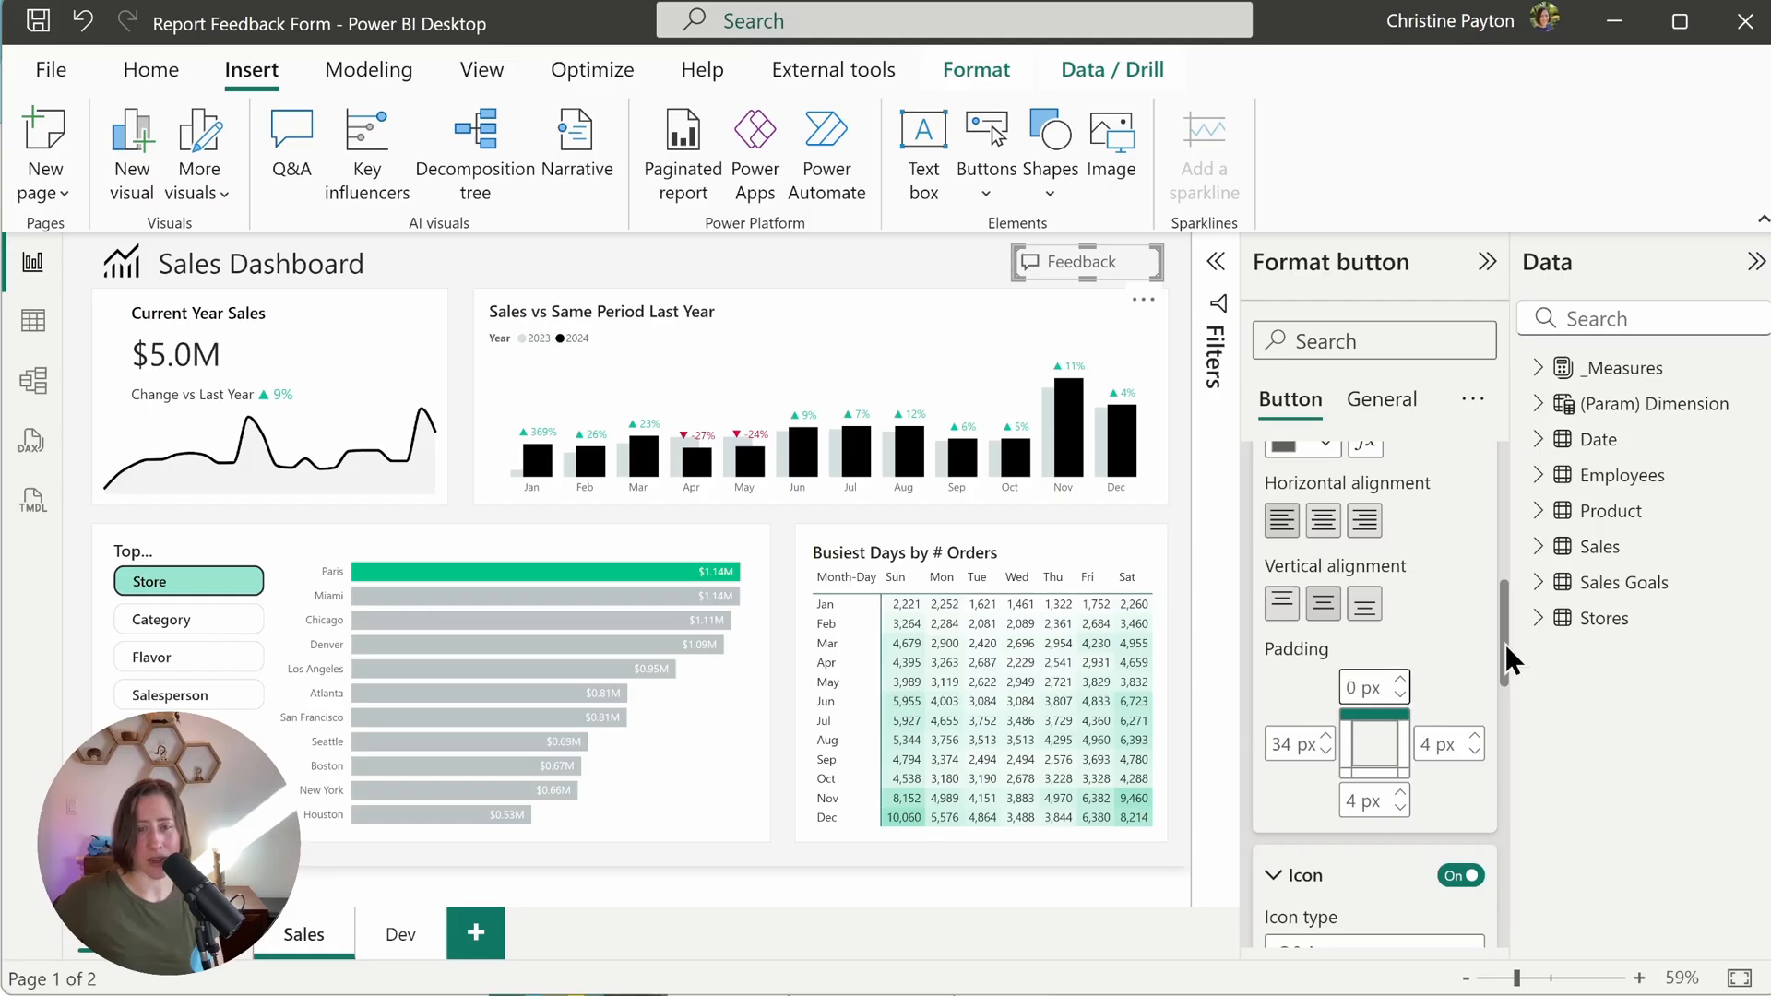
{"action": "scroll", "scroll_direction": "down", "scroll_amount": 3}
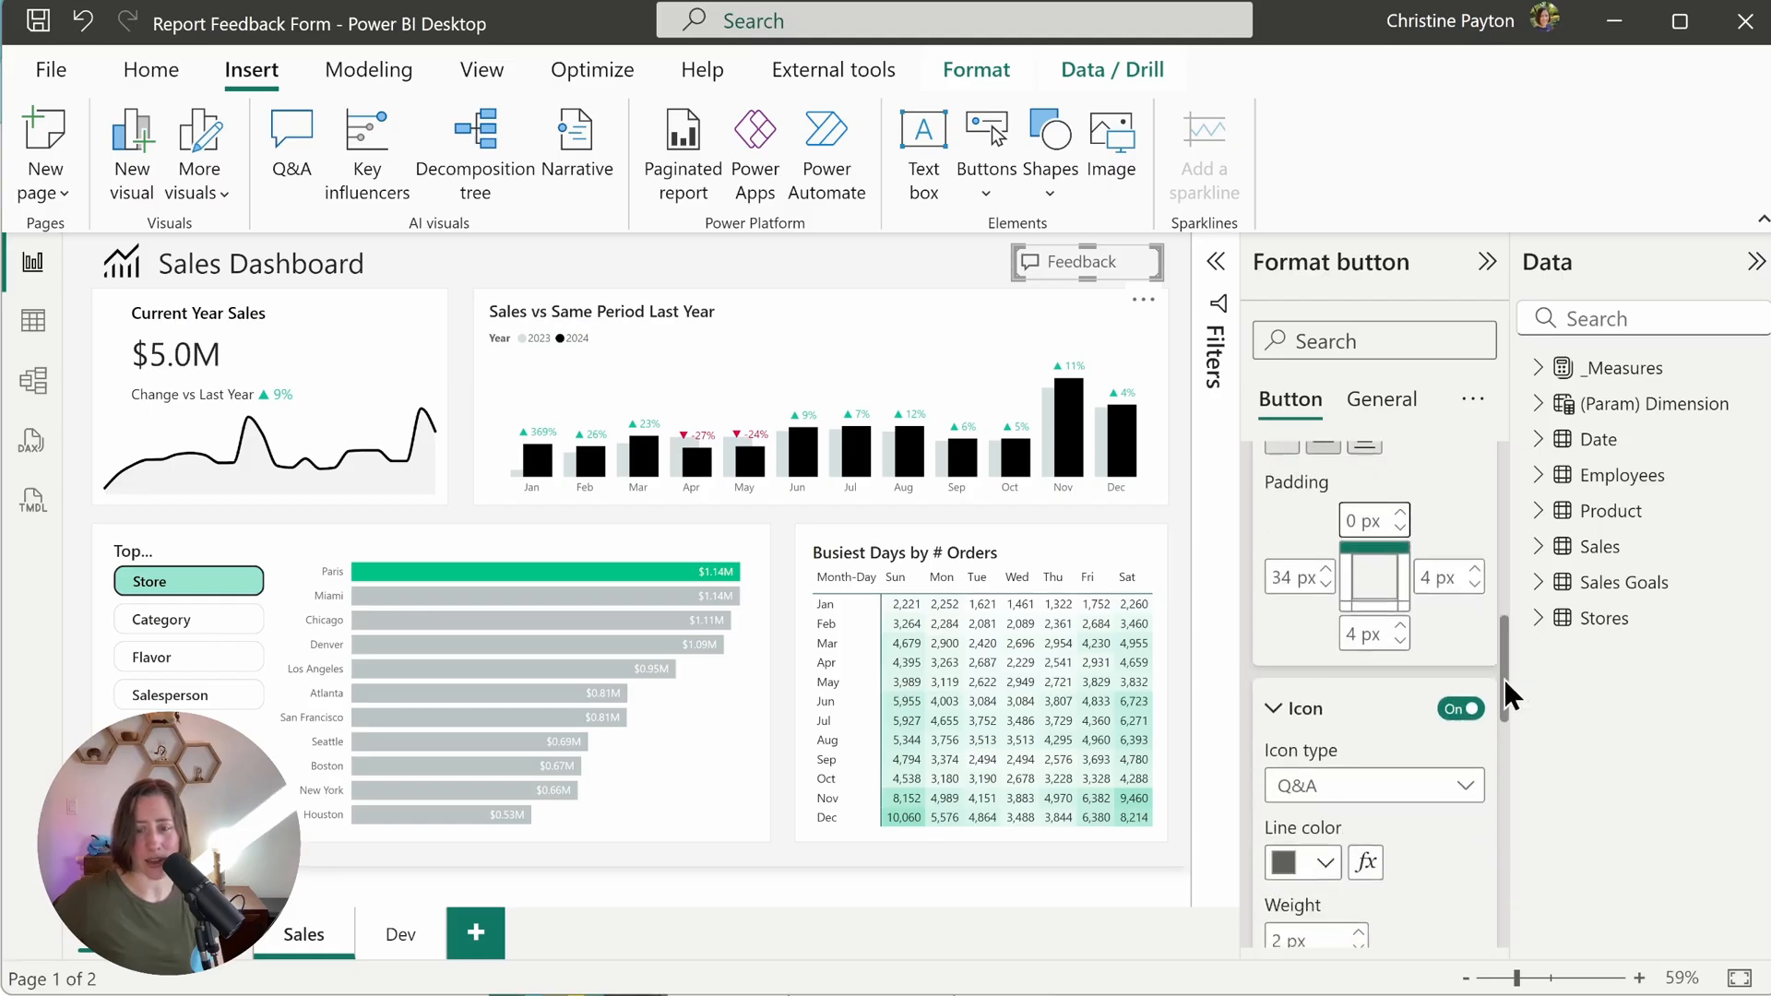
{"action": "scroll", "scroll_direction": "down", "scroll_amount": 3}
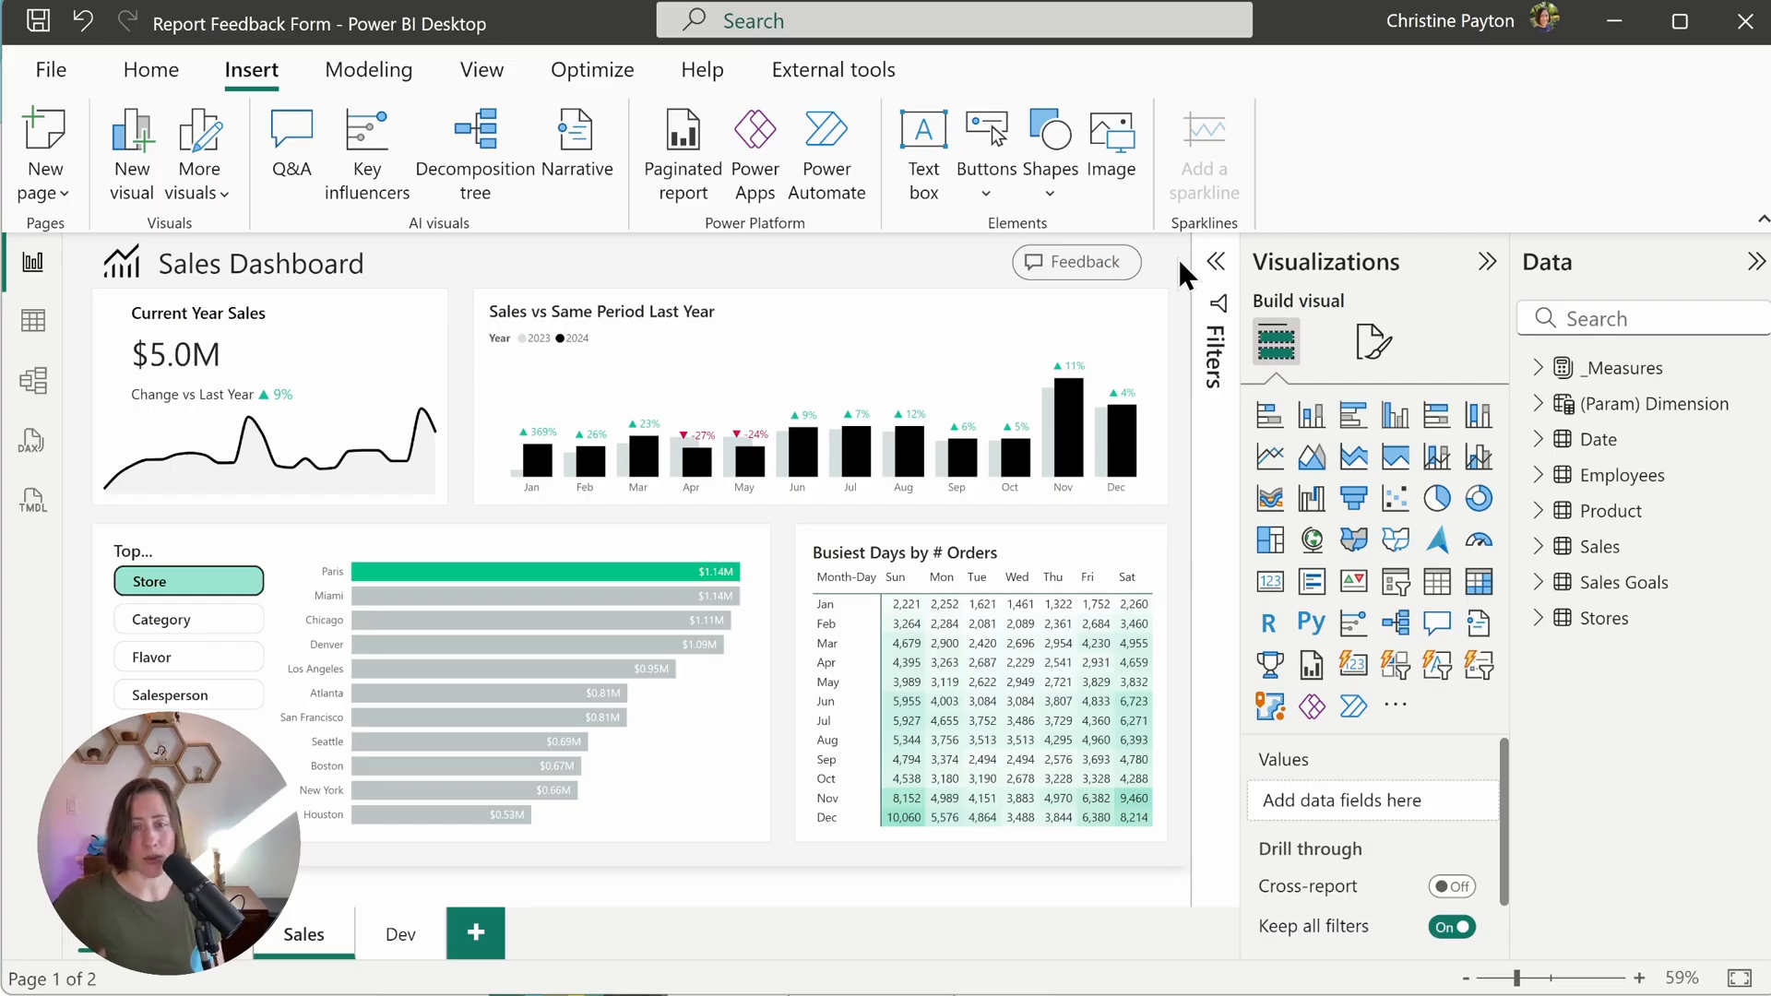
{"action": "mouse_move", "coordinate": [1255, 254]}
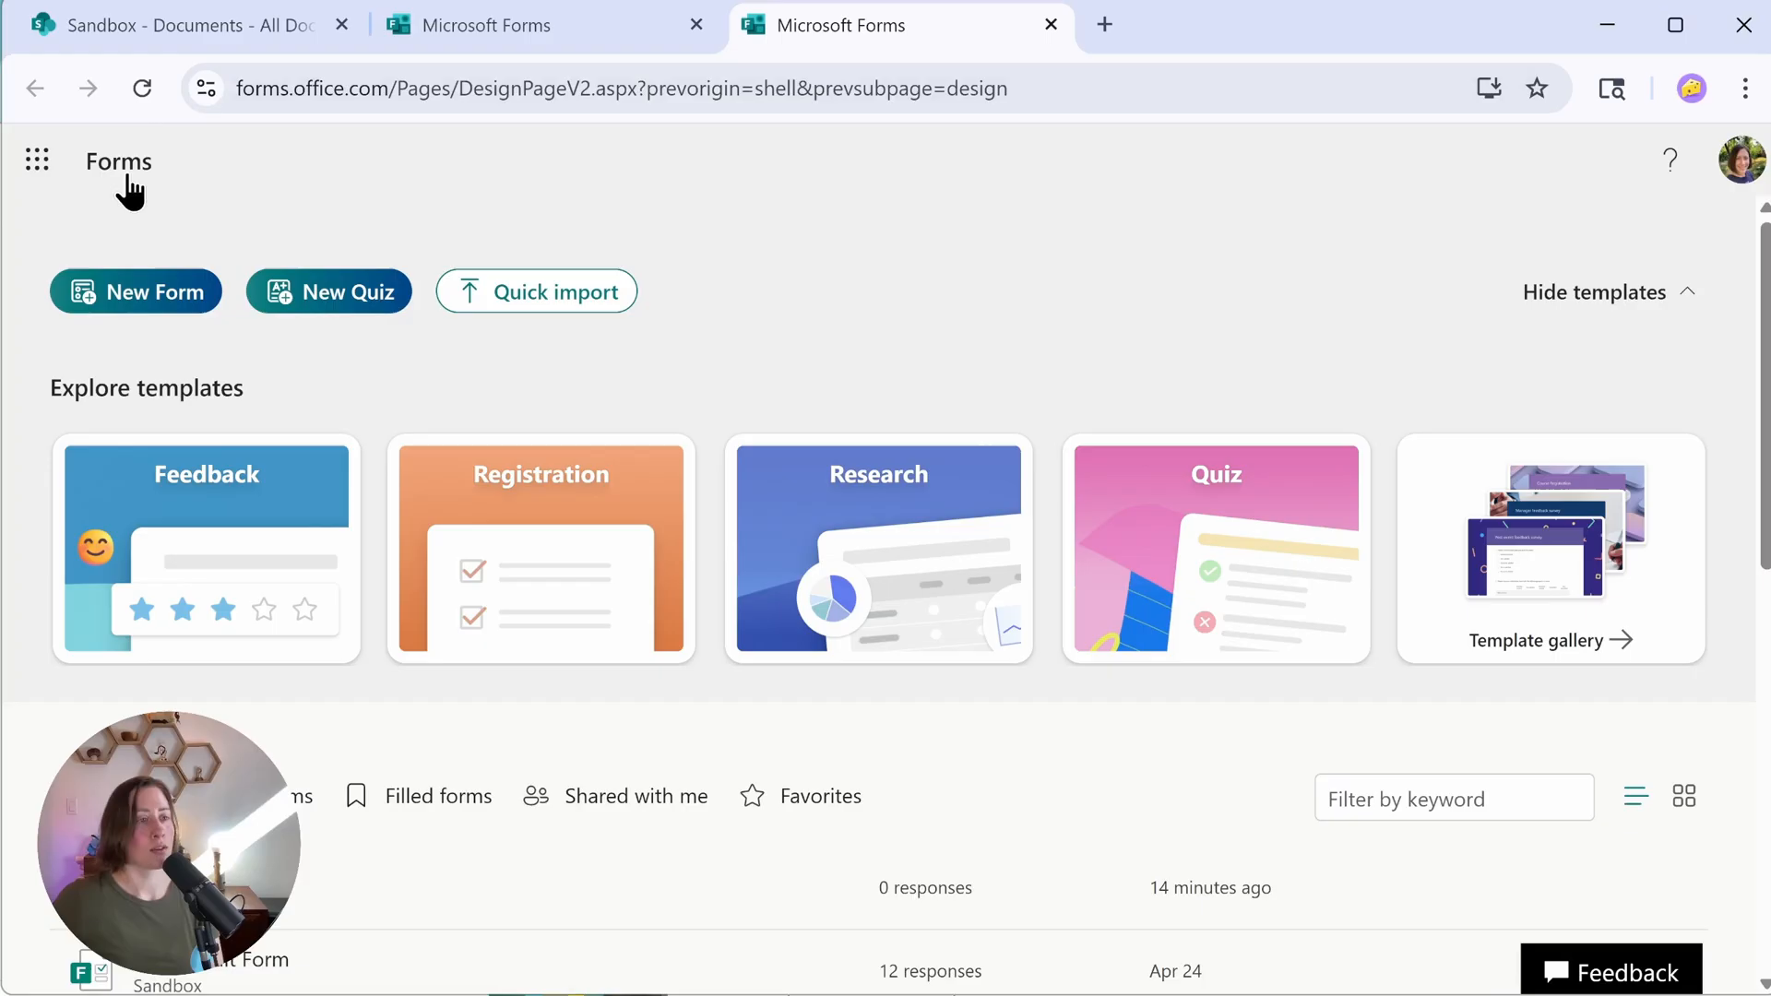
{"action": "mouse_move", "coordinate": [87, 222]}
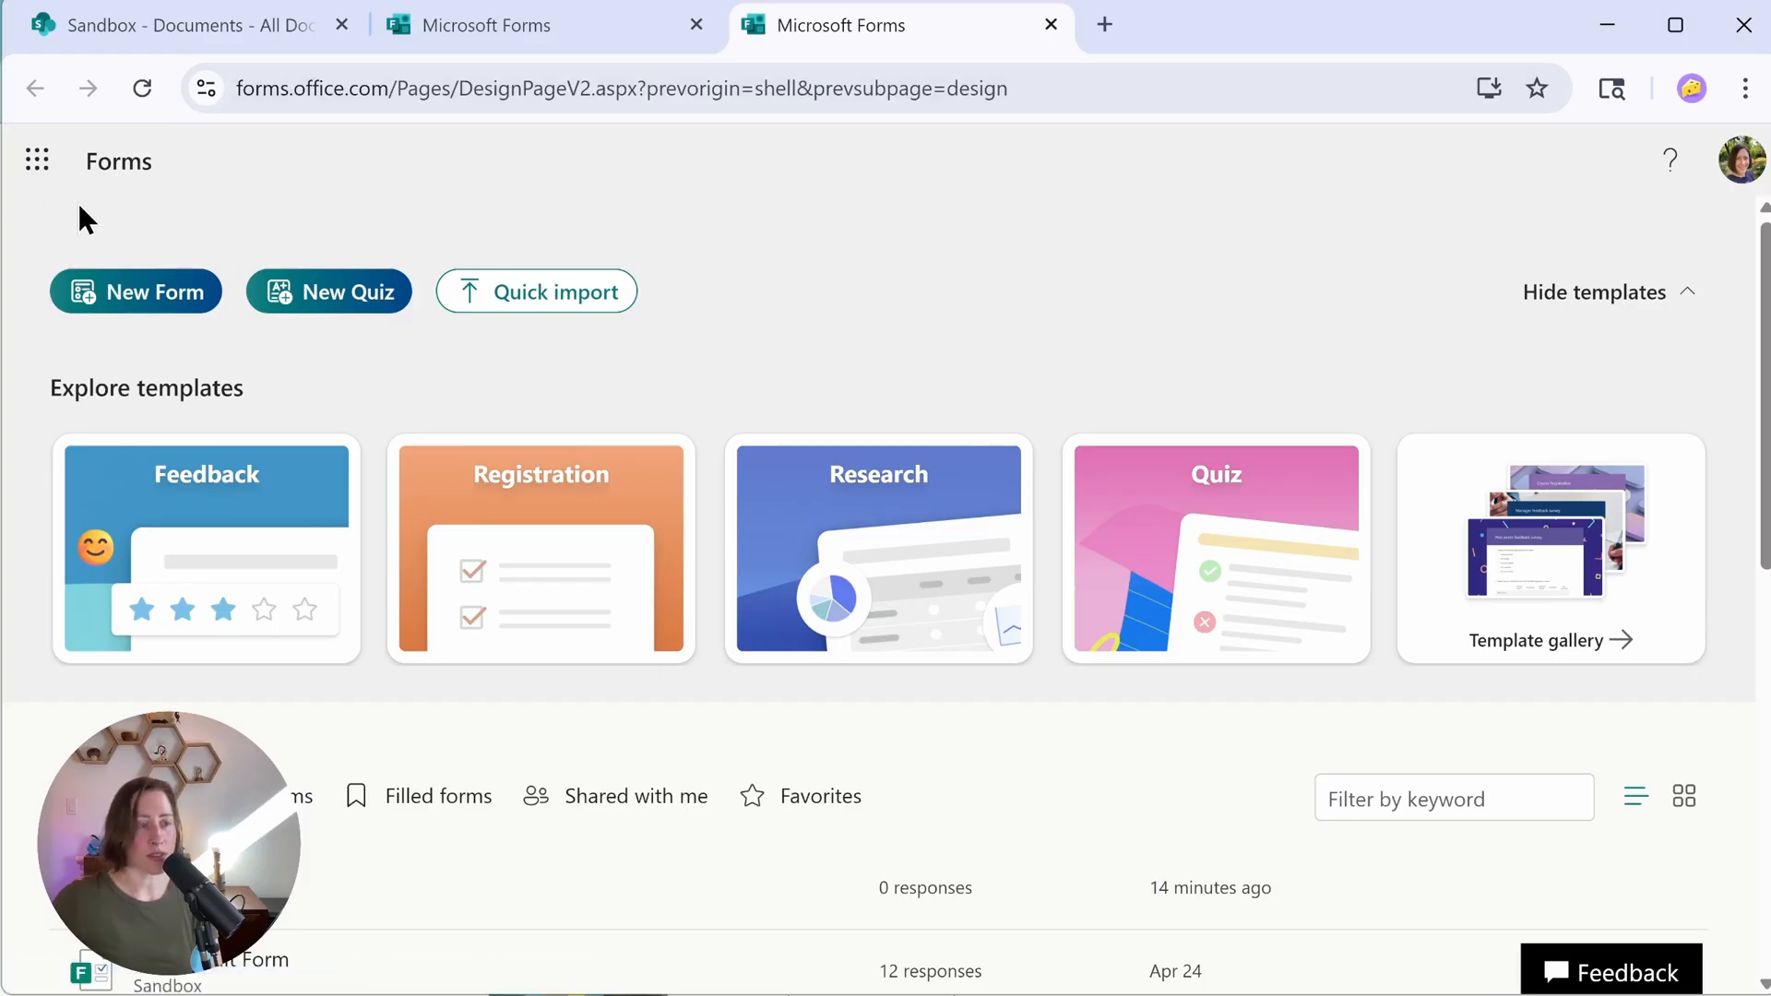
{"action": "mouse_move", "coordinate": [37, 161]}
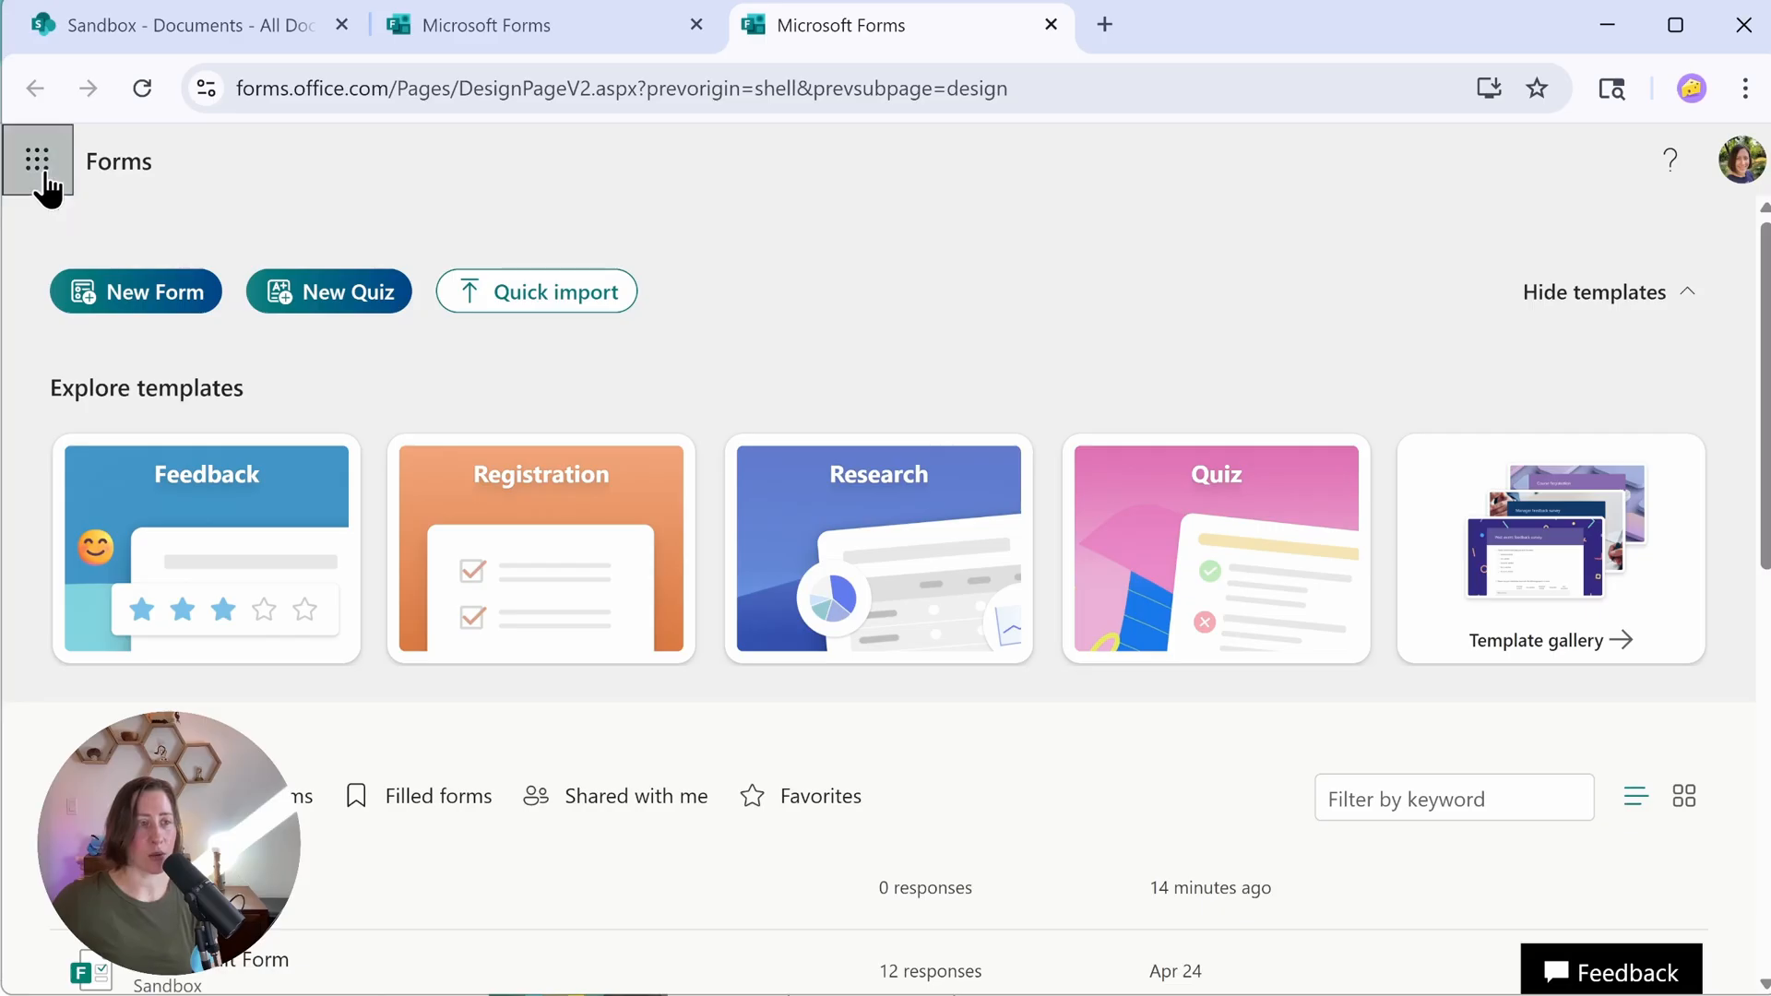
Step: Browse the Microsoft 365 apps in Forms and scroll down to My groups
{"action": "left_click", "coordinate": [37, 160]}
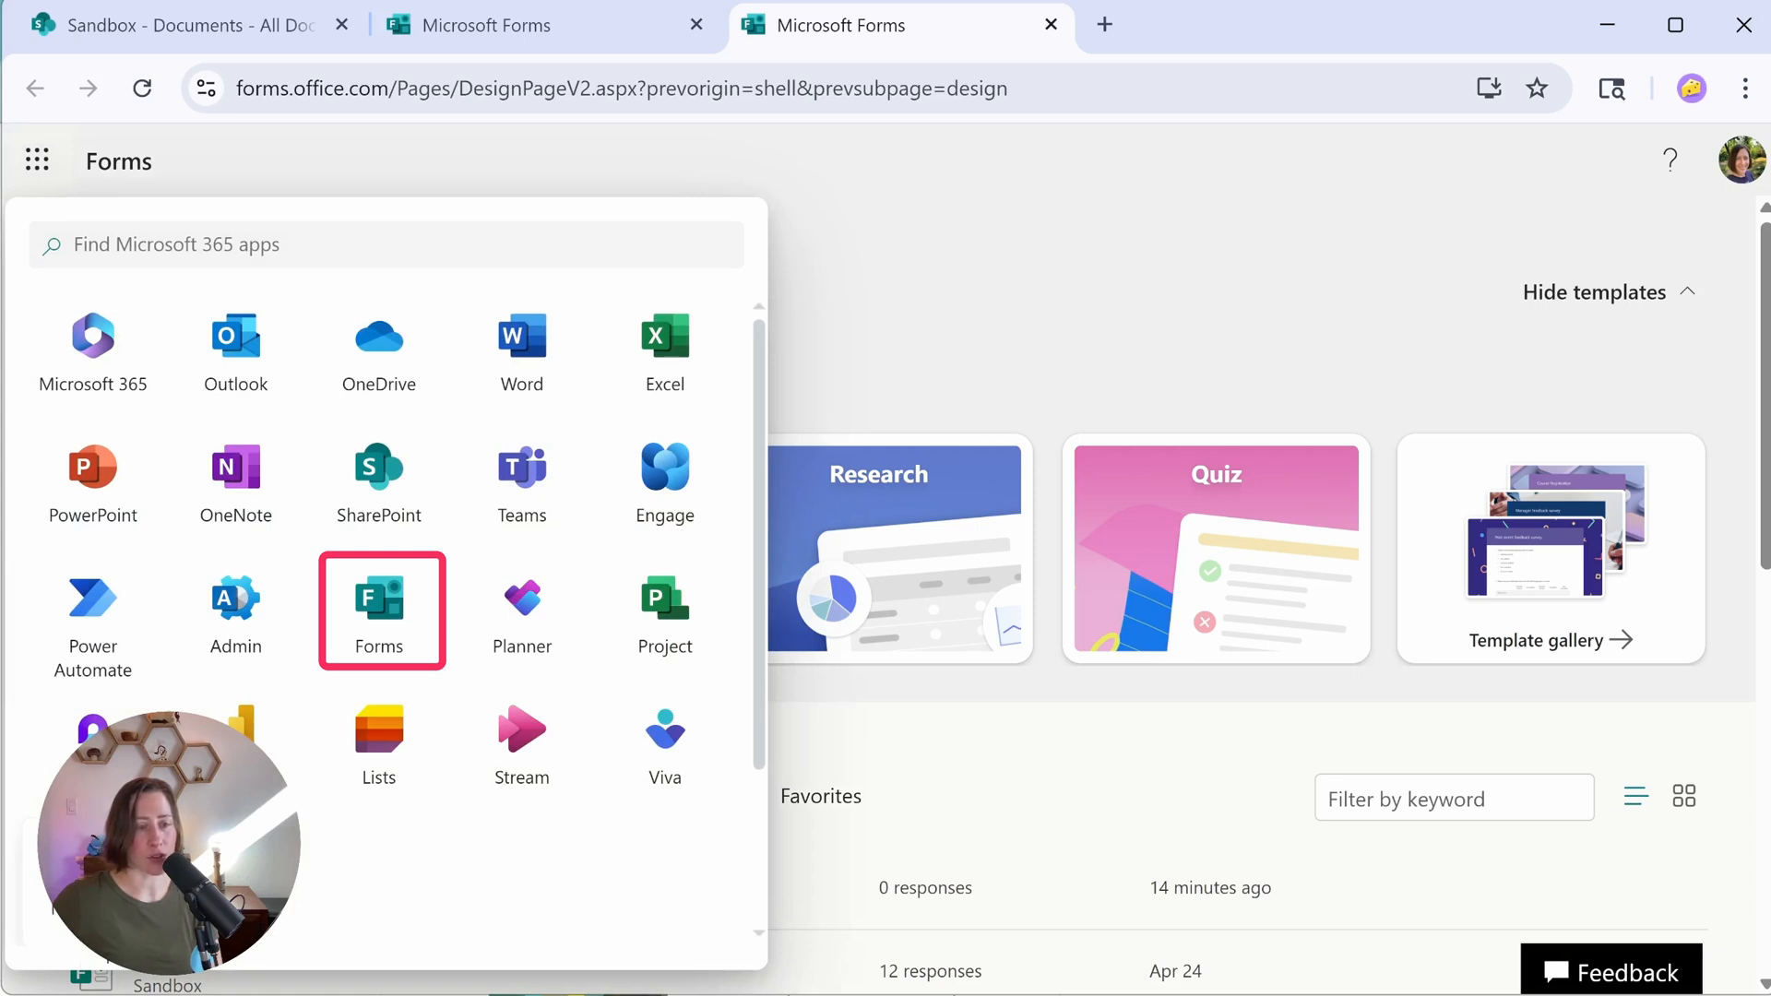
{"action": "mouse_move", "coordinate": [1301, 267]}
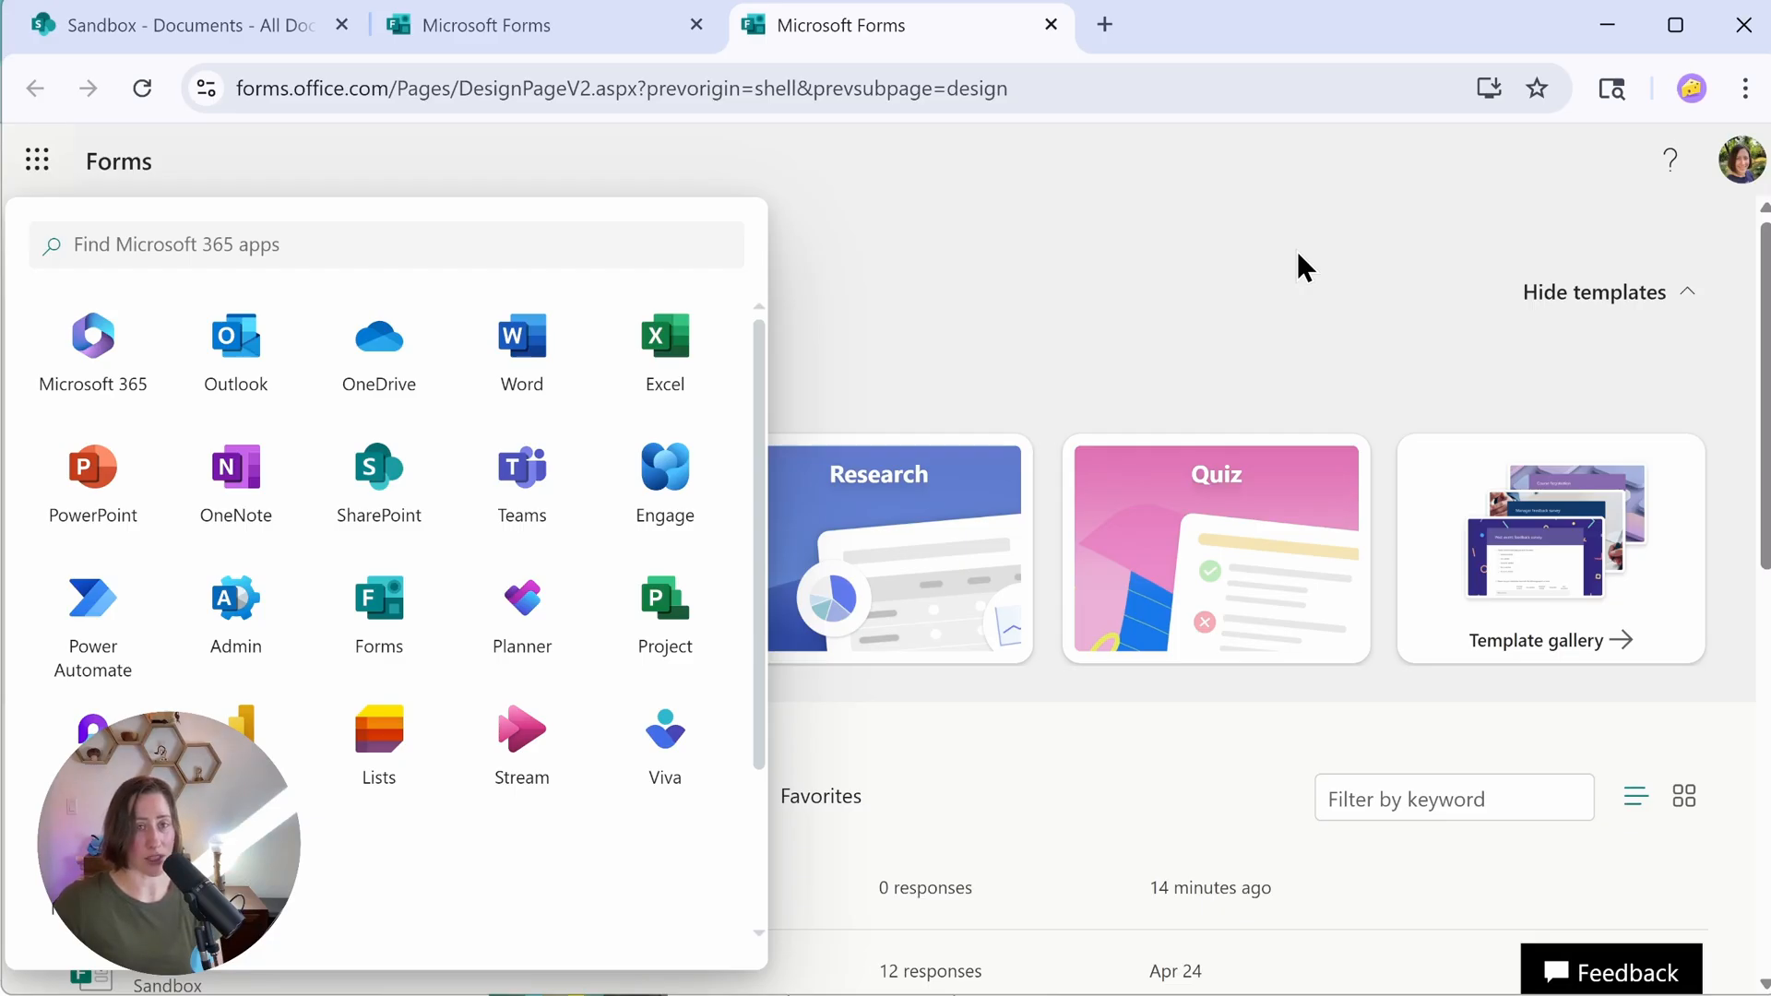
{"action": "mouse_move", "coordinate": [1234, 284]}
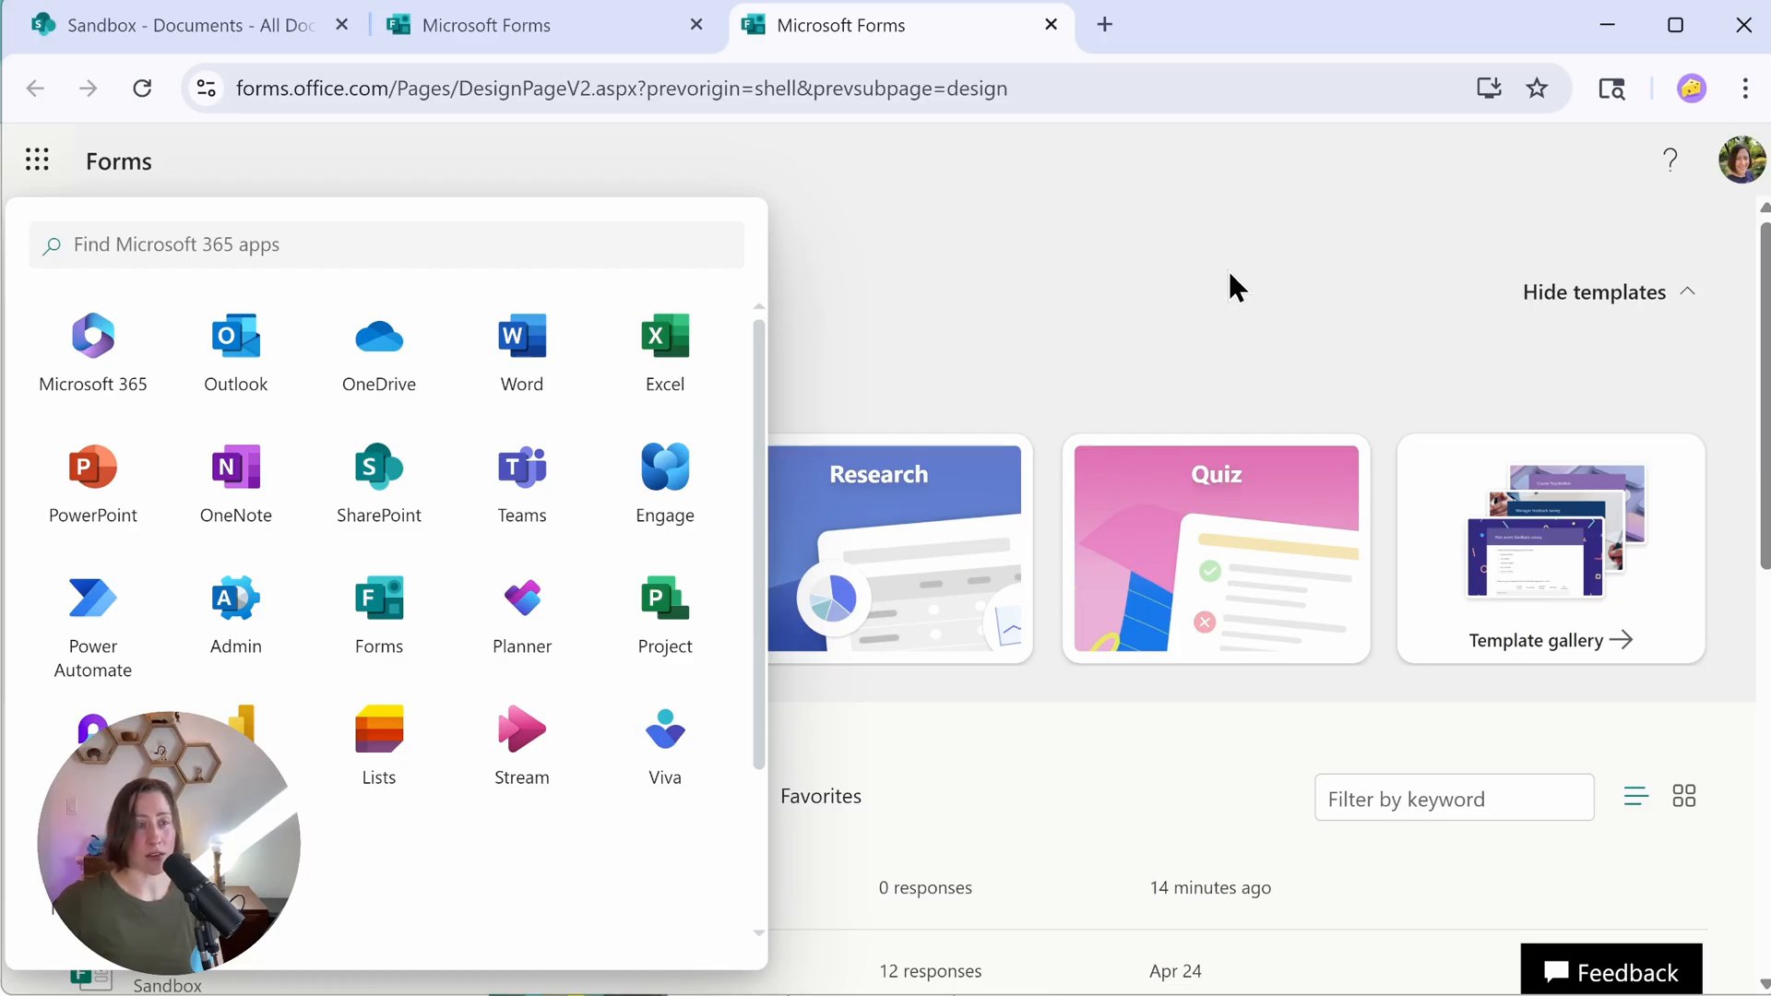
{"action": "left_click", "coordinate": [1231, 288]}
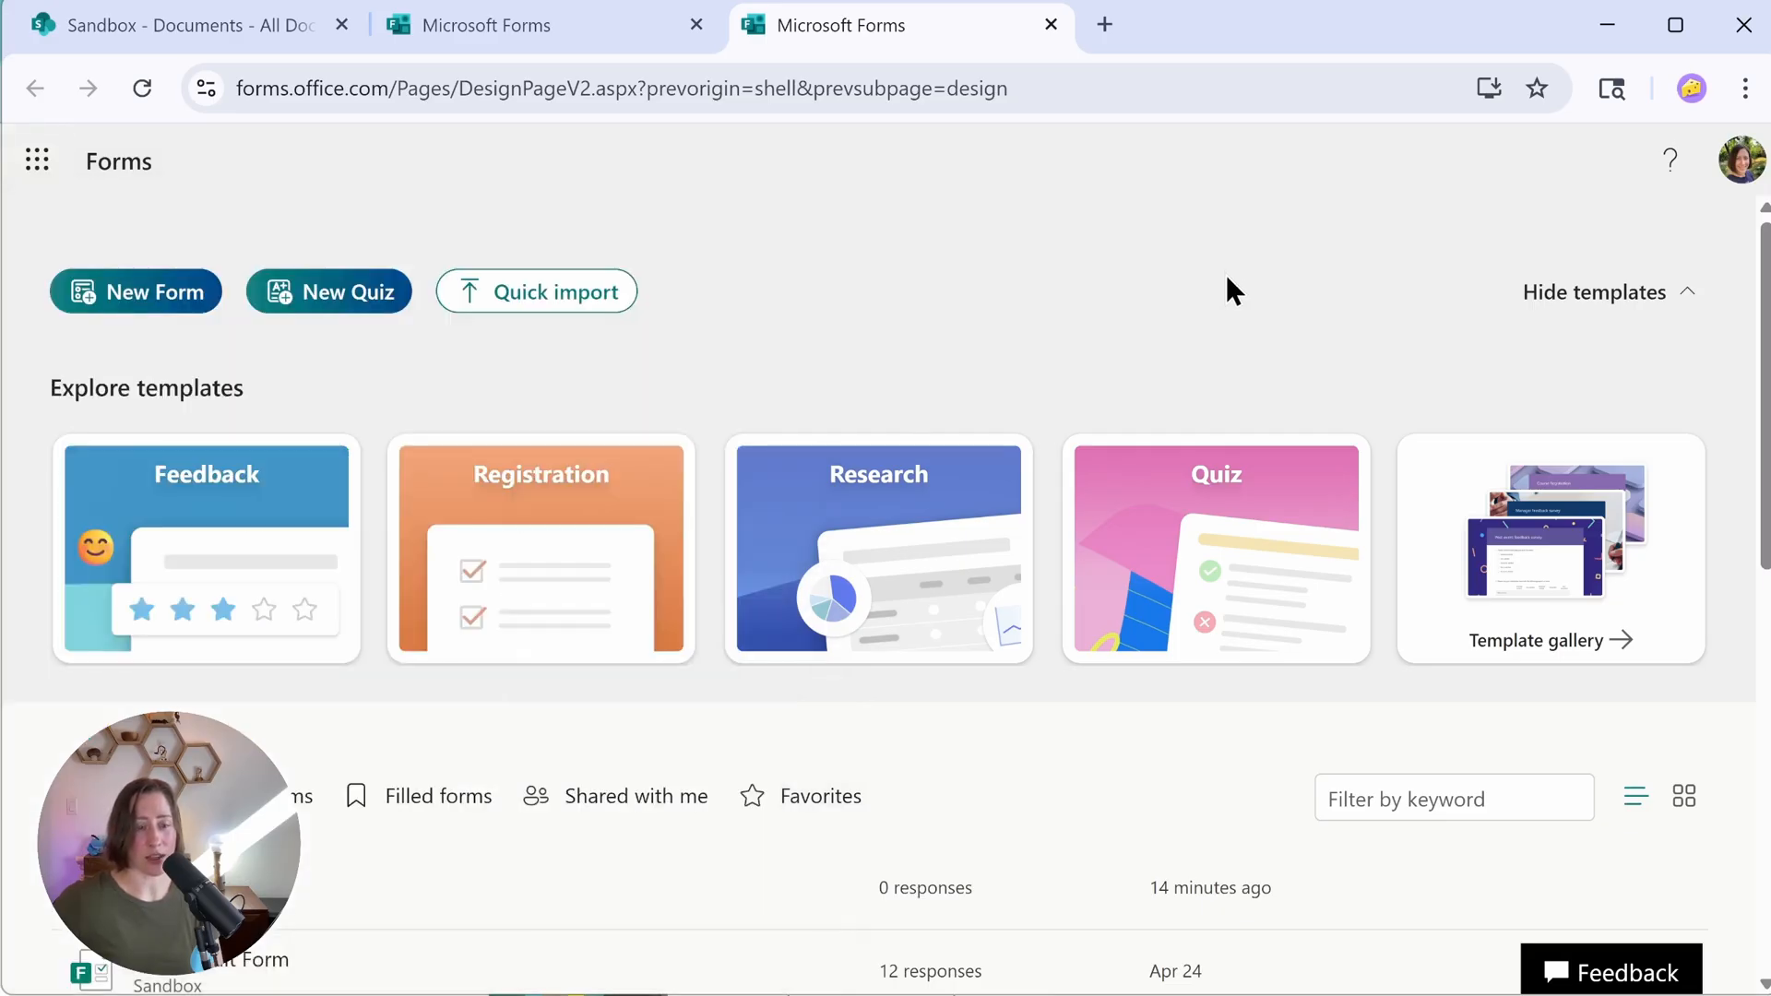
{"action": "mouse_move", "coordinate": [1275, 391]}
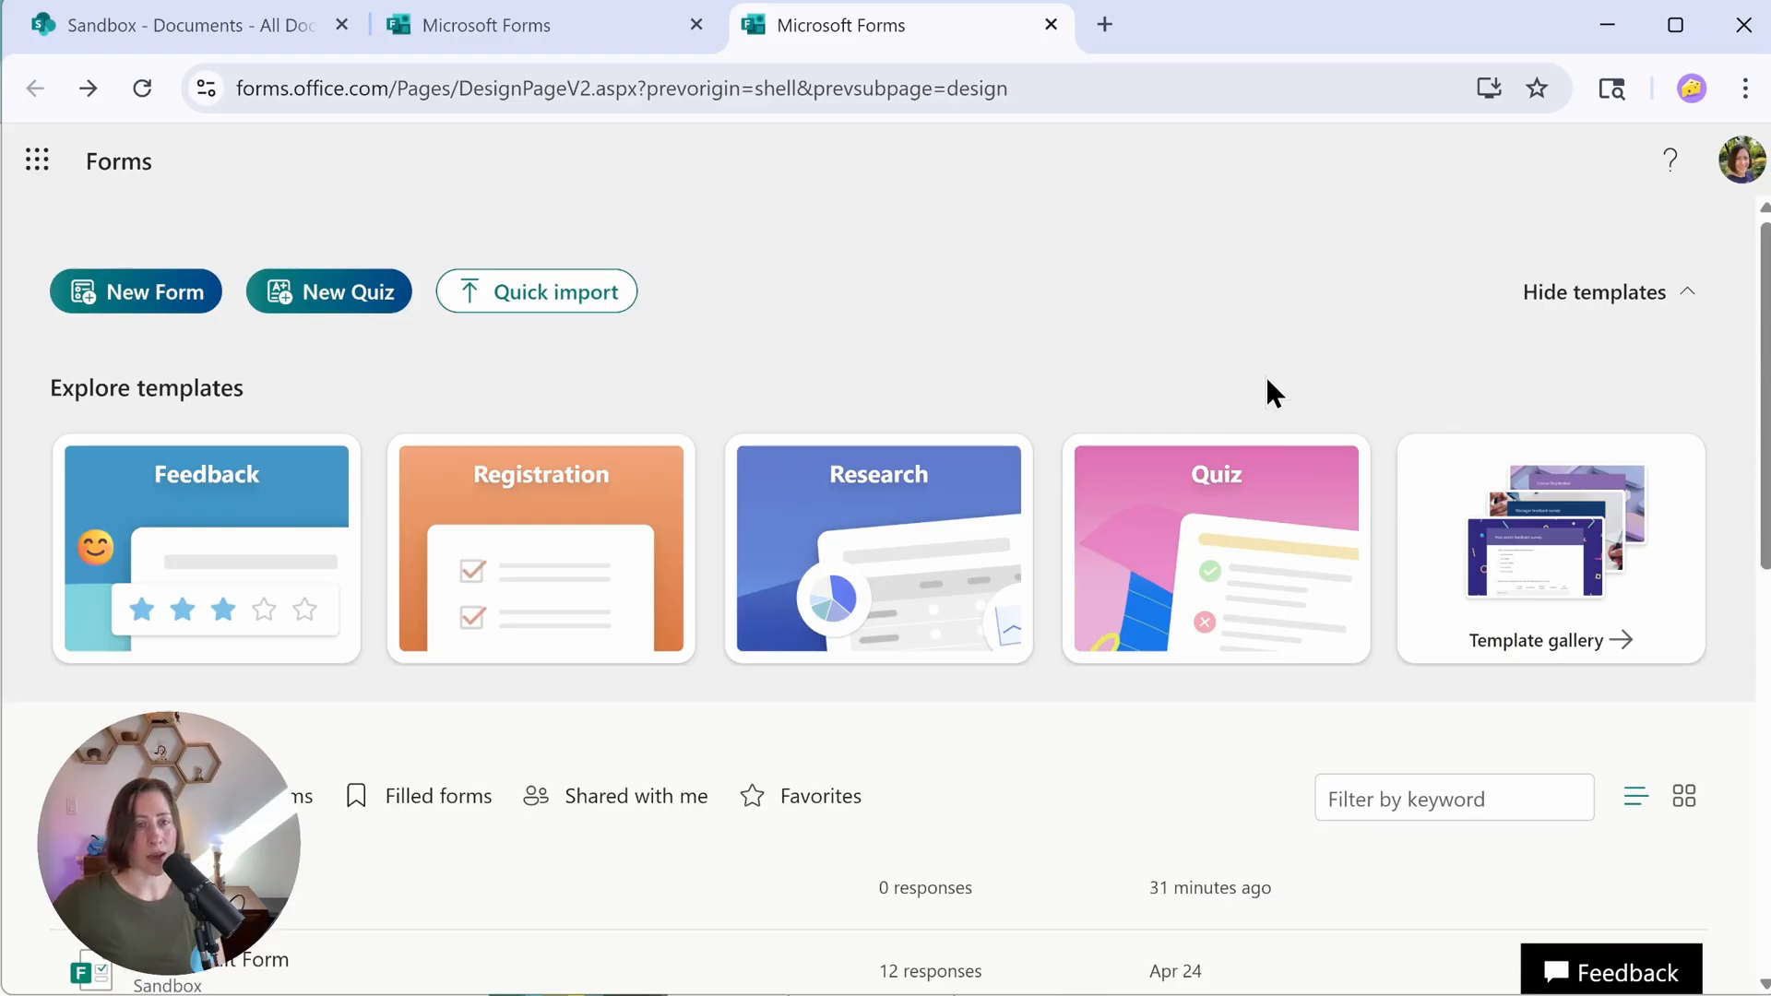
{"action": "mouse_move", "coordinate": [1256, 328]}
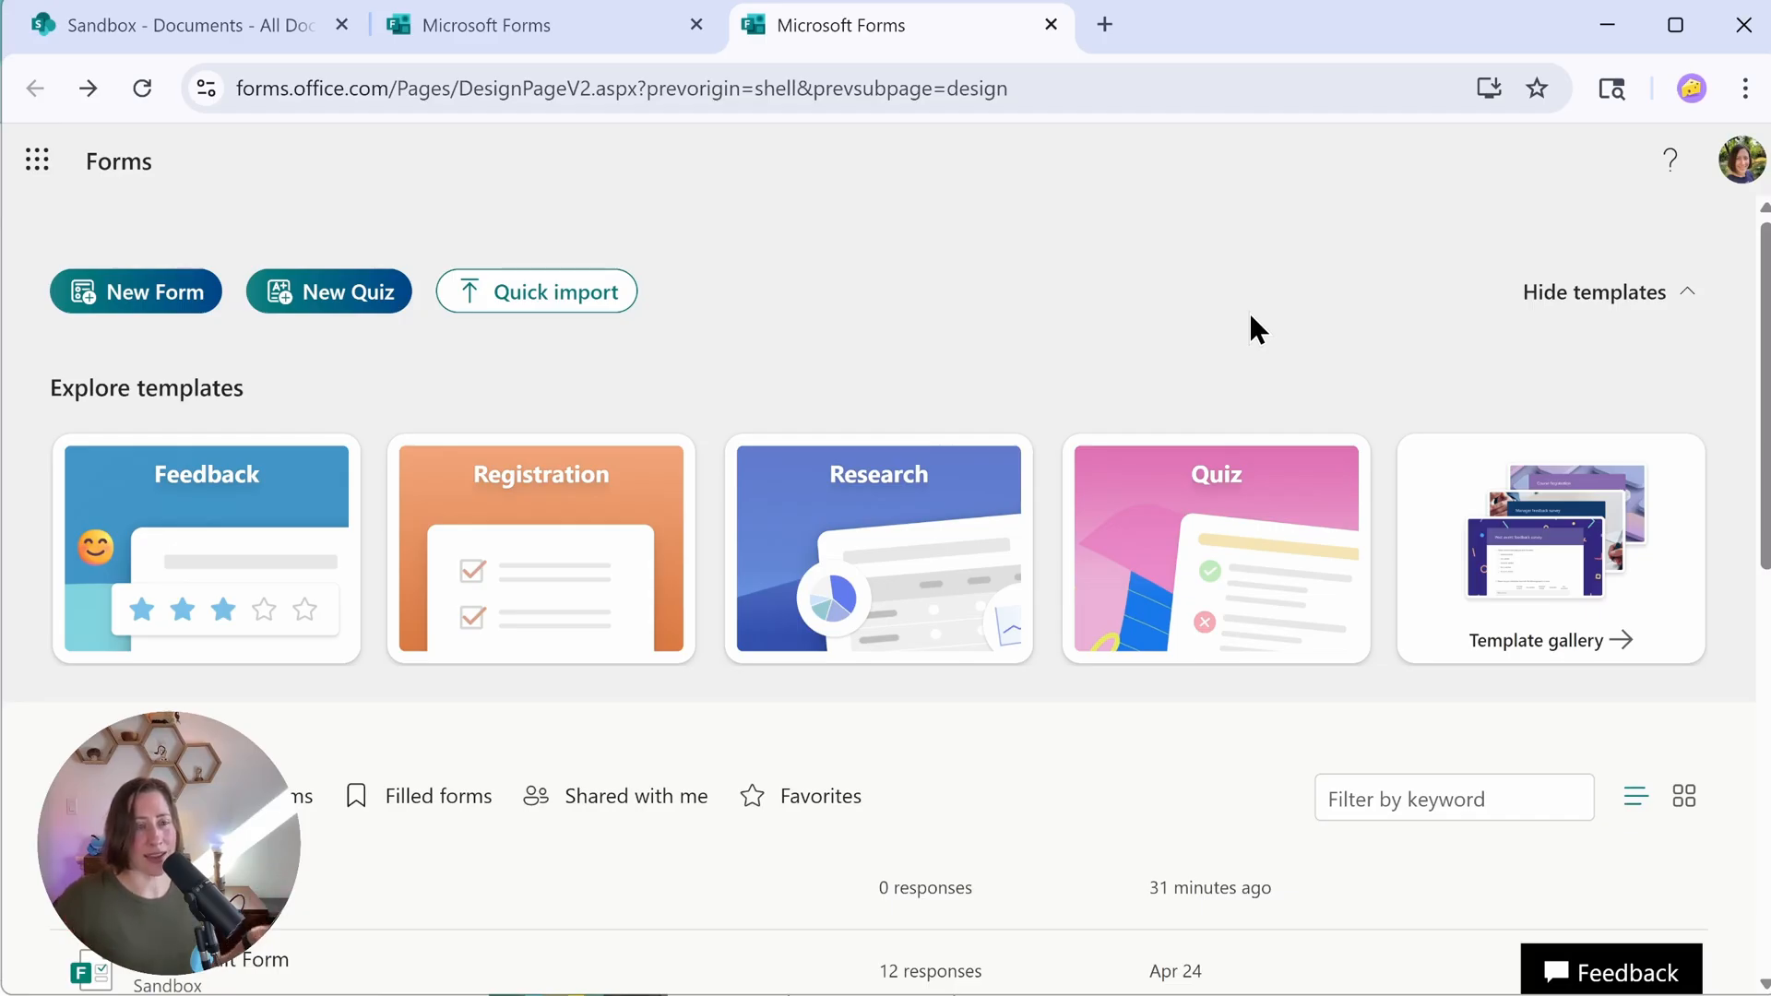
{"action": "scroll", "scroll_direction": "down", "scroll_amount": 3}
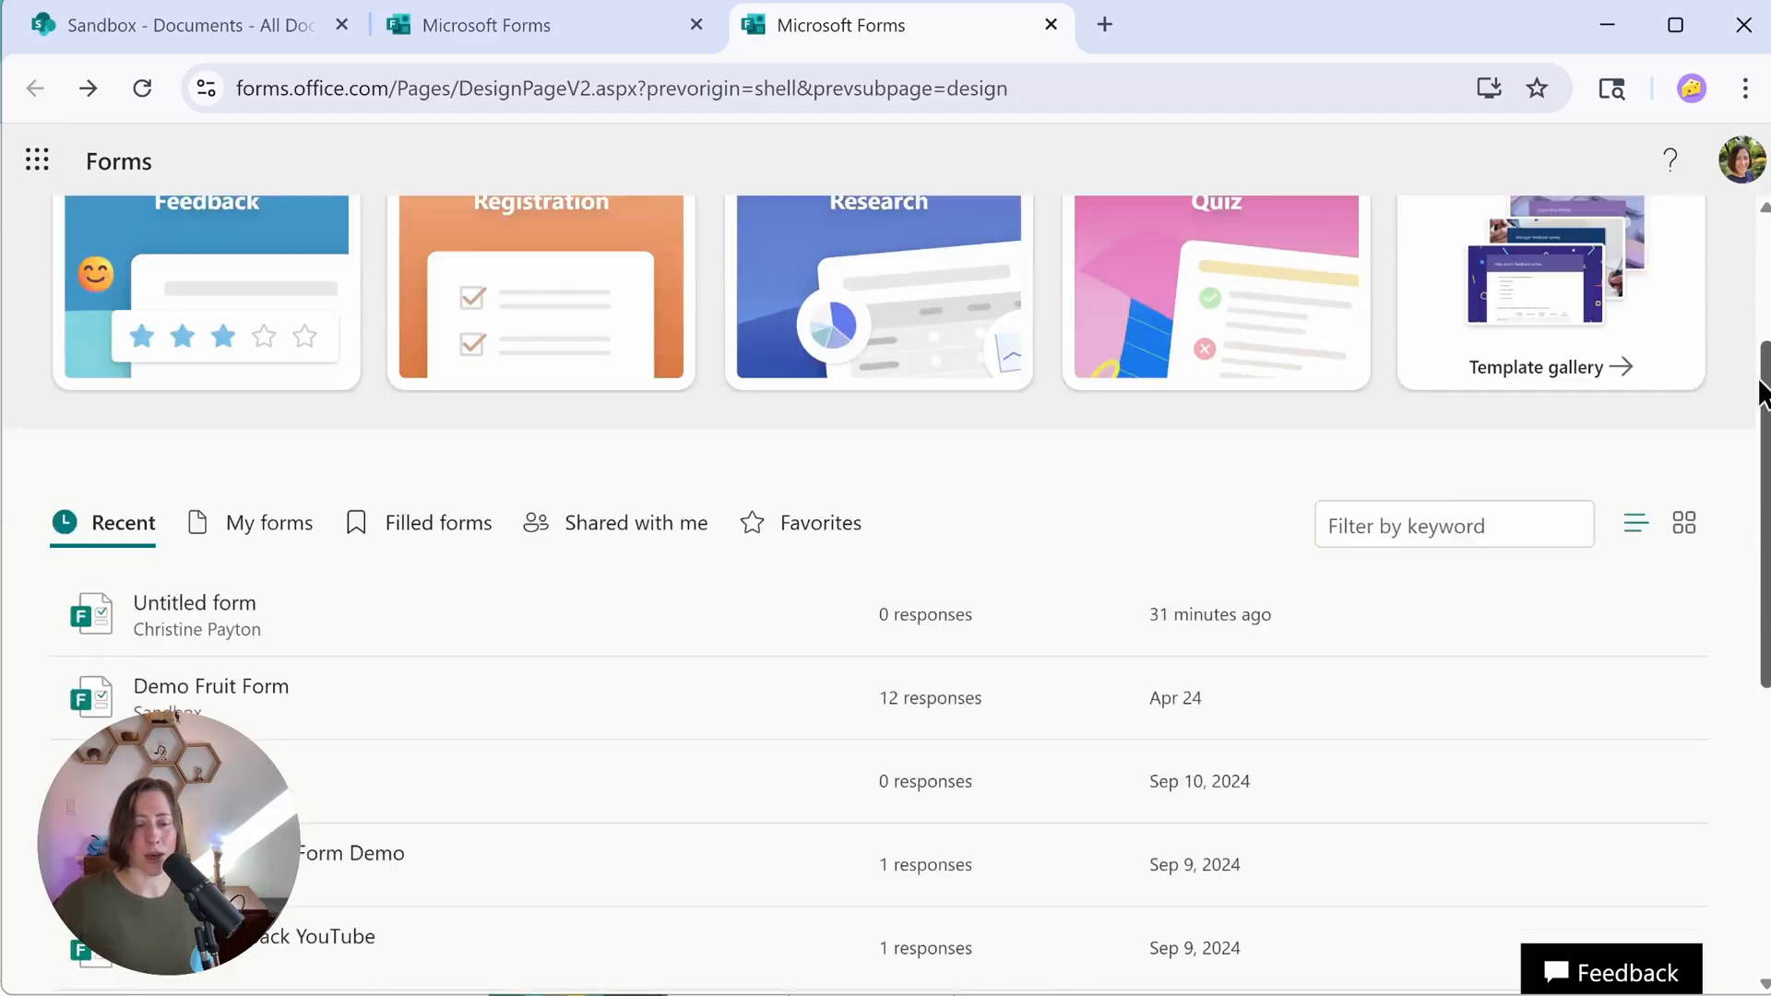
{"action": "scroll", "scroll_direction": "down", "scroll_amount": 3}
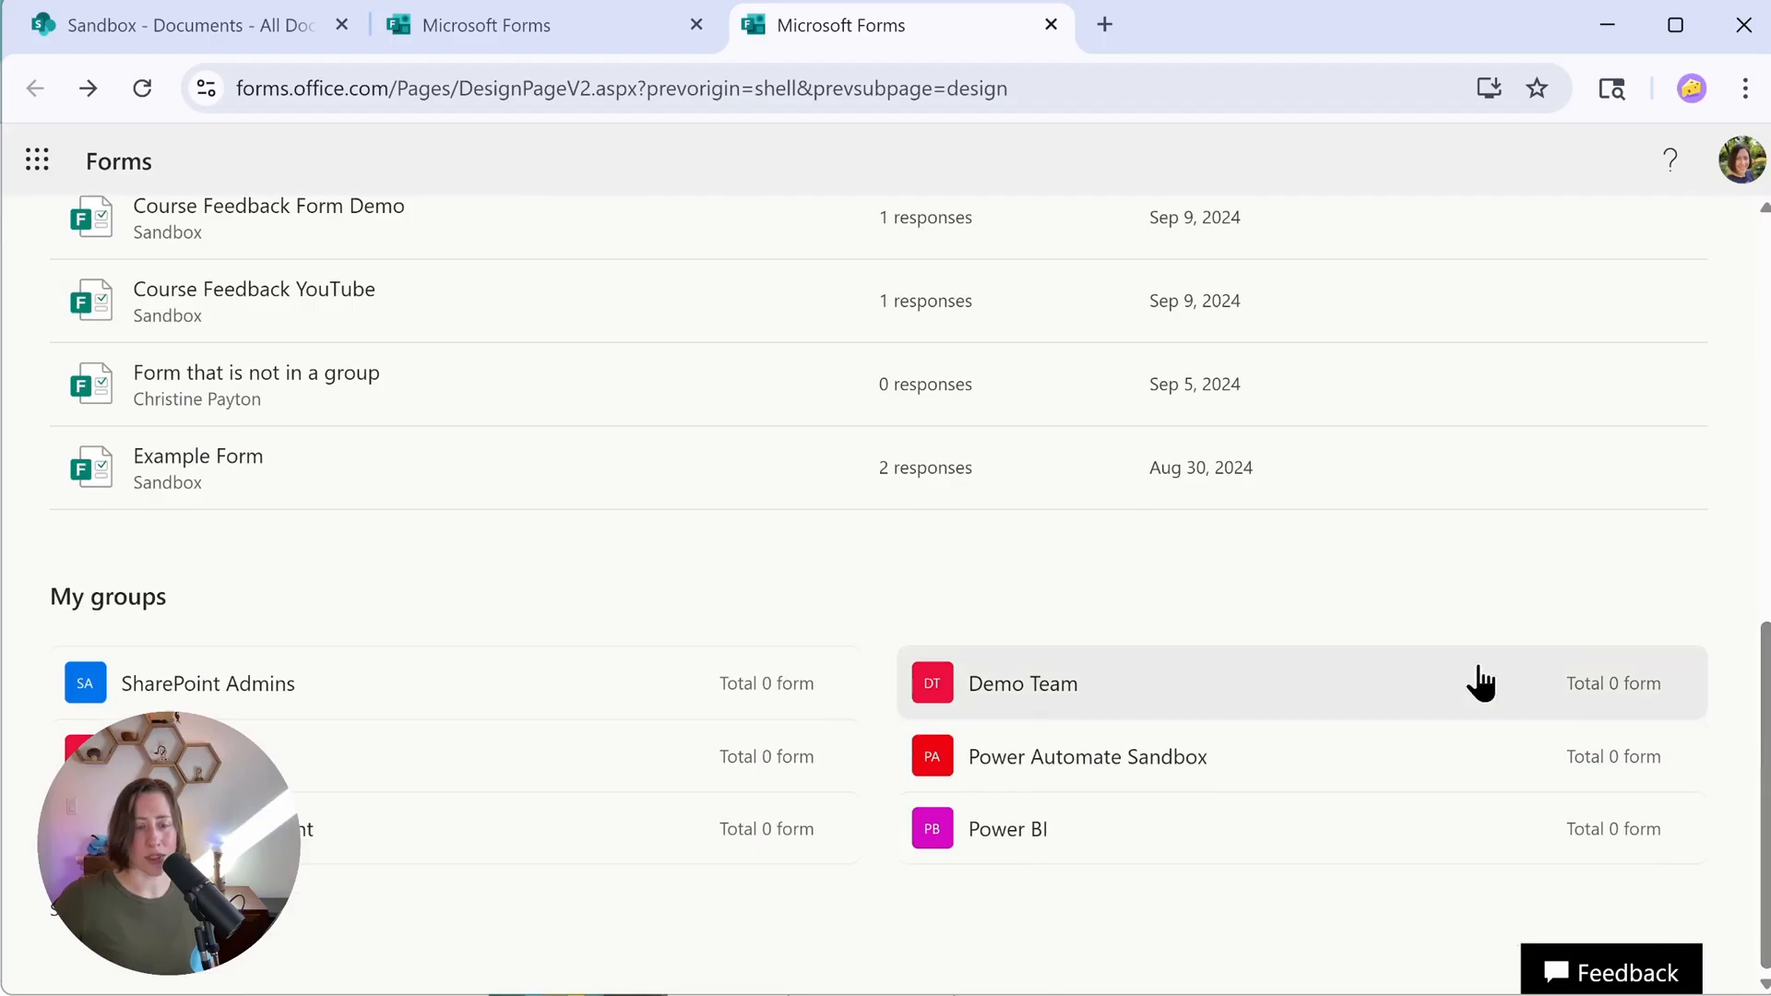
{"action": "mouse_move", "coordinate": [576, 596]}
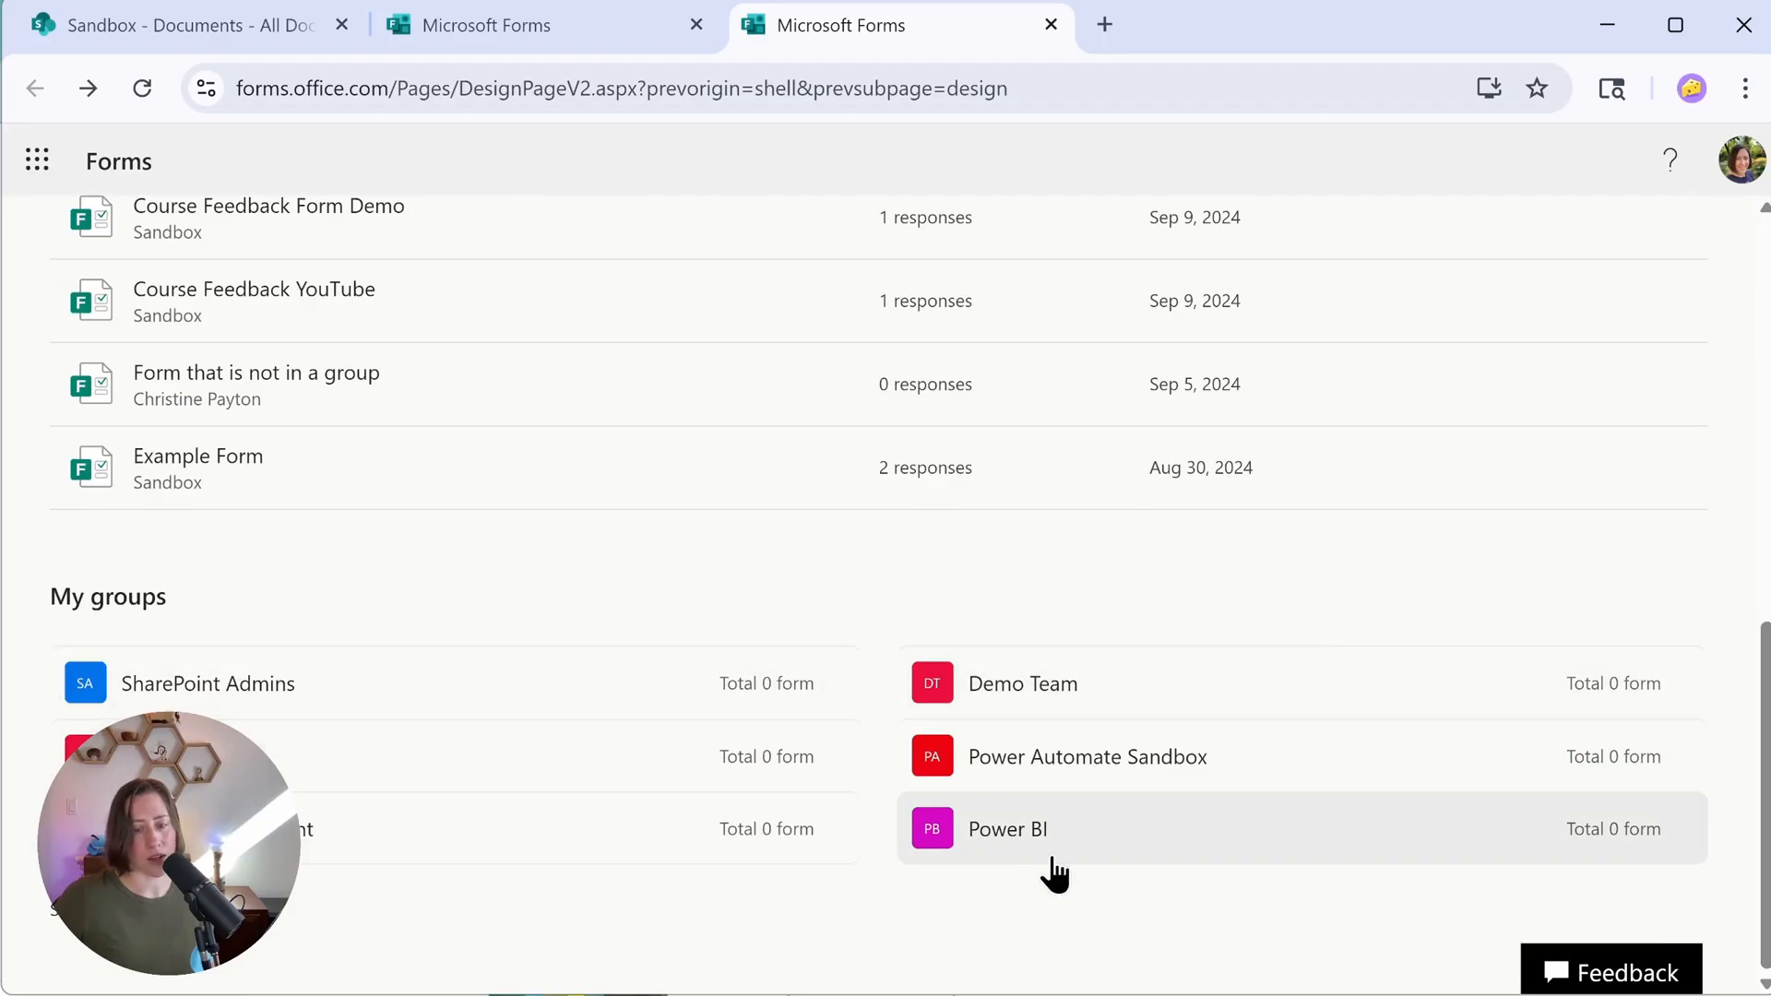
Step: Create a new group form in the Power BI group titled 'Power BI Report Feedback'
{"action": "left_click", "coordinate": [1008, 828]}
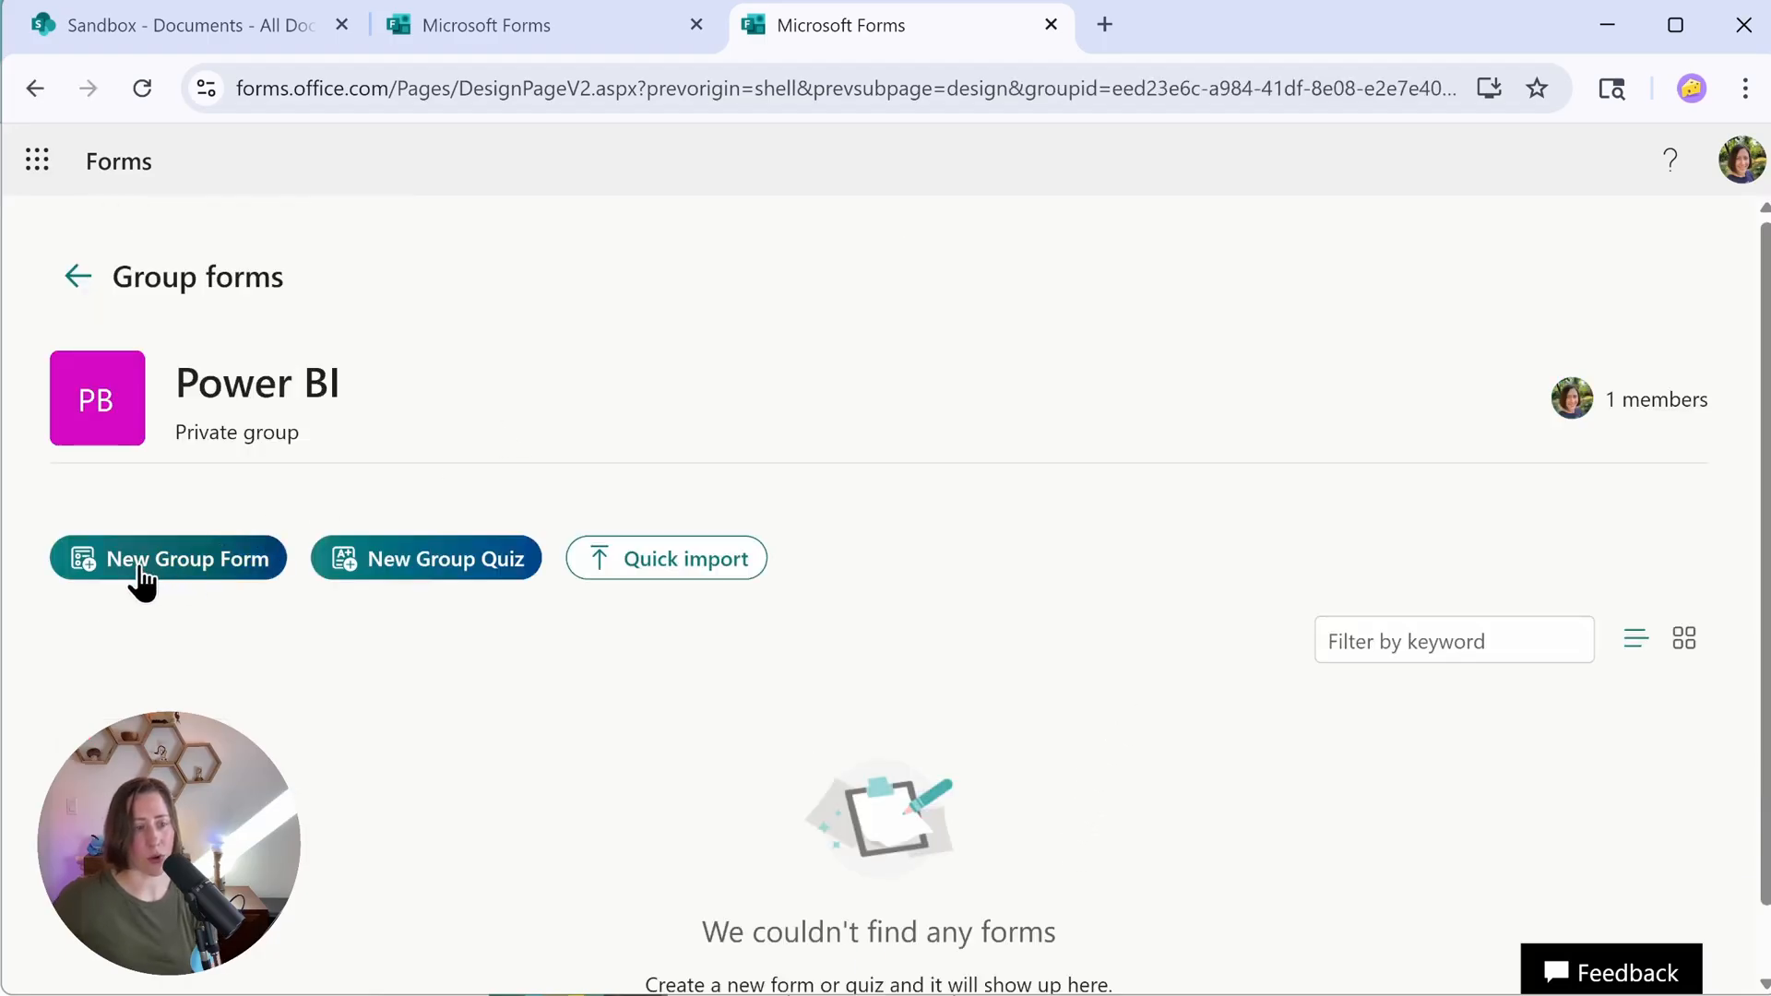
{"action": "left_click", "coordinate": [168, 558]}
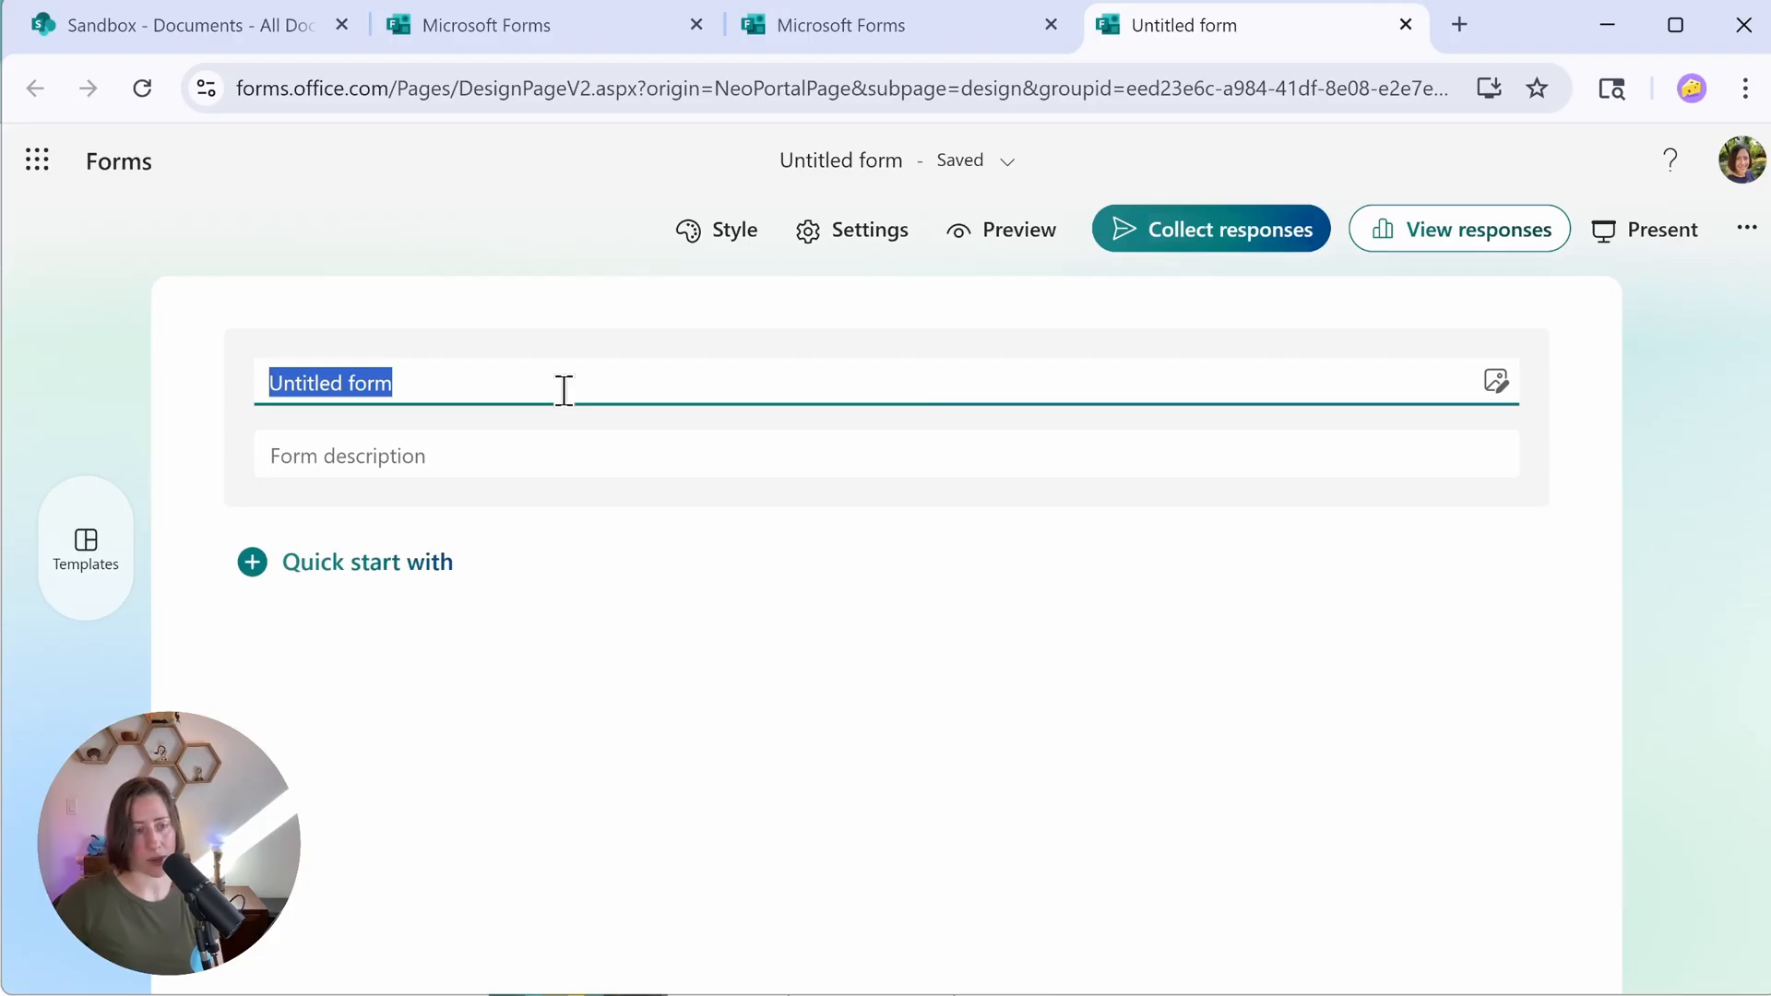
{"action": "type", "text": "Power BI Report Feedback"}
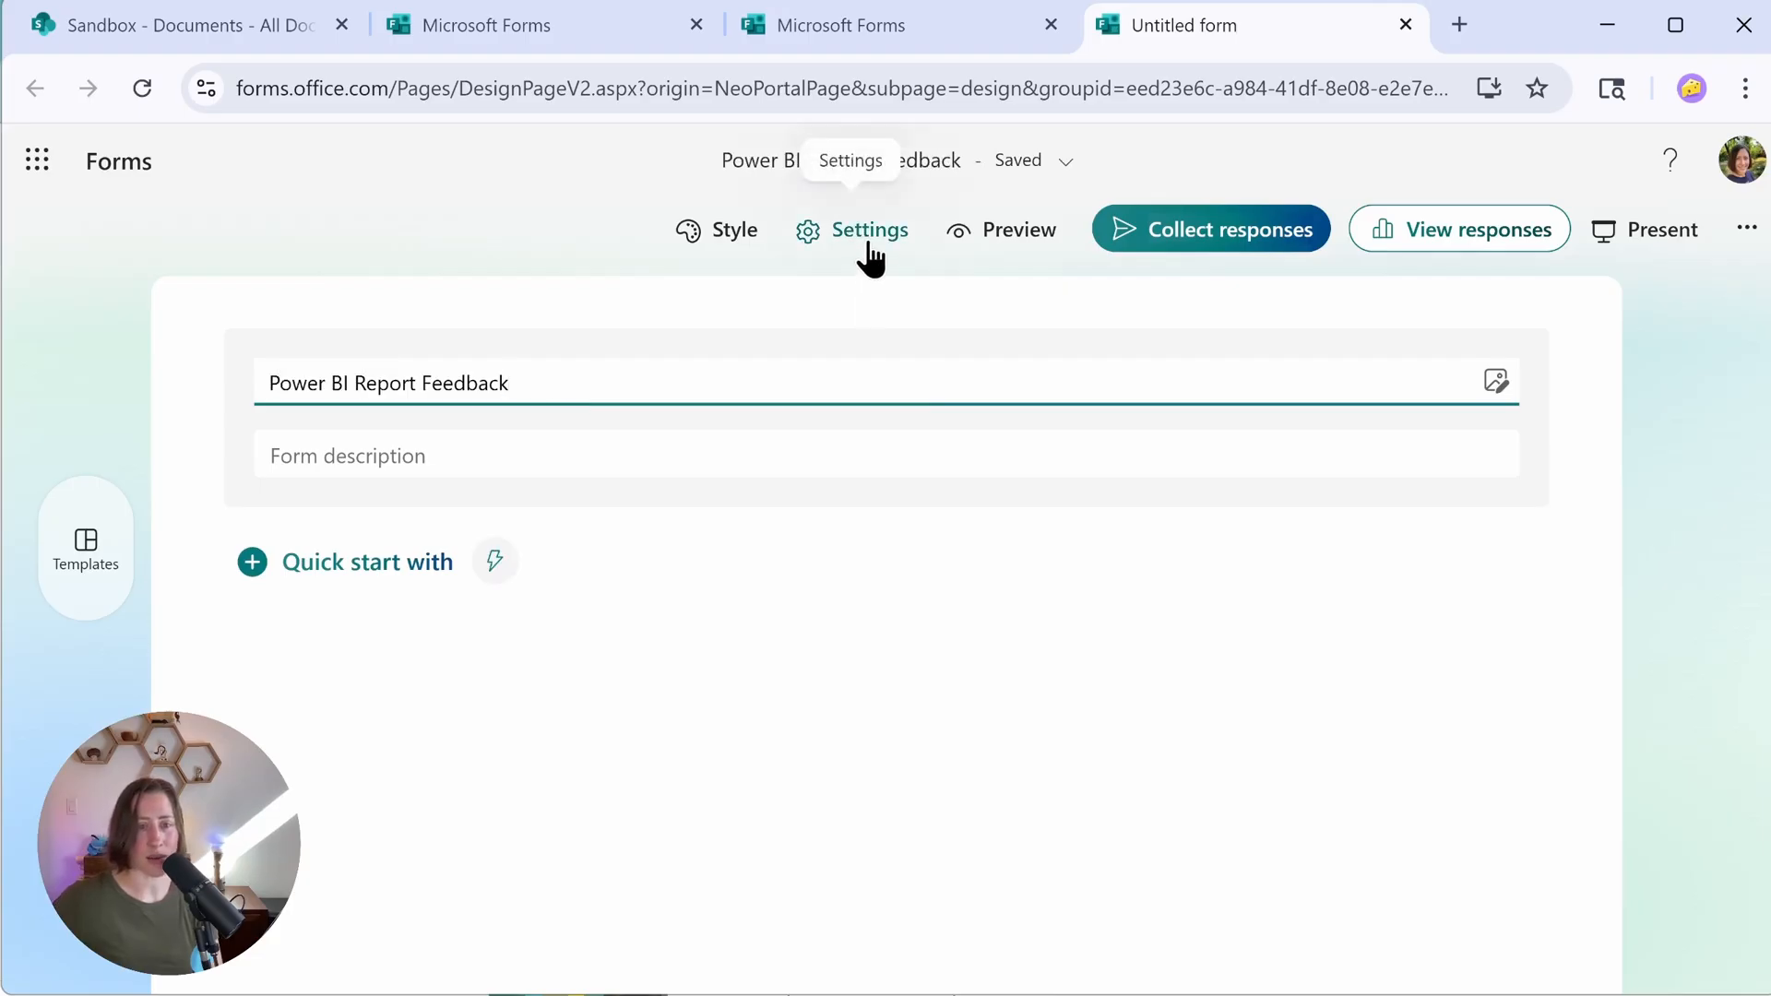
{"action": "left_click", "coordinate": [853, 229]}
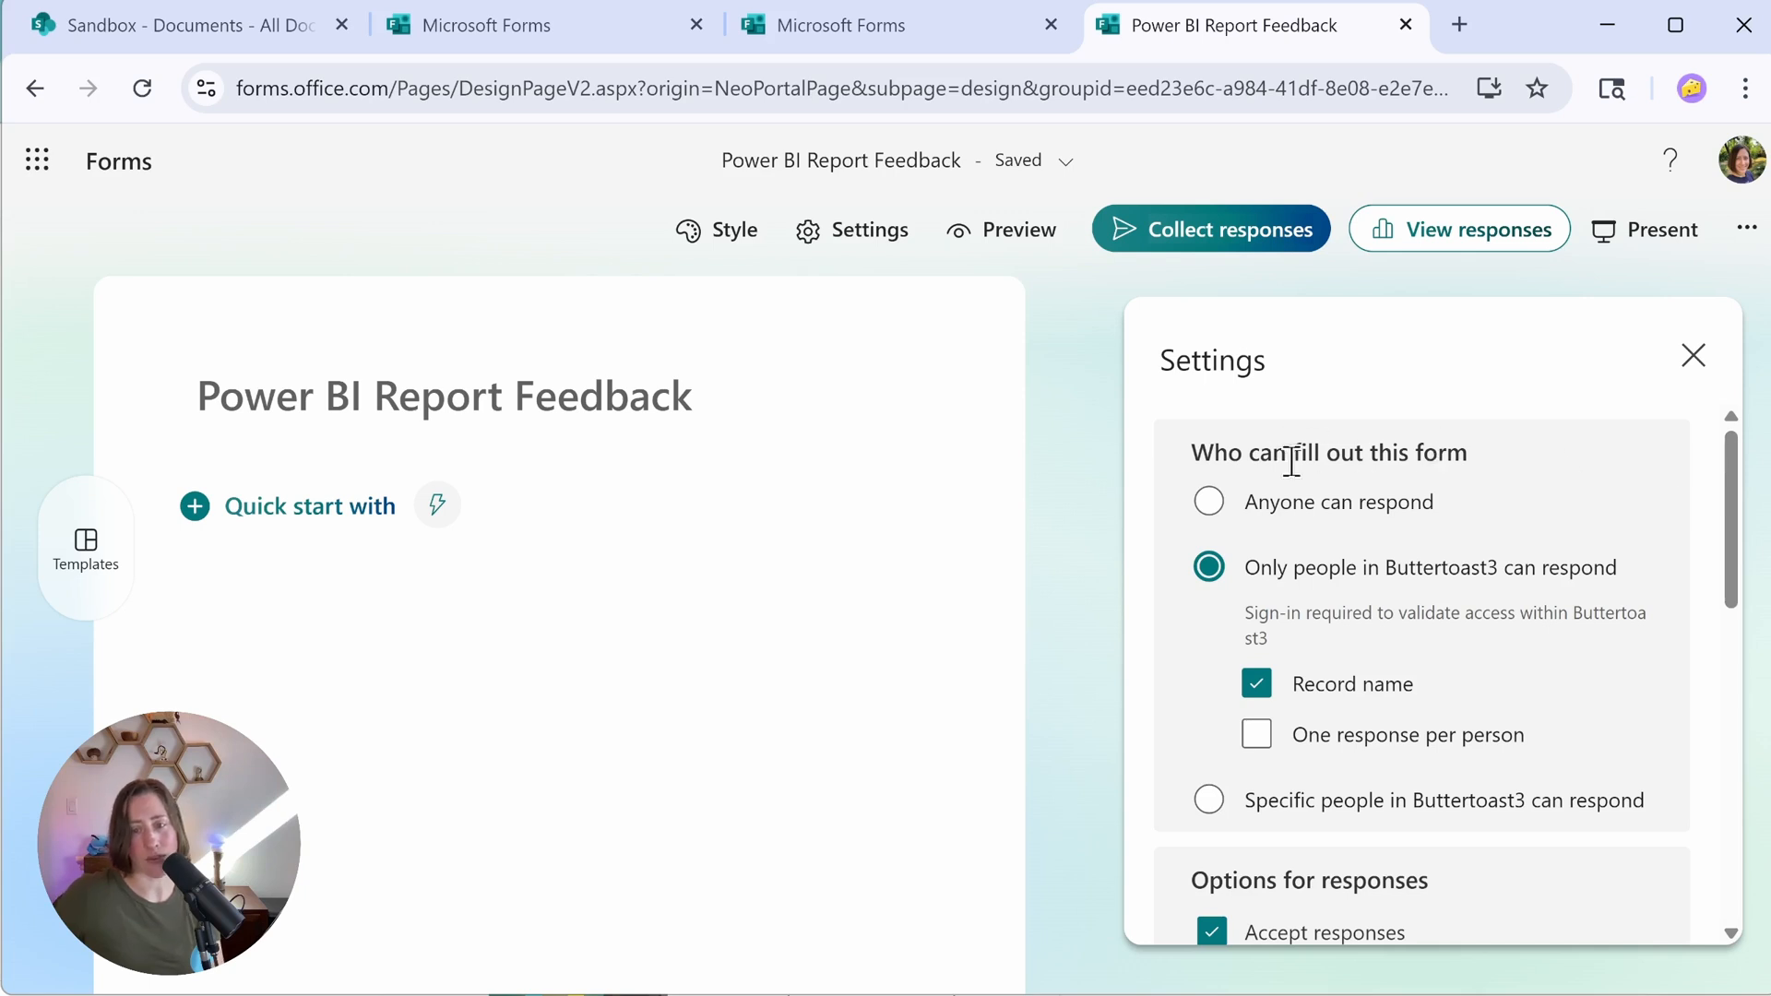
{"action": "mouse_move", "coordinate": [1419, 515]}
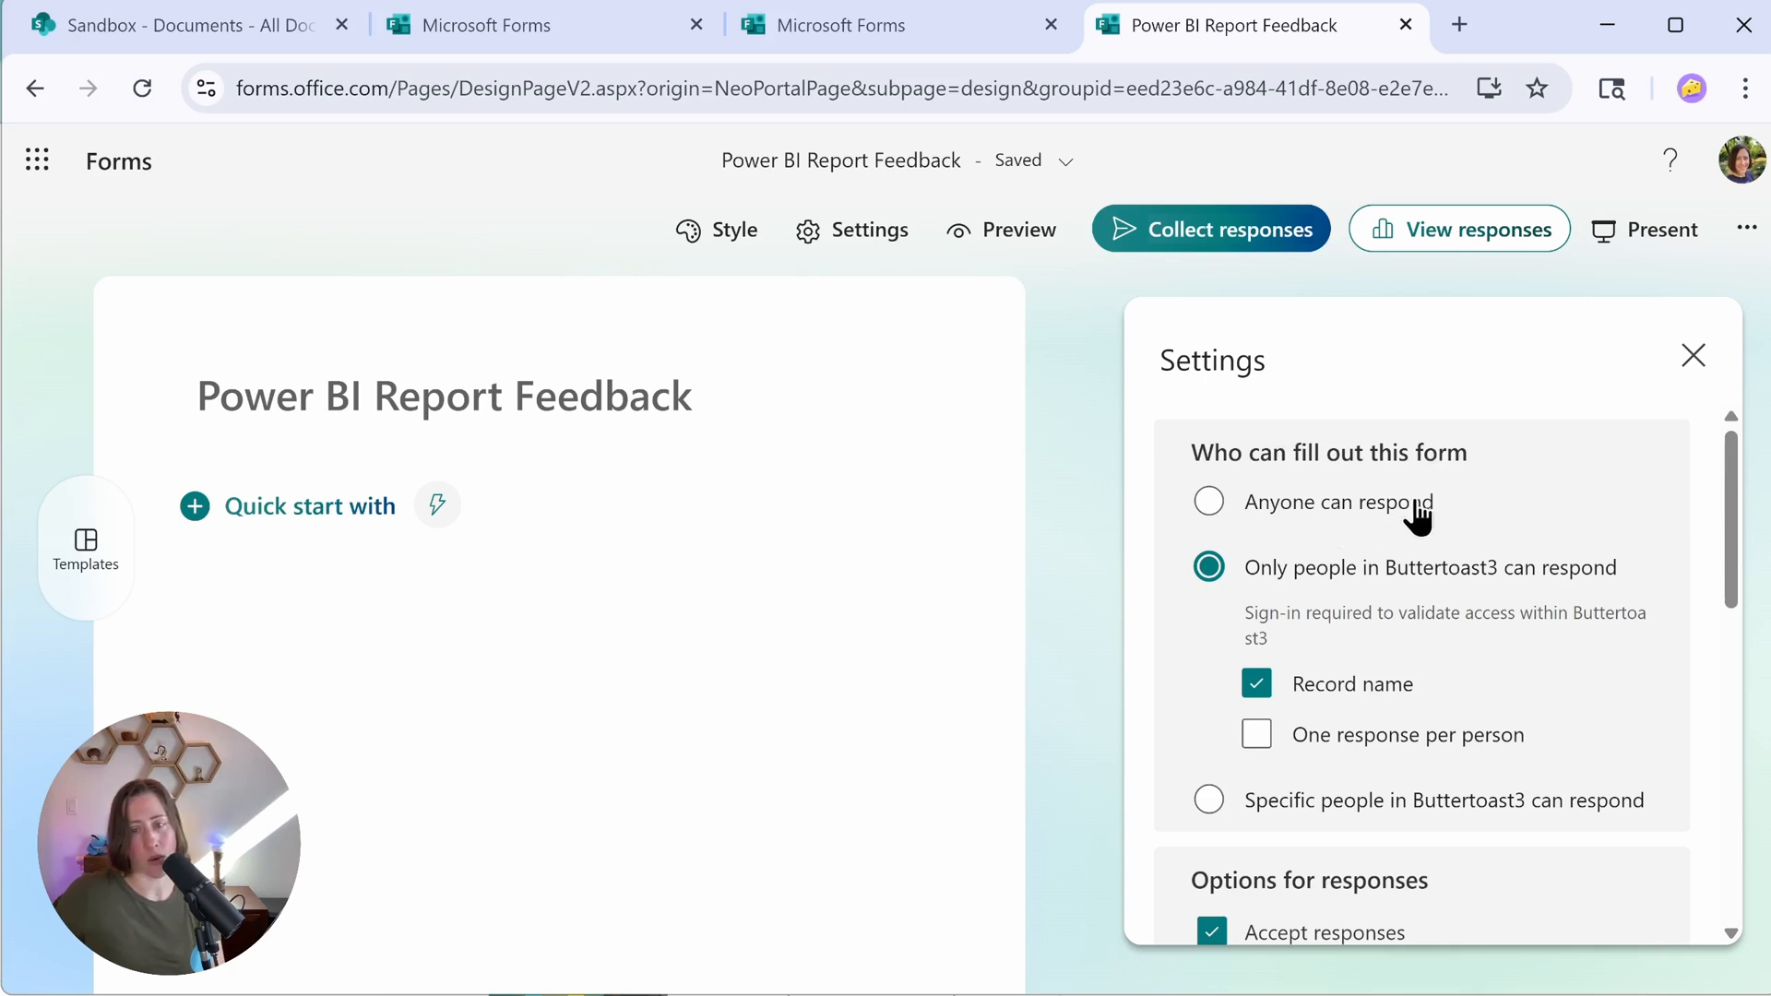
{"action": "mouse_move", "coordinate": [1575, 499]}
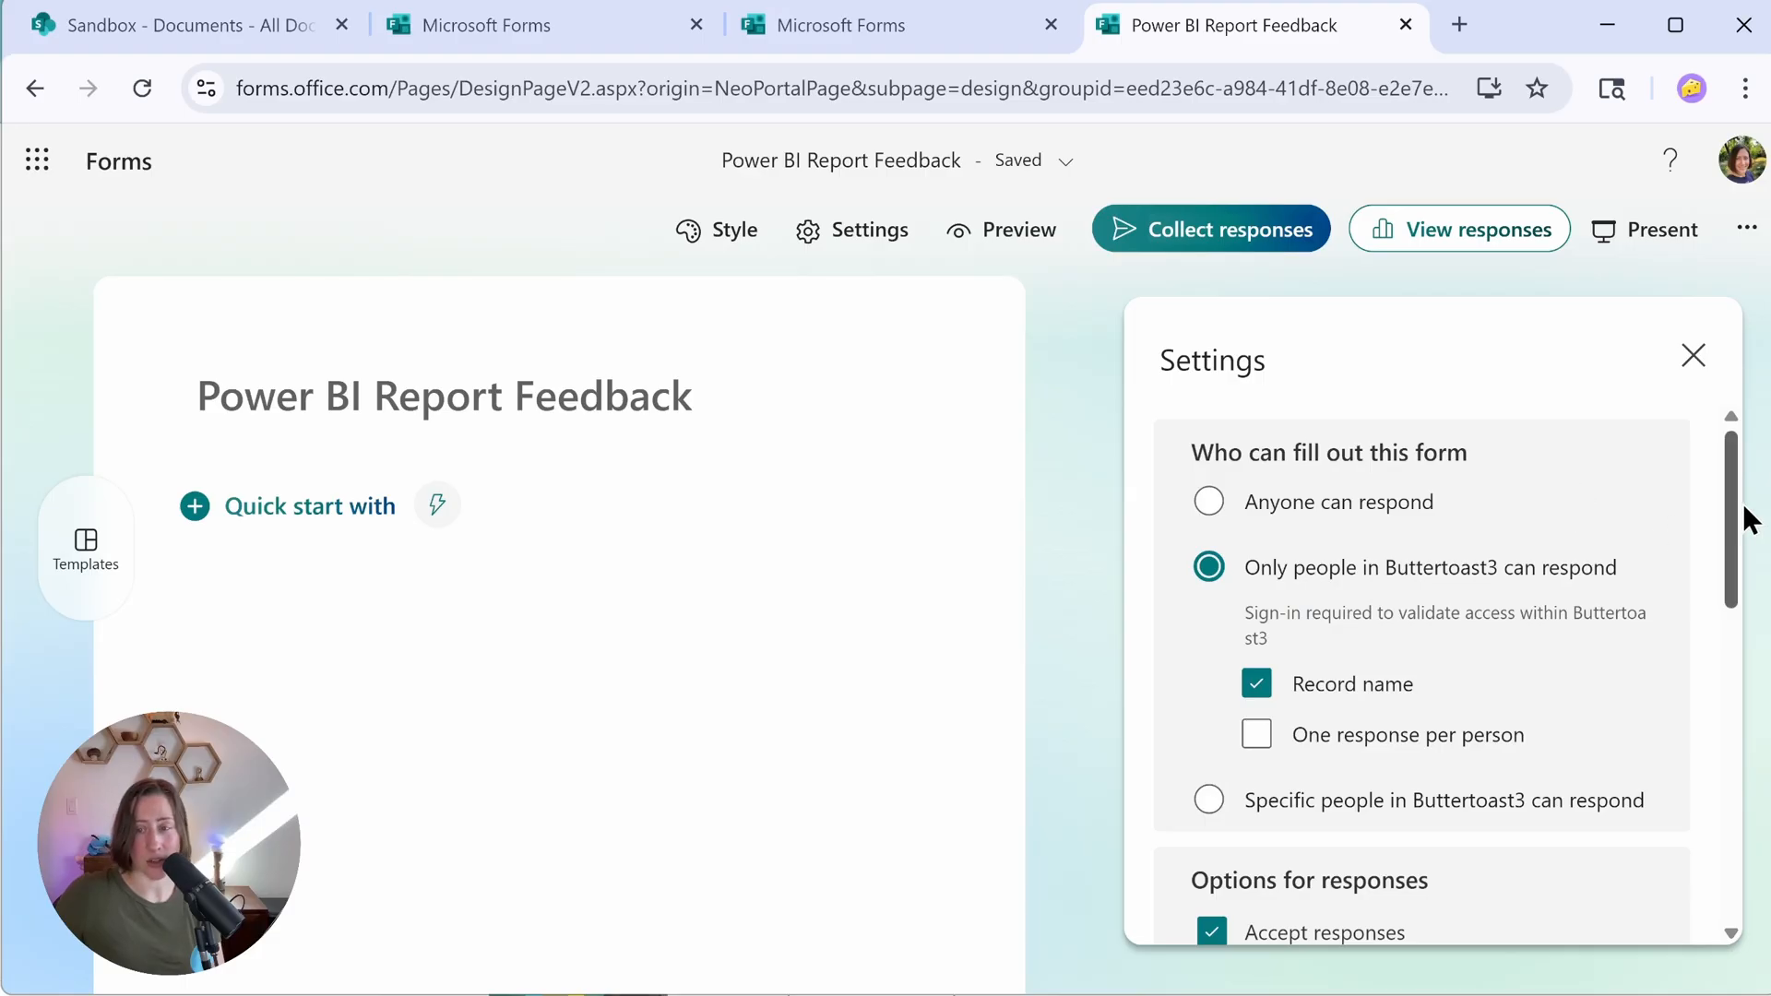
{"action": "scroll", "scroll_direction": "down", "scroll_amount": 3}
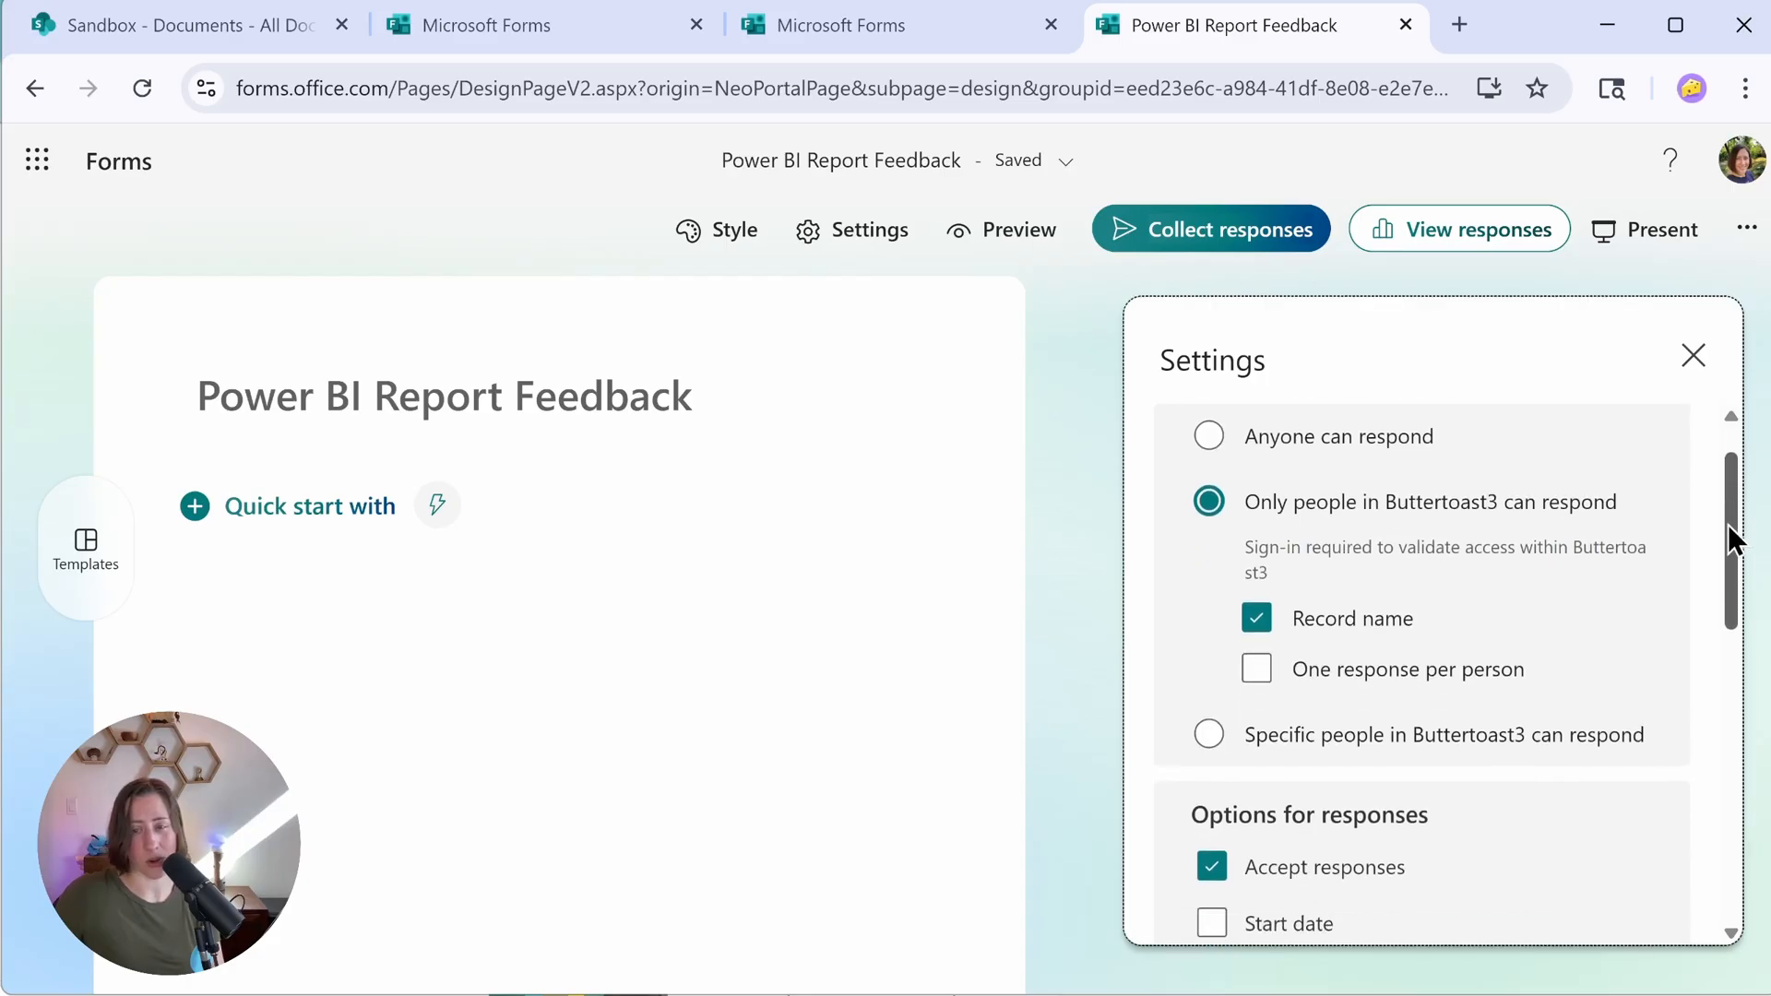
{"action": "scroll", "scroll_direction": "down", "scroll_amount": 3}
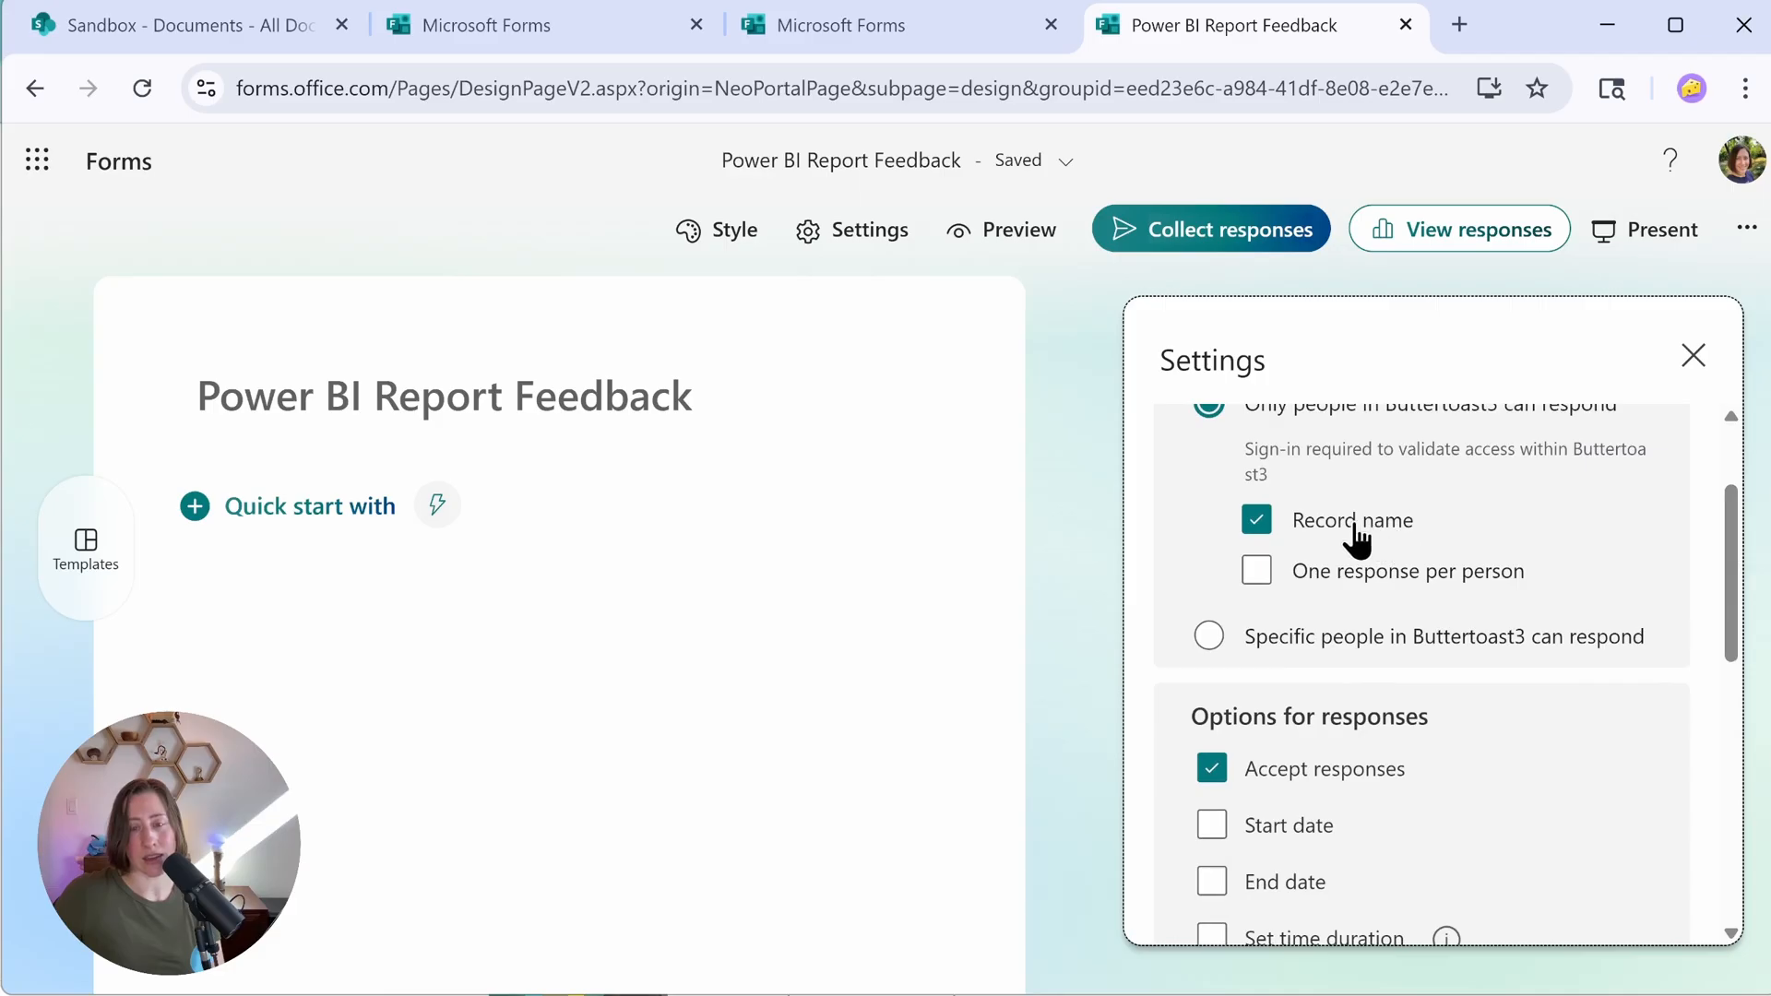
{"action": "mouse_move", "coordinate": [1316, 535]}
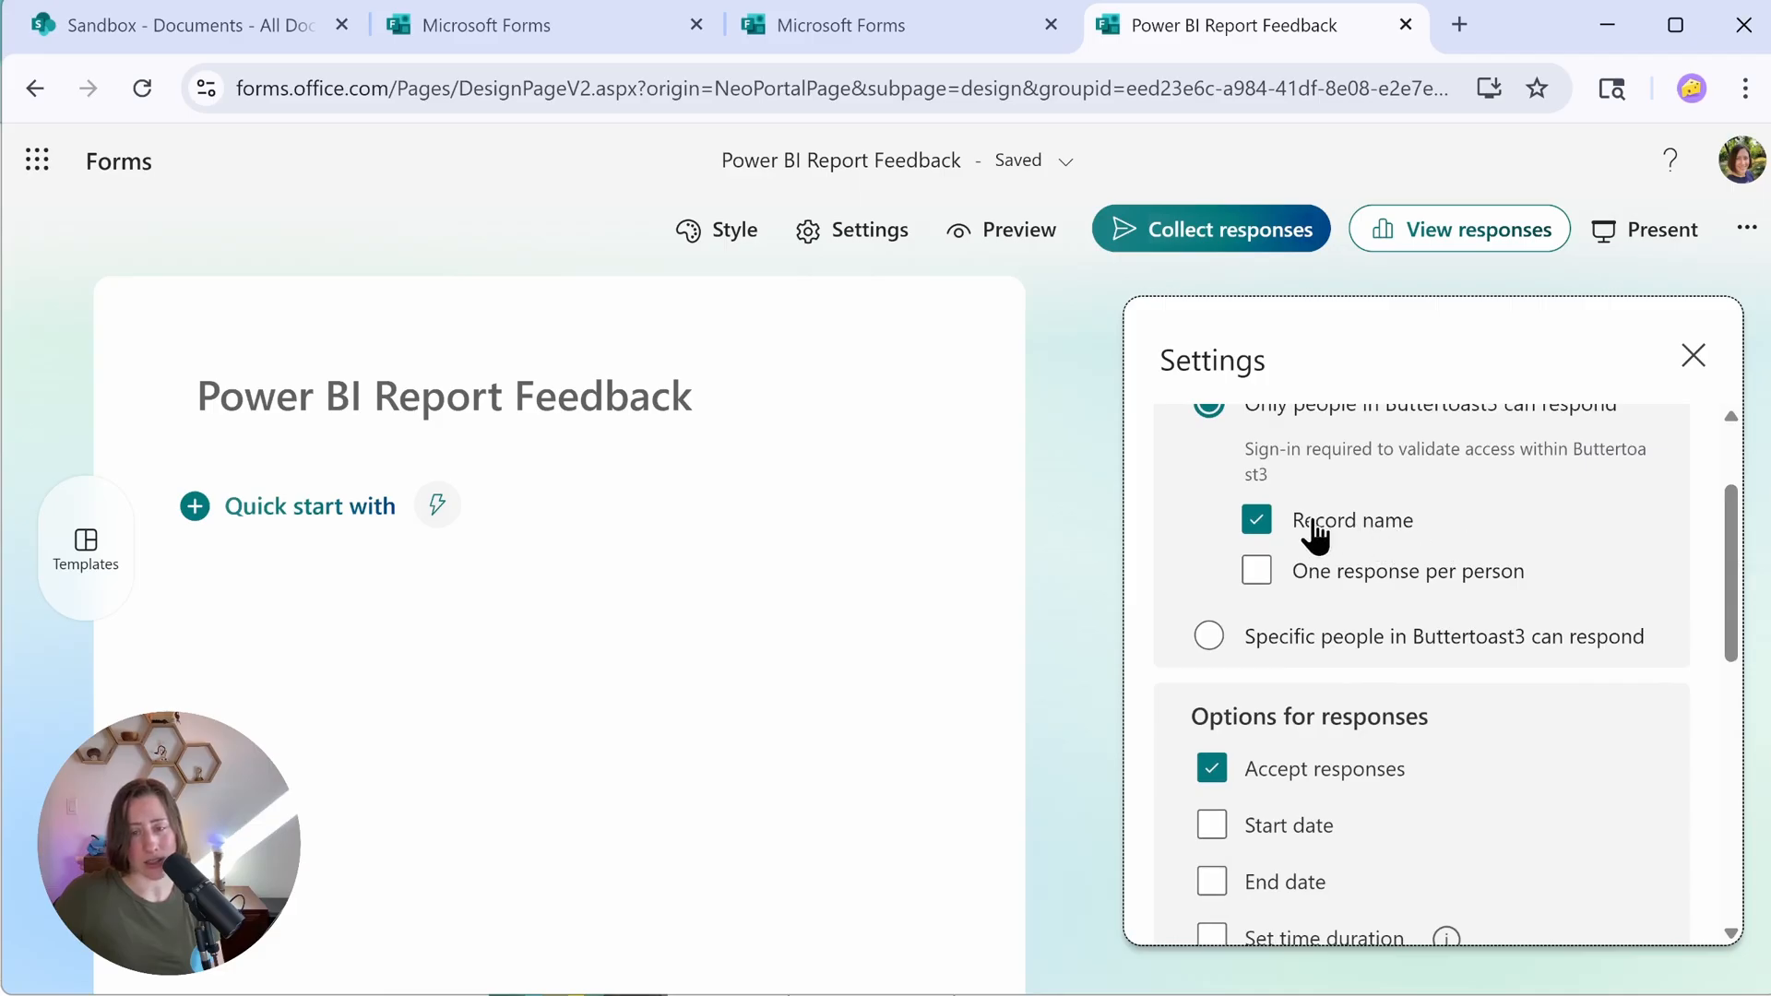
{"action": "mouse_move", "coordinate": [1400, 535]}
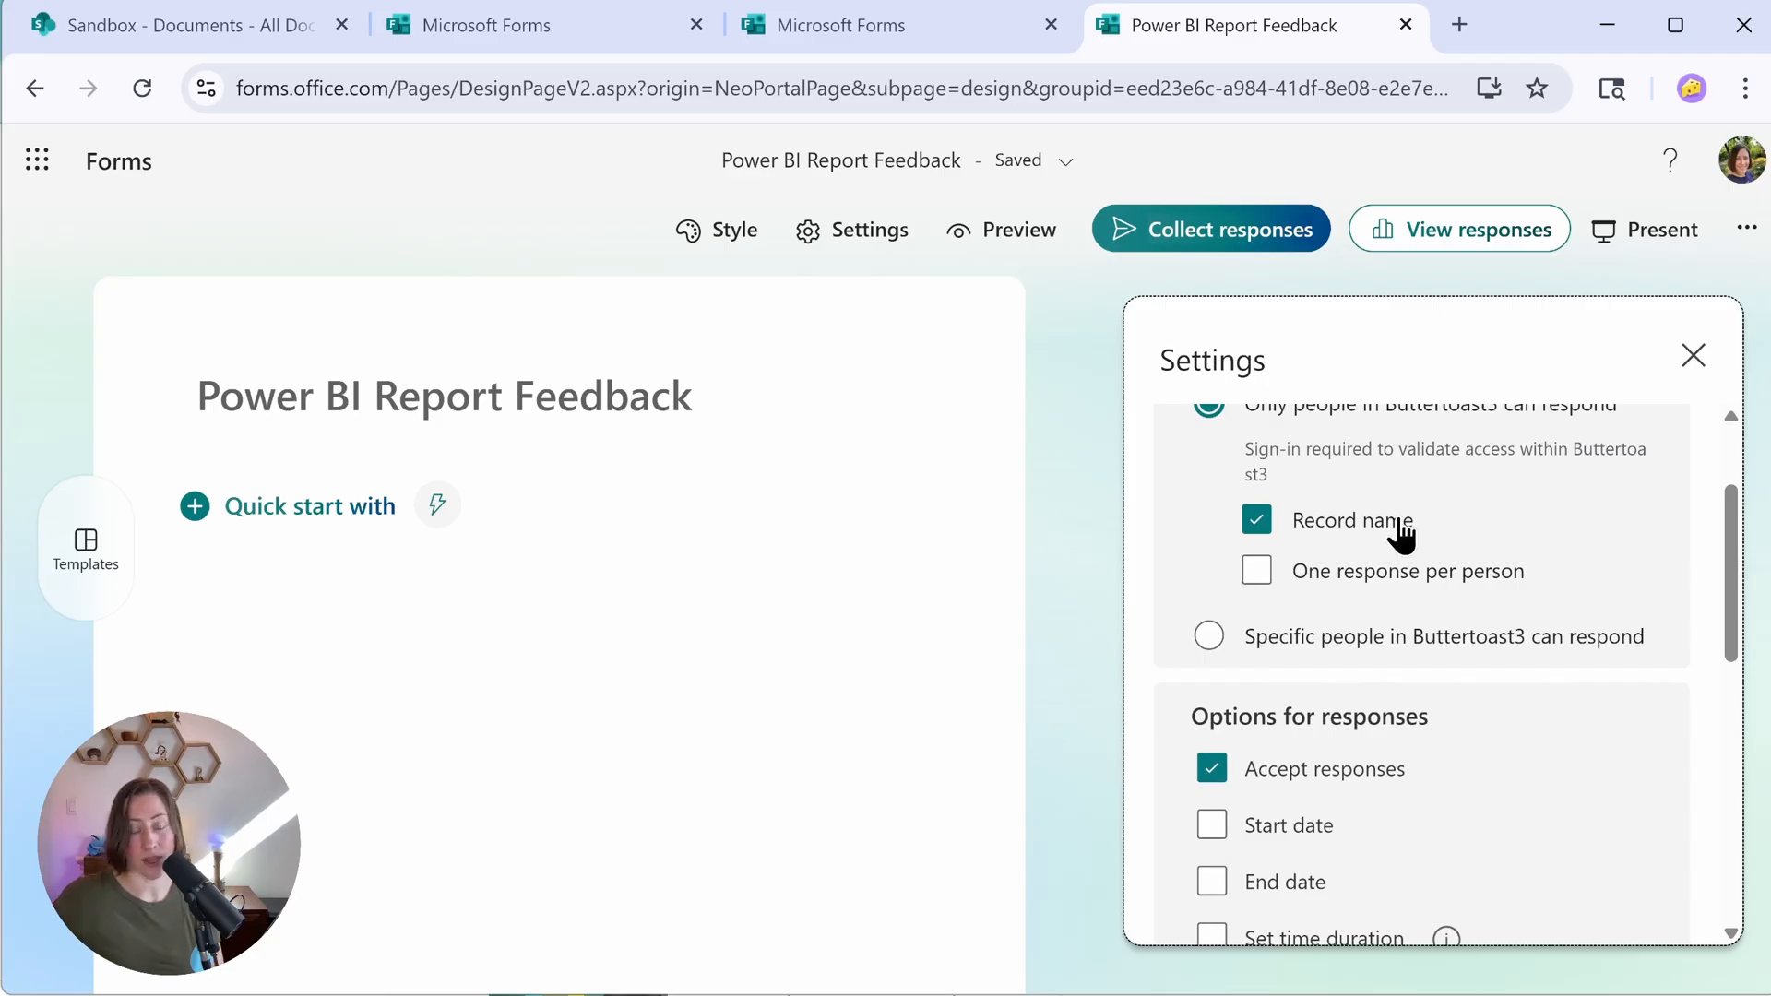
{"action": "scroll", "scroll_direction": "down", "scroll_amount": 3}
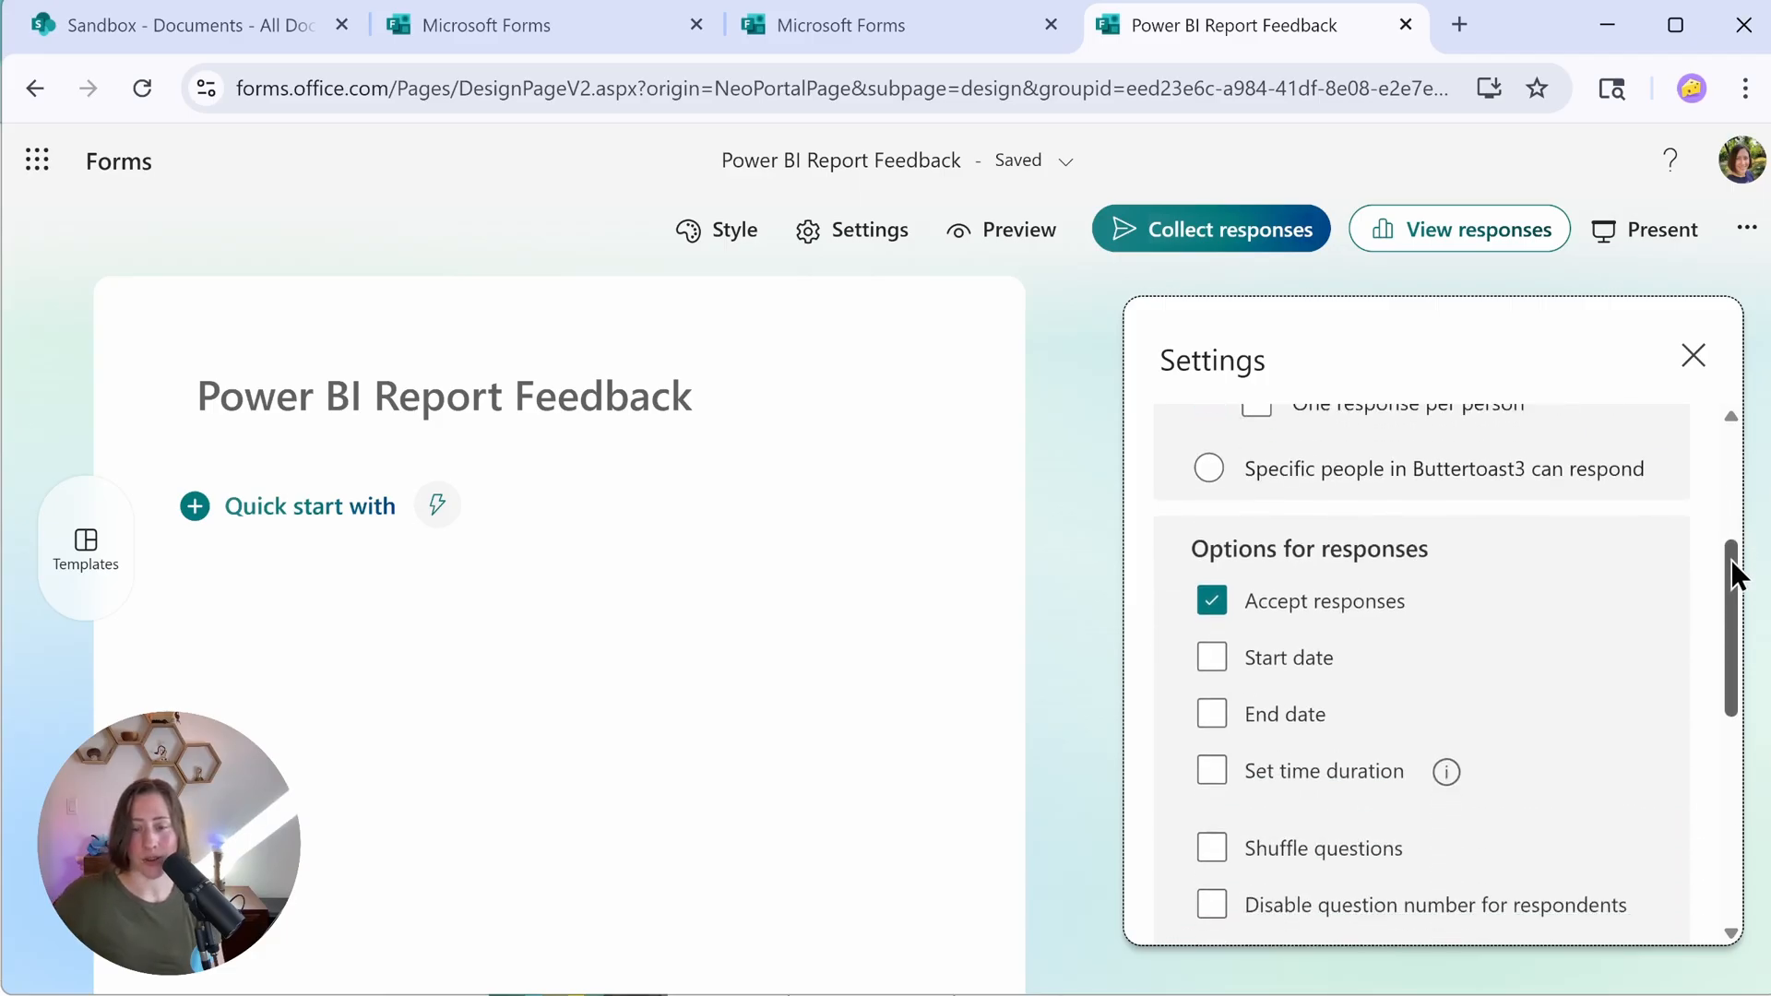
{"action": "scroll", "scroll_direction": "down", "scroll_amount": 3}
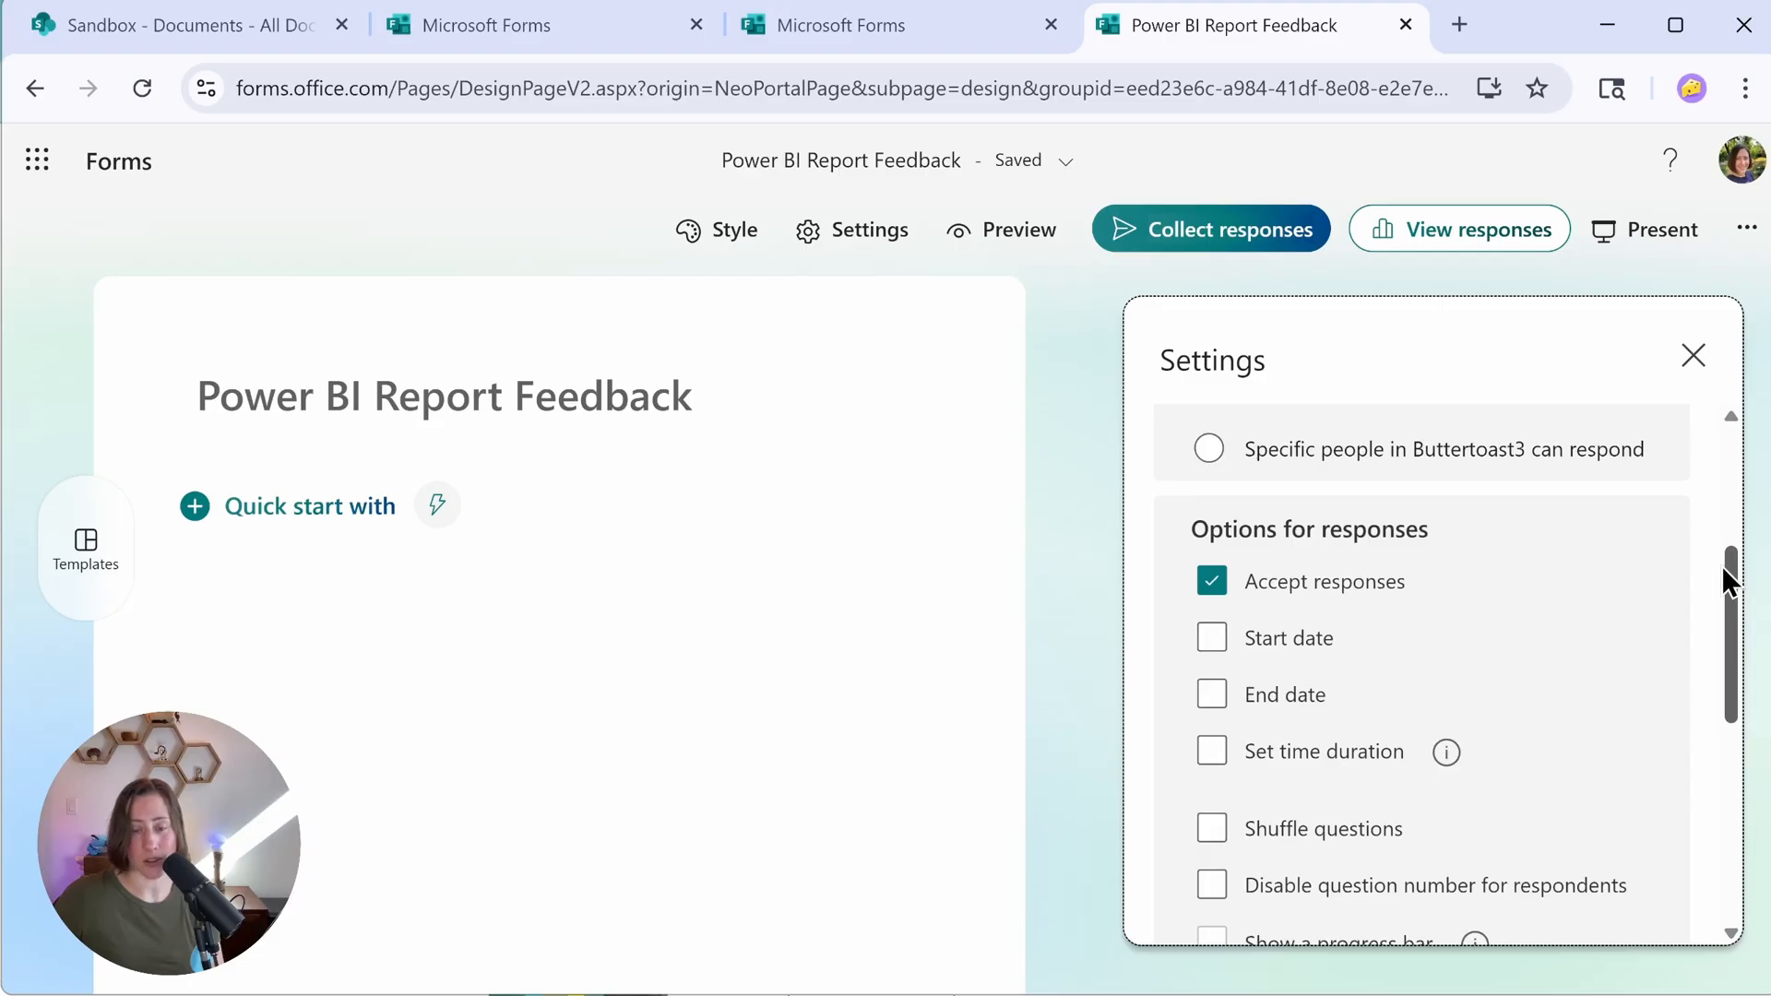
{"action": "scroll", "scroll_direction": "down", "scroll_amount": 3}
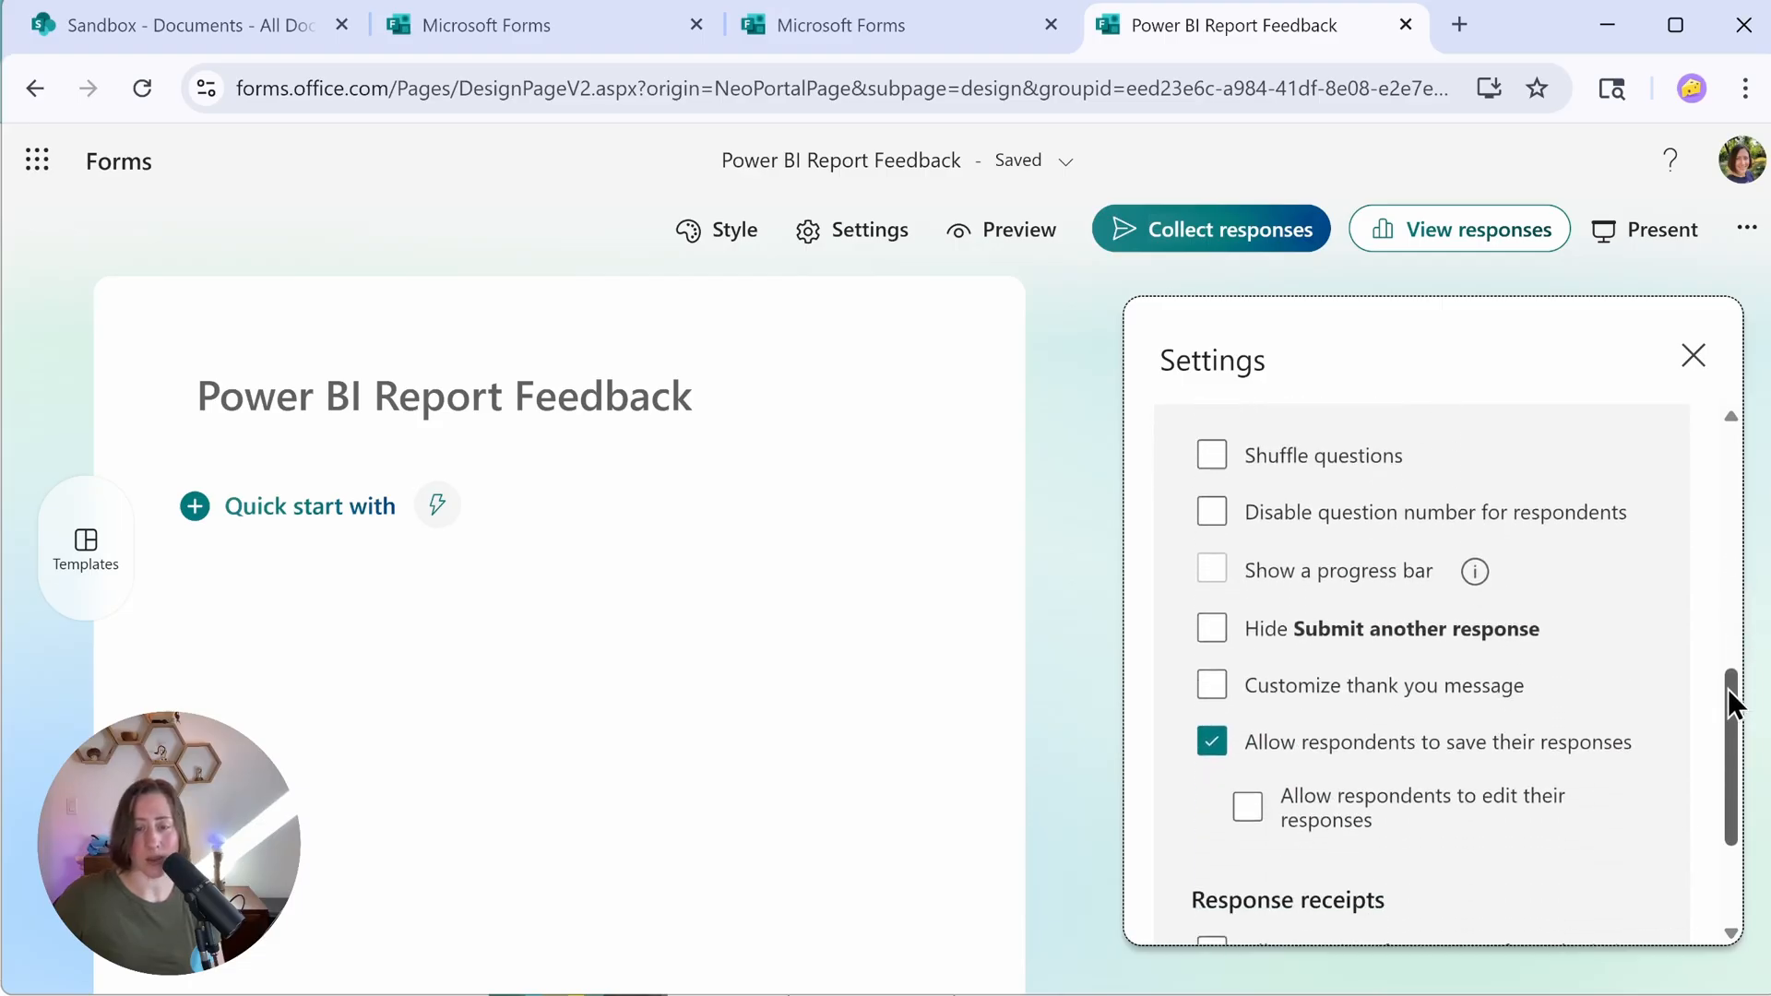
{"action": "scroll", "scroll_direction": "down", "scroll_amount": 3}
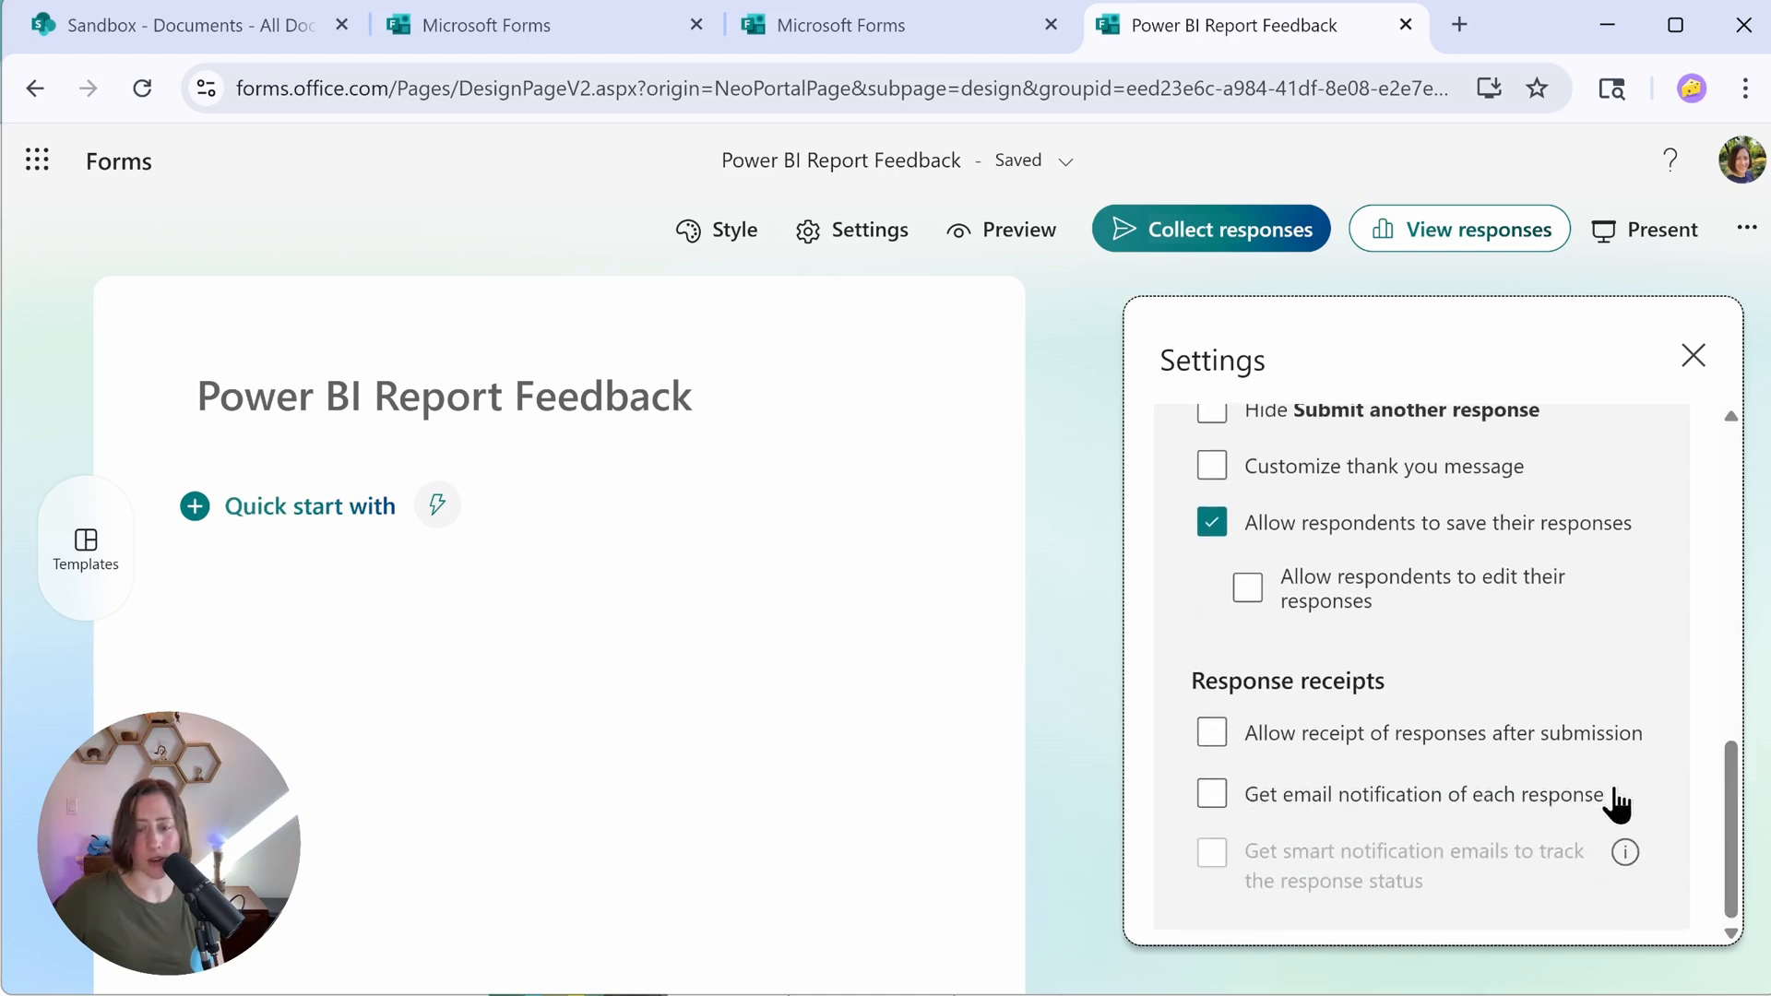
{"action": "mouse_move", "coordinate": [1651, 810]}
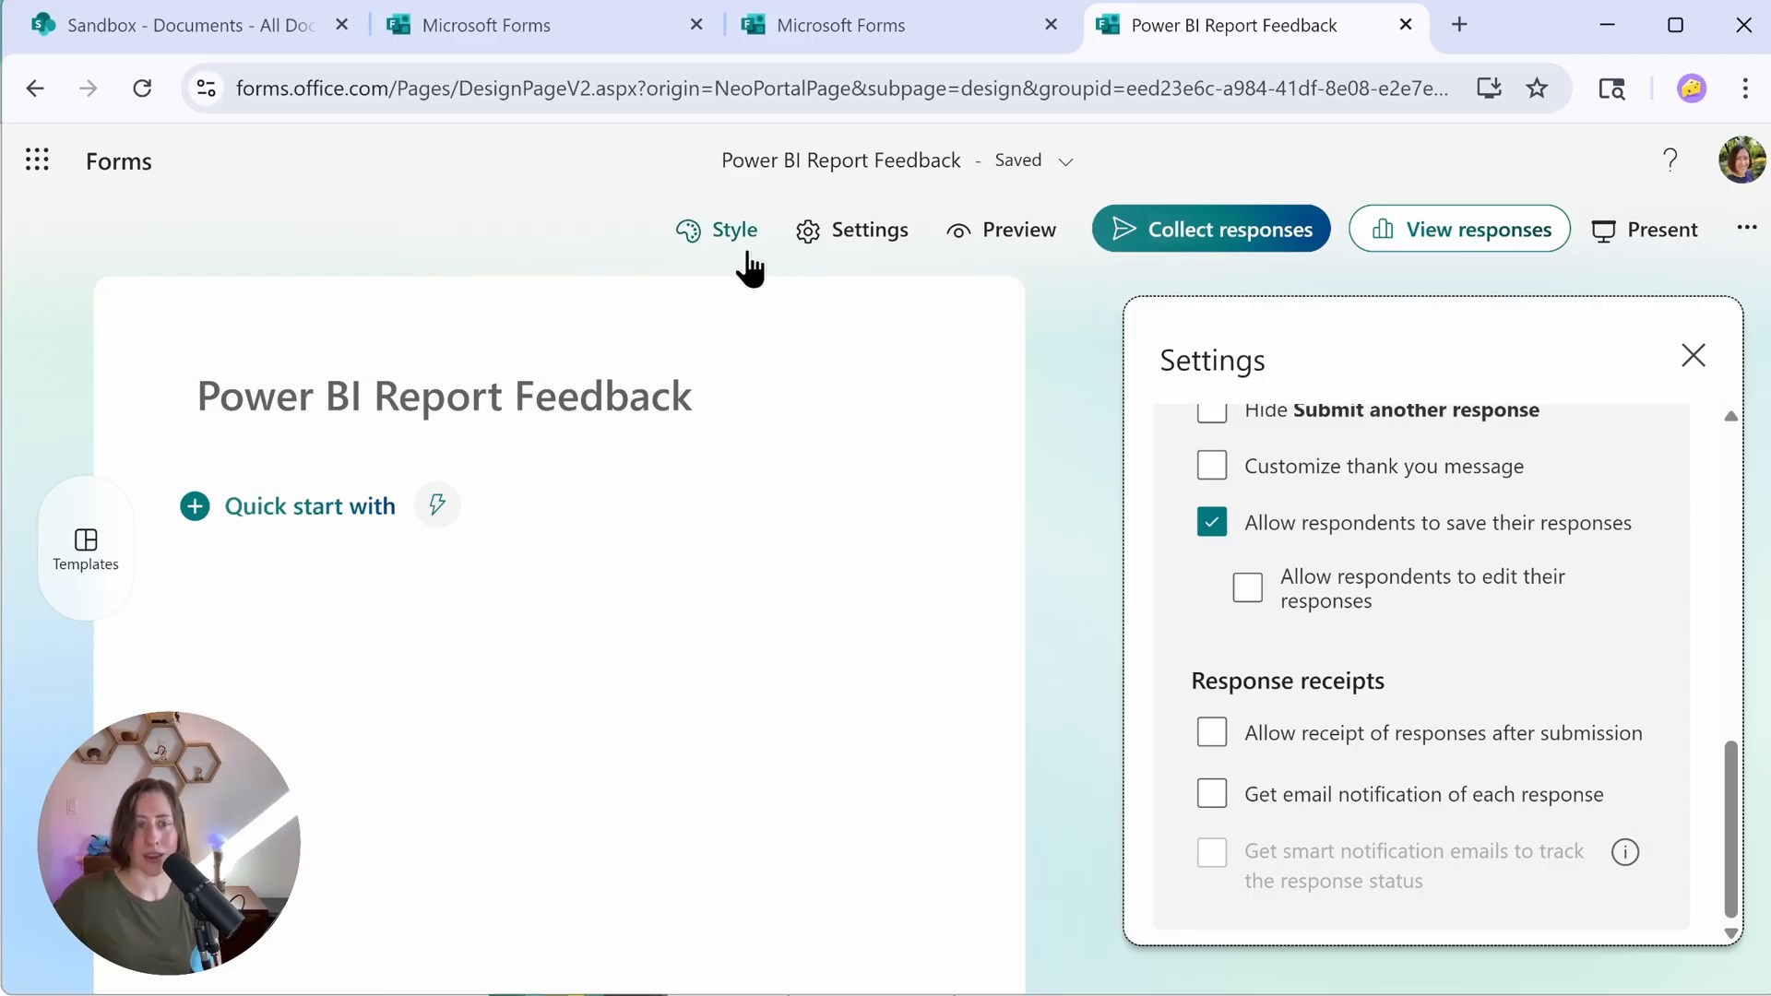
Step: Show the form's Styles pane and look through its layouts and background themes
{"action": "left_click", "coordinate": [716, 229]}
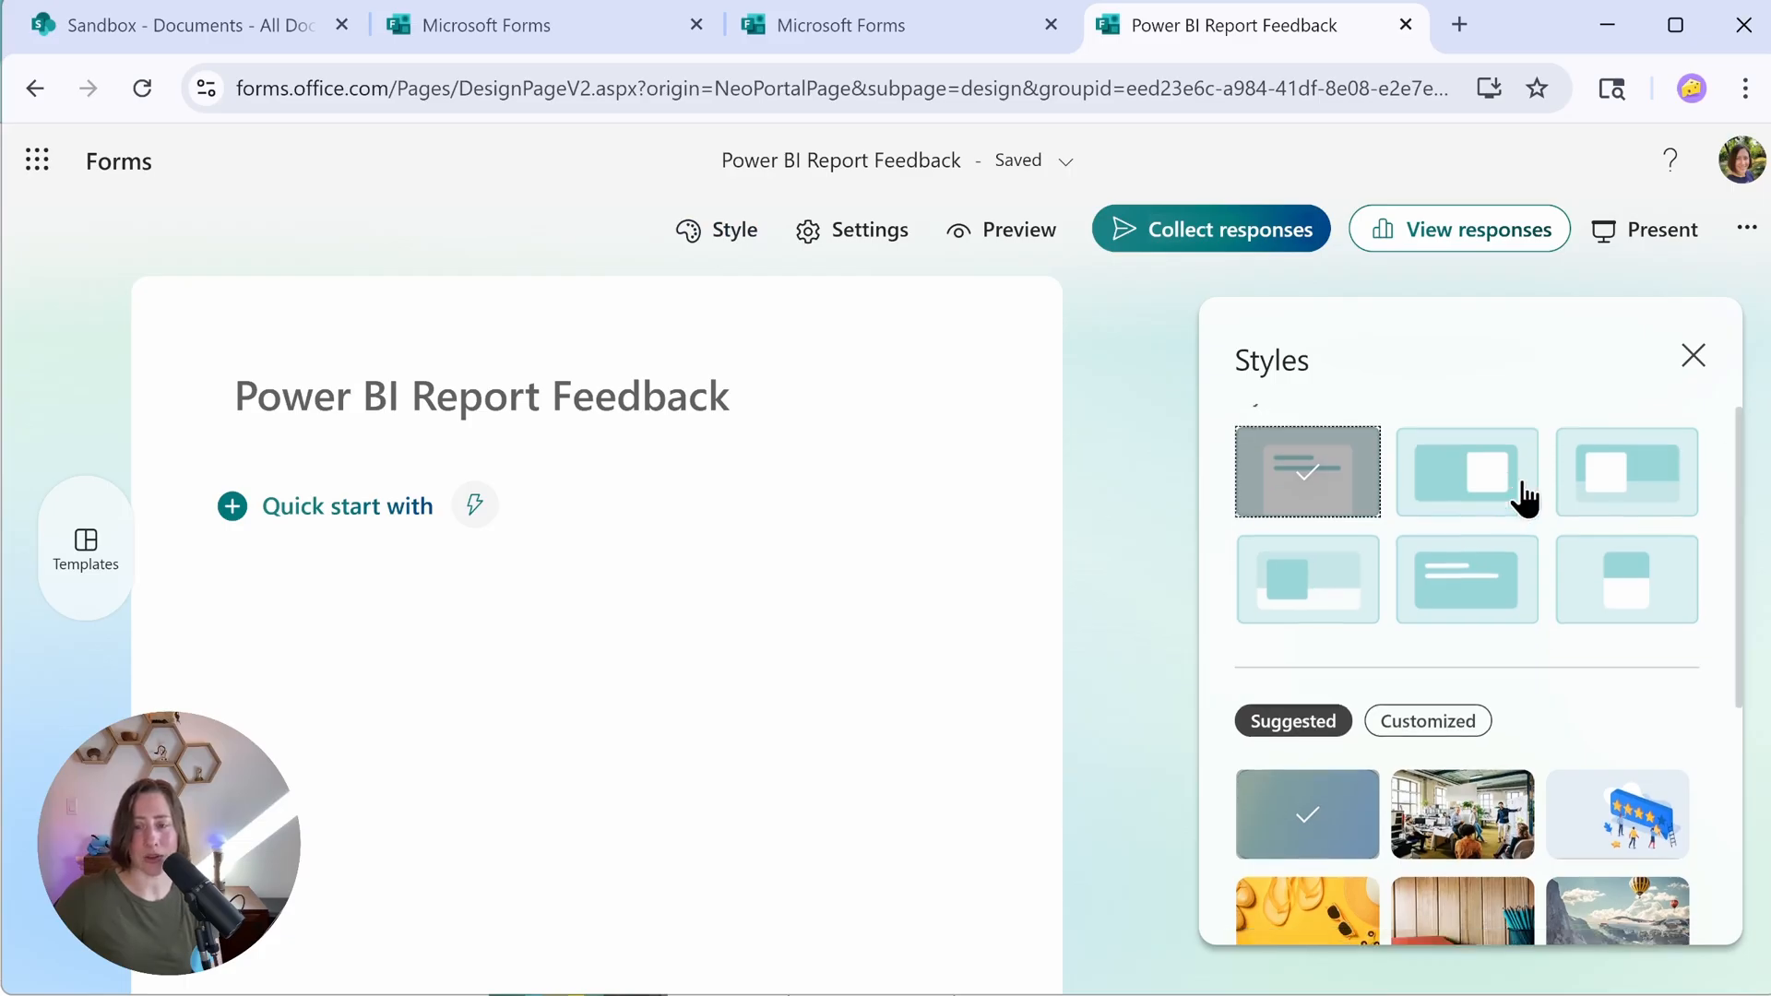
{"action": "scroll", "scroll_direction": "down", "scroll_amount": 3}
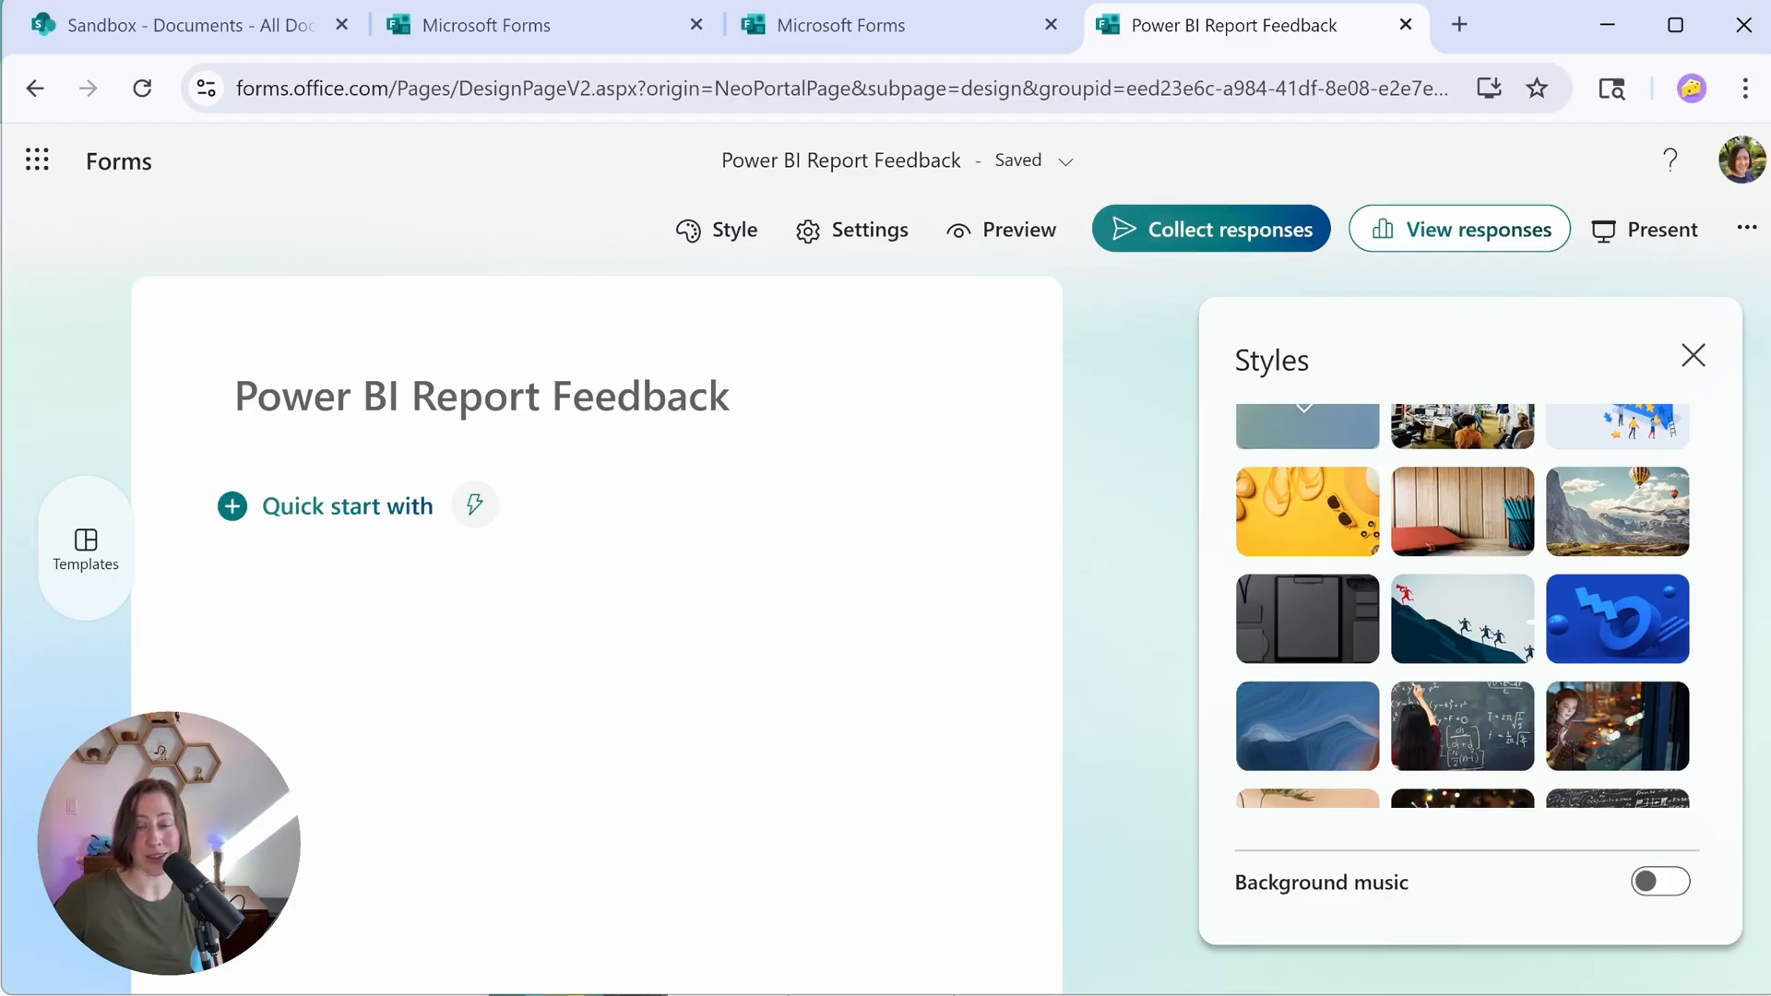
{"action": "scroll", "scroll_direction": "up", "scroll_amount": 3}
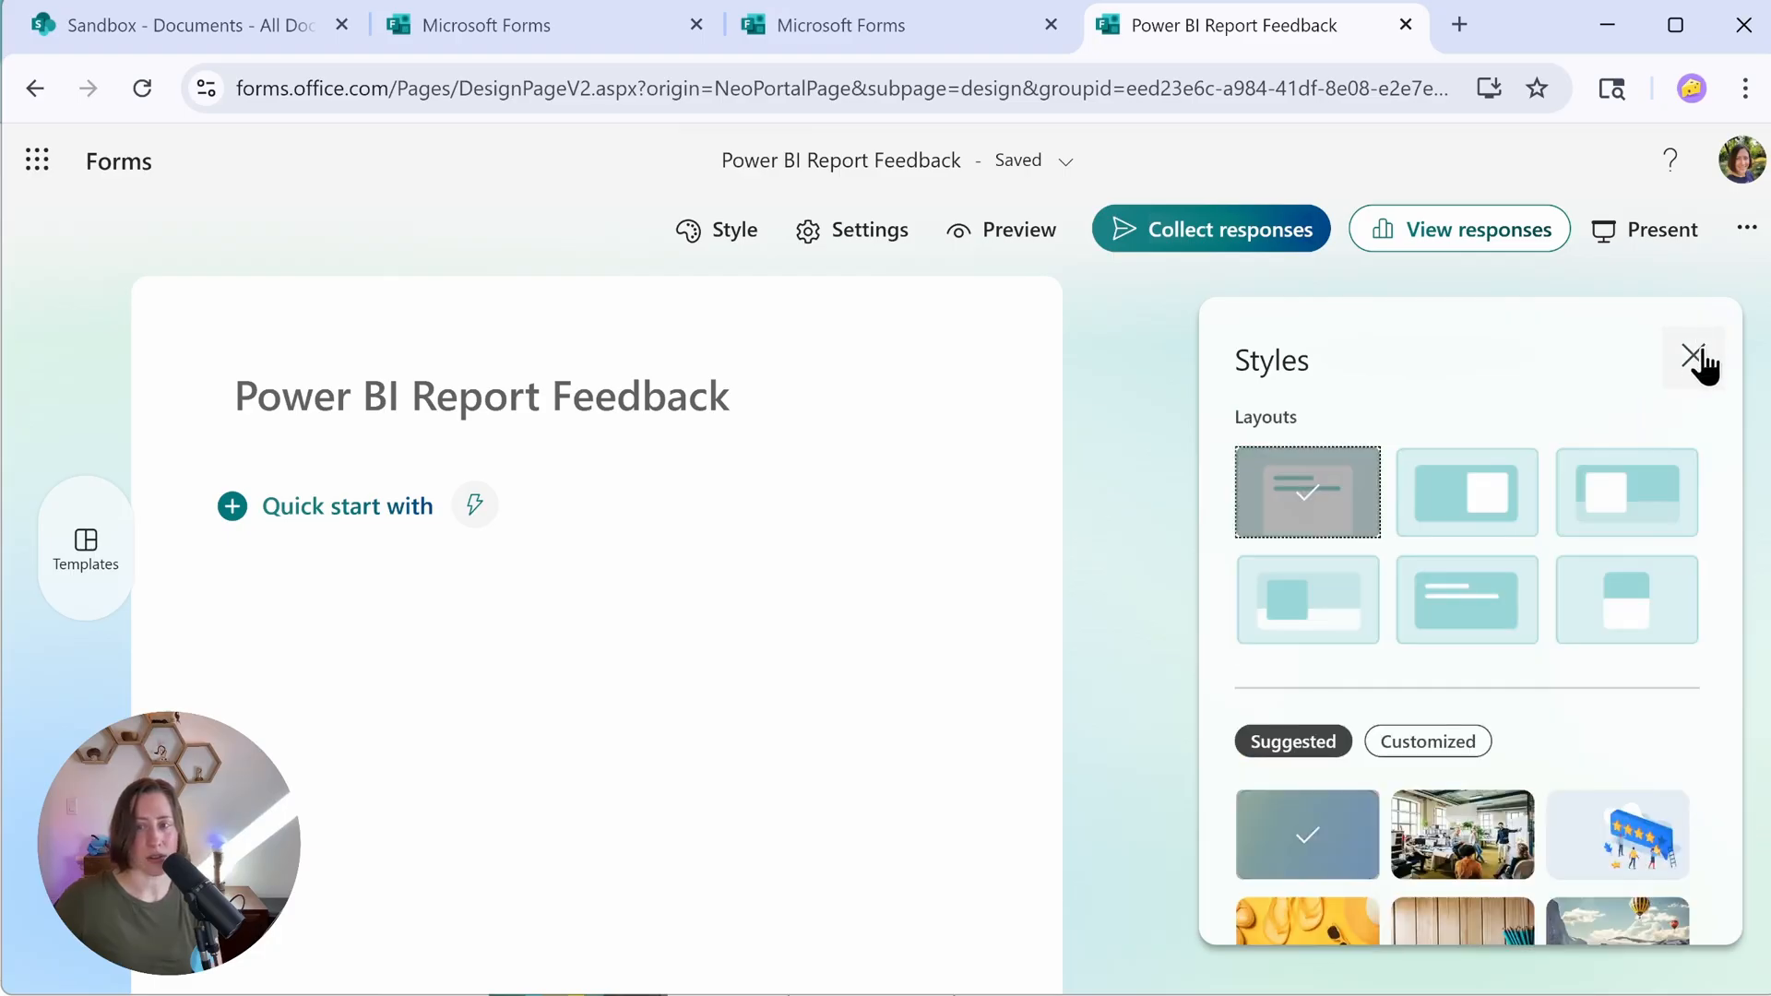
Step: Add a Rating question from Quick start titled 'Rate this report'
{"action": "left_click", "coordinate": [1692, 360]}
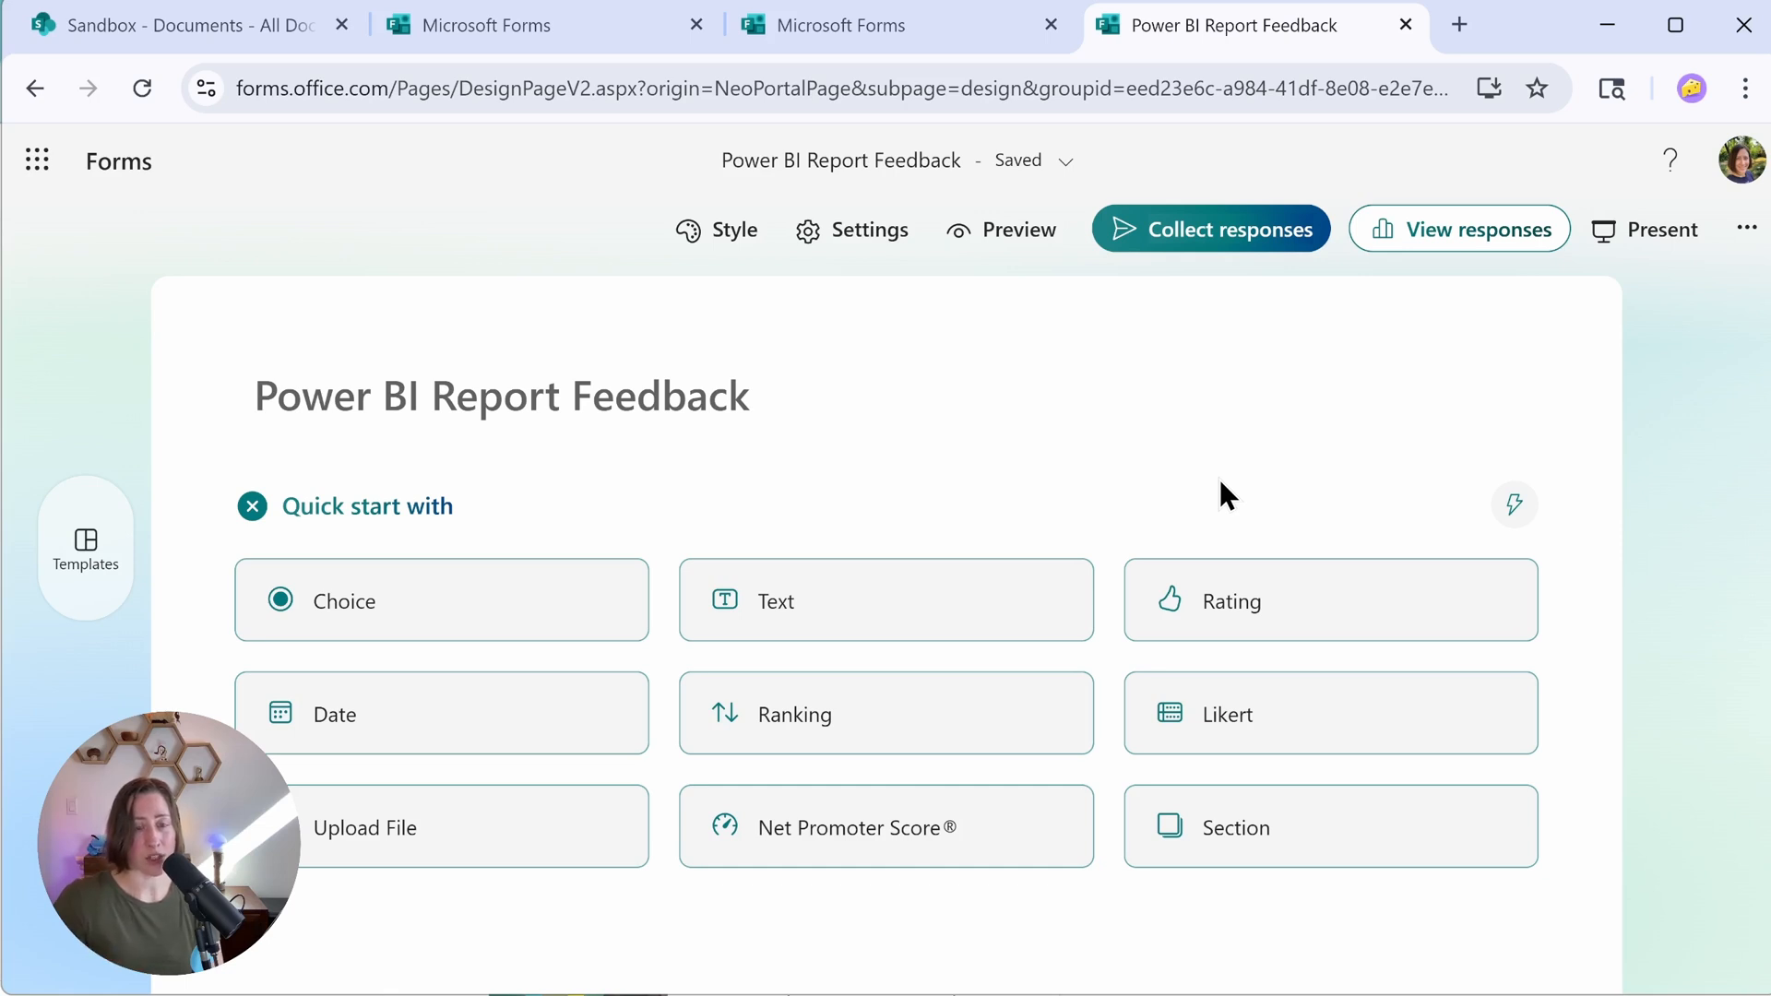
{"action": "mouse_move", "coordinate": [510, 474]}
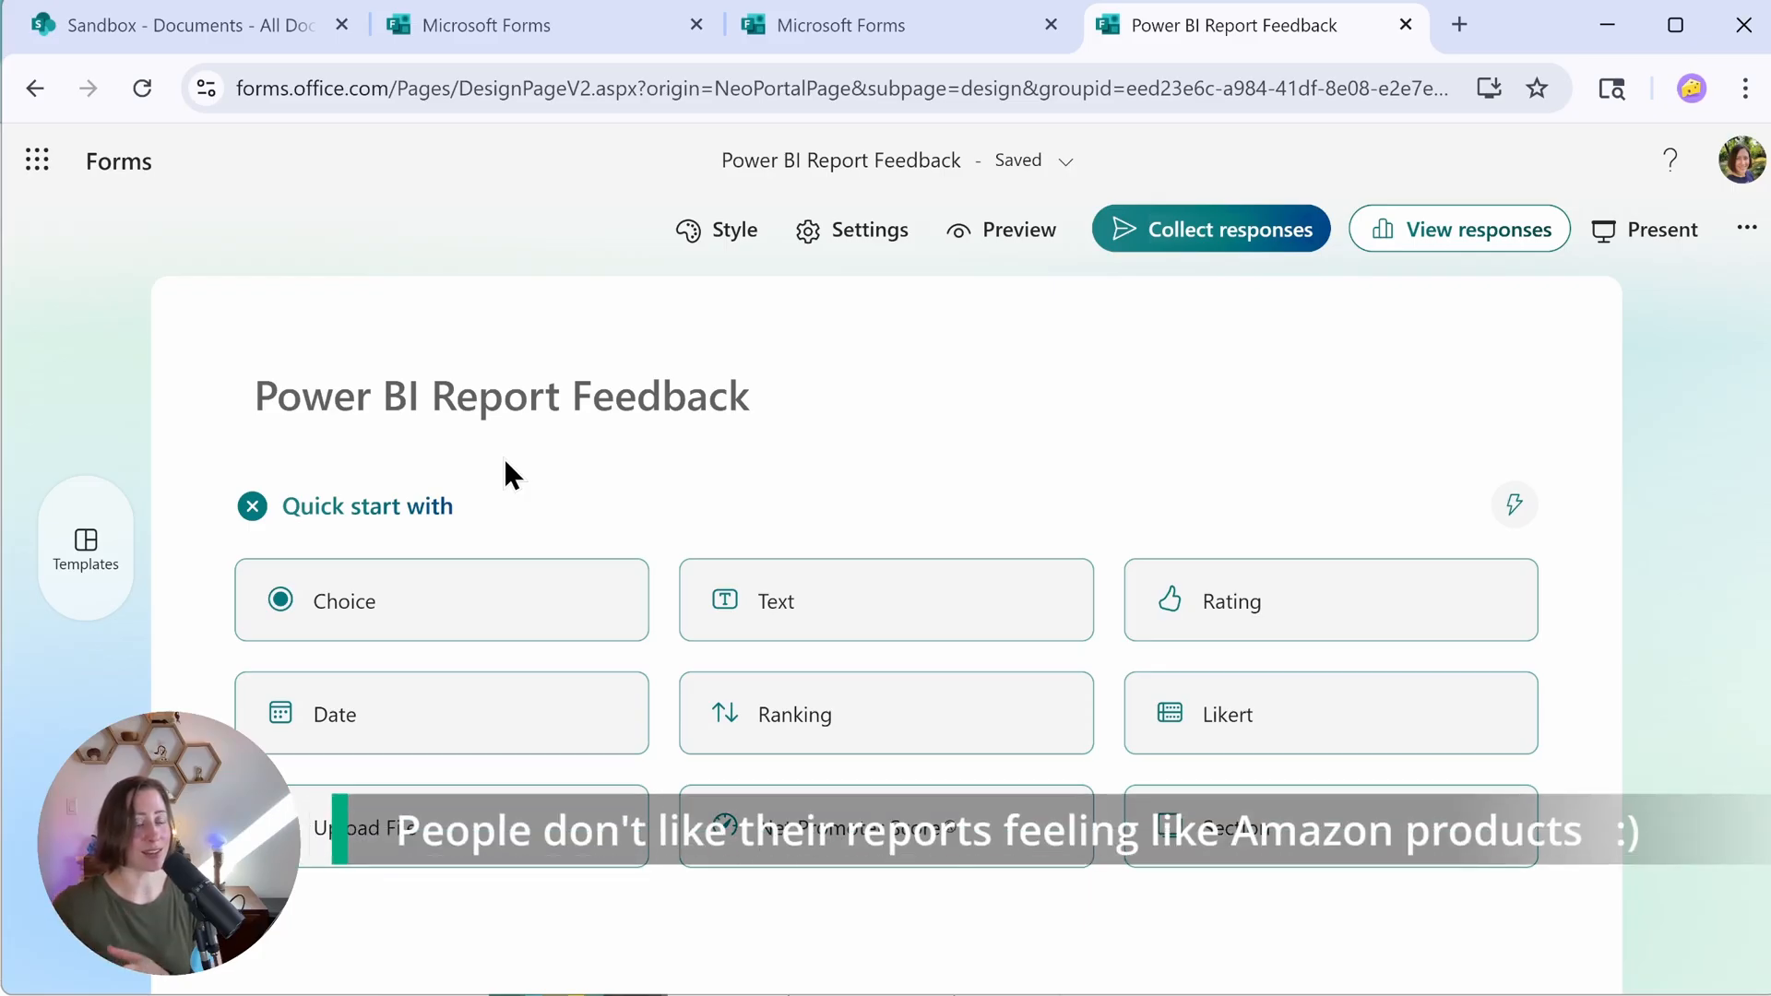
{"action": "mouse_move", "coordinate": [1218, 600]}
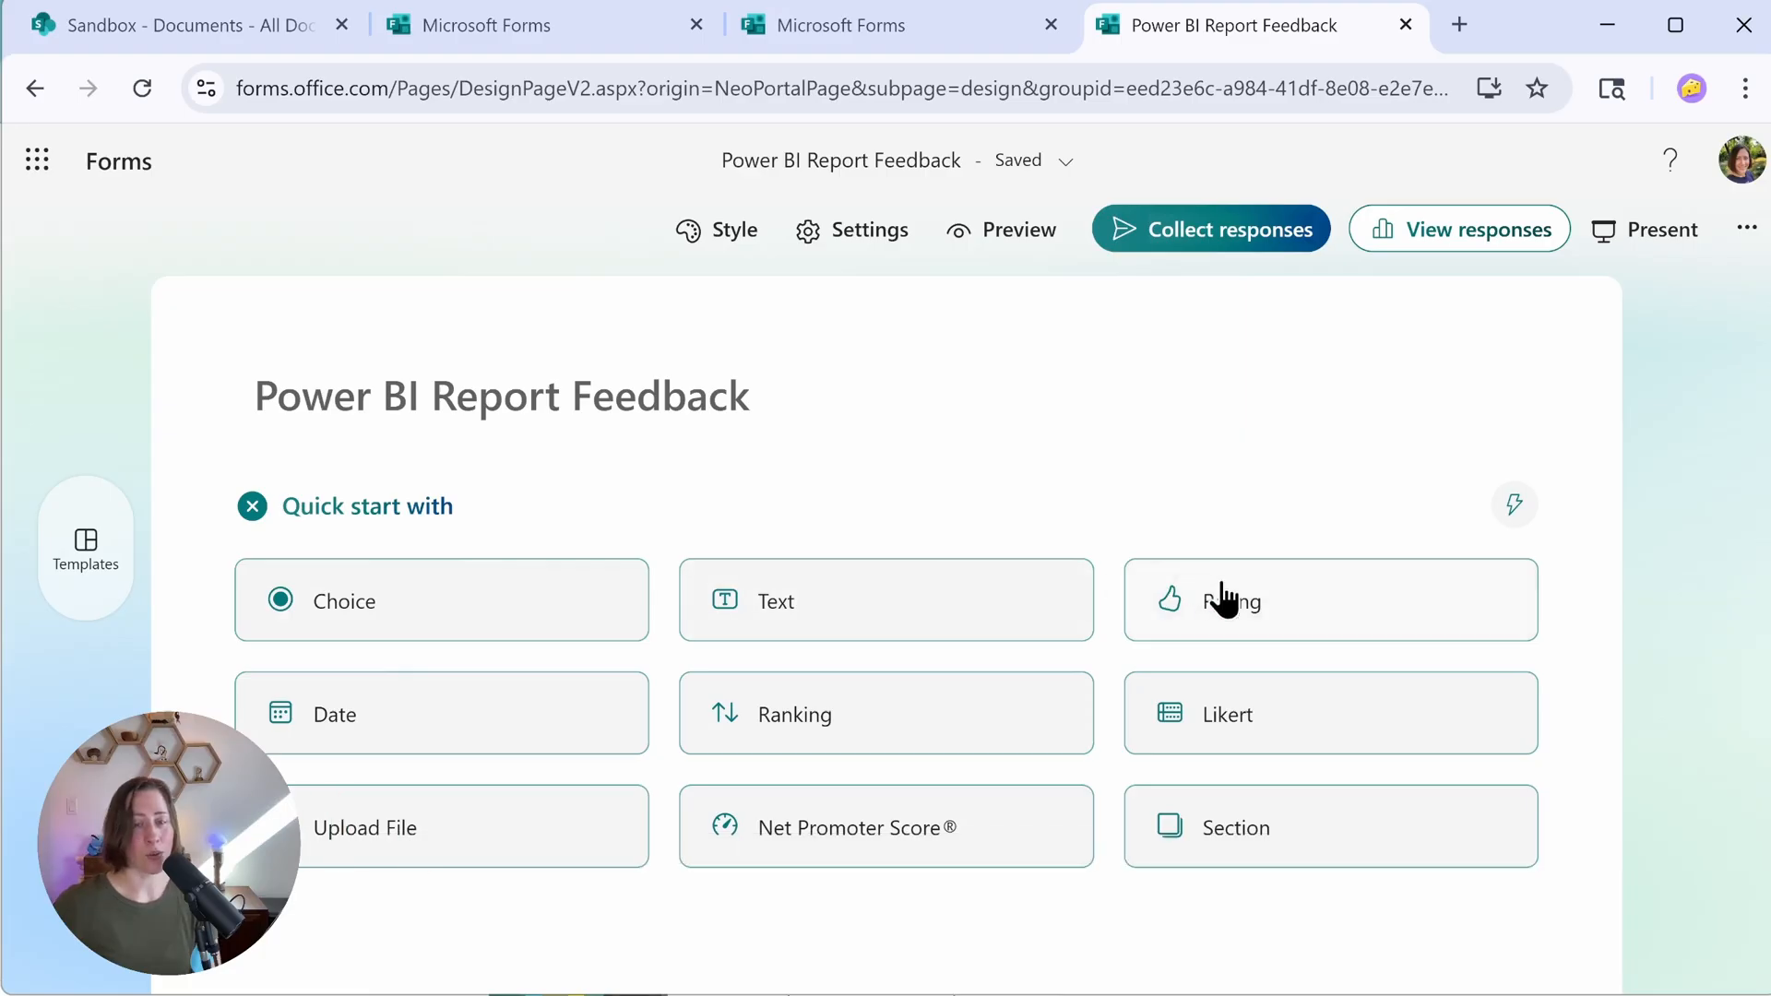
{"action": "mouse_move", "coordinate": [1353, 621]}
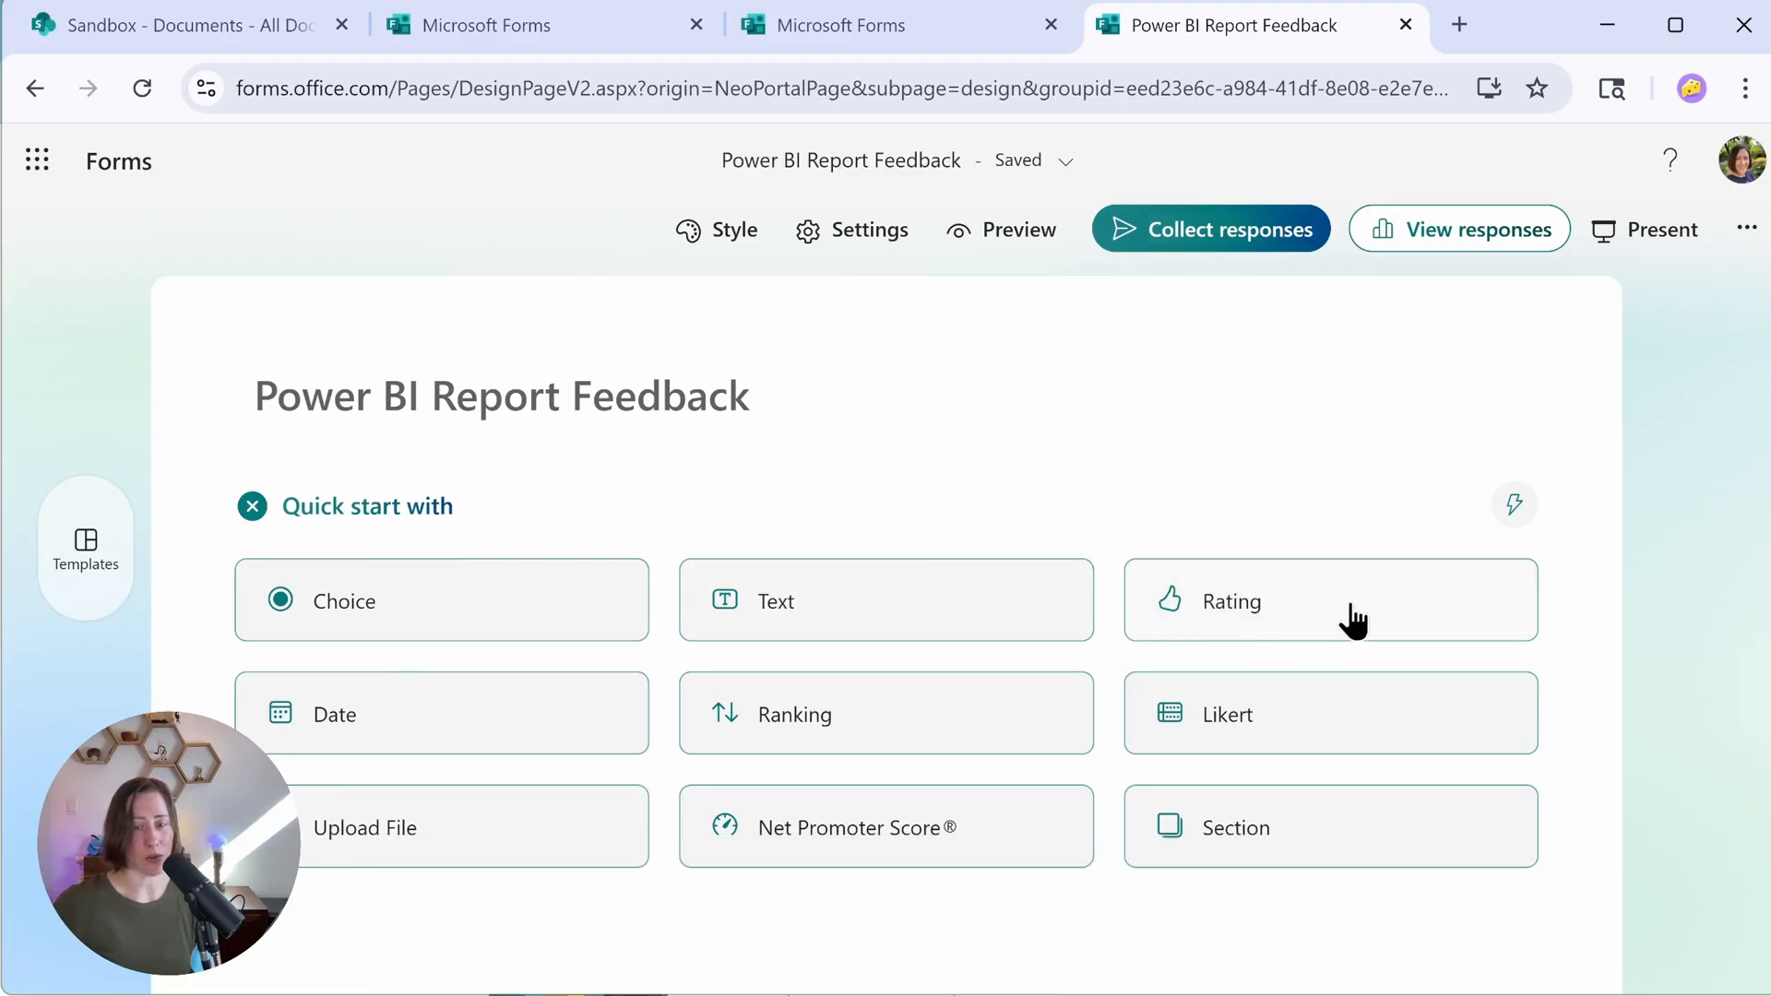
{"action": "left_click", "coordinate": [1330, 599]}
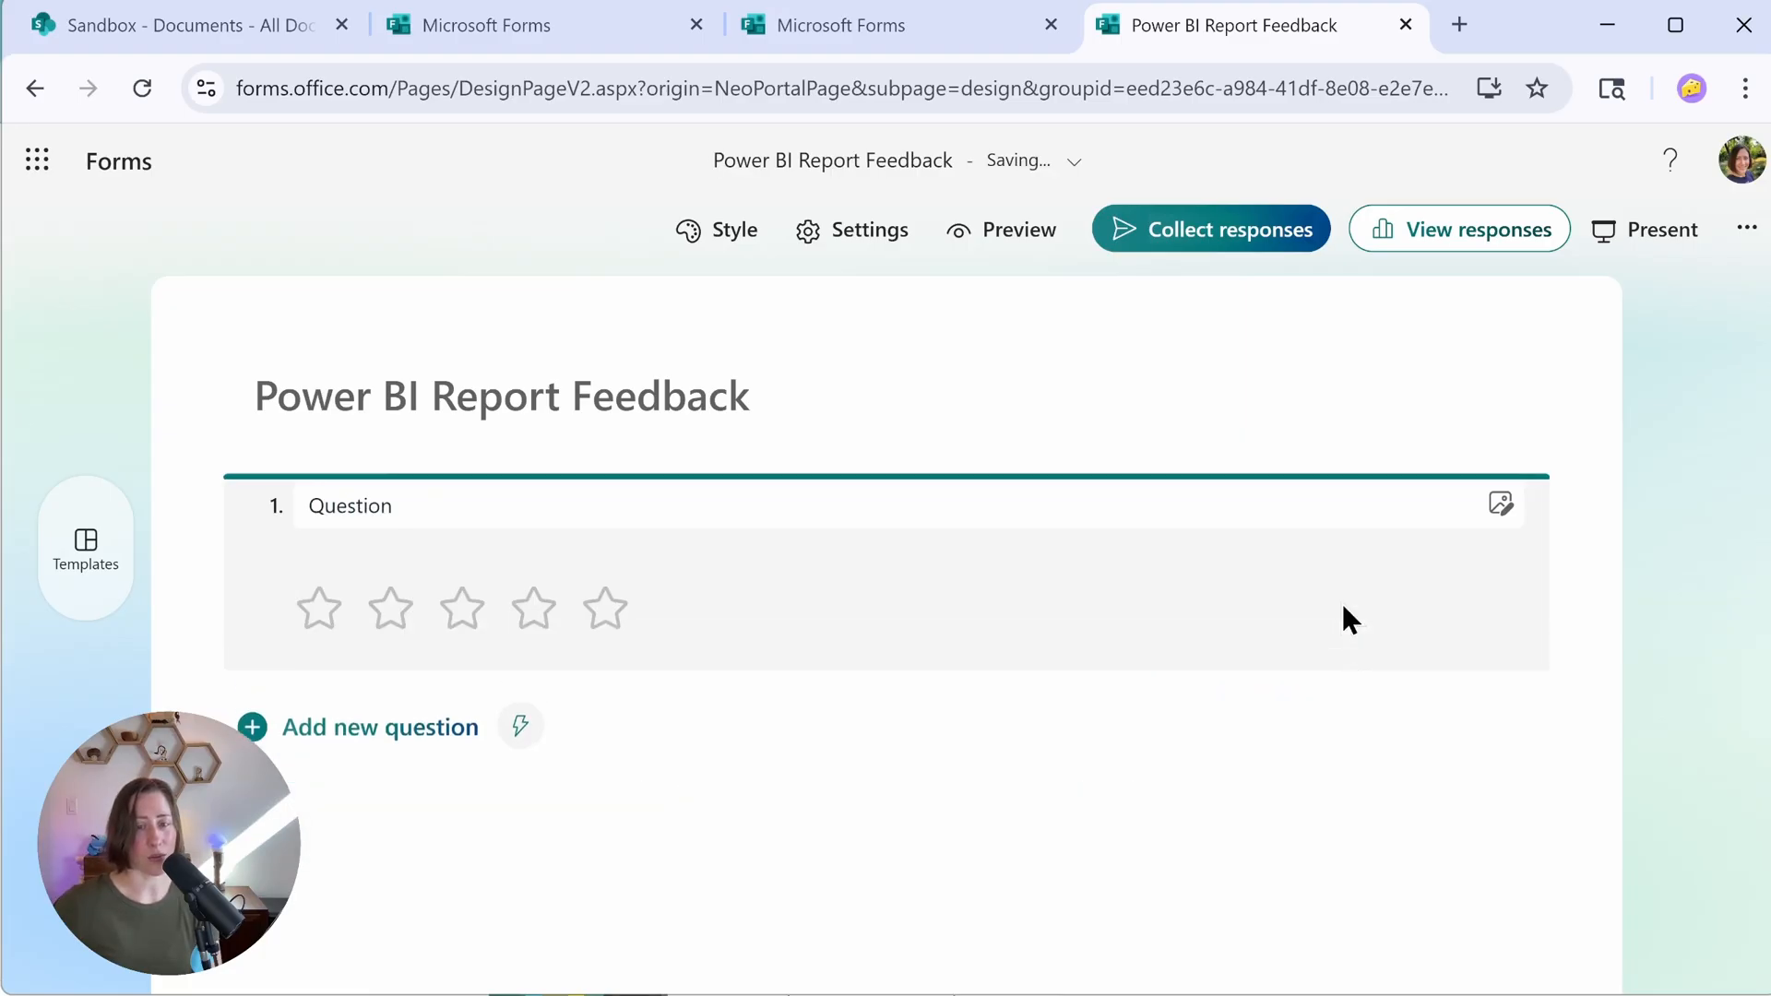
{"action": "left_click", "coordinate": [350, 506]}
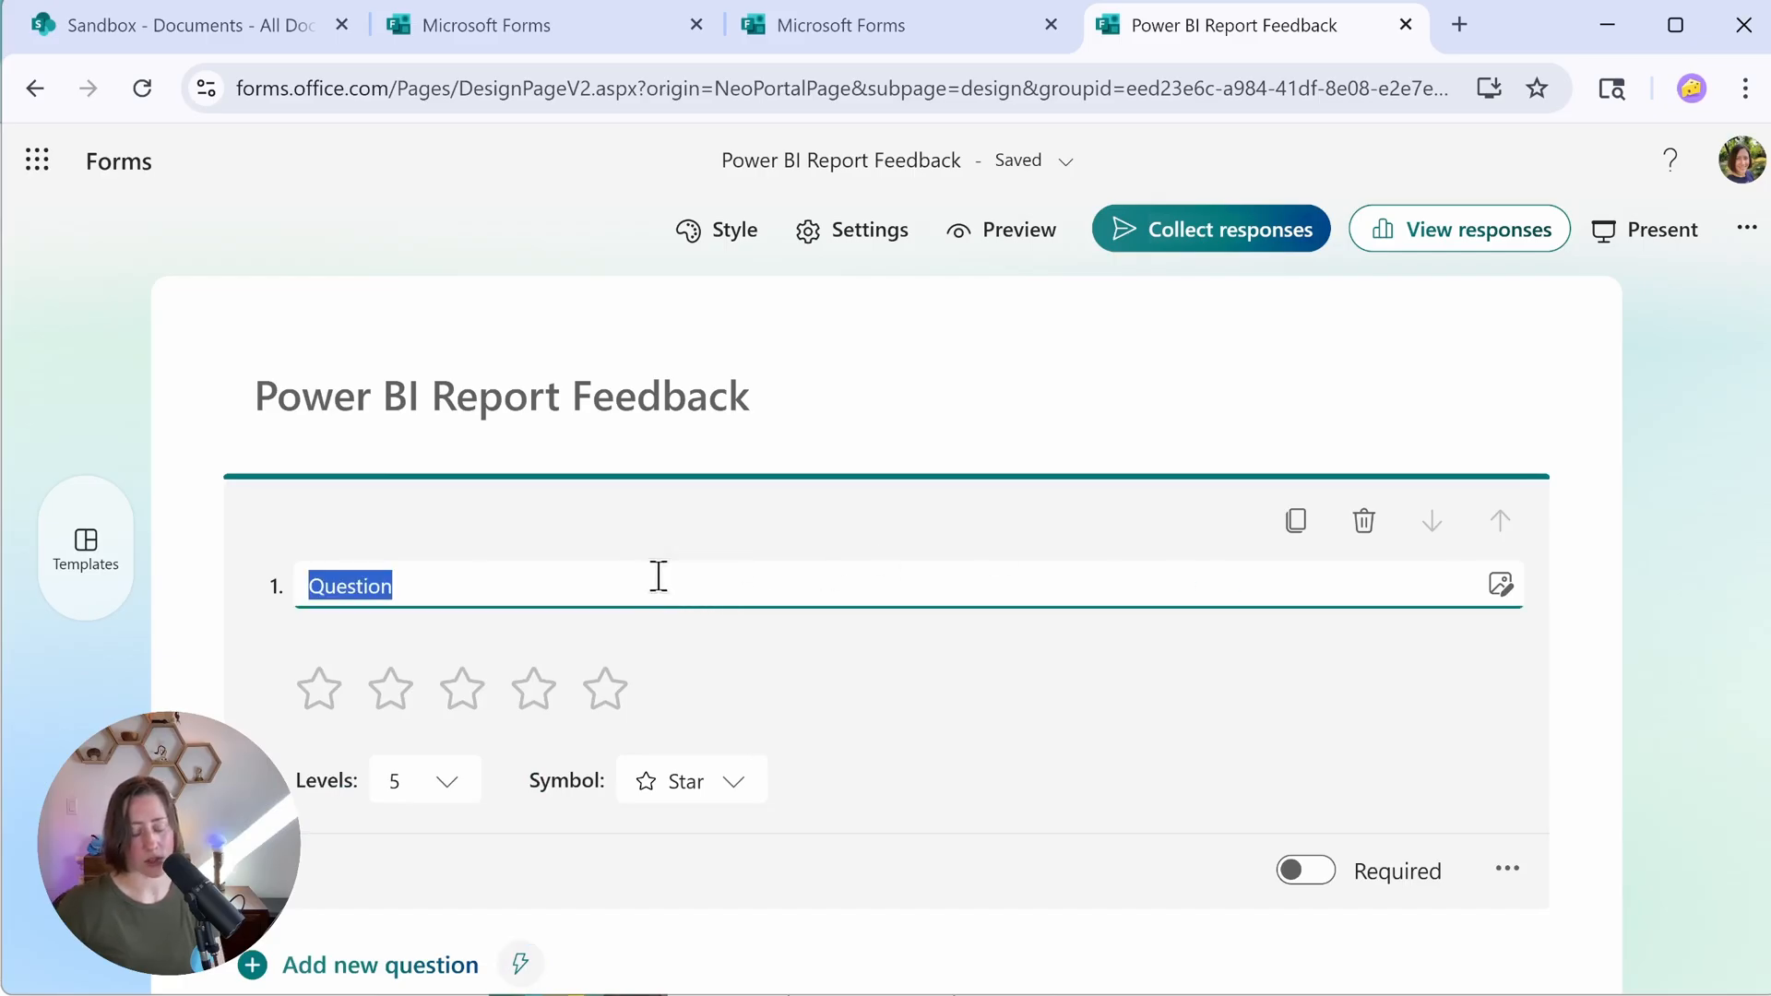
{"action": "type", "text": "Rate this re"}
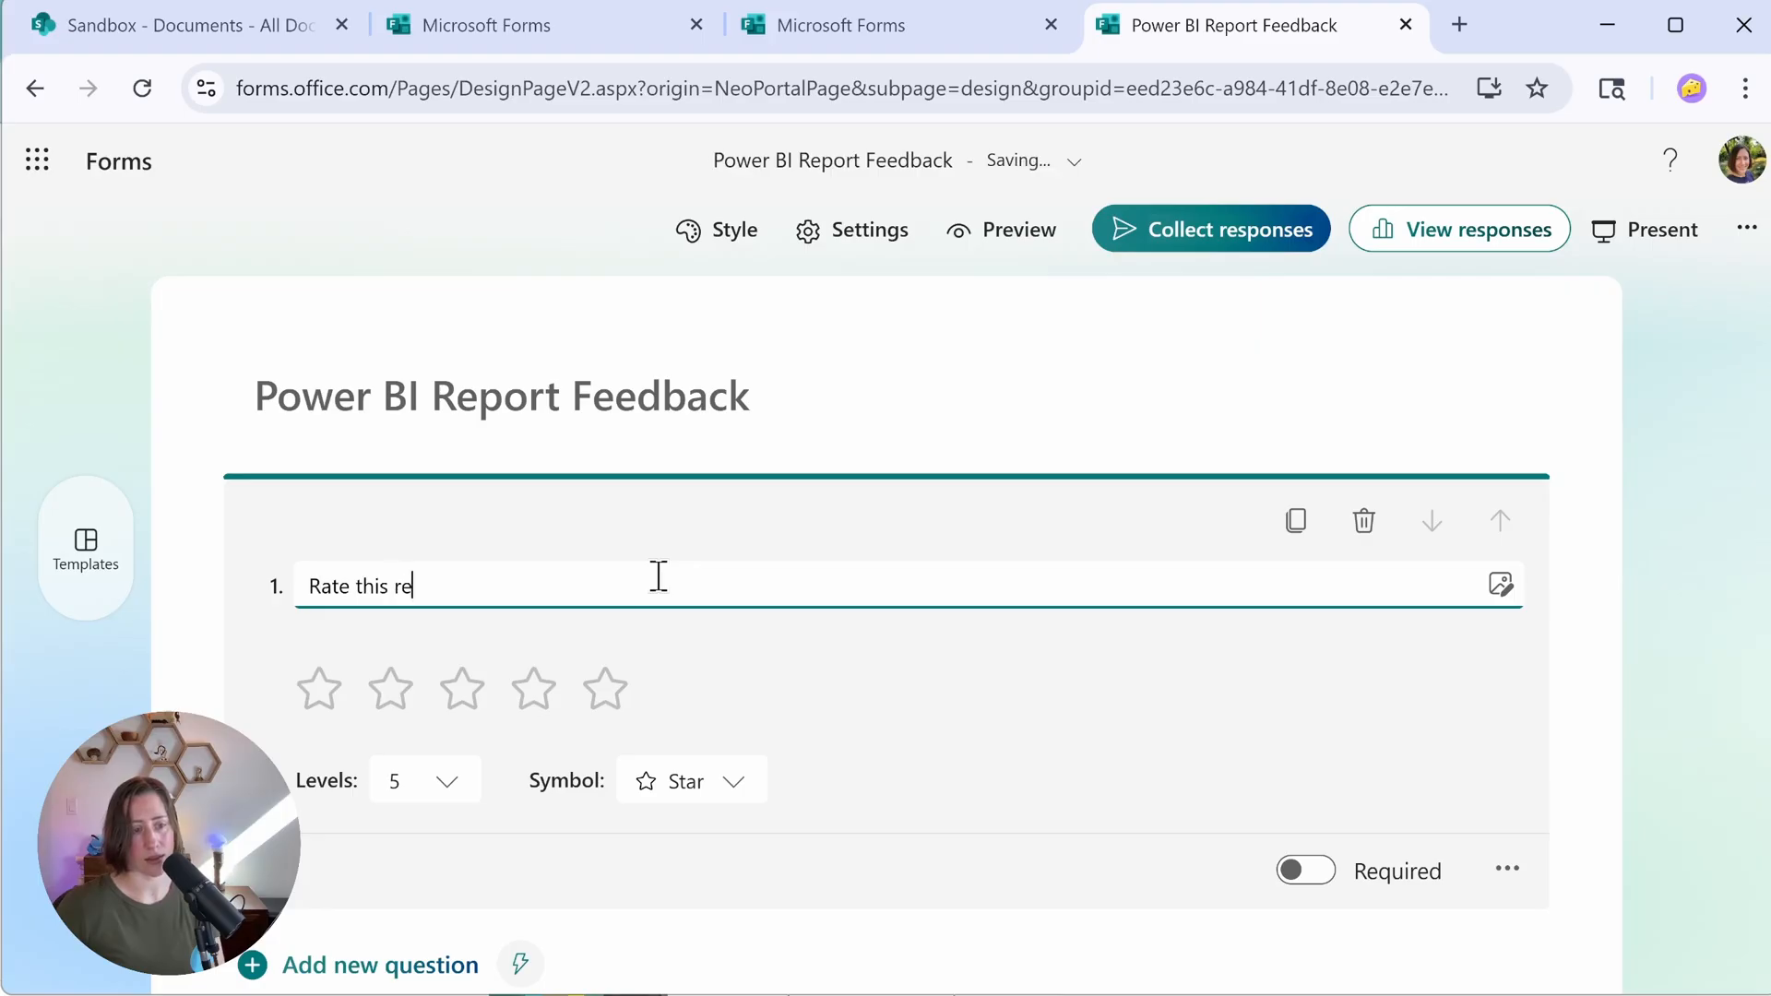
{"action": "type", "text": "port"}
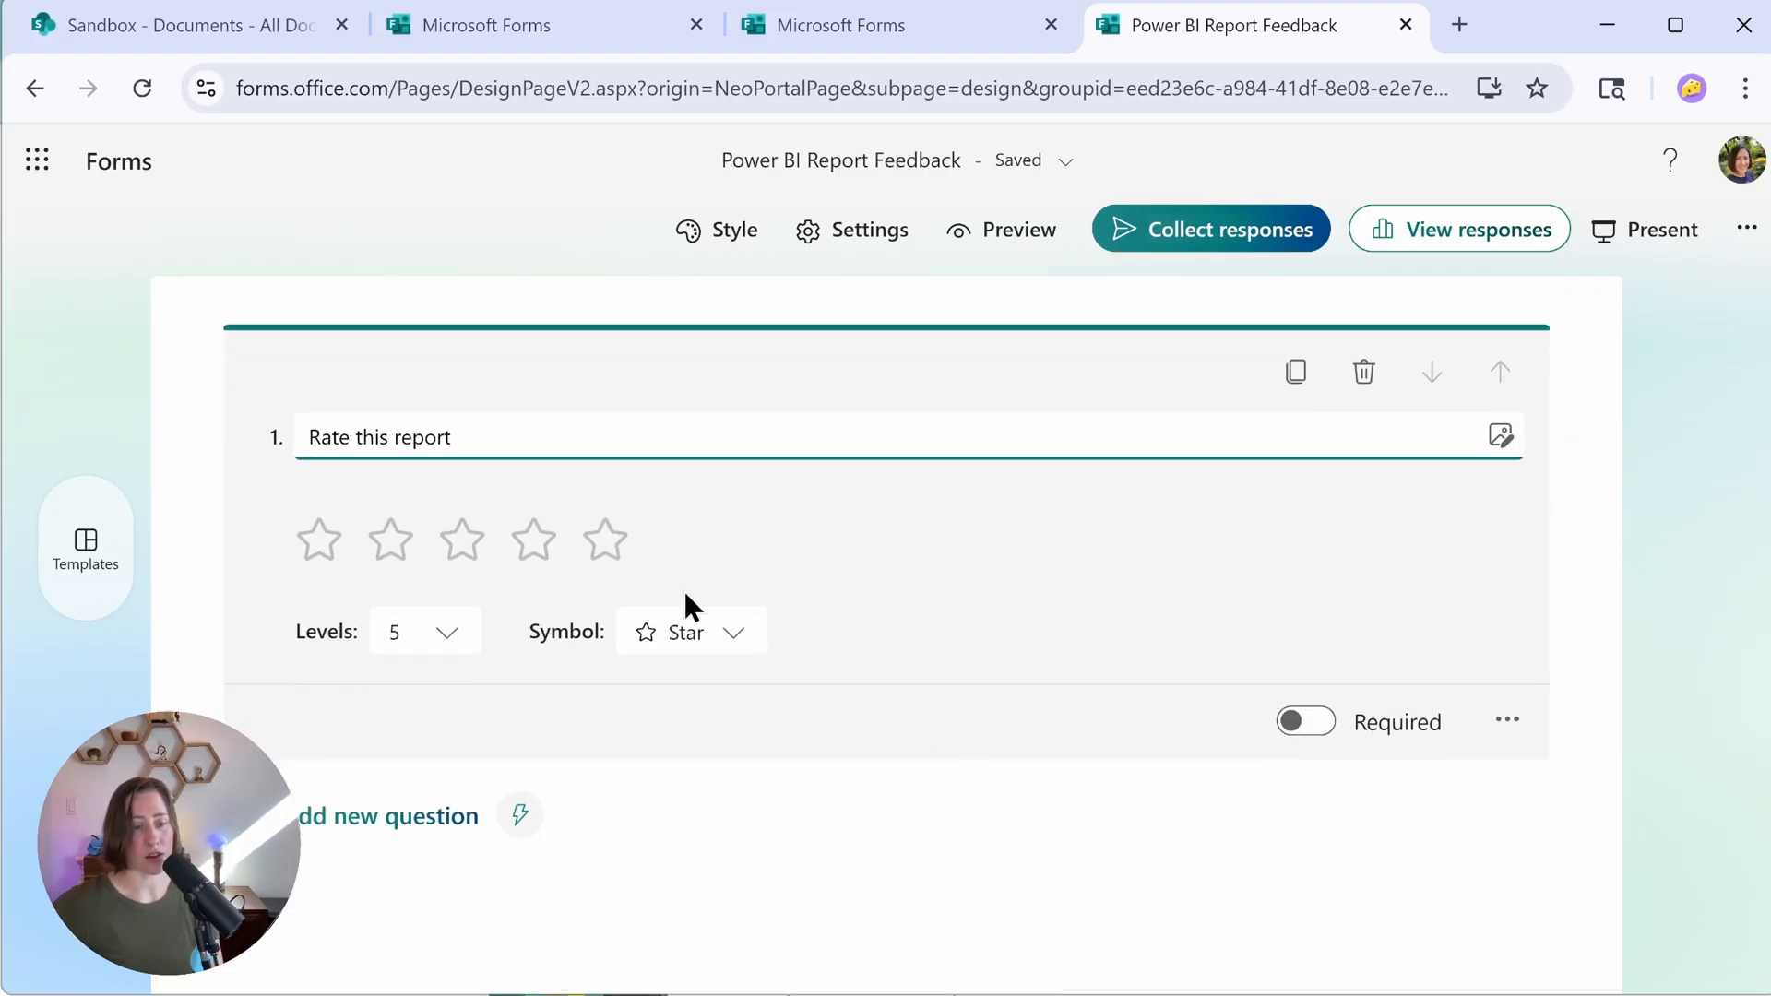
Step: Try the thumbs-up rating symbol, then keep the five-level rating on Star
{"action": "left_click", "coordinate": [733, 631]}
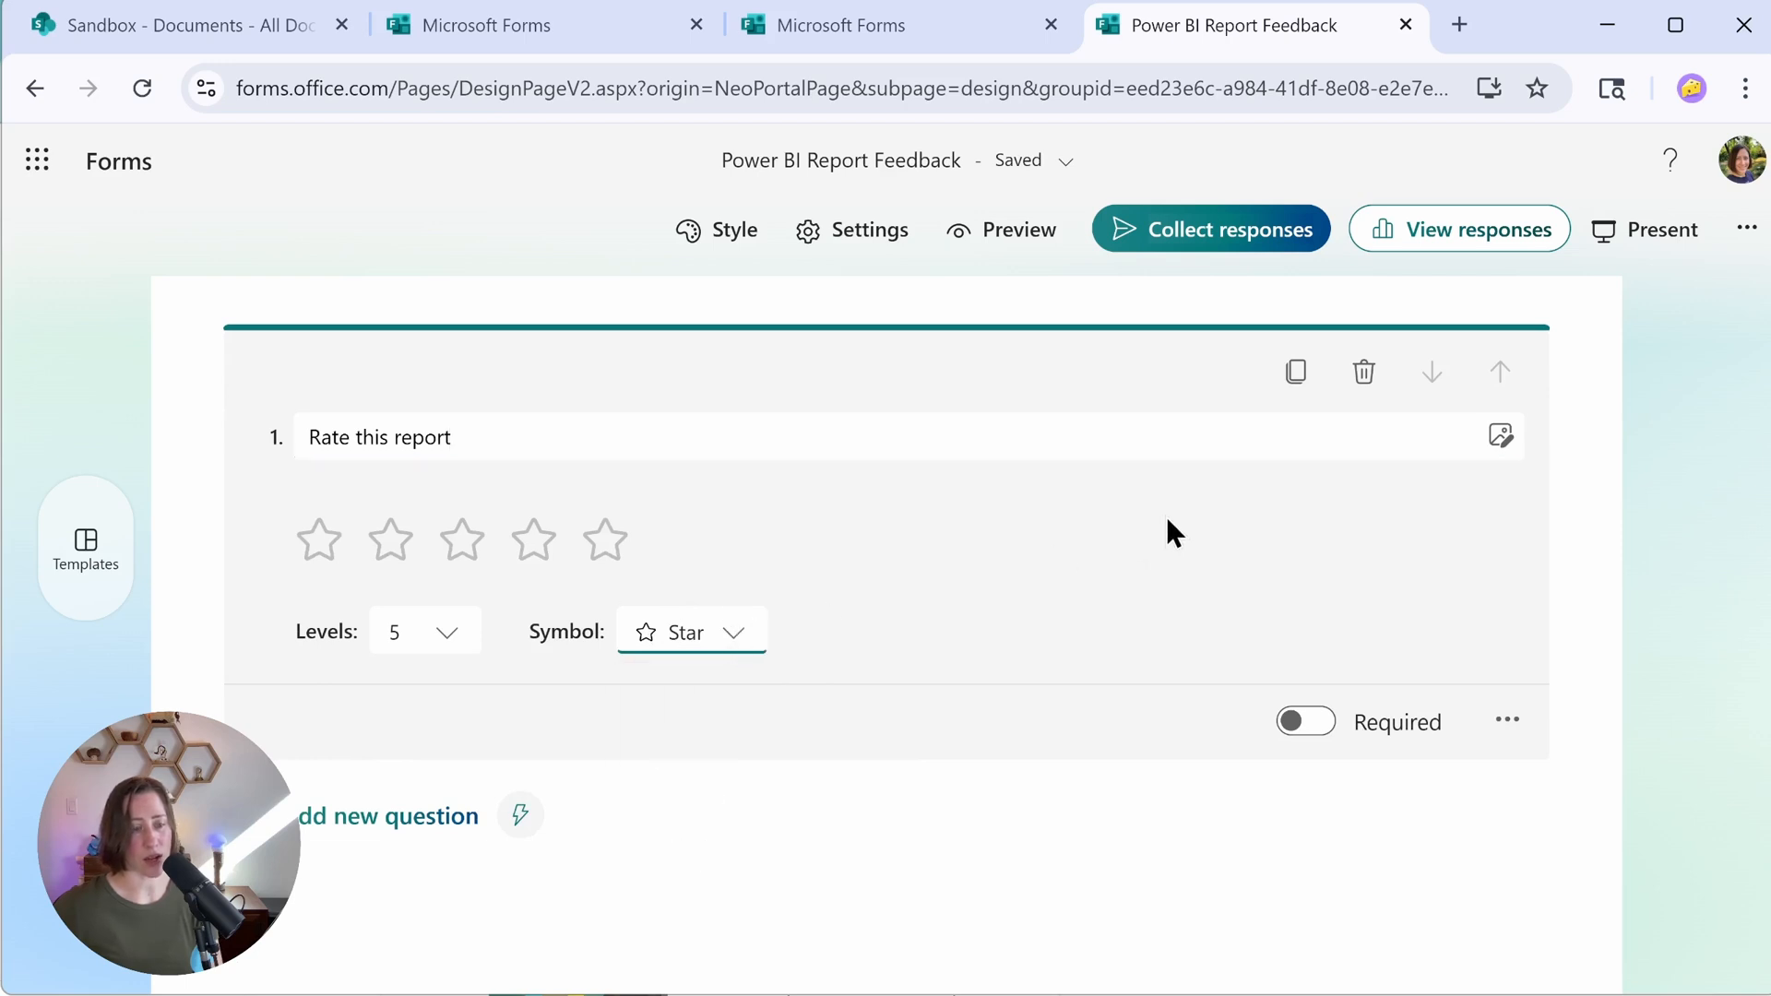
{"action": "left_click", "coordinate": [689, 631]}
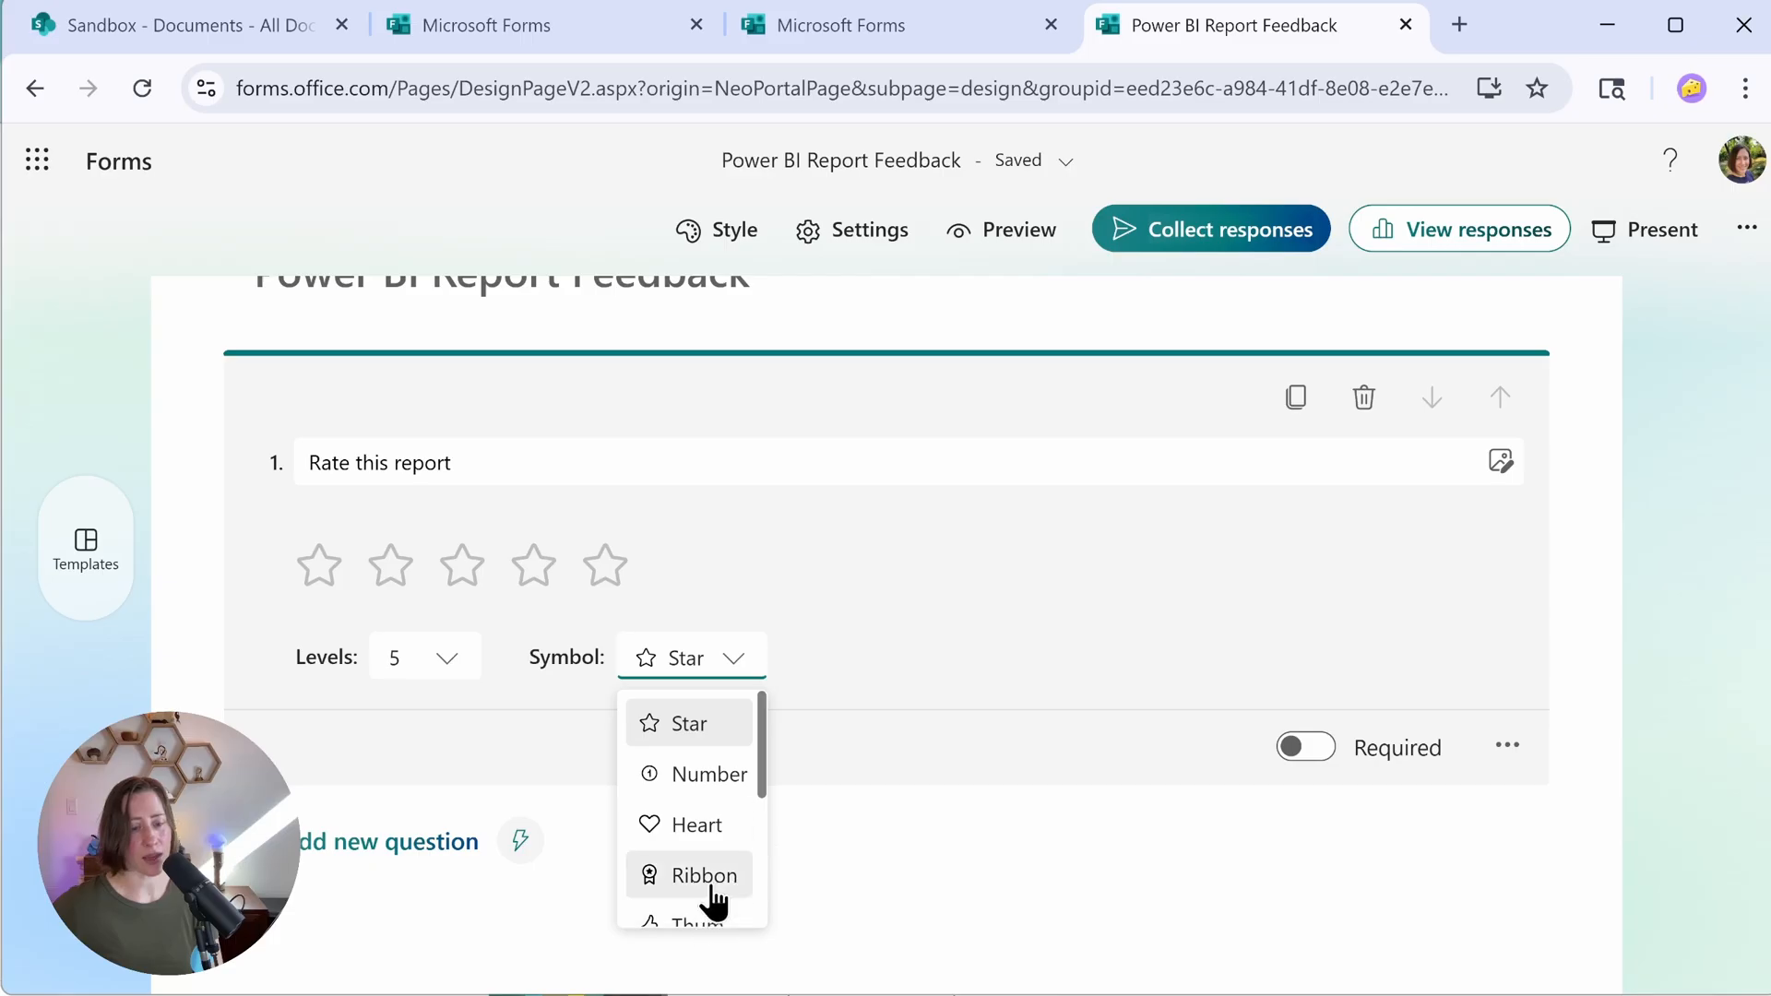
{"action": "scroll", "scroll_direction": "down", "scroll_amount": 3}
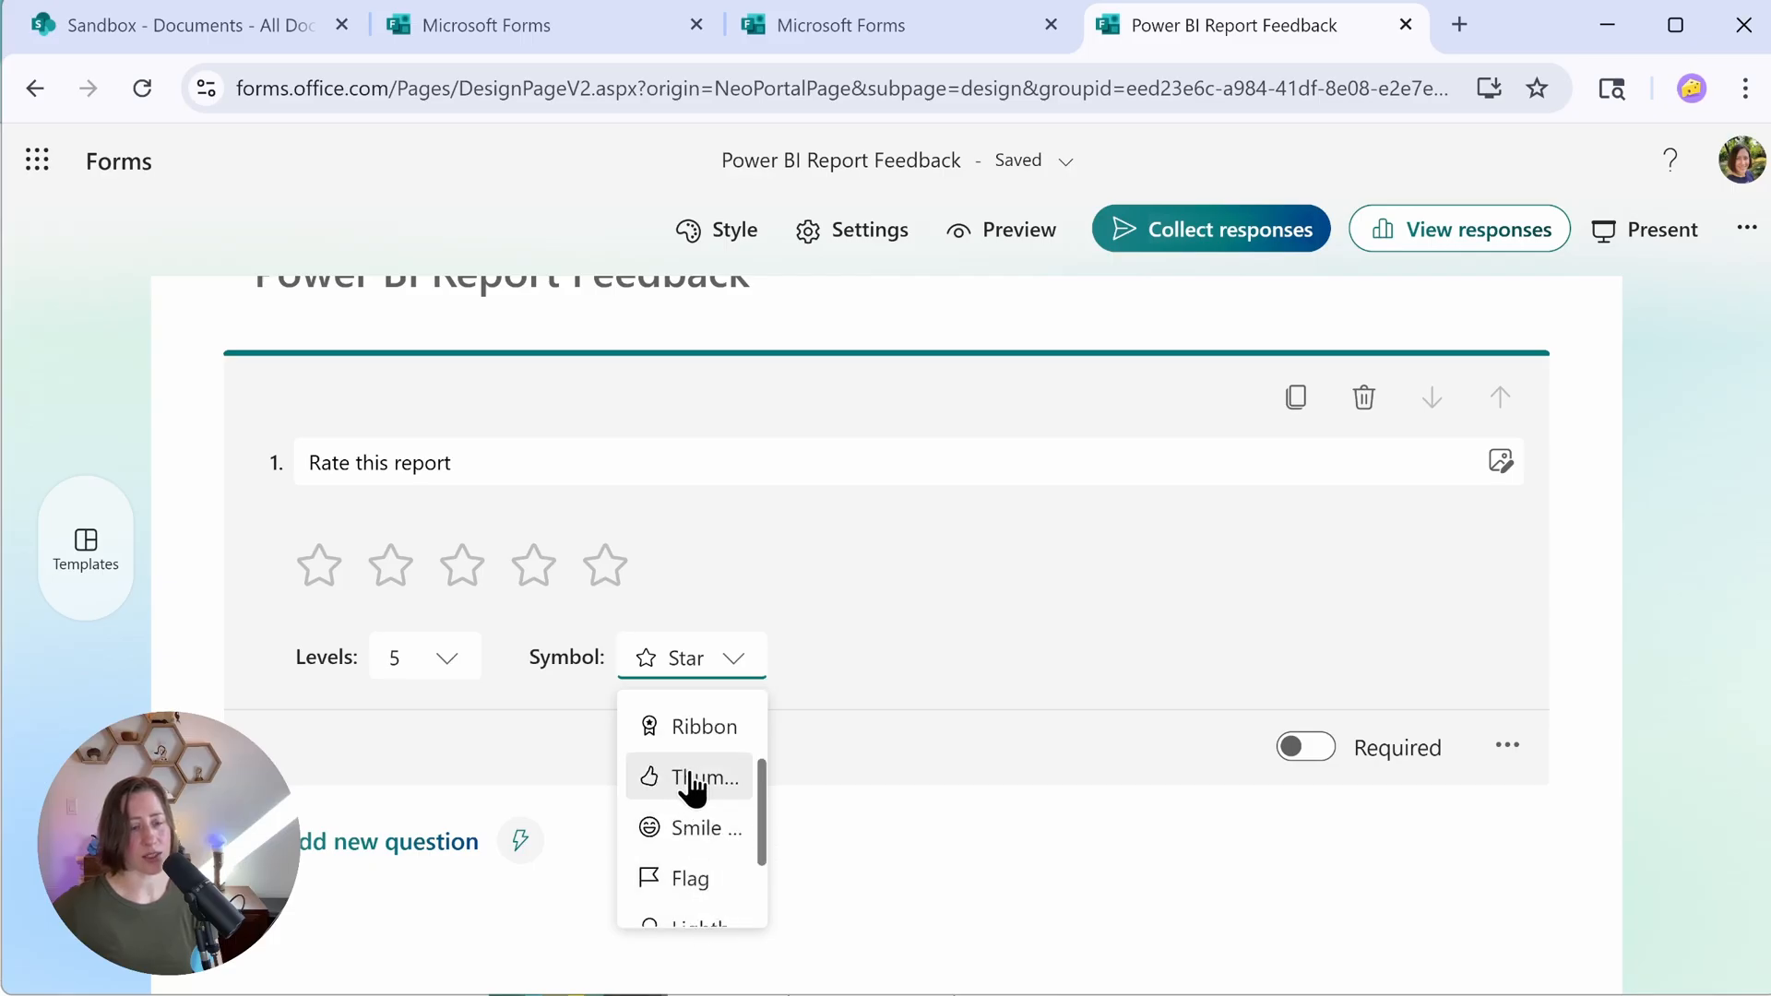
{"action": "left_click", "coordinate": [688, 776]}
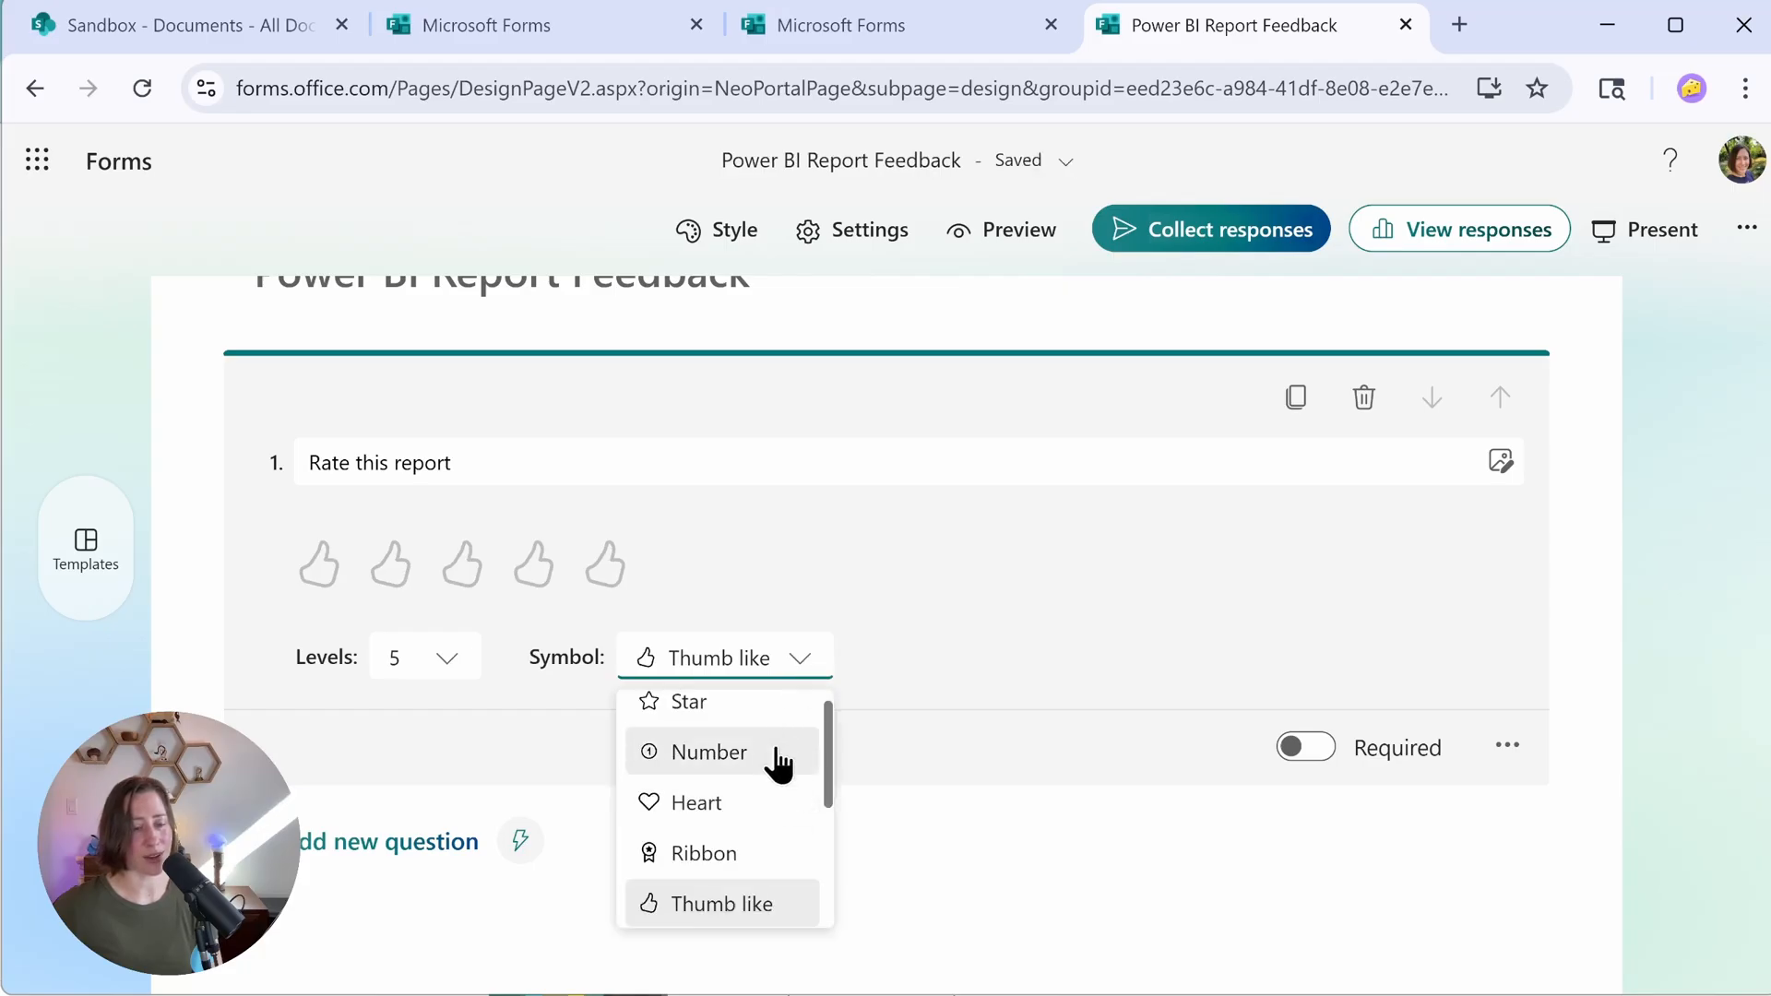
{"action": "left_click", "coordinate": [687, 701]}
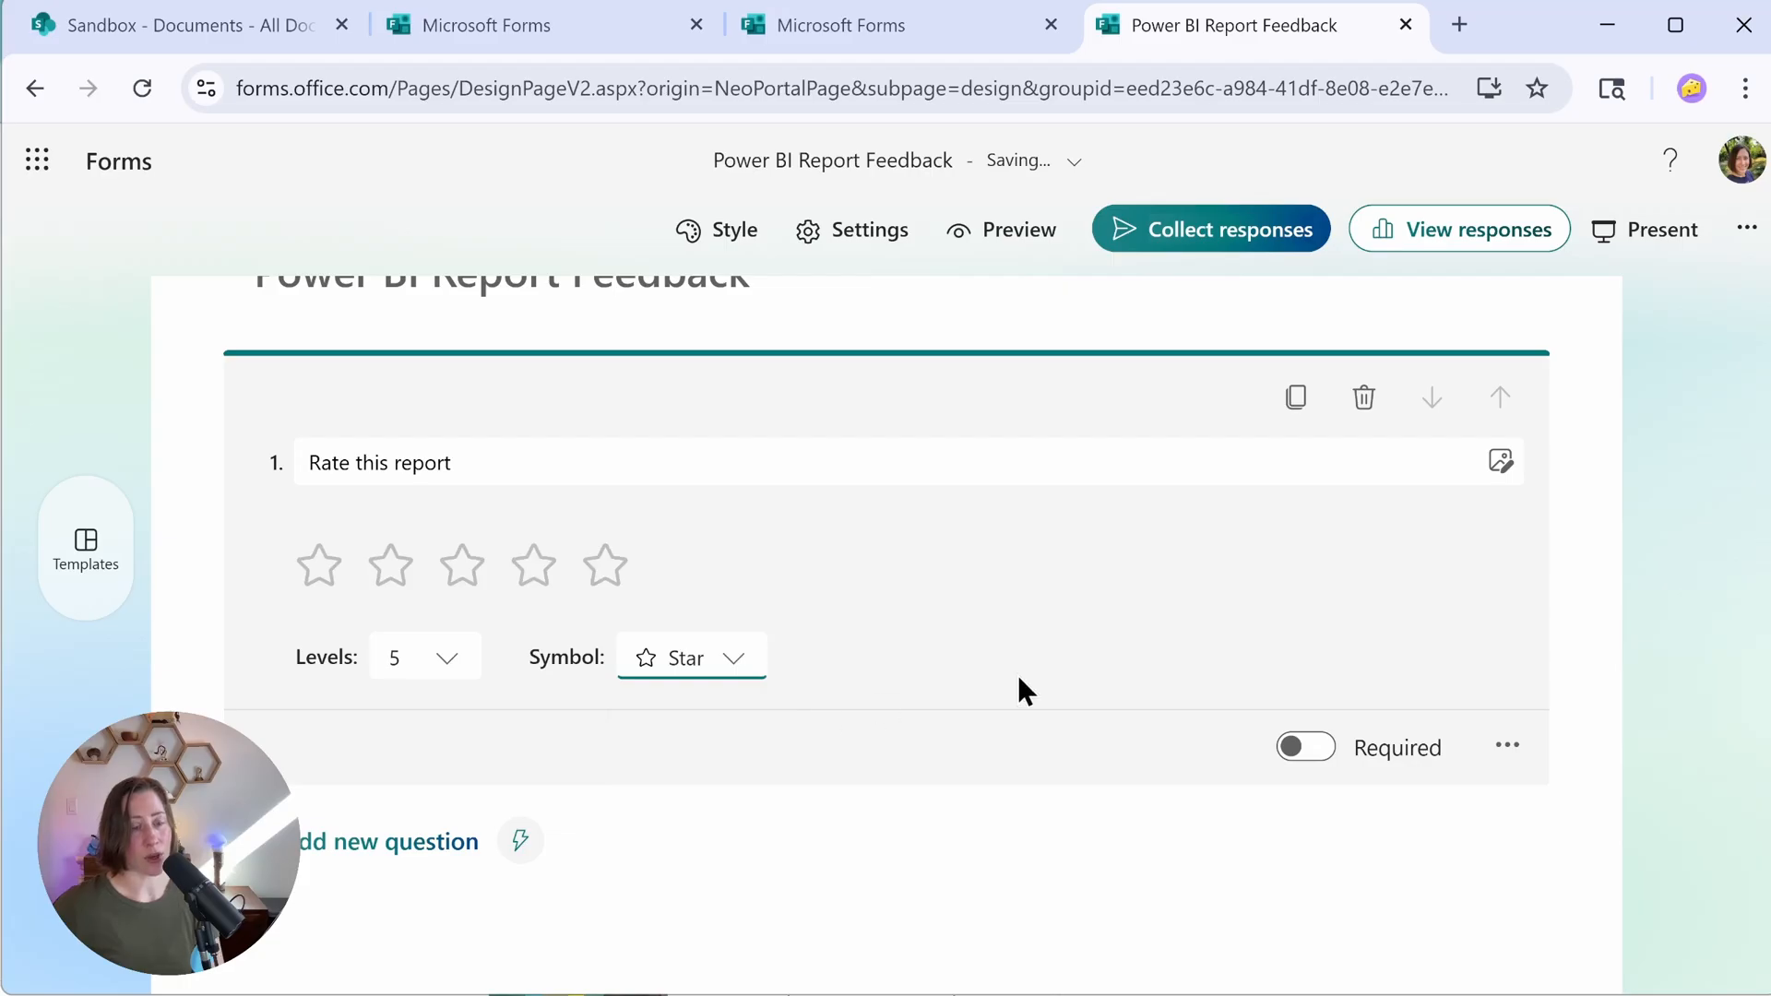
{"action": "mouse_move", "coordinate": [367, 858]}
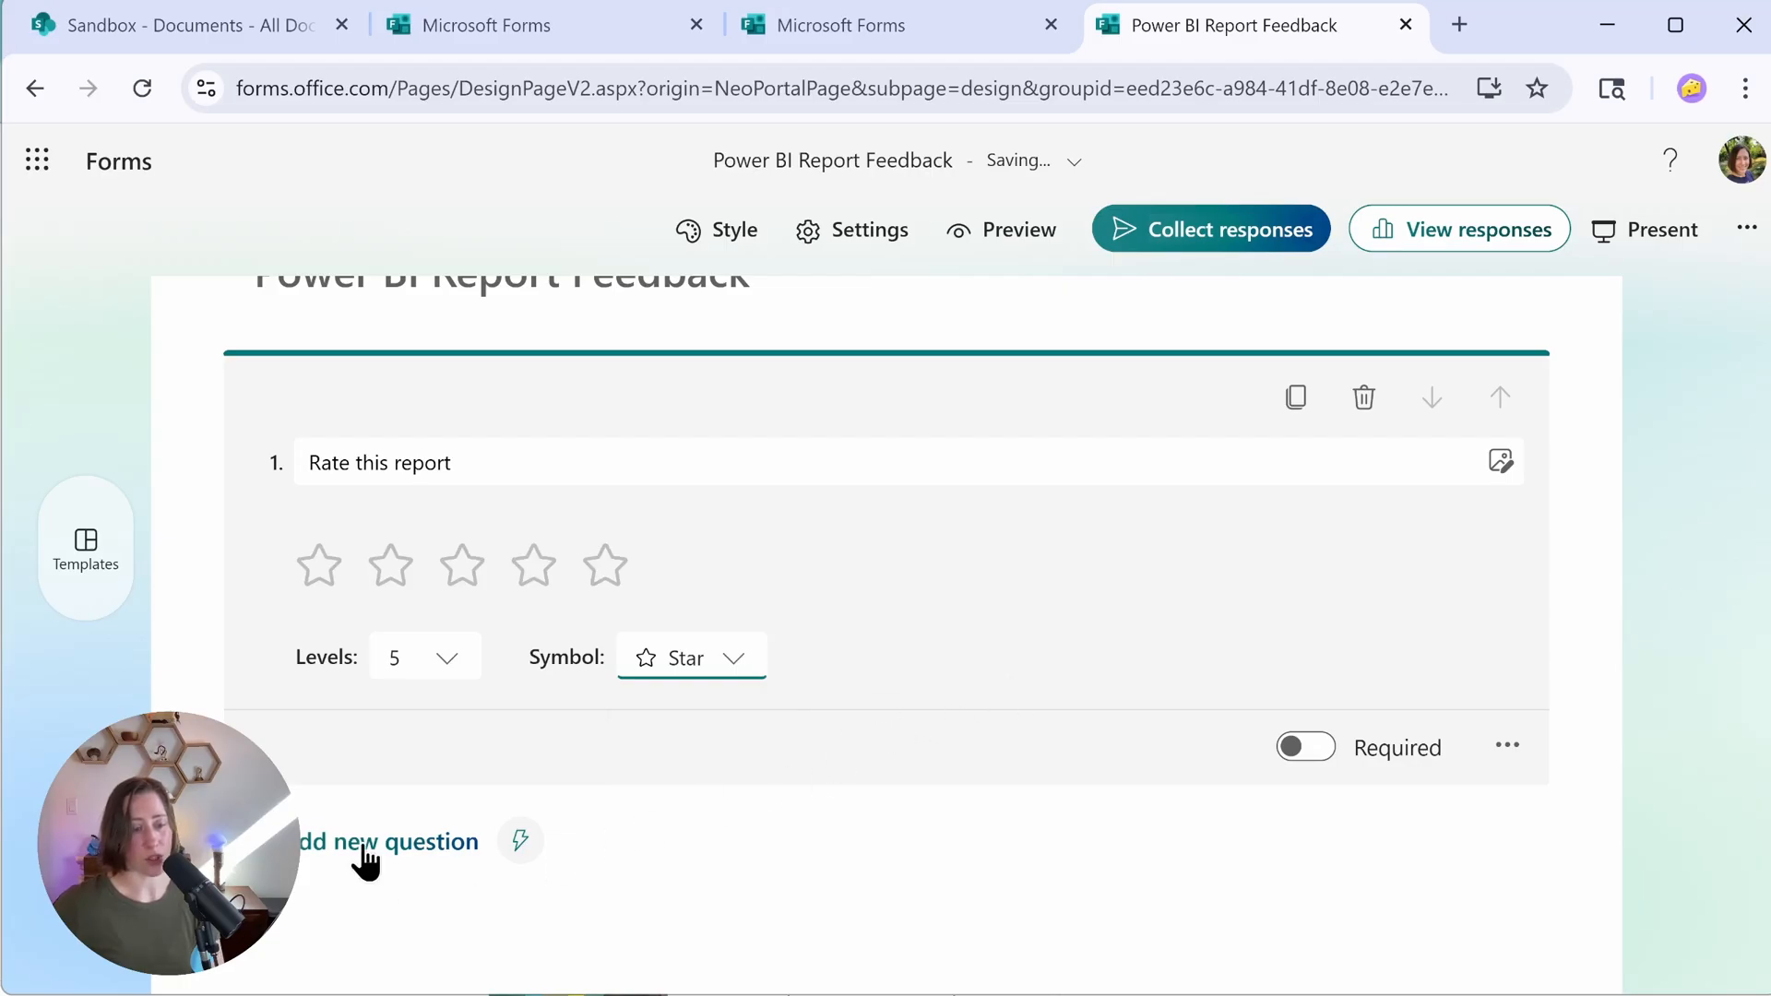
Step: Add a Choice question and make its first option a thumbs-up emoji
{"action": "left_click", "coordinate": [389, 841]}
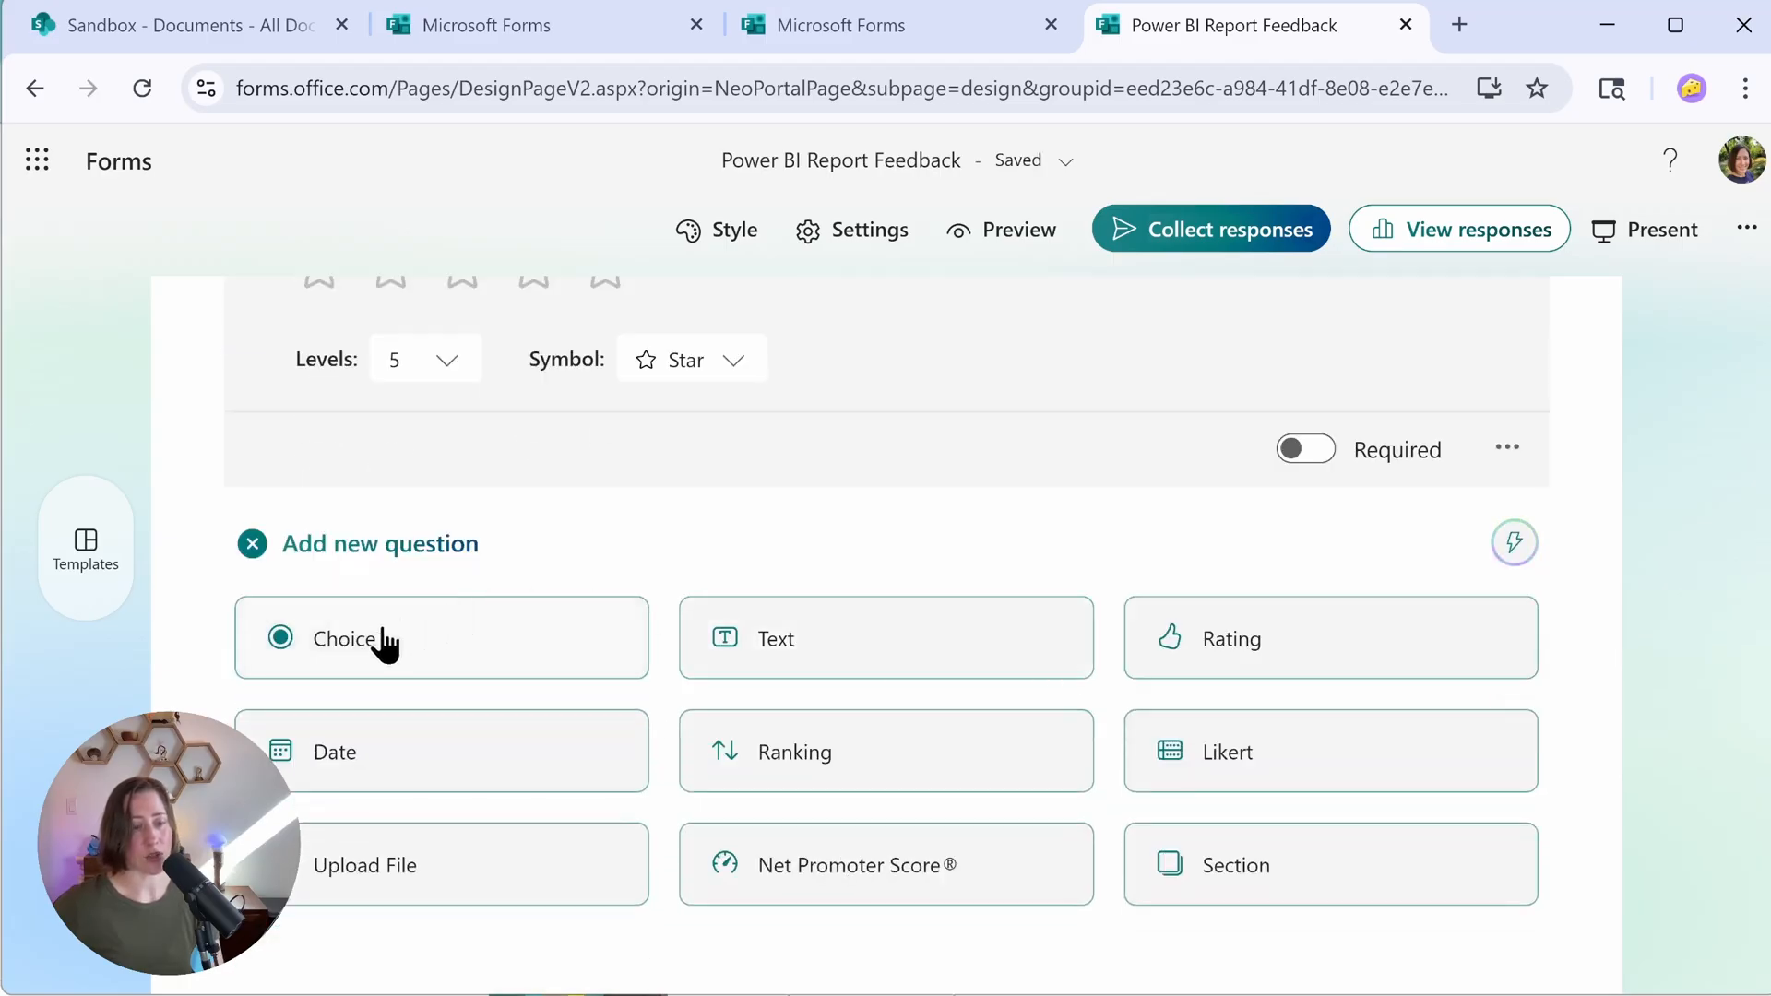
{"action": "left_click", "coordinate": [349, 638]}
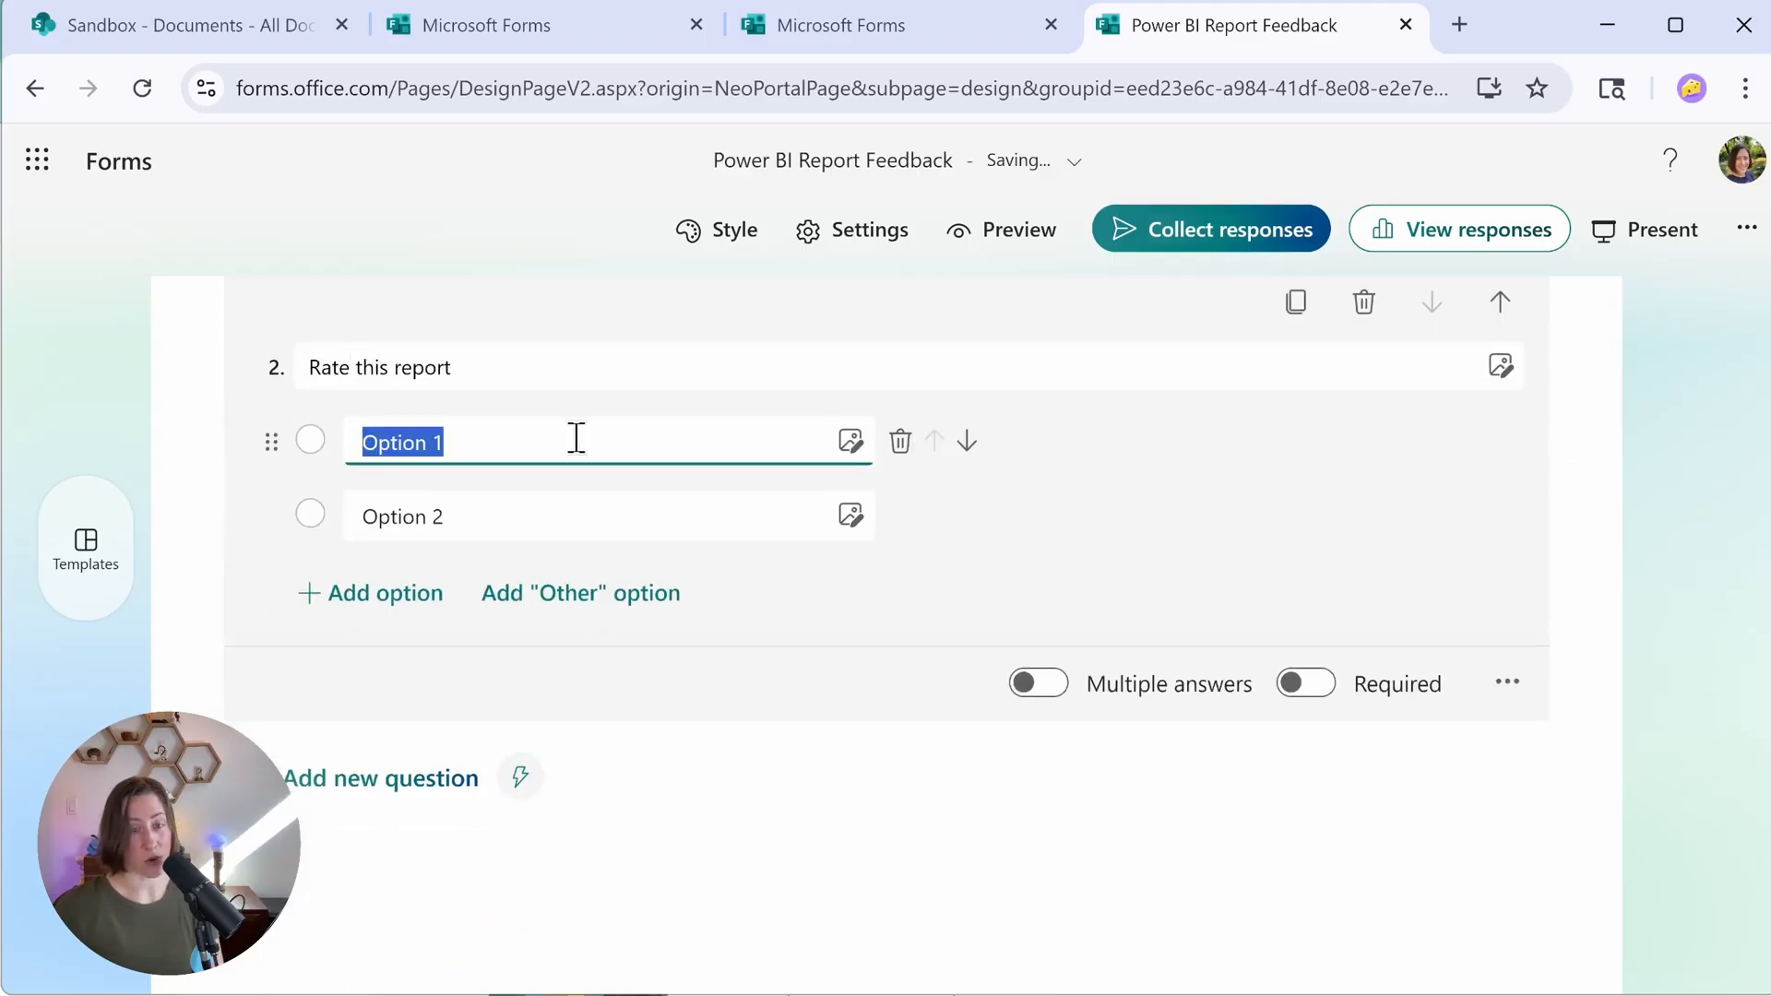
{"action": "key", "text": "Delete"}
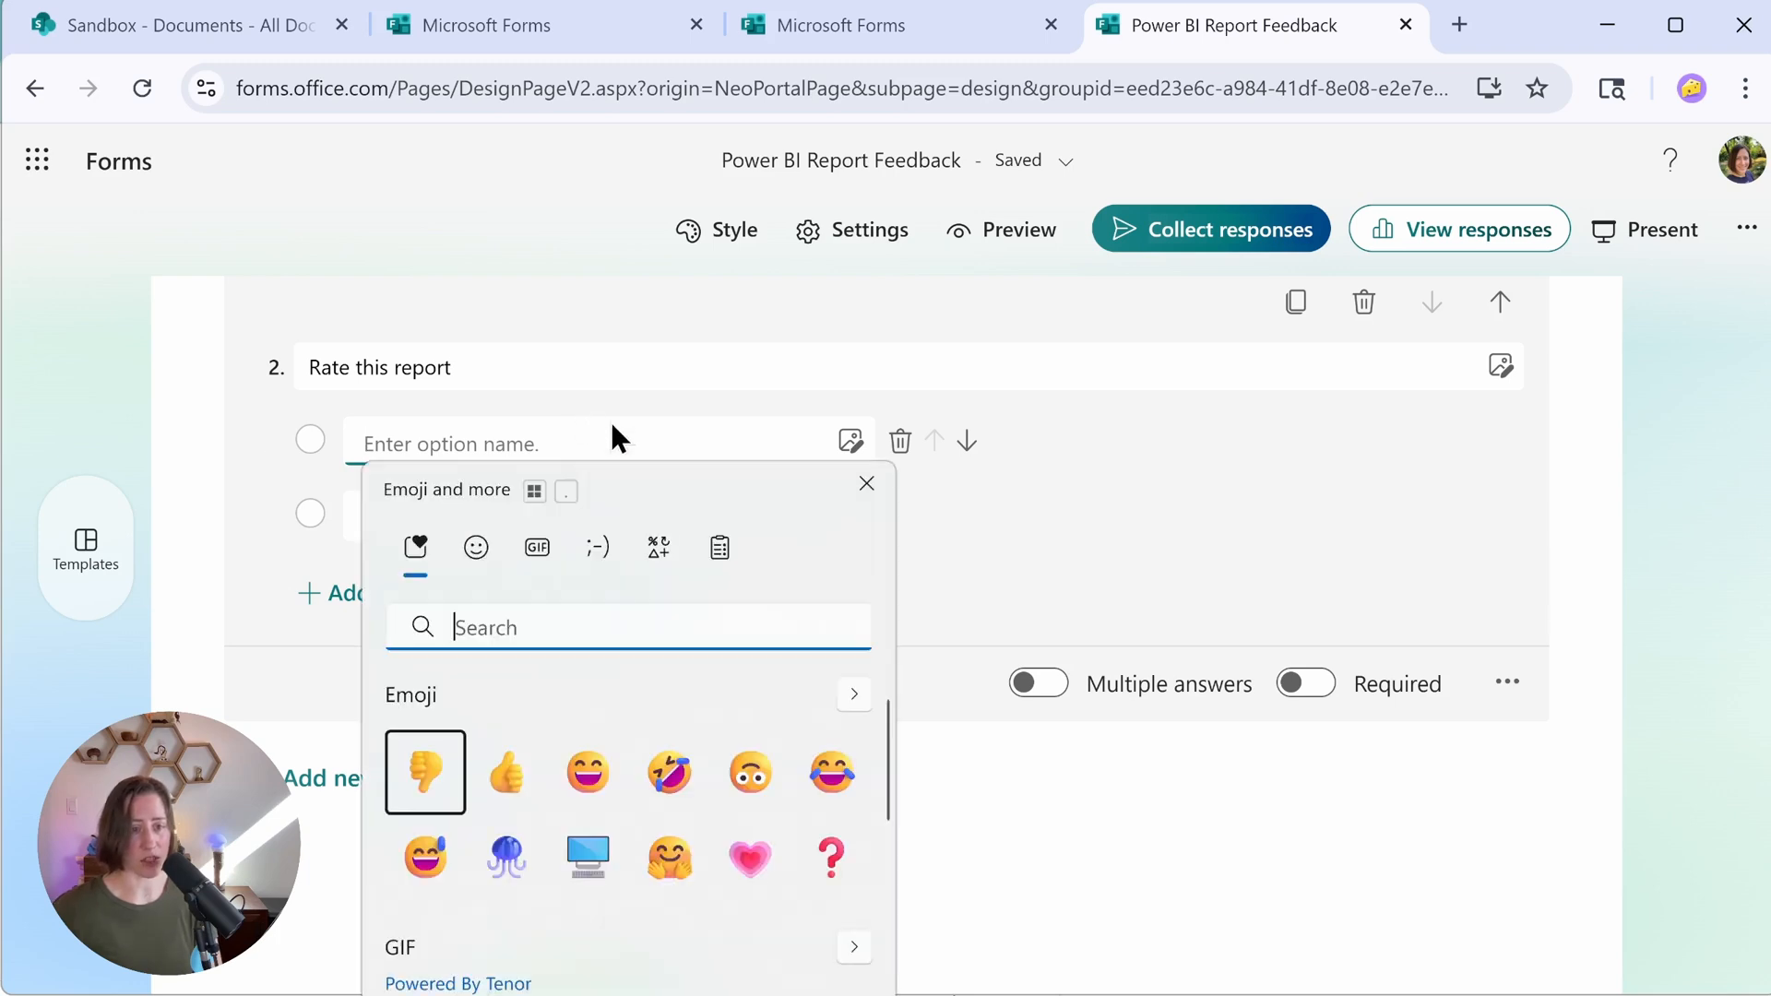
{"action": "mouse_move", "coordinate": [853, 463]}
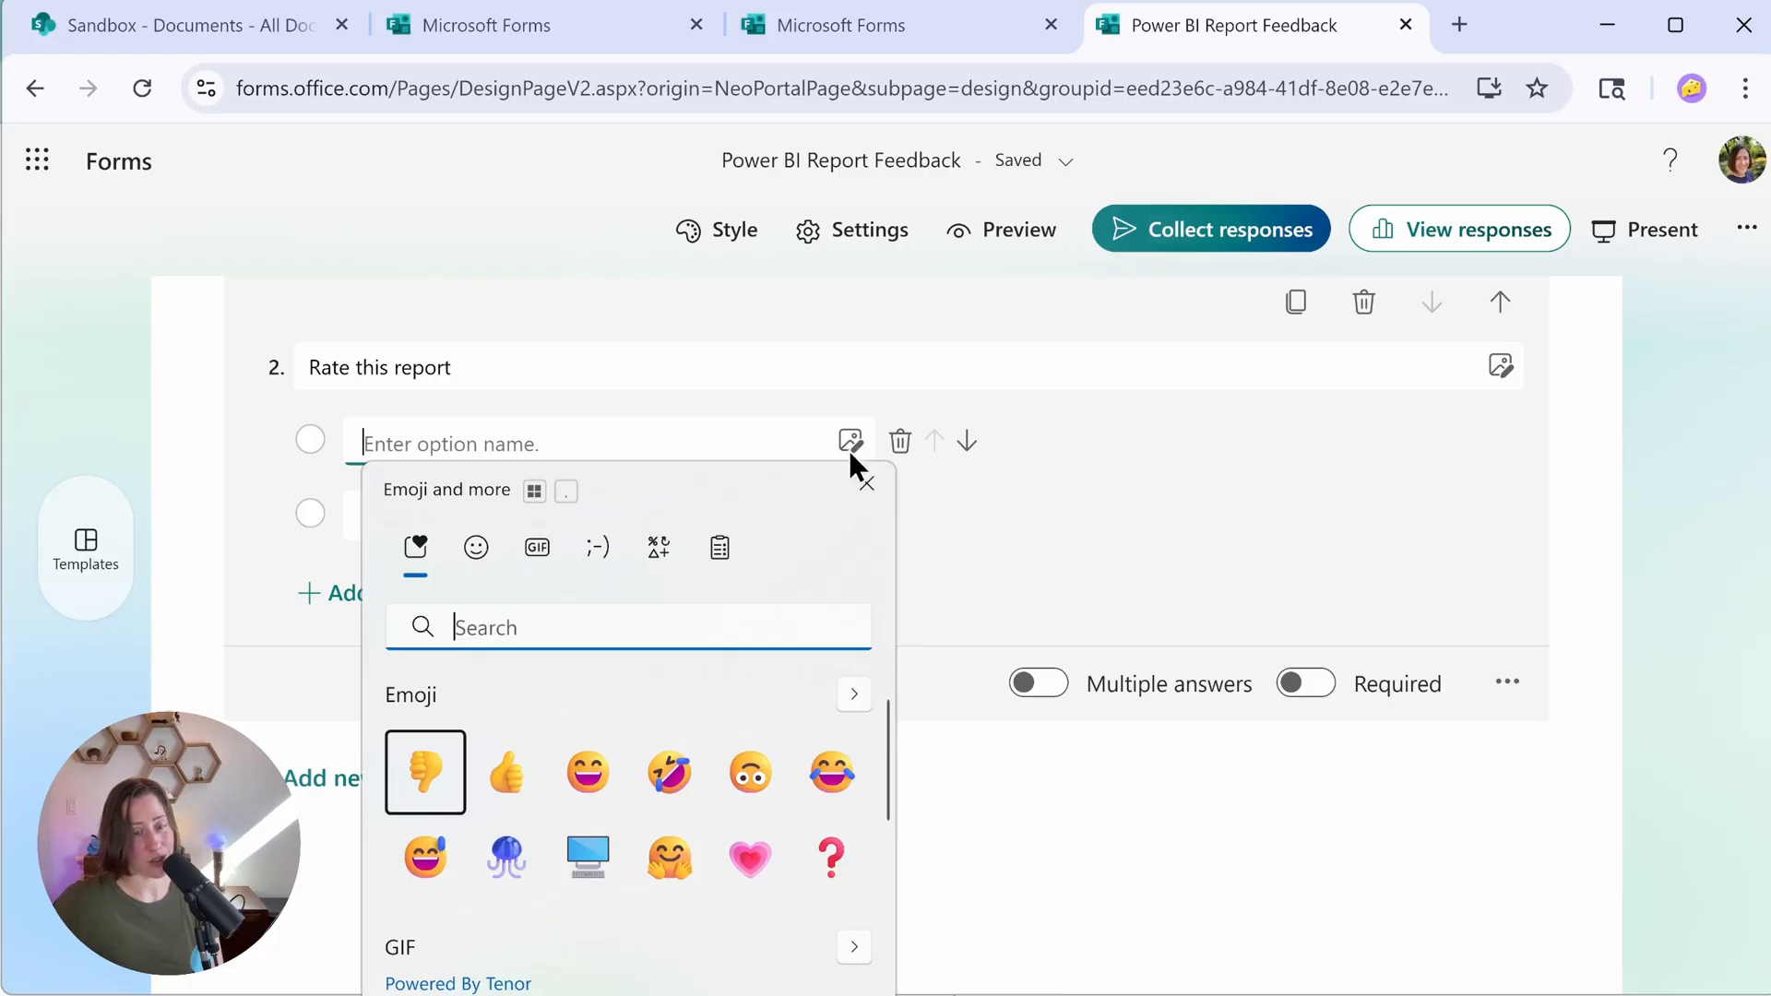
{"action": "mouse_move", "coordinate": [838, 456]}
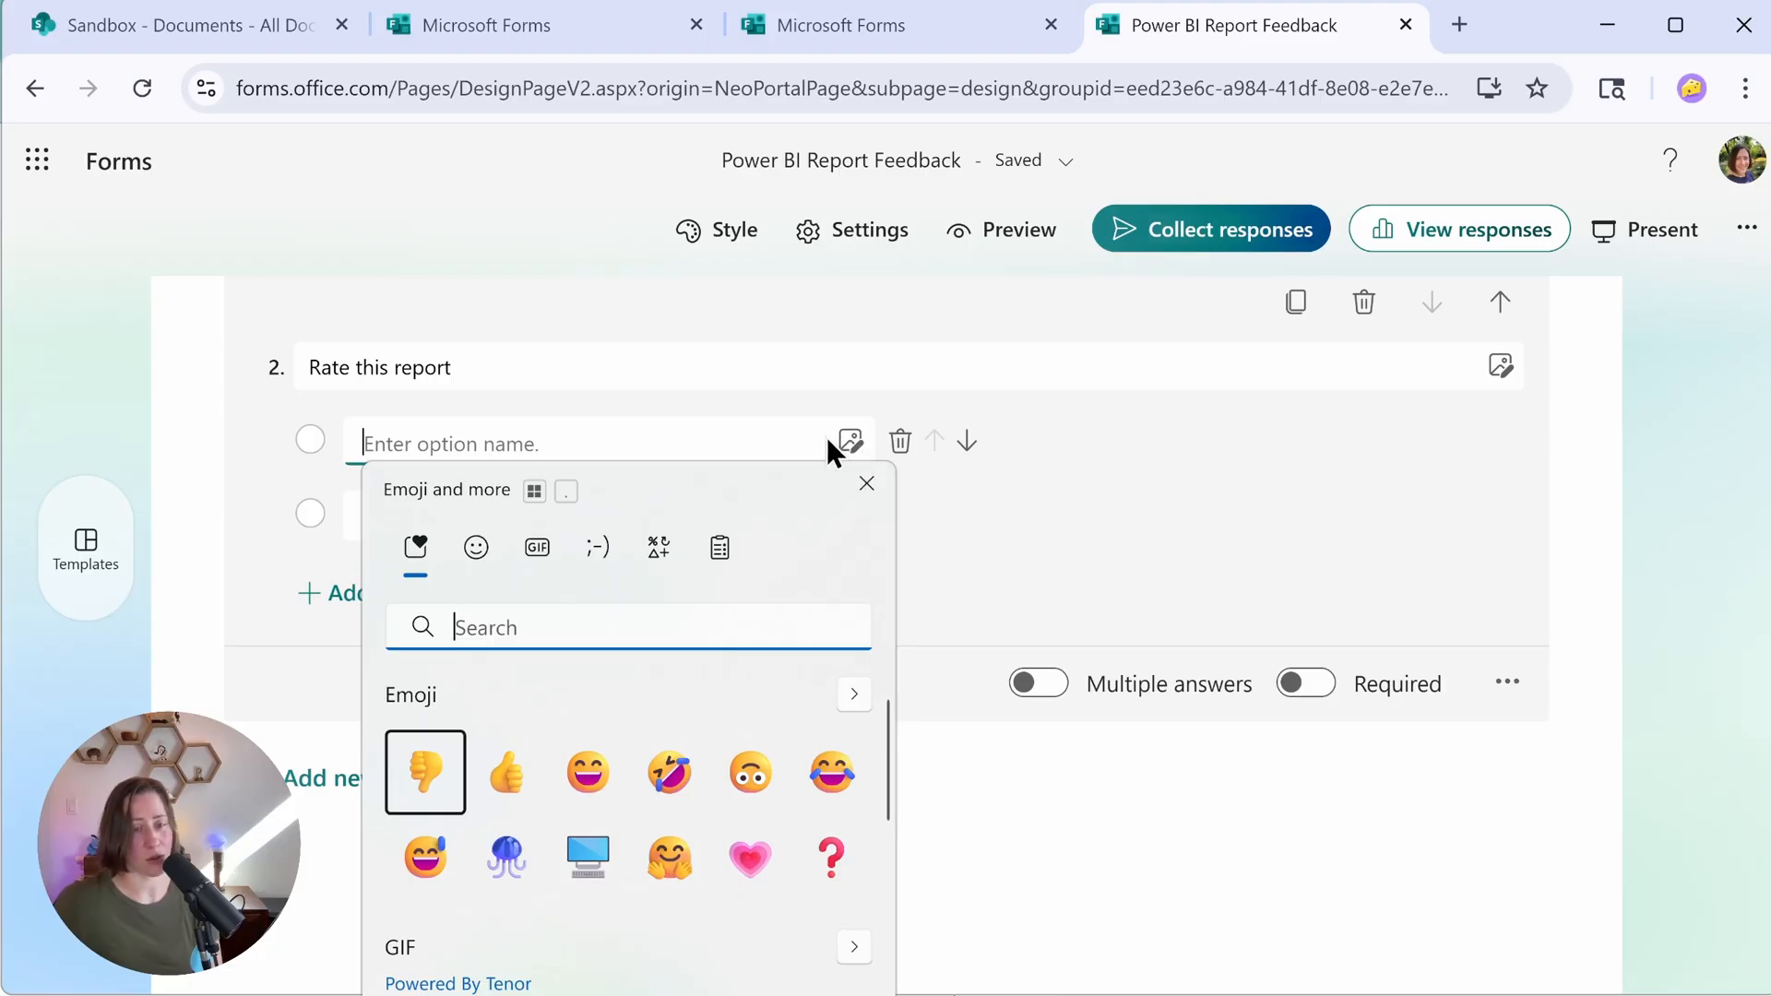
{"action": "mouse_move", "coordinate": [506, 774]}
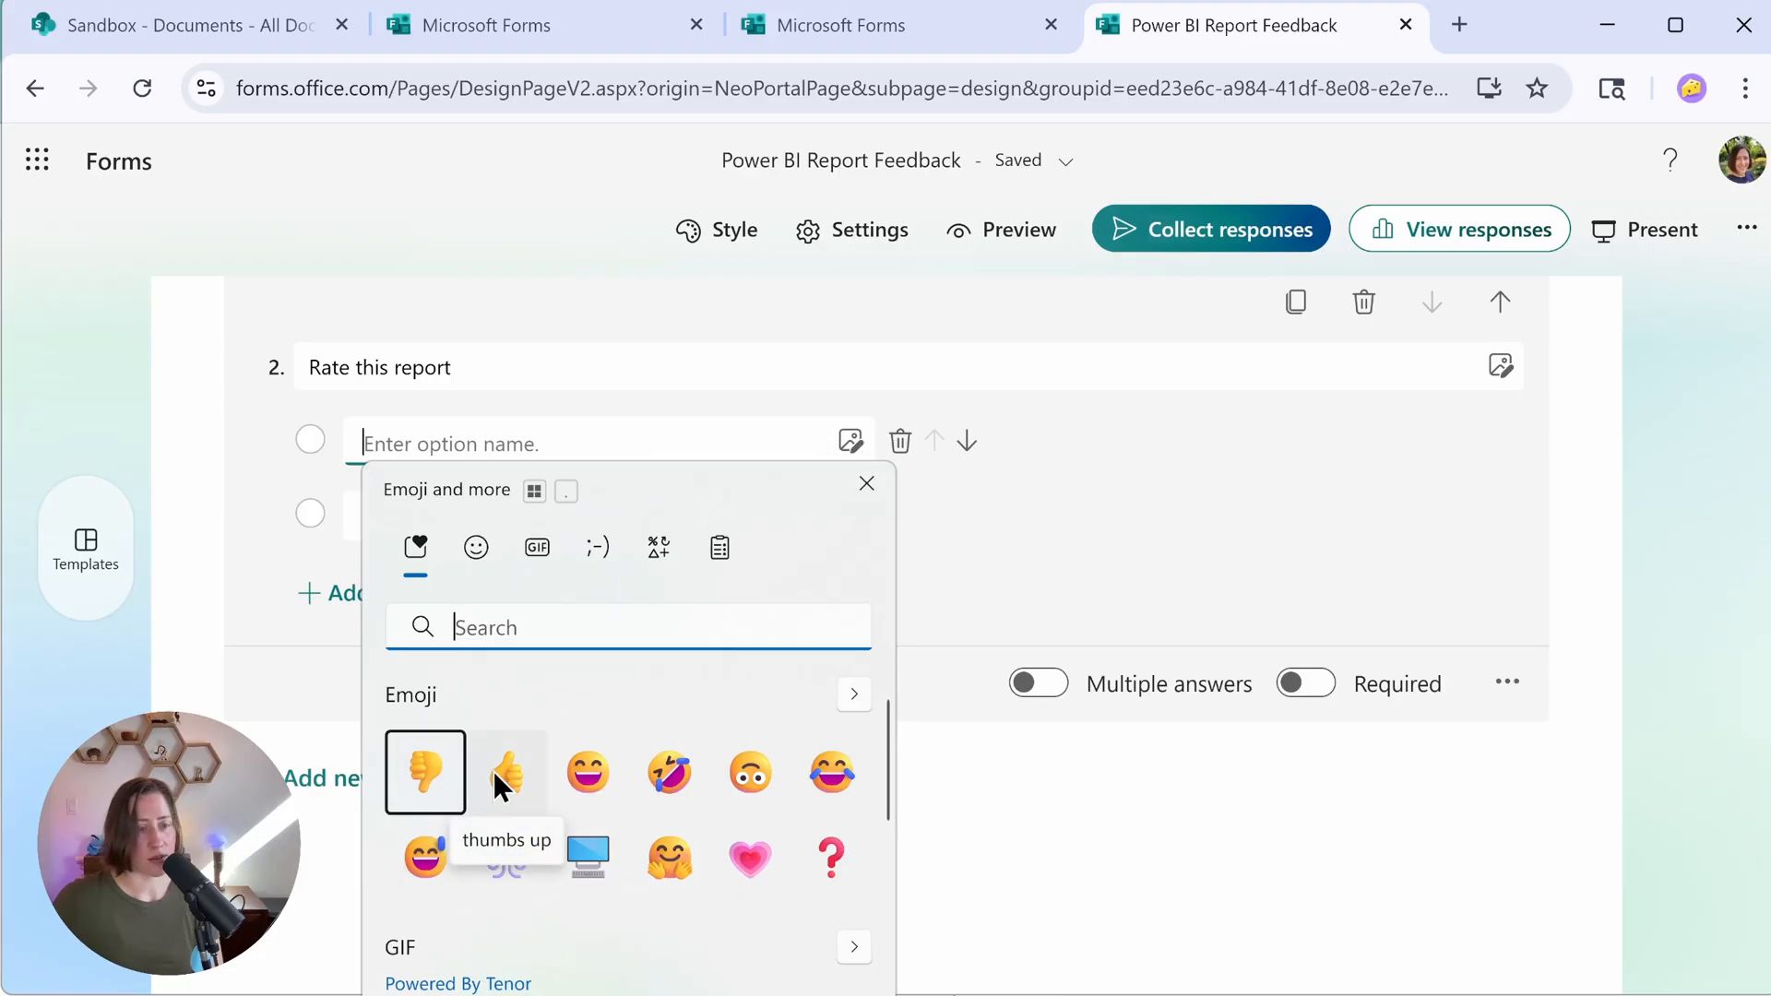
{"action": "left_click", "coordinate": [506, 773]}
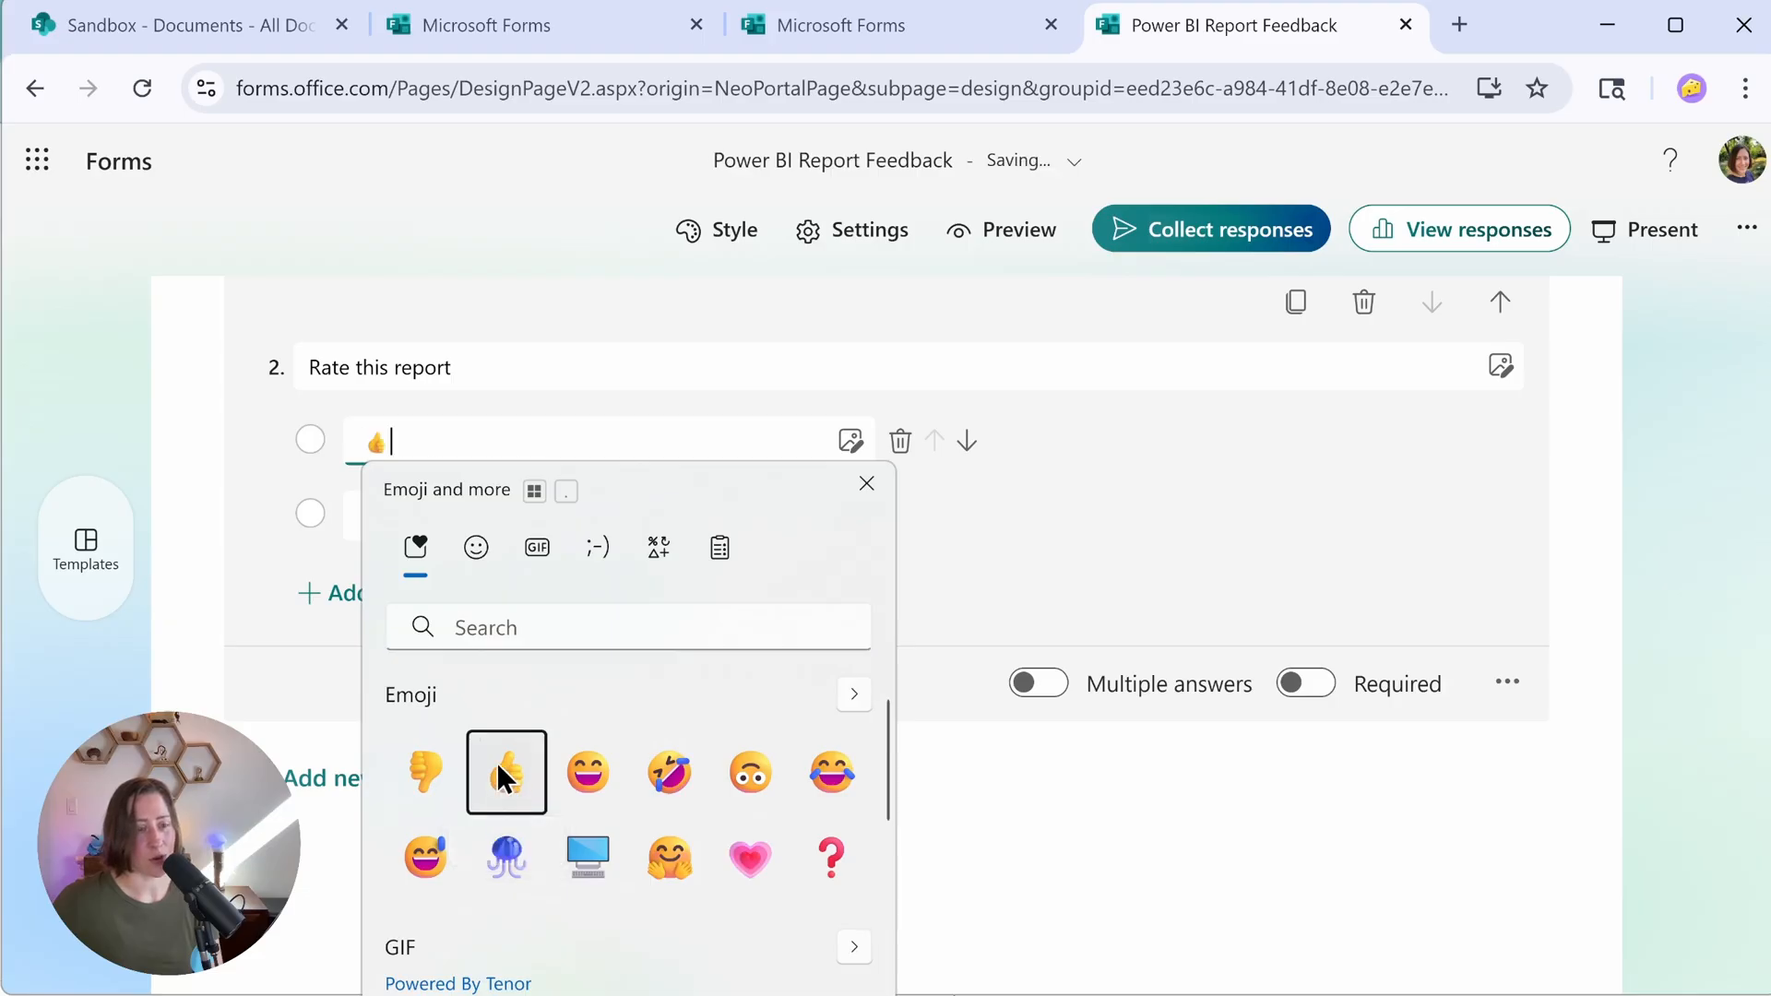
Step: Make the second option a thumbs-down emoji and start a third question
{"action": "left_click", "coordinate": [506, 773]}
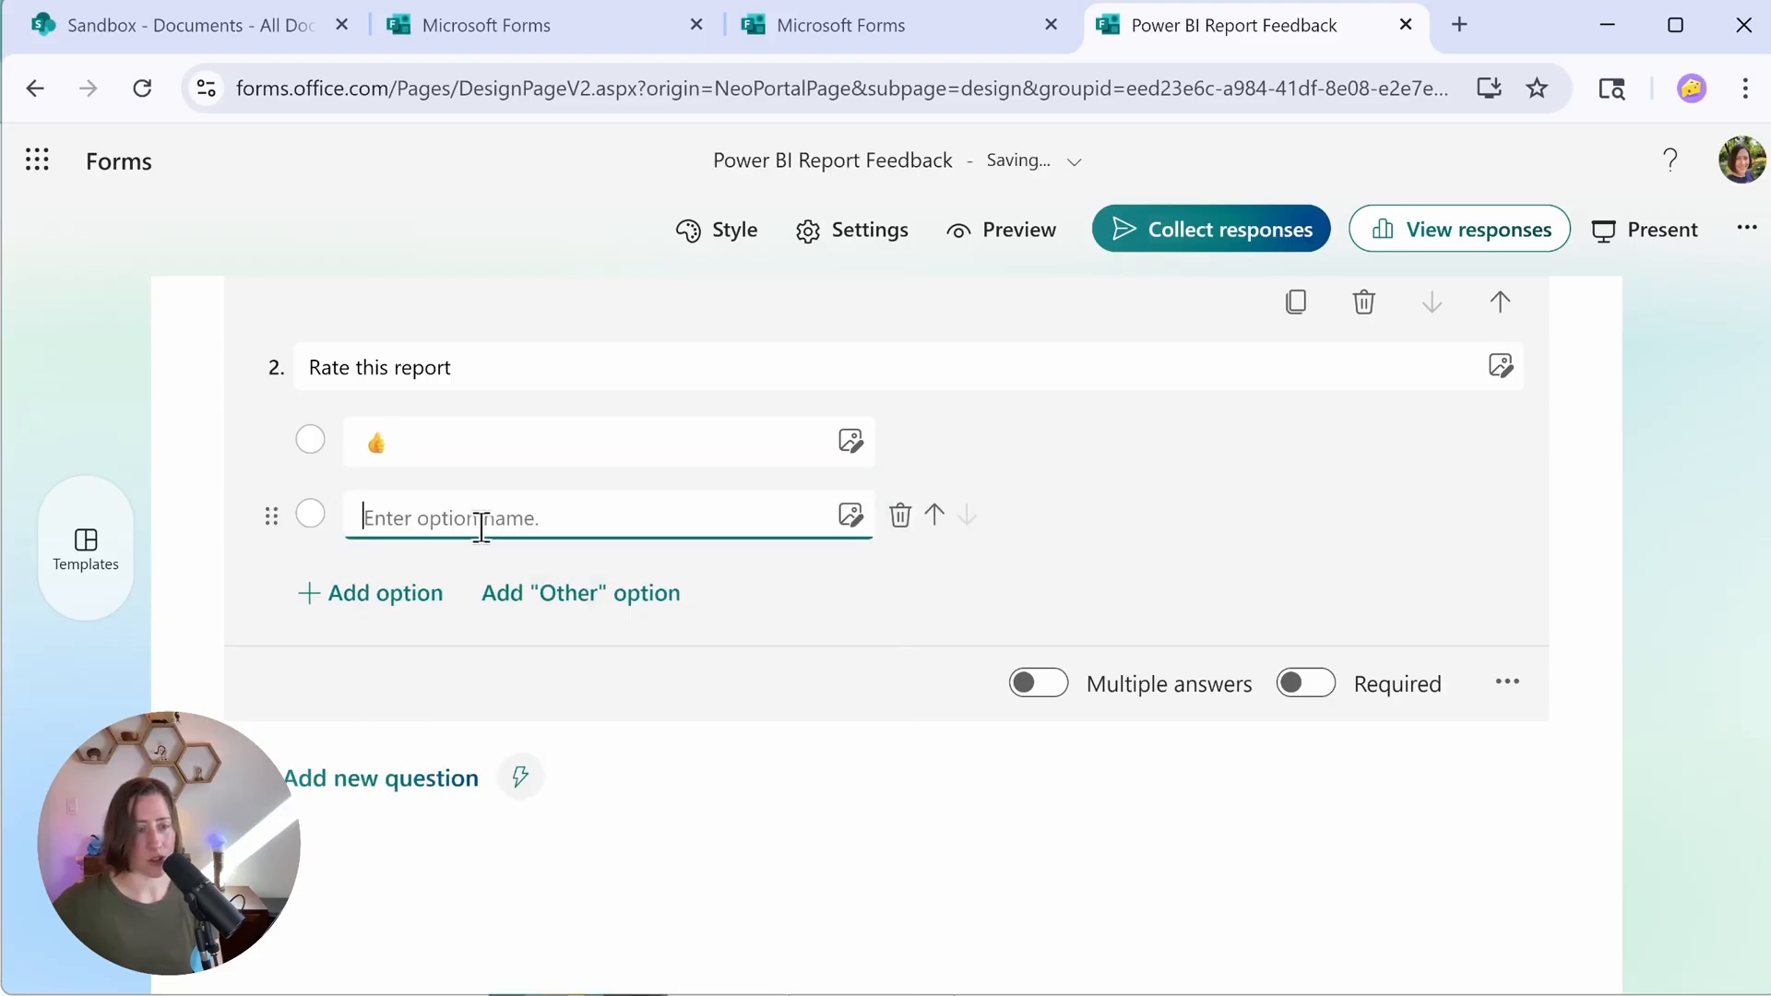
{"action": "left_click", "coordinate": [851, 517]}
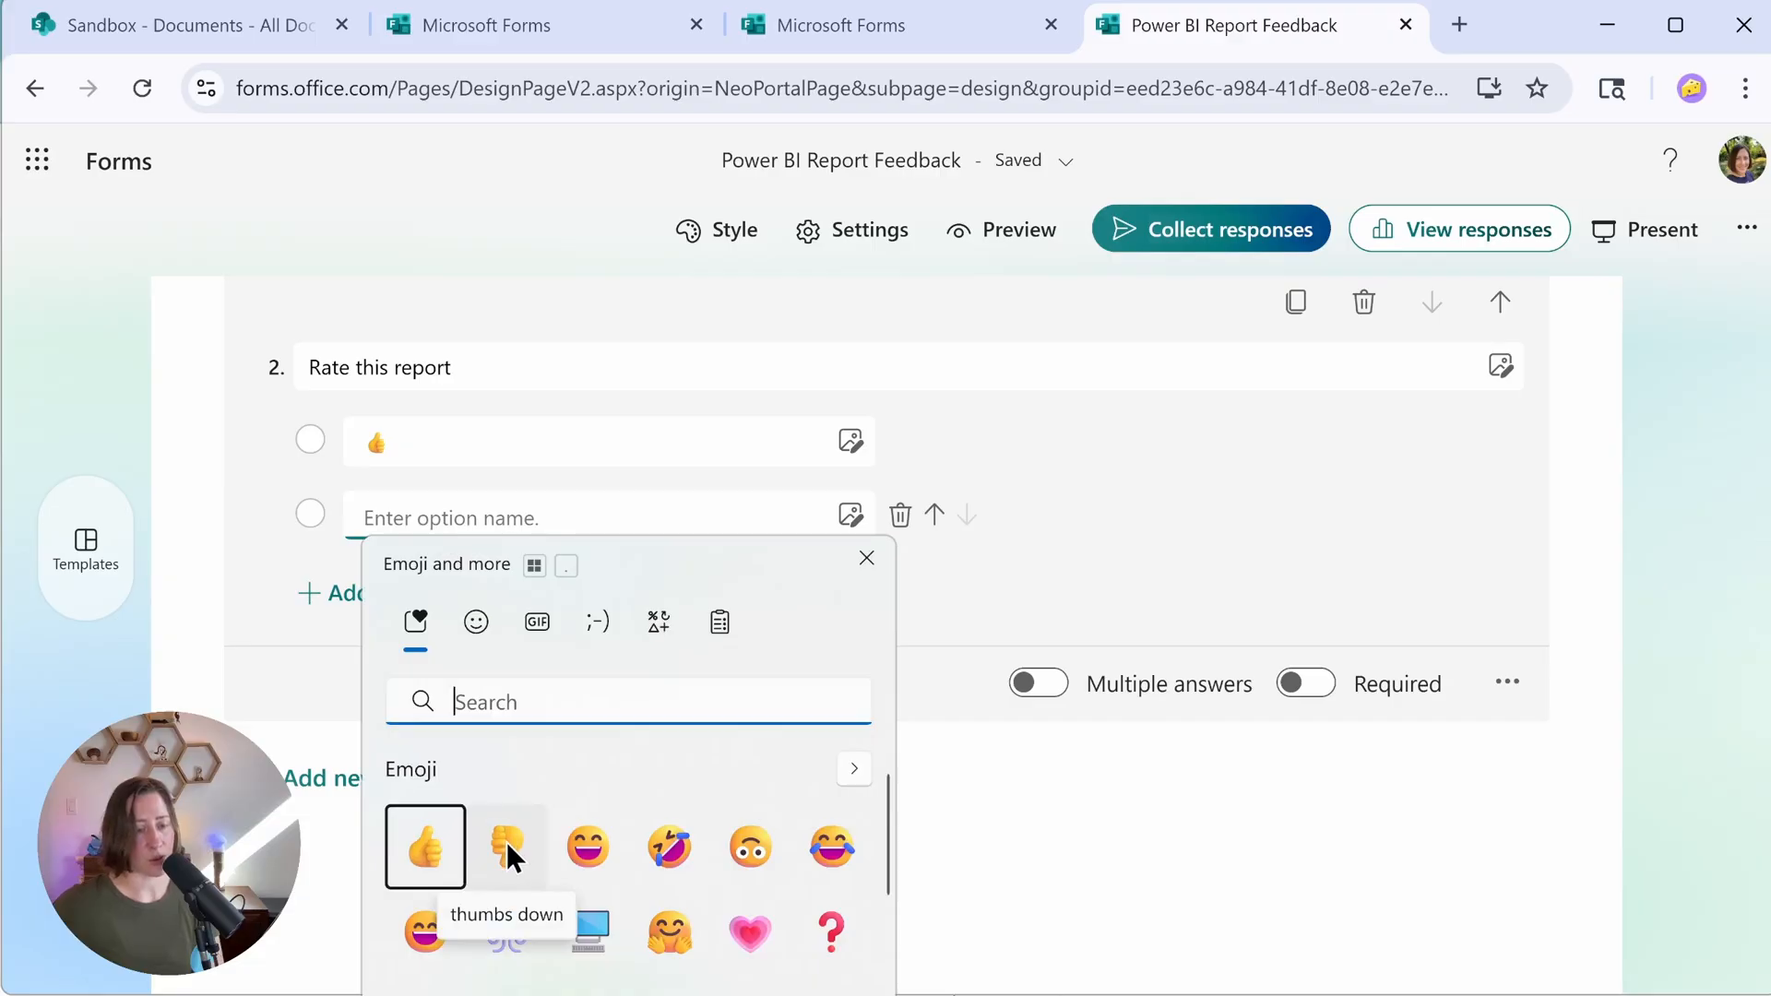
{"action": "left_click", "coordinate": [506, 847]}
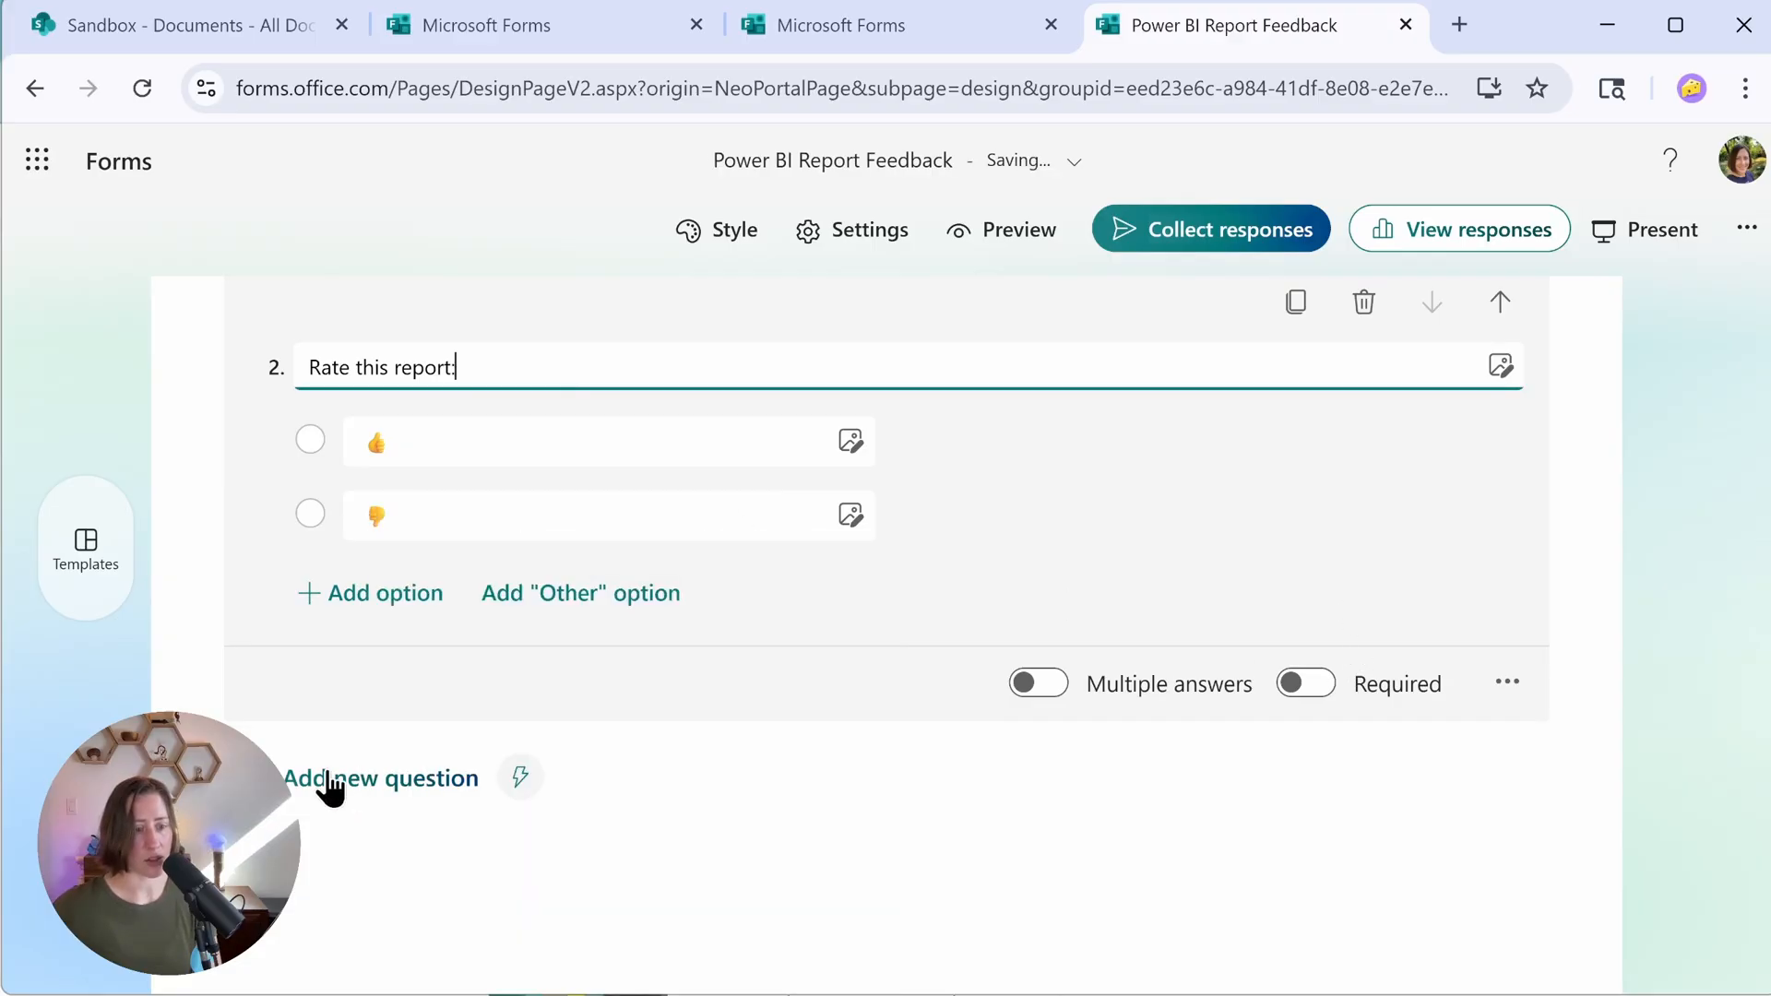
{"action": "left_click", "coordinate": [380, 779]}
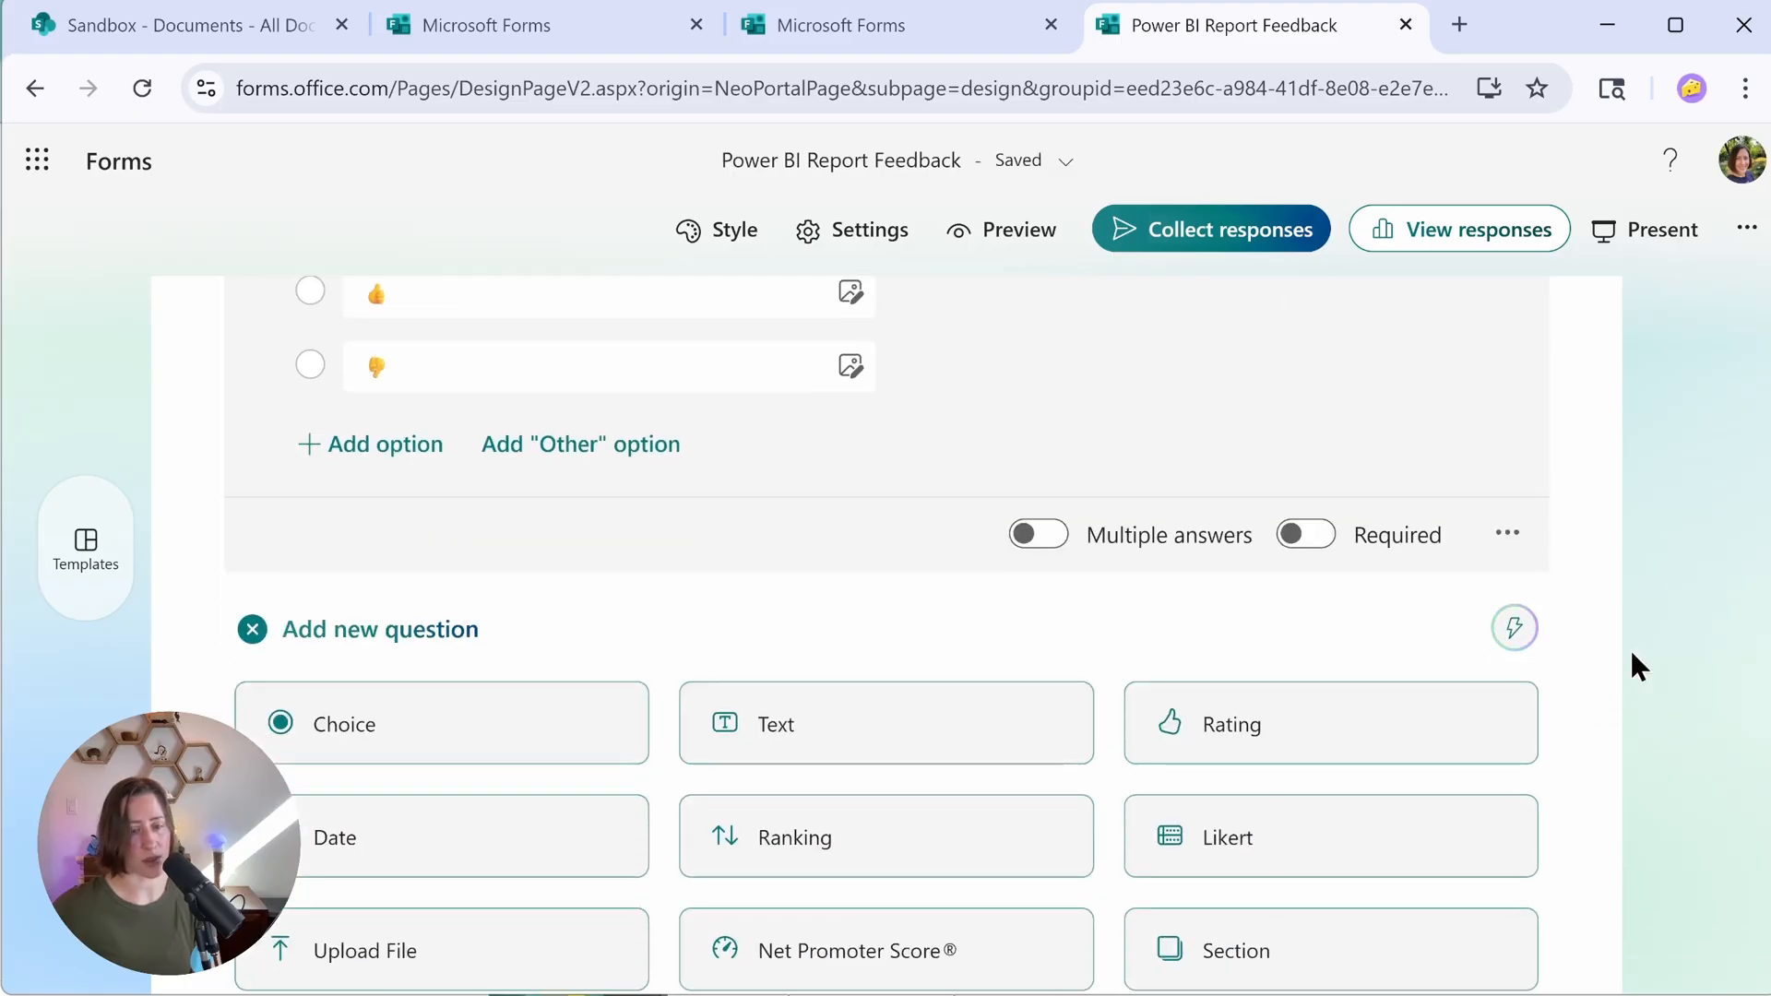
{"action": "mouse_move", "coordinate": [974, 671]}
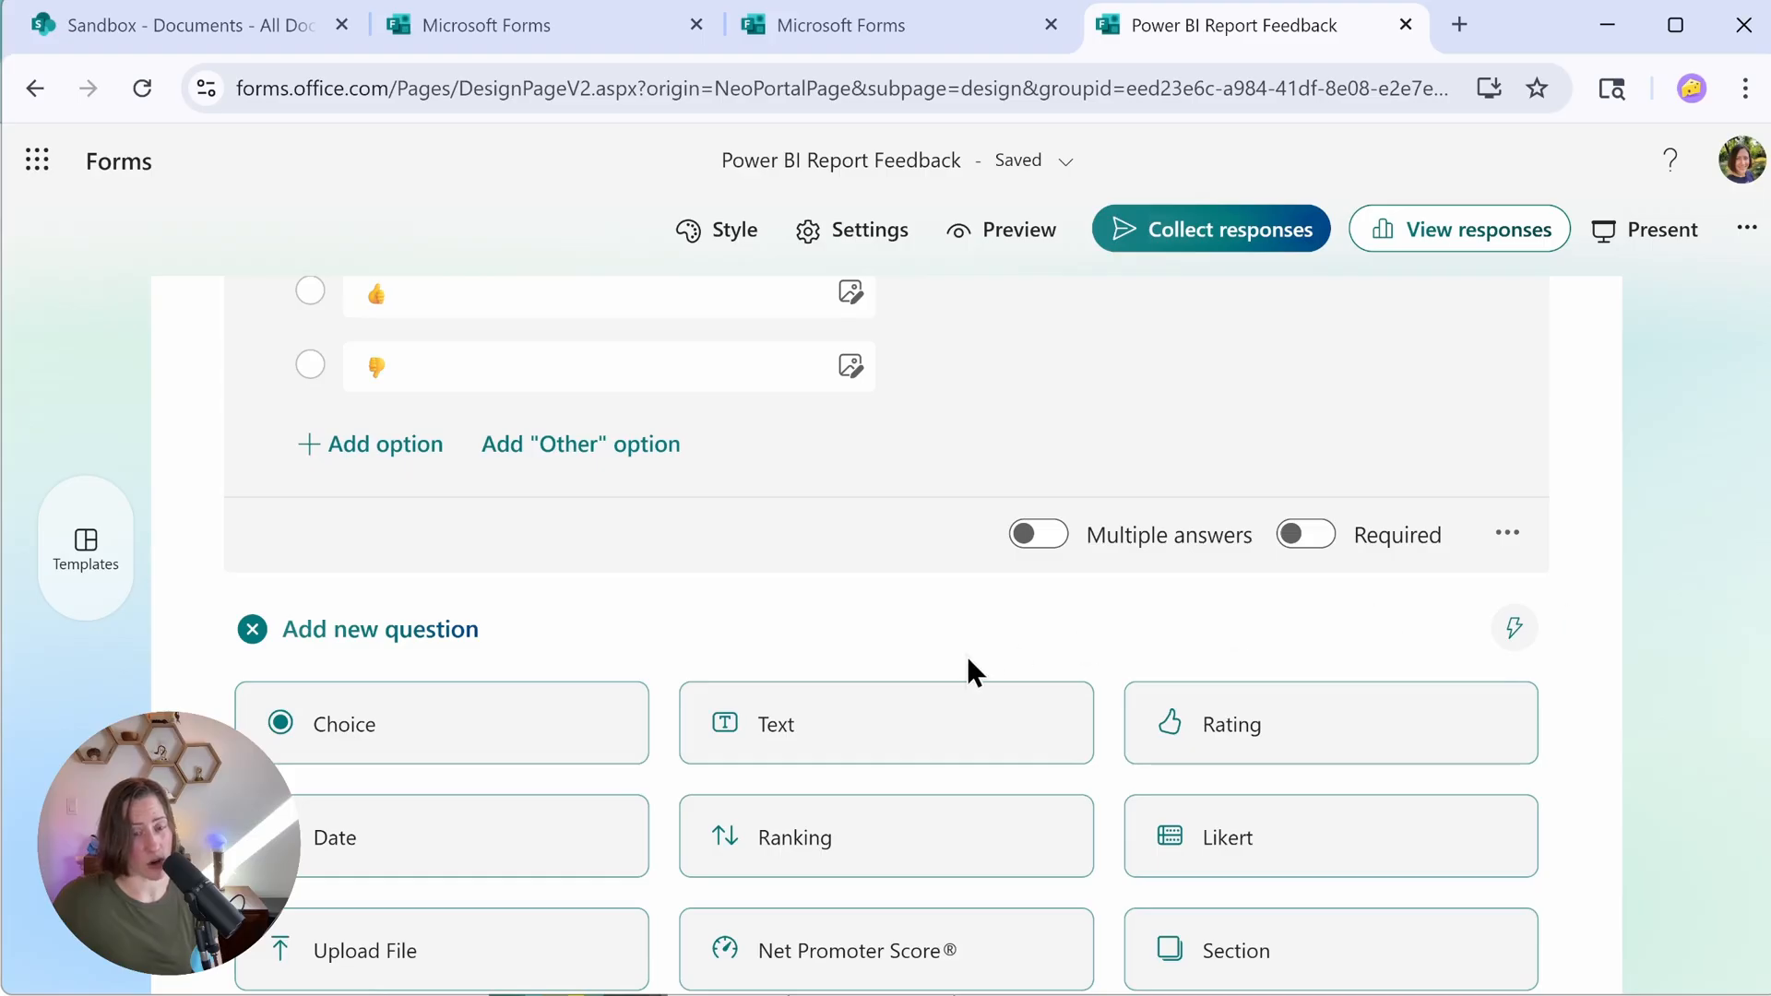
{"action": "mouse_move", "coordinate": [844, 745]}
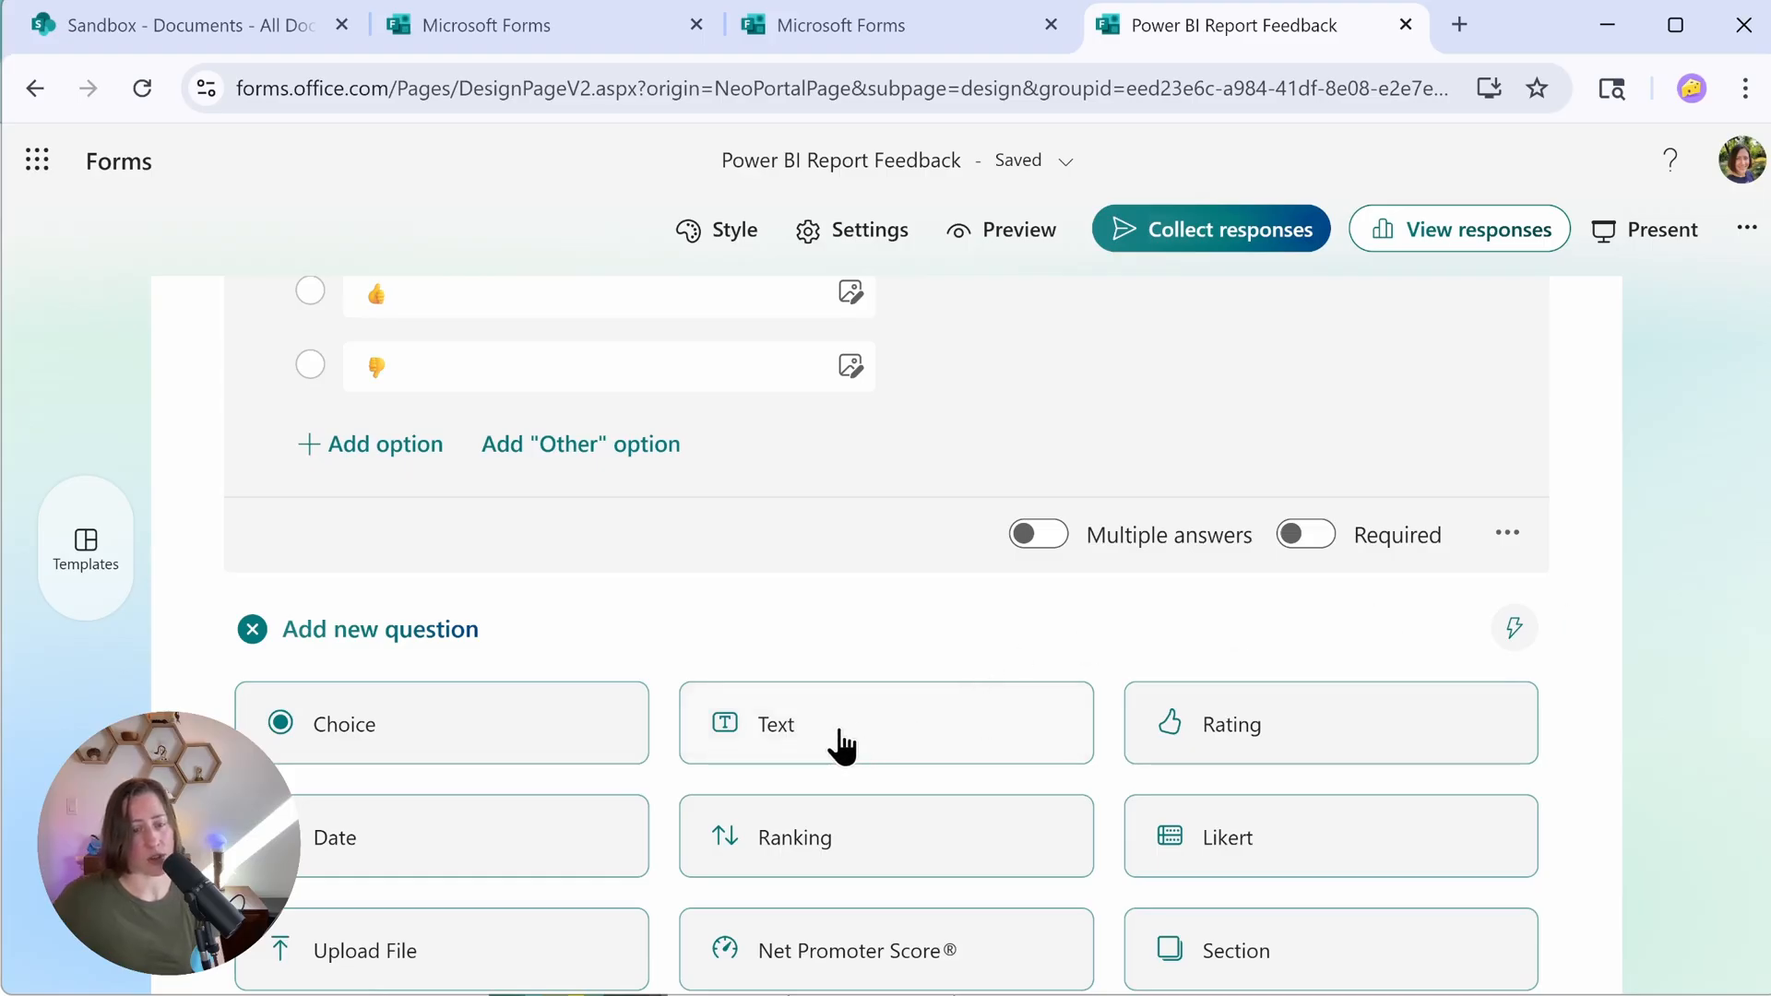
Step: Add a Text question named Comments with Long answer switched on
{"action": "left_click", "coordinate": [884, 724]}
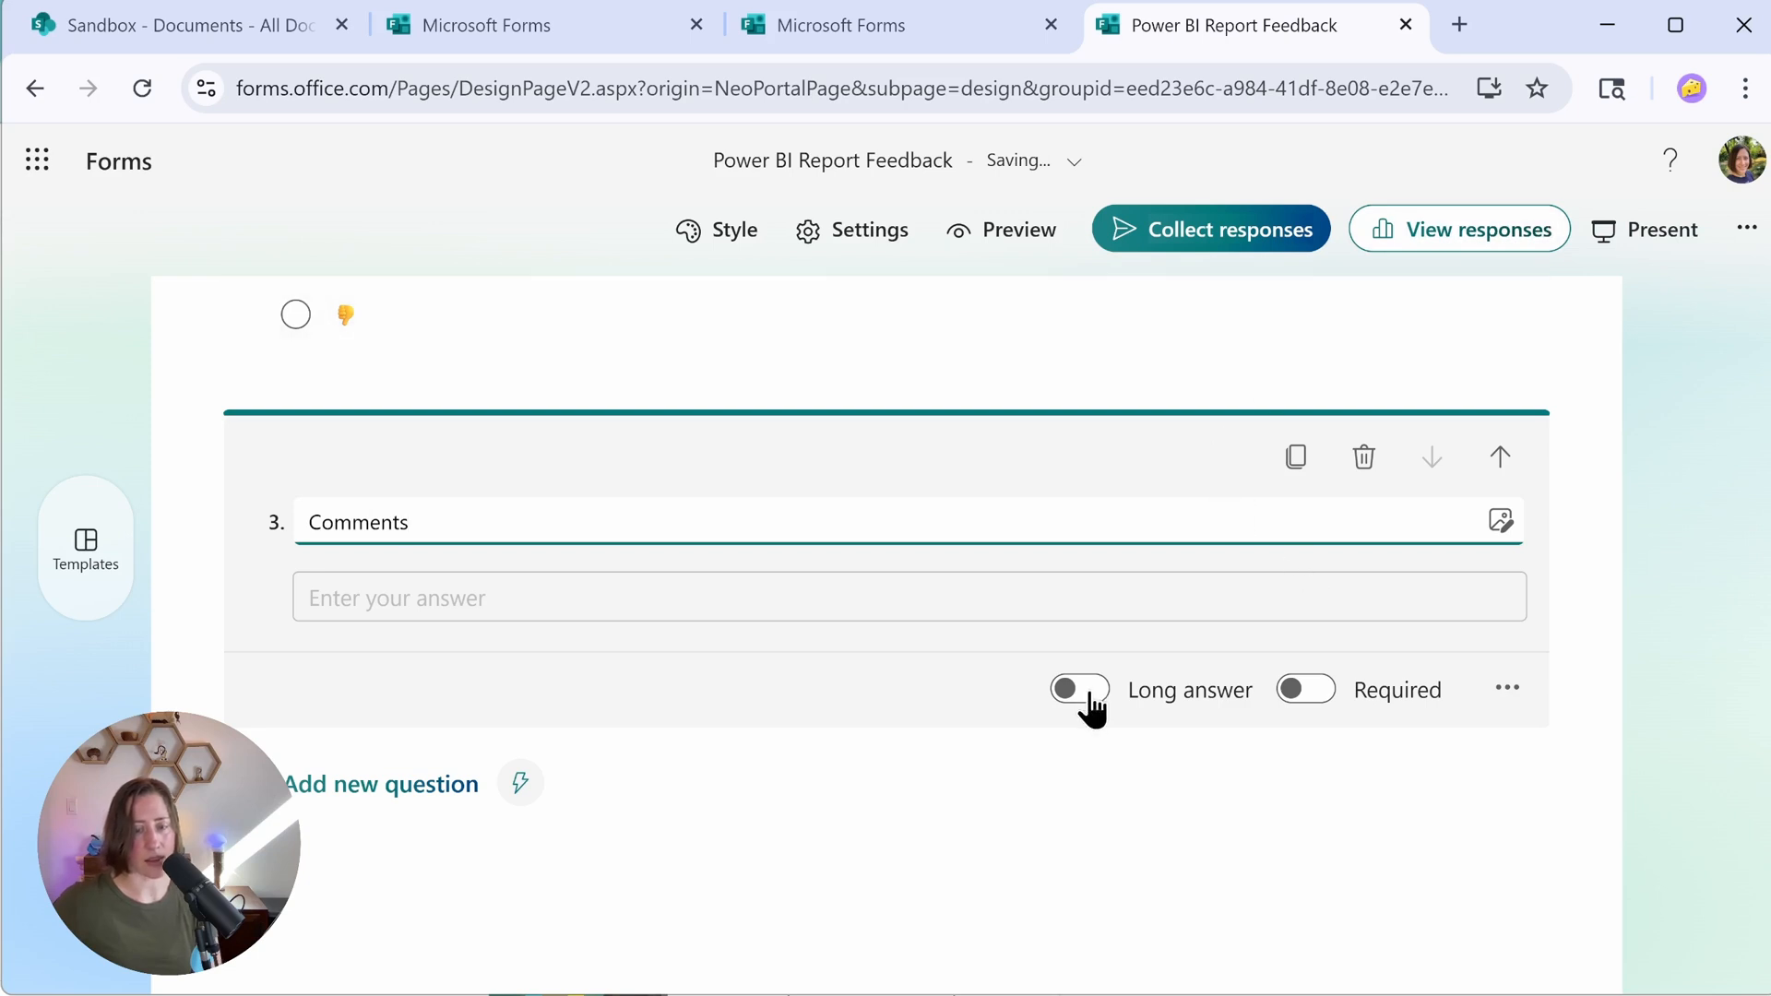
{"action": "left_click", "coordinate": [1076, 691]}
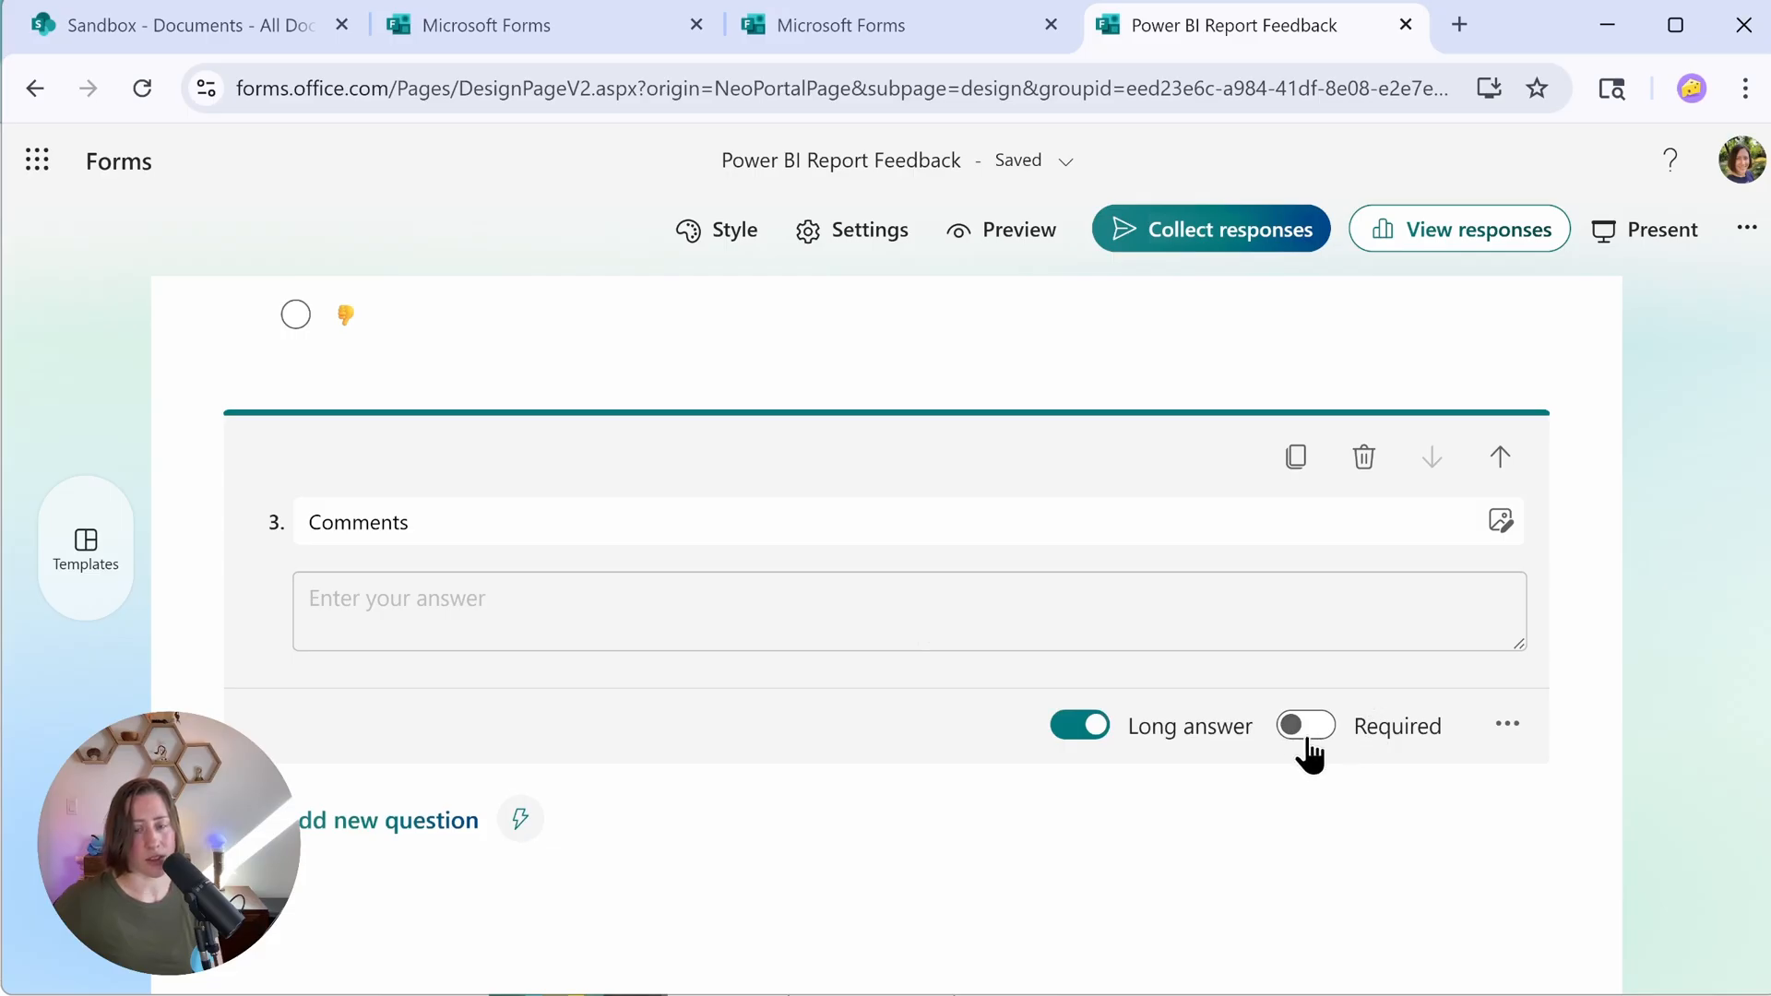
{"action": "scroll", "scroll_direction": "up", "scroll_amount": 3}
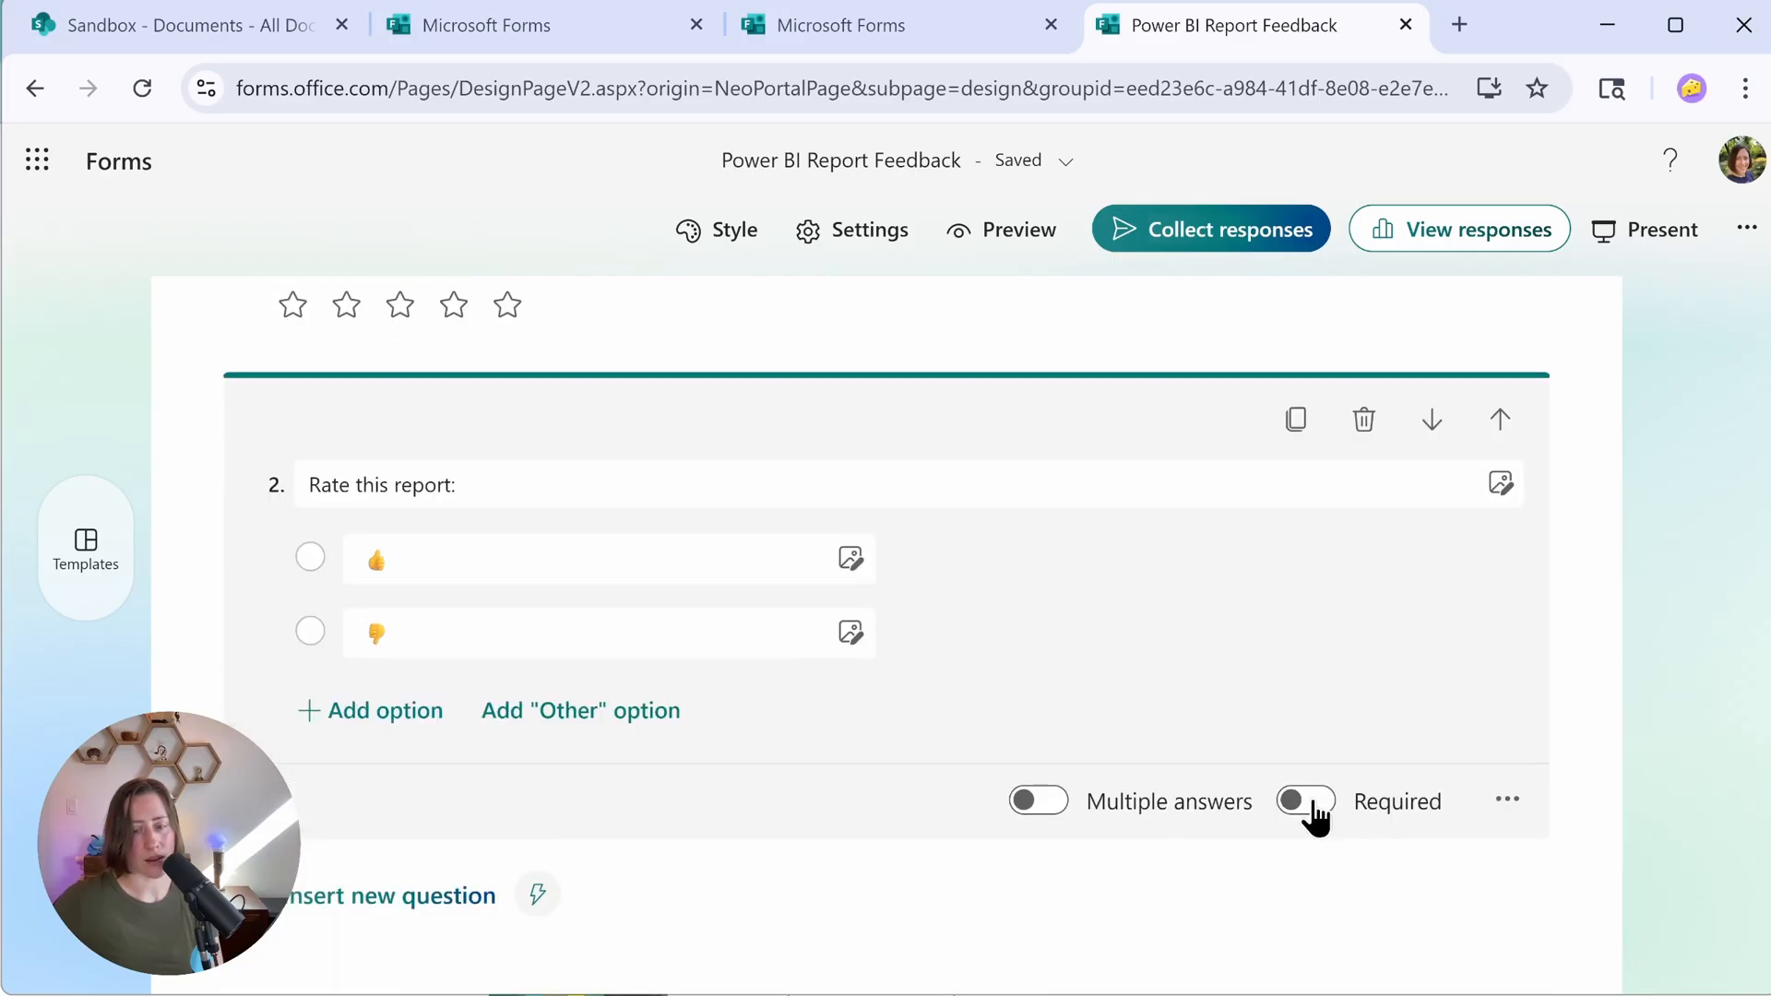
{"action": "scroll", "scroll_direction": "down", "scroll_amount": 3}
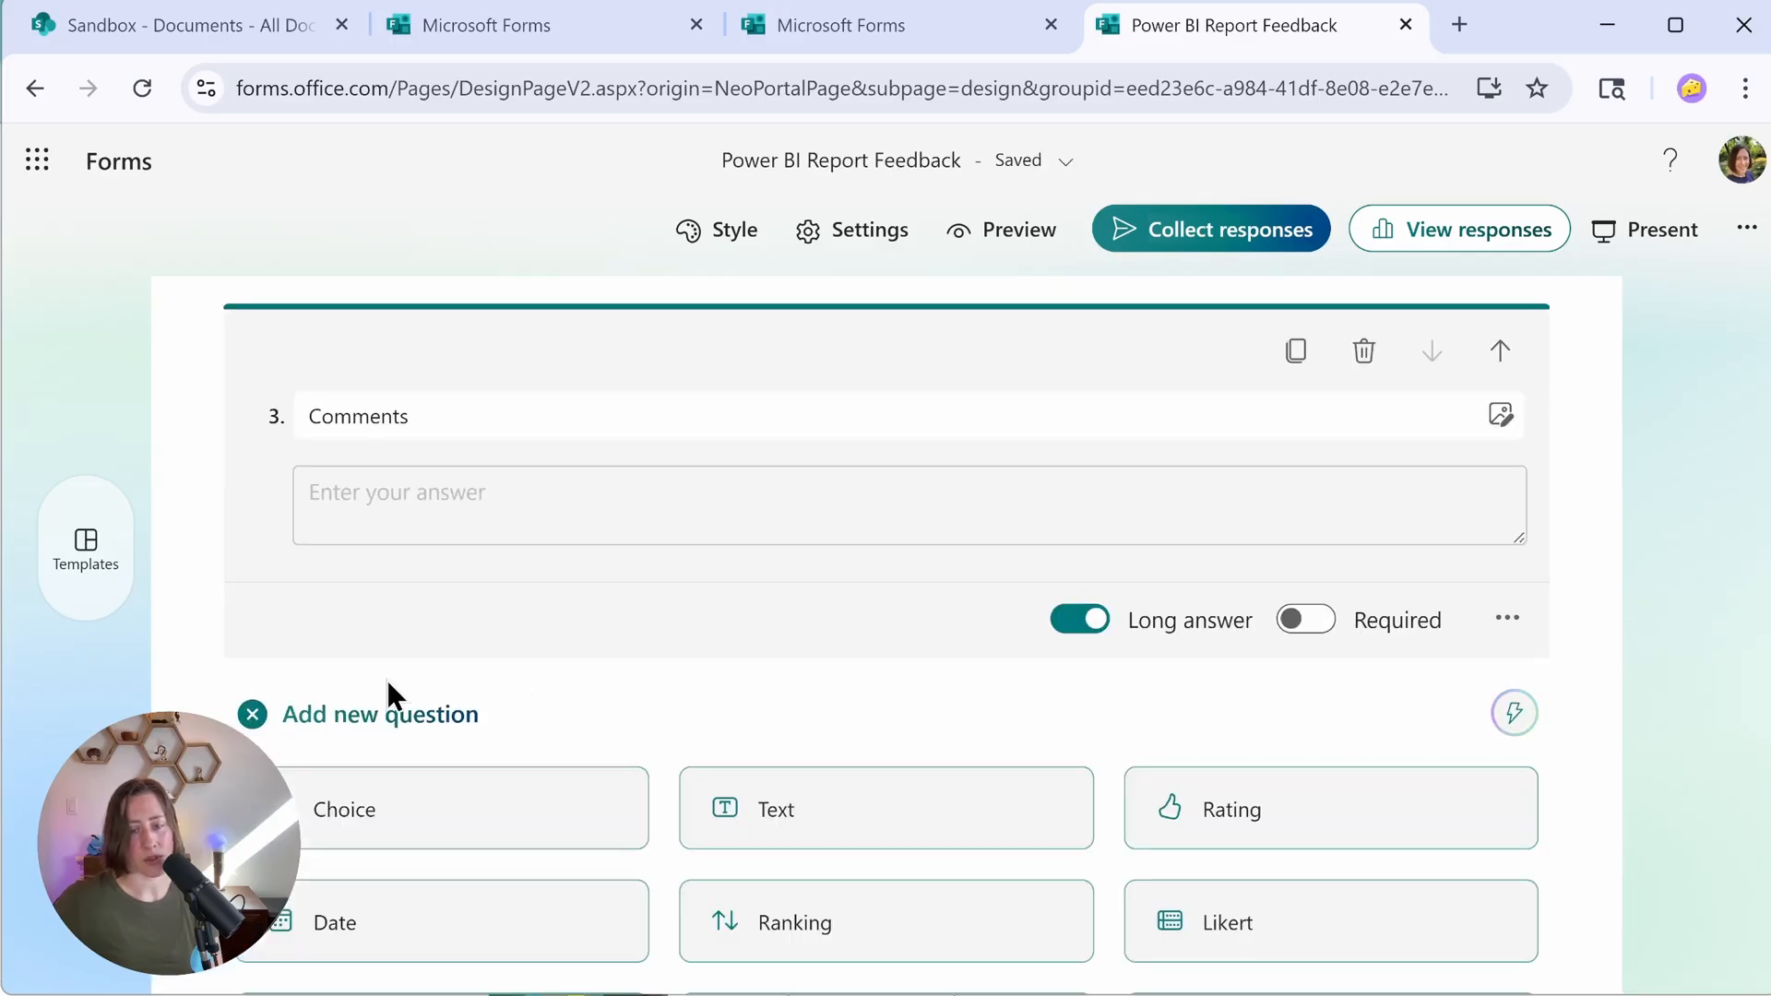
{"action": "mouse_move", "coordinate": [1225, 958]}
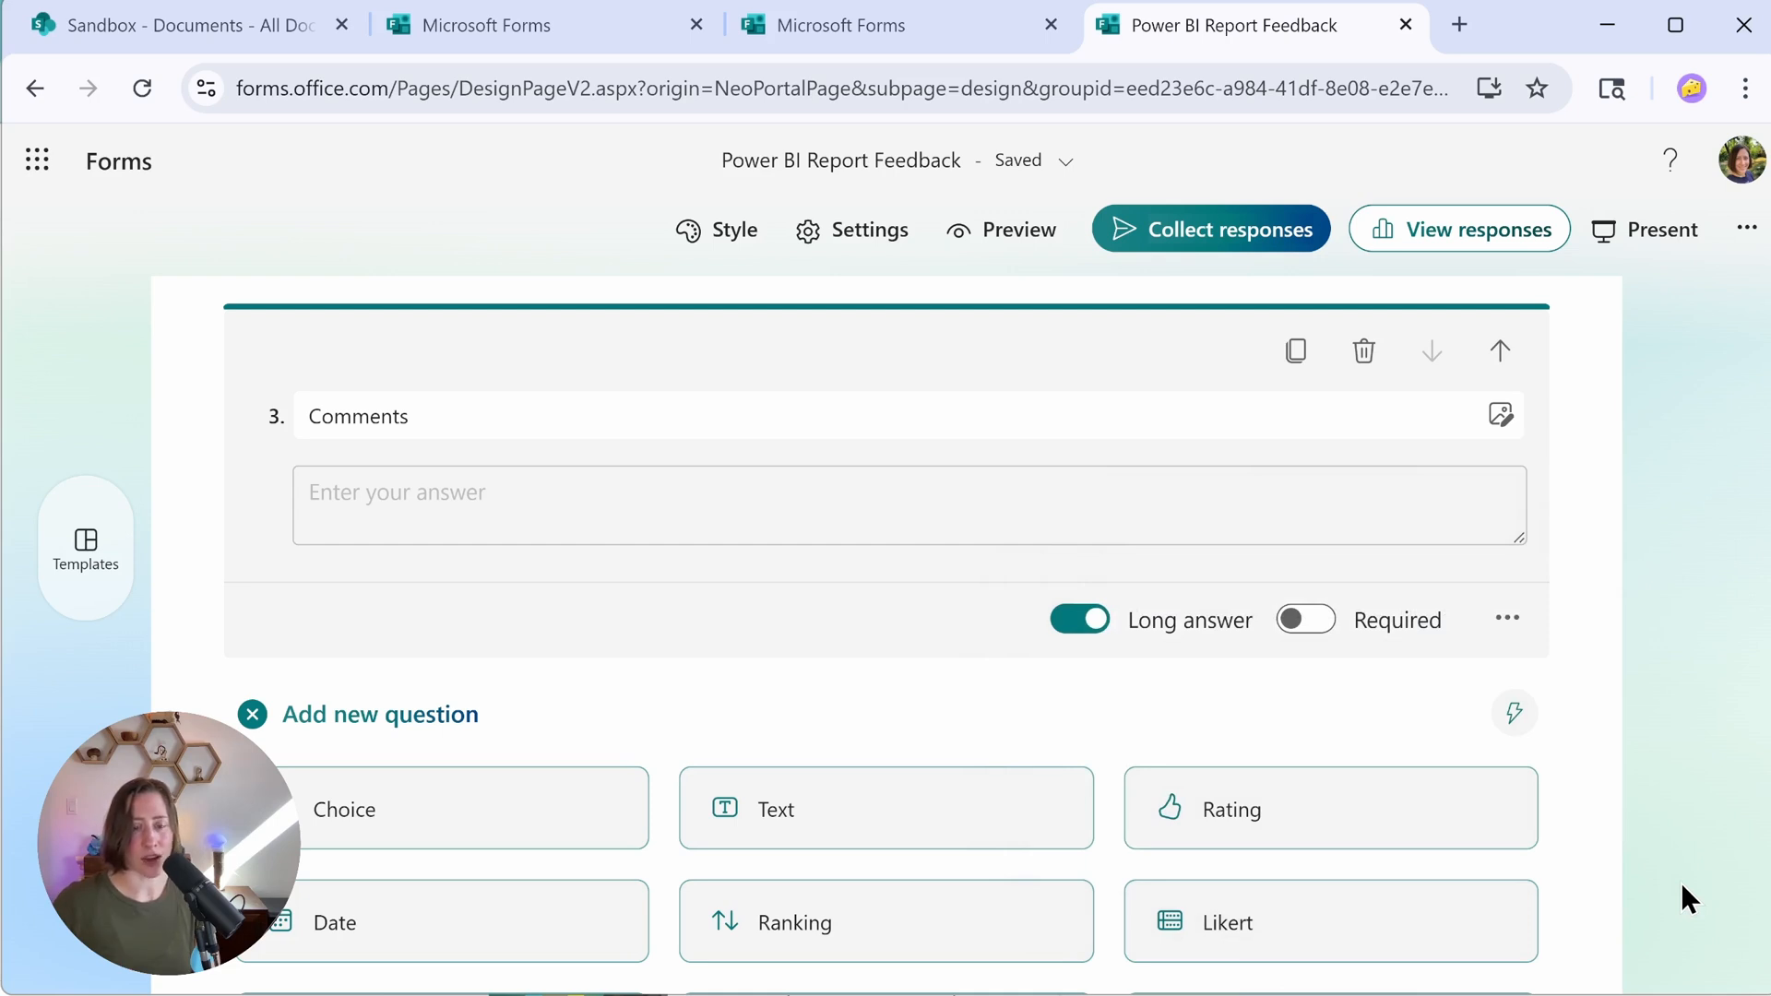
{"action": "mouse_move", "coordinate": [1692, 837]}
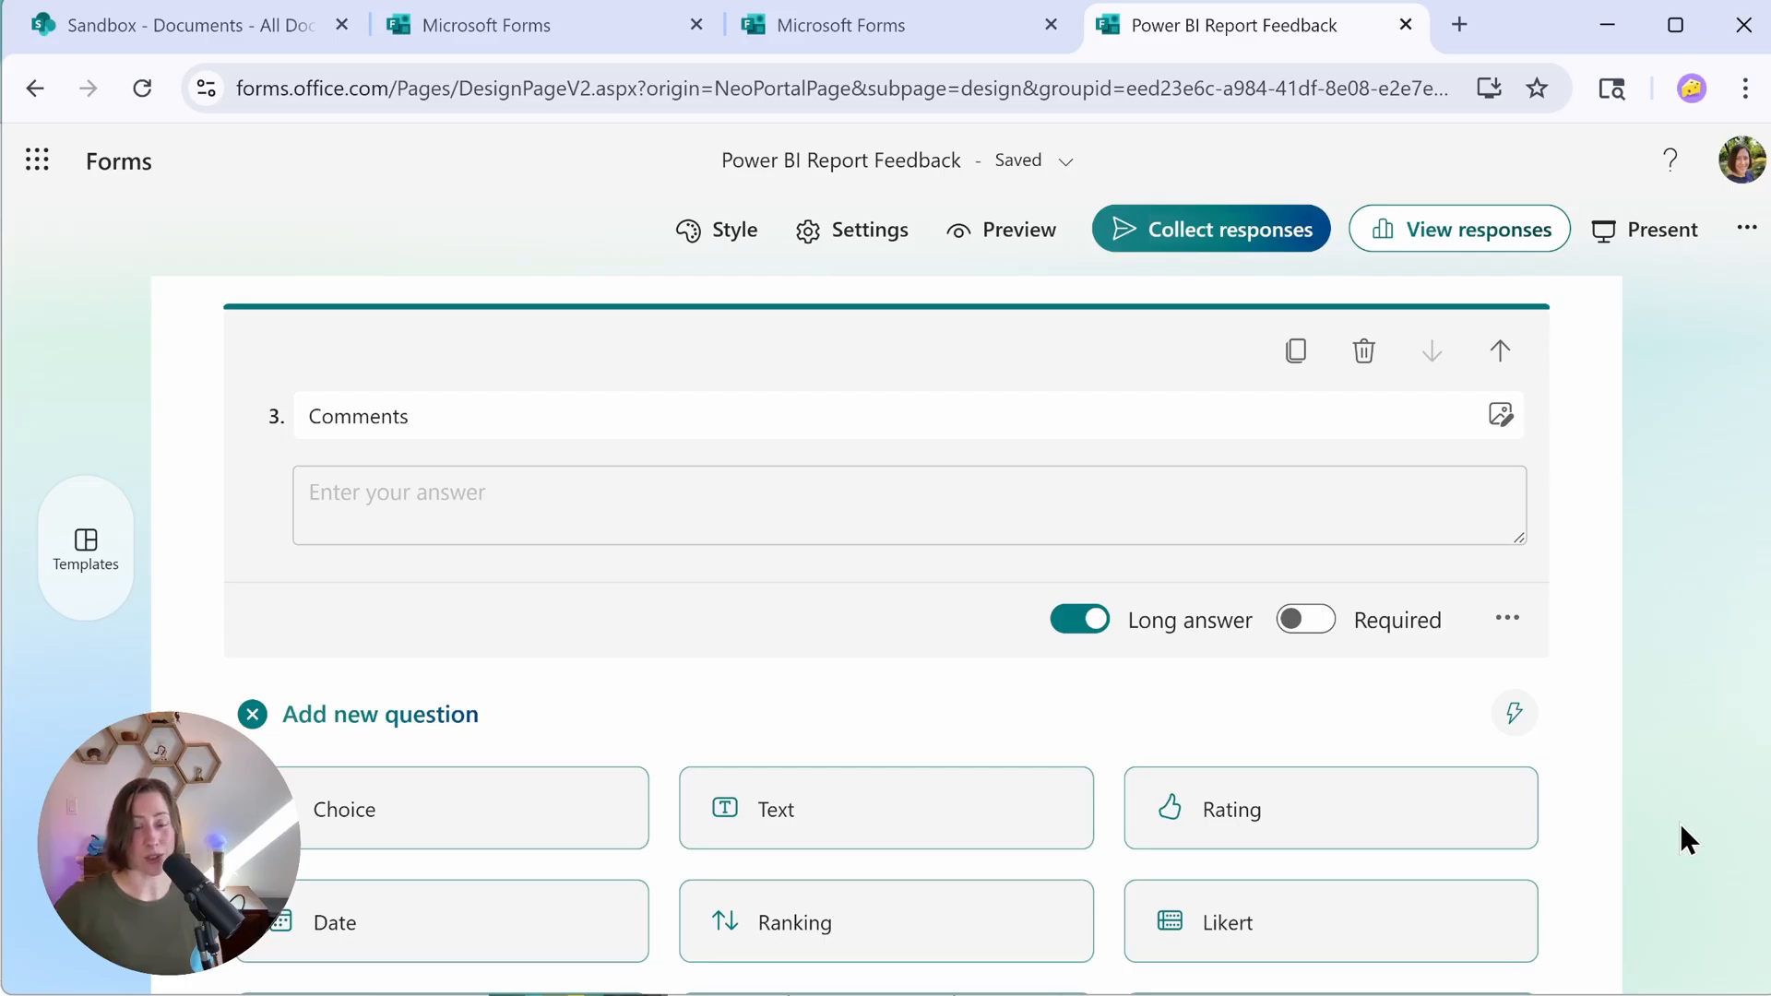
{"action": "scroll", "scroll_direction": "down", "scroll_amount": 3}
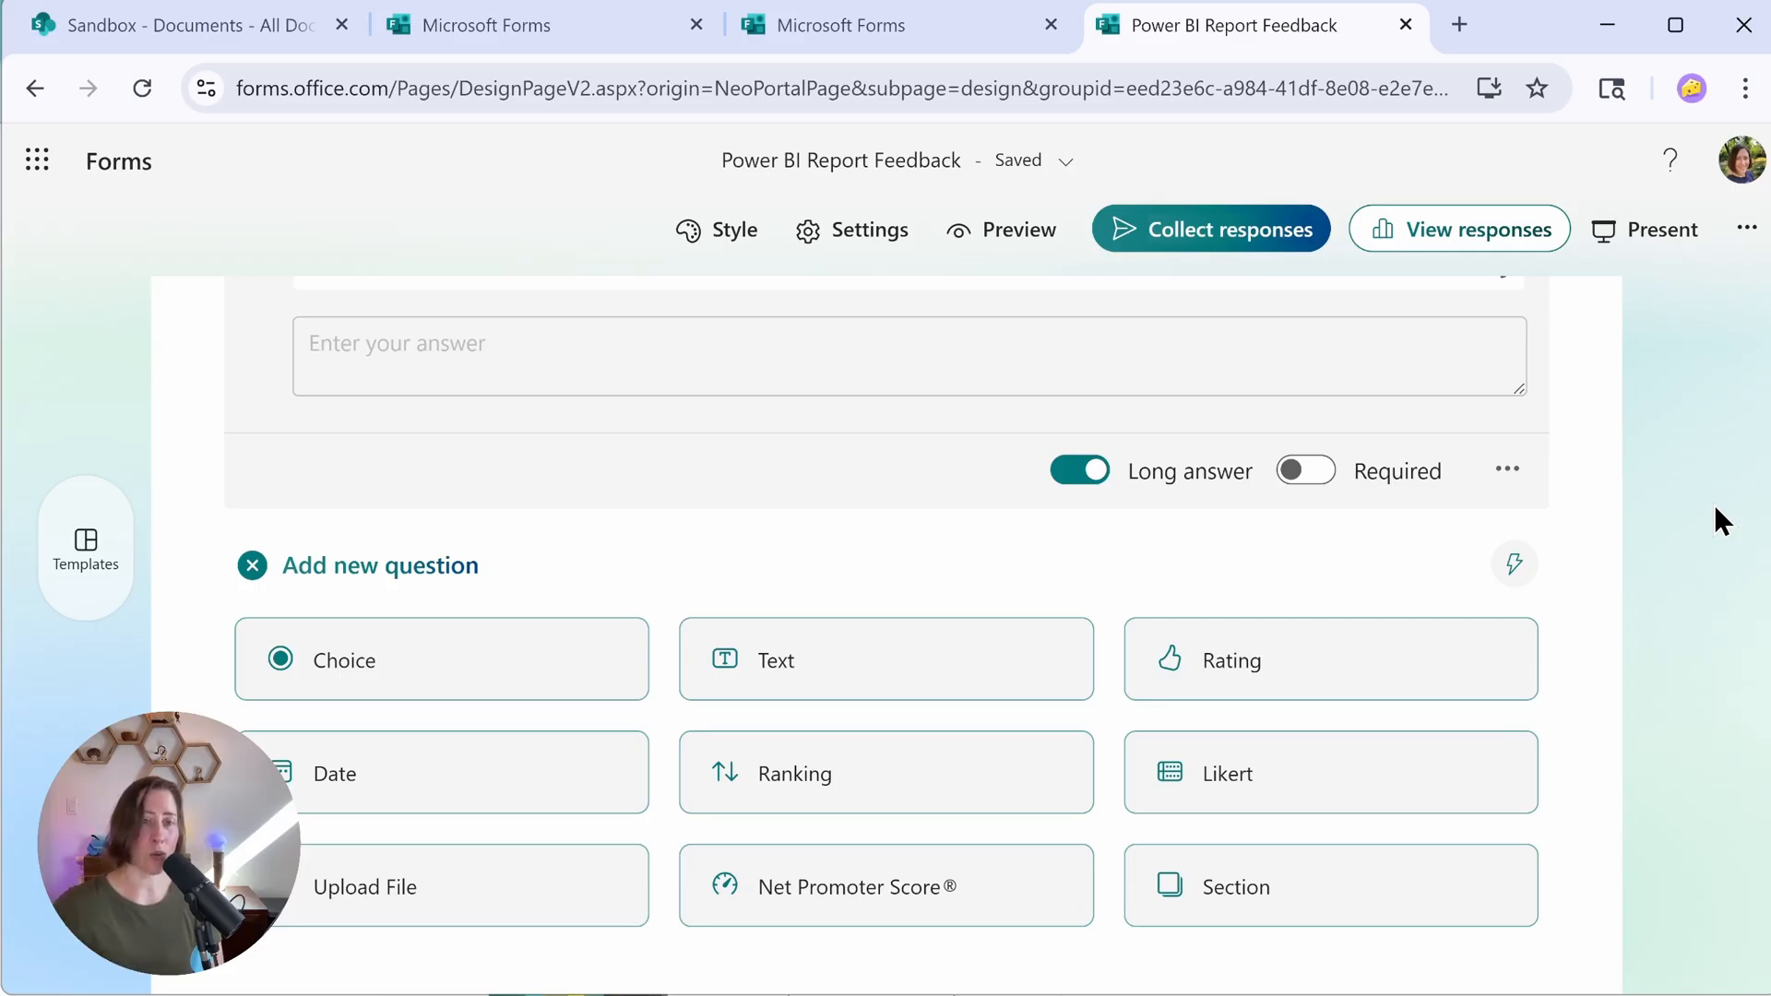
{"action": "mouse_move", "coordinate": [1443, 814]}
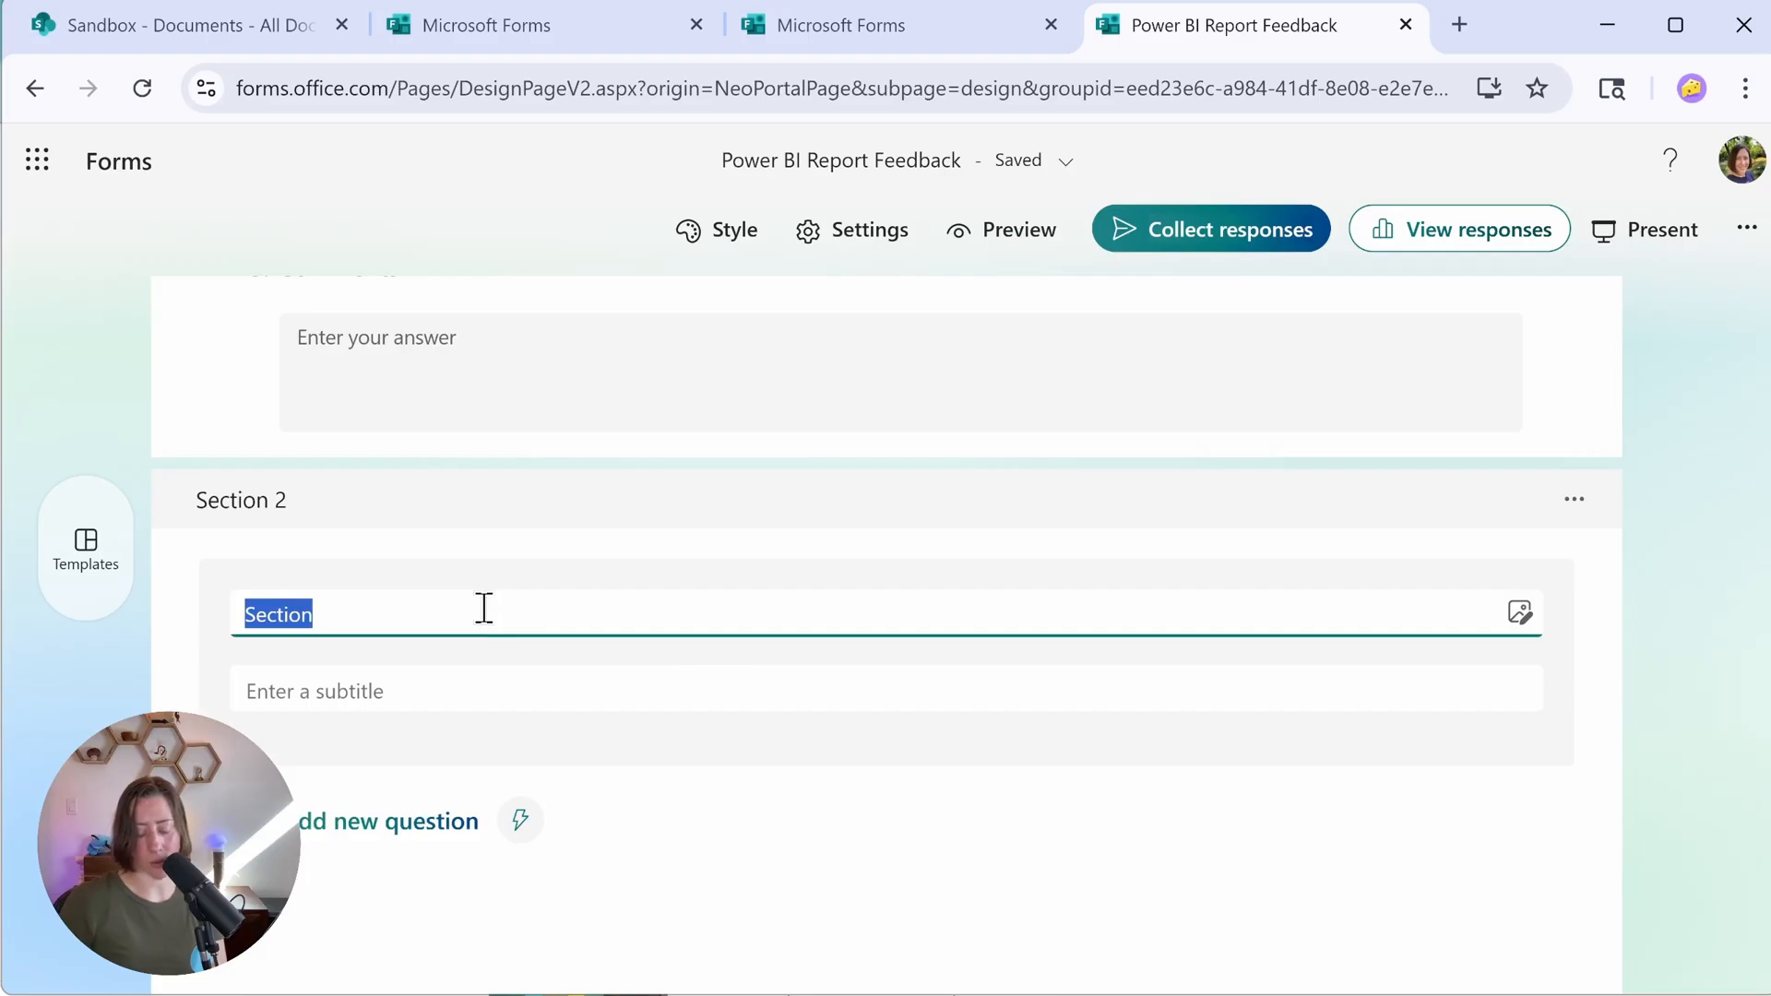
Step: Title the new section 'Report Info' with the subtitle 'These fields are used in reporting - DO NOT EDIT'
{"action": "type", "text": "Report Info"}
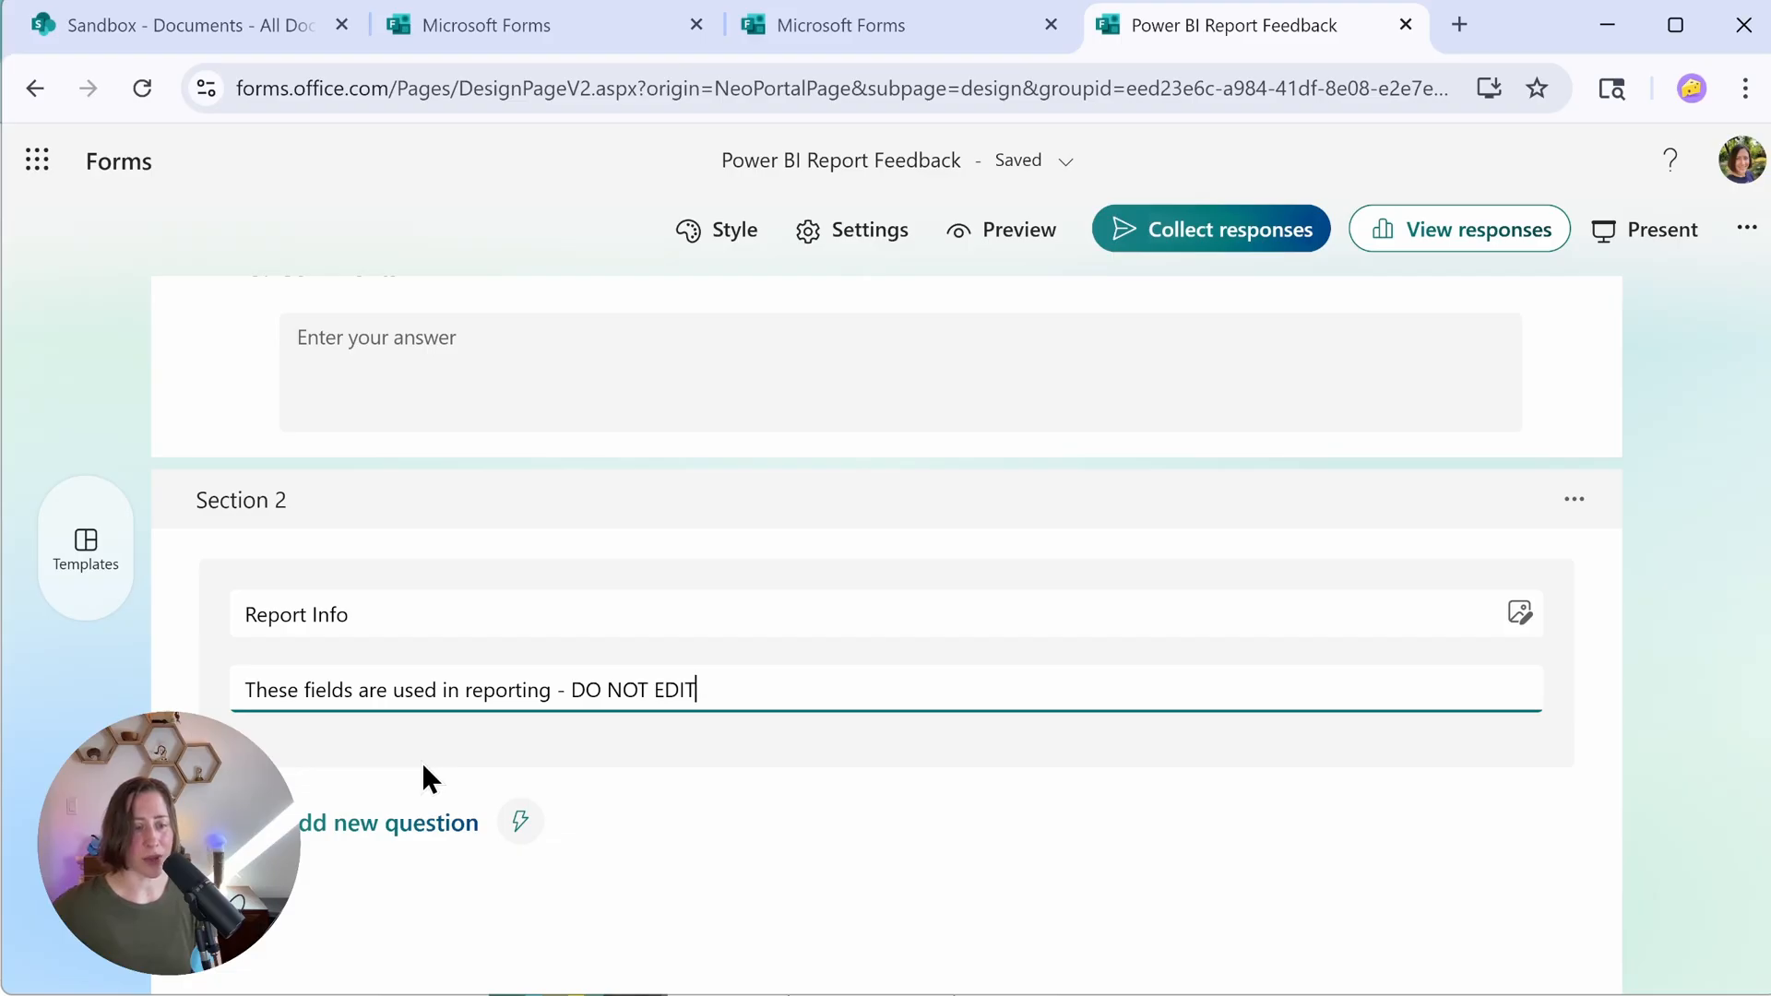
{"action": "scroll", "scroll_direction": "down", "scroll_amount": 3}
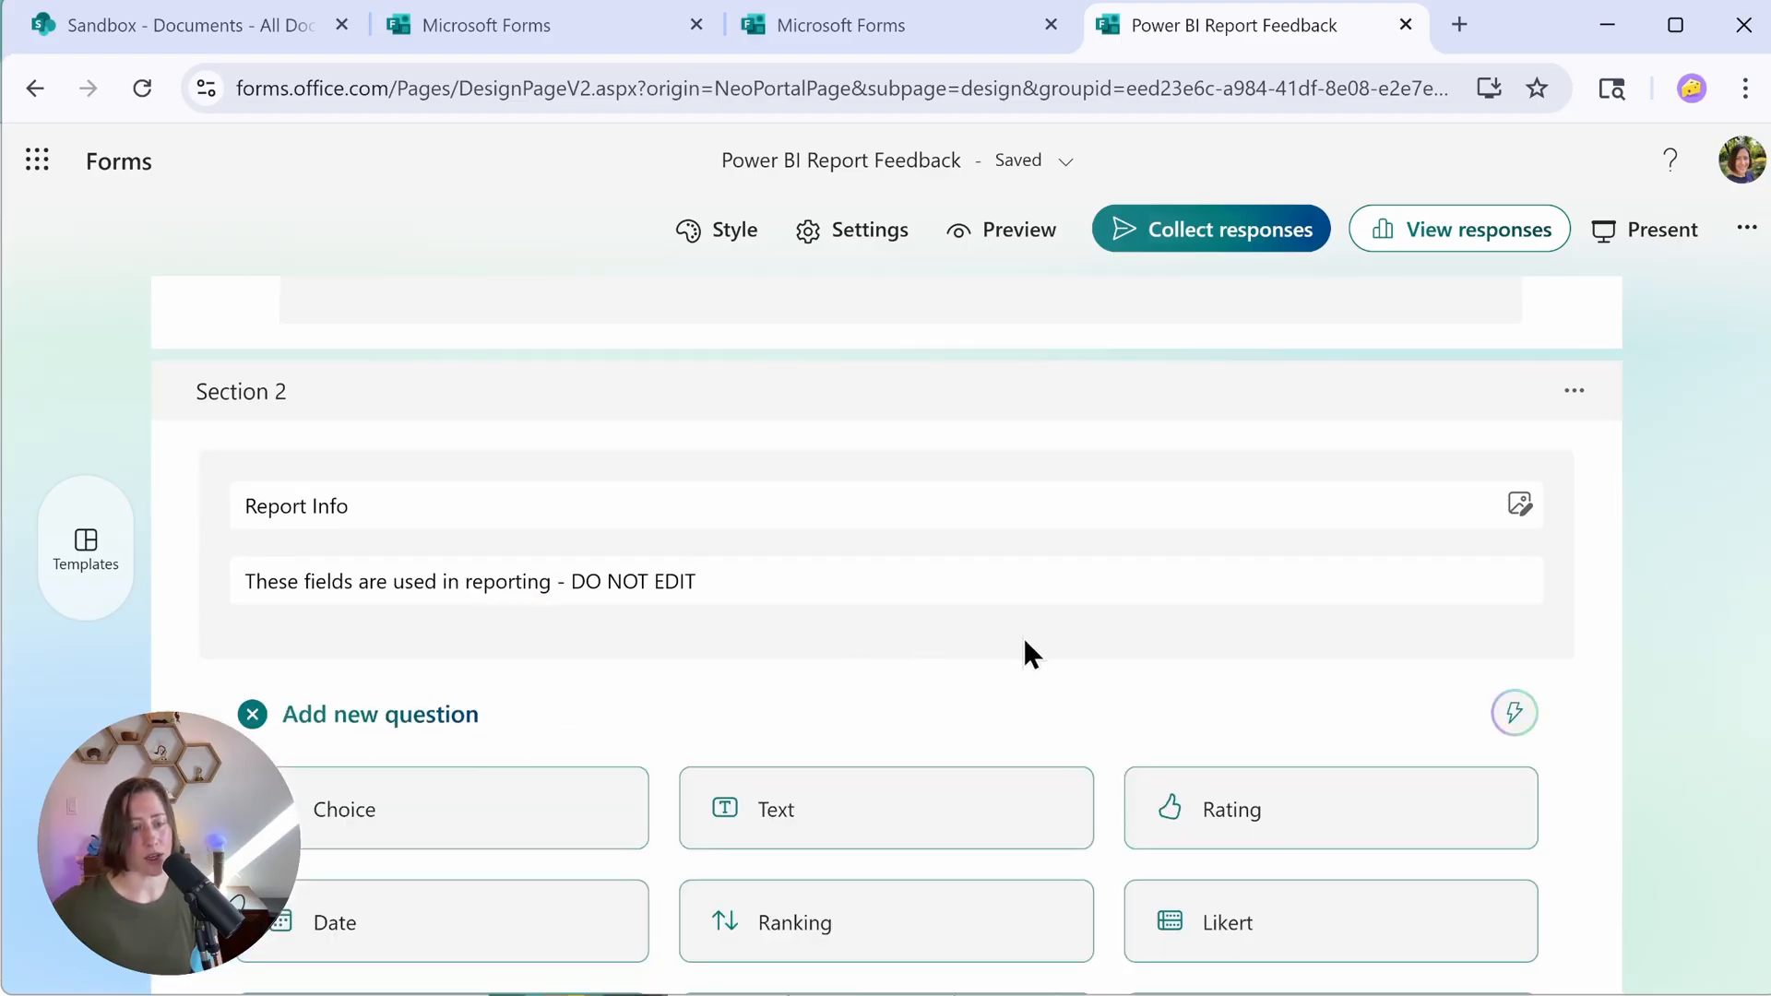
Step: Add text questions Report ID, Report Name and Report Owner Email under Report Info
{"action": "left_click", "coordinate": [884, 808]}
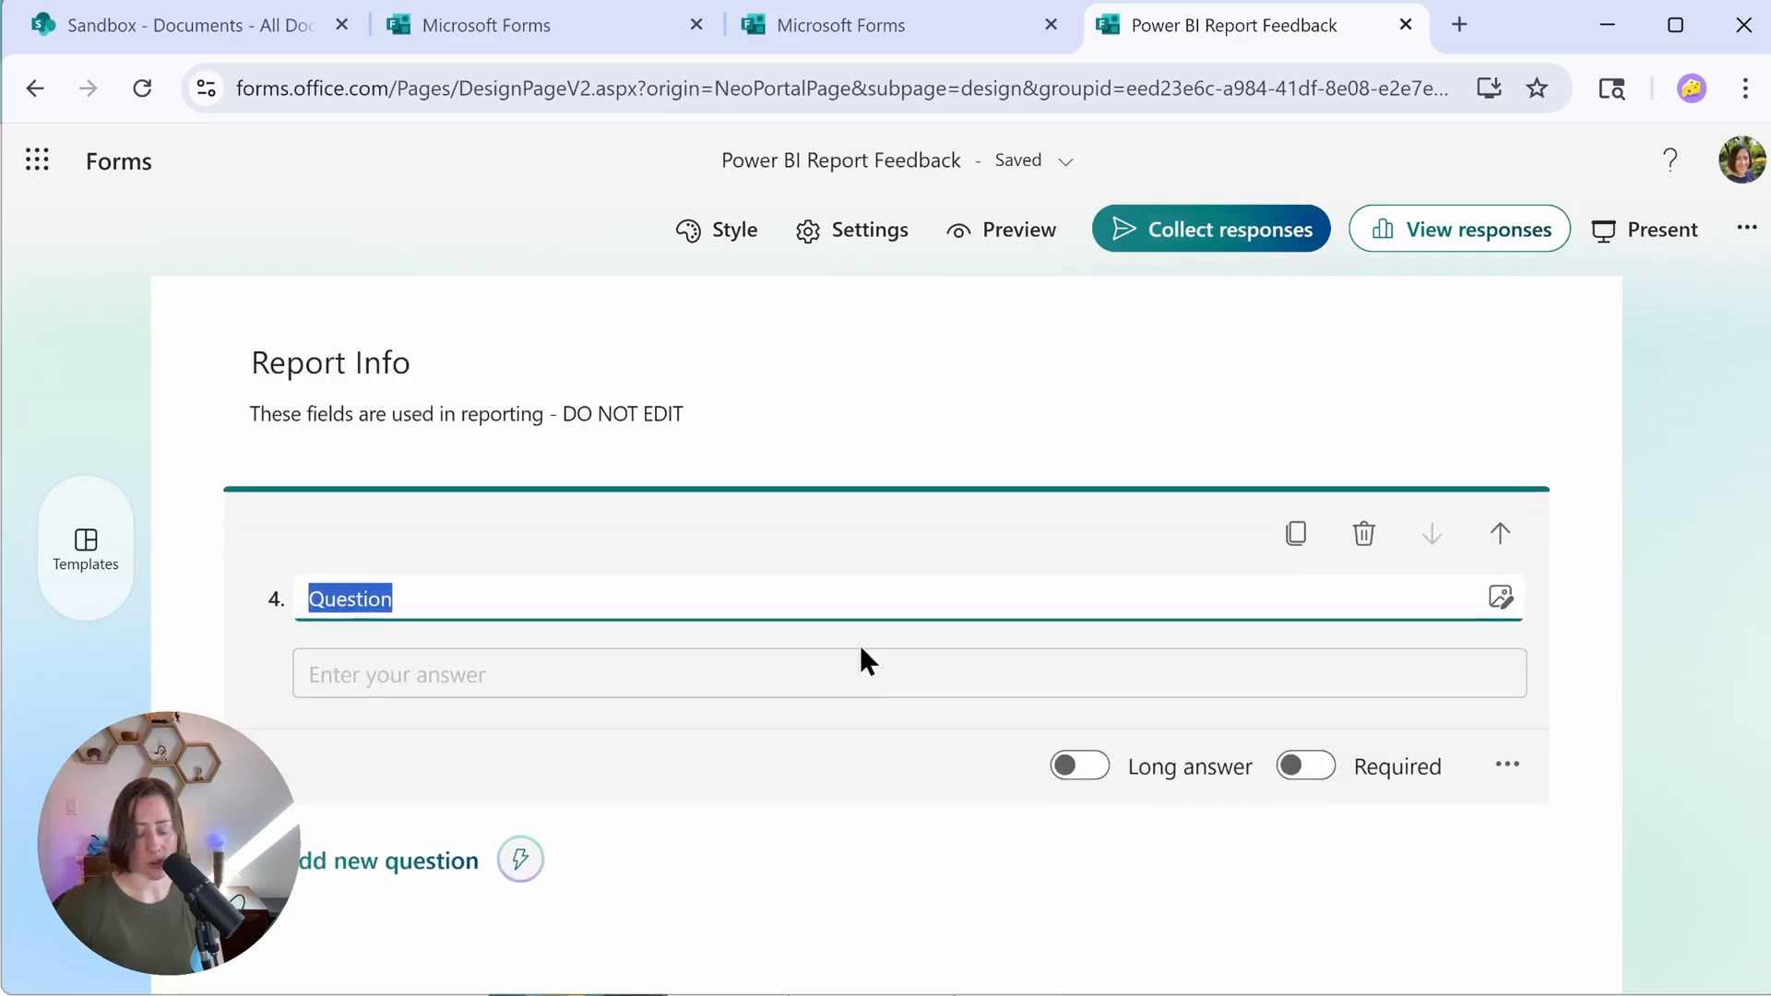
{"action": "type", "text": "Report ID"}
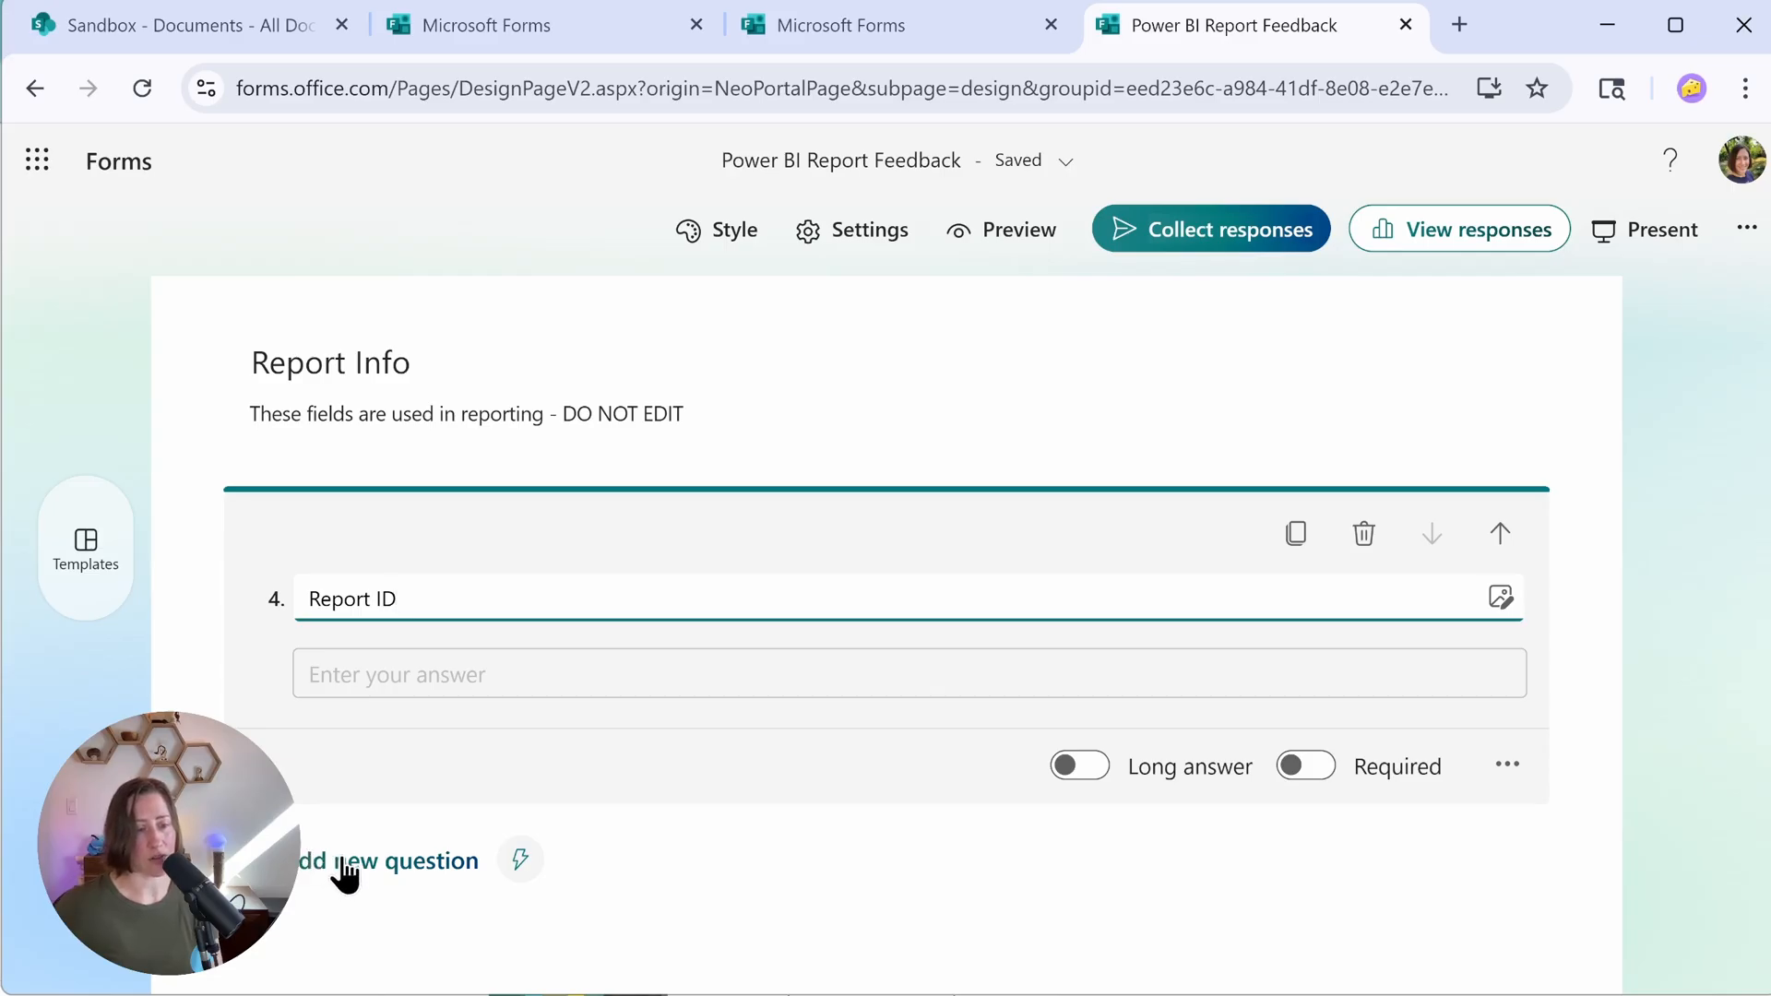
{"action": "left_click", "coordinate": [387, 861]}
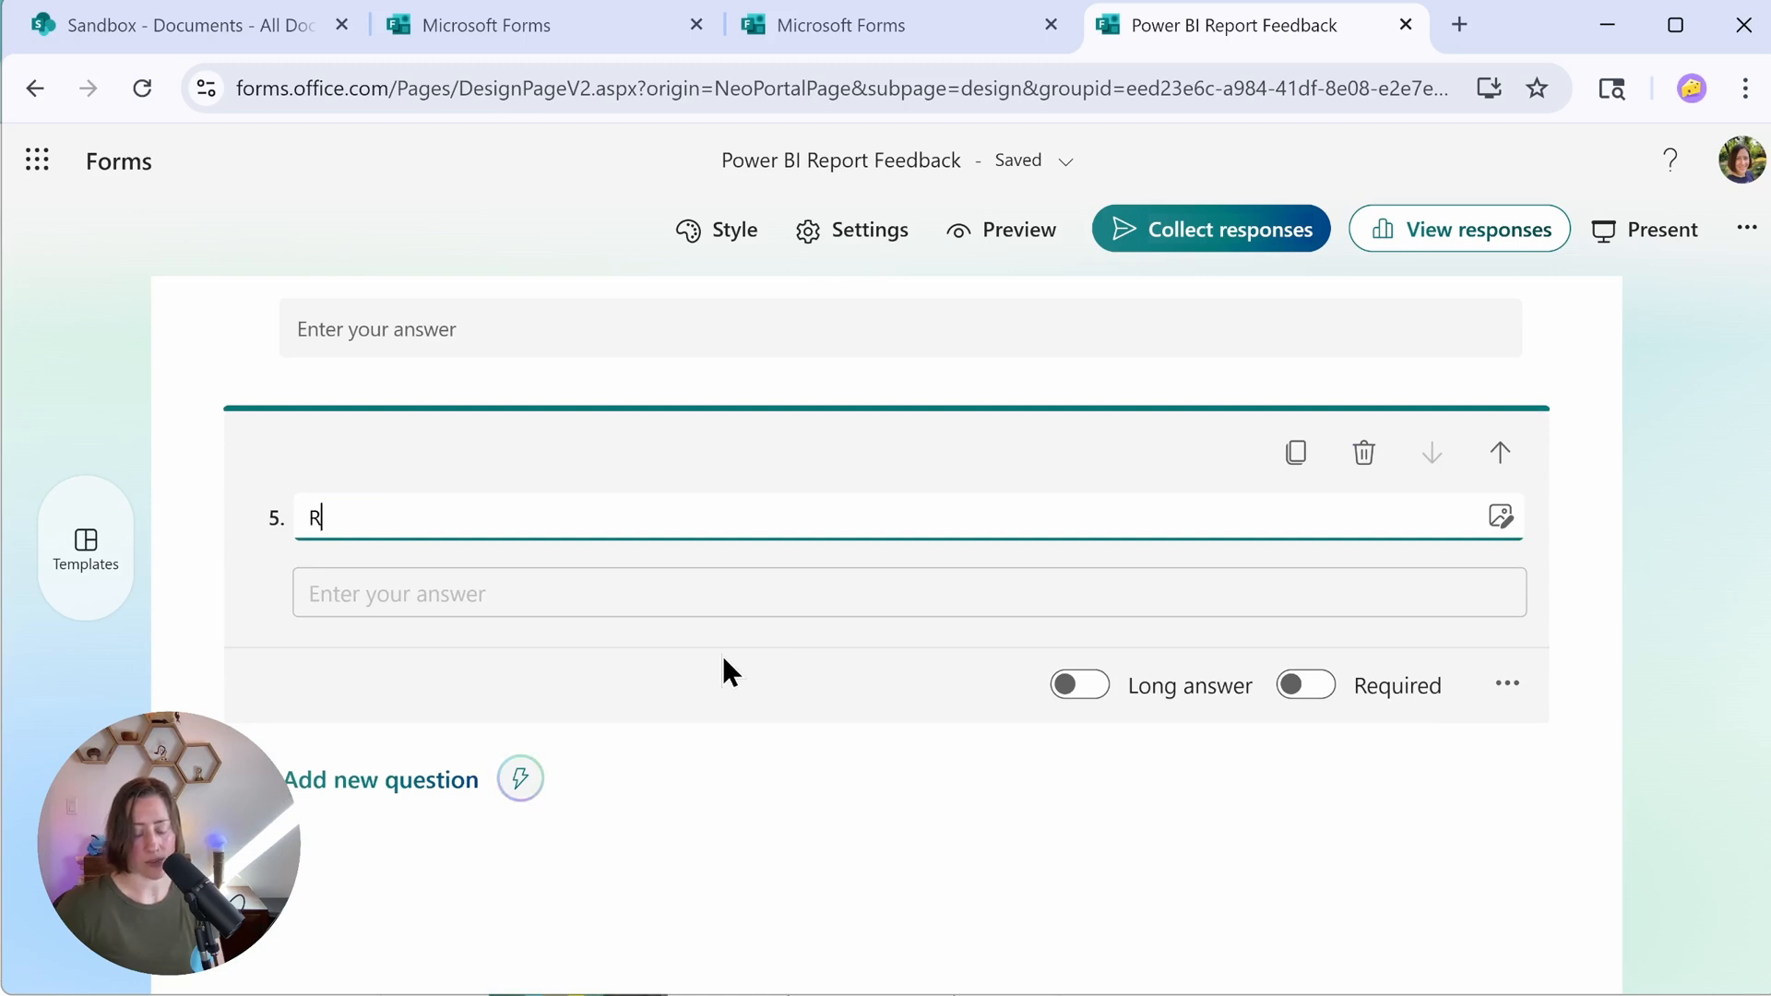
{"action": "left_click", "coordinate": [380, 778]}
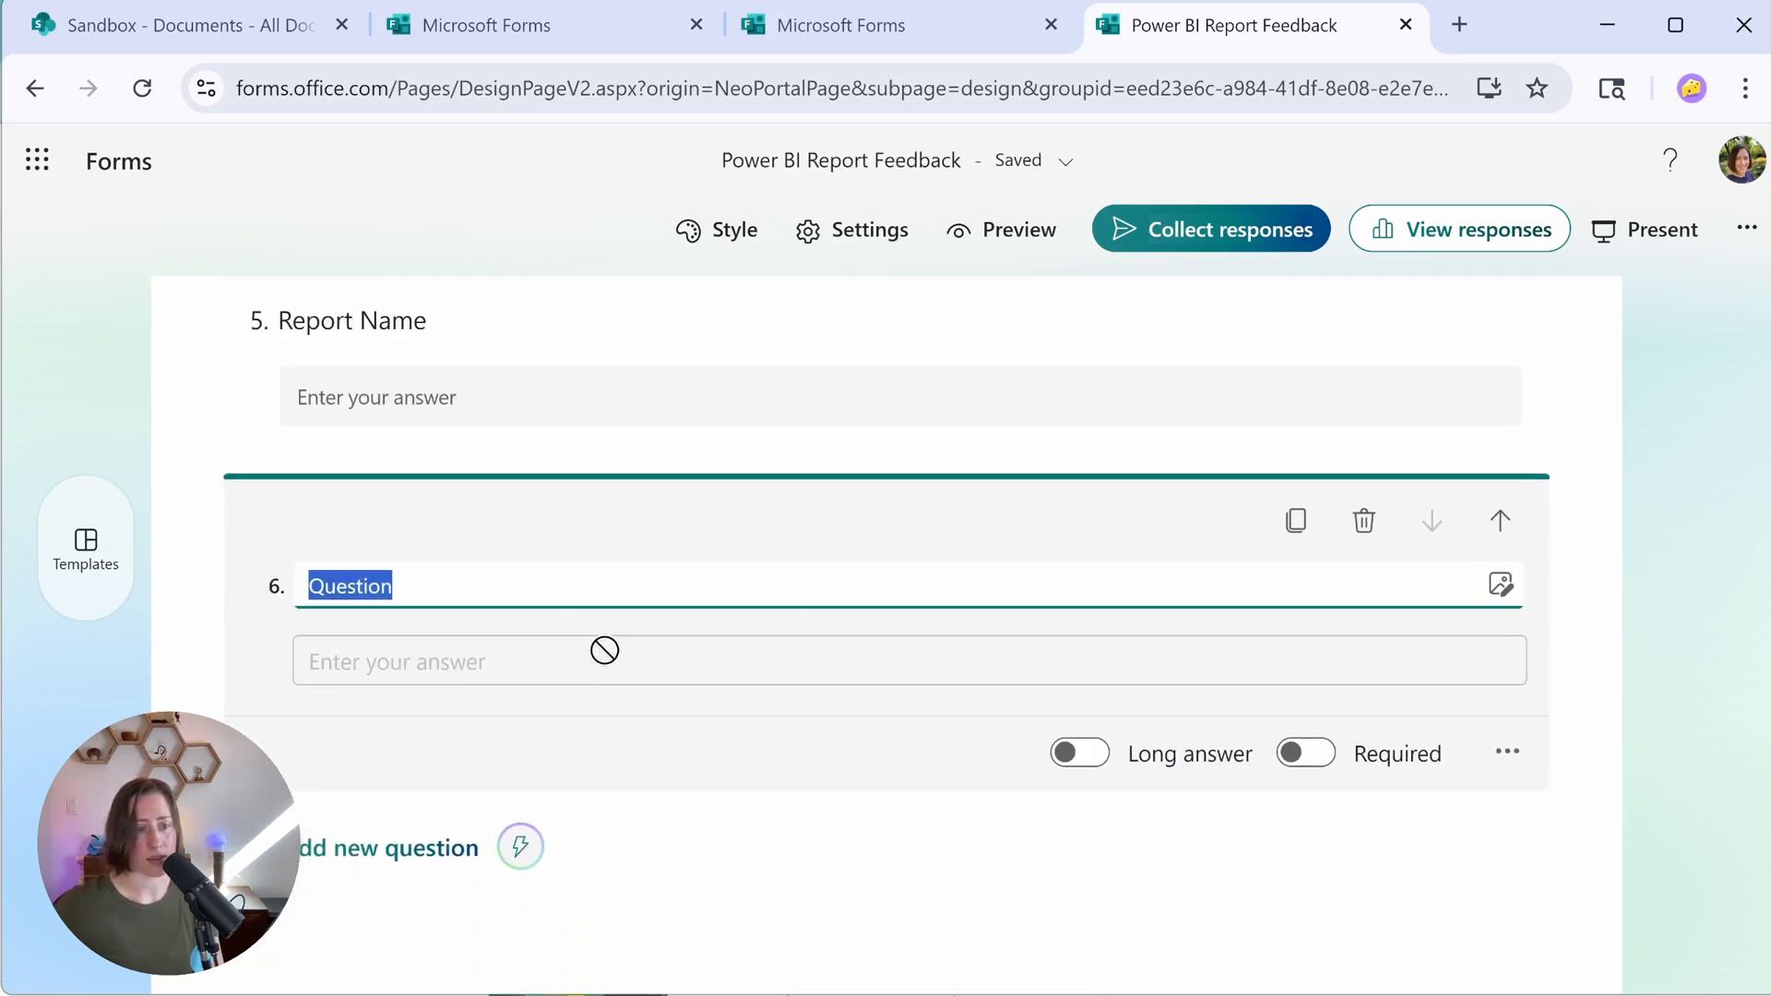
{"action": "type", "text": "Report Owner Email"}
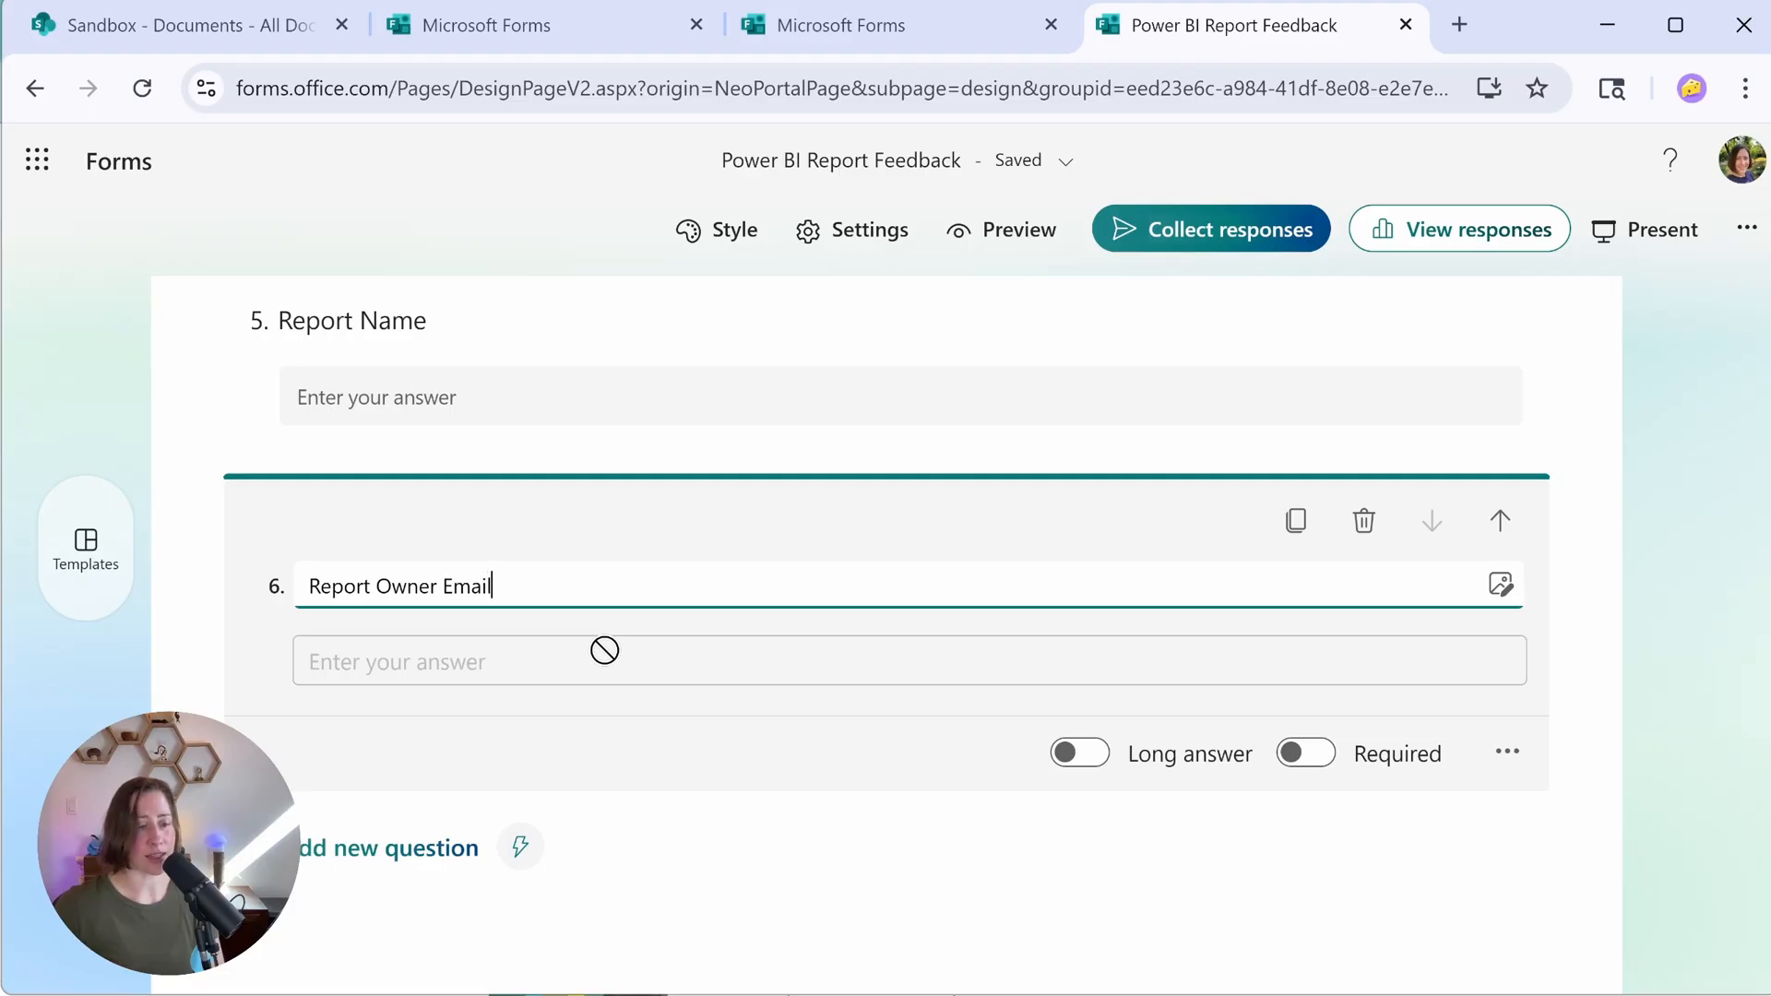
{"action": "mouse_move", "coordinate": [1655, 833]}
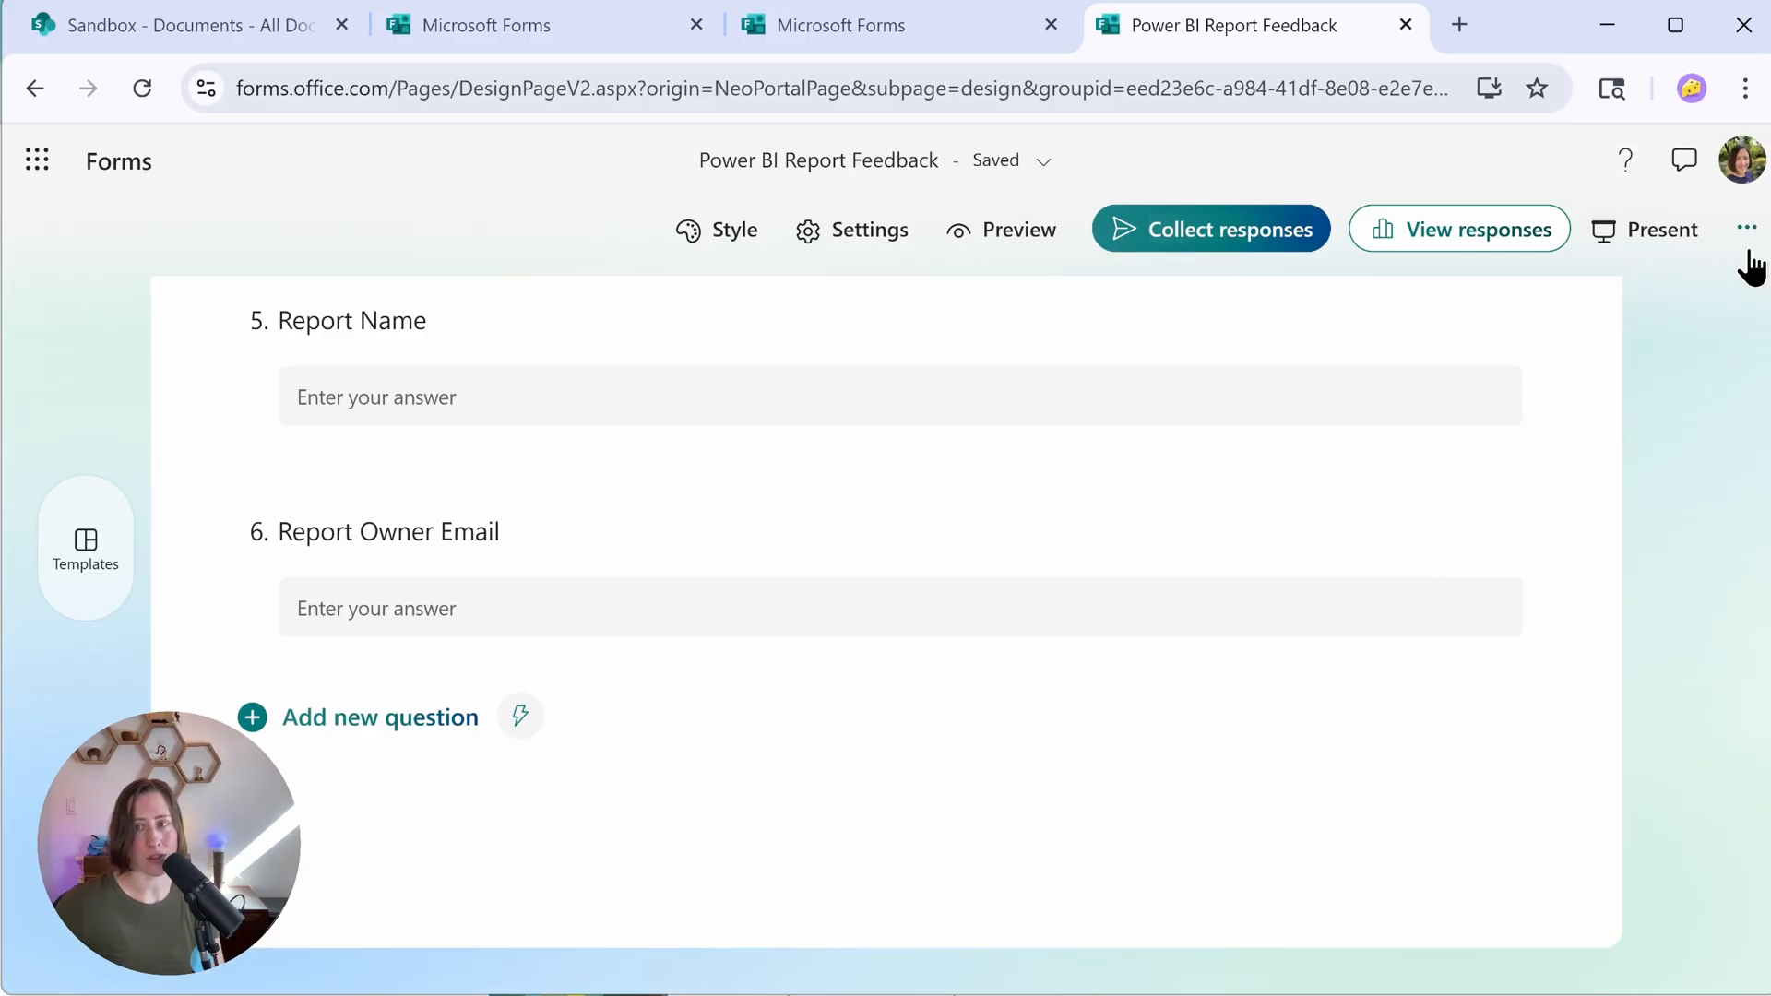
{"action": "mouse_move", "coordinate": [1746, 229]}
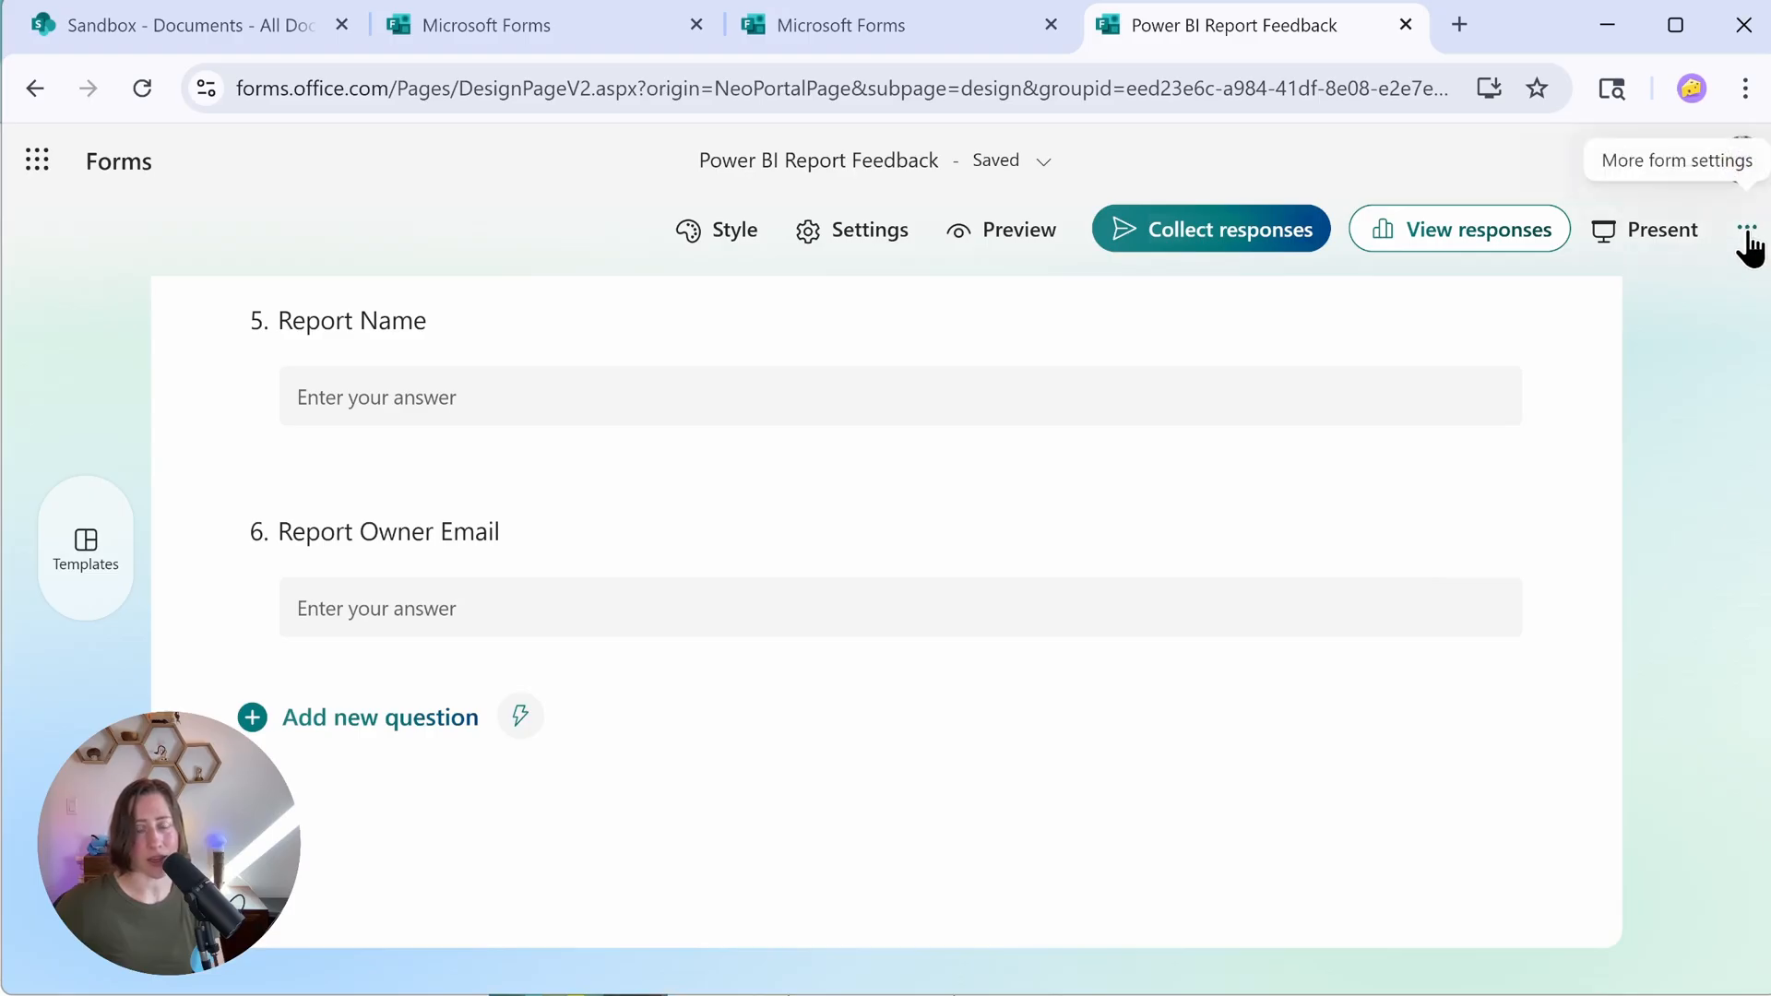
Step: Start Get Pre-filled URL, enable pre-filled answers and continue to the Report Info fields
{"action": "left_click", "coordinate": [1747, 229]}
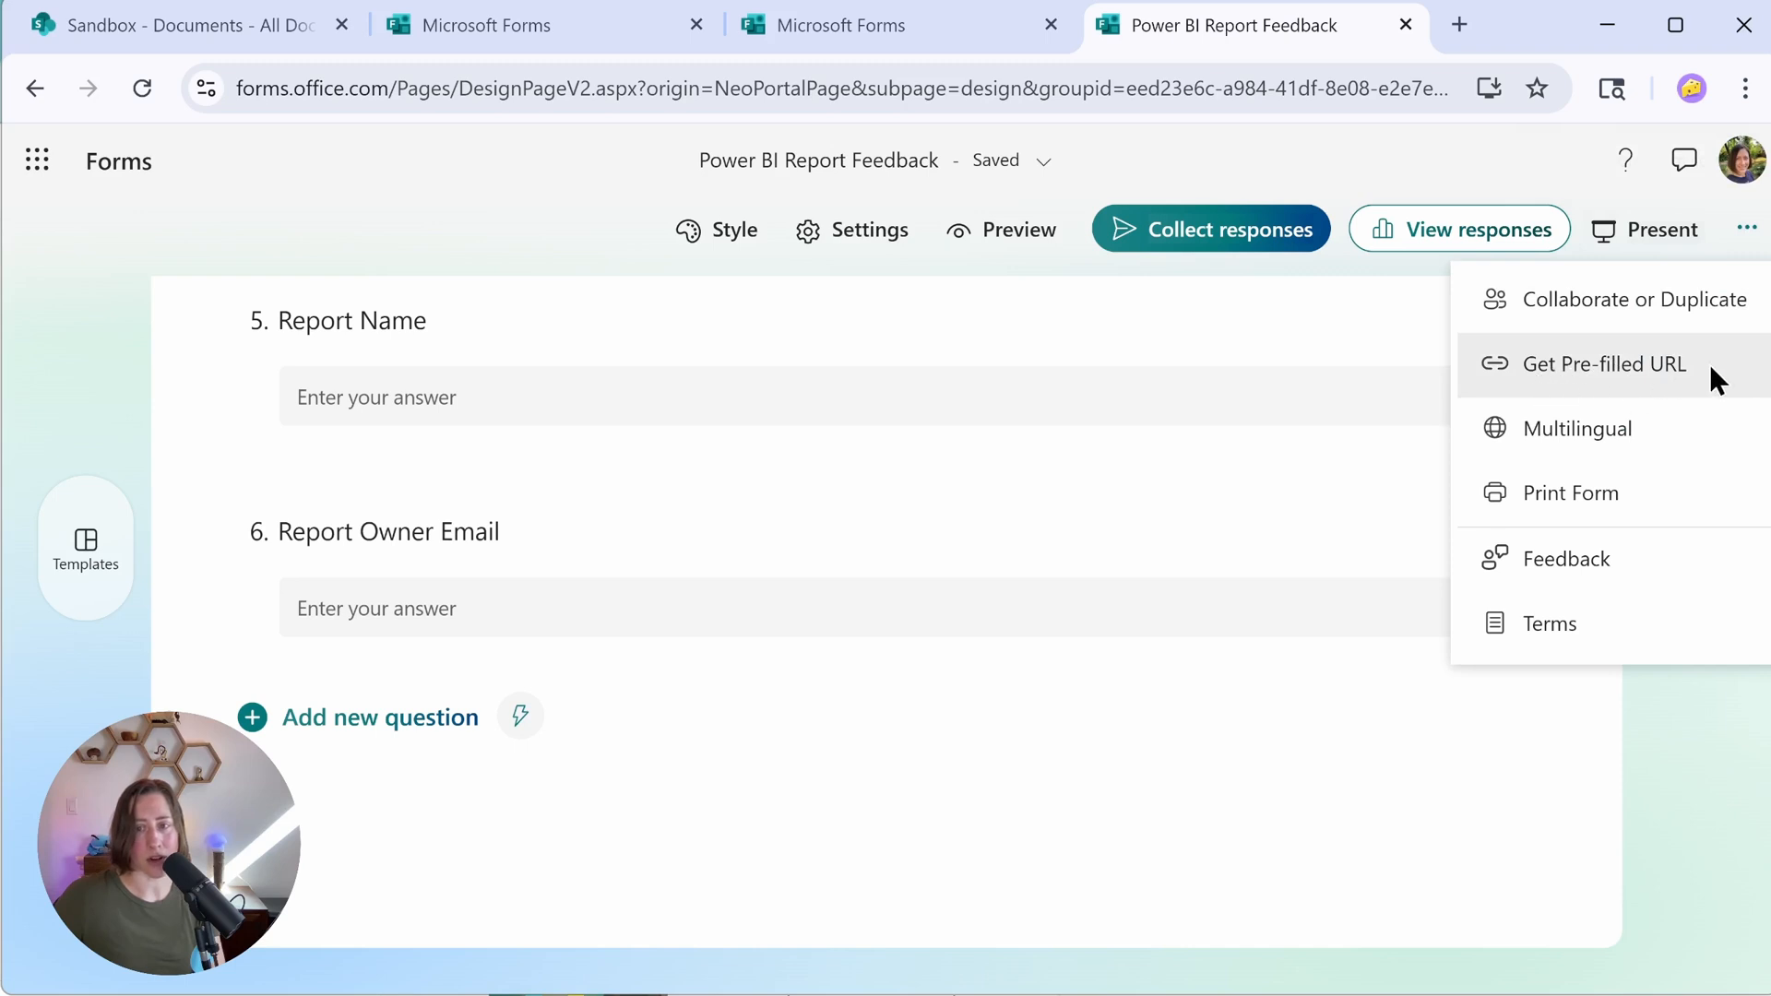
{"action": "left_click", "coordinate": [1606, 364]}
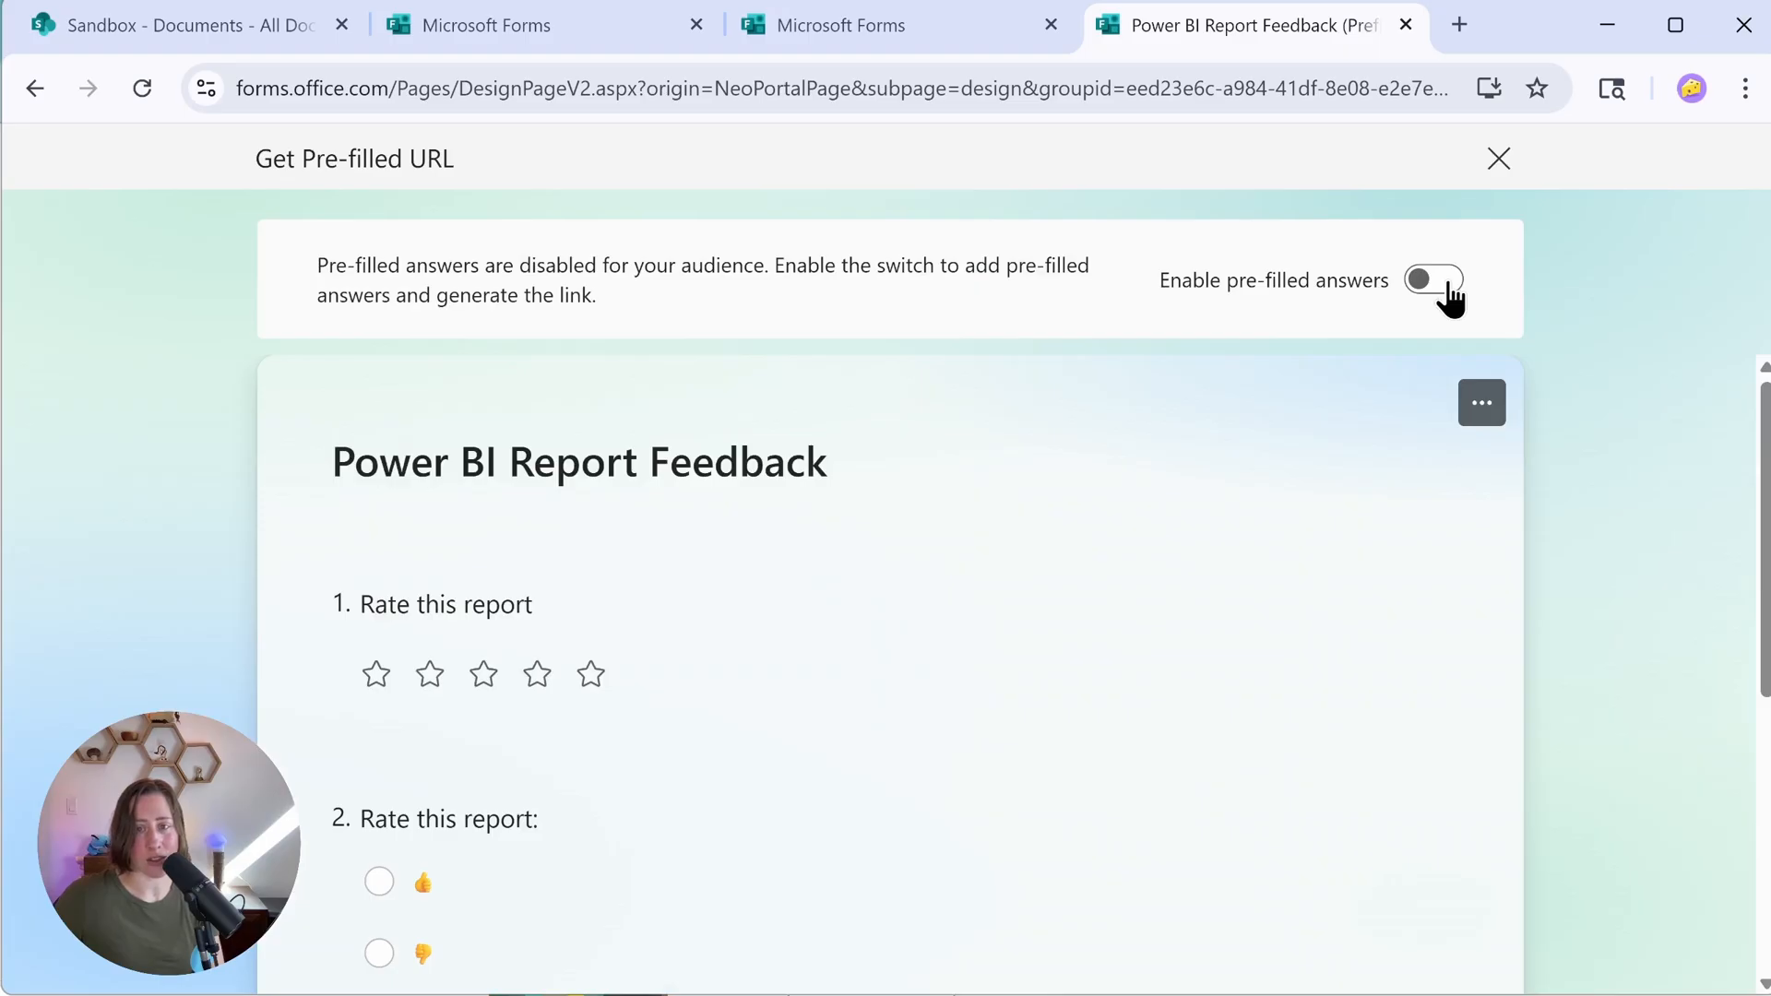
{"action": "left_click", "coordinate": [1434, 278]}
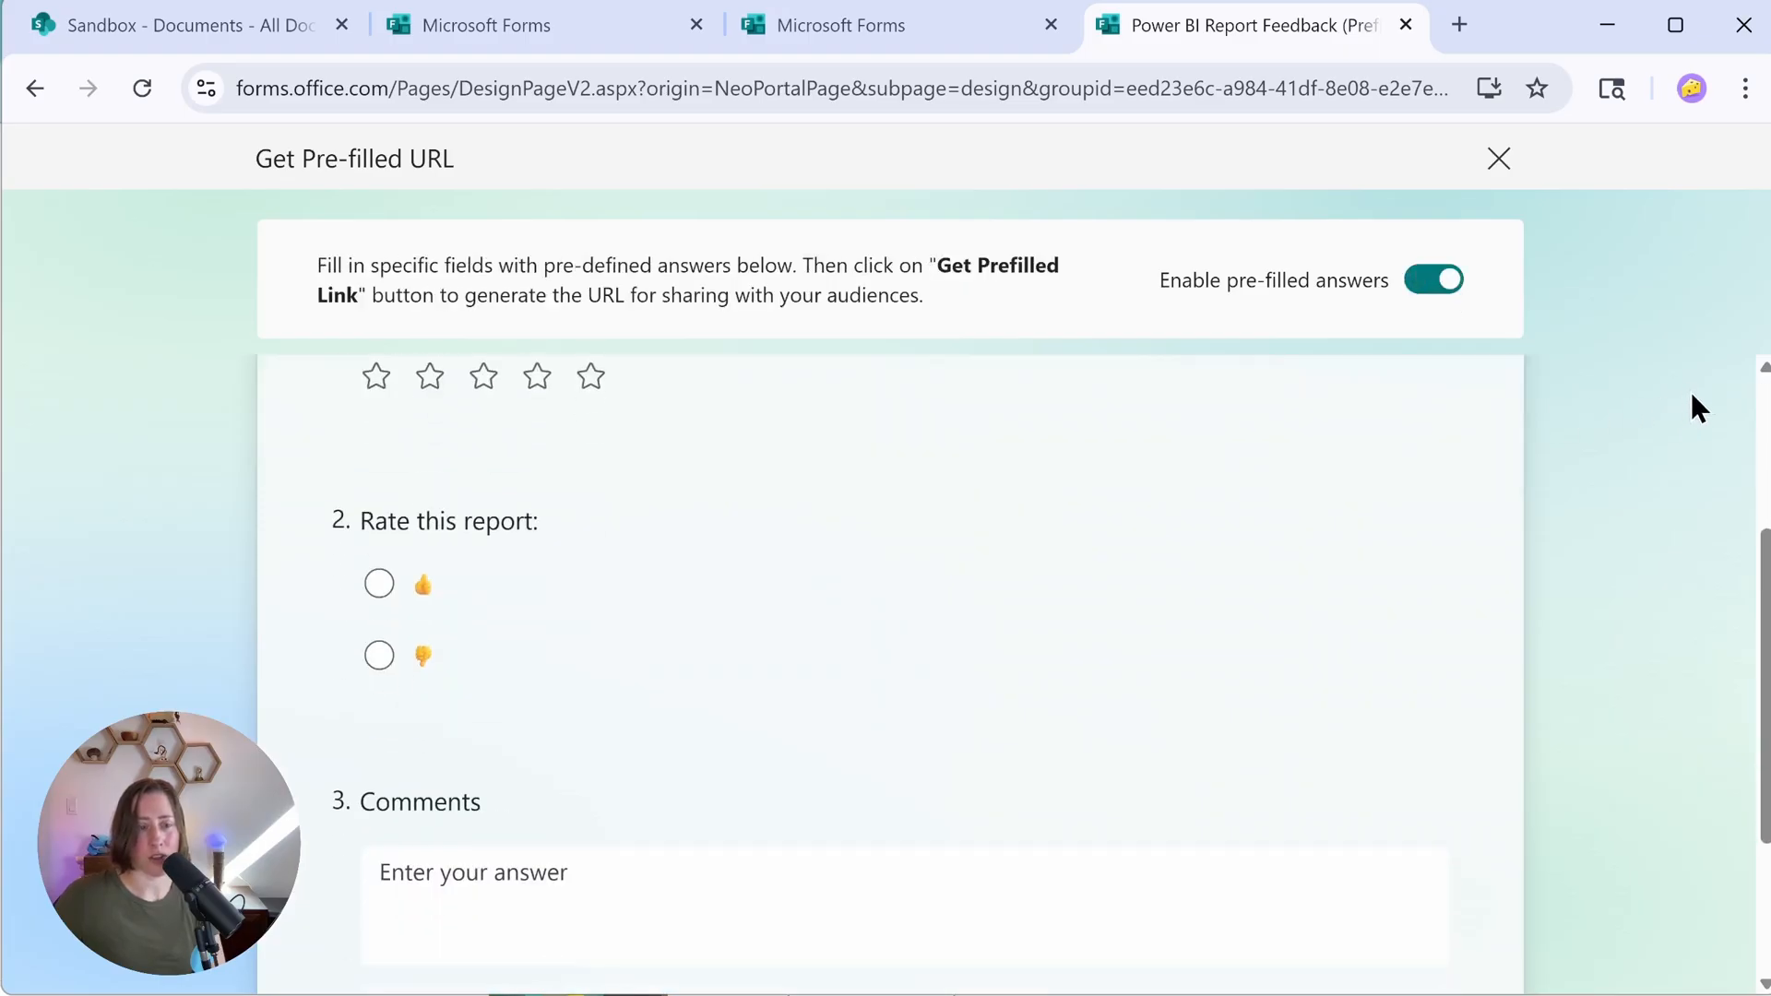
{"action": "scroll", "scroll_direction": "down", "scroll_amount": 3}
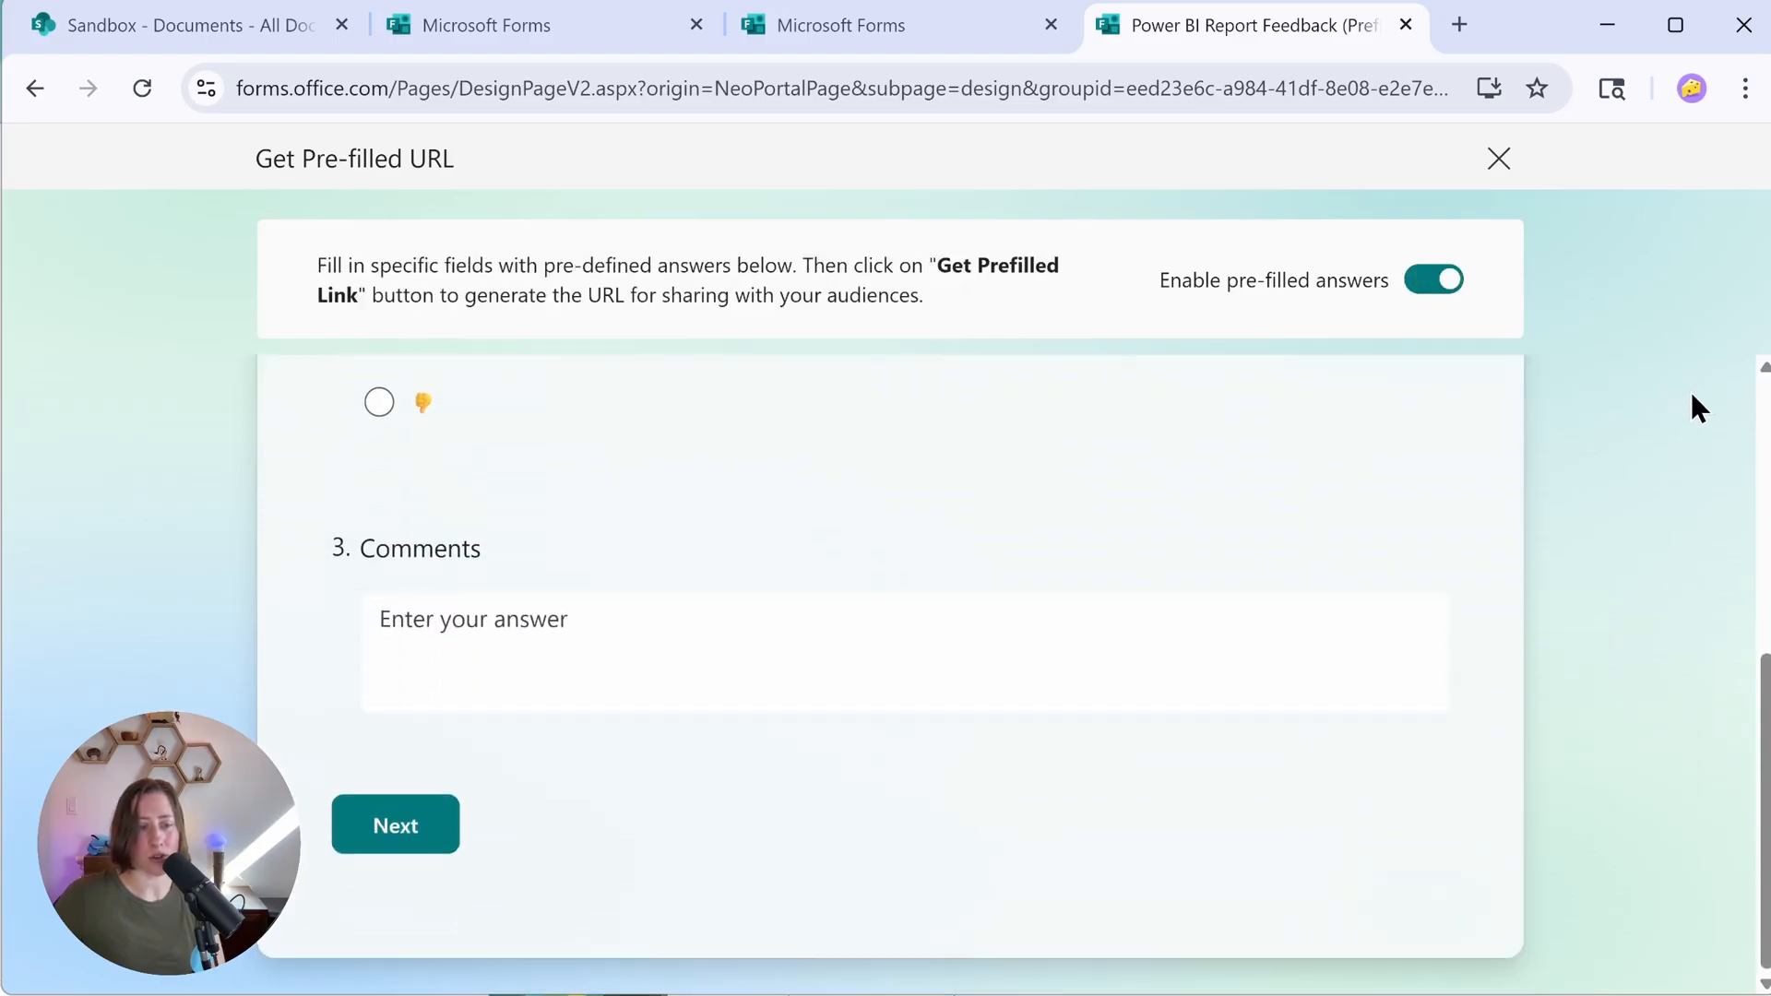
{"action": "mouse_move", "coordinate": [395, 825]}
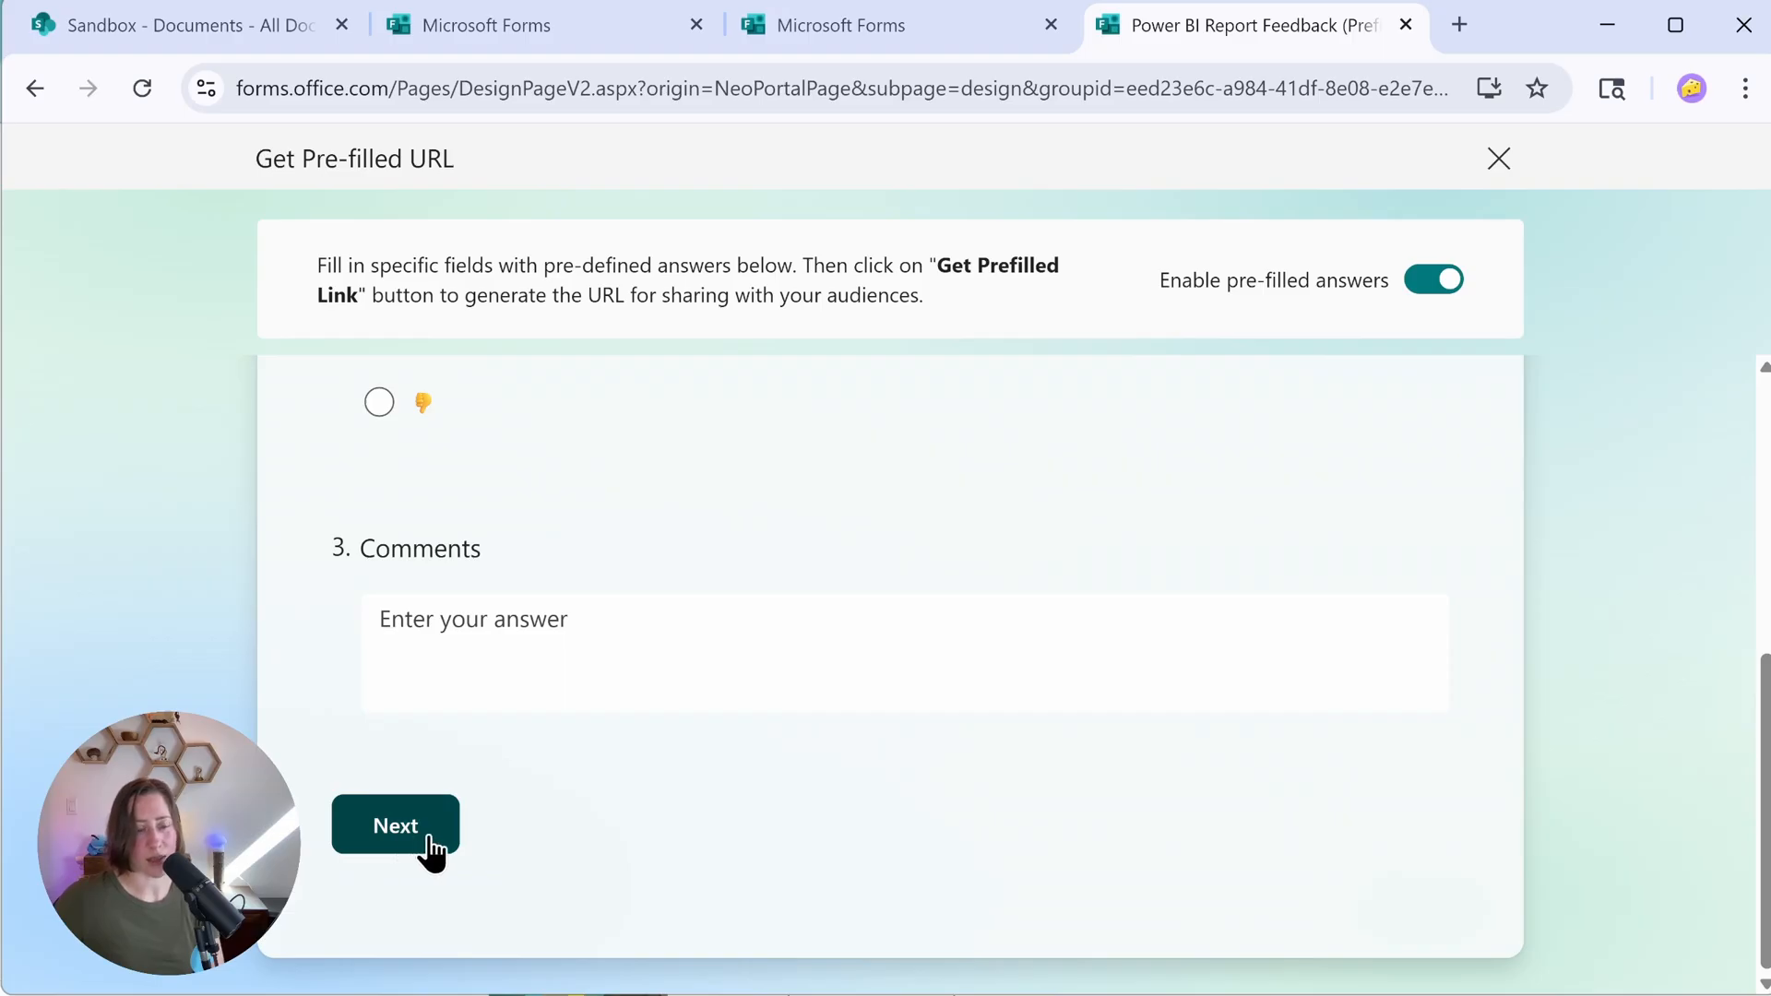
{"action": "left_click", "coordinate": [394, 824]}
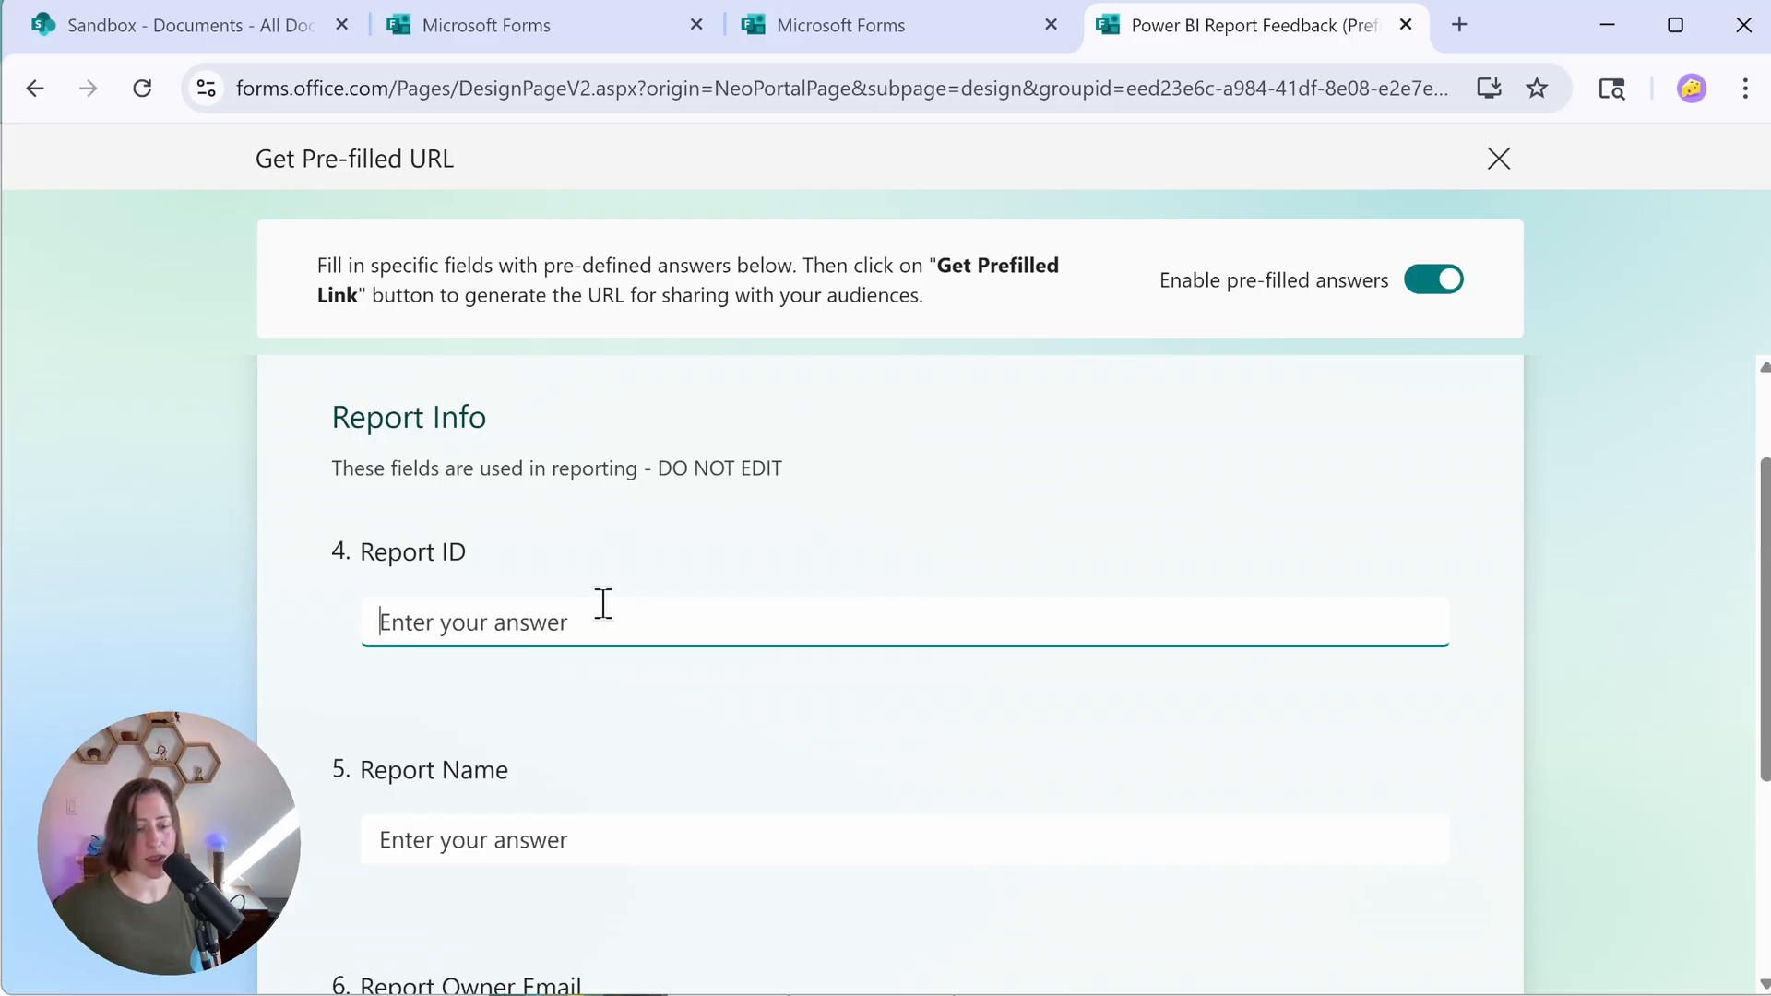
{"action": "mouse_move", "coordinate": [624, 599]}
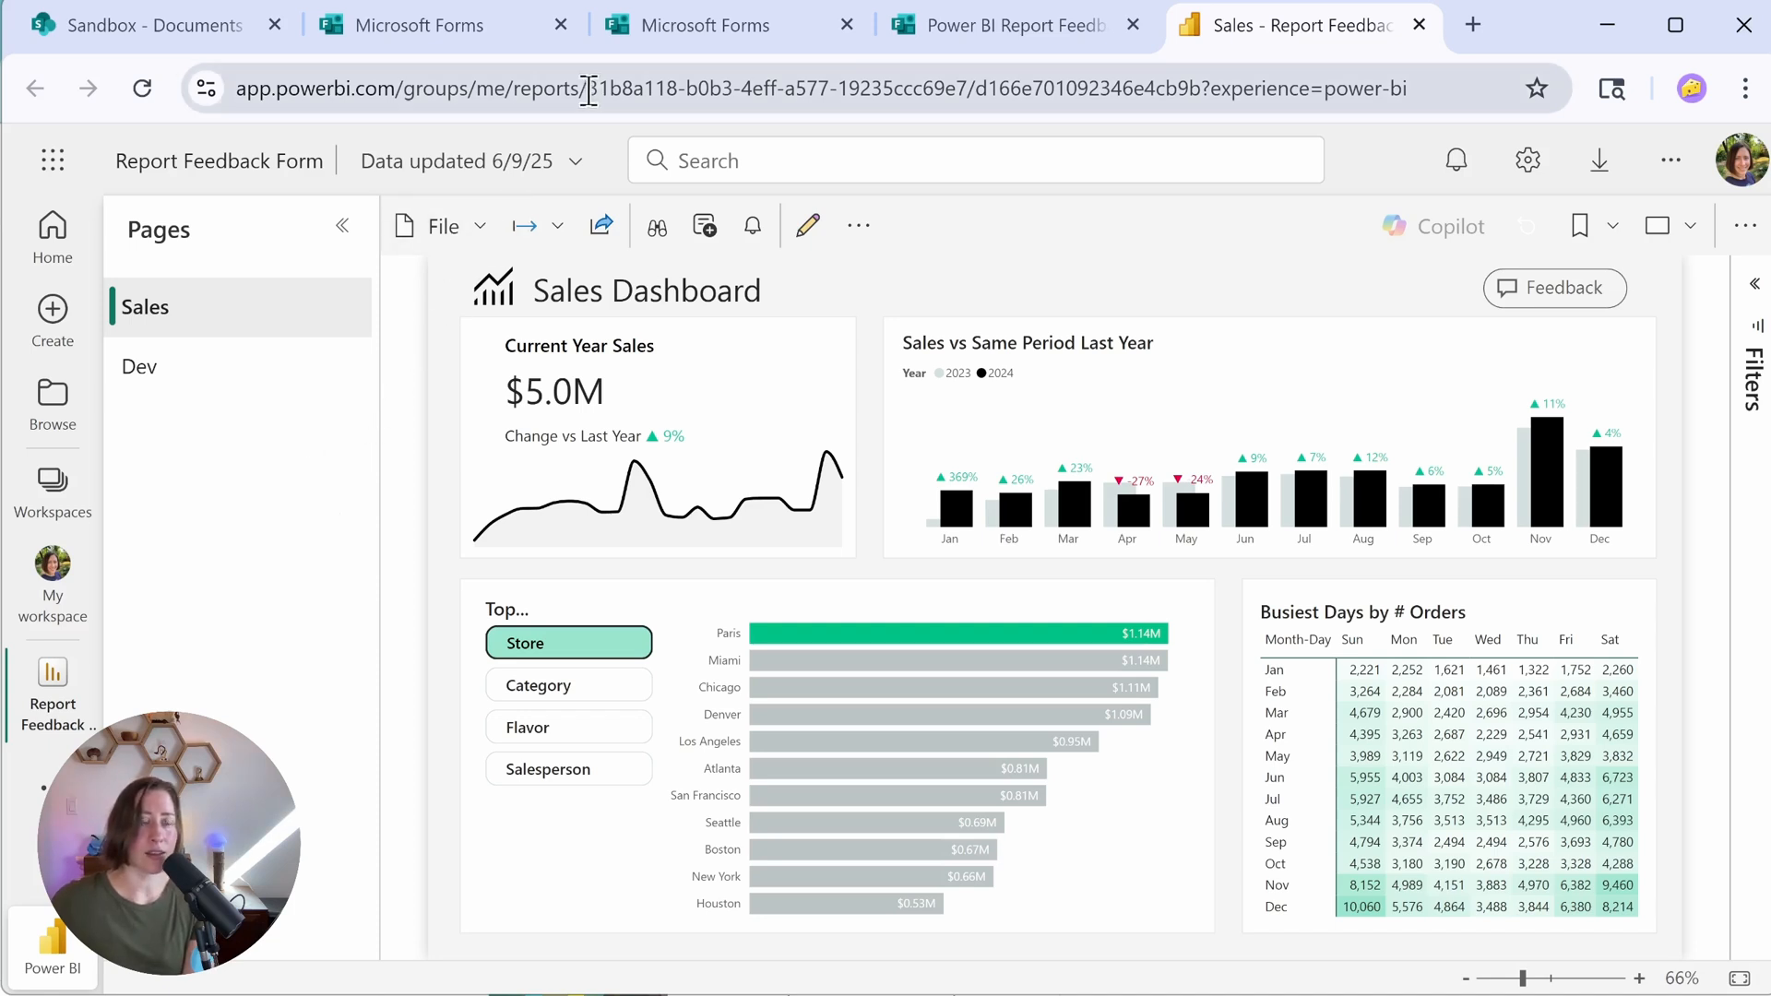
{"action": "double_click", "coordinate": [548, 89]}
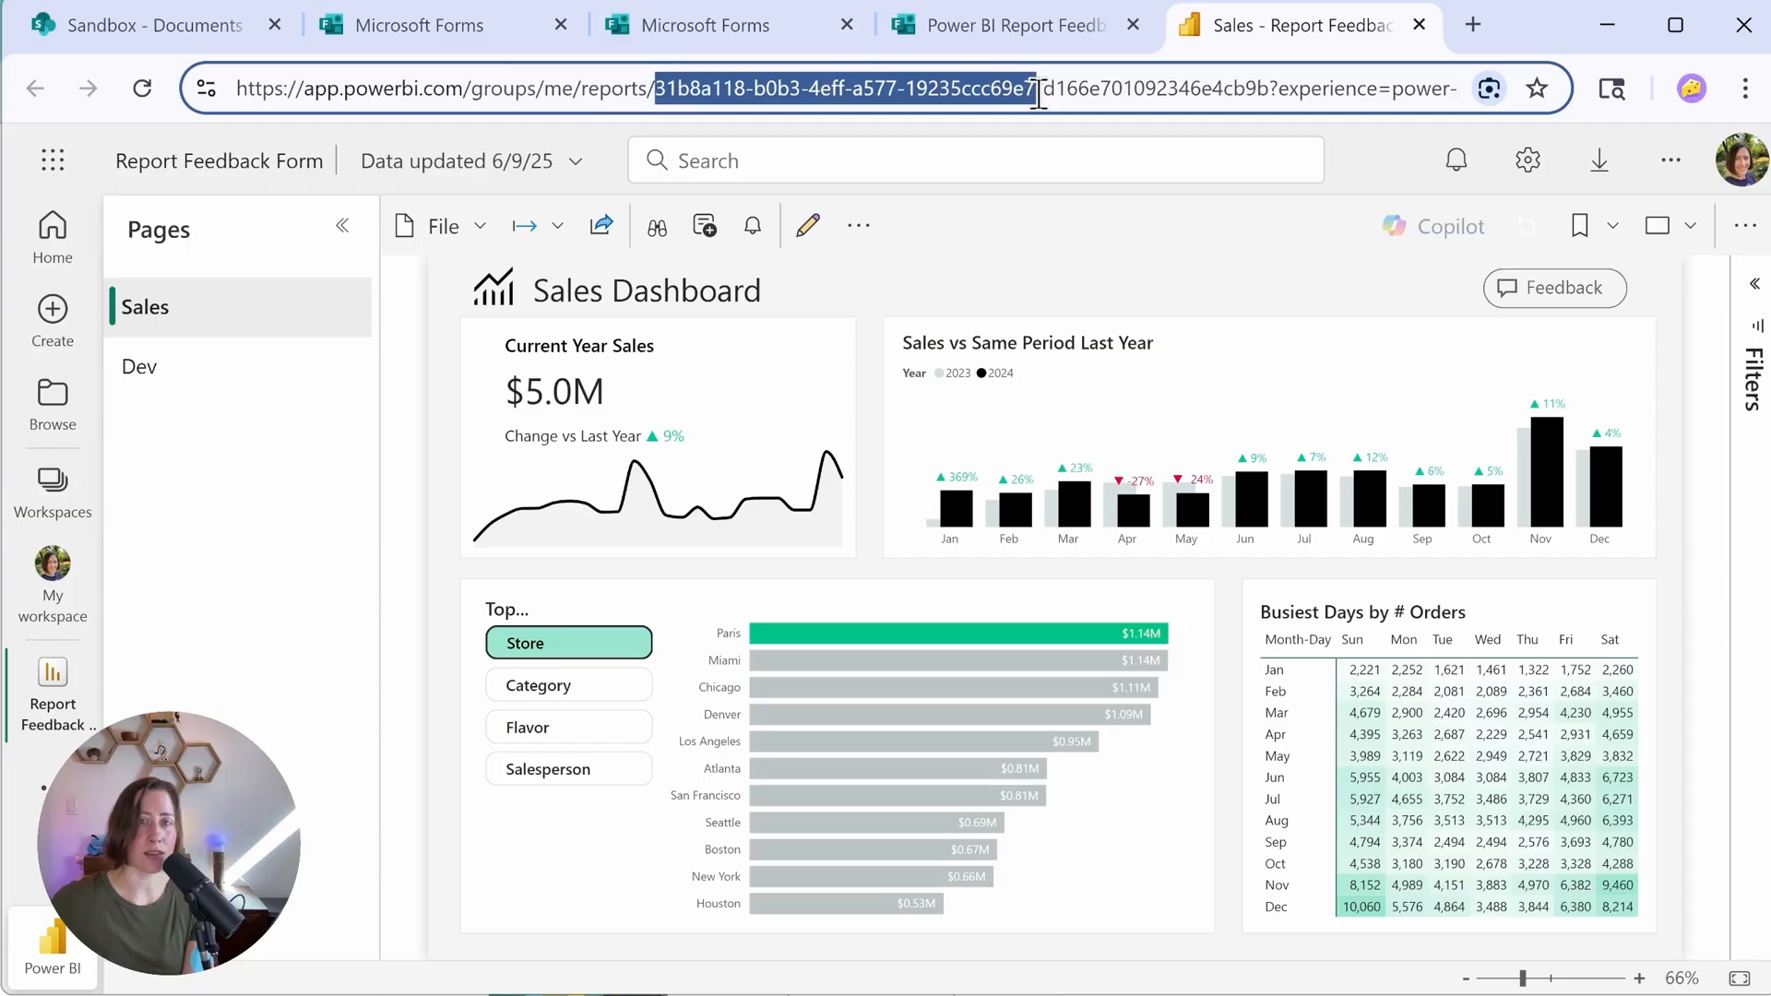
{"action": "mouse_move", "coordinate": [847, 127]}
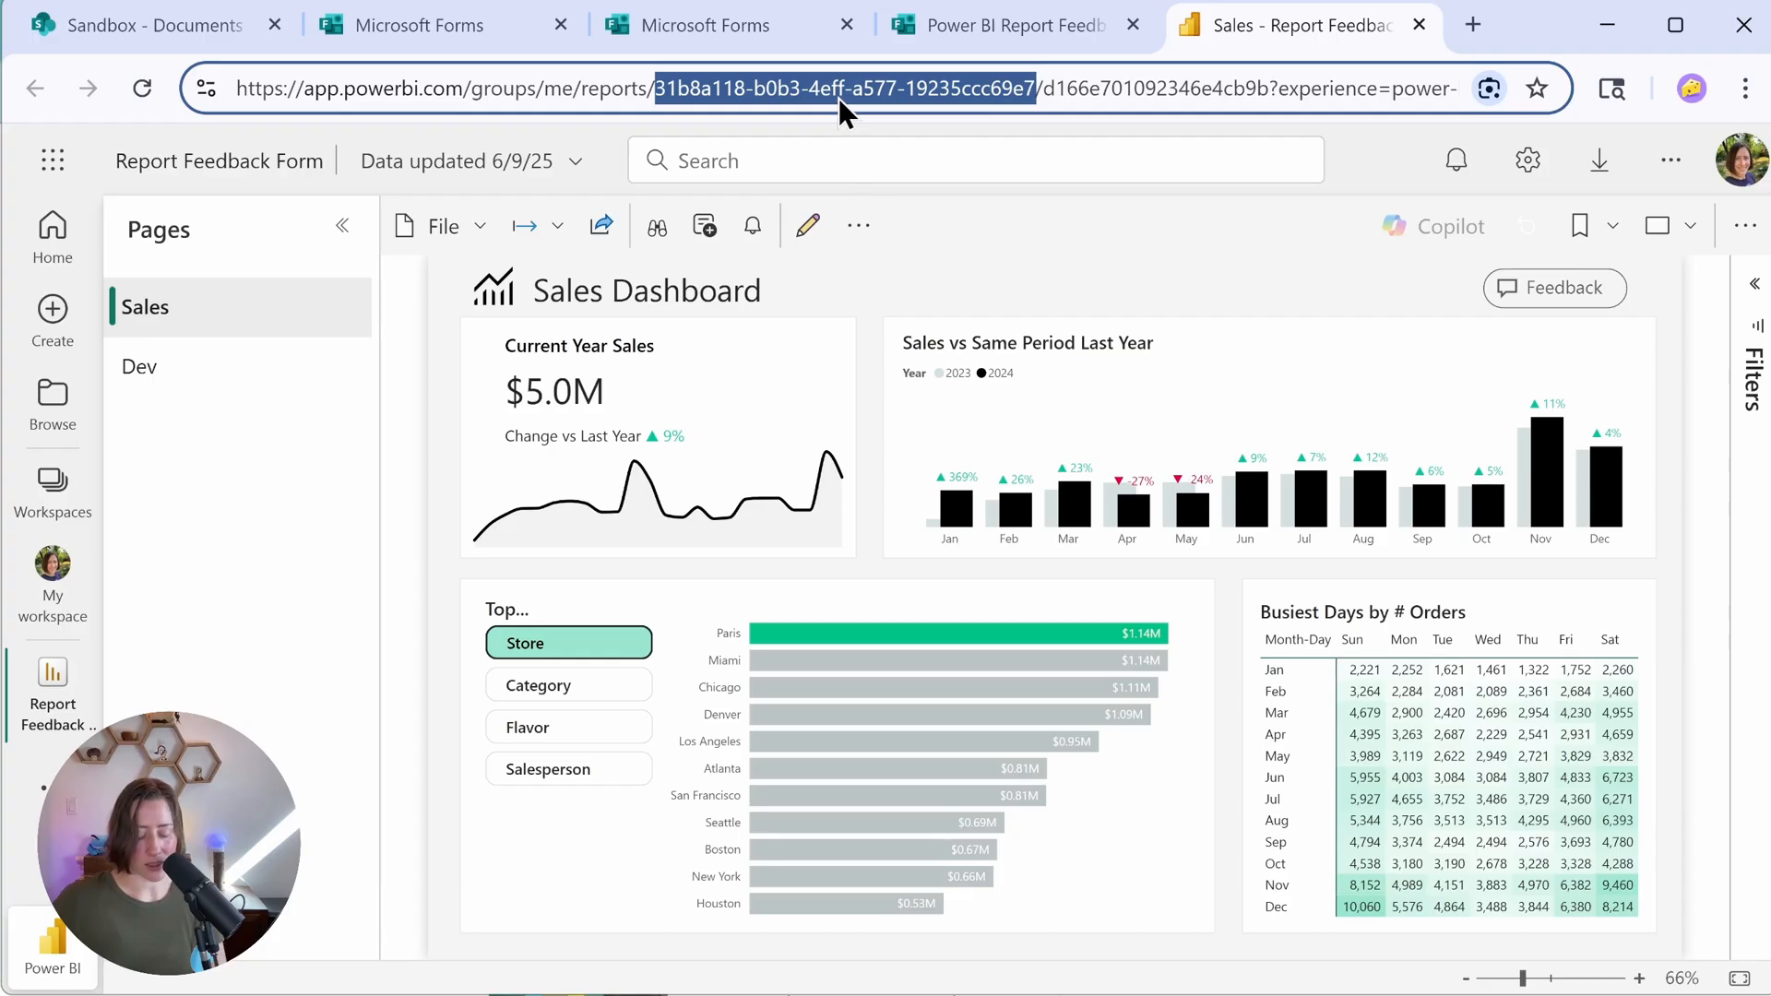
{"action": "mouse_move", "coordinate": [923, 77]}
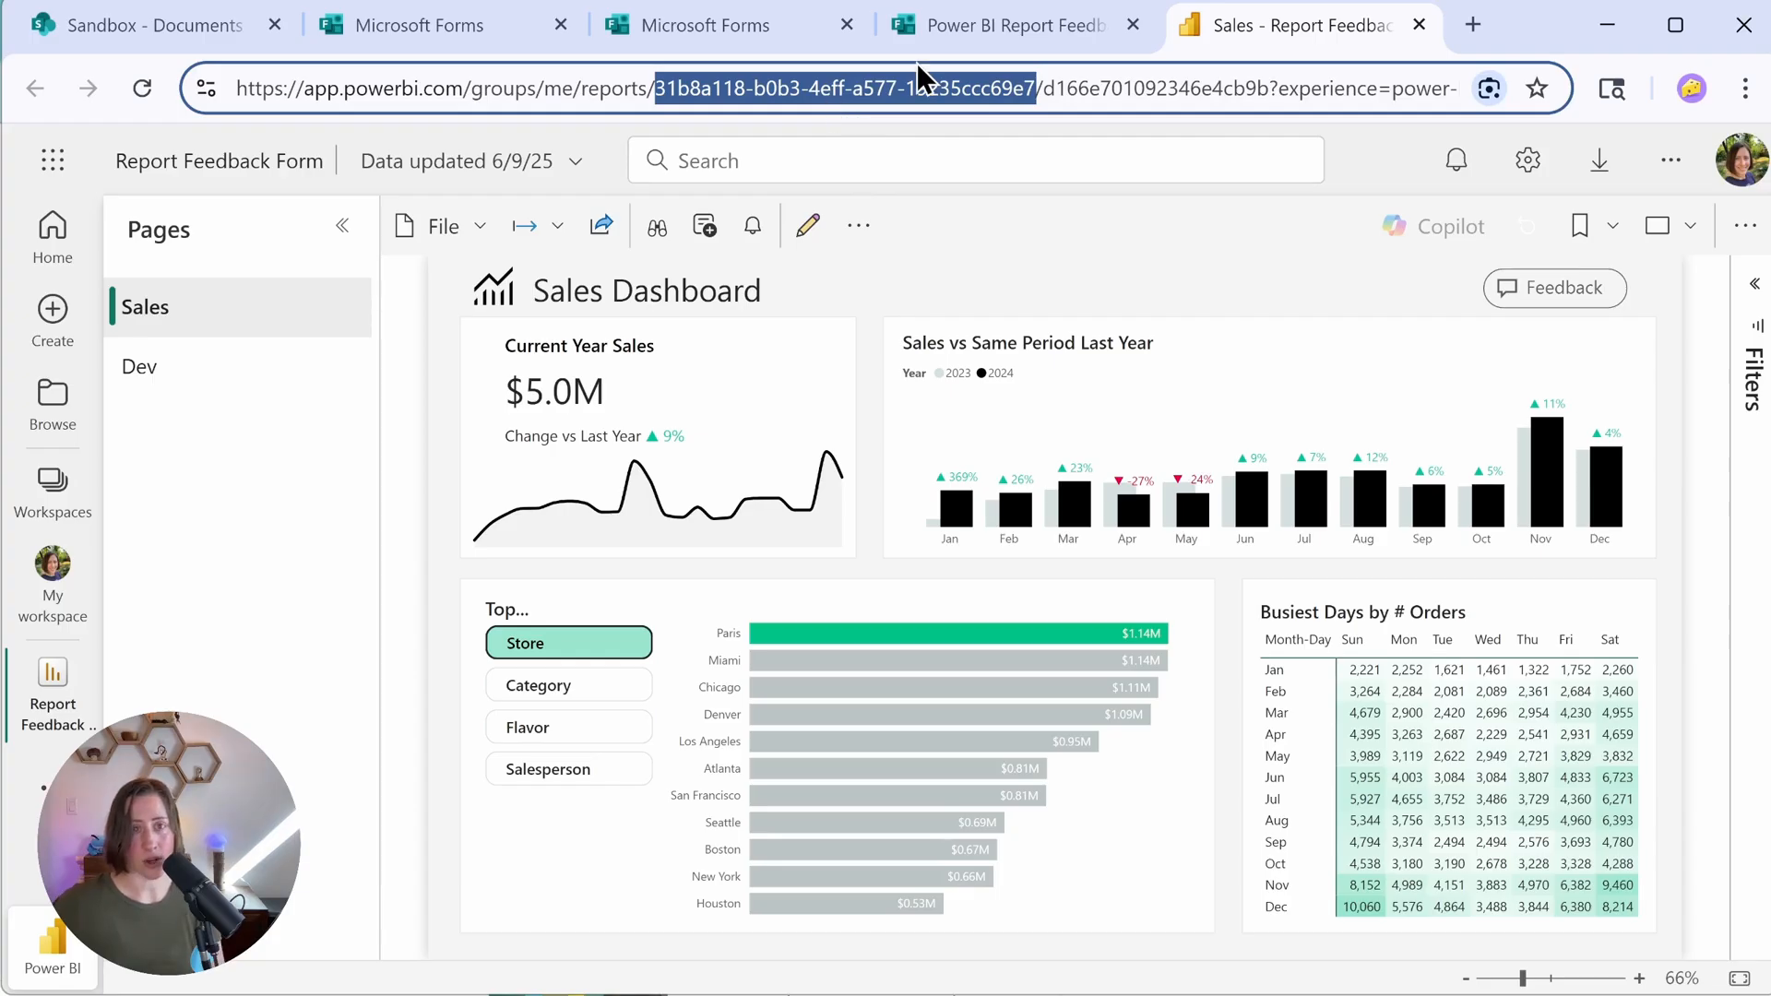
{"action": "left_click", "coordinate": [1011, 23]}
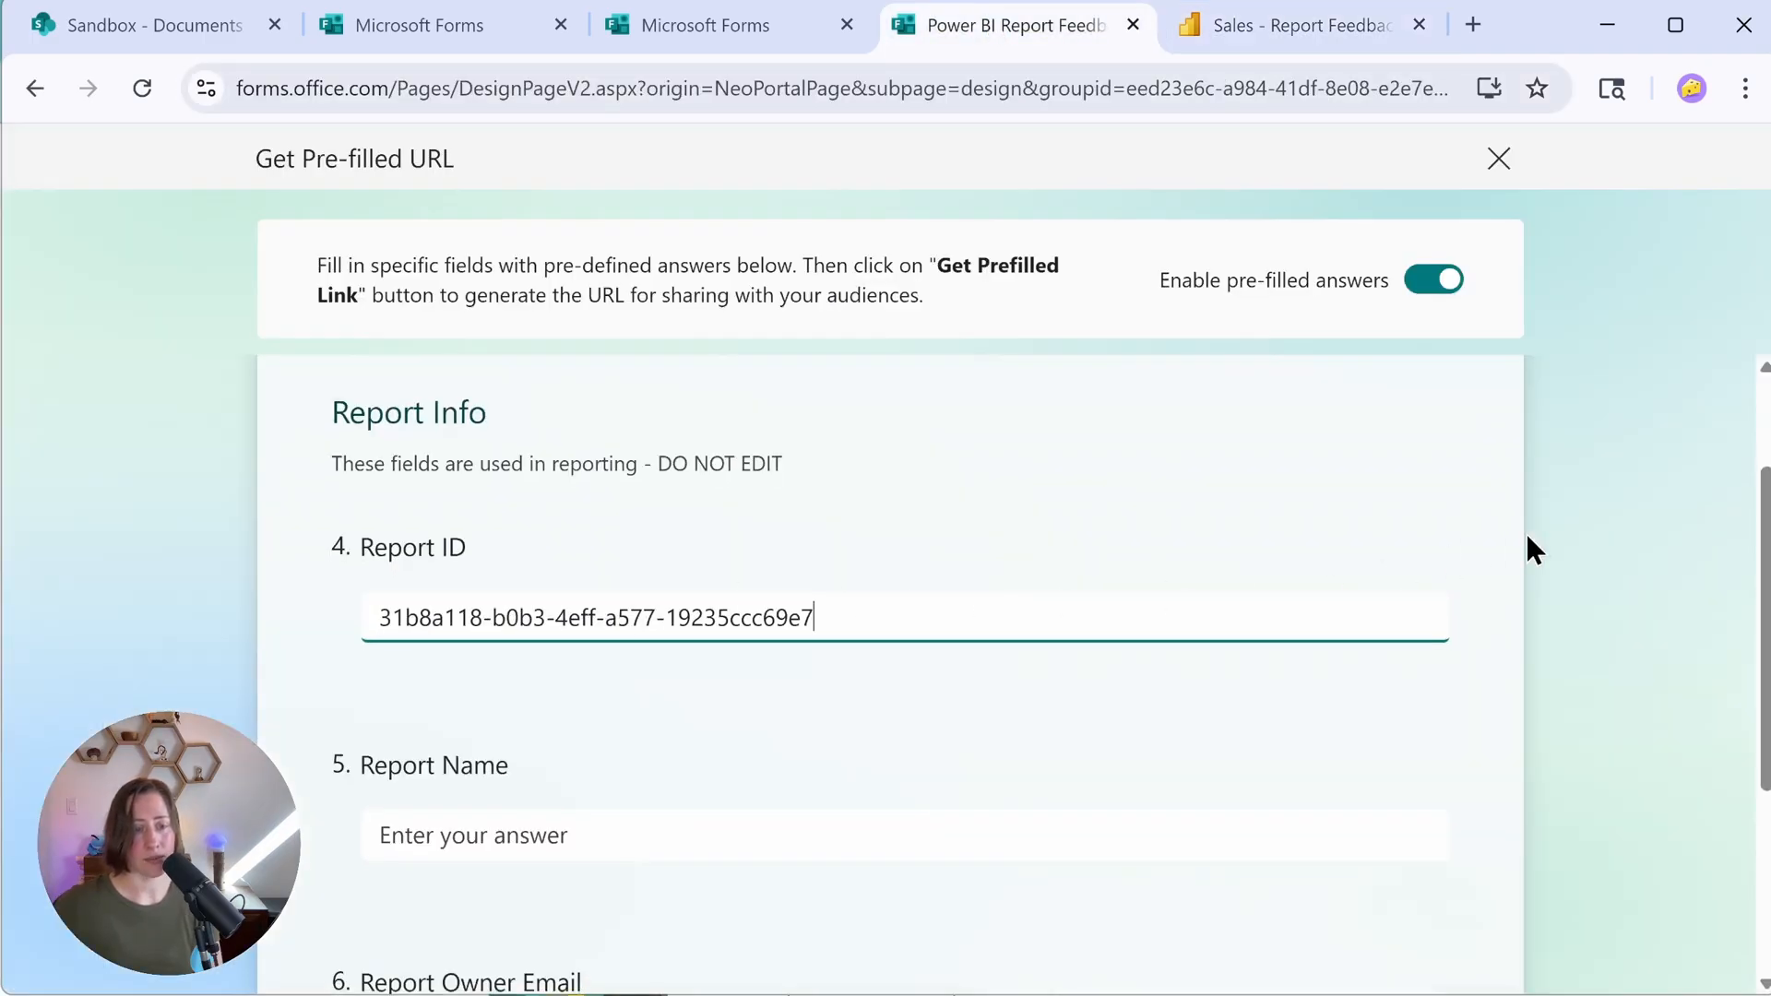
{"action": "scroll", "scroll_direction": "down", "scroll_amount": 3}
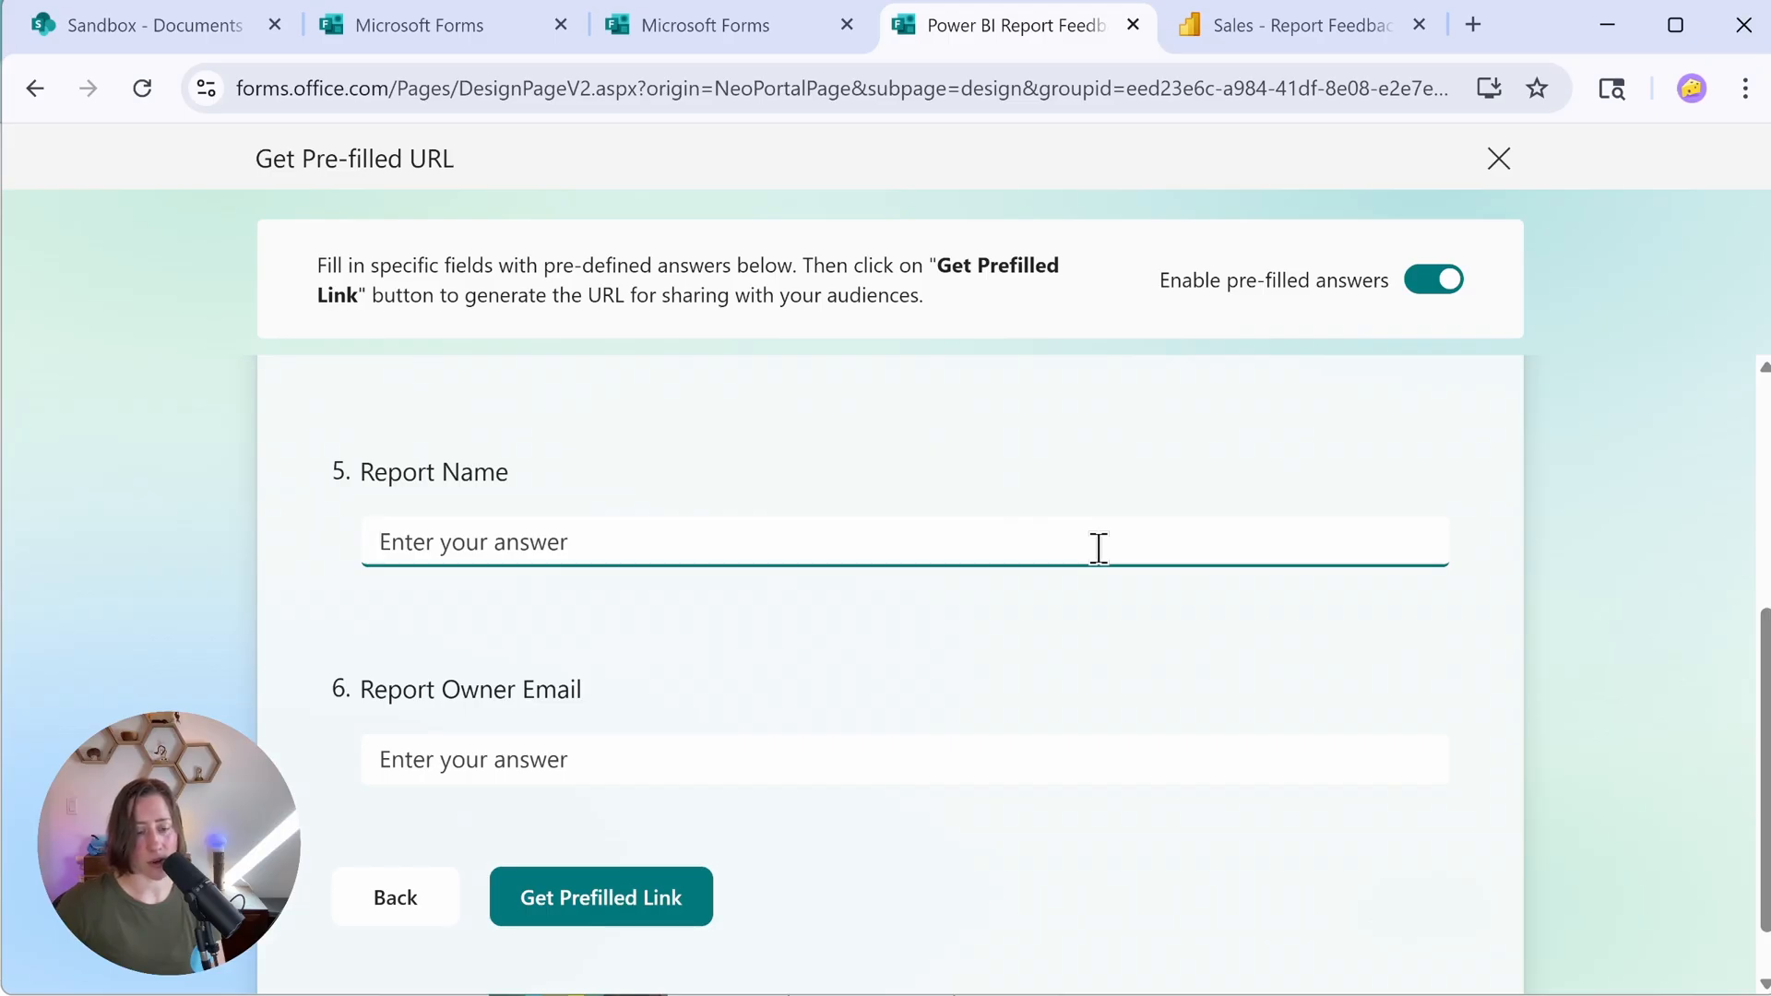
{"action": "type", "text": "Sales Dashboard"}
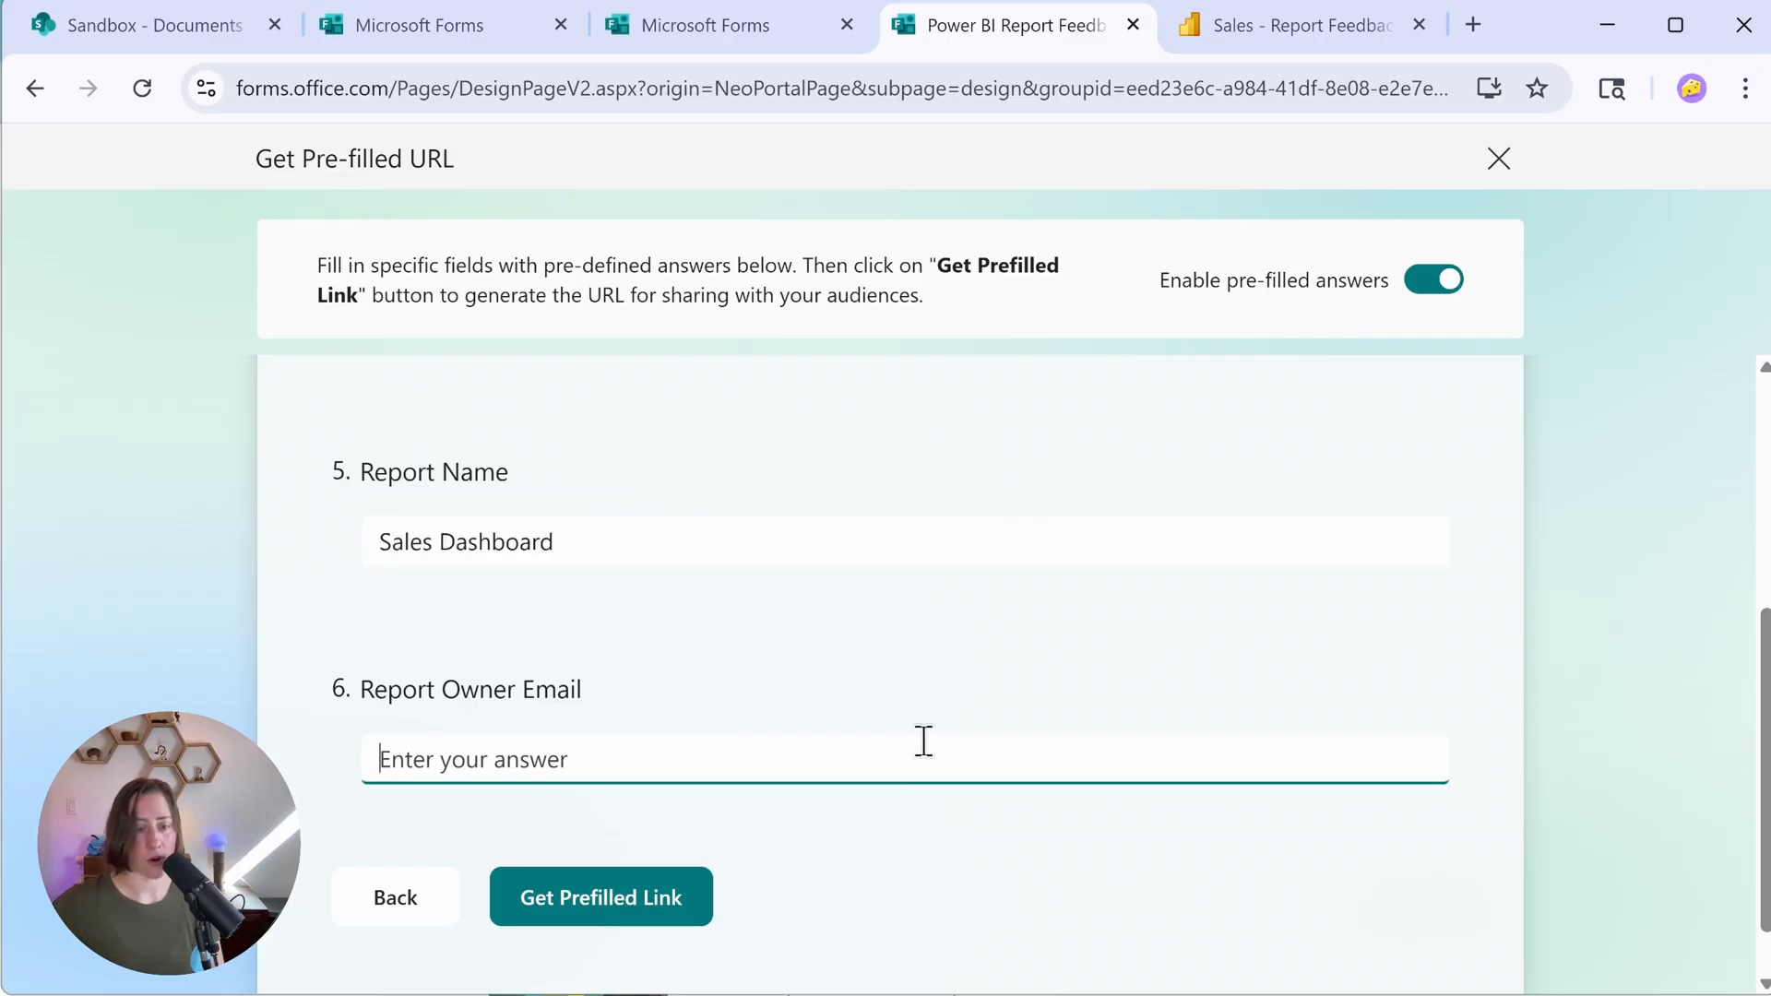
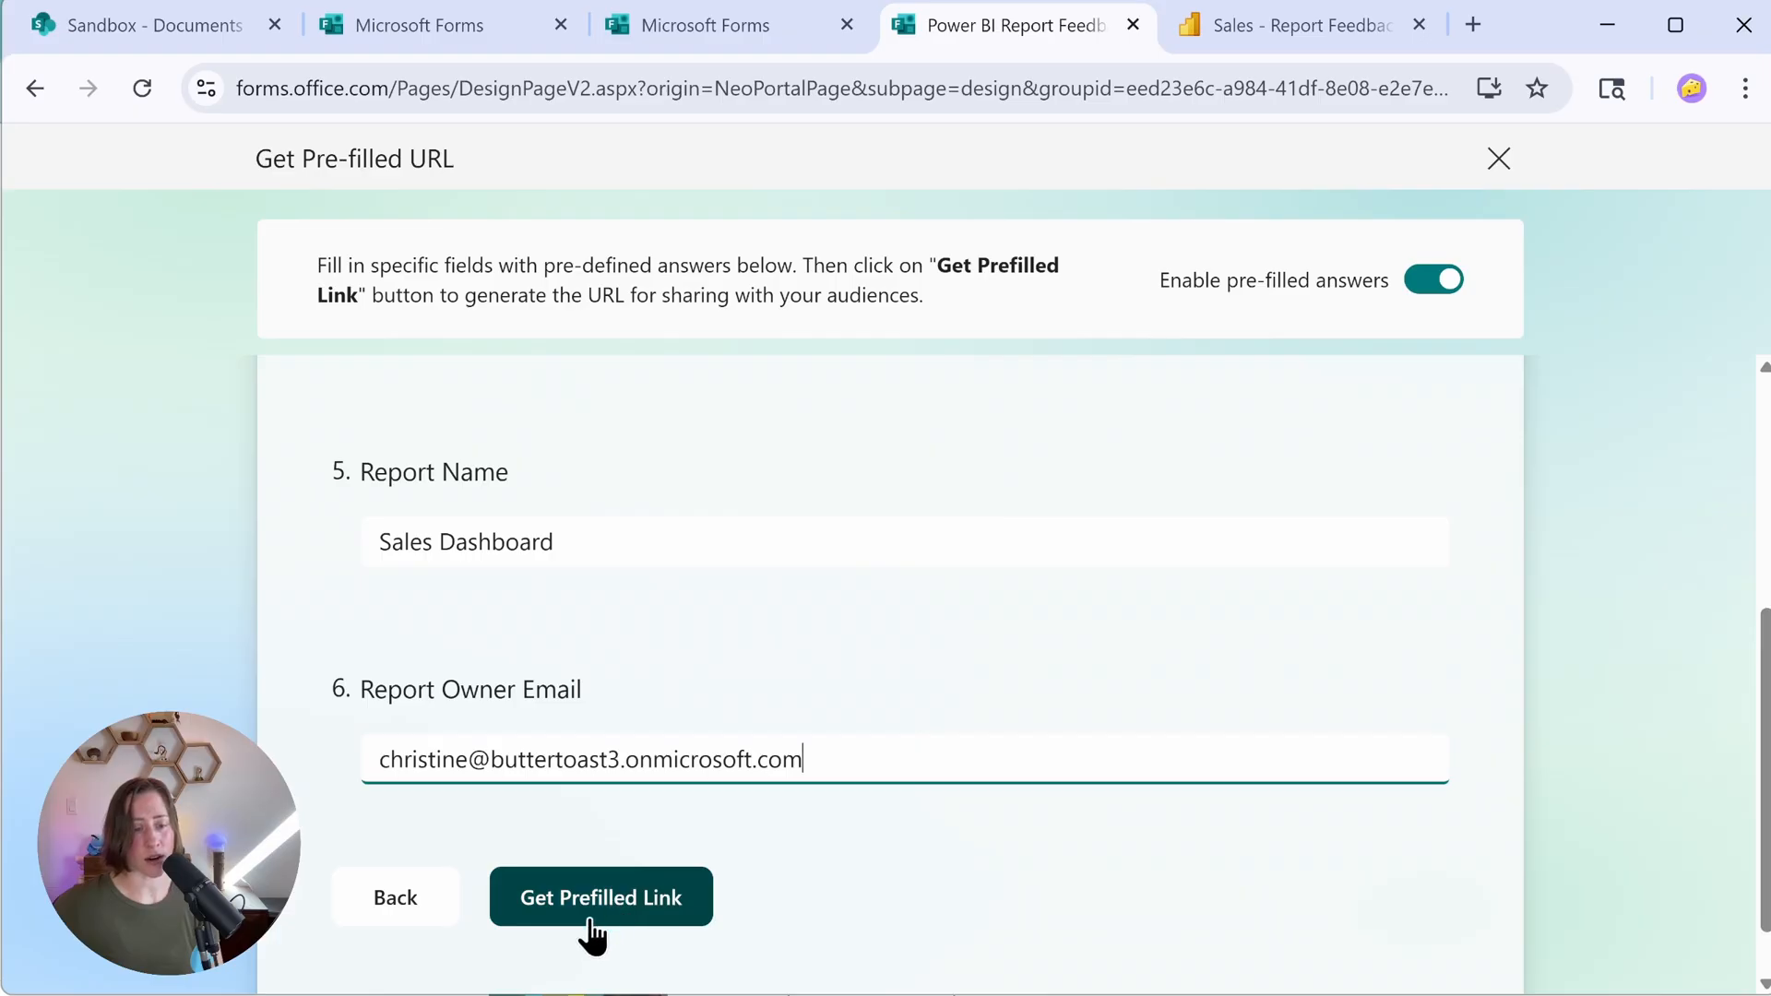
{"action": "mouse_move", "coordinate": [611, 935]}
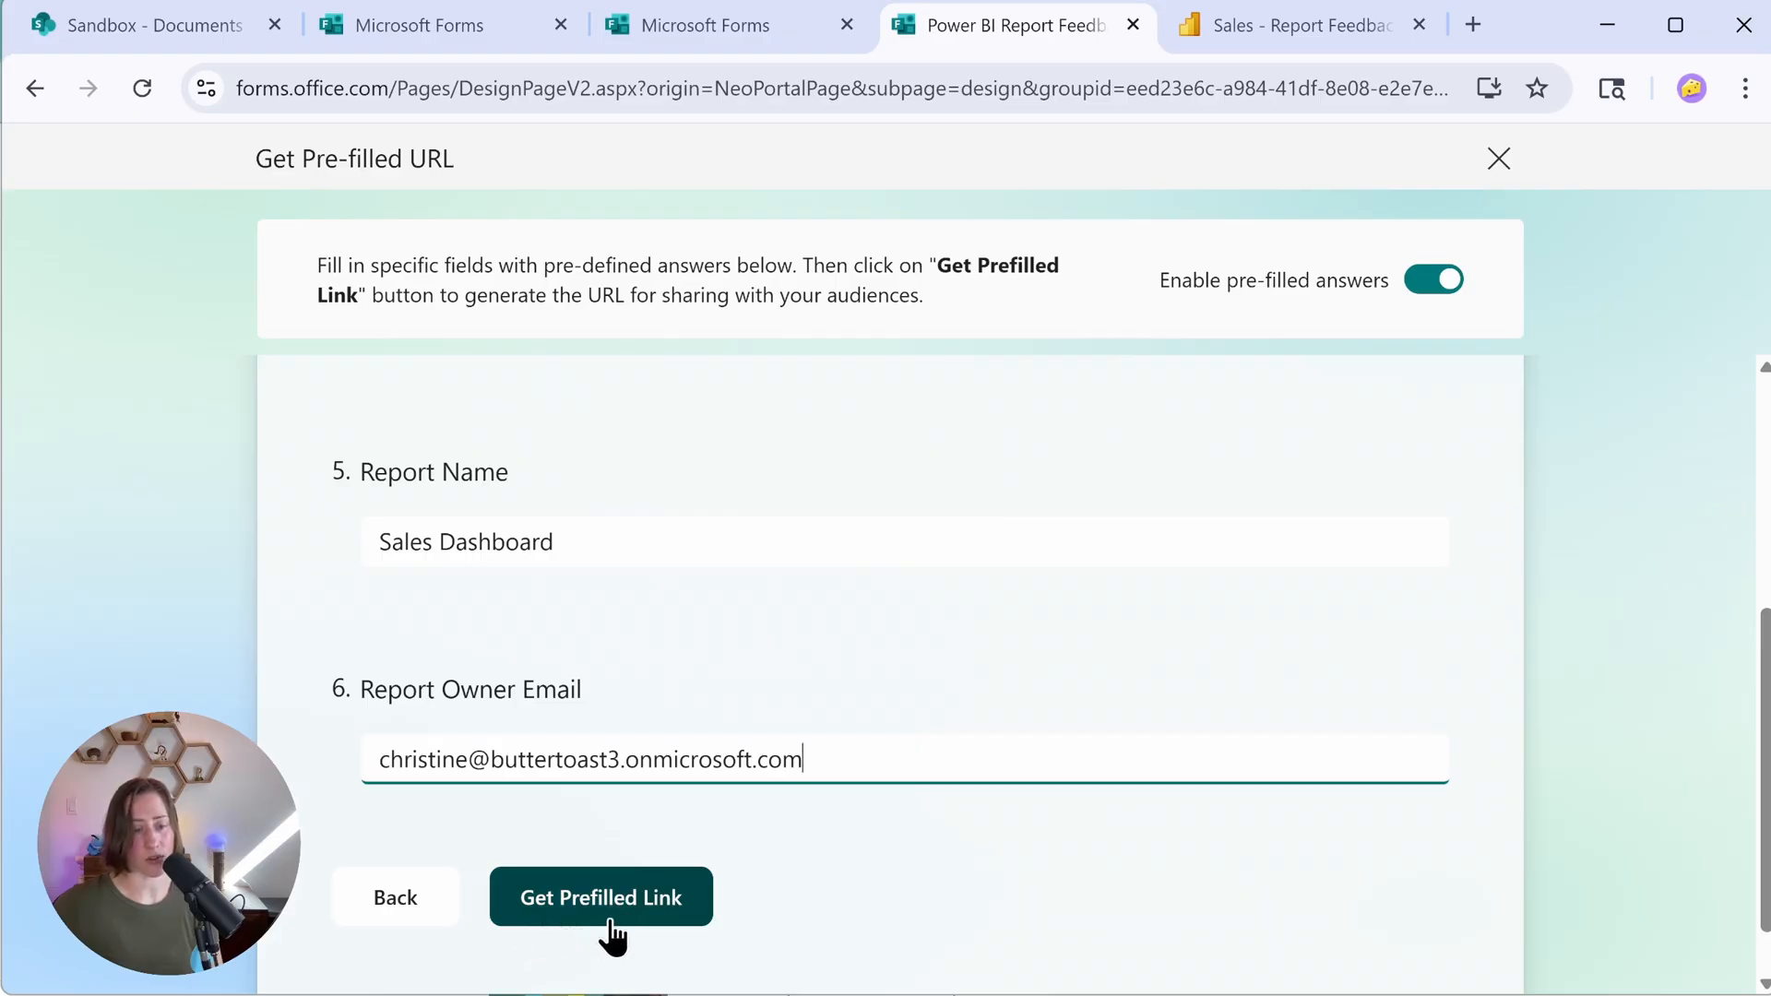
{"action": "left_click", "coordinate": [602, 897]}
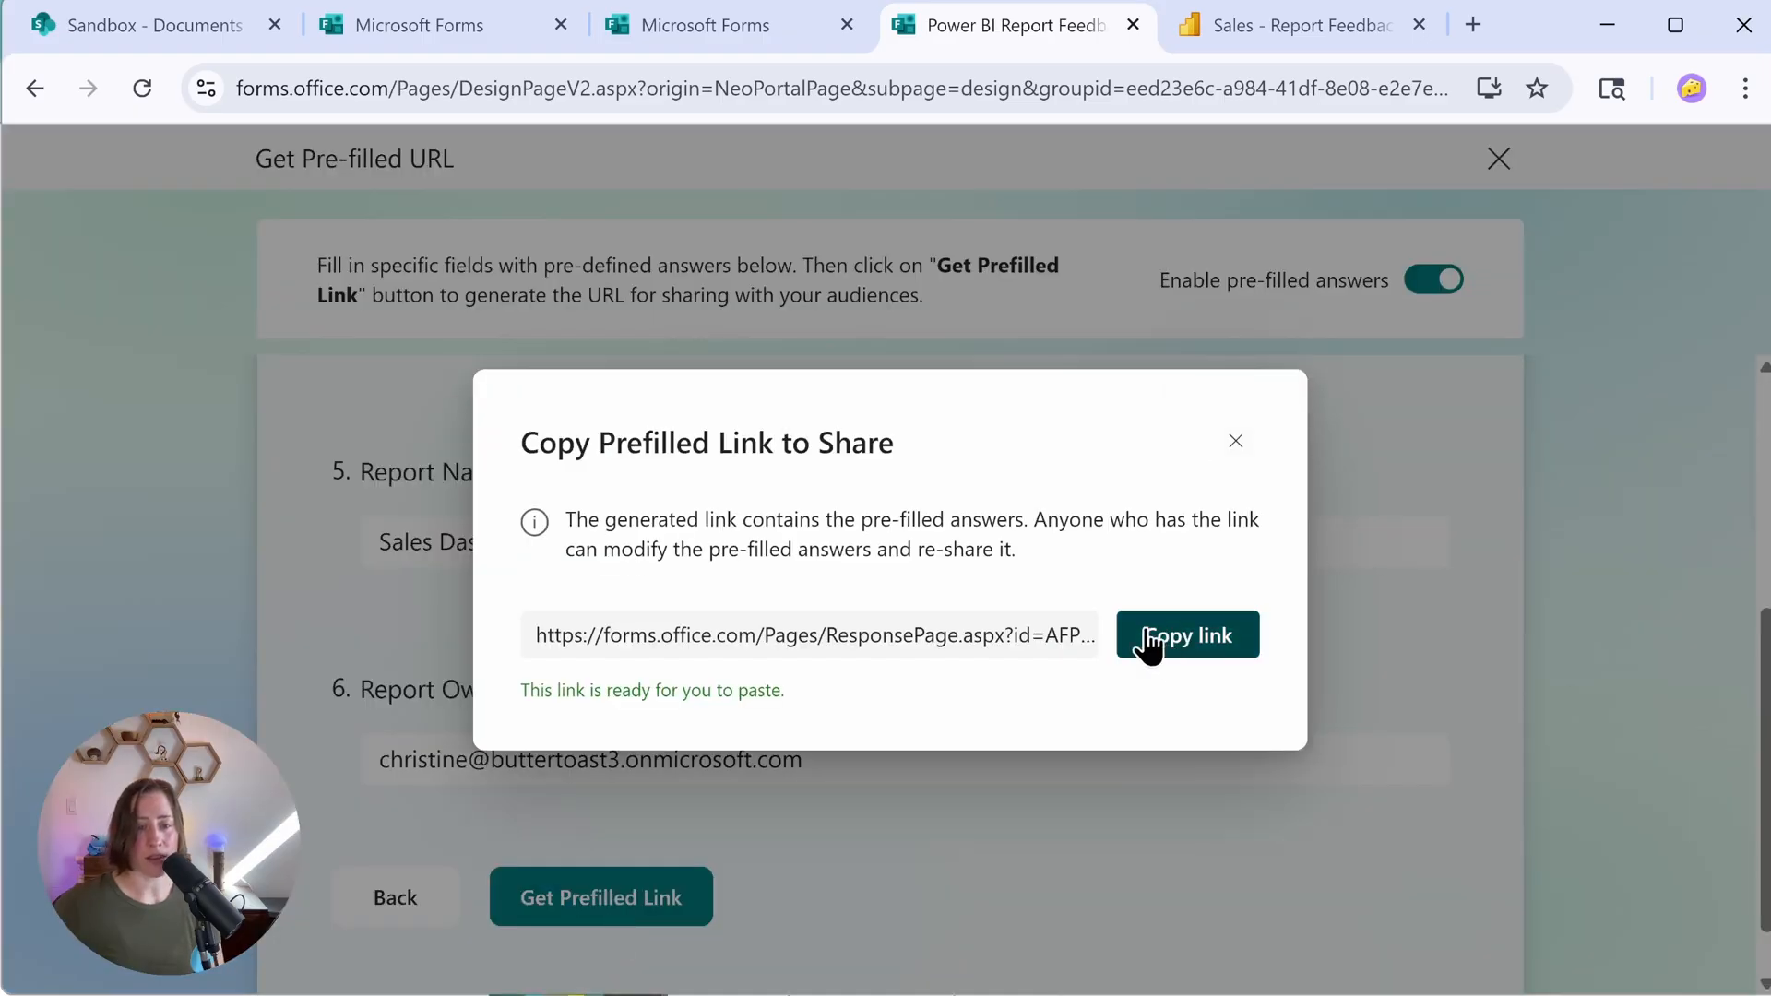
Step: Copy the generated pre-filled link and paste it into a new Notepad file
{"action": "left_click", "coordinate": [1187, 635]}
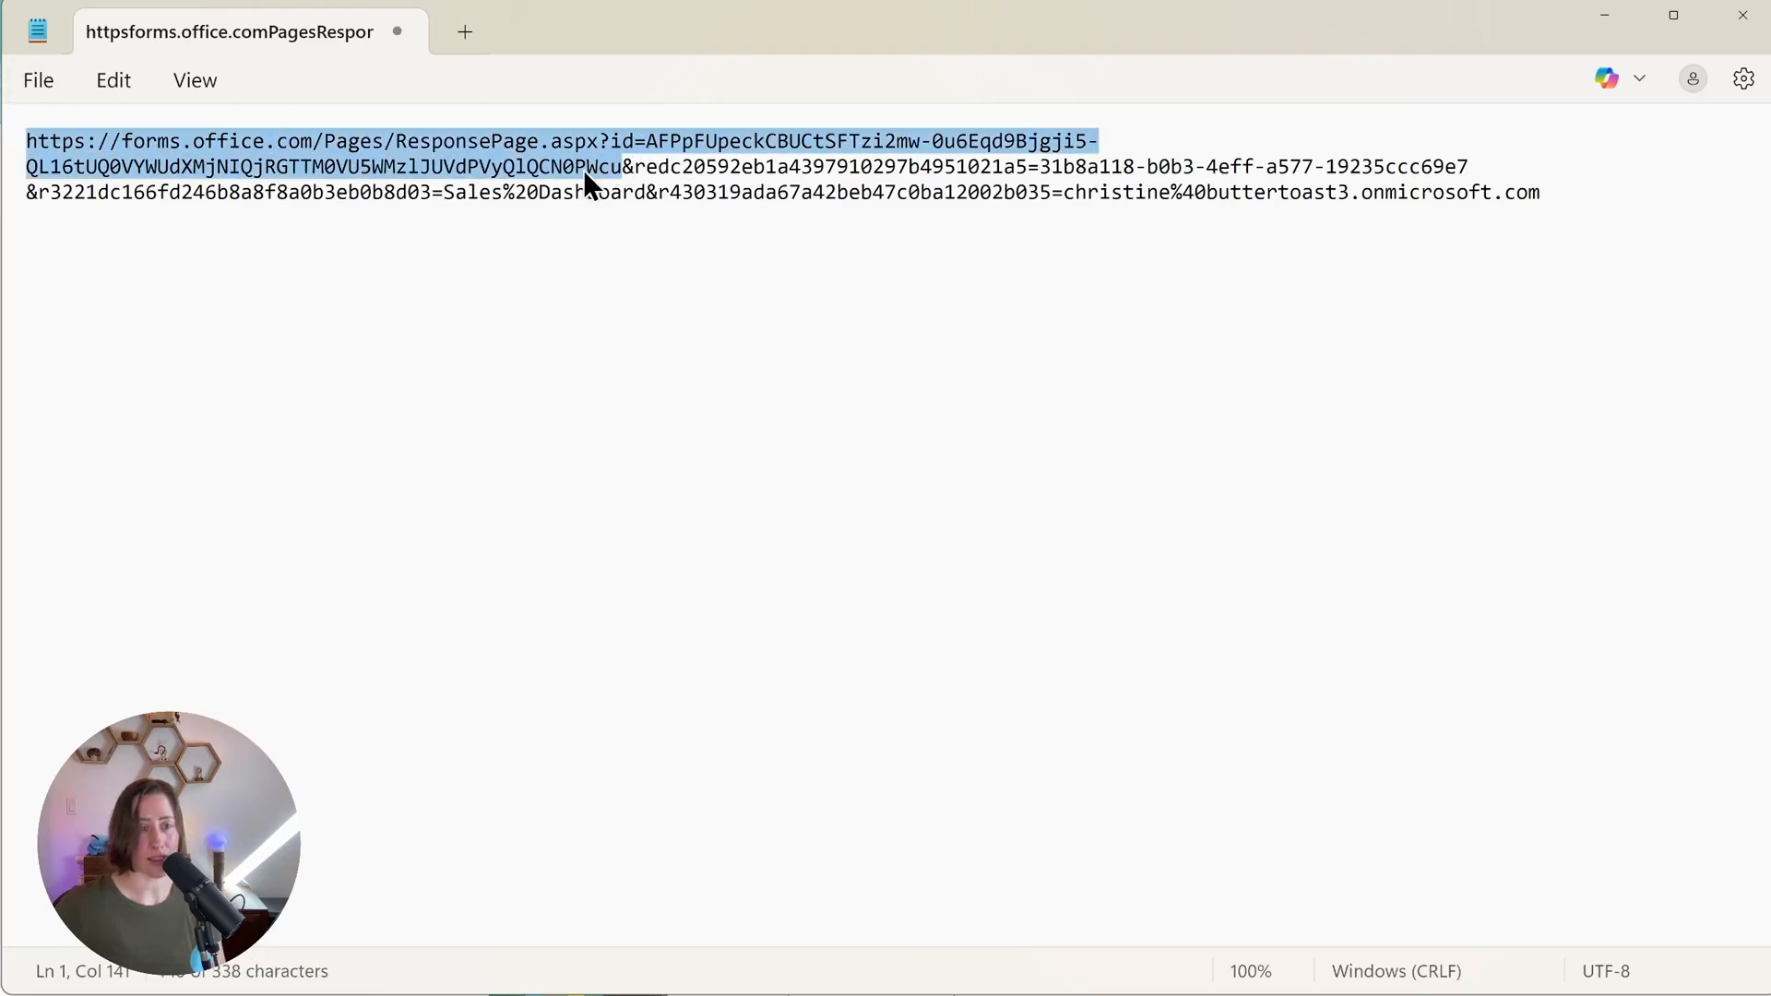
{"action": "mouse_move", "coordinate": [620, 182]}
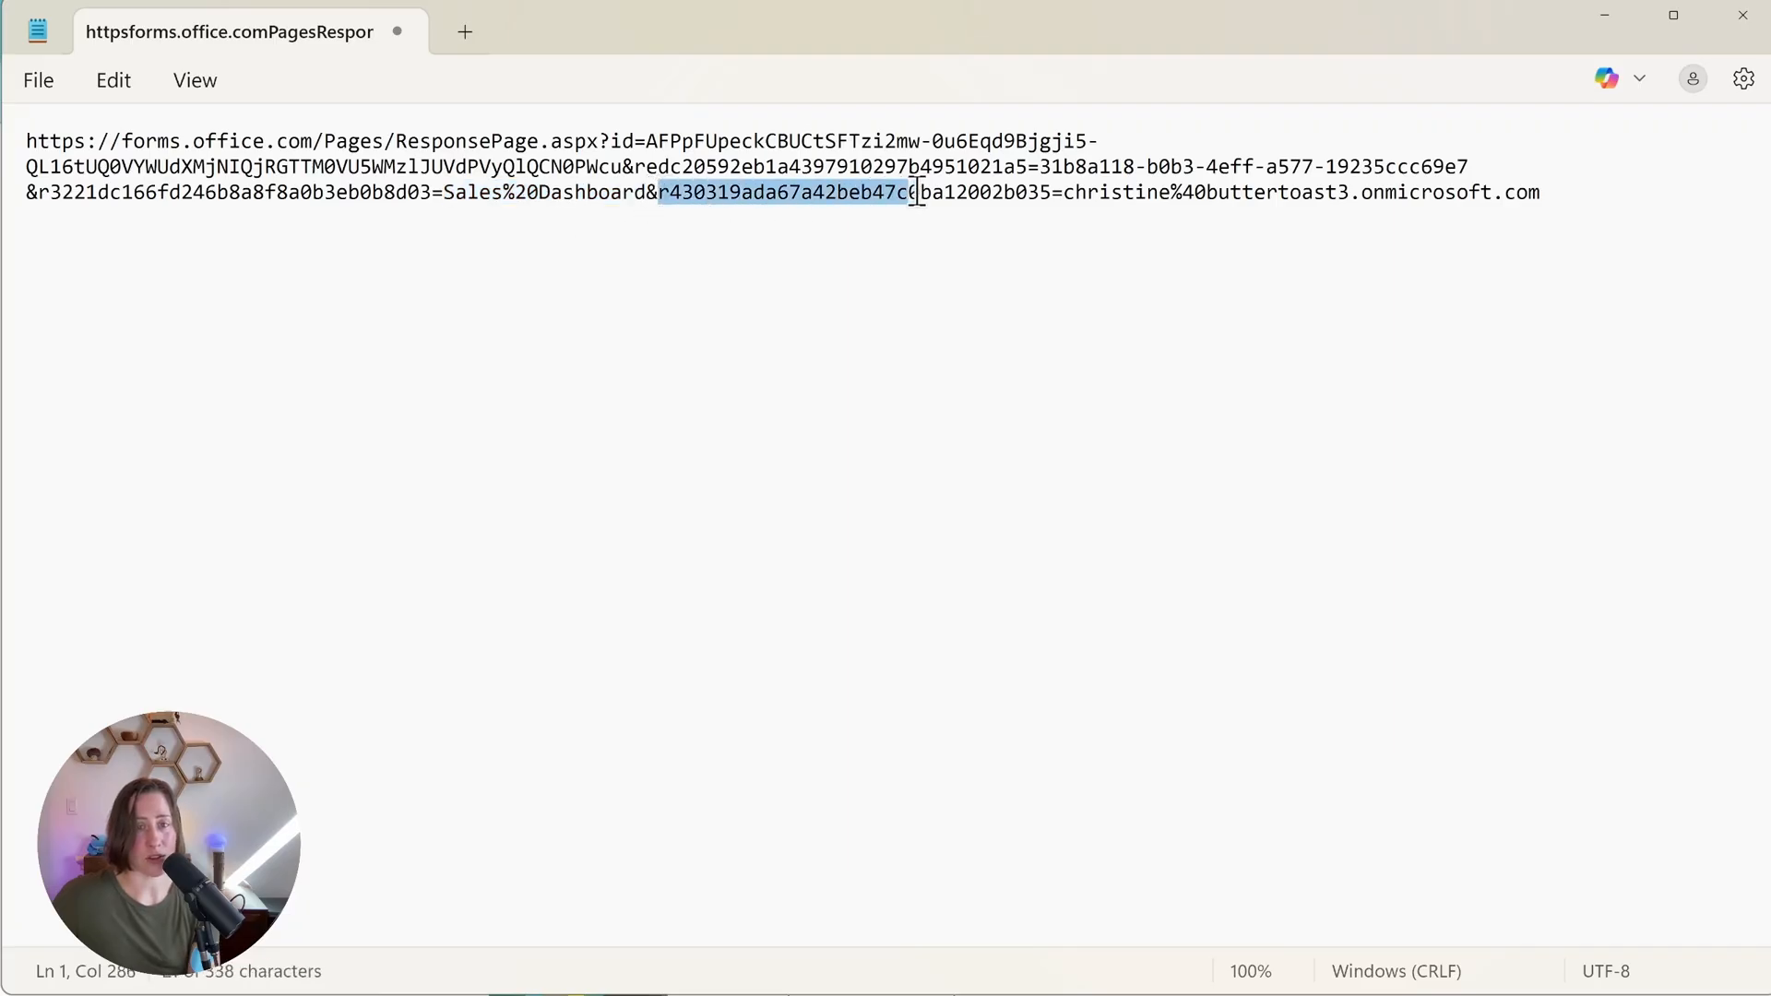
{"action": "left_click", "coordinate": [1074, 192]}
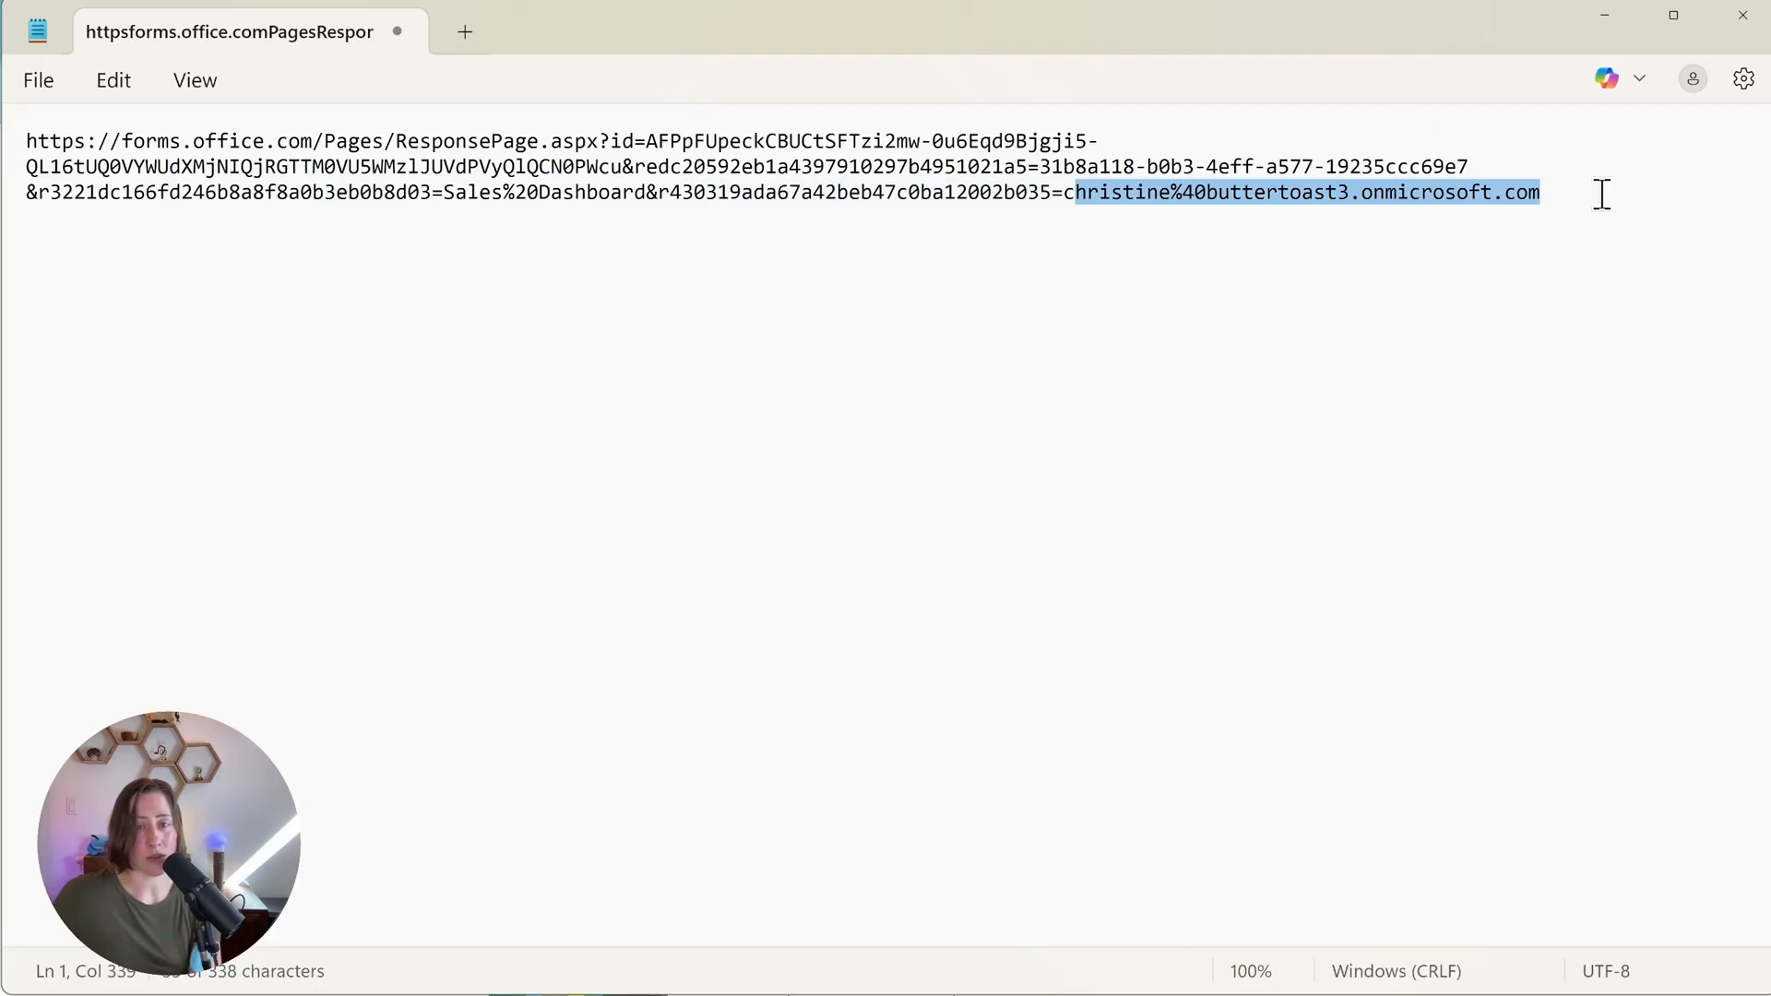
{"action": "left_click", "coordinate": [1581, 190]}
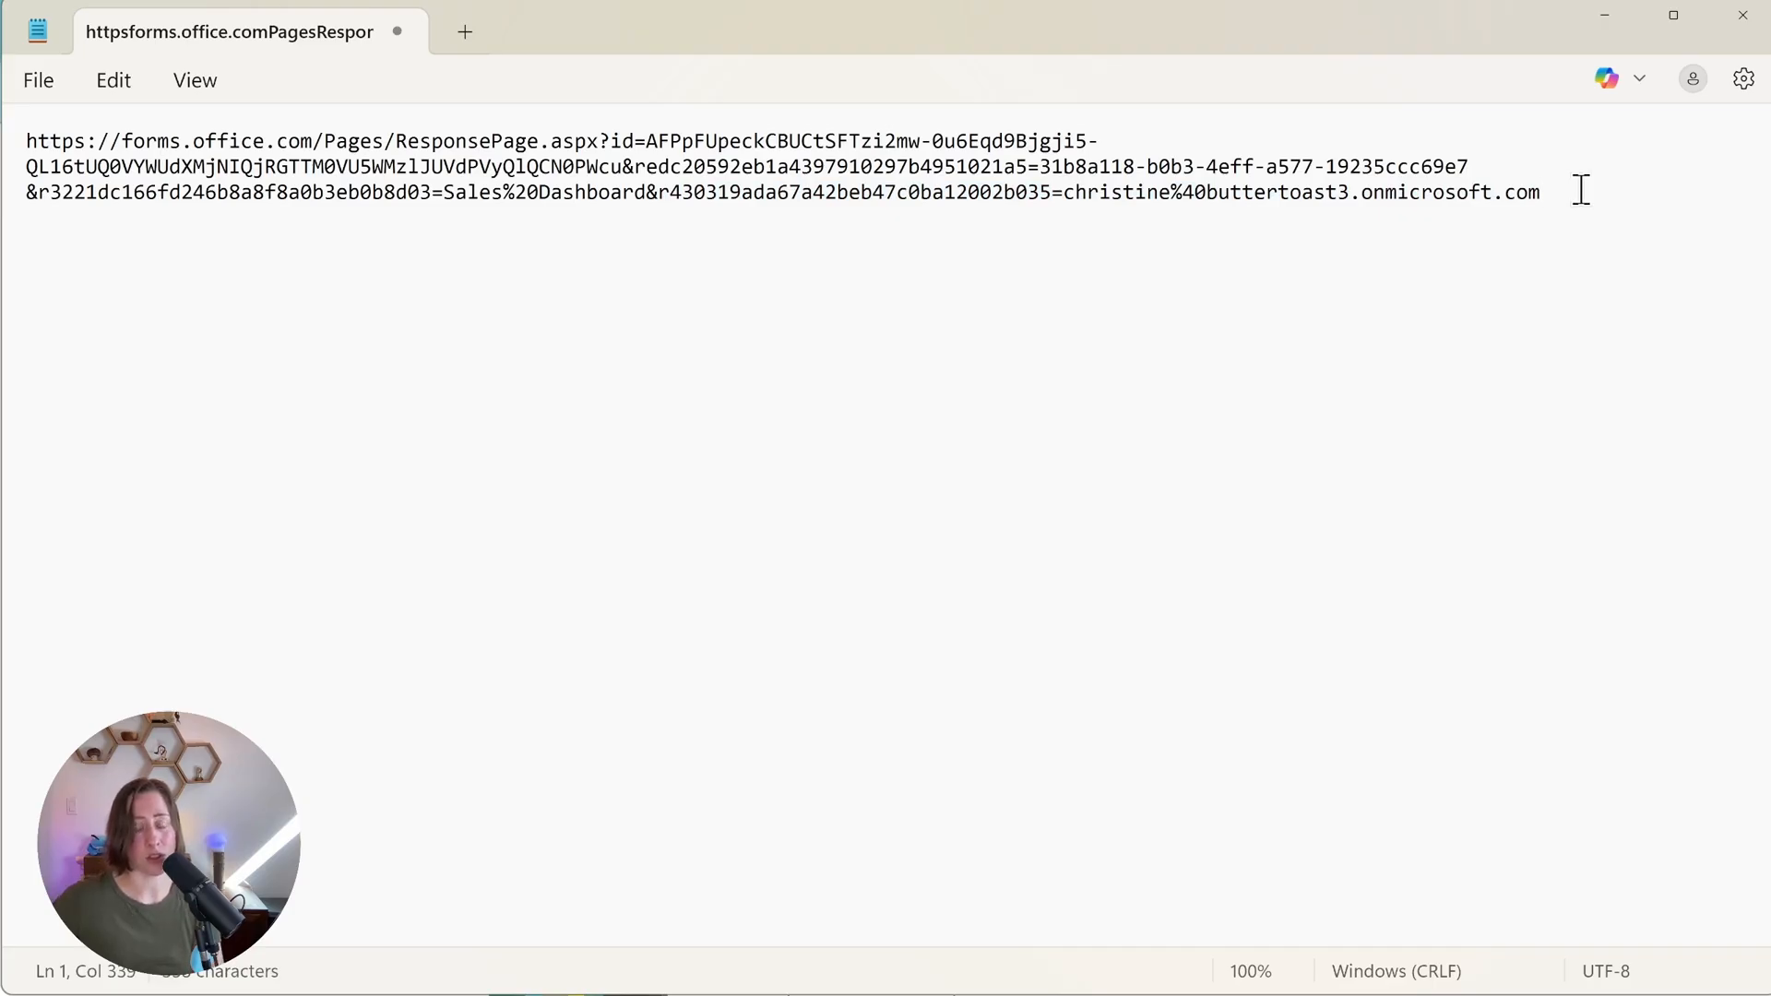
Step: Submit a test response via the pre-filled link: three stars, thumbs up, comment 'some comment here'
{"action": "key", "text": "ctrl+a"}
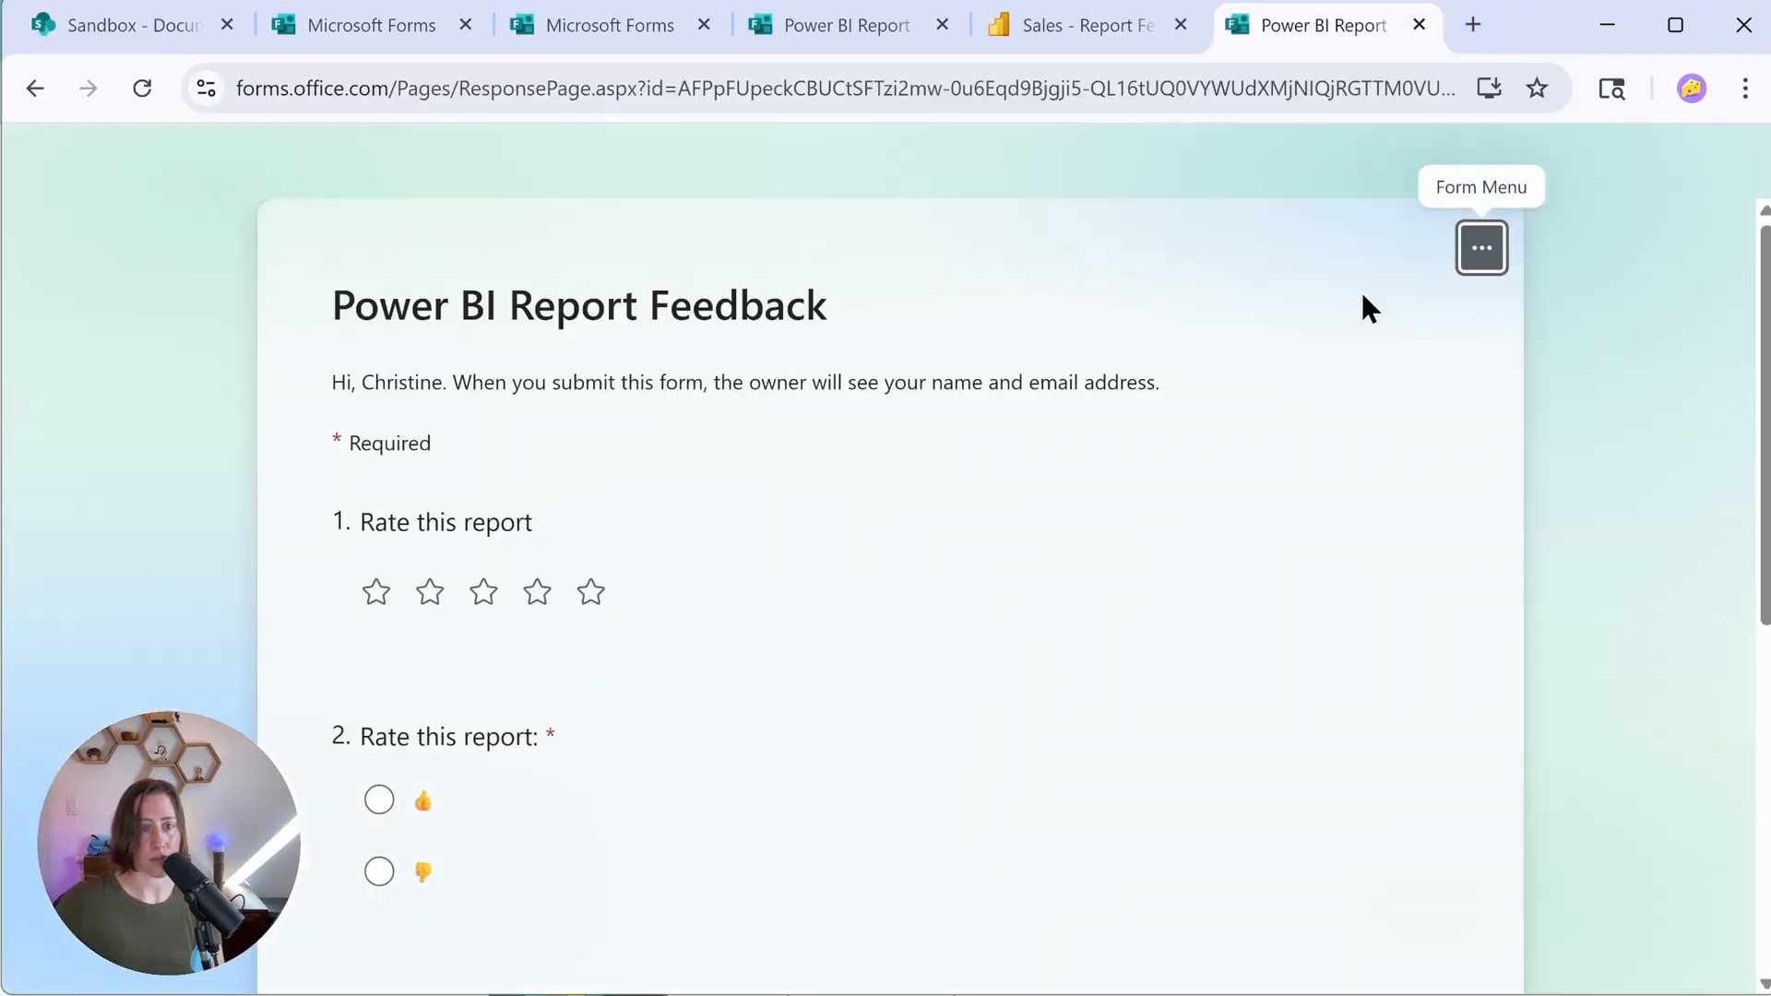
{"action": "left_click", "coordinate": [482, 592]}
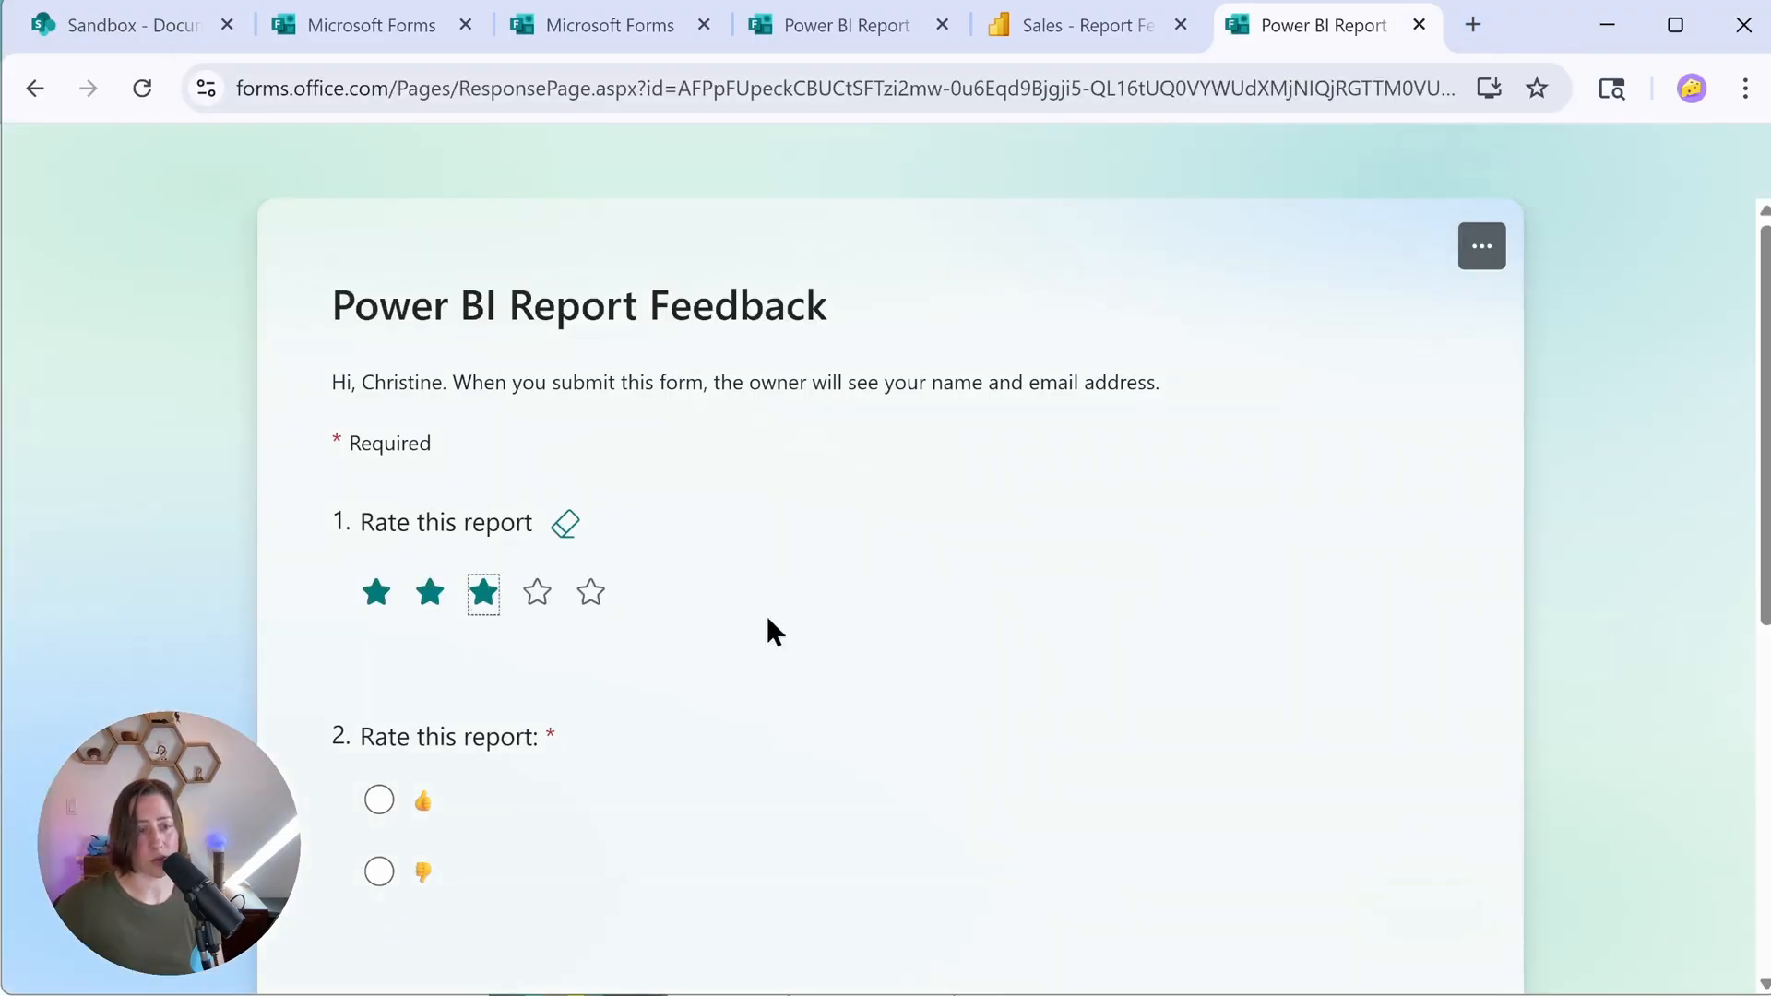
{"action": "left_click", "coordinate": [378, 799]}
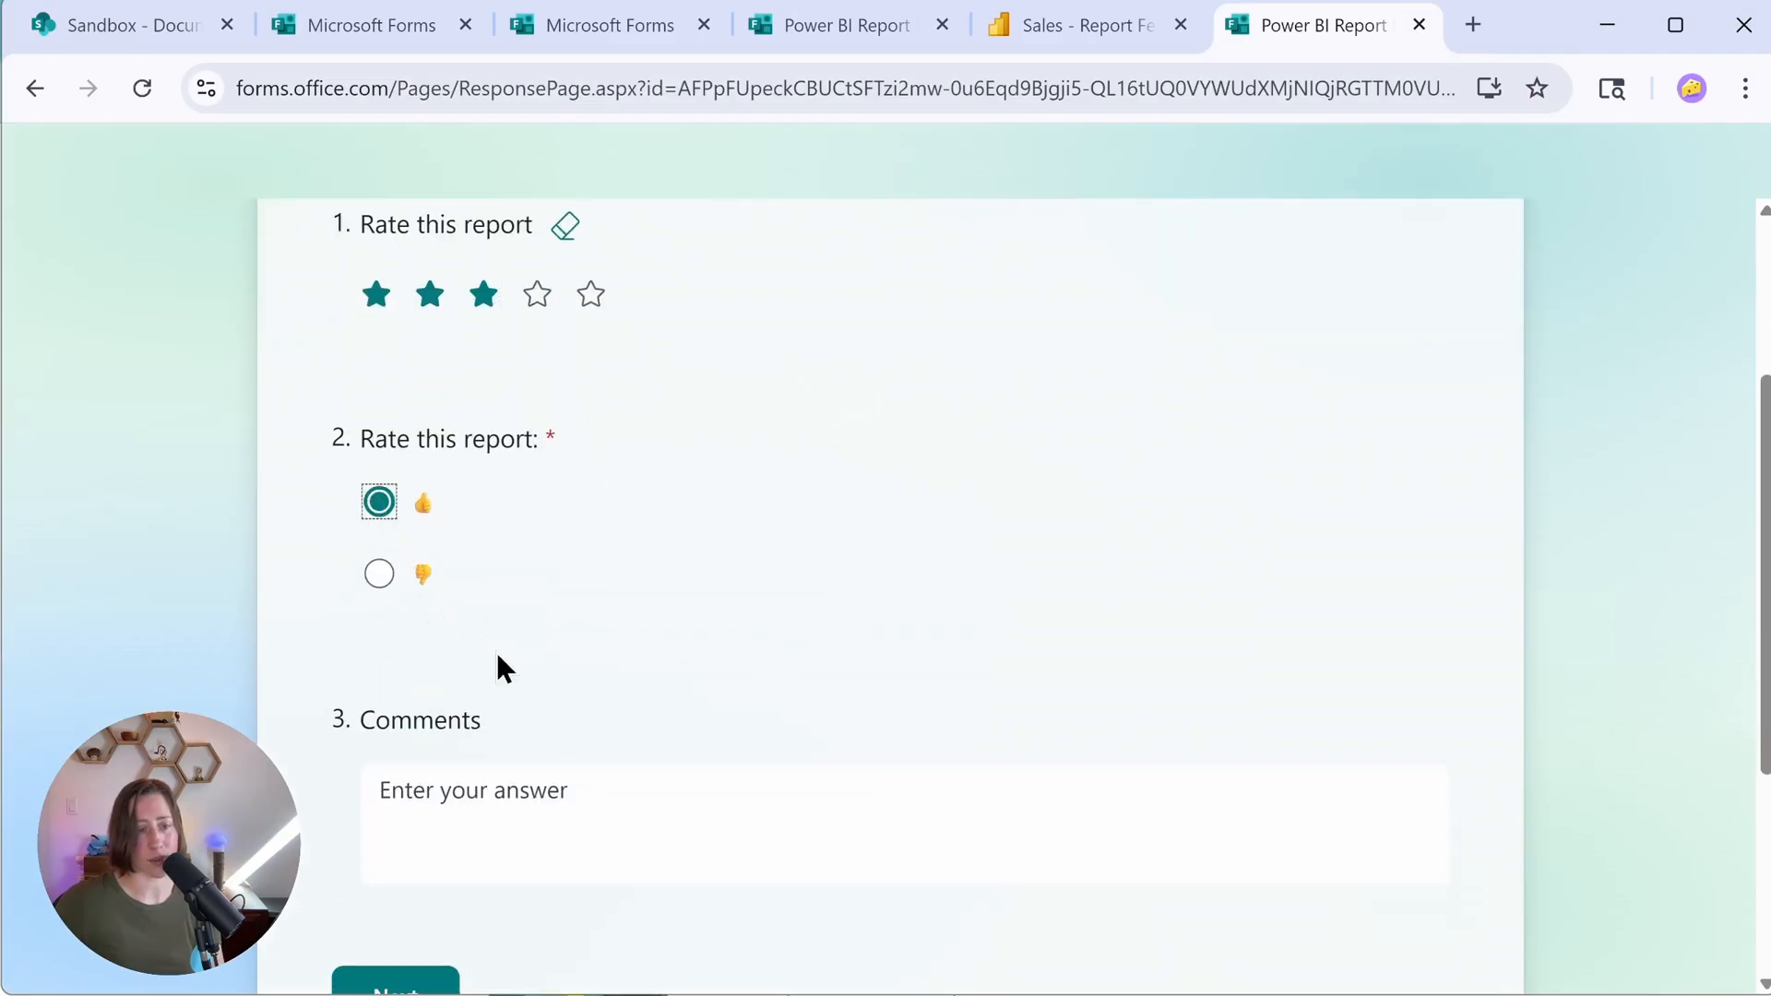
{"action": "type", "text": "some comment here"}
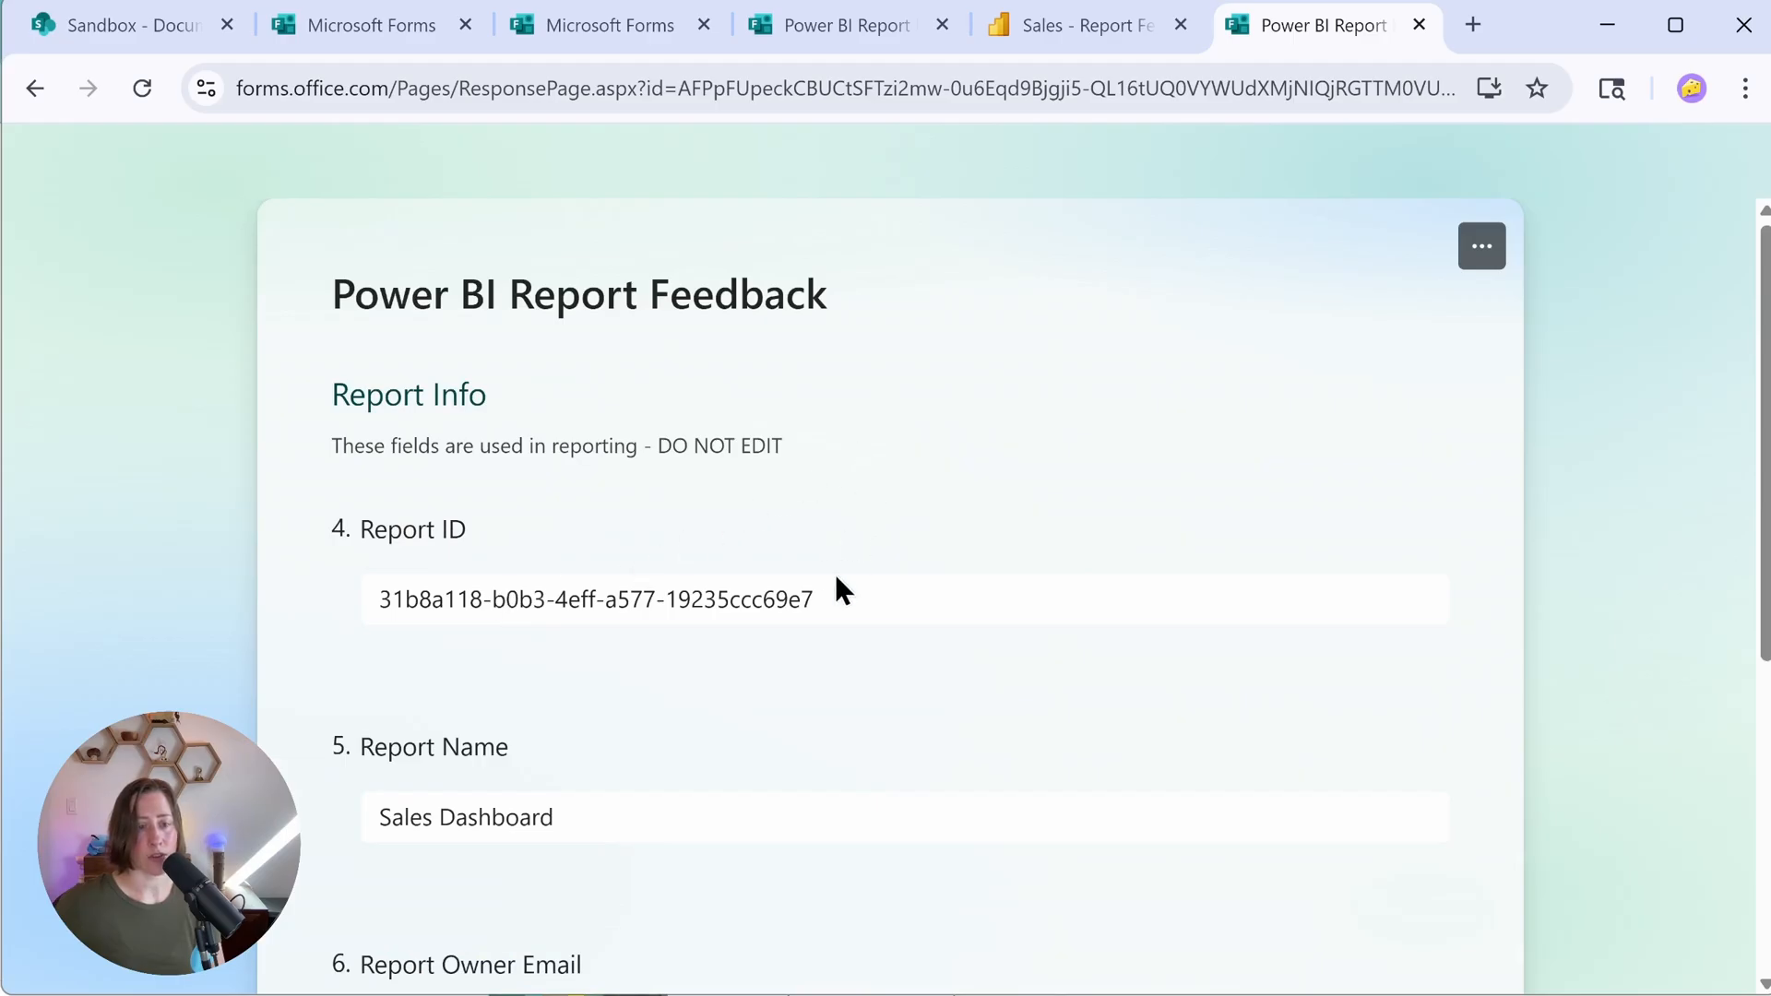
{"action": "scroll", "scroll_direction": "down", "scroll_amount": 3}
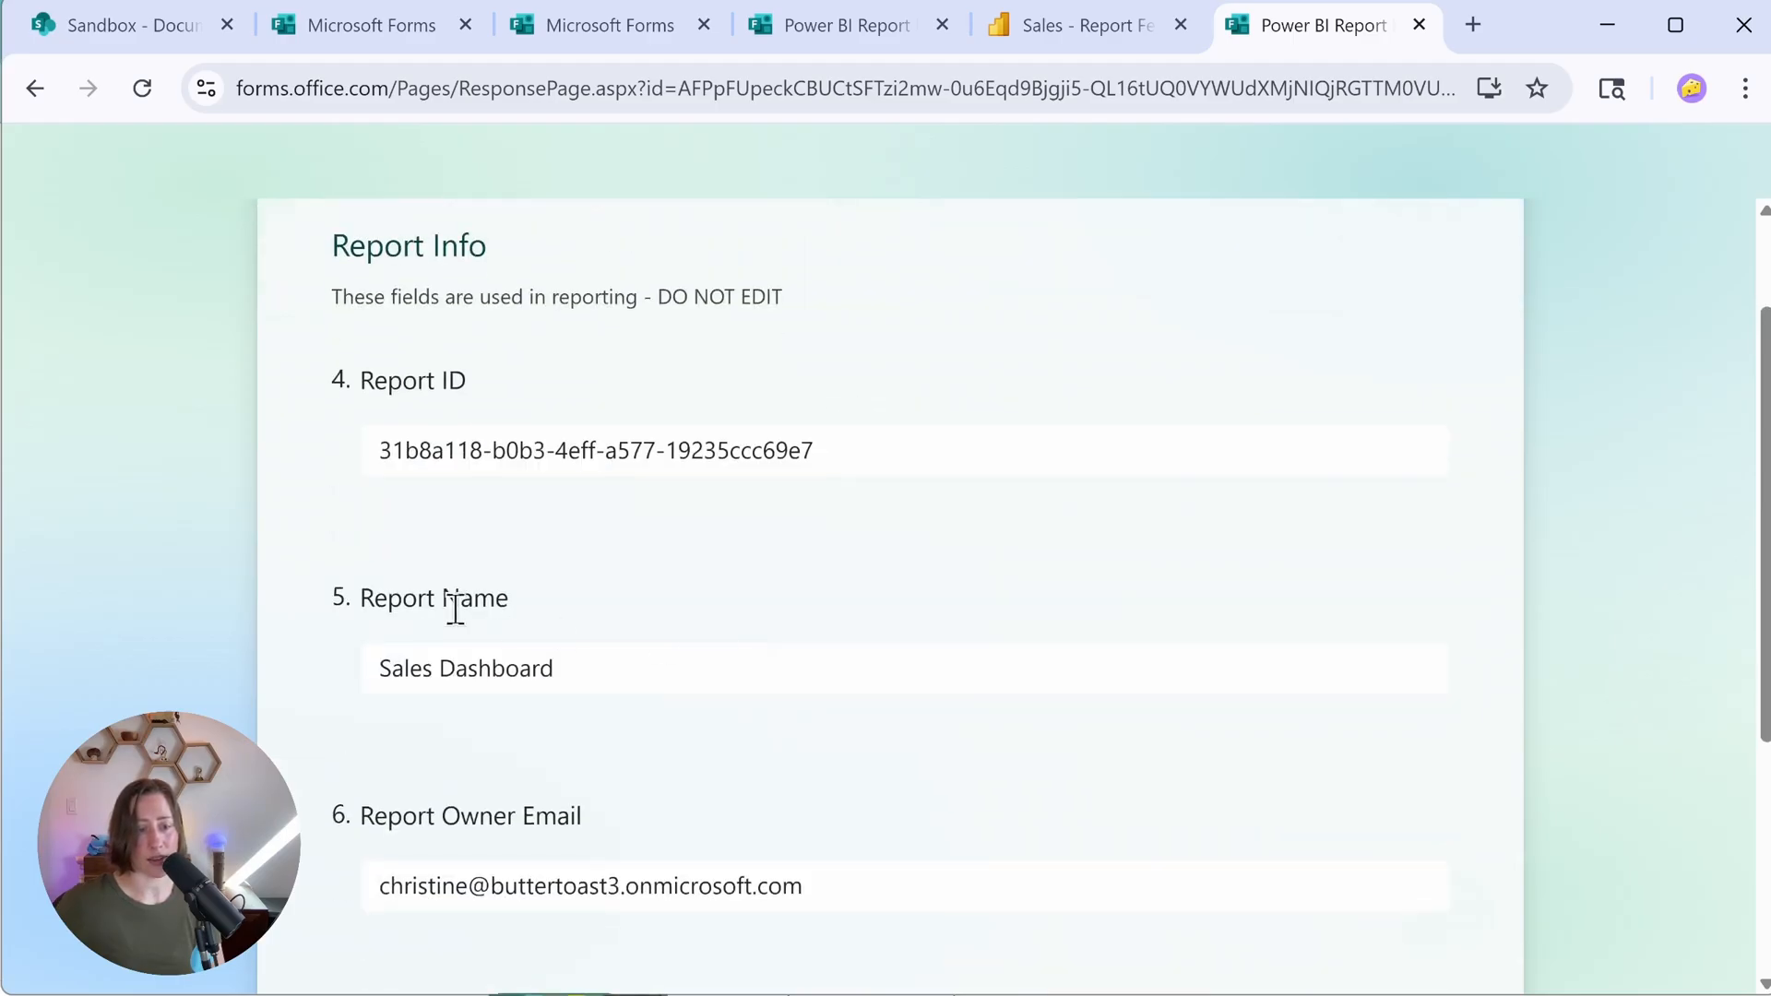
{"action": "scroll", "scroll_direction": "down", "scroll_amount": 3}
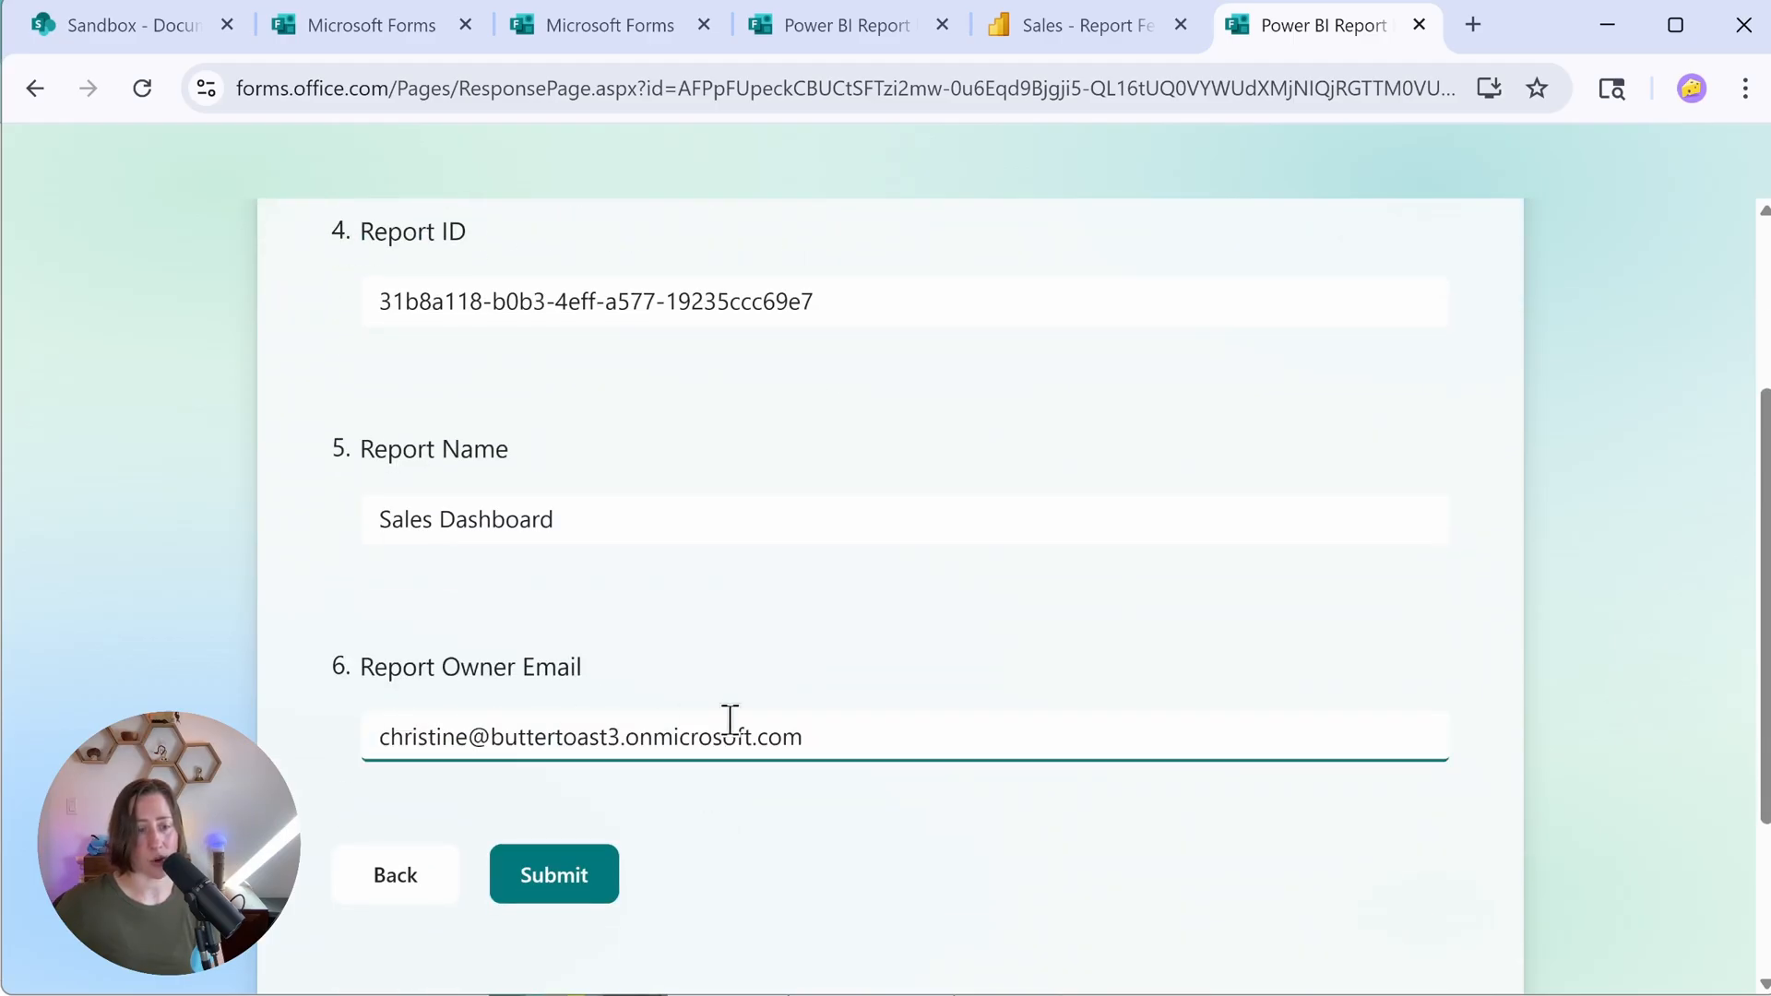
{"action": "left_click", "coordinate": [553, 875]}
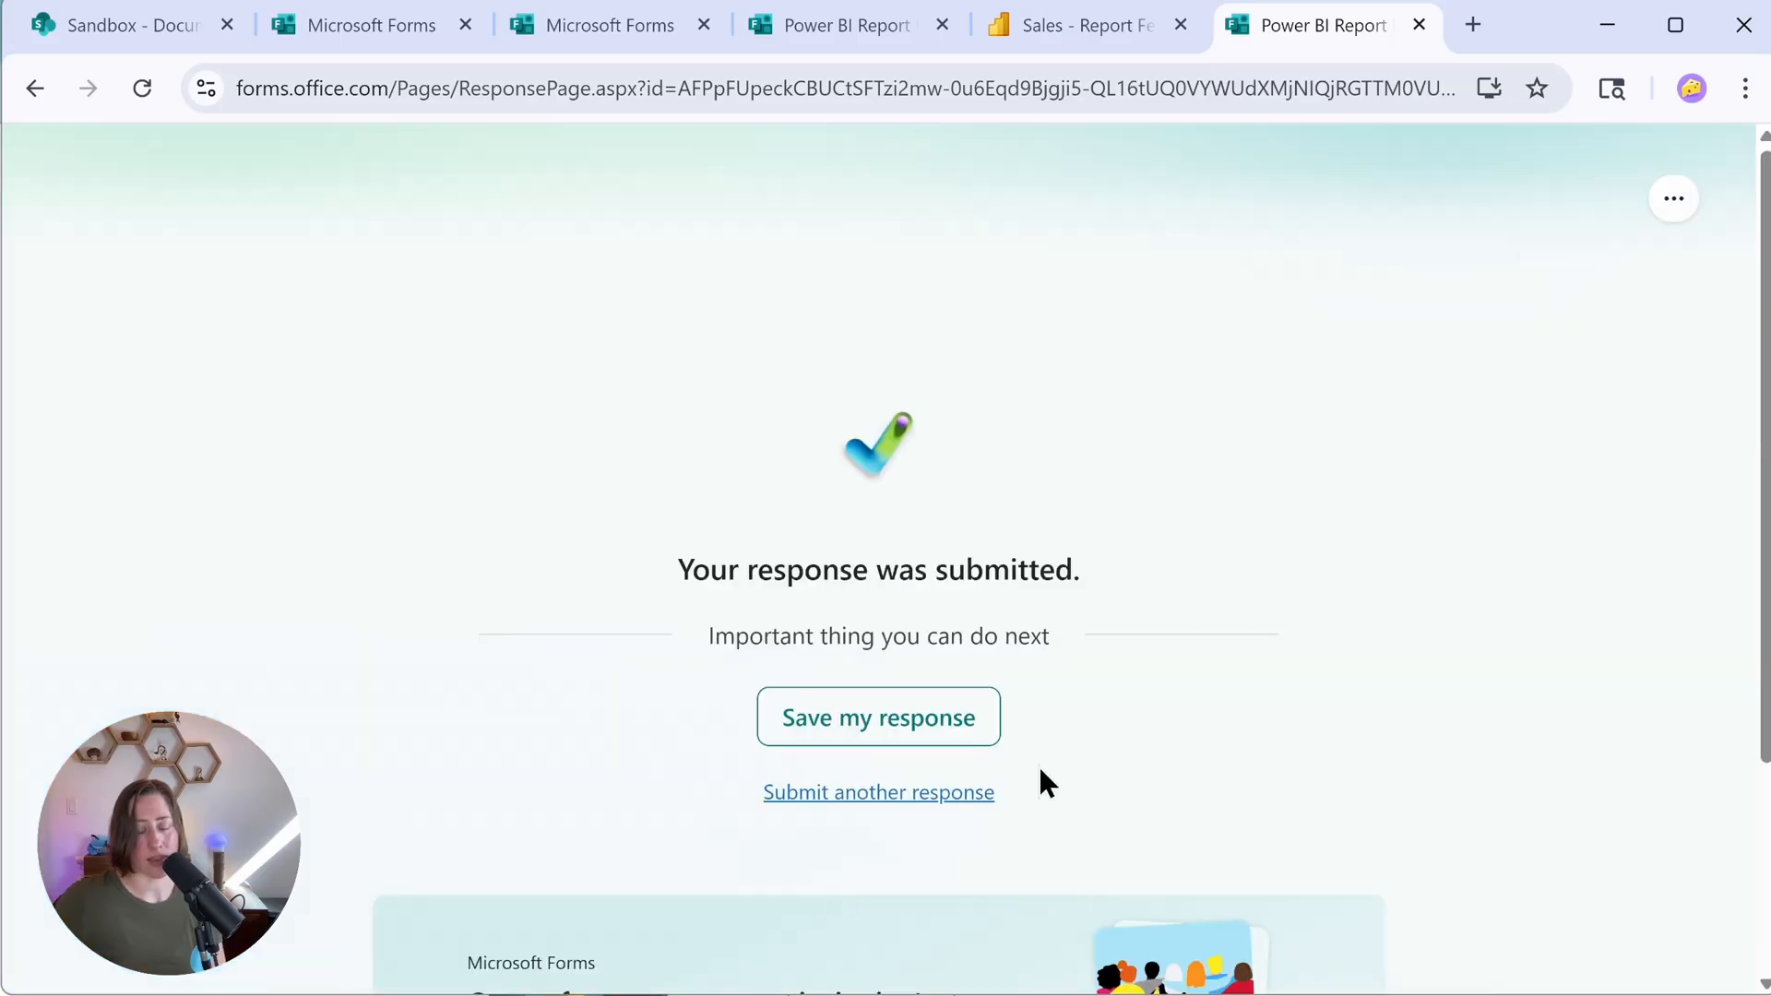
{"action": "mouse_move", "coordinate": [1007, 701]}
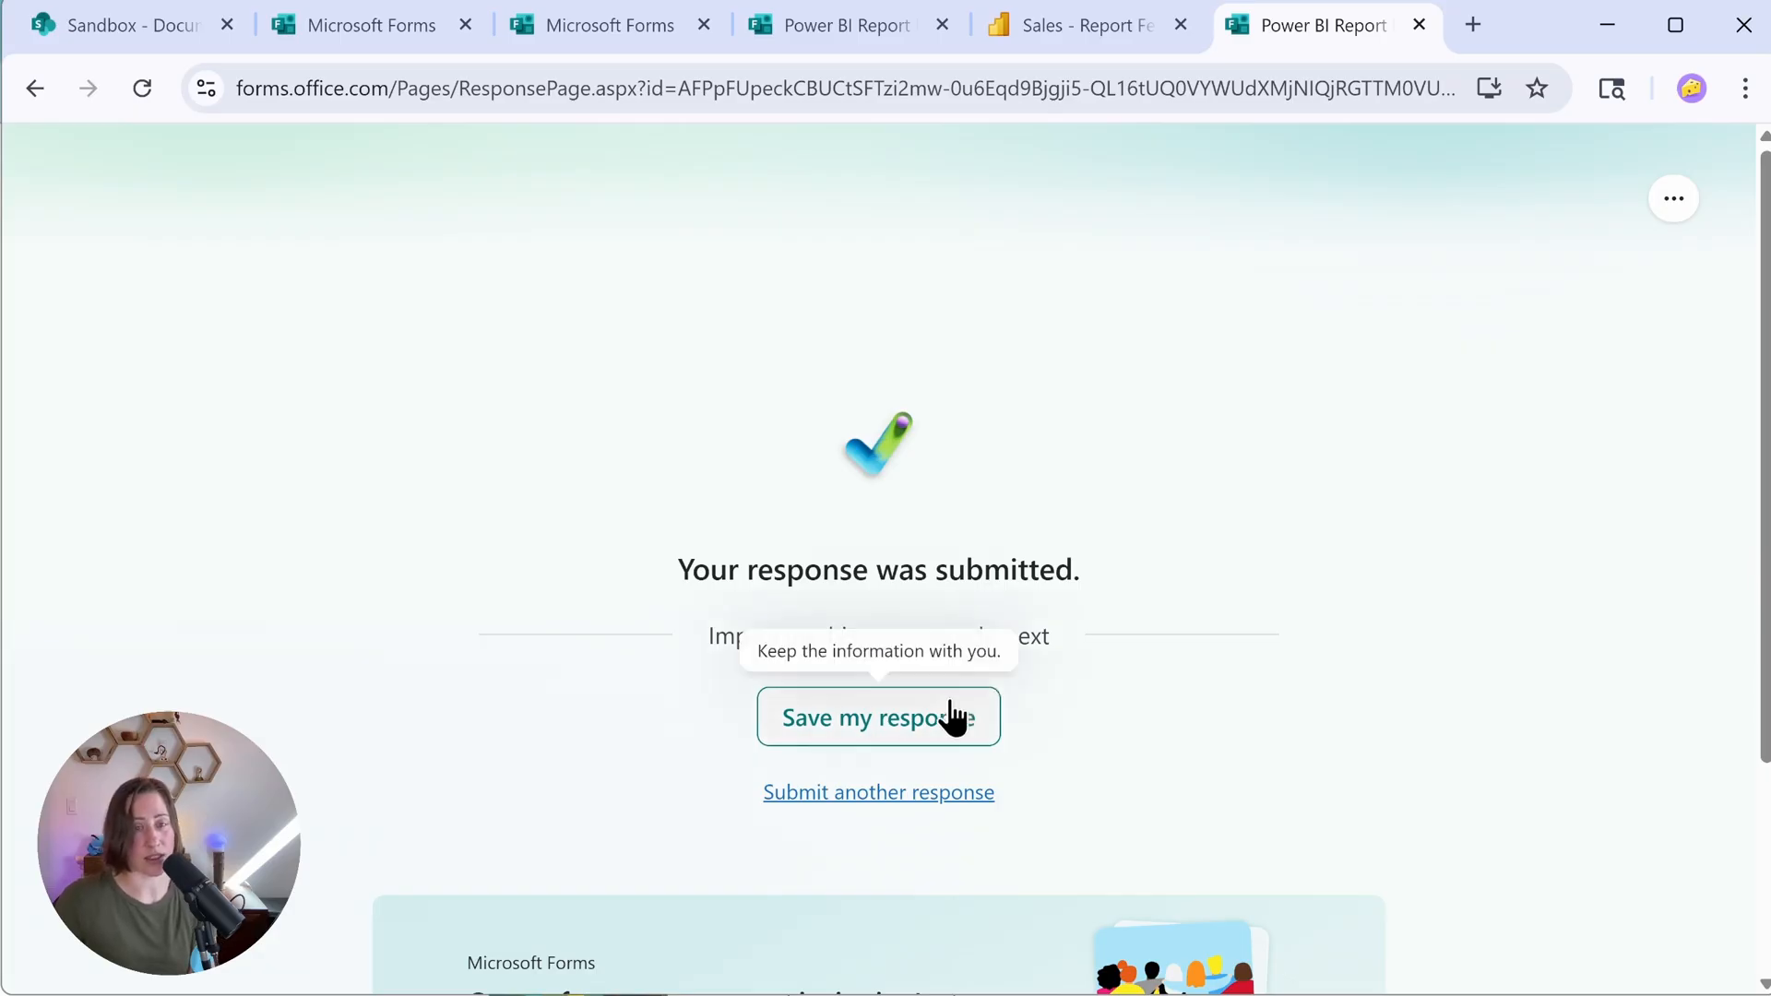
{"action": "mouse_move", "coordinate": [1006, 740]}
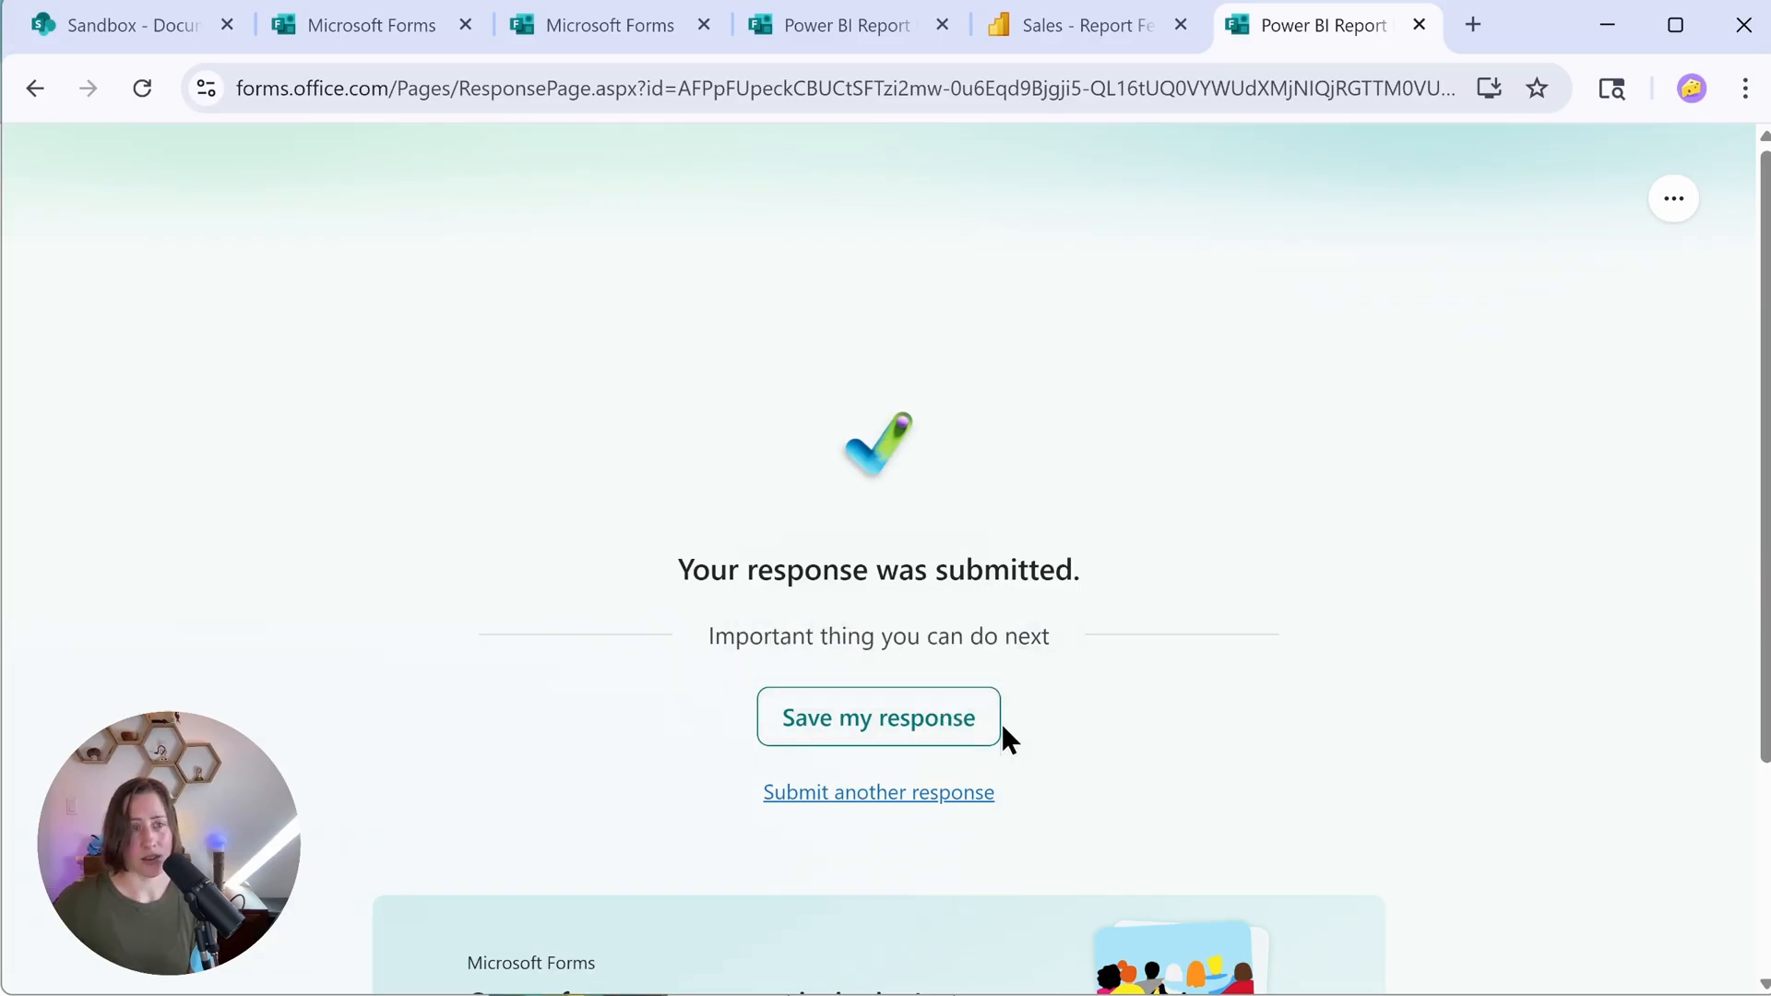
{"action": "mouse_move", "coordinate": [1282, 321]}
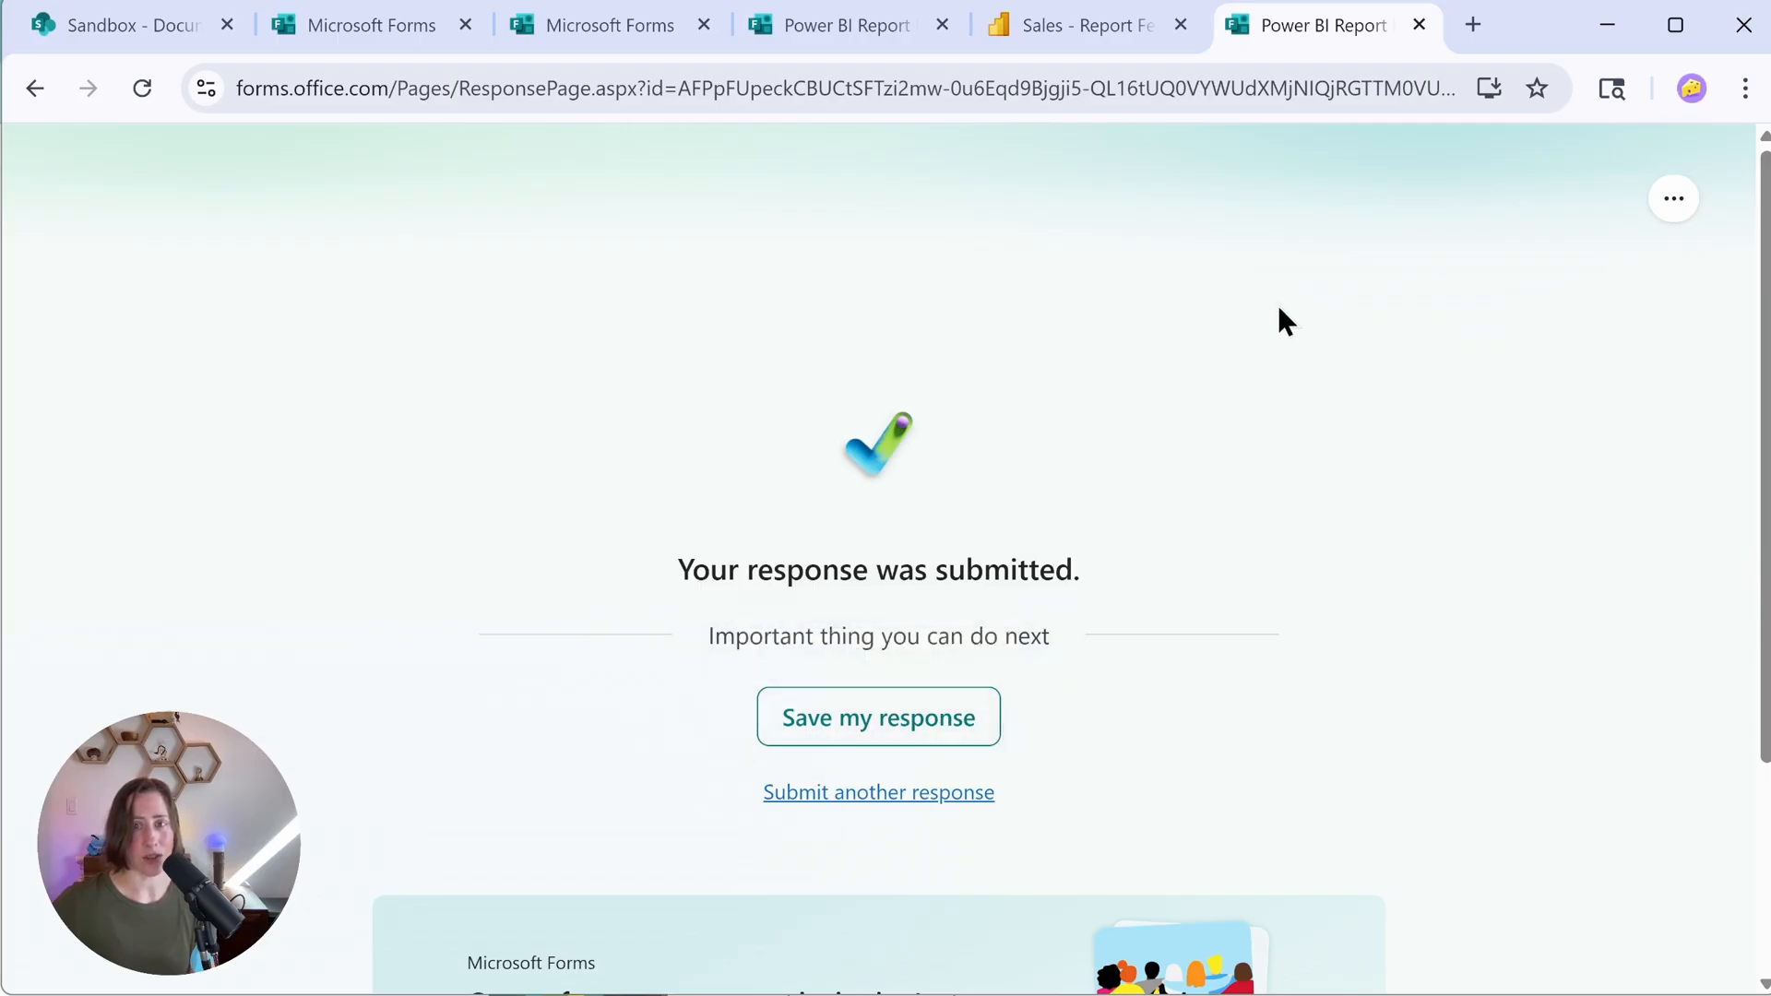
Step: View the Power BI Report Feedback form's responses in Excel for the web and scroll across the columns
{"action": "left_click", "coordinate": [370, 24]}
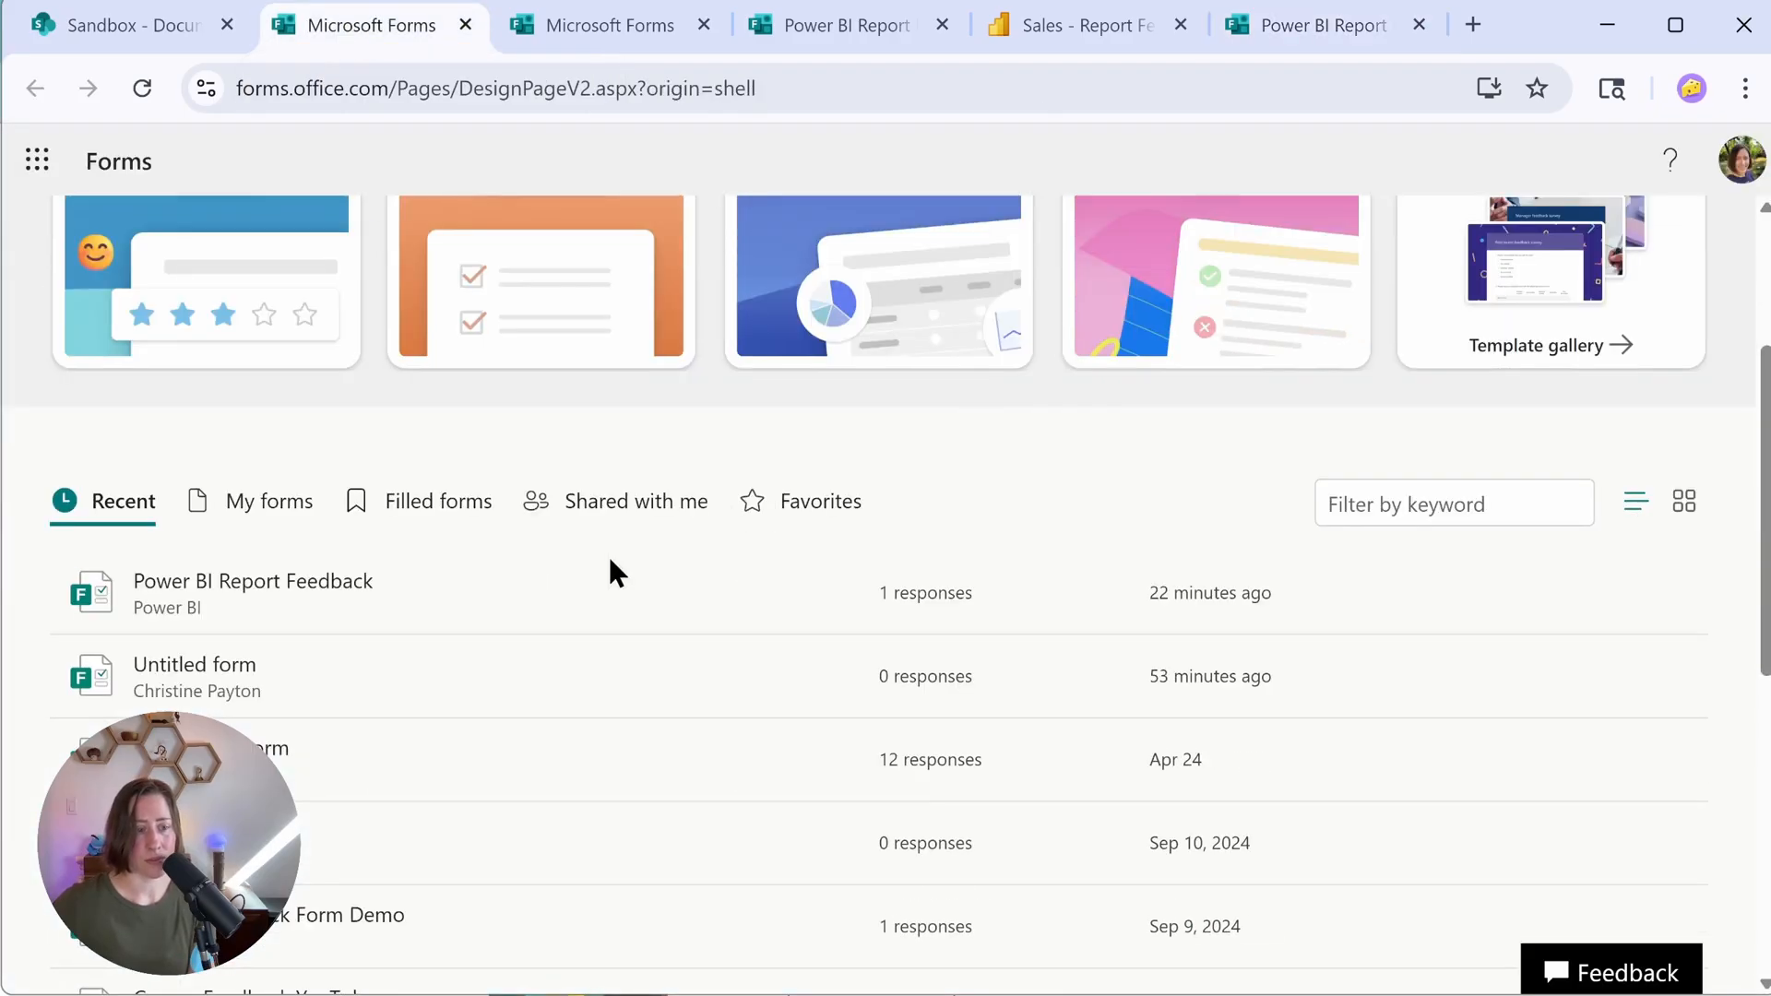
{"action": "left_click", "coordinate": [253, 582]}
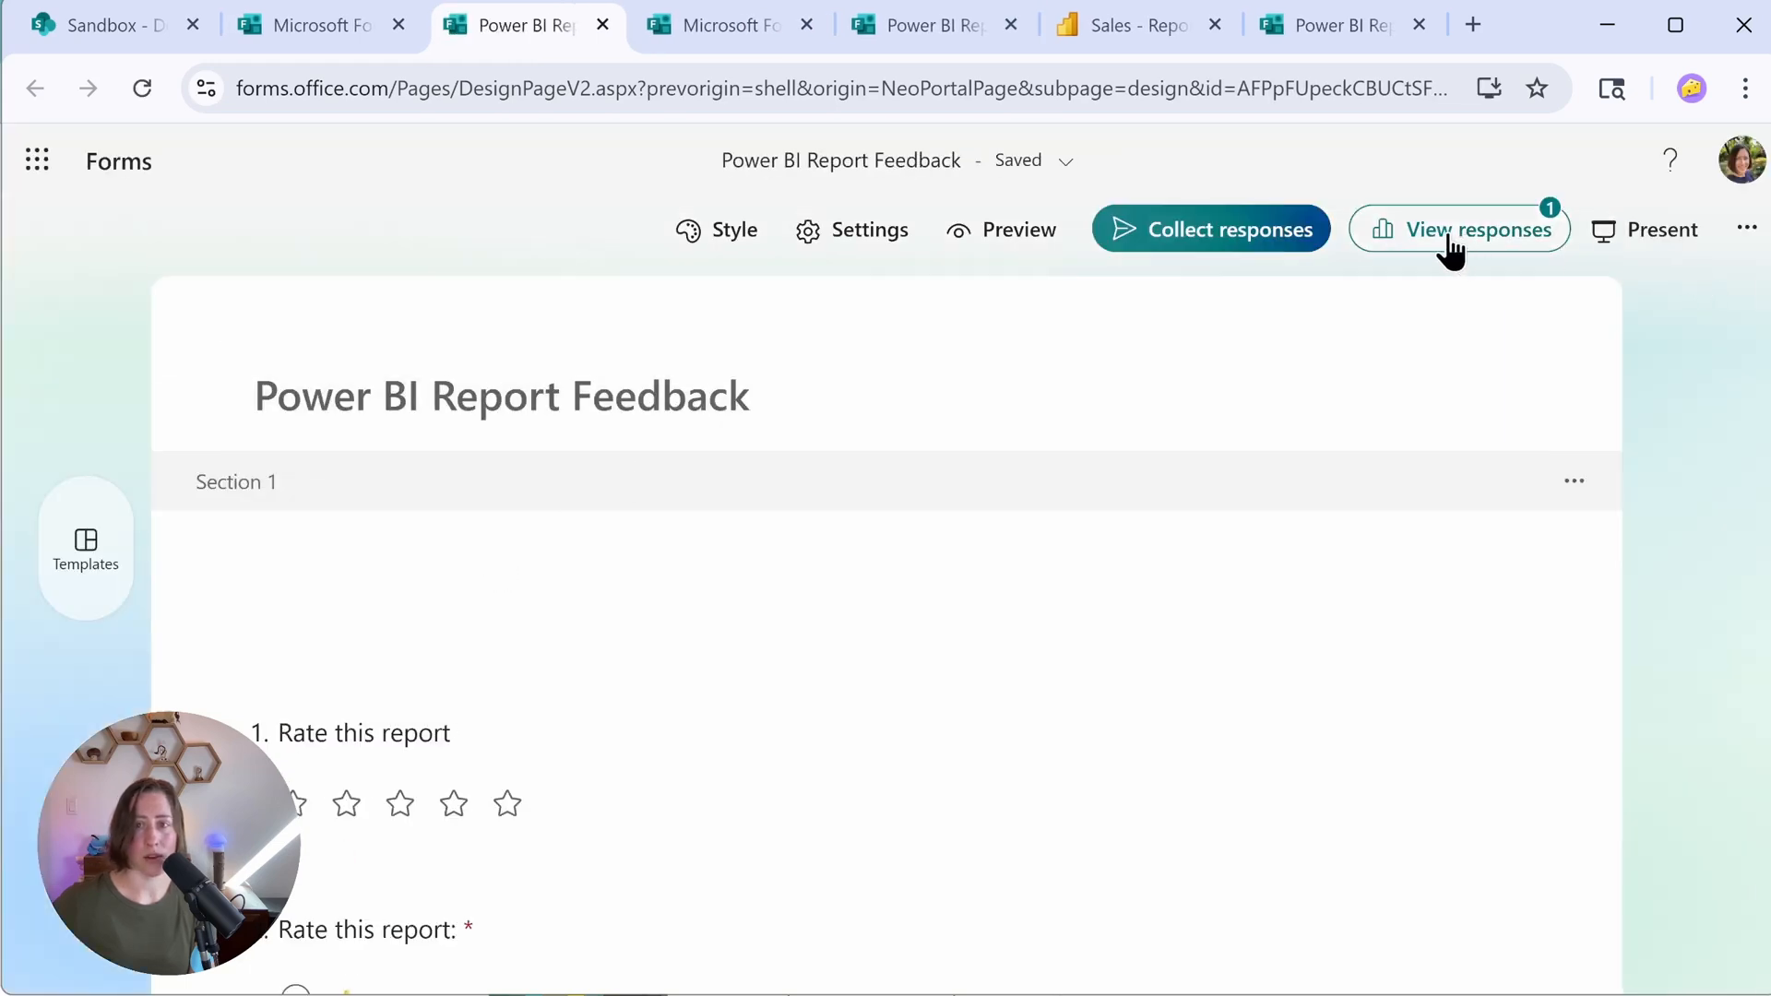
{"action": "left_click", "coordinate": [1474, 228]}
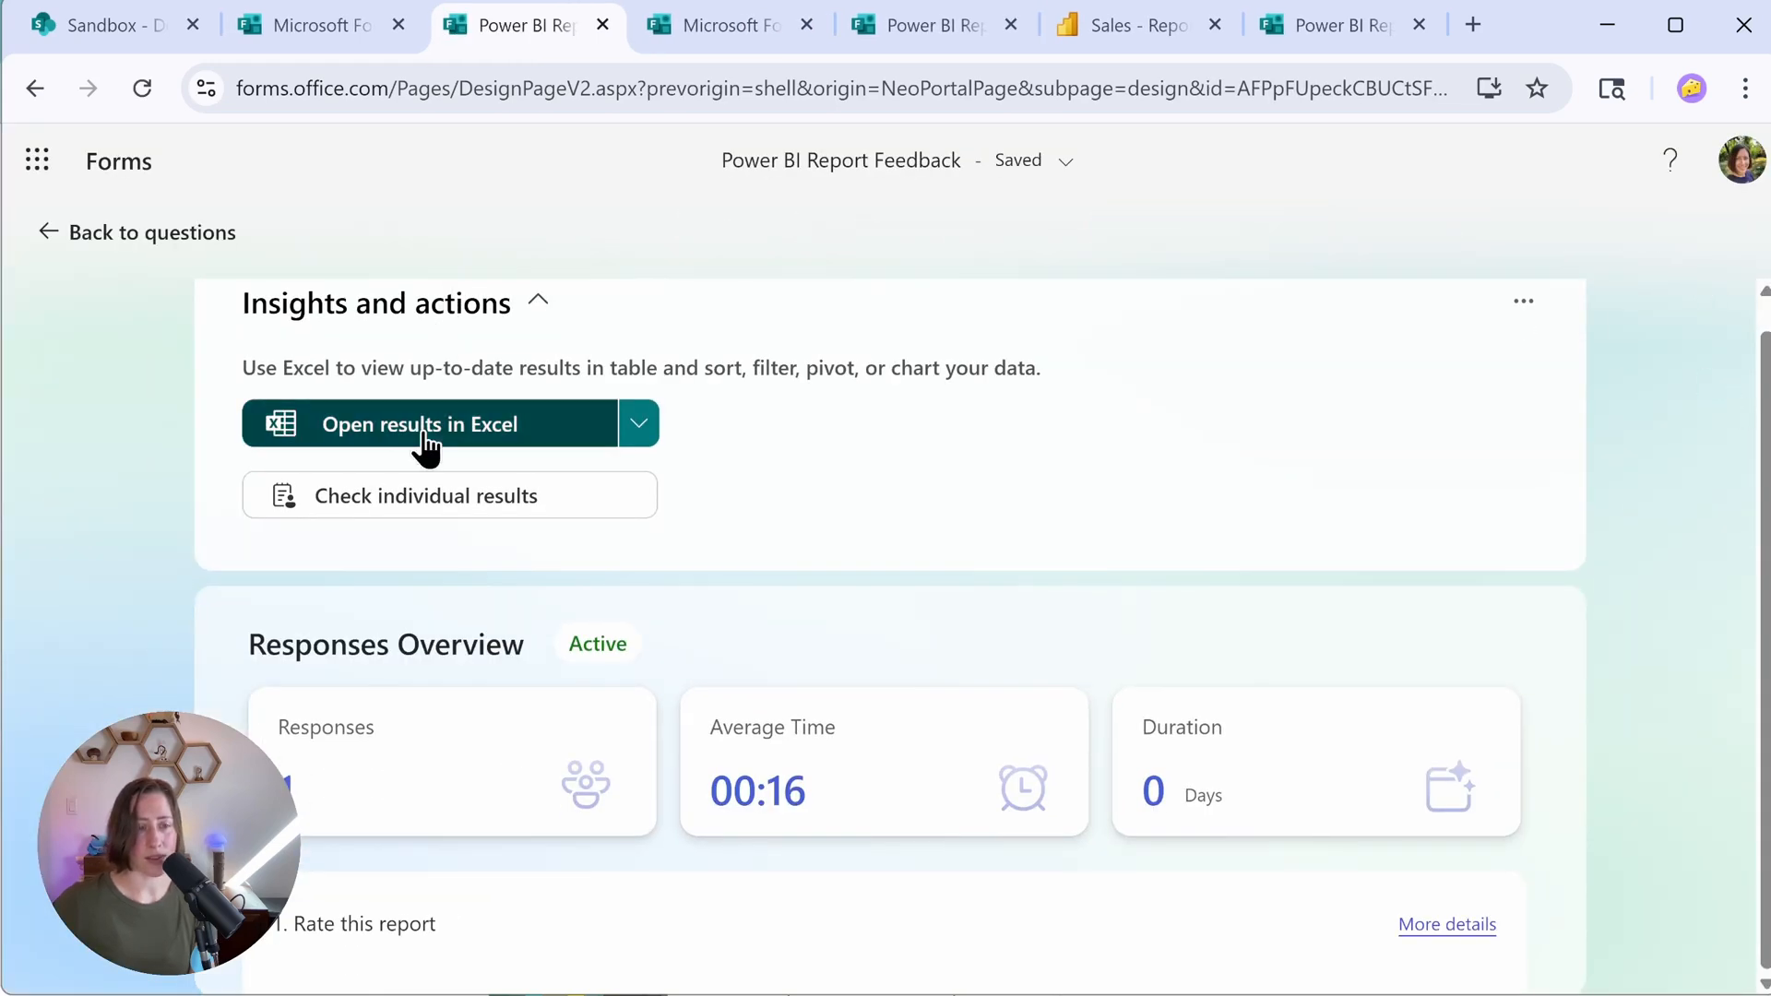
{"action": "left_click", "coordinate": [419, 424]}
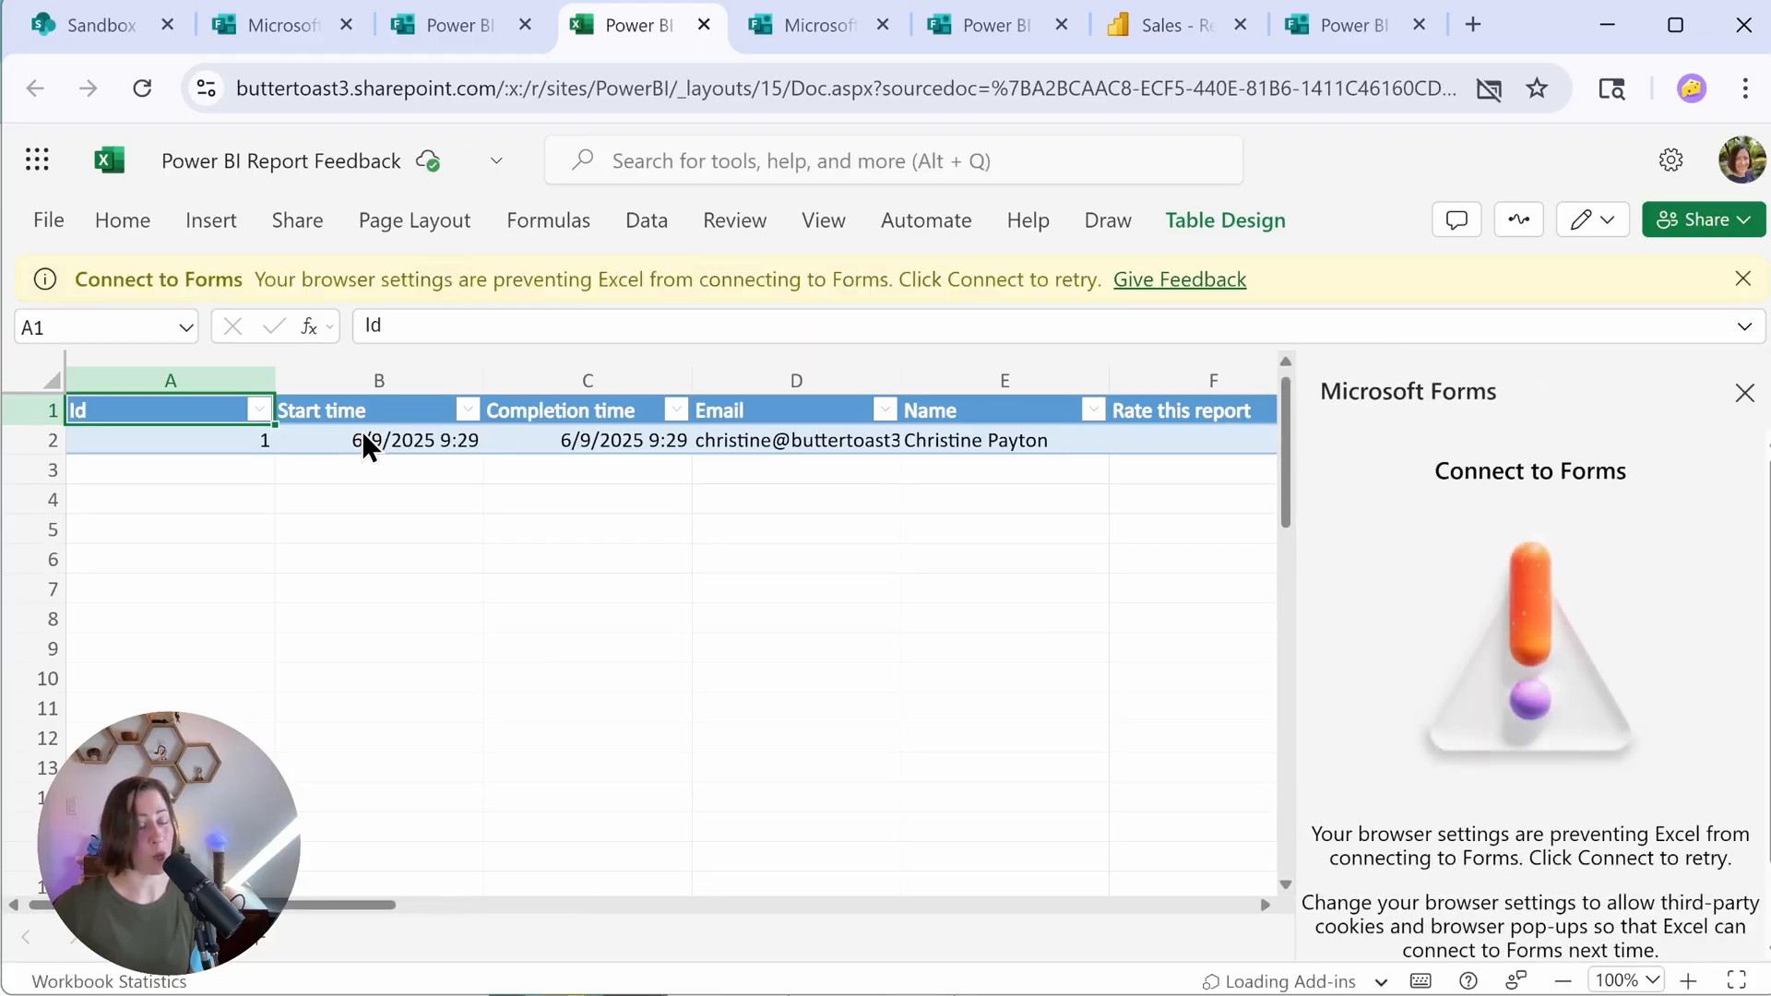
{"action": "mouse_move", "coordinate": [1738, 393]}
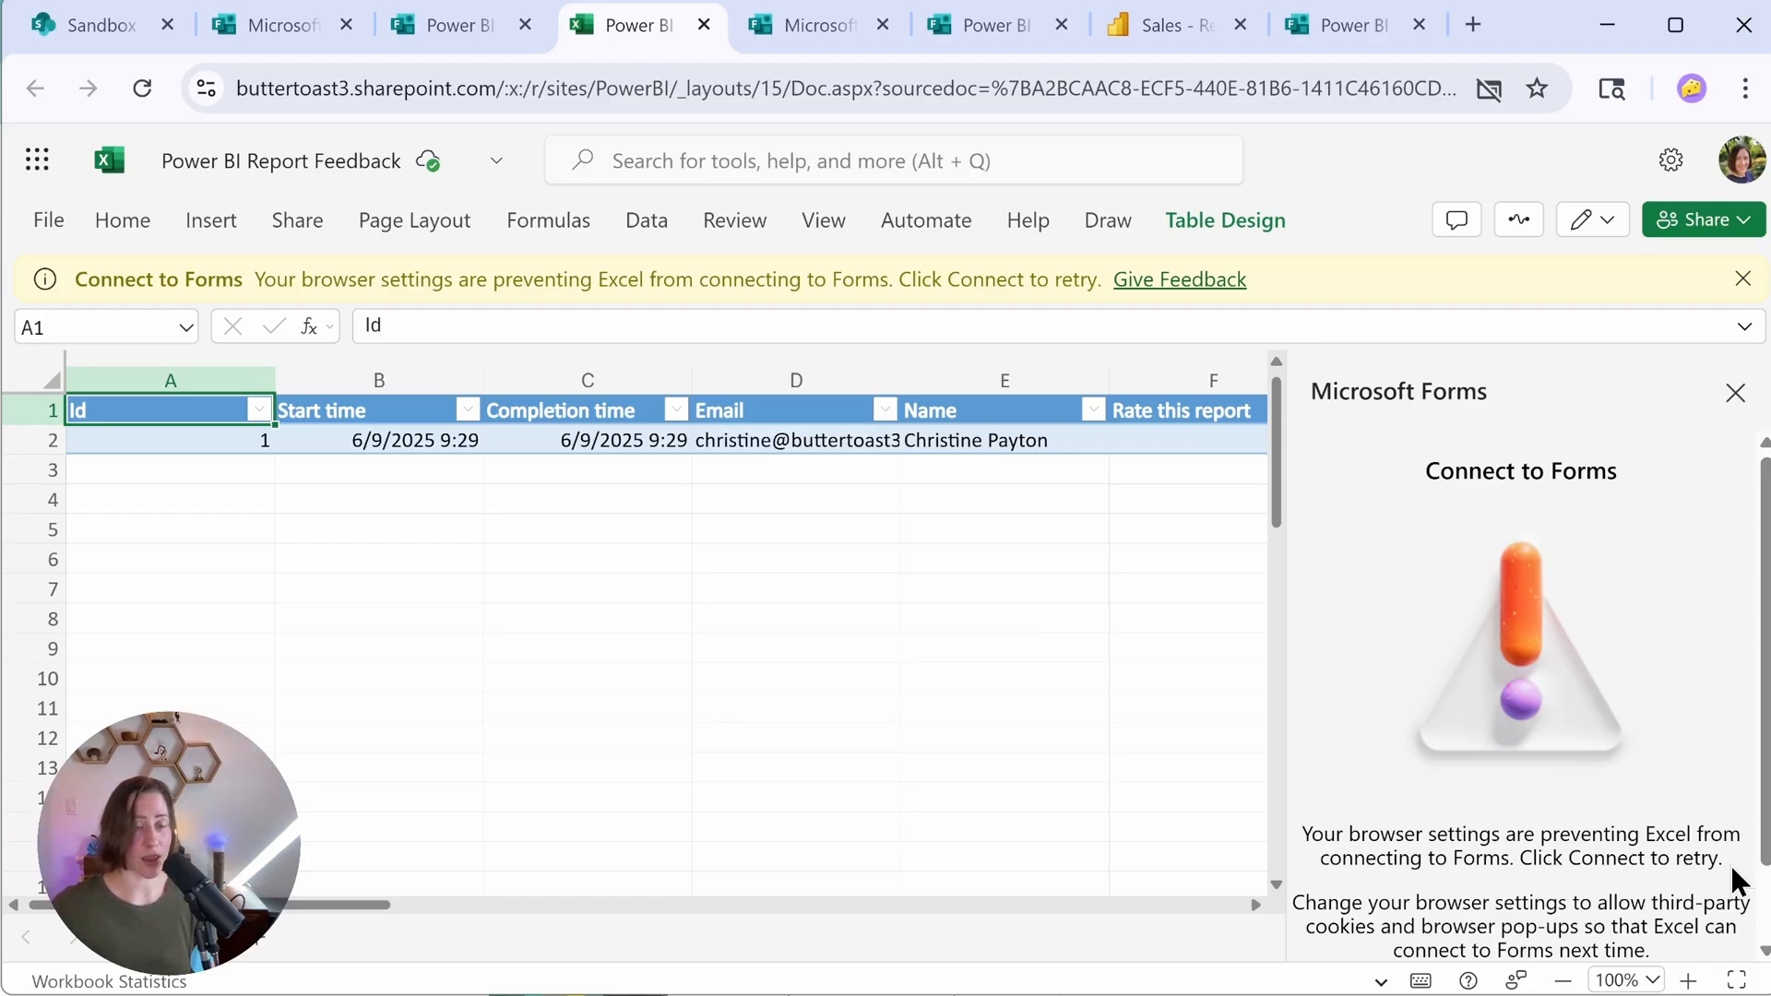
{"action": "mouse_move", "coordinate": [1568, 828]}
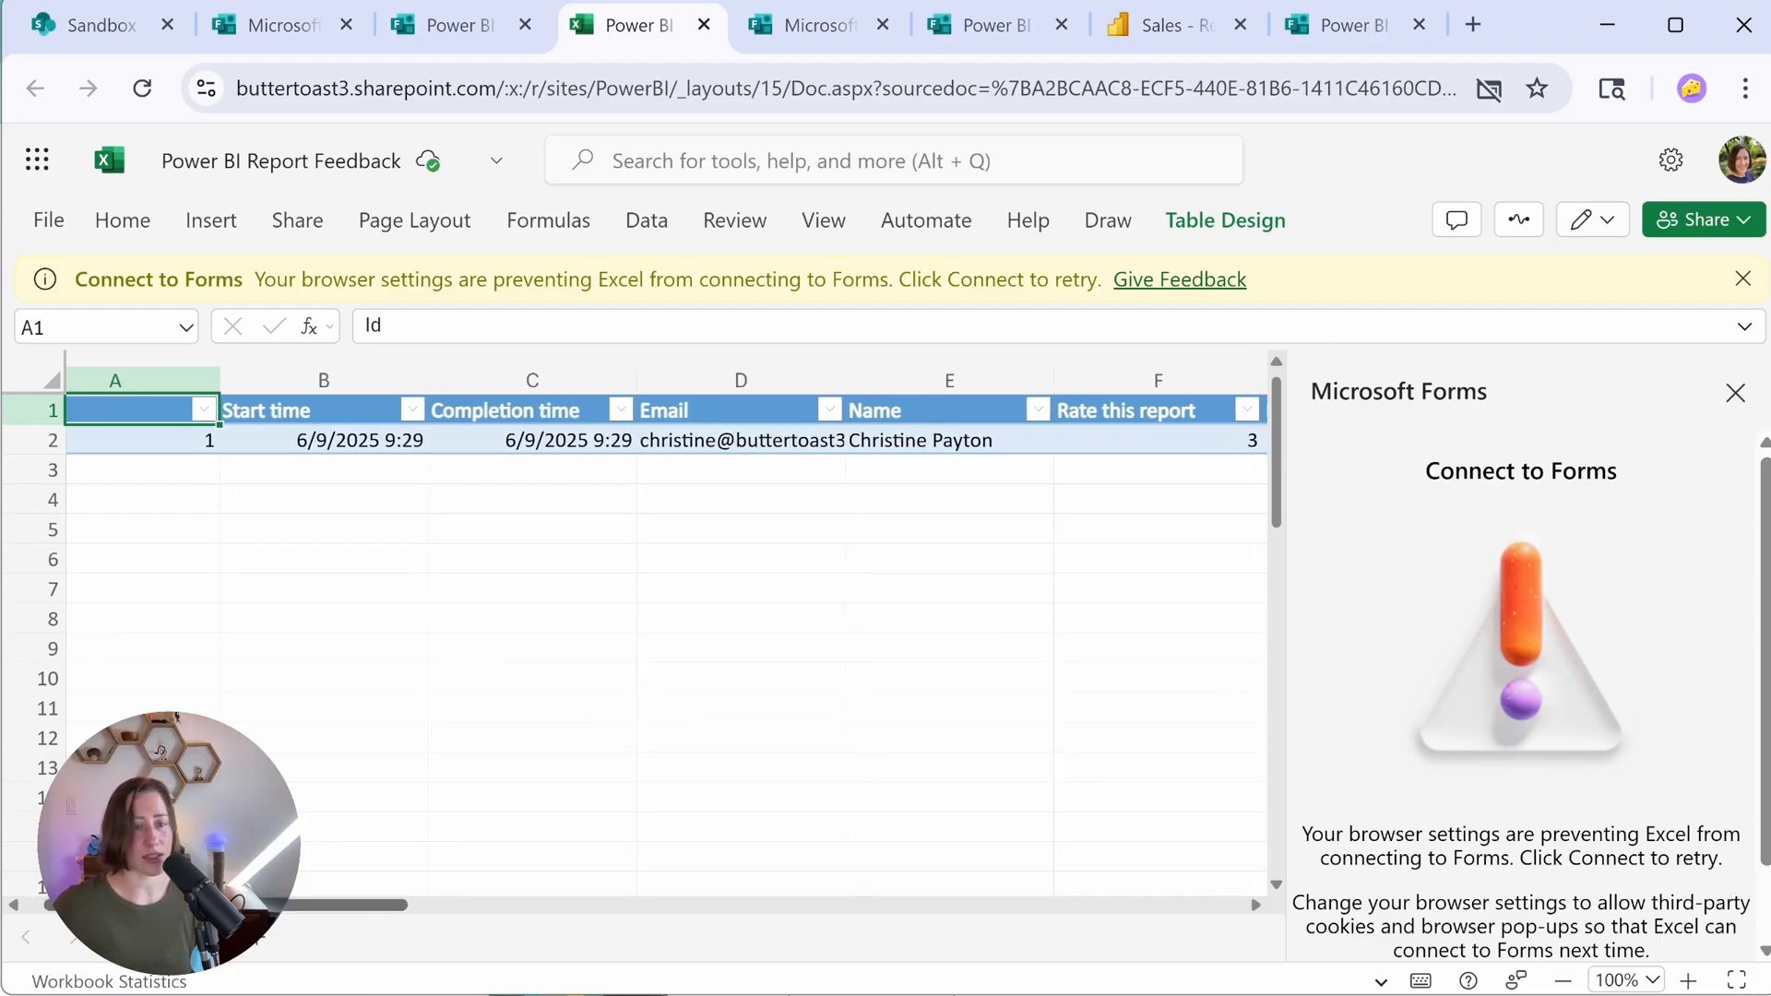
{"action": "scroll", "scroll_direction": "right", "scroll_amount": 3}
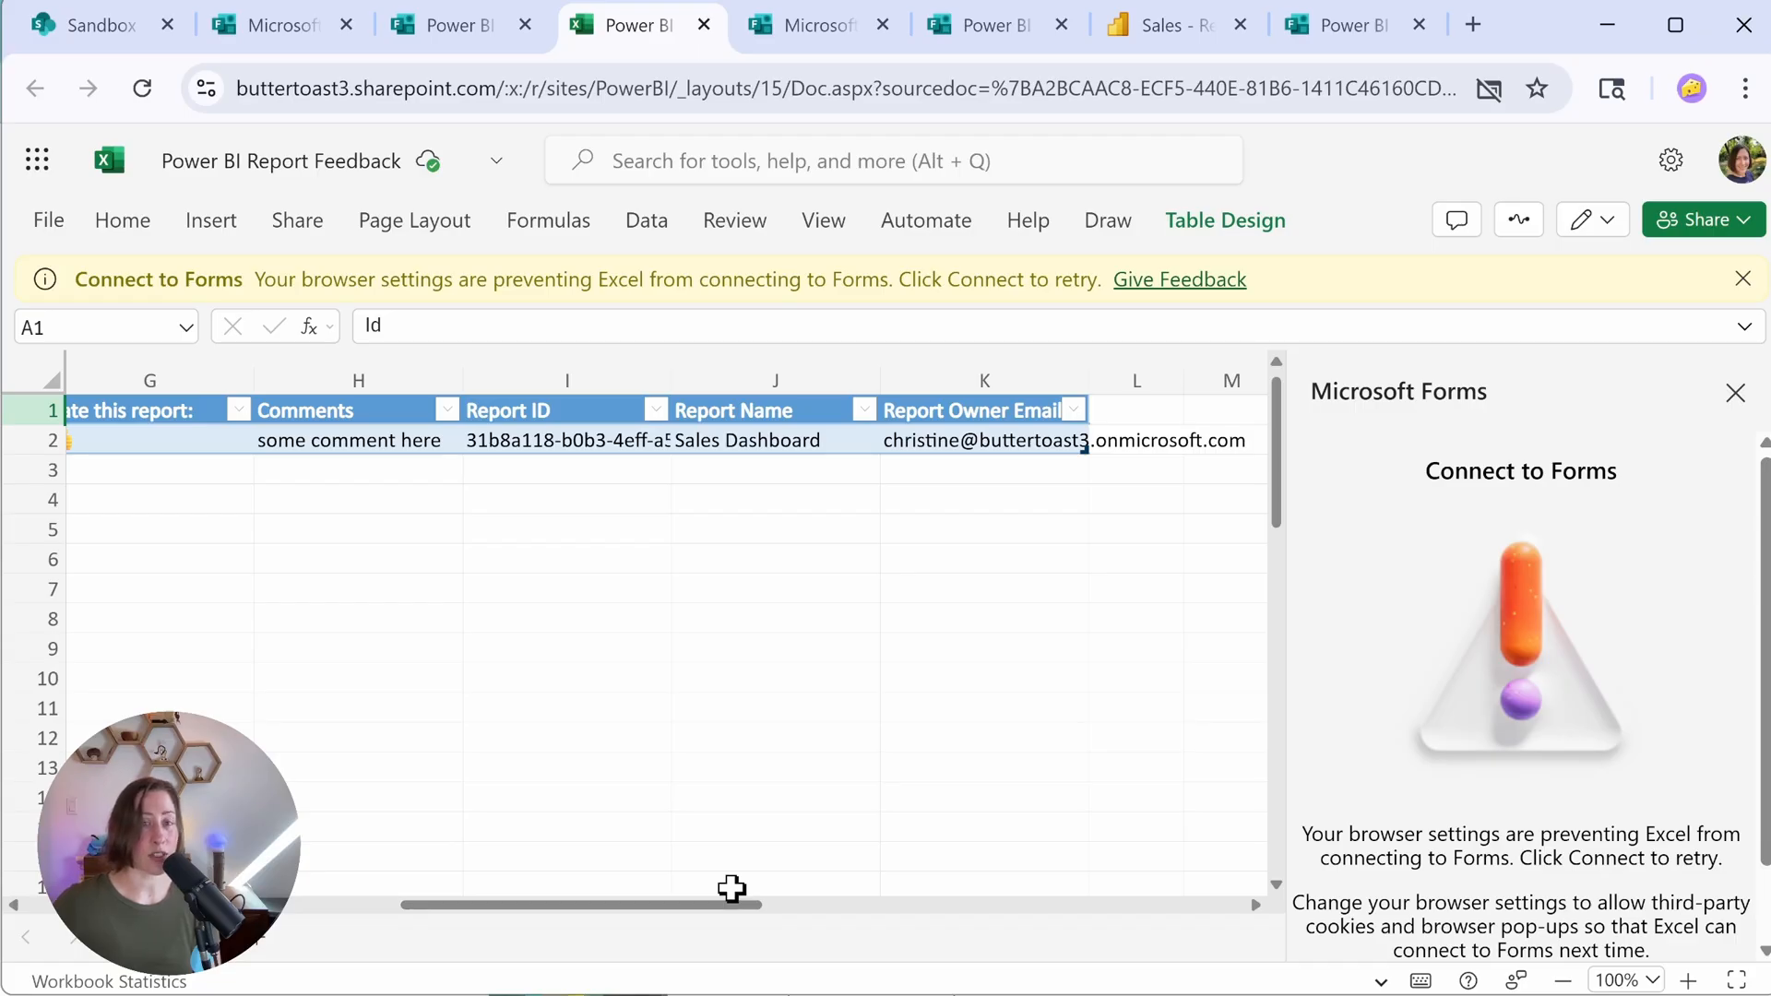
{"action": "mouse_move", "coordinate": [773, 786]}
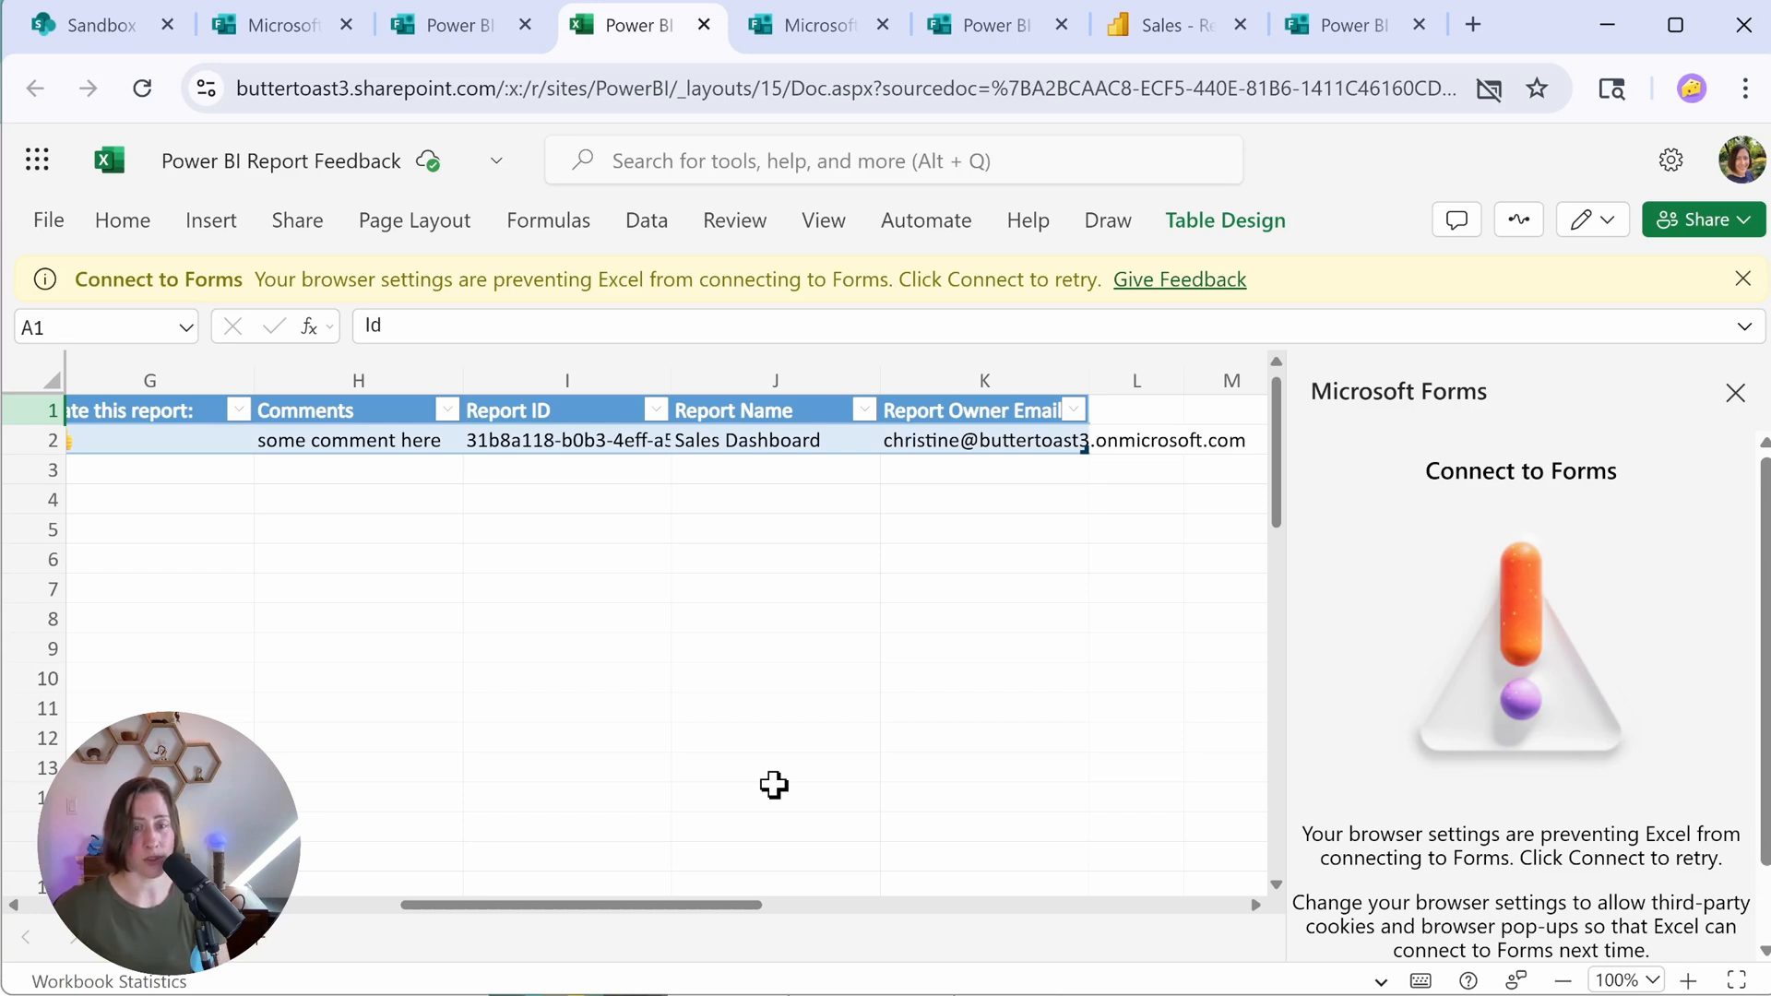
Step: Open the Notepad-edited AdventureWorks link, review its pre-filled Report Info answers and submit the response
{"action": "left_click", "coordinate": [1480, 313]}
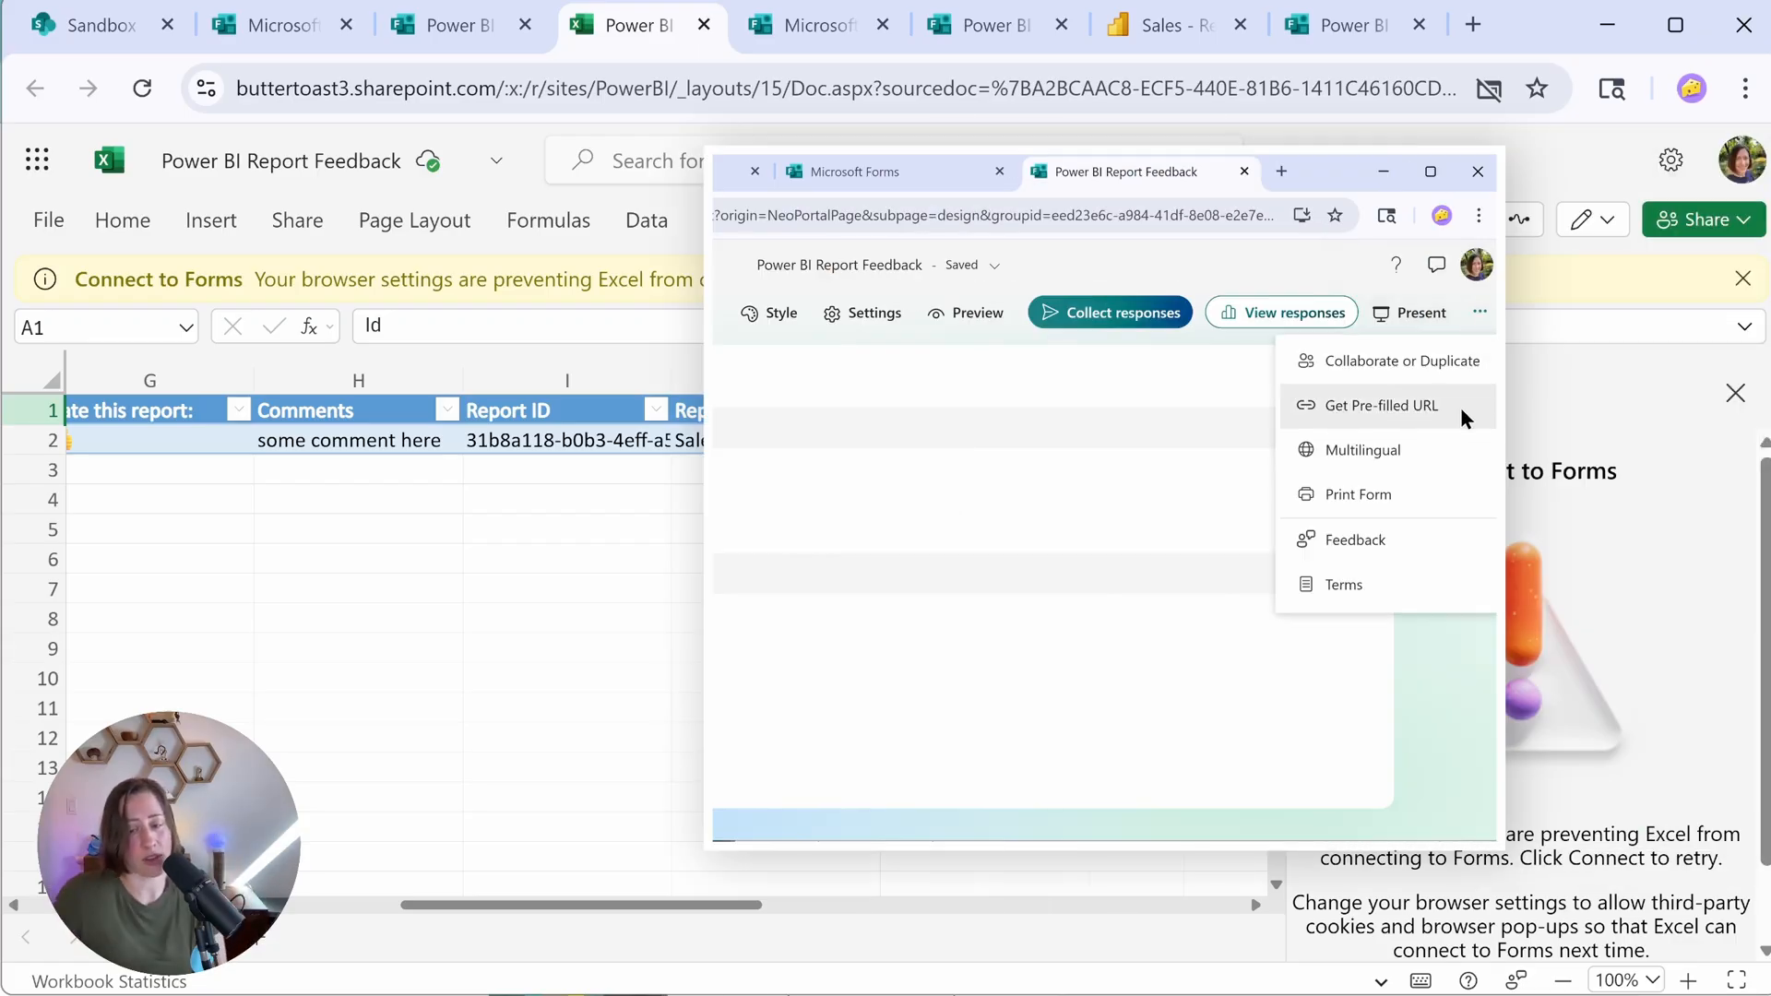
{"action": "left_click", "coordinate": [1176, 24]}
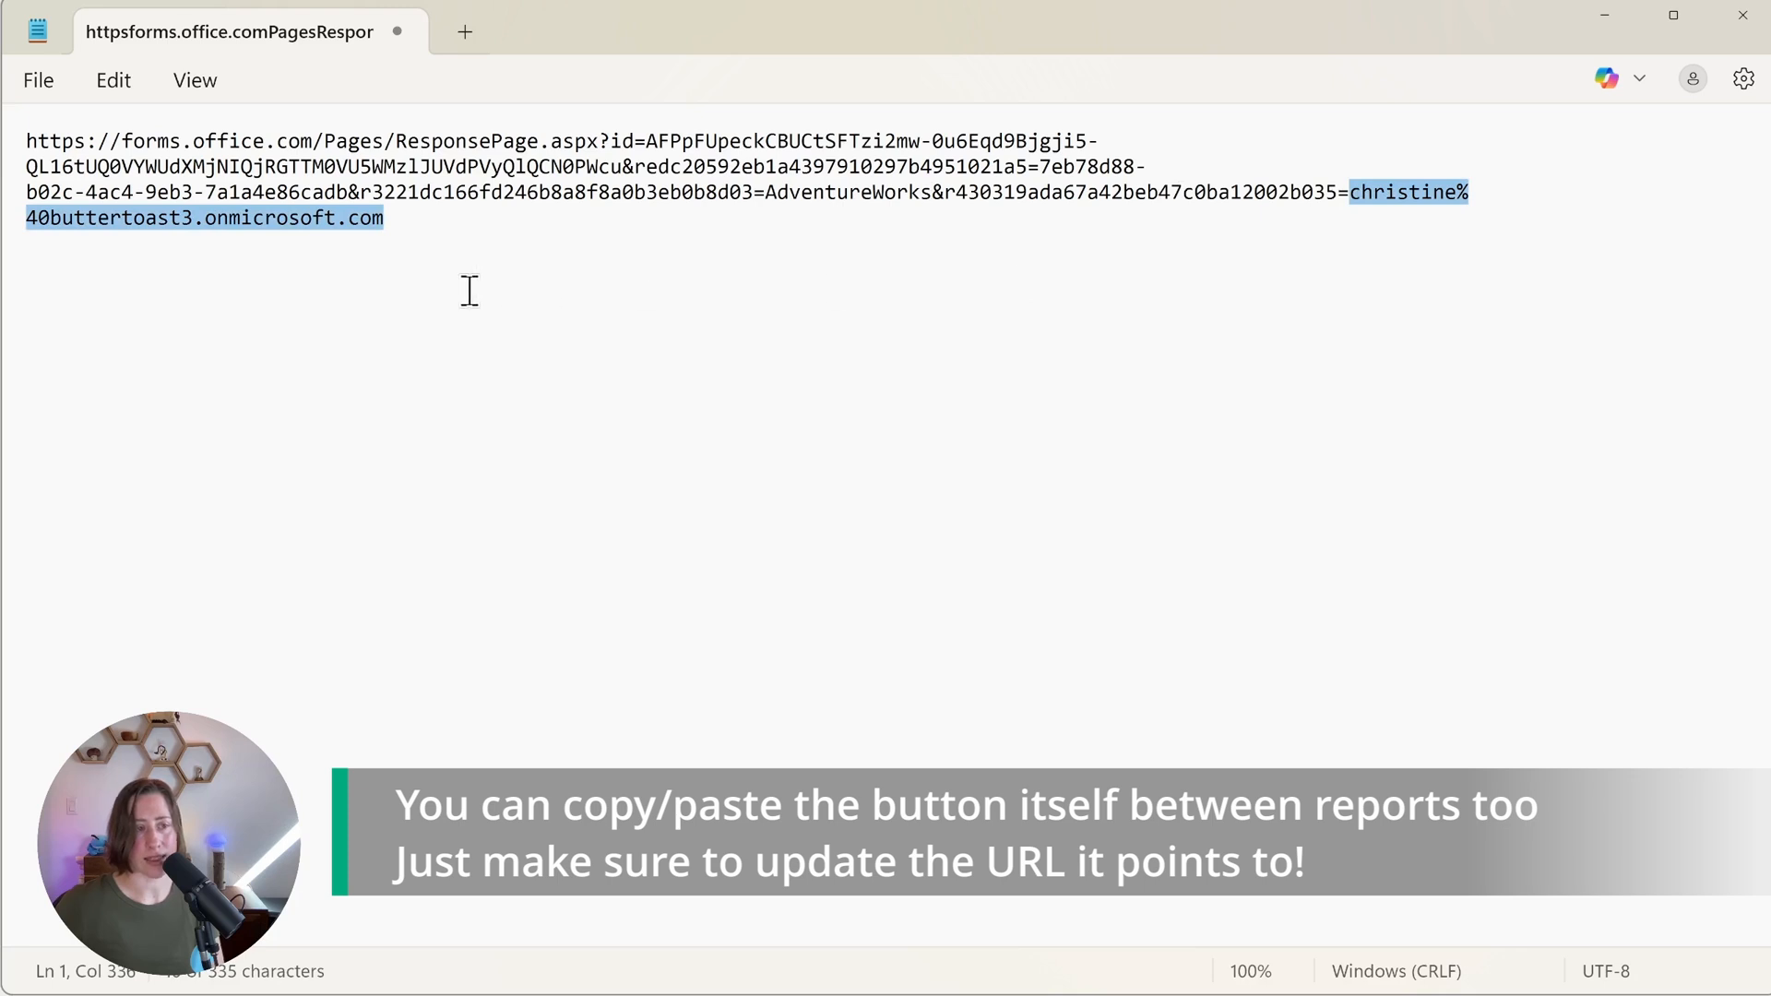
{"action": "key", "text": "ctrl+a"}
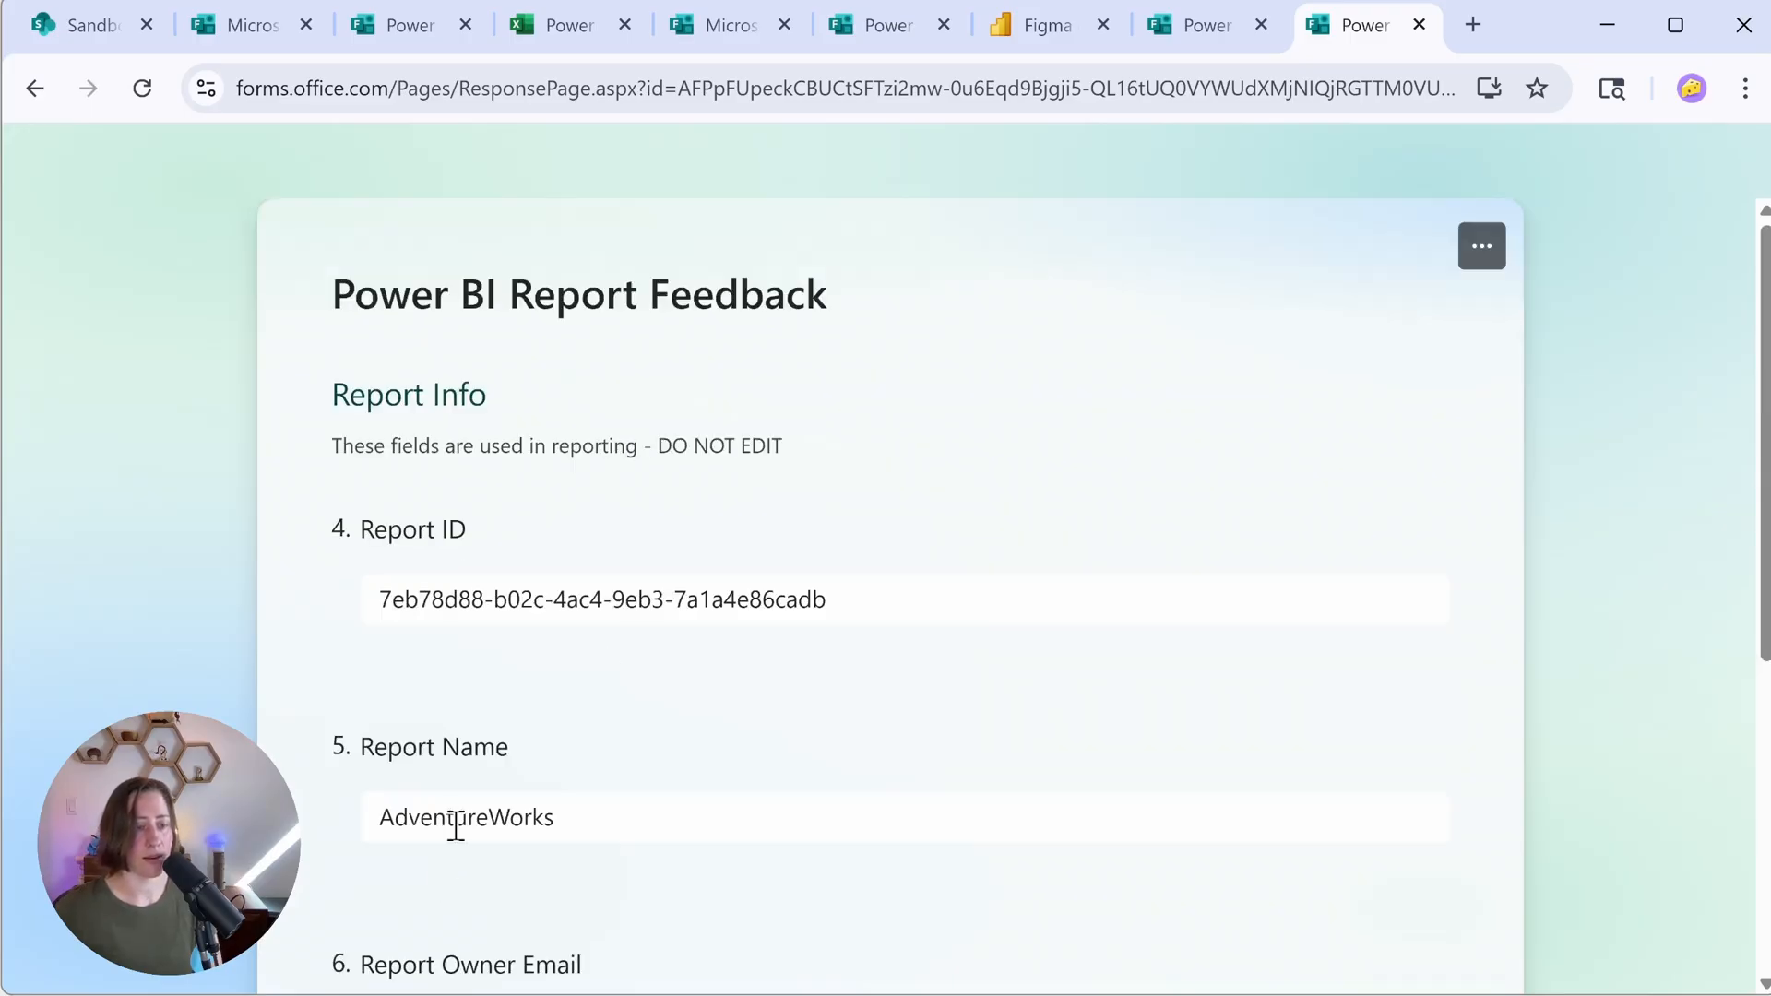
{"action": "scroll", "scroll_direction": "down", "scroll_amount": 3}
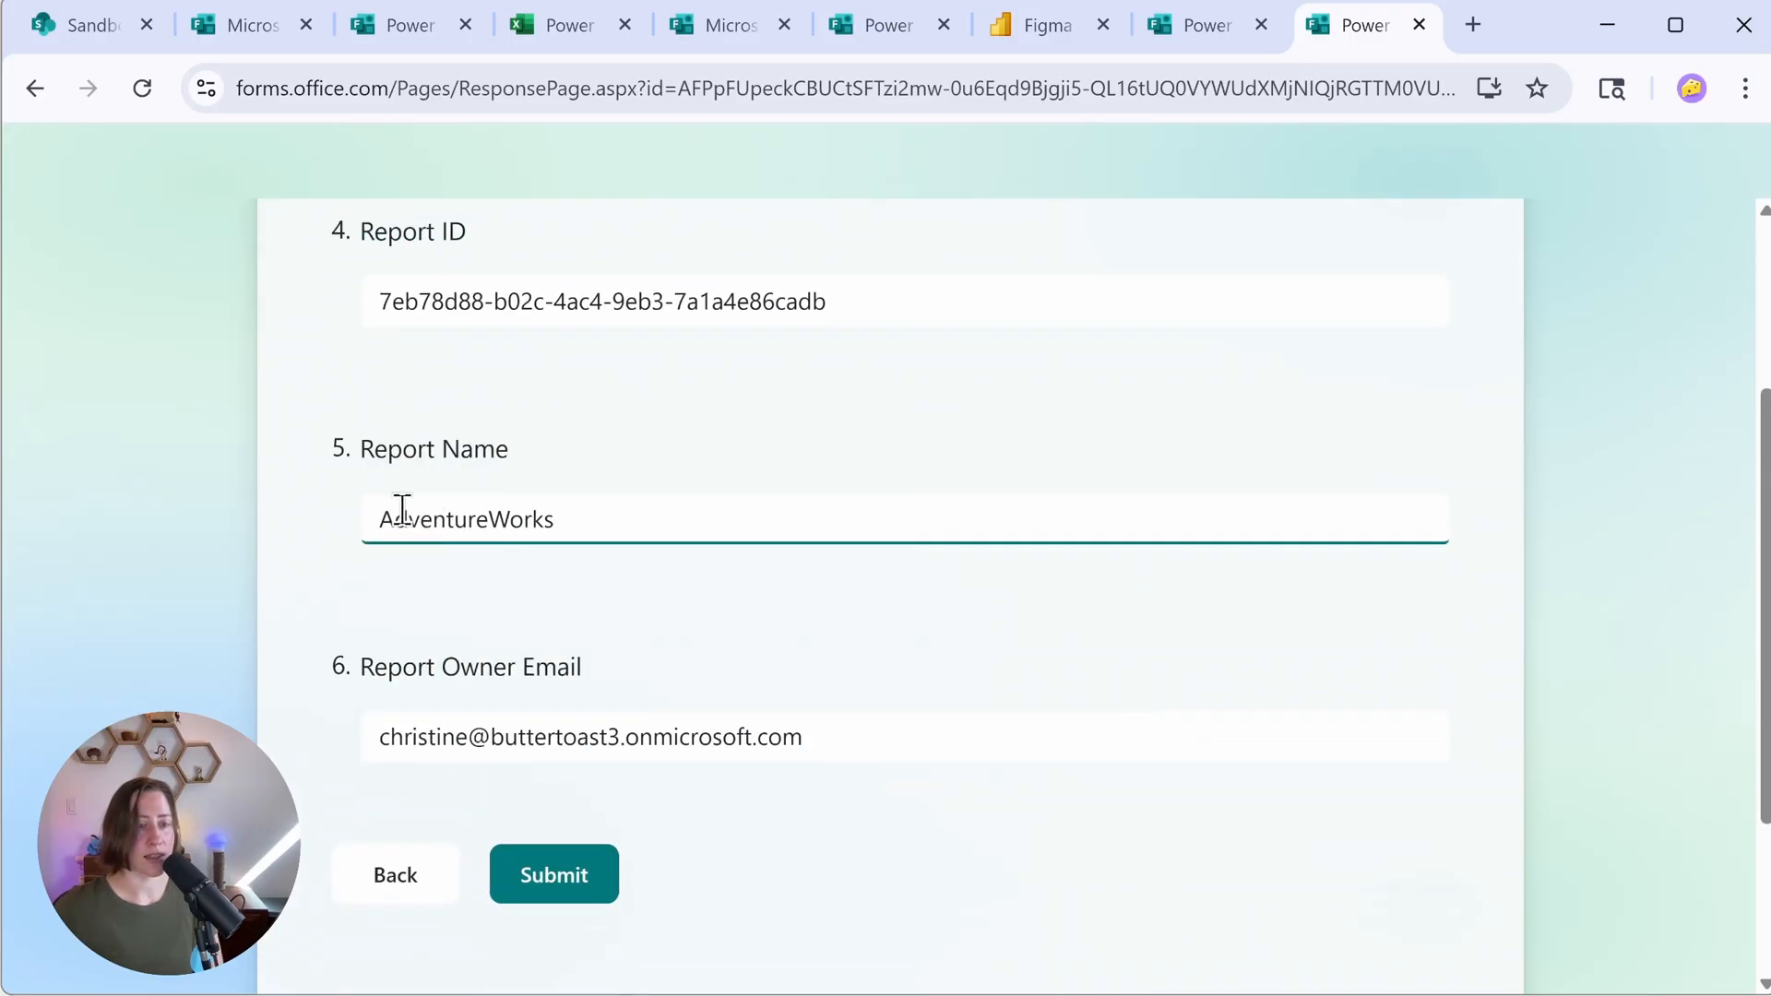
{"action": "left_click", "coordinate": [591, 736]}
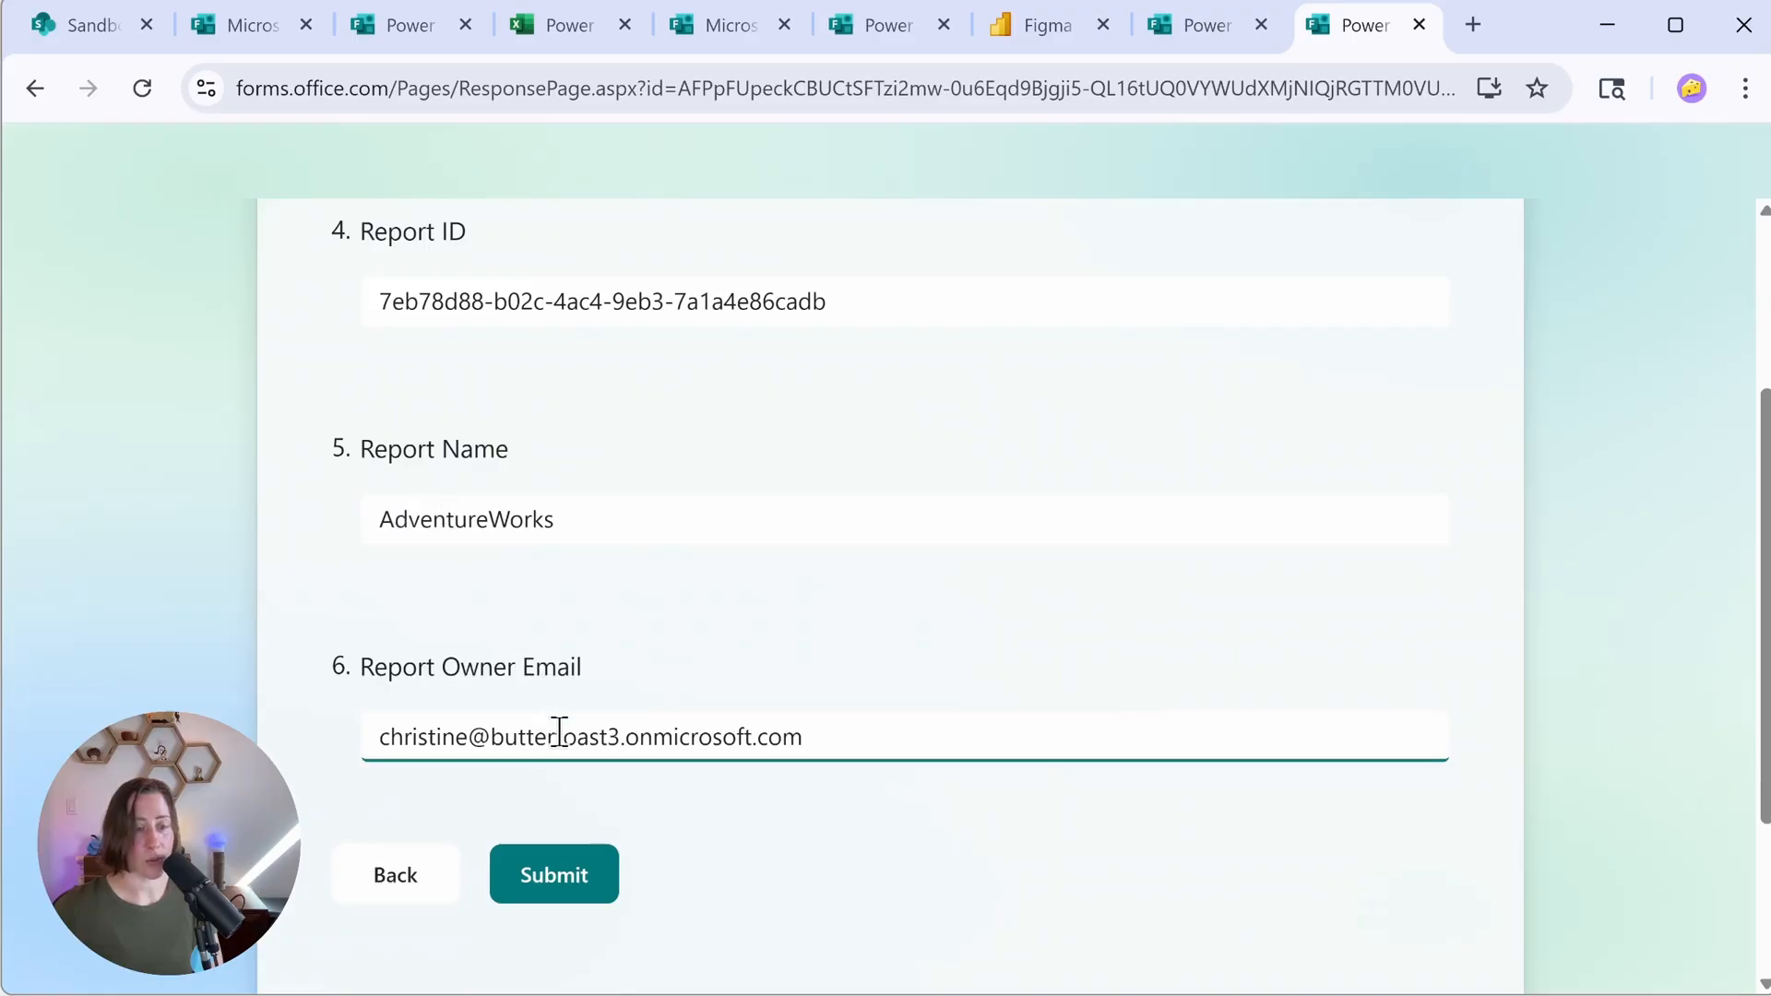
{"action": "left_click", "coordinate": [554, 874]}
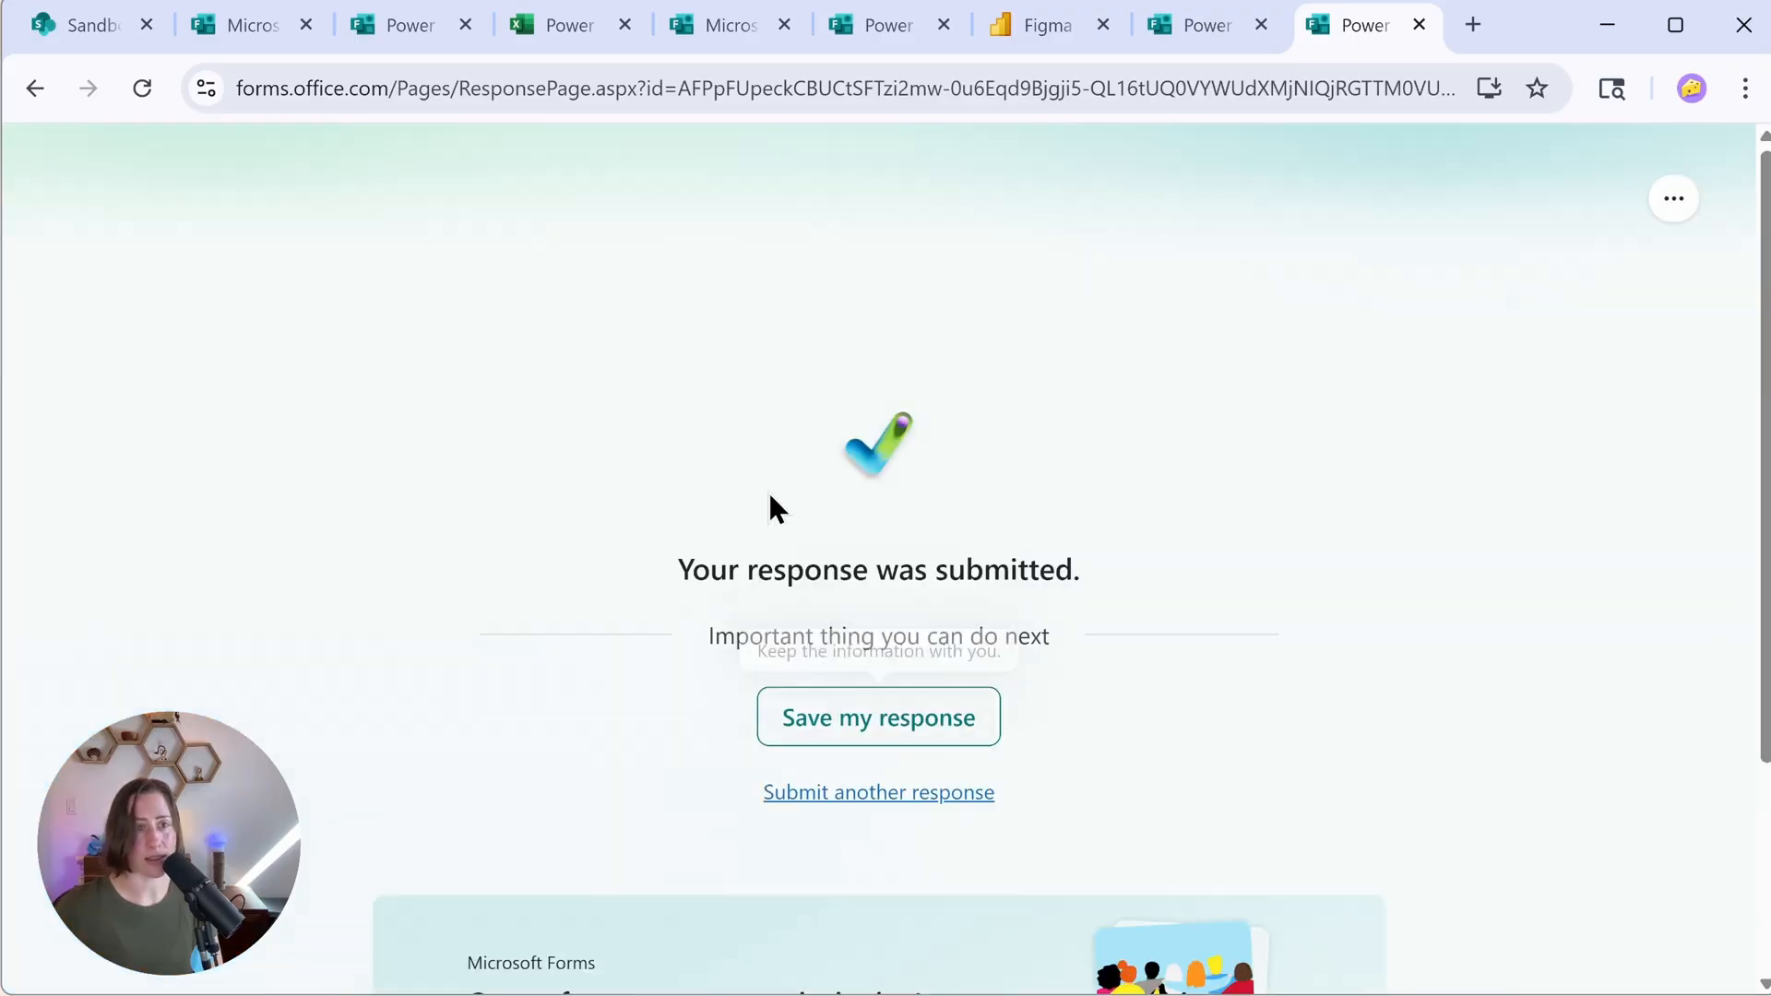
Step: Reconnect the responses workbook to Forms and review the new AdventureWorks row across the table
{"action": "left_click", "coordinate": [568, 24]}
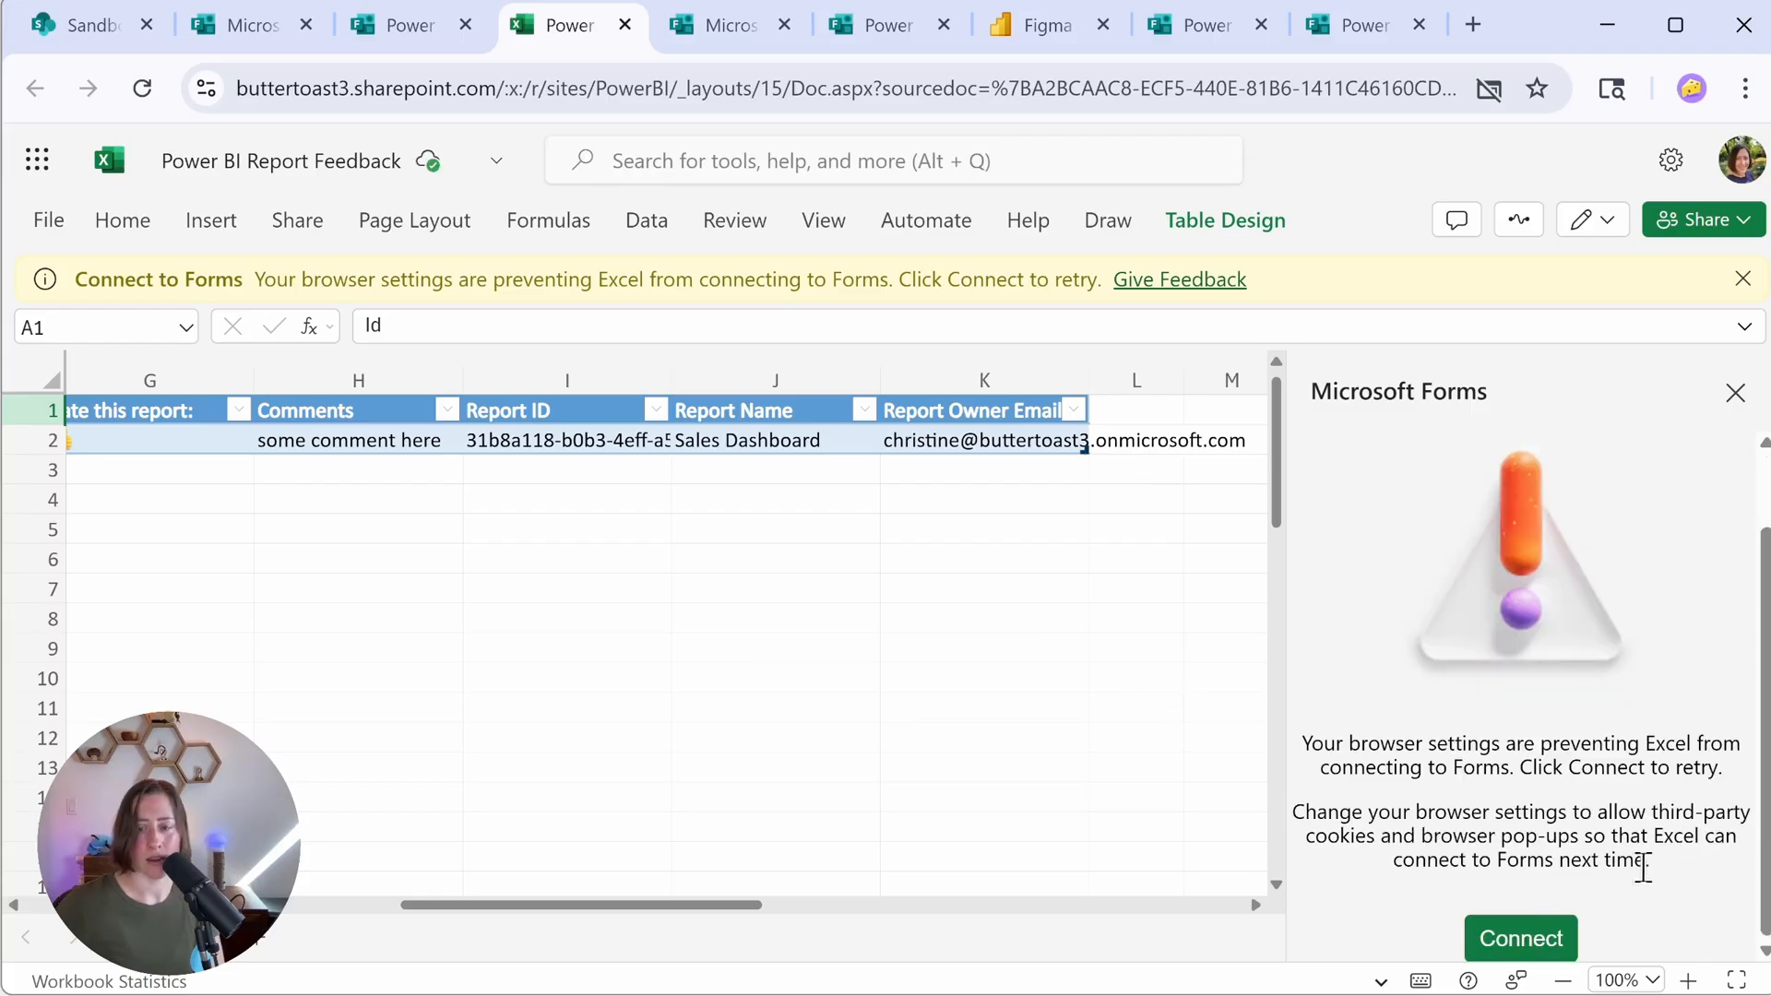
{"action": "mouse_move", "coordinate": [1520, 937]}
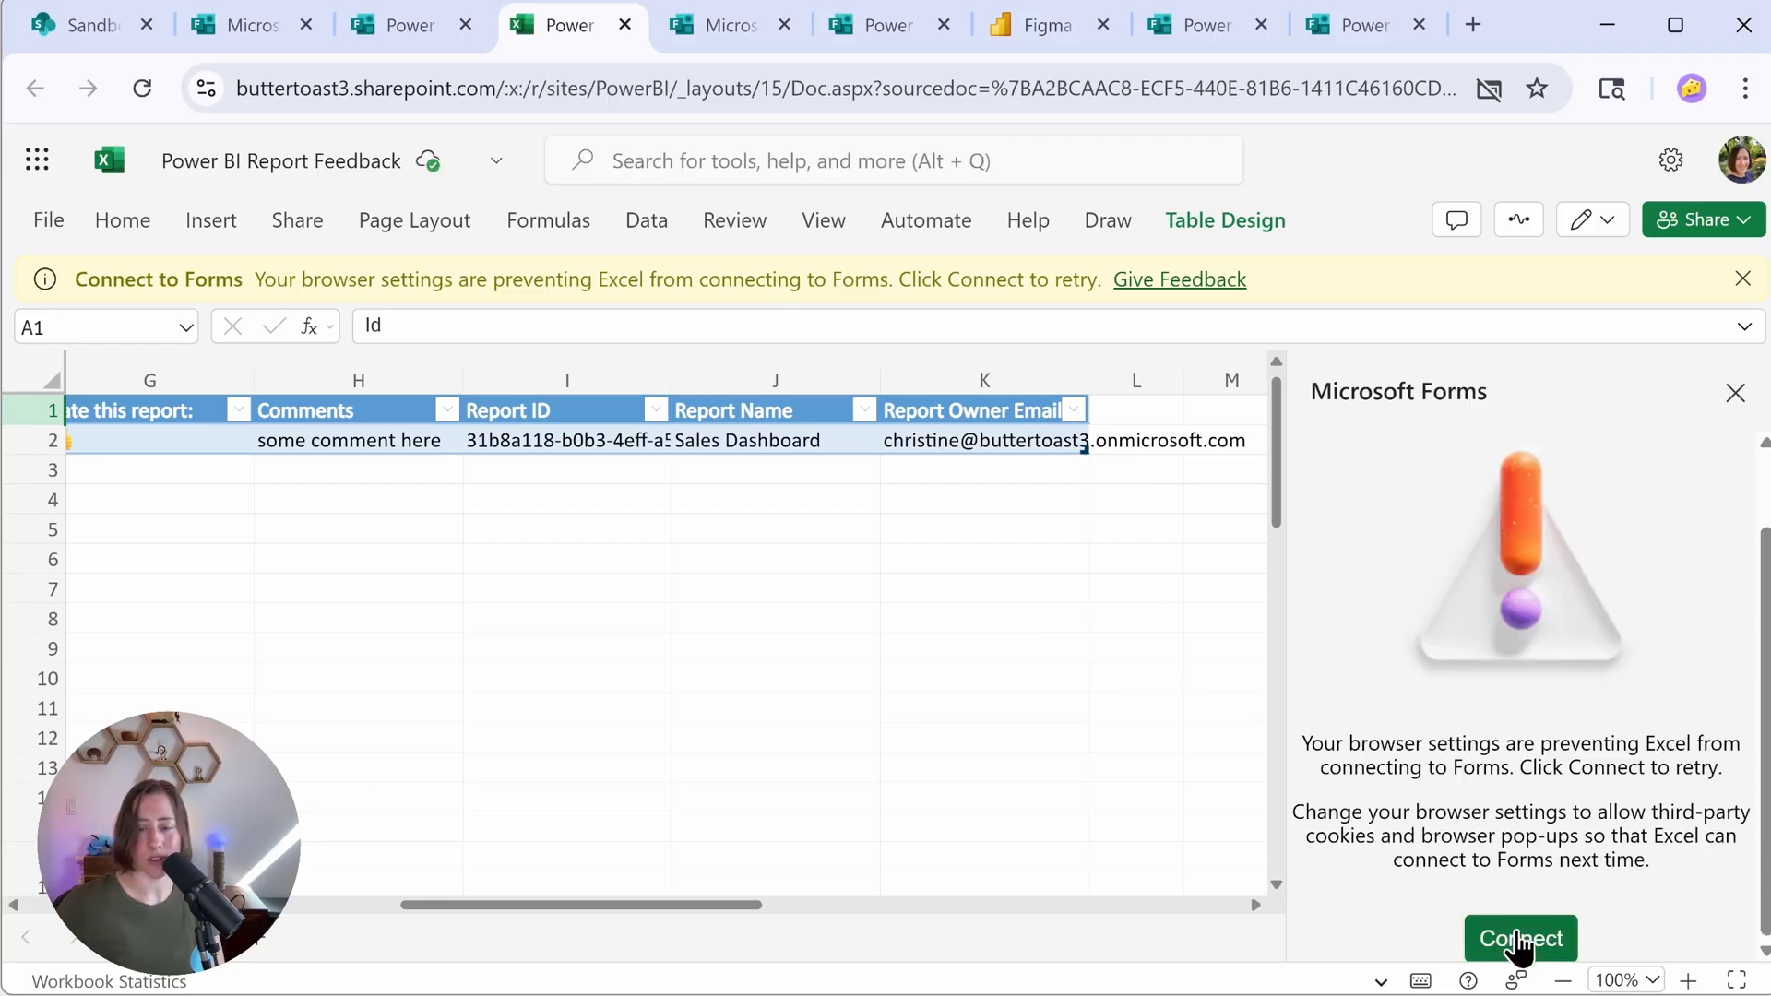
{"action": "left_click", "coordinate": [1519, 937]}
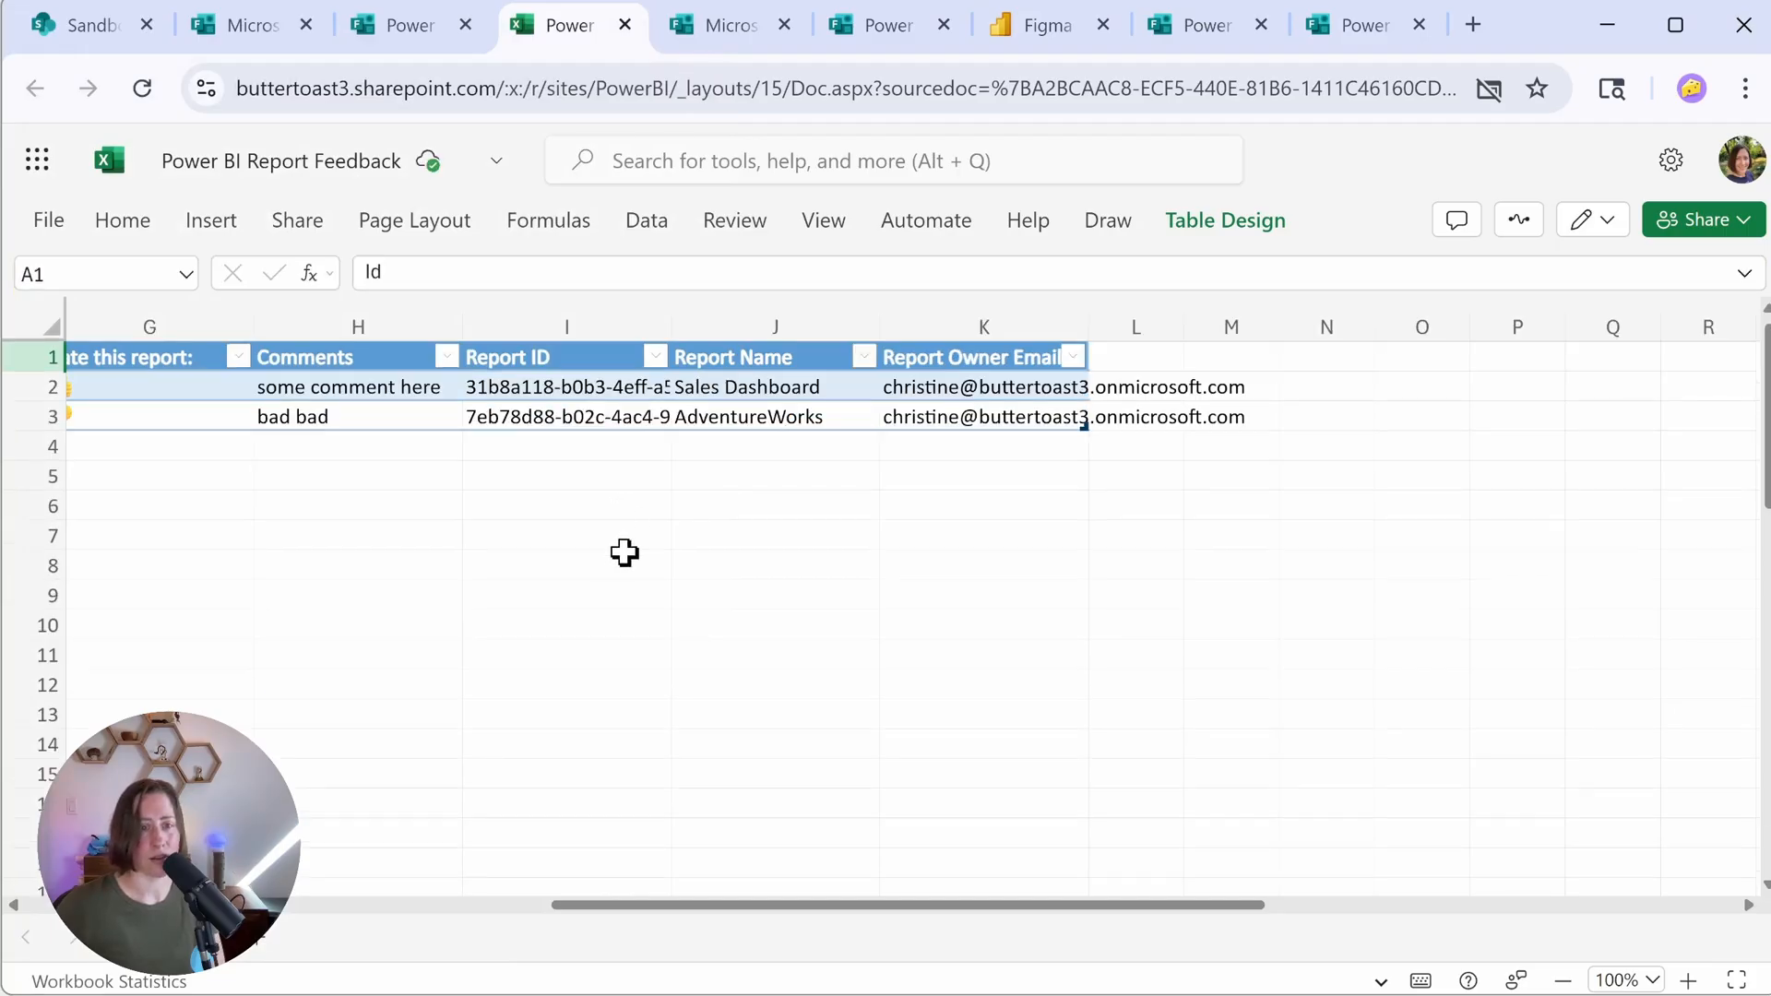
{"action": "scroll", "scroll_direction": "left", "scroll_amount": 3}
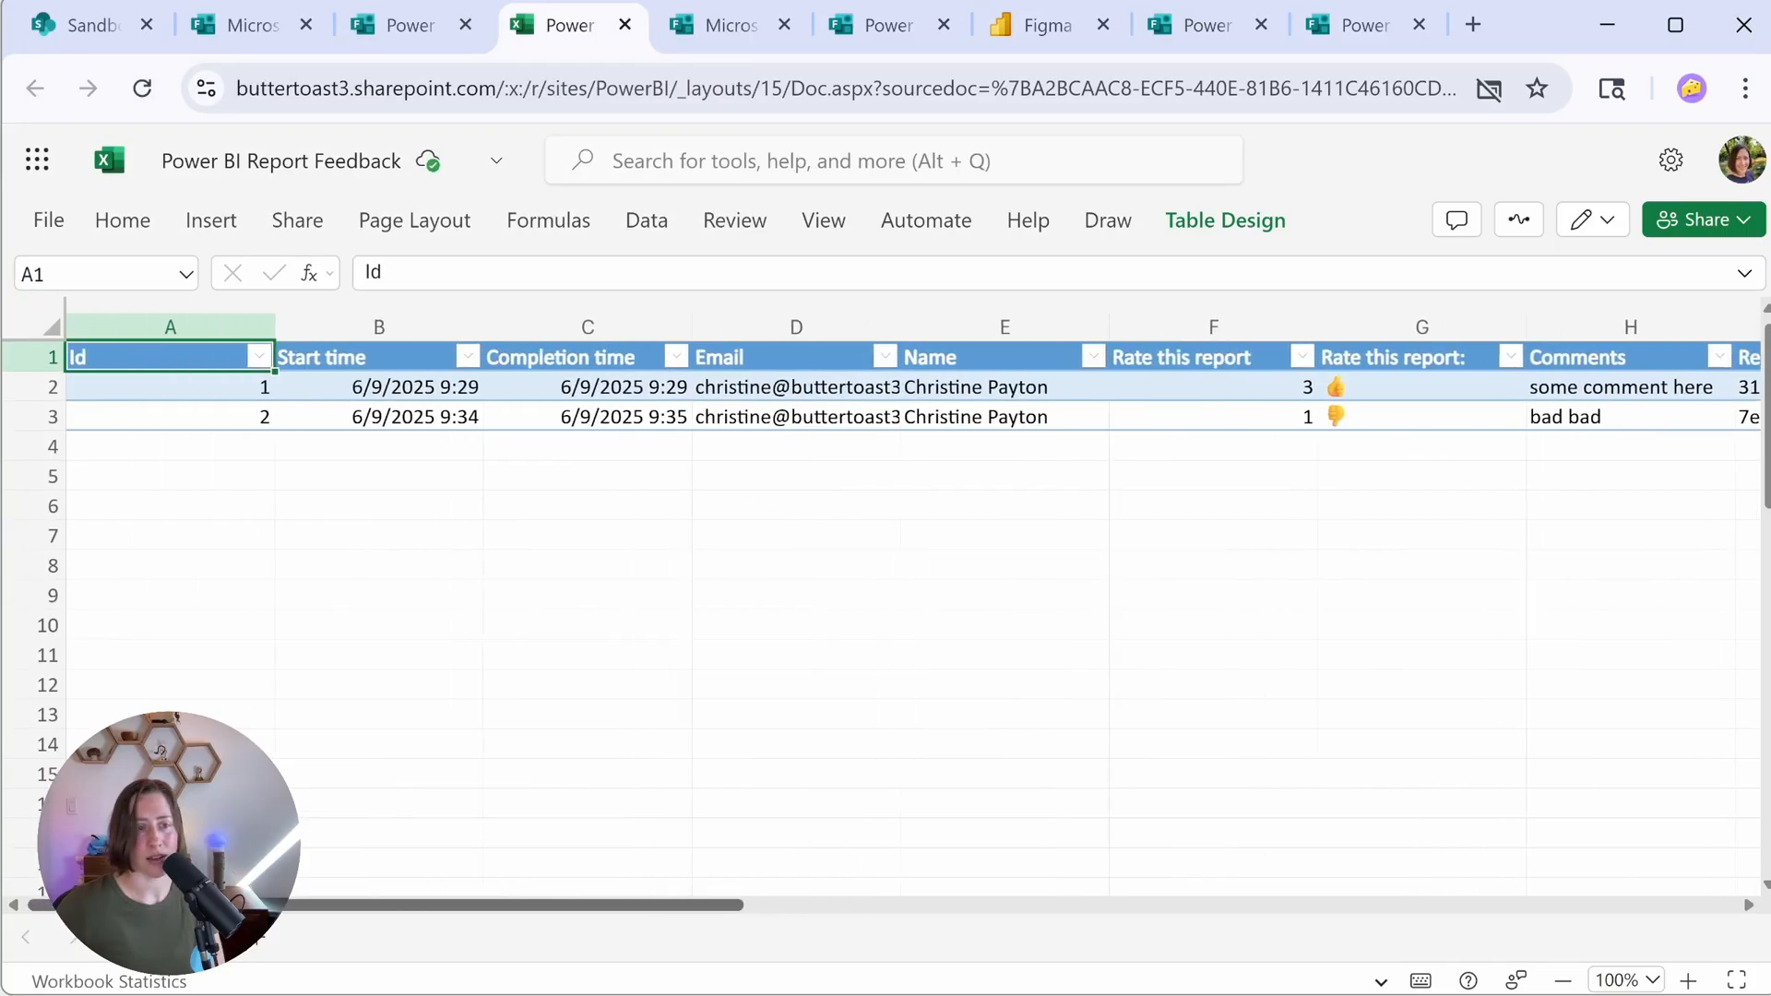
{"action": "scroll", "scroll_direction": "right", "scroll_amount": 3}
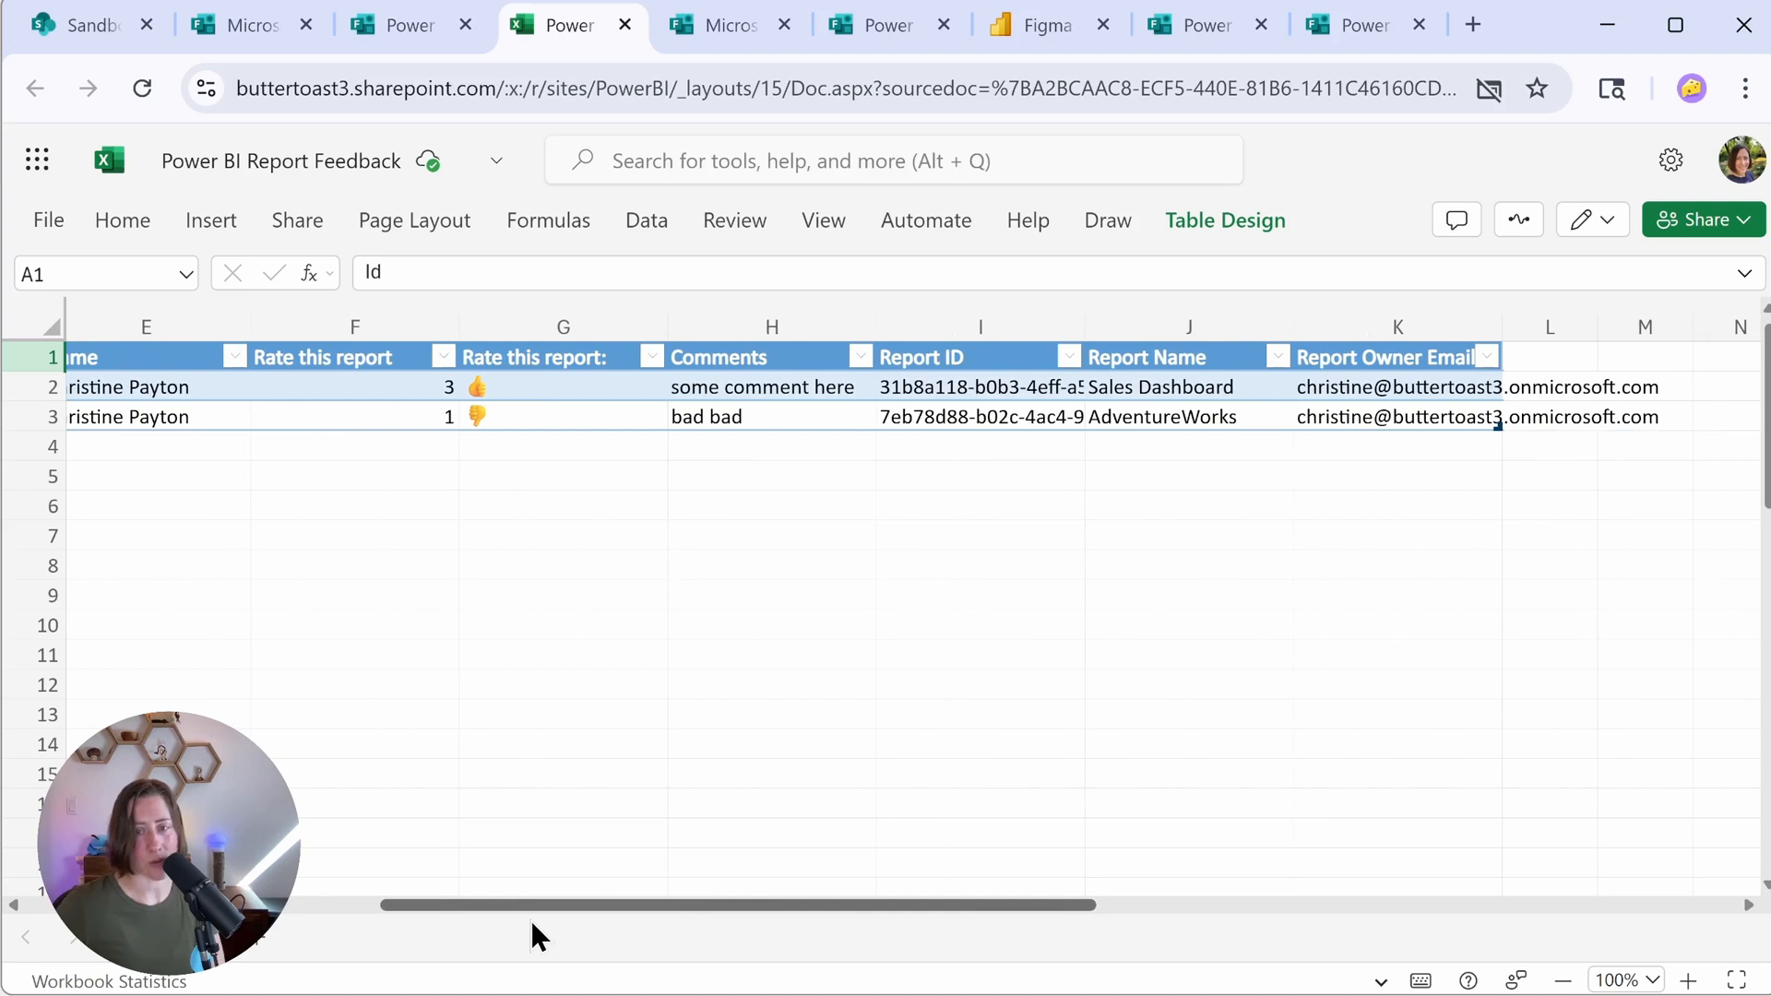
{"action": "scroll", "scroll_direction": "left", "scroll_amount": 3}
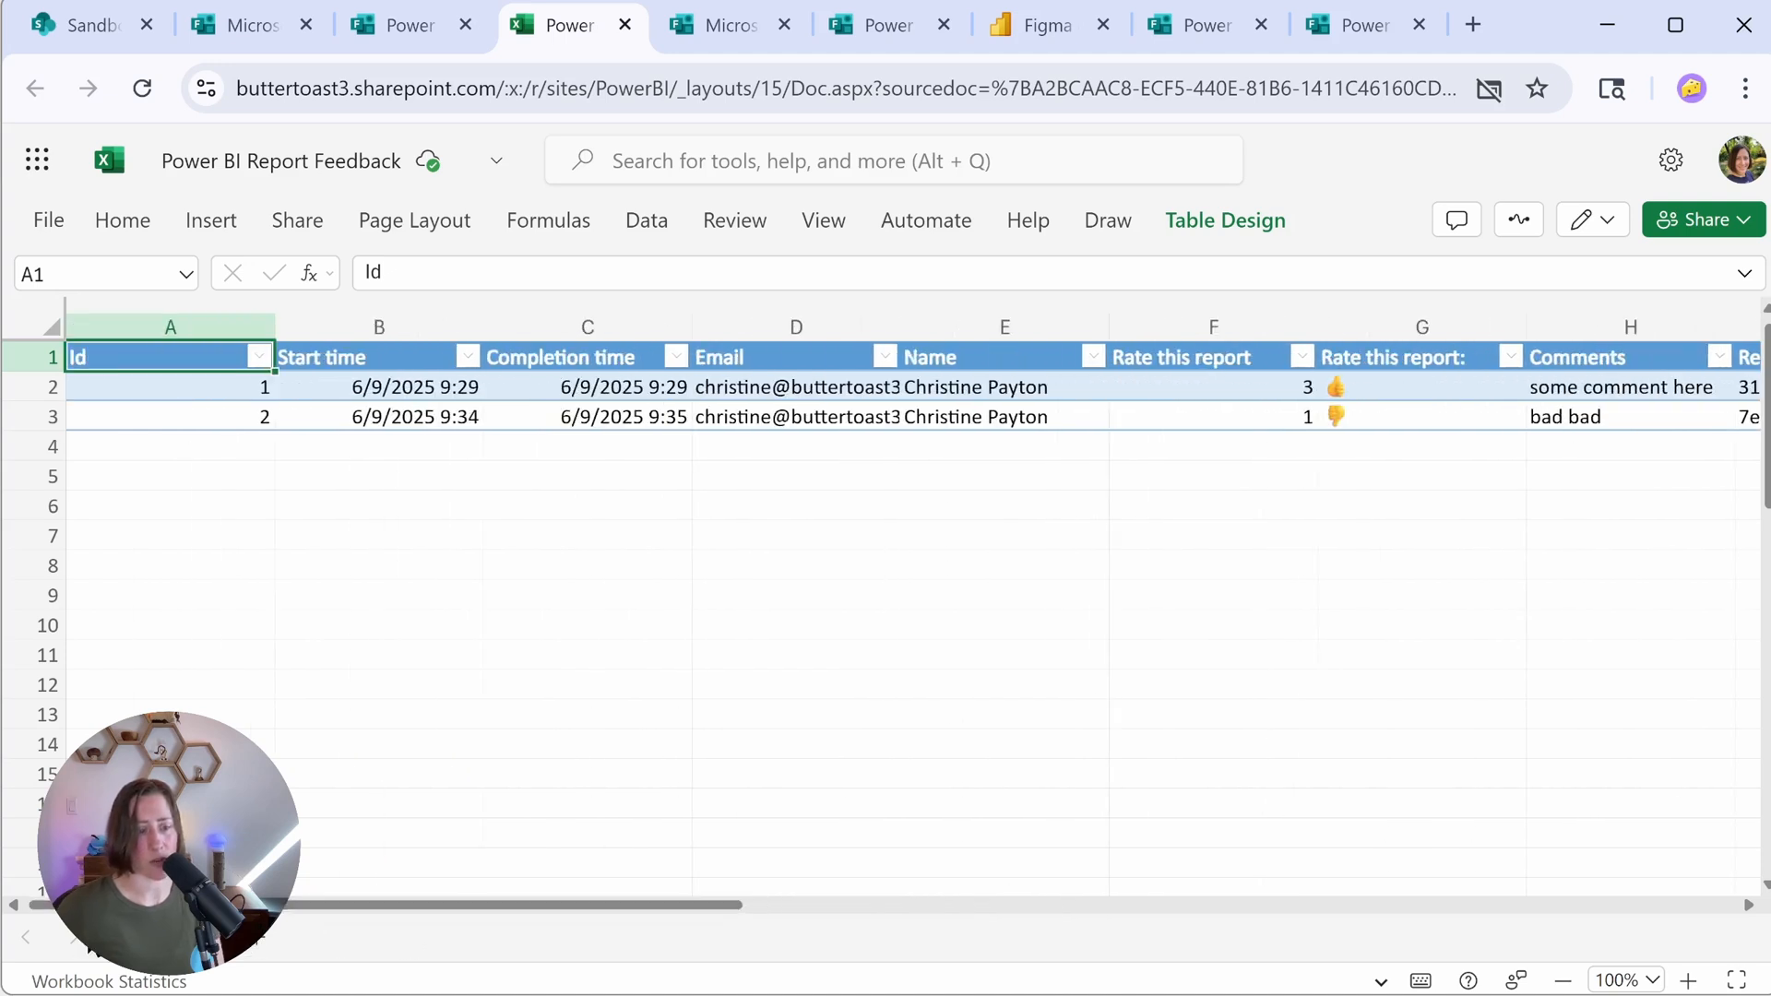
{"action": "left_click", "coordinate": [121, 220]}
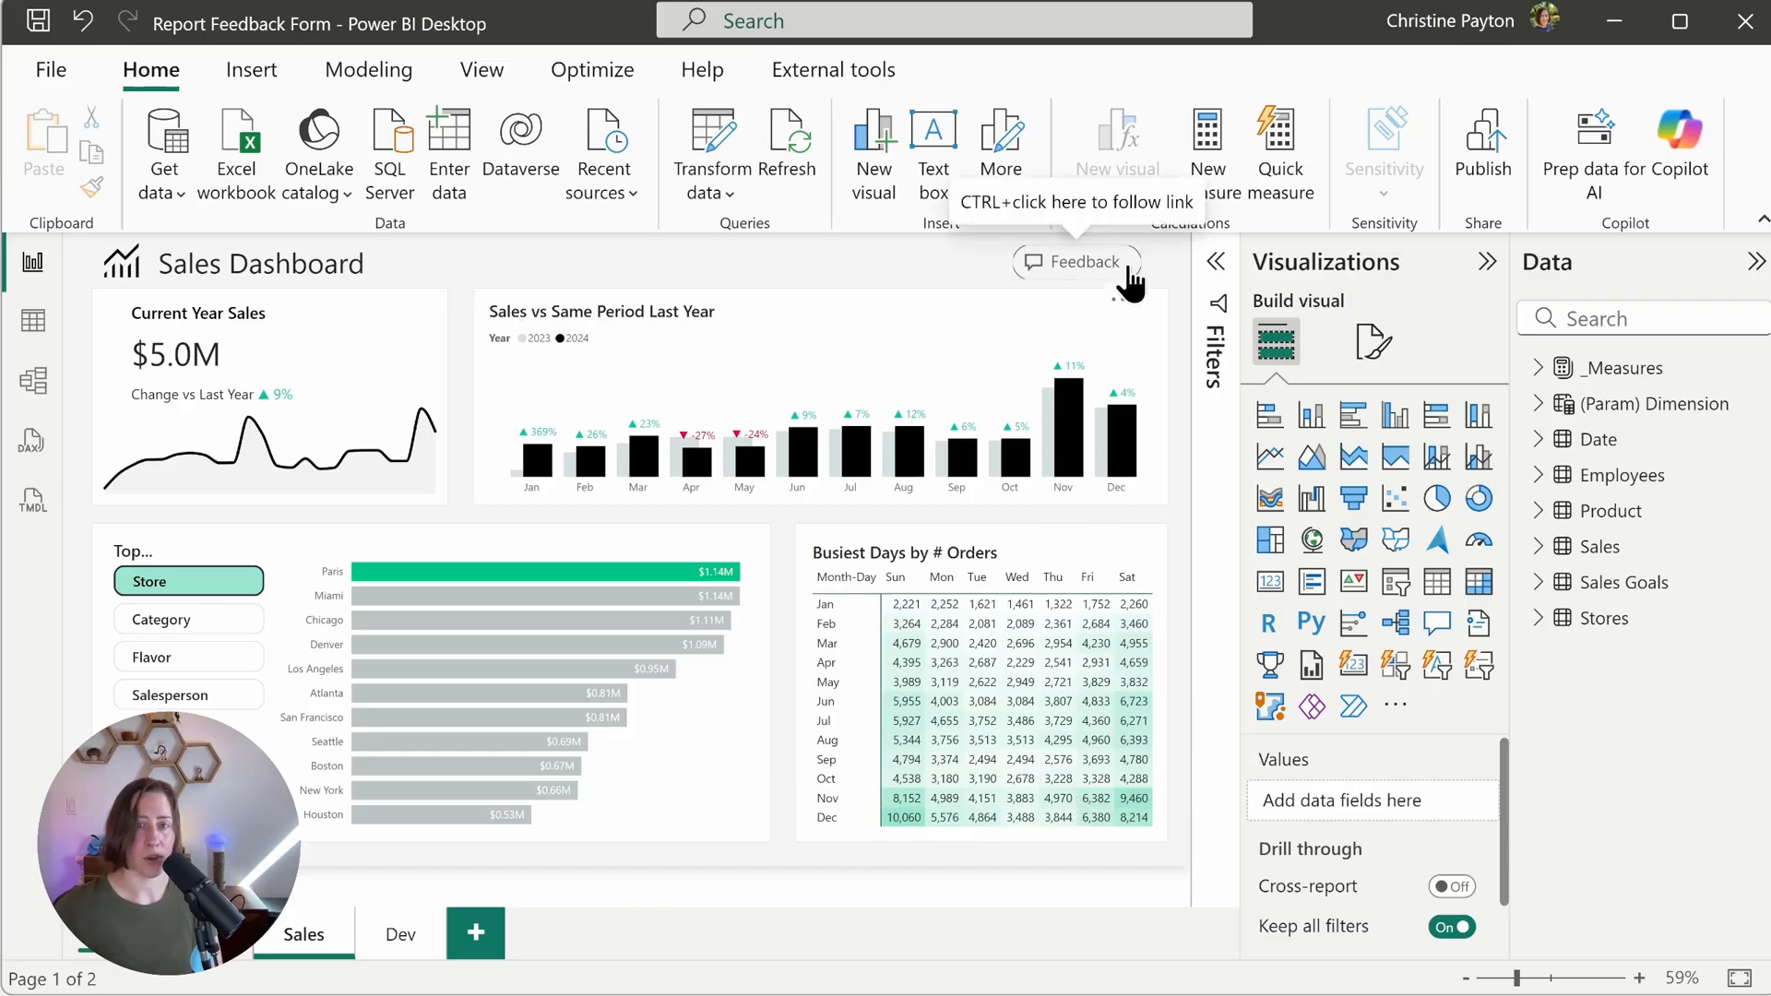
Step: Review the Feedback button's Action type options in the Format pane without changing them
{"action": "left_click", "coordinate": [1076, 261]}
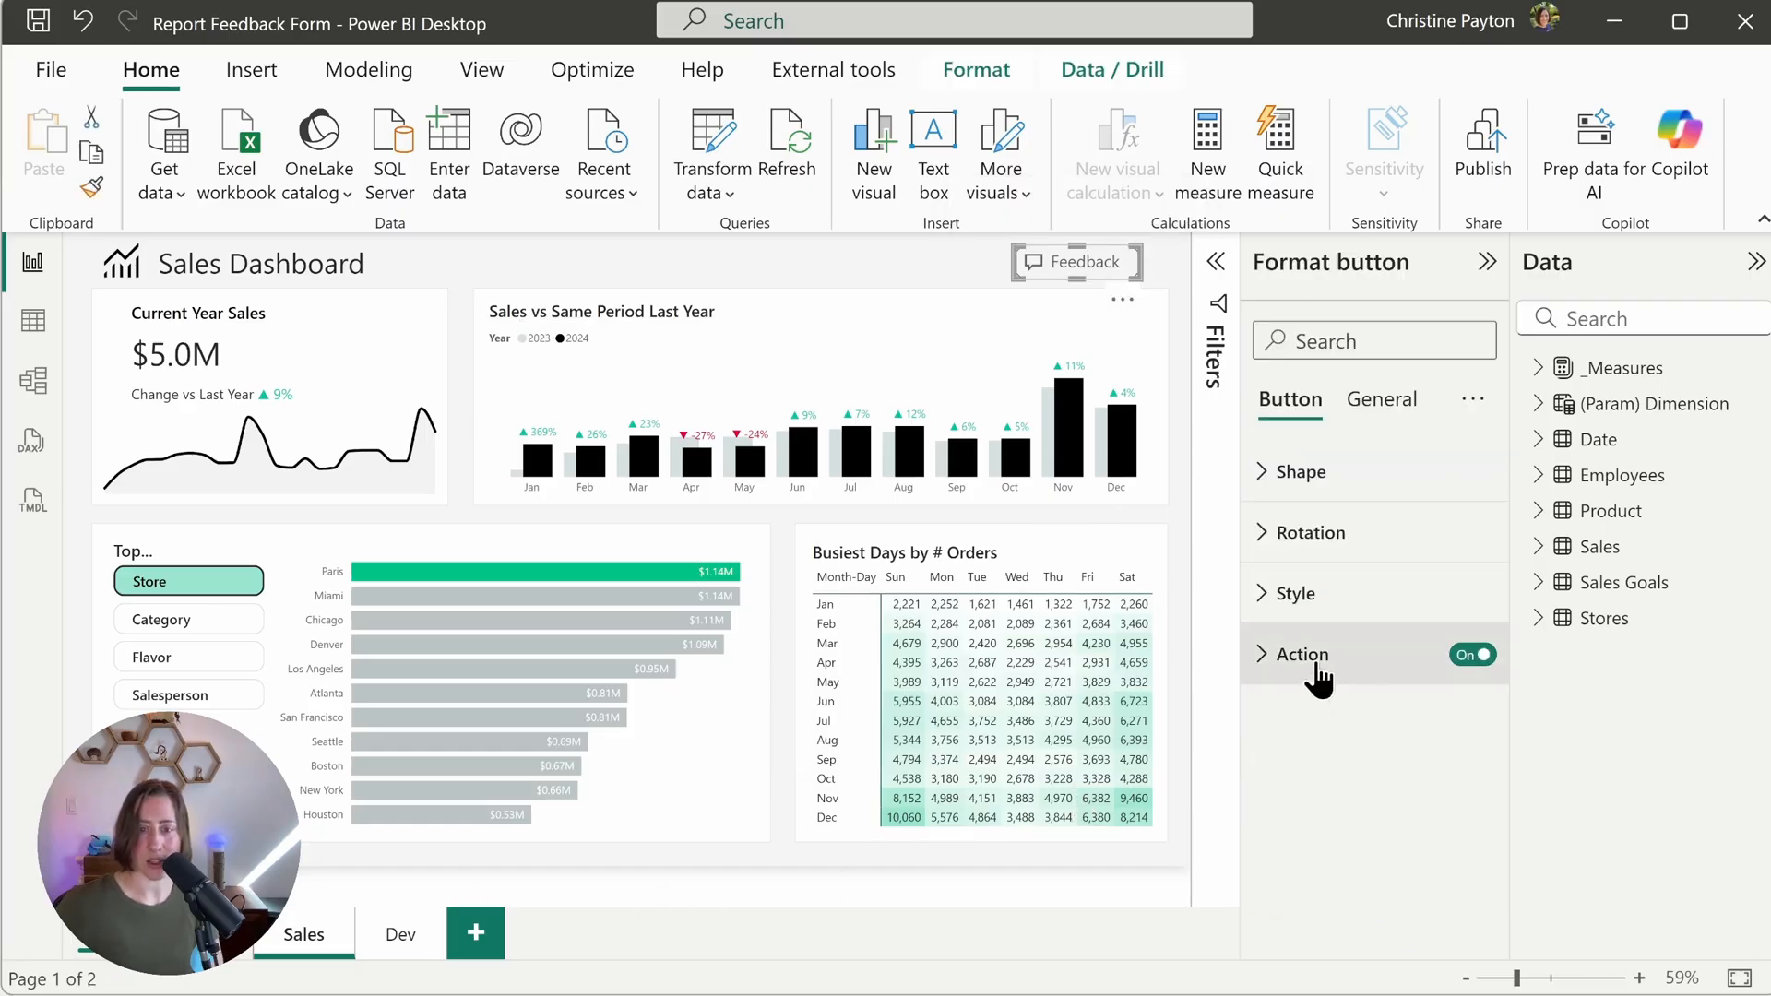
{"action": "left_click", "coordinate": [1296, 654]}
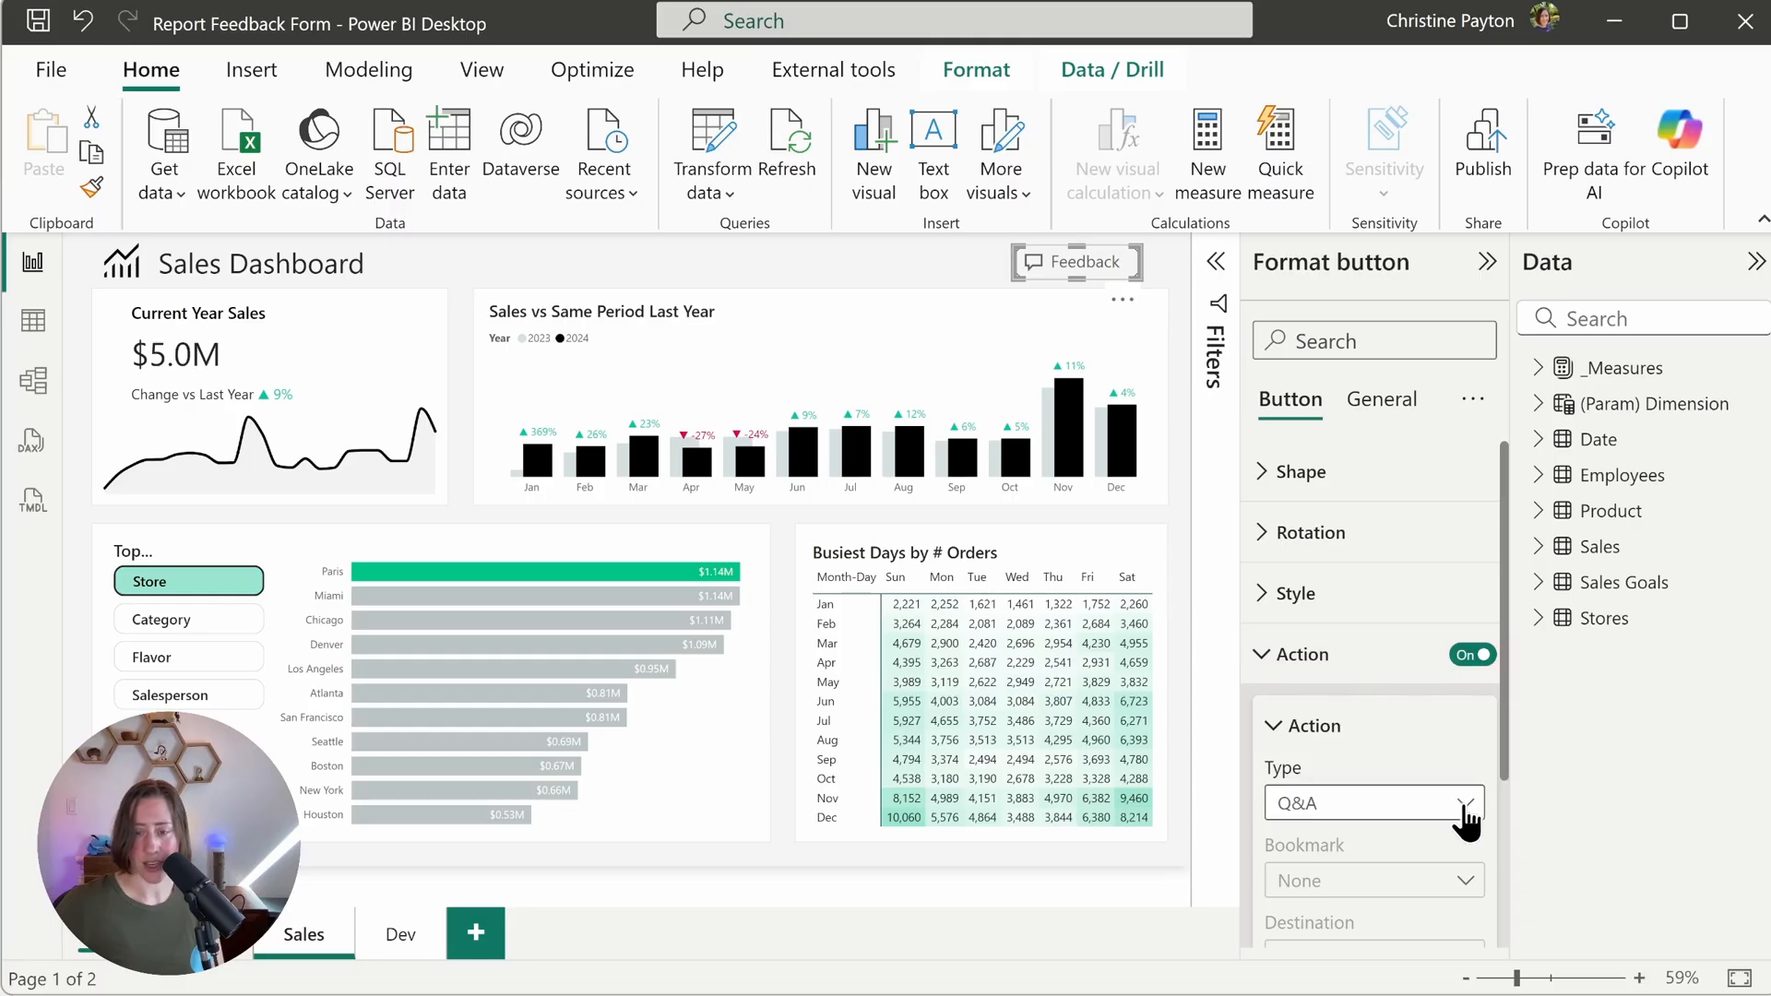
{"action": "left_click", "coordinate": [1457, 802]}
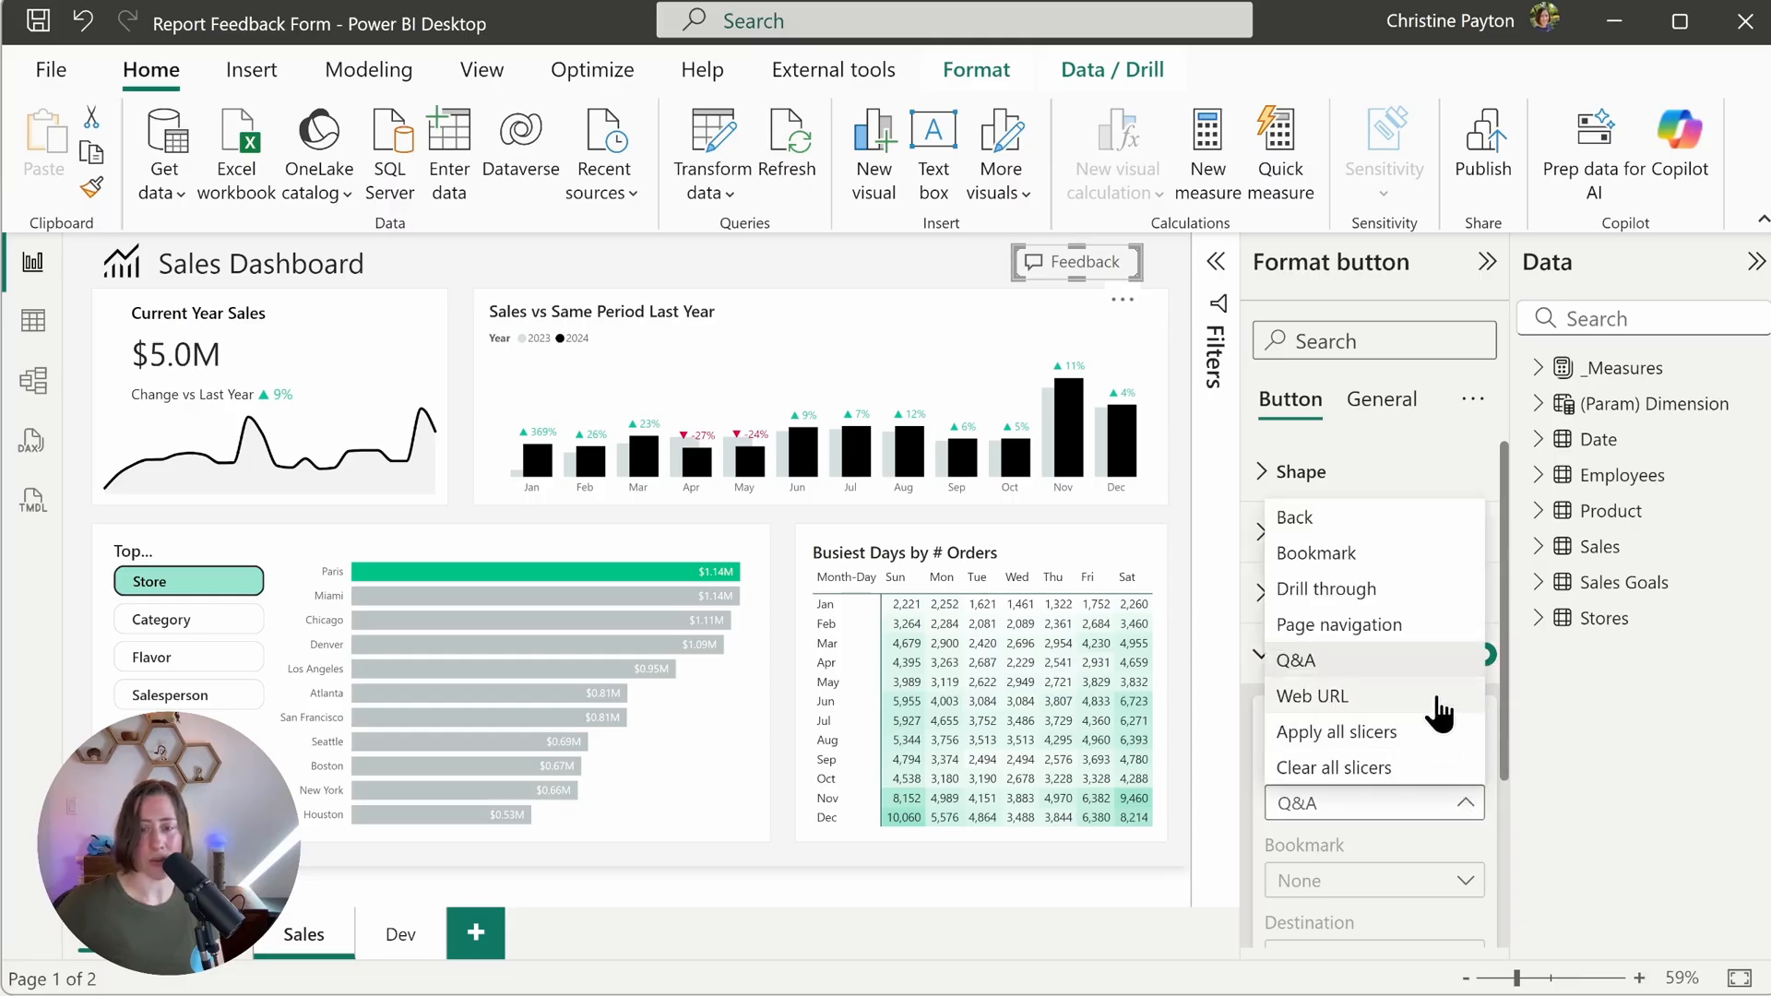
{"action": "left_click", "coordinate": [1312, 696]}
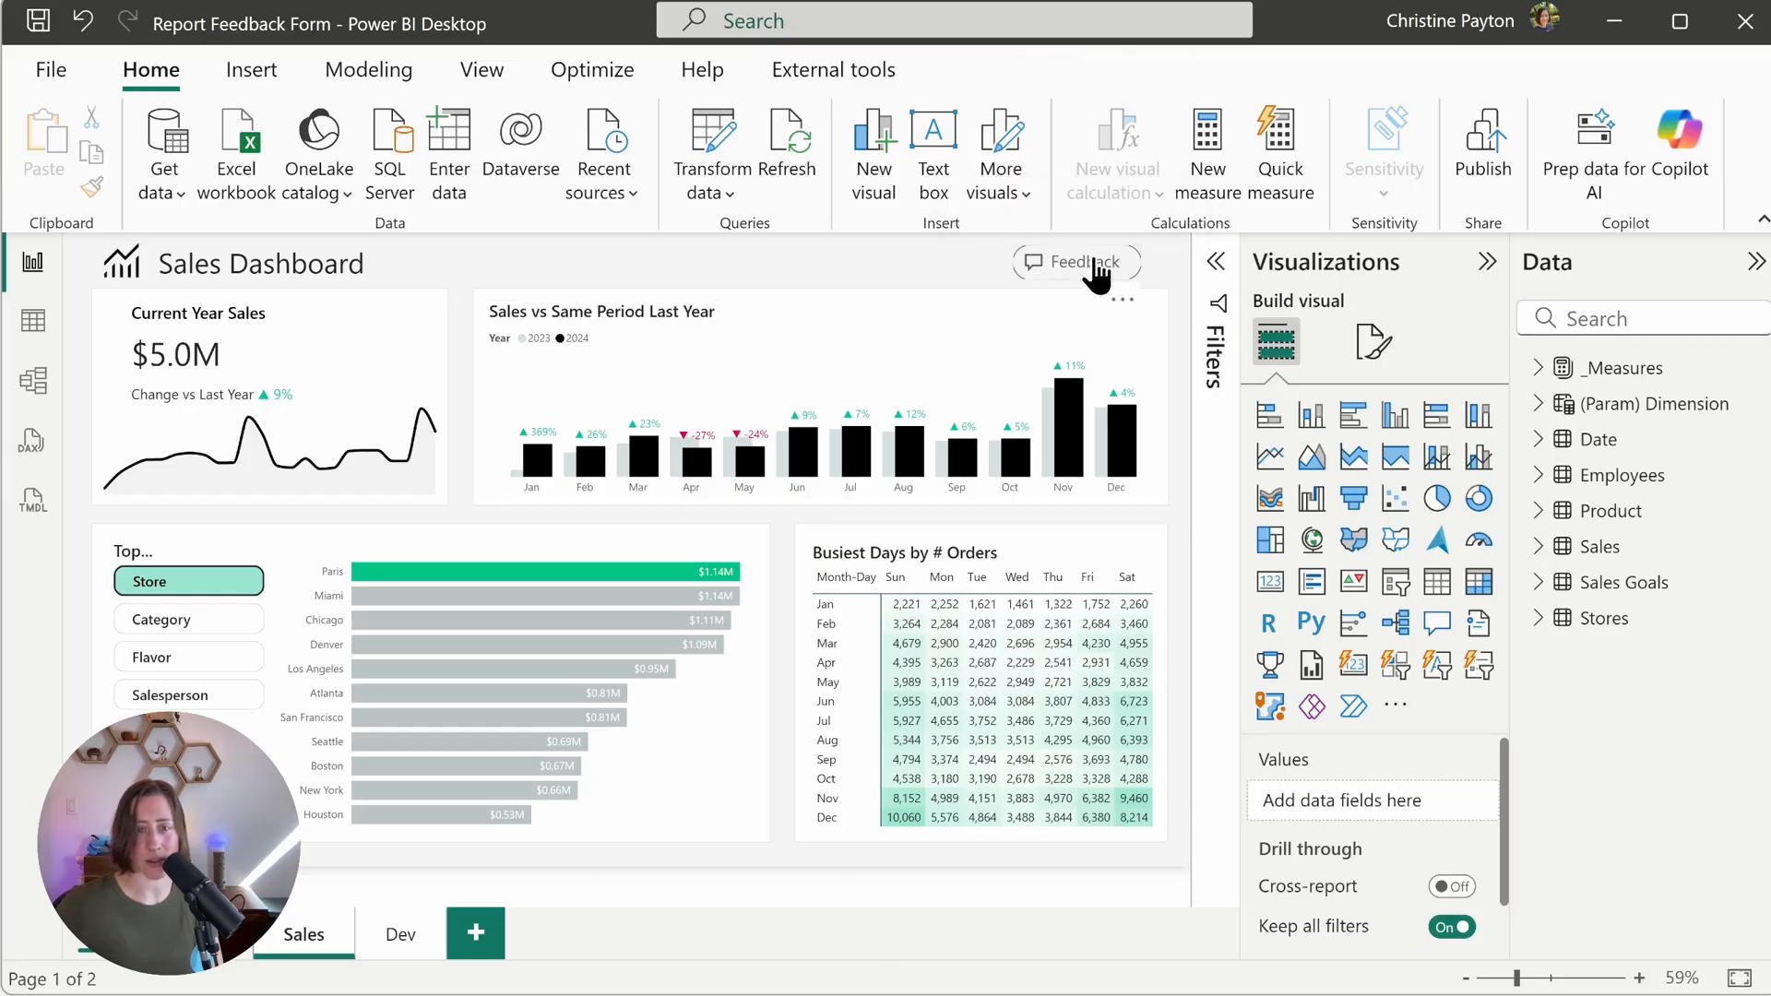
{"action": "mouse_move", "coordinate": [1187, 270]}
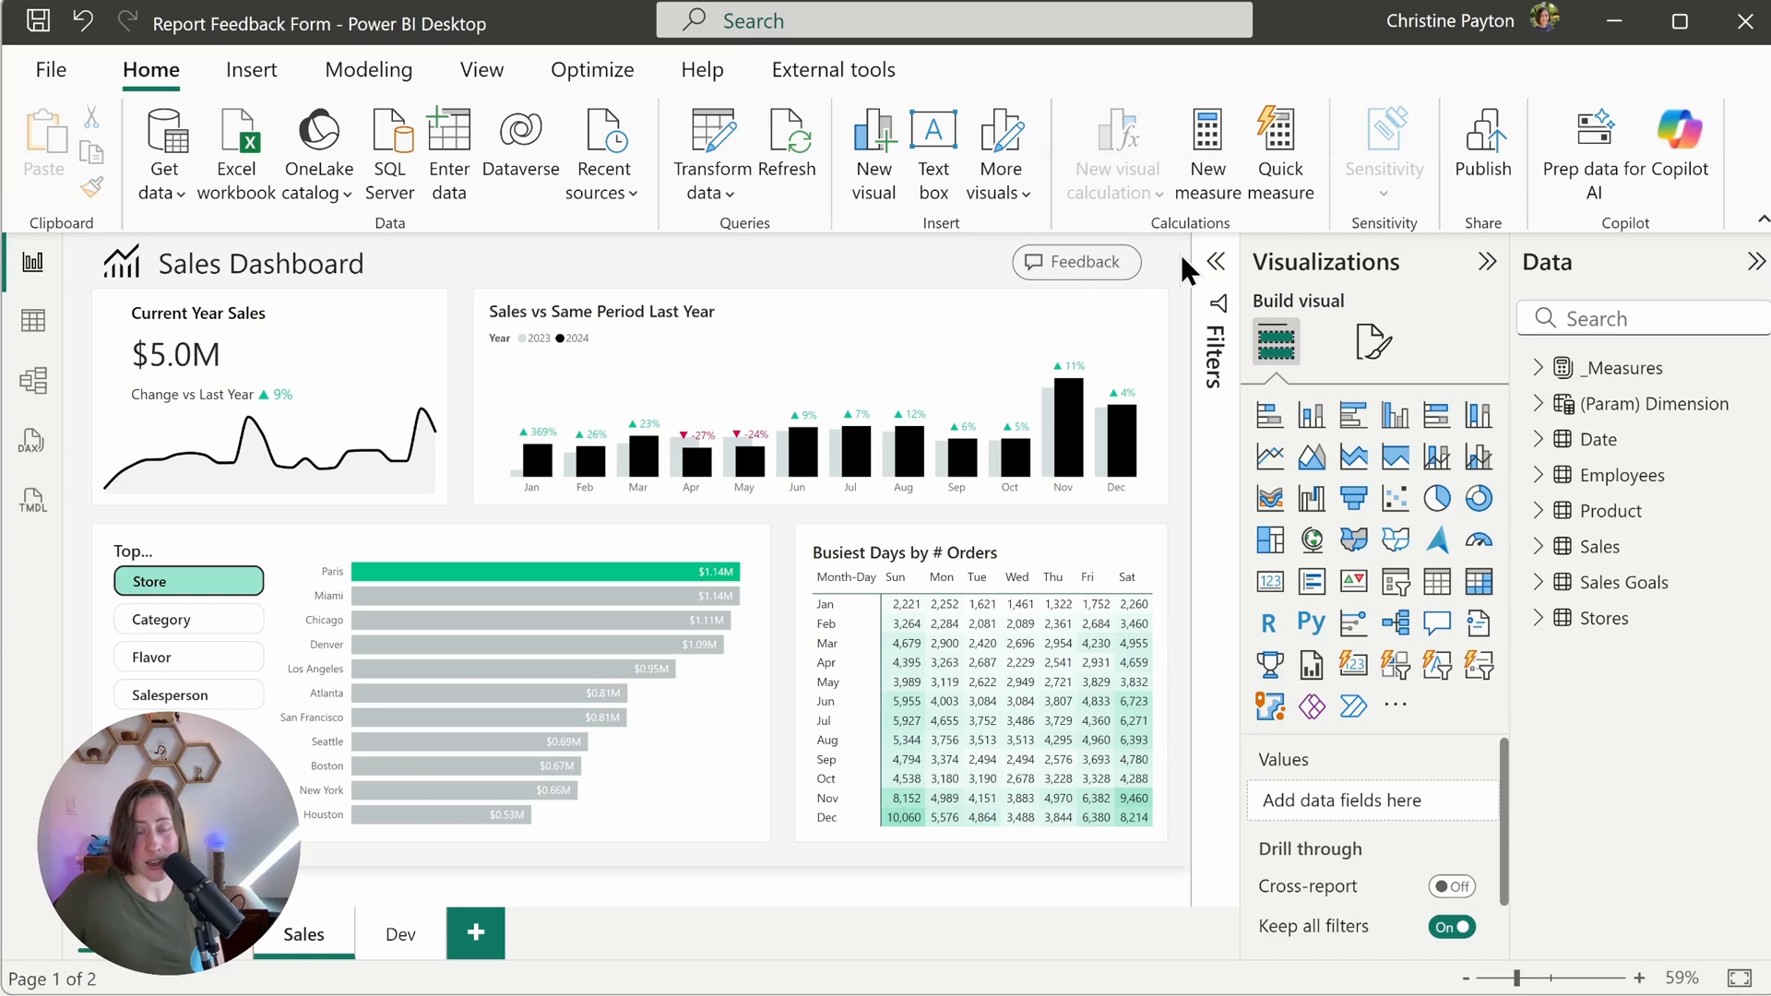
{"action": "mouse_move", "coordinate": [1484, 147]}
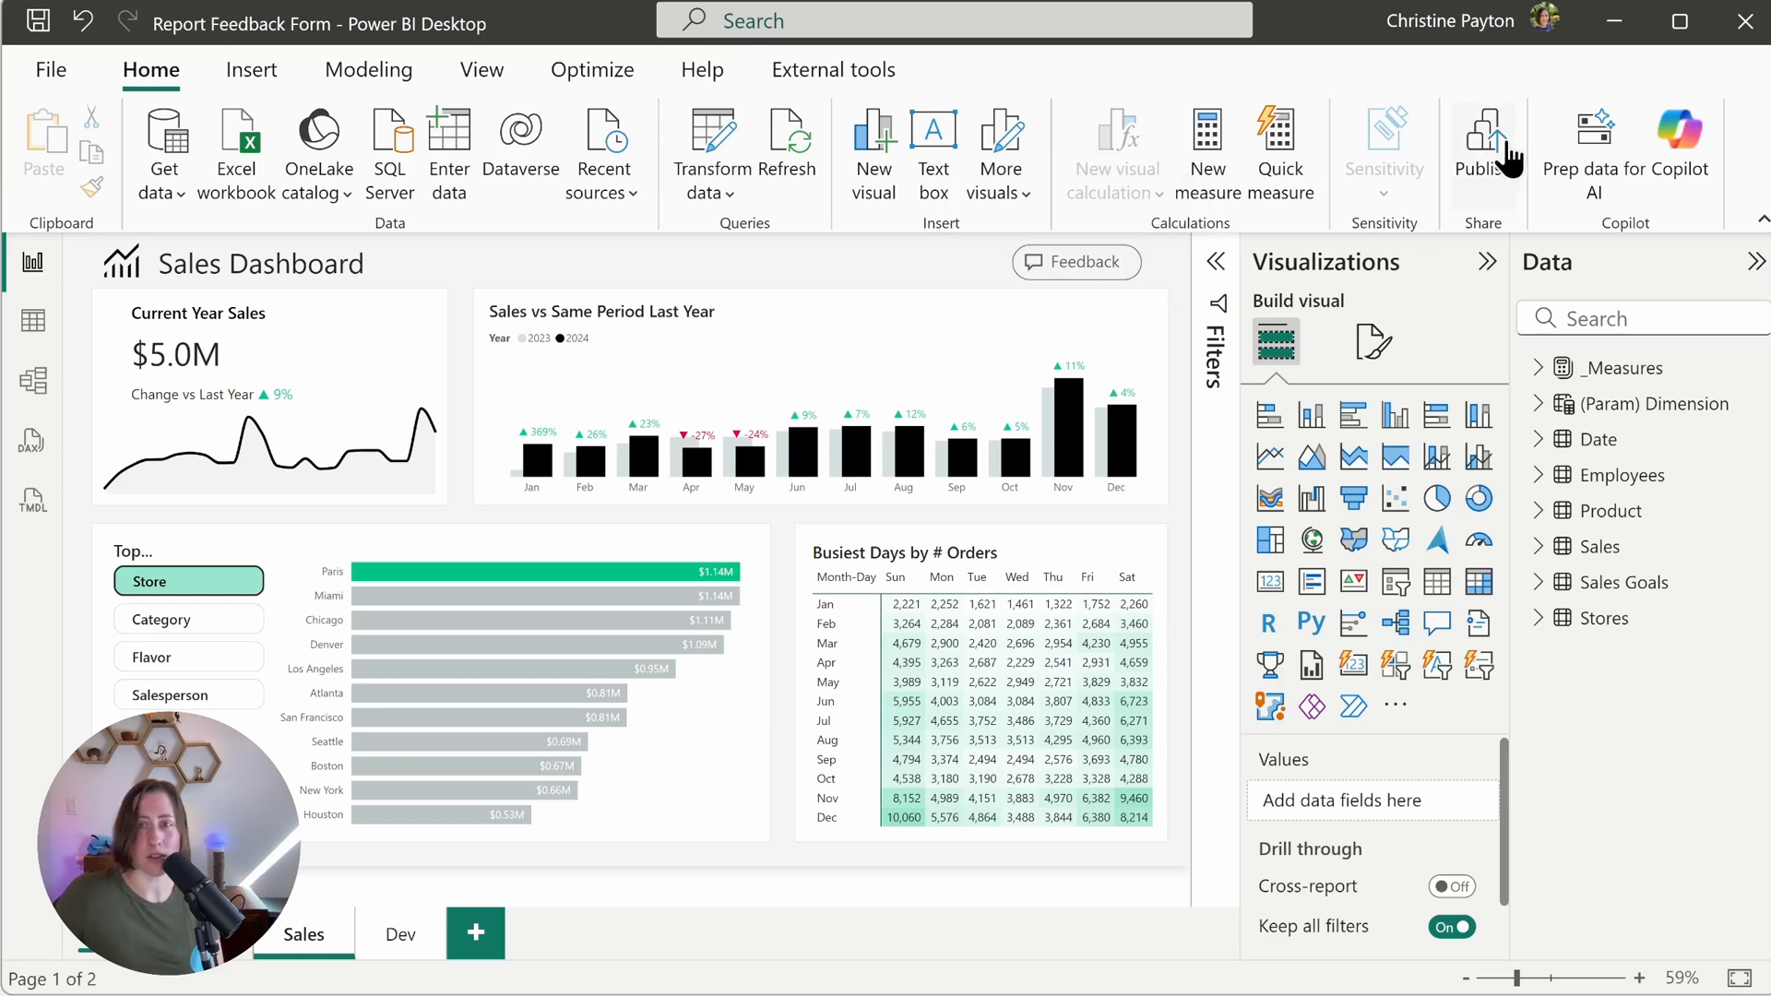
{"action": "mouse_move", "coordinate": [1166, 727]}
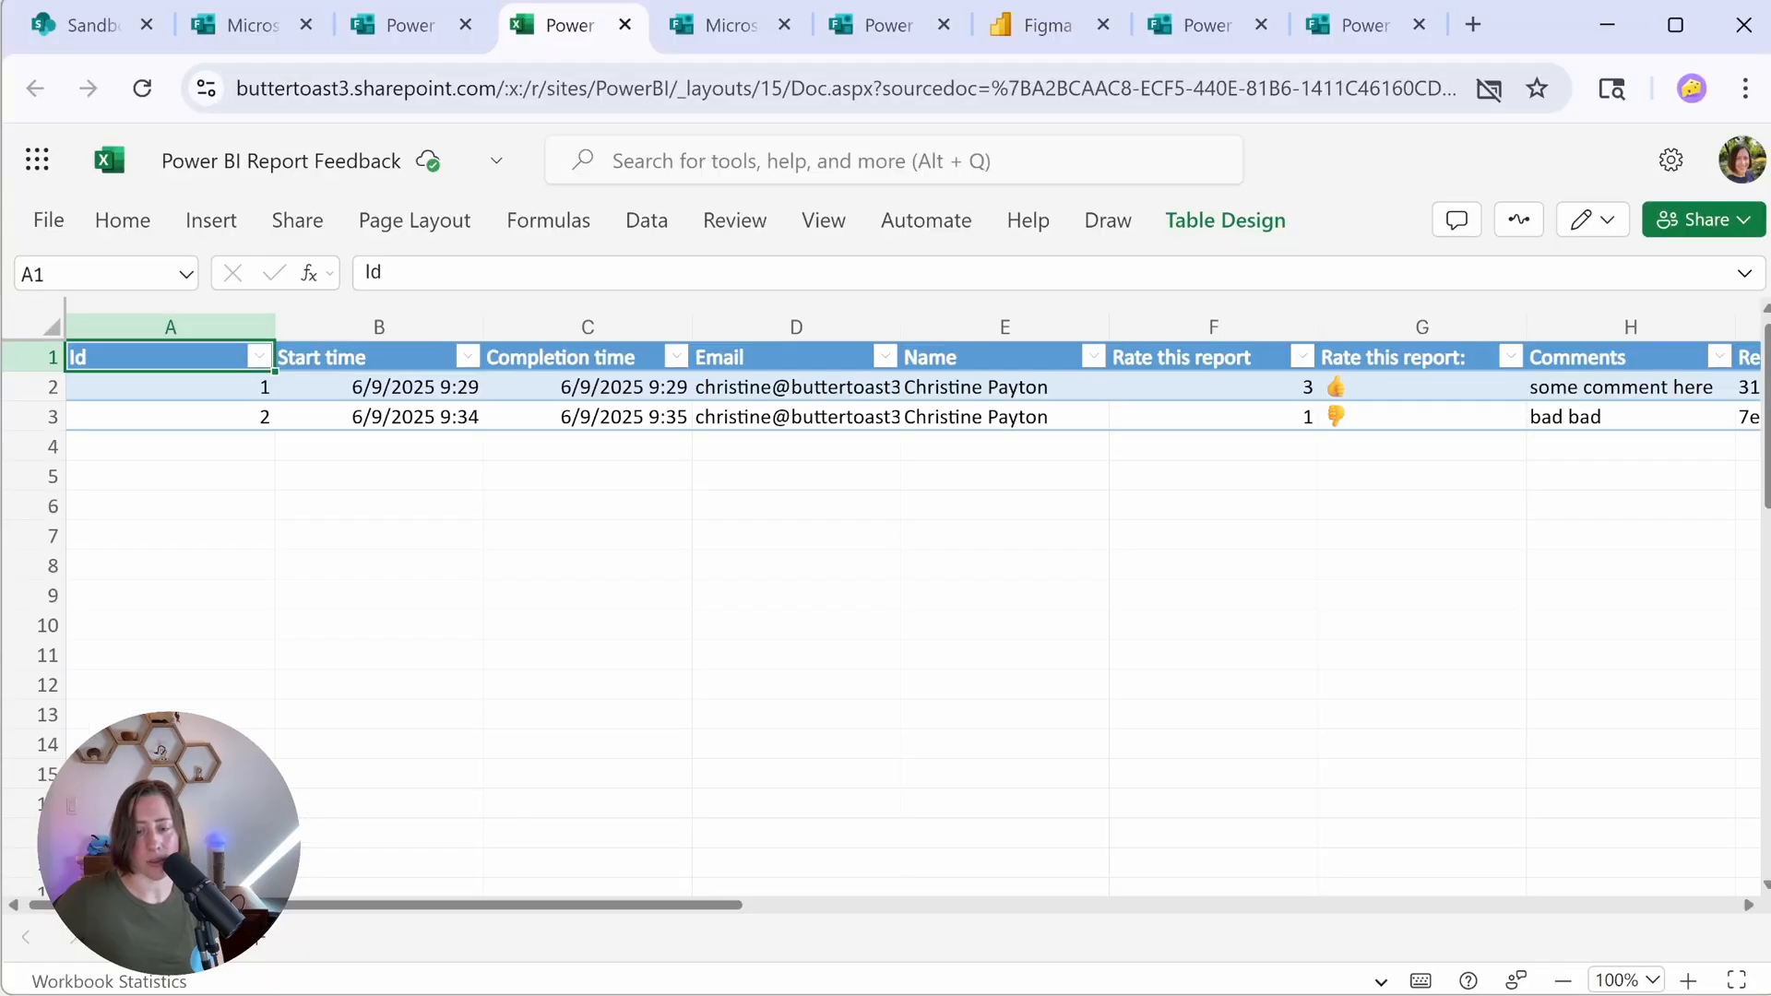
Step: Submit a third response rated 5 with comment 'best' and check its new row in the Excel sheet
{"action": "left_click", "coordinate": [1083, 24]}
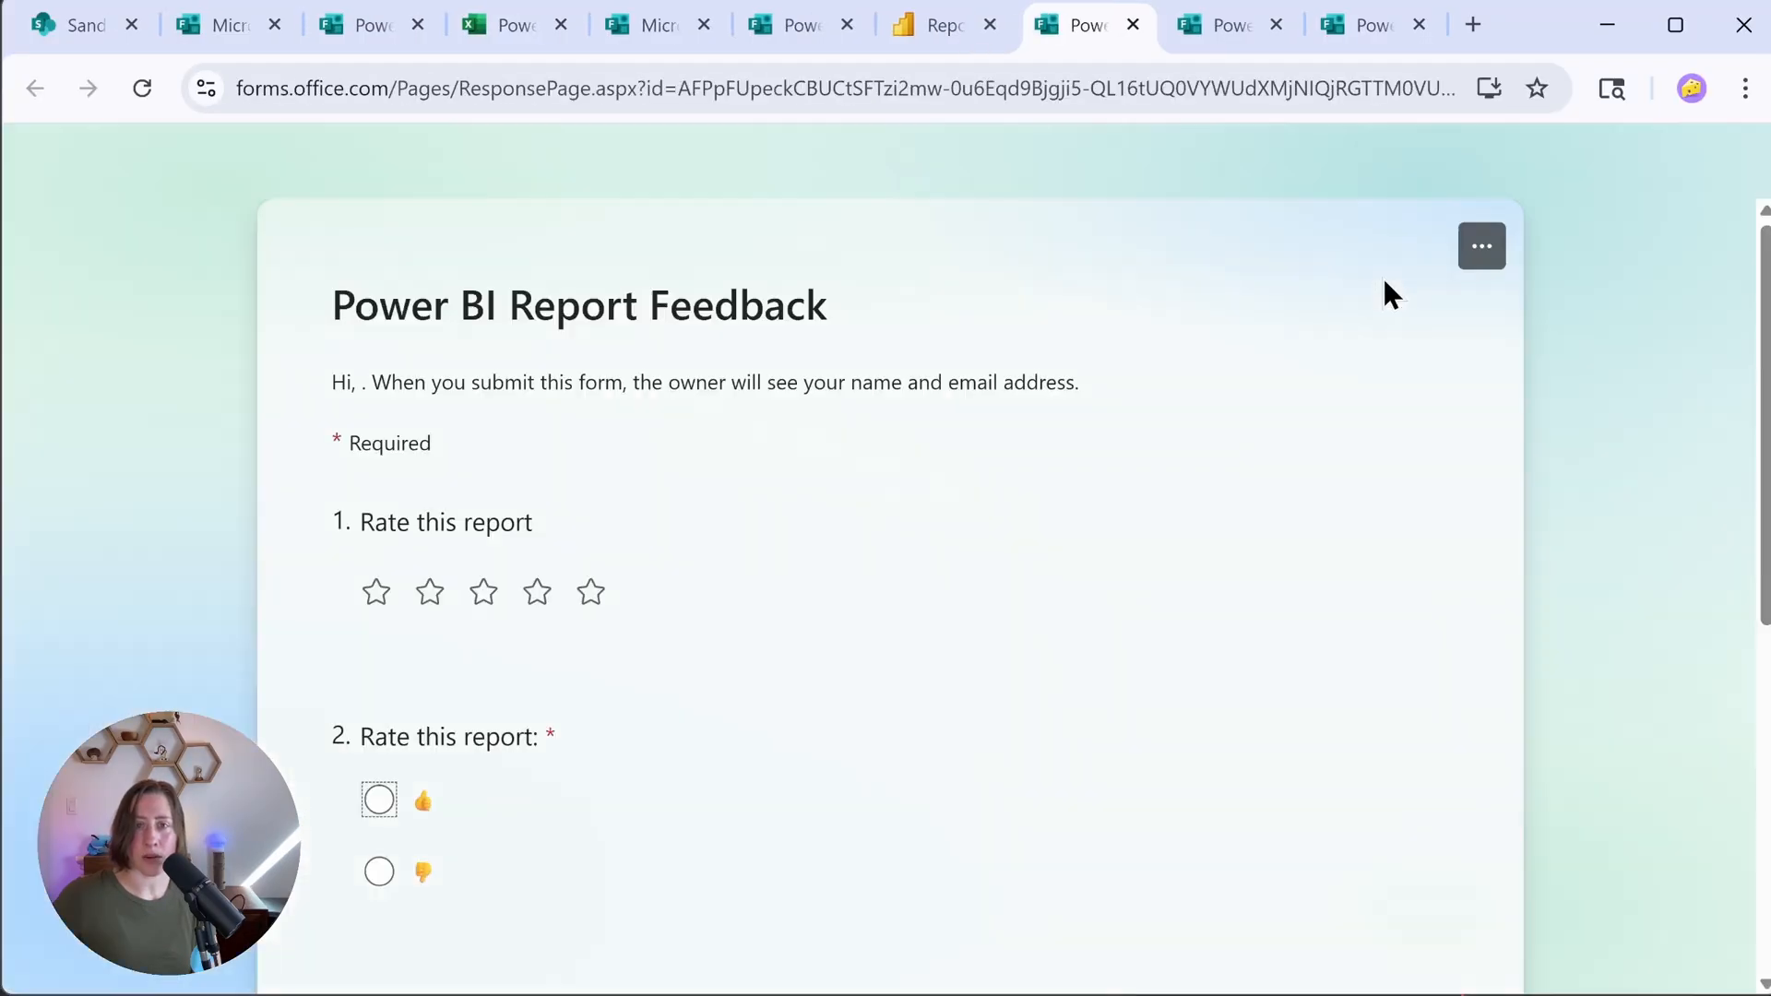
{"action": "mouse_move", "coordinate": [509, 463]}
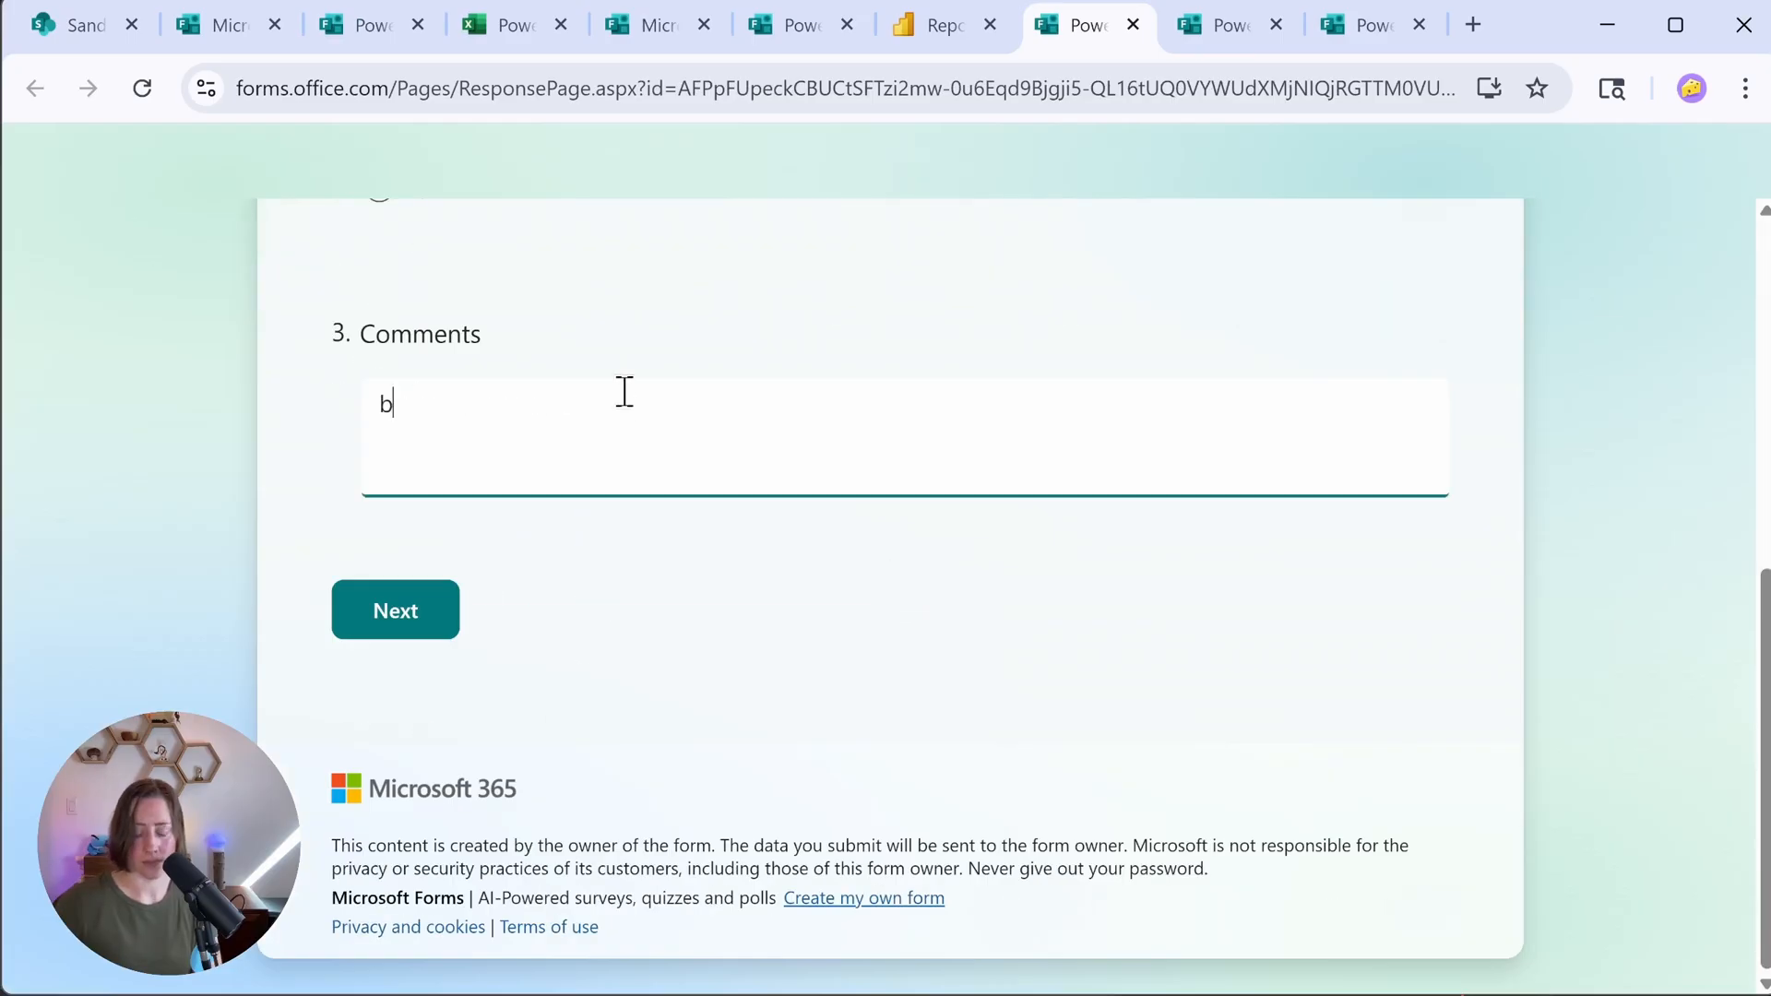
{"action": "left_click", "coordinate": [395, 611]}
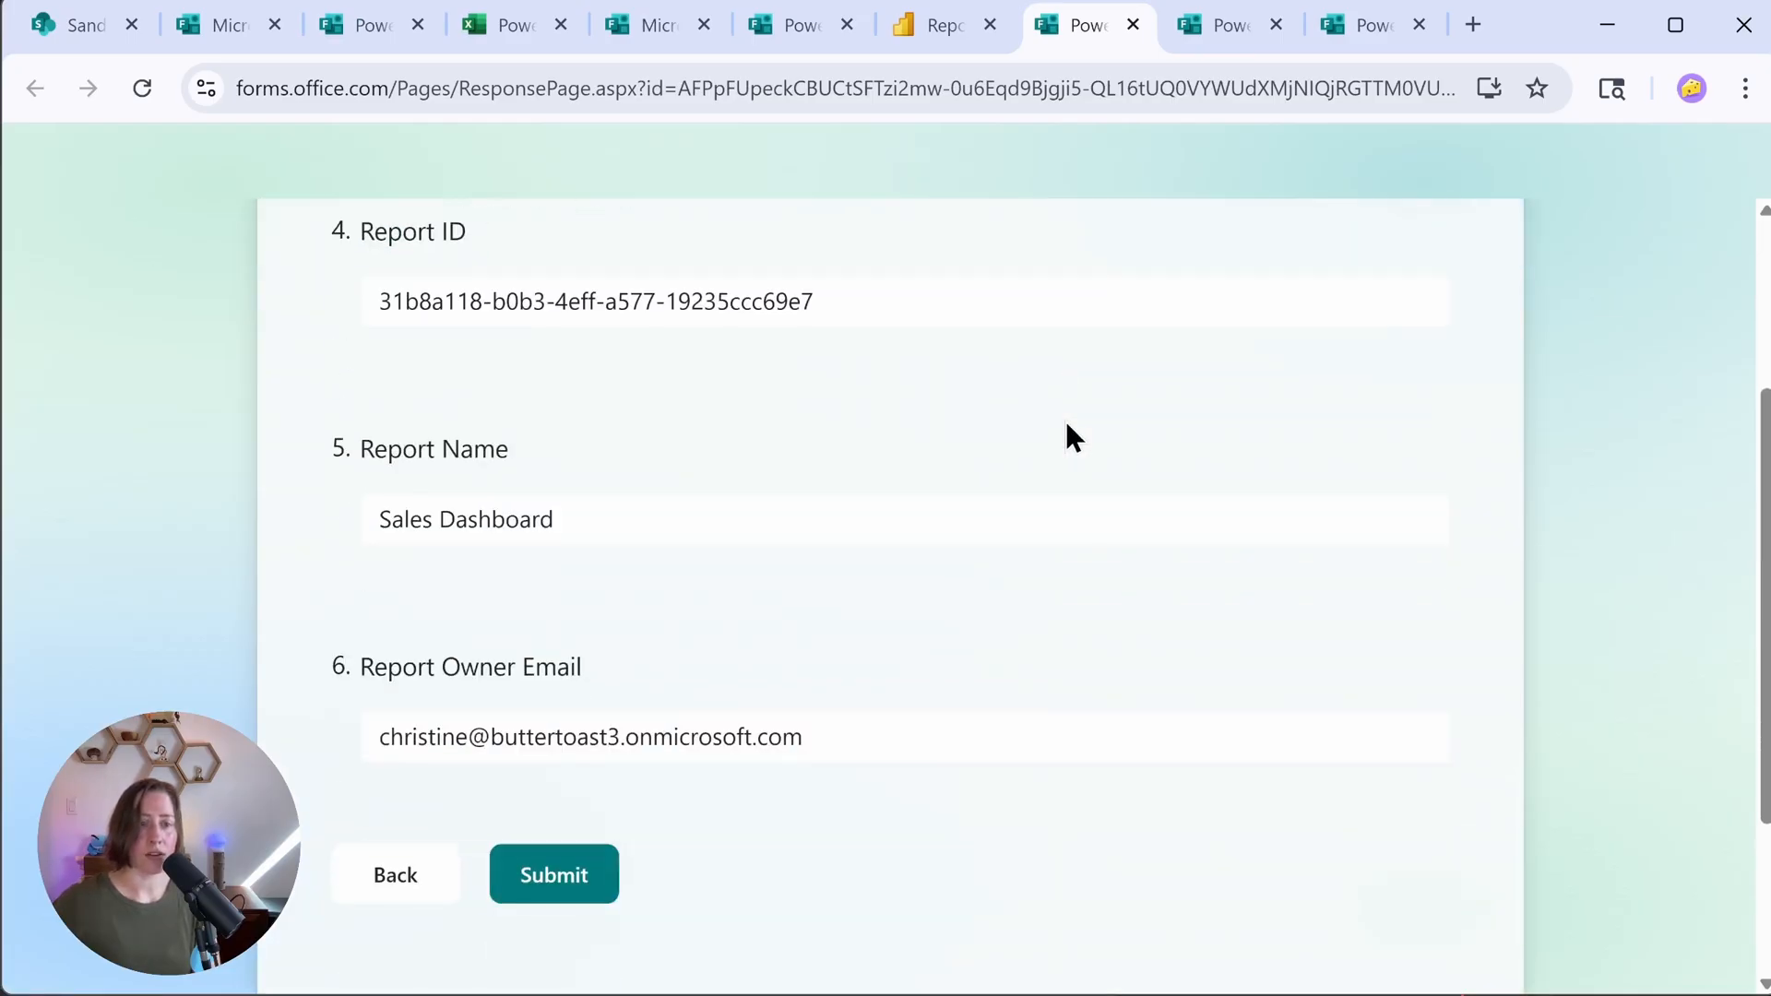
{"action": "left_click", "coordinate": [553, 872]}
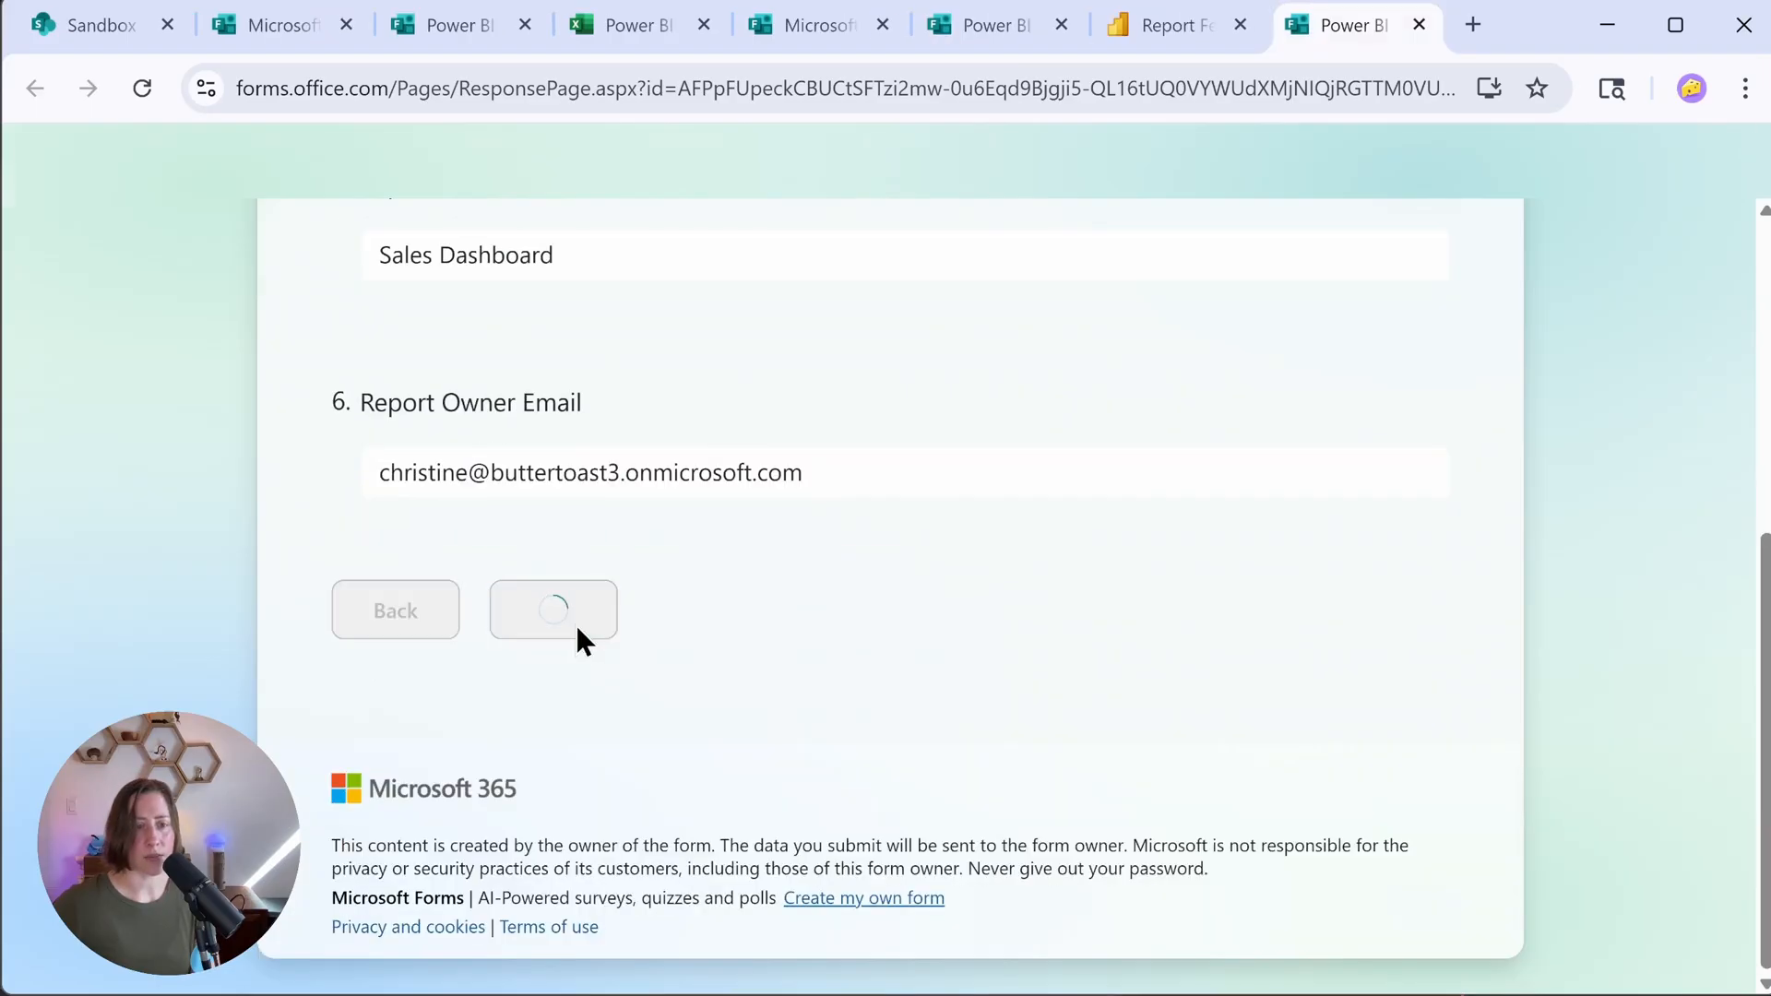
{"action": "left_click", "coordinate": [552, 611]}
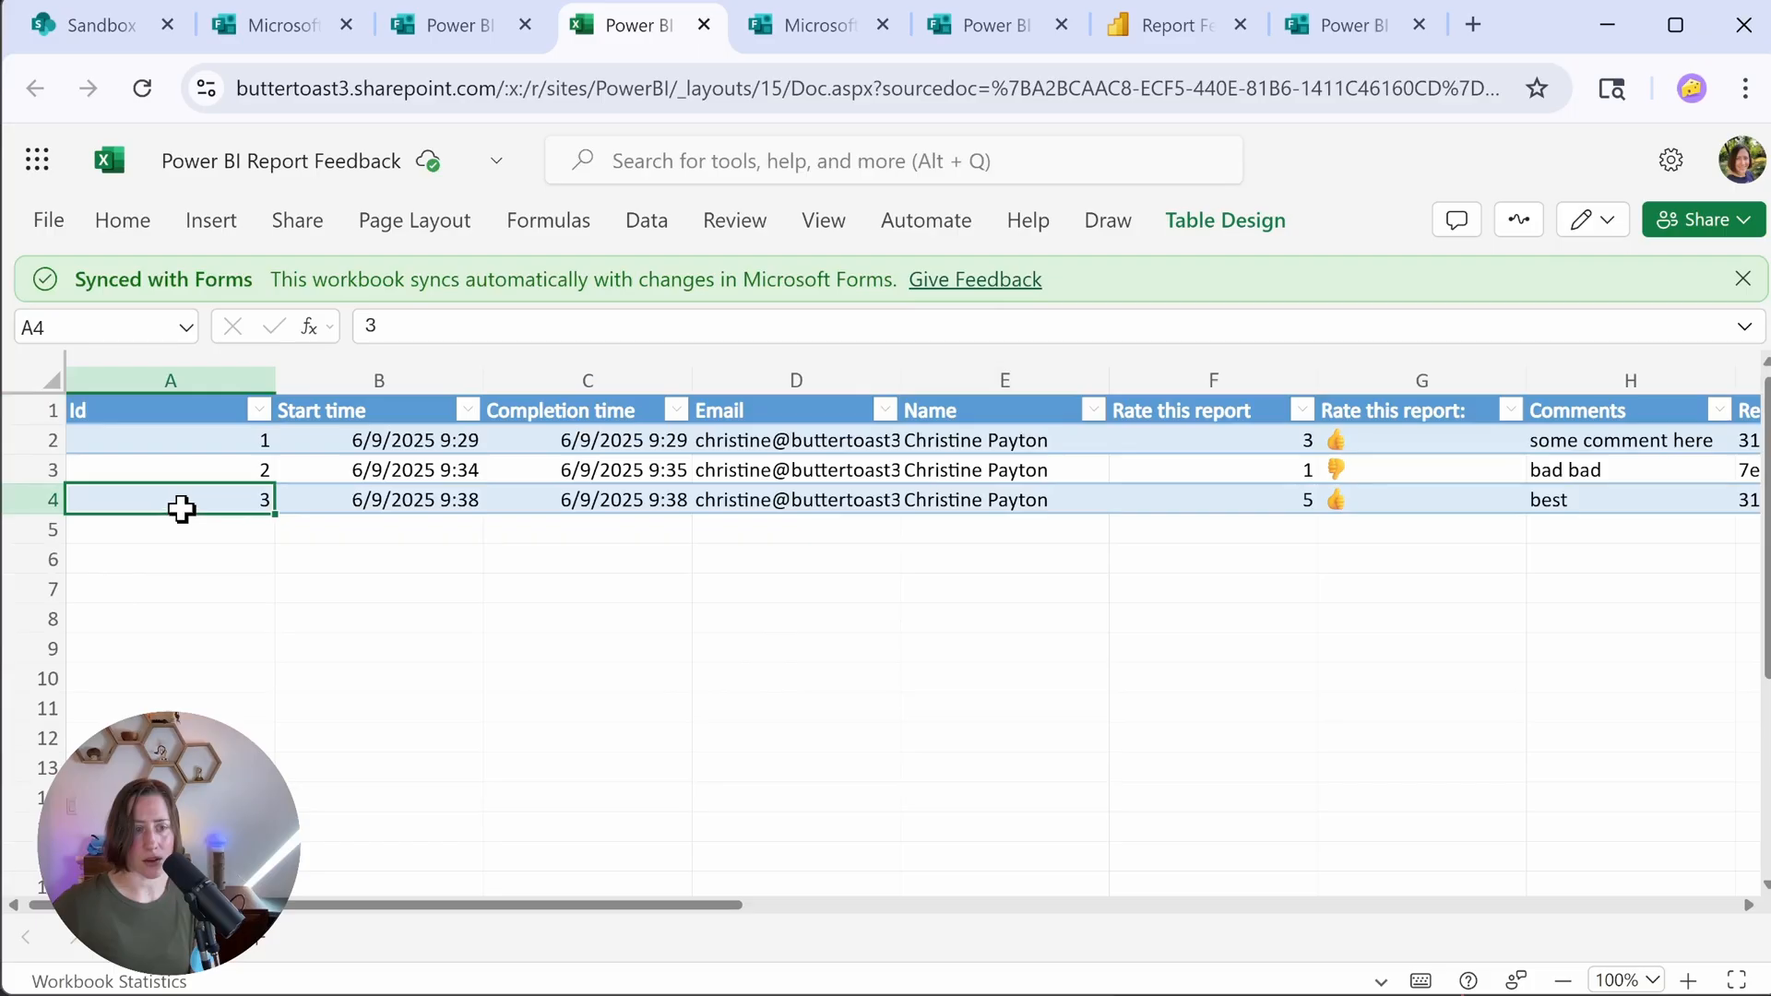
{"action": "left_click", "coordinate": [1744, 279]}
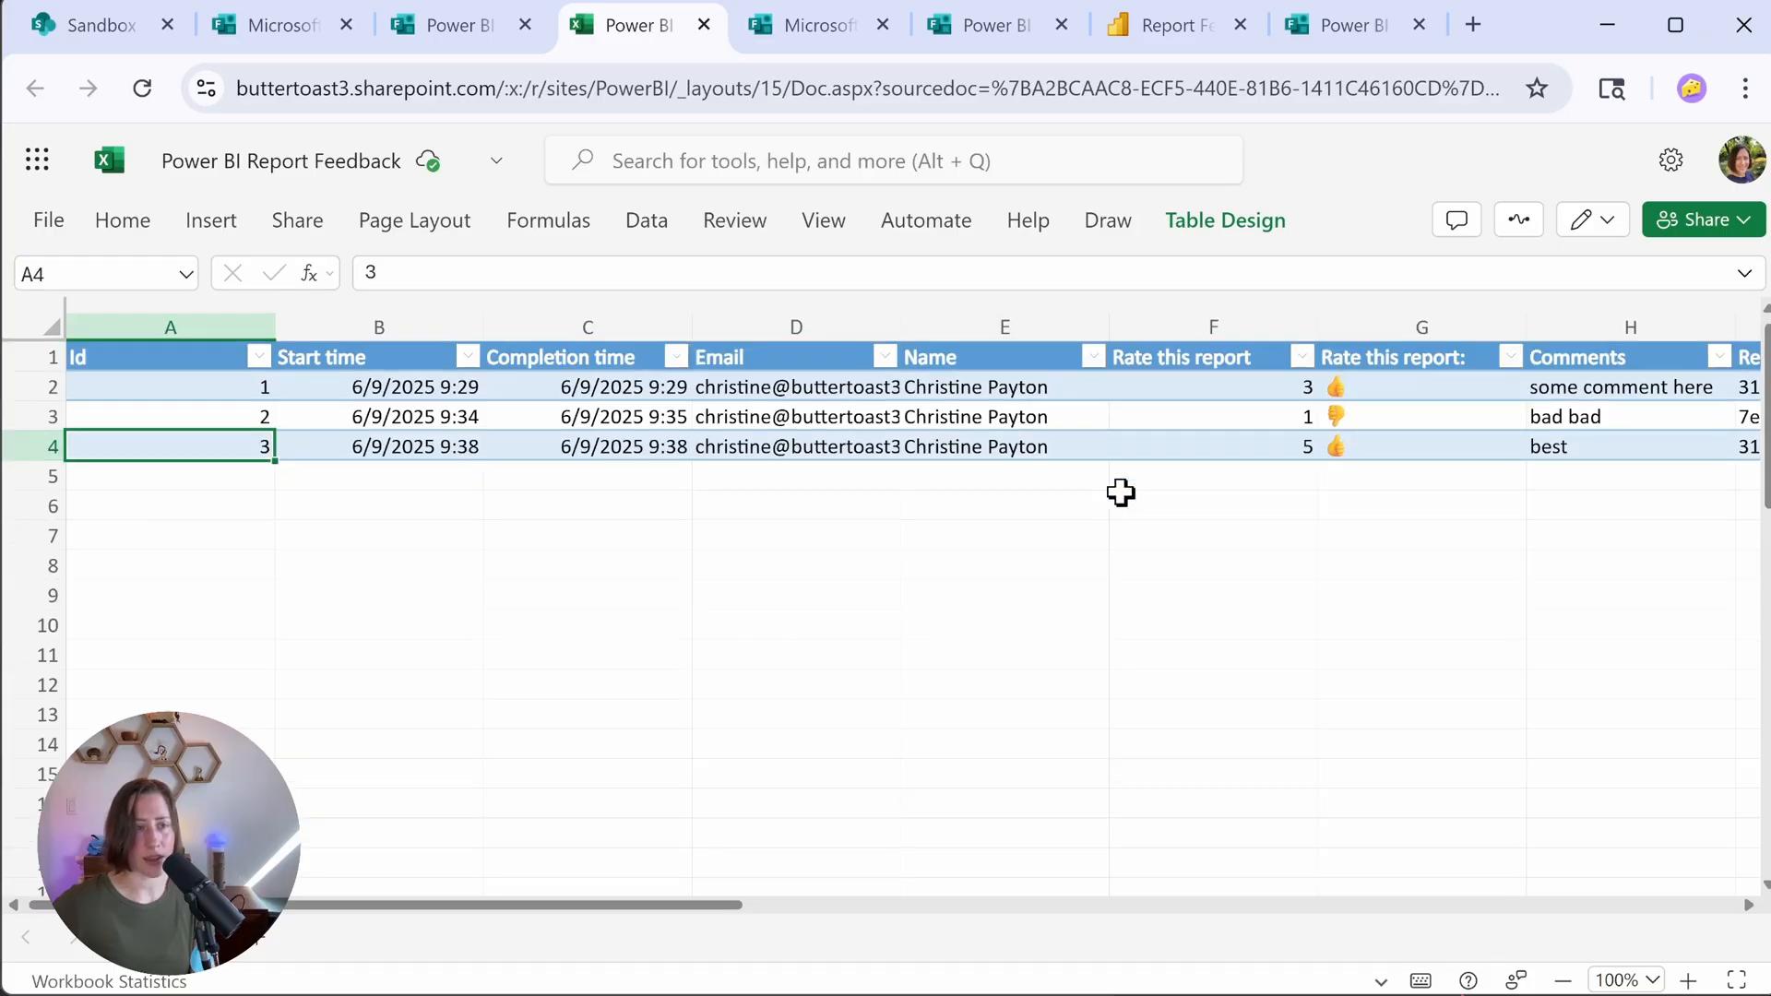
{"action": "left_click", "coordinate": [122, 220]}
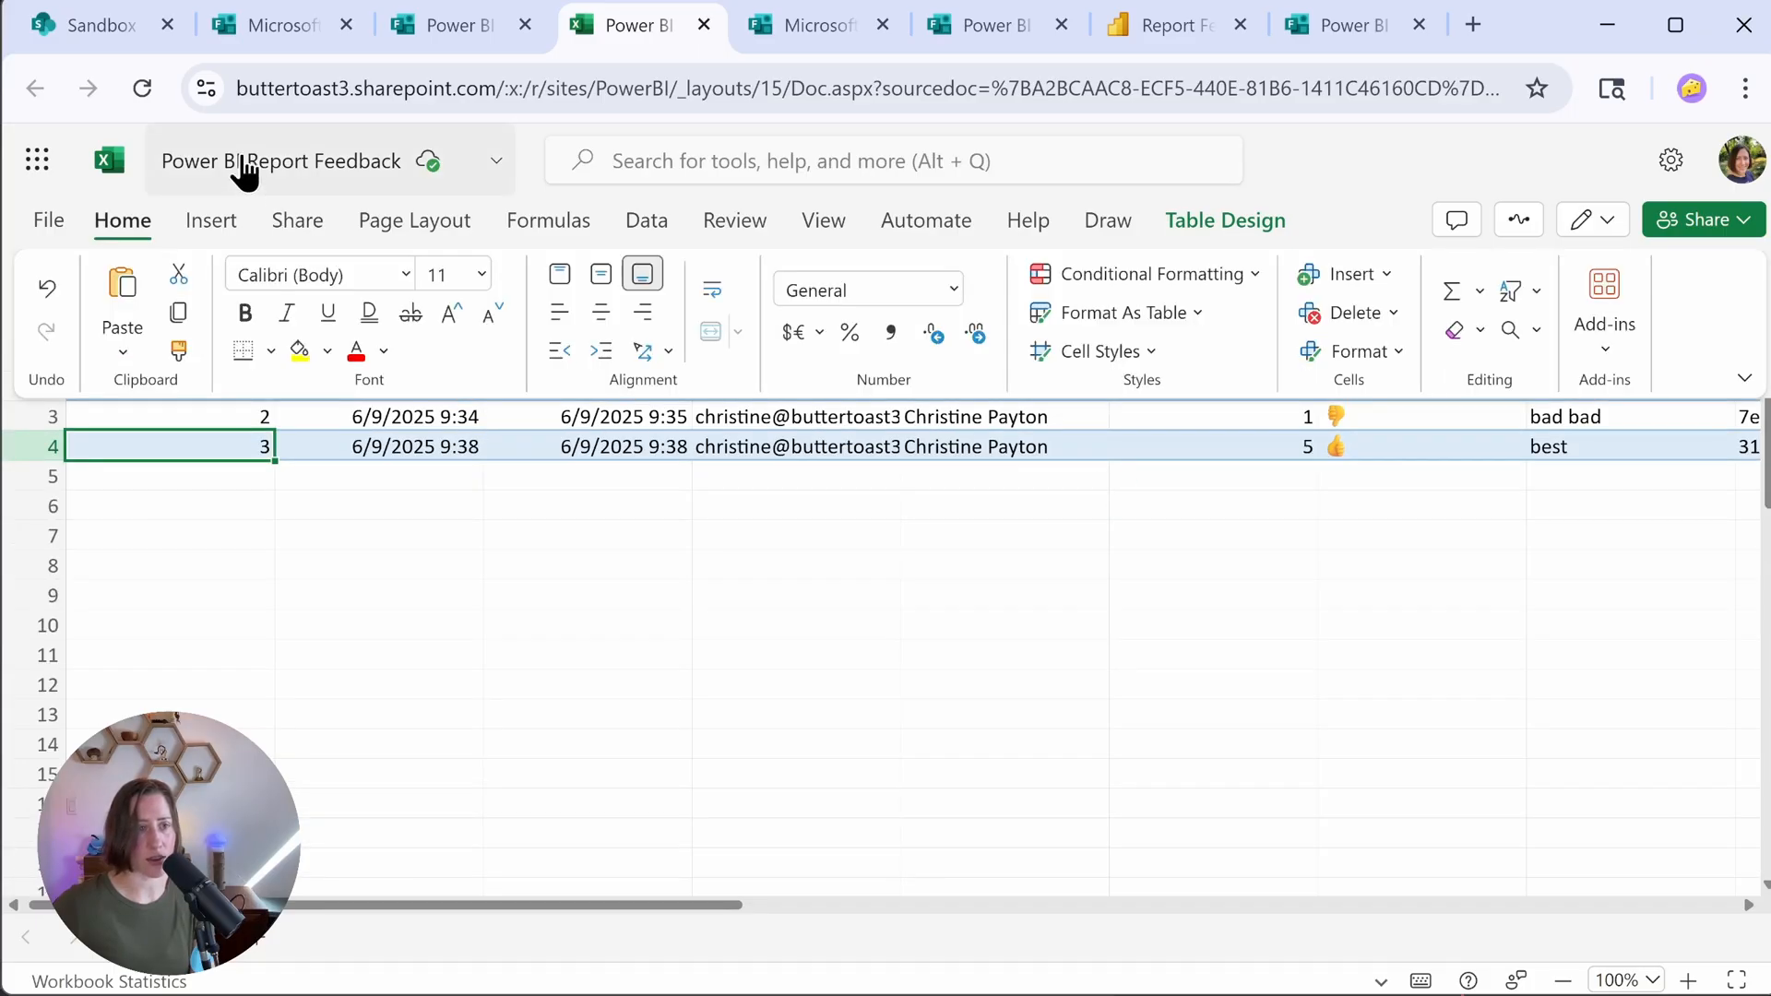
Step: Navigate from the workbook's details to its Shared Documents library on the Power BI site
{"action": "left_click", "coordinate": [282, 160]}
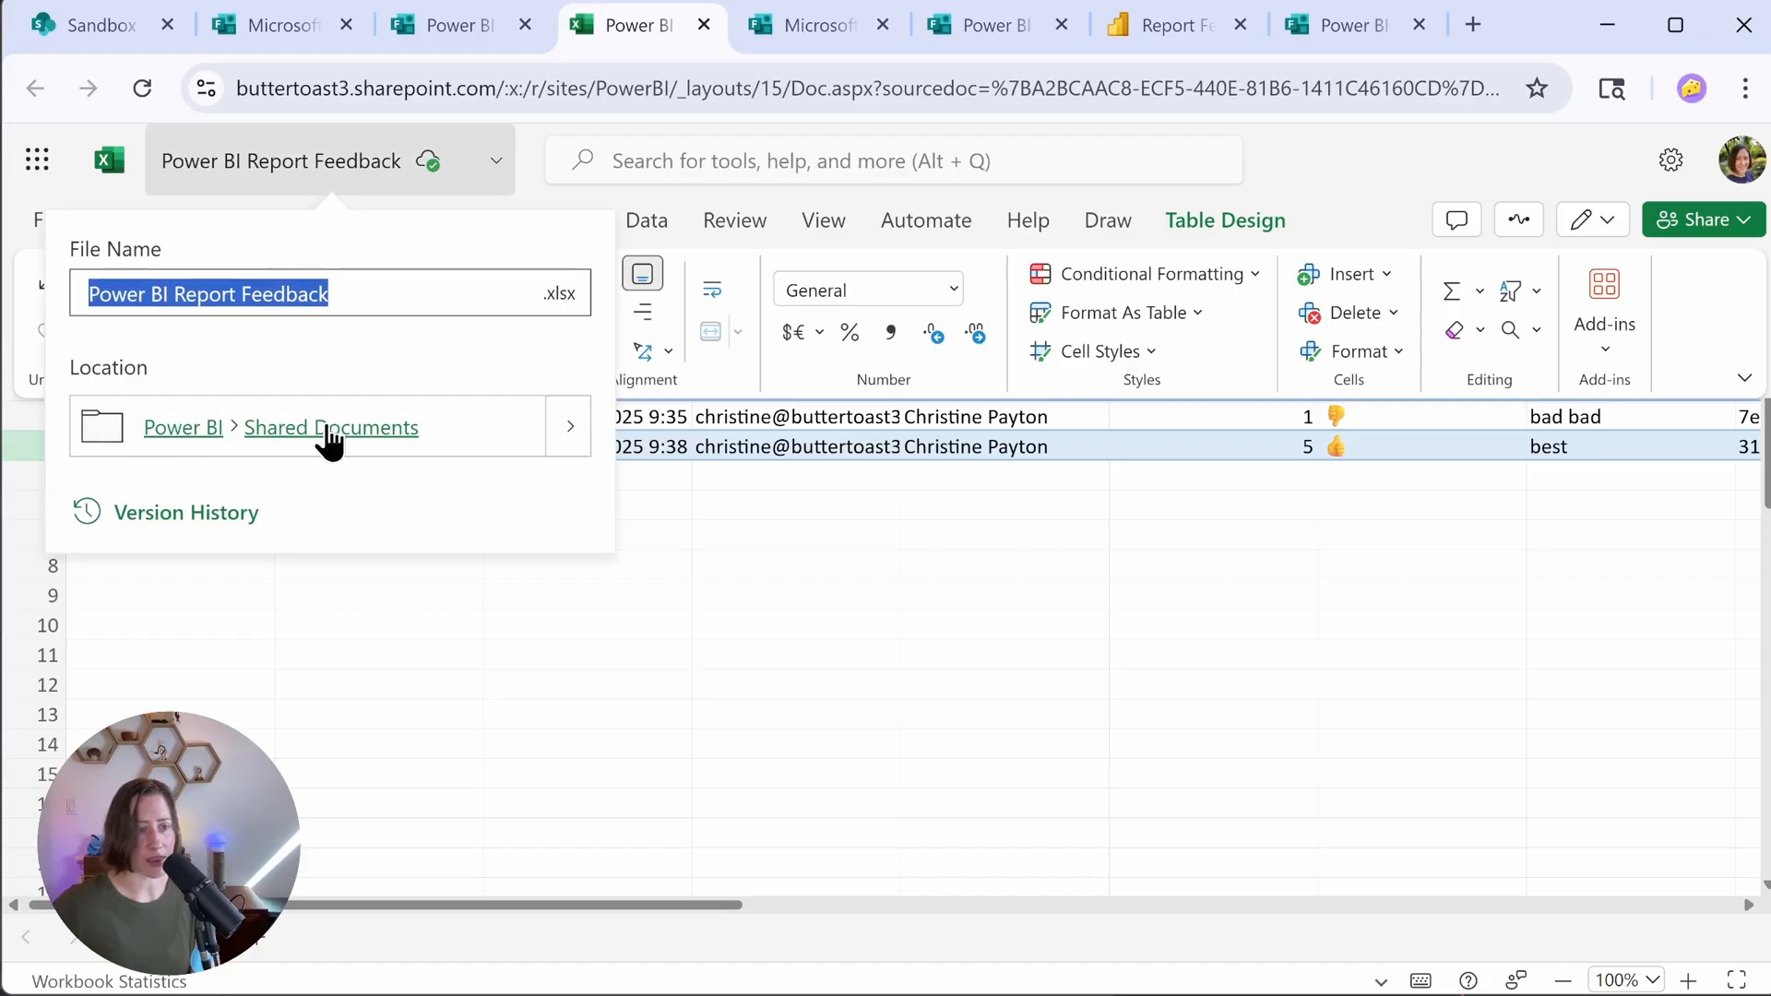
{"action": "mouse_move", "coordinate": [330, 426]}
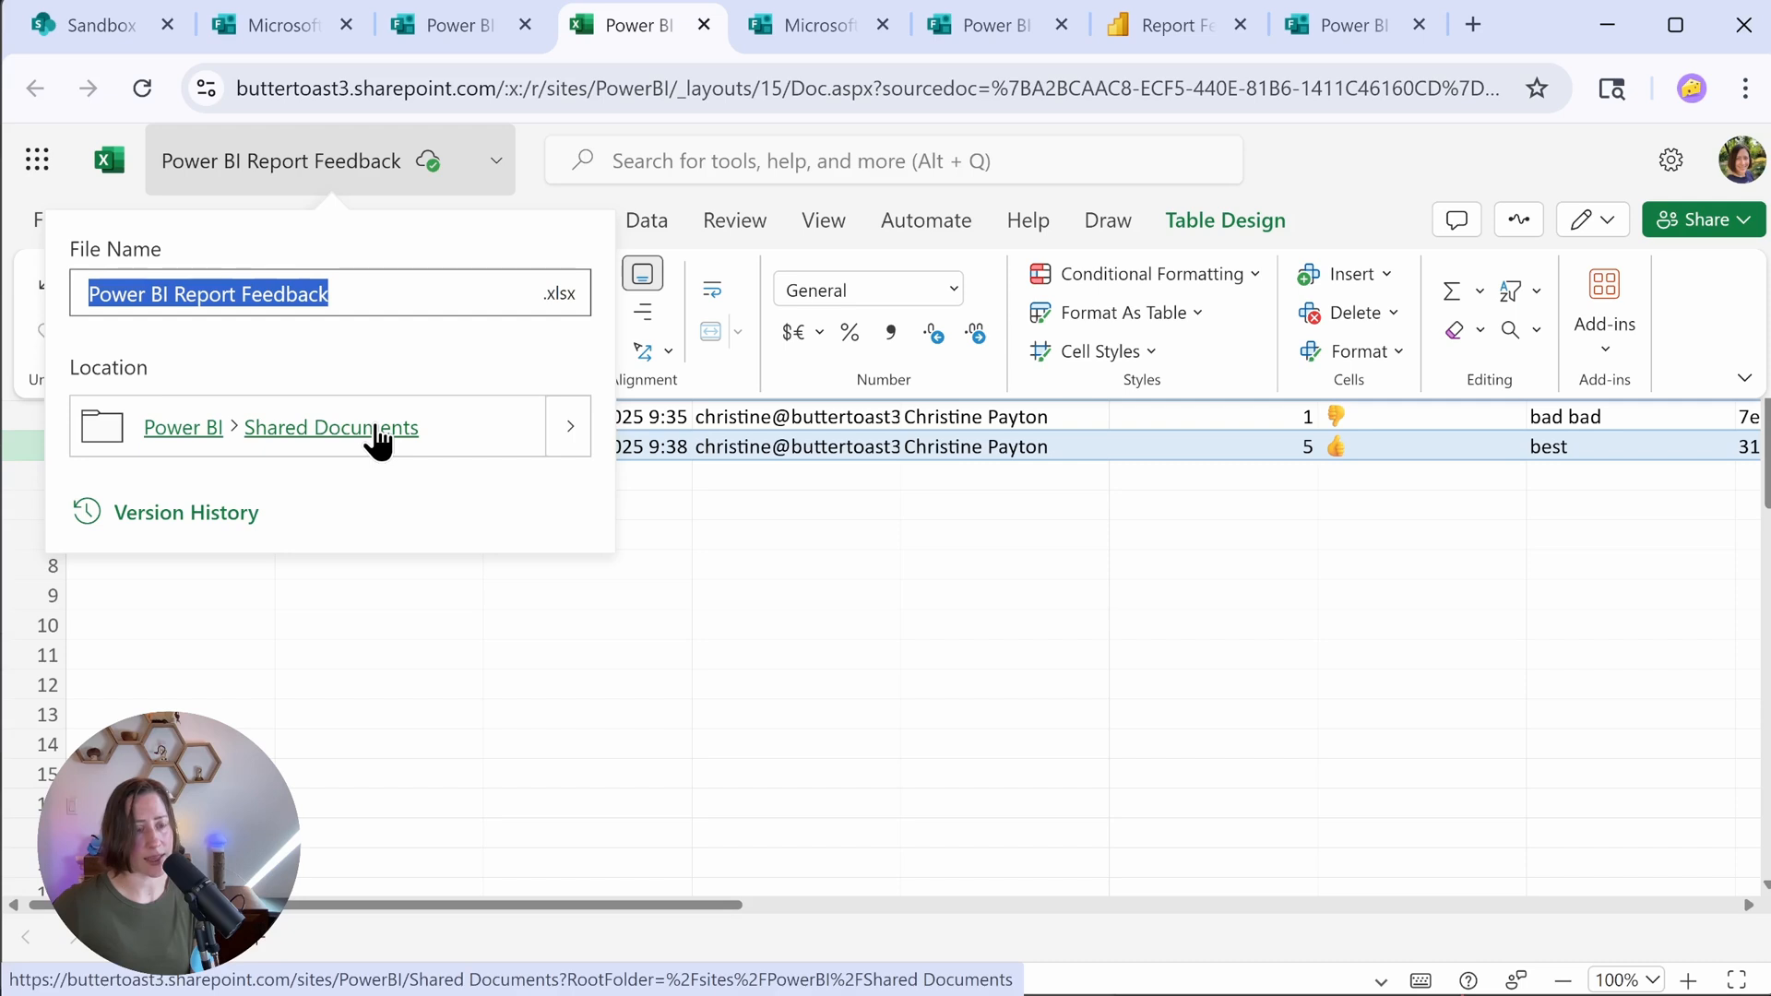
{"action": "left_click", "coordinate": [330, 426]}
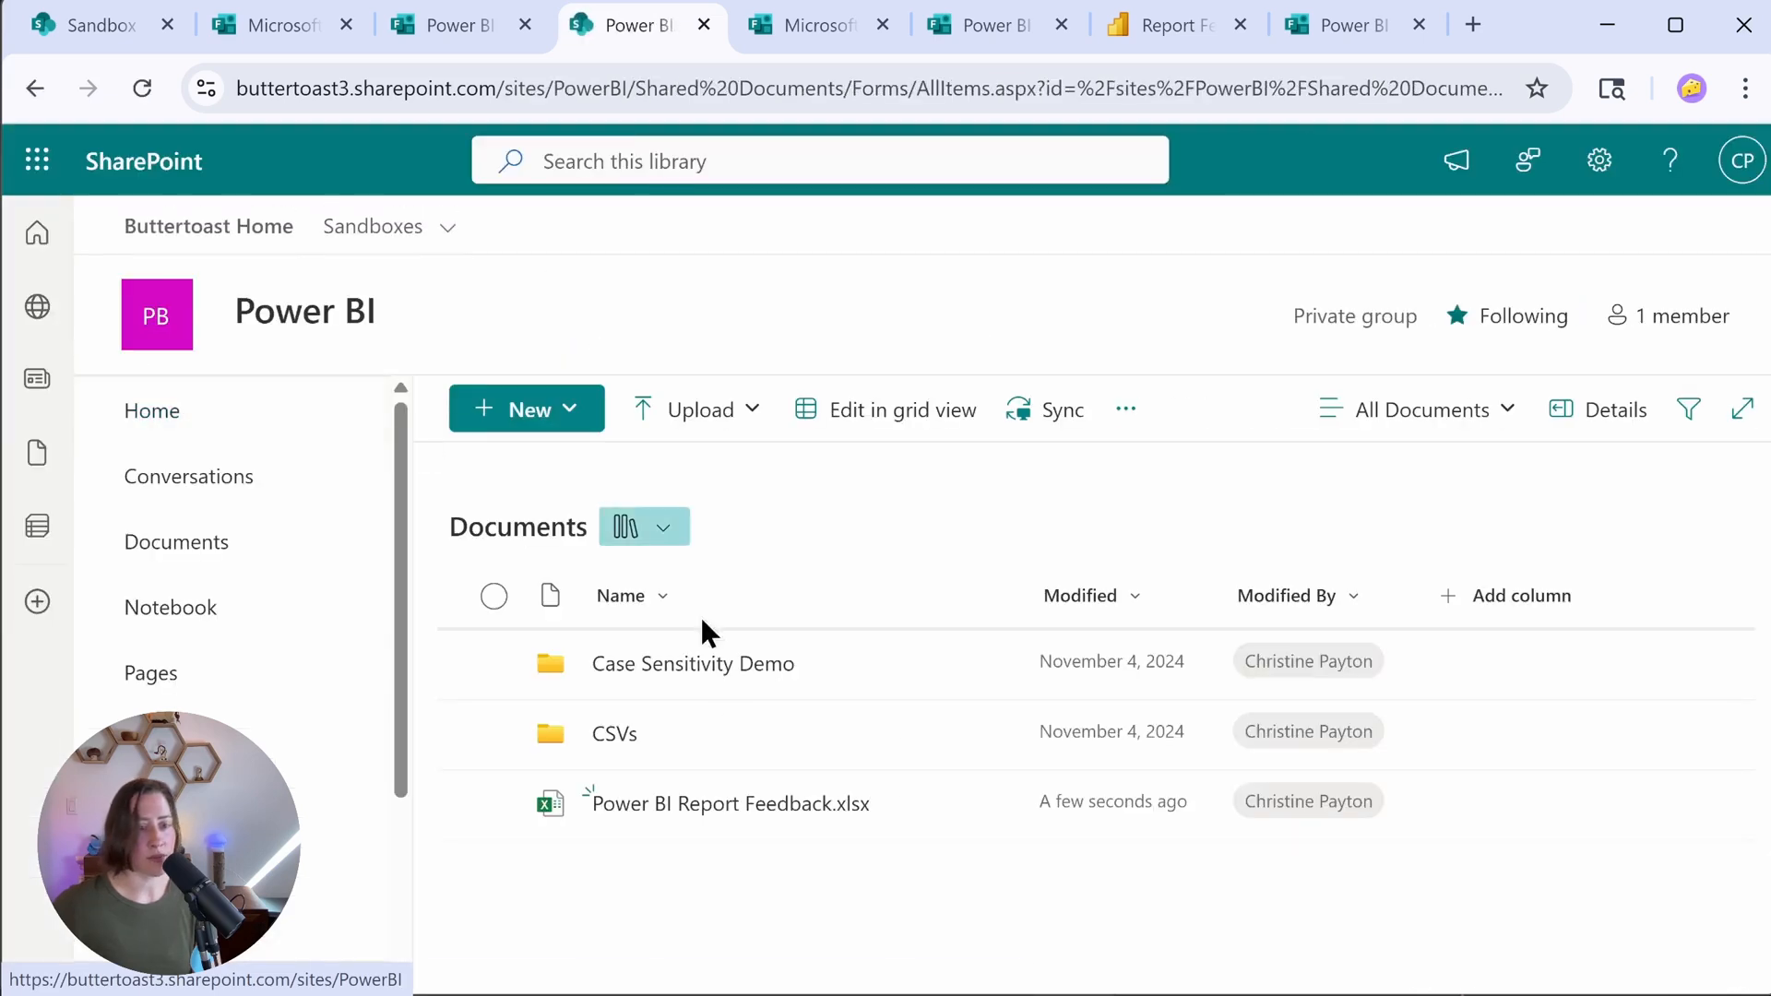
{"action": "mouse_move", "coordinate": [695, 858]}
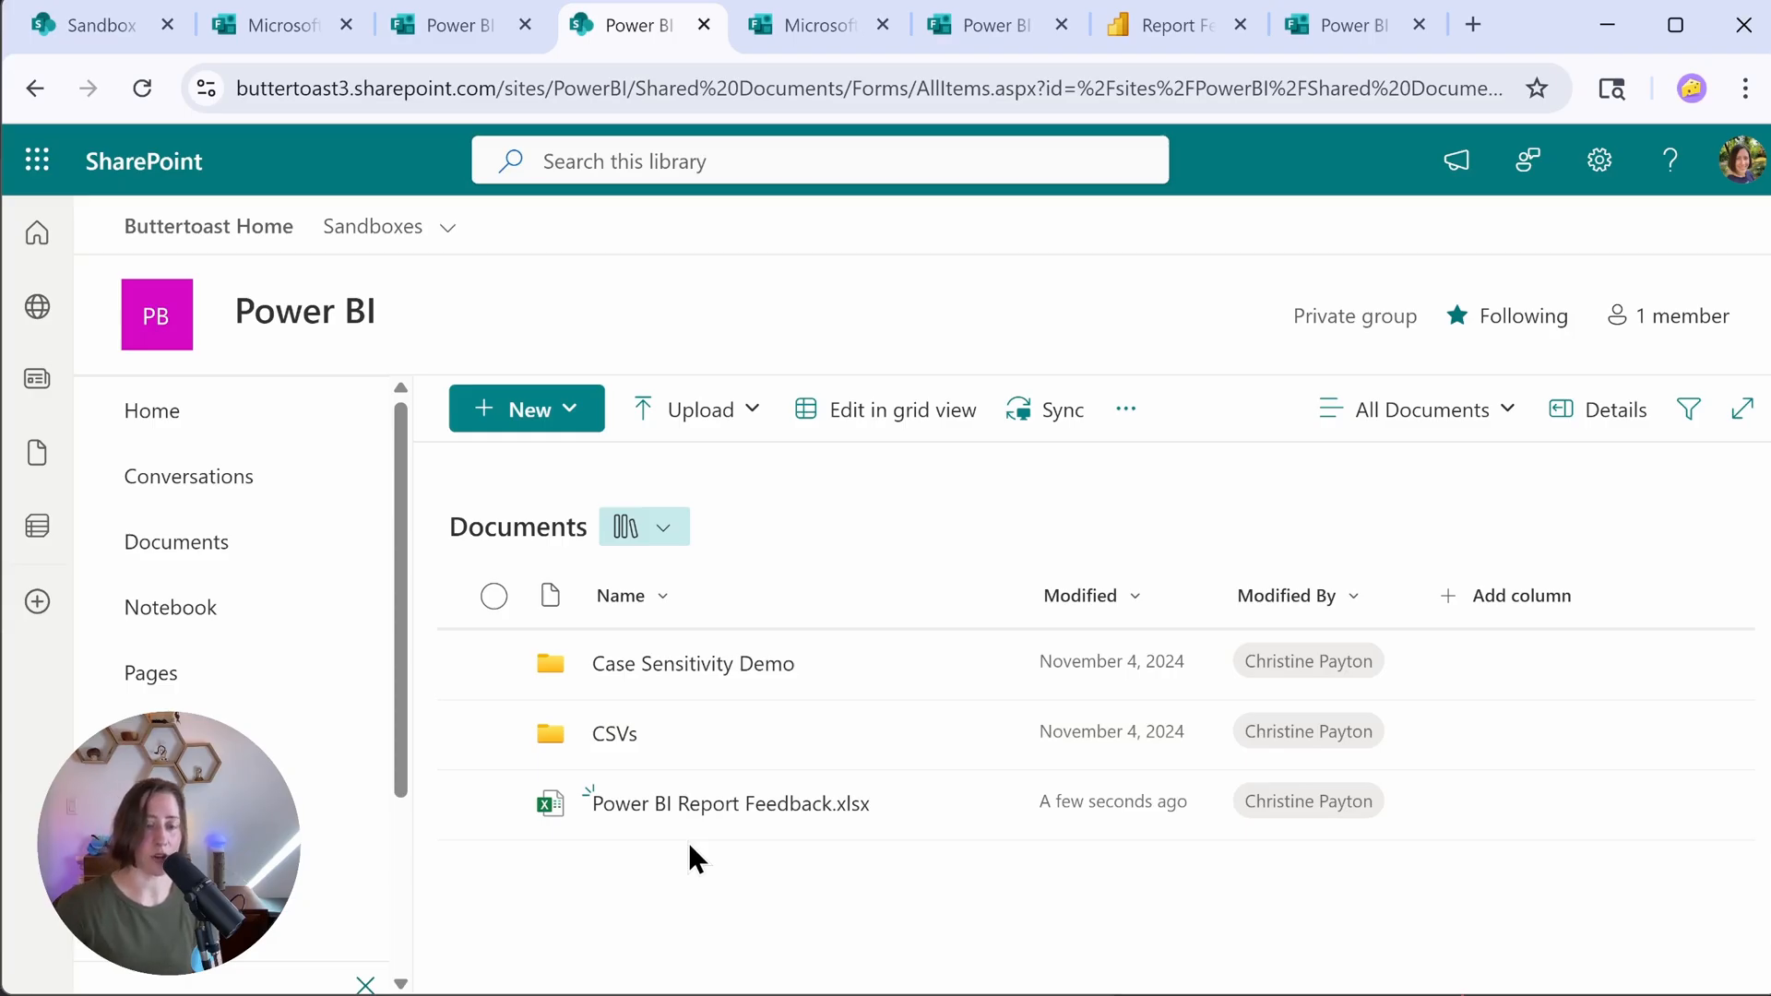
{"action": "mouse_move", "coordinate": [727, 803]}
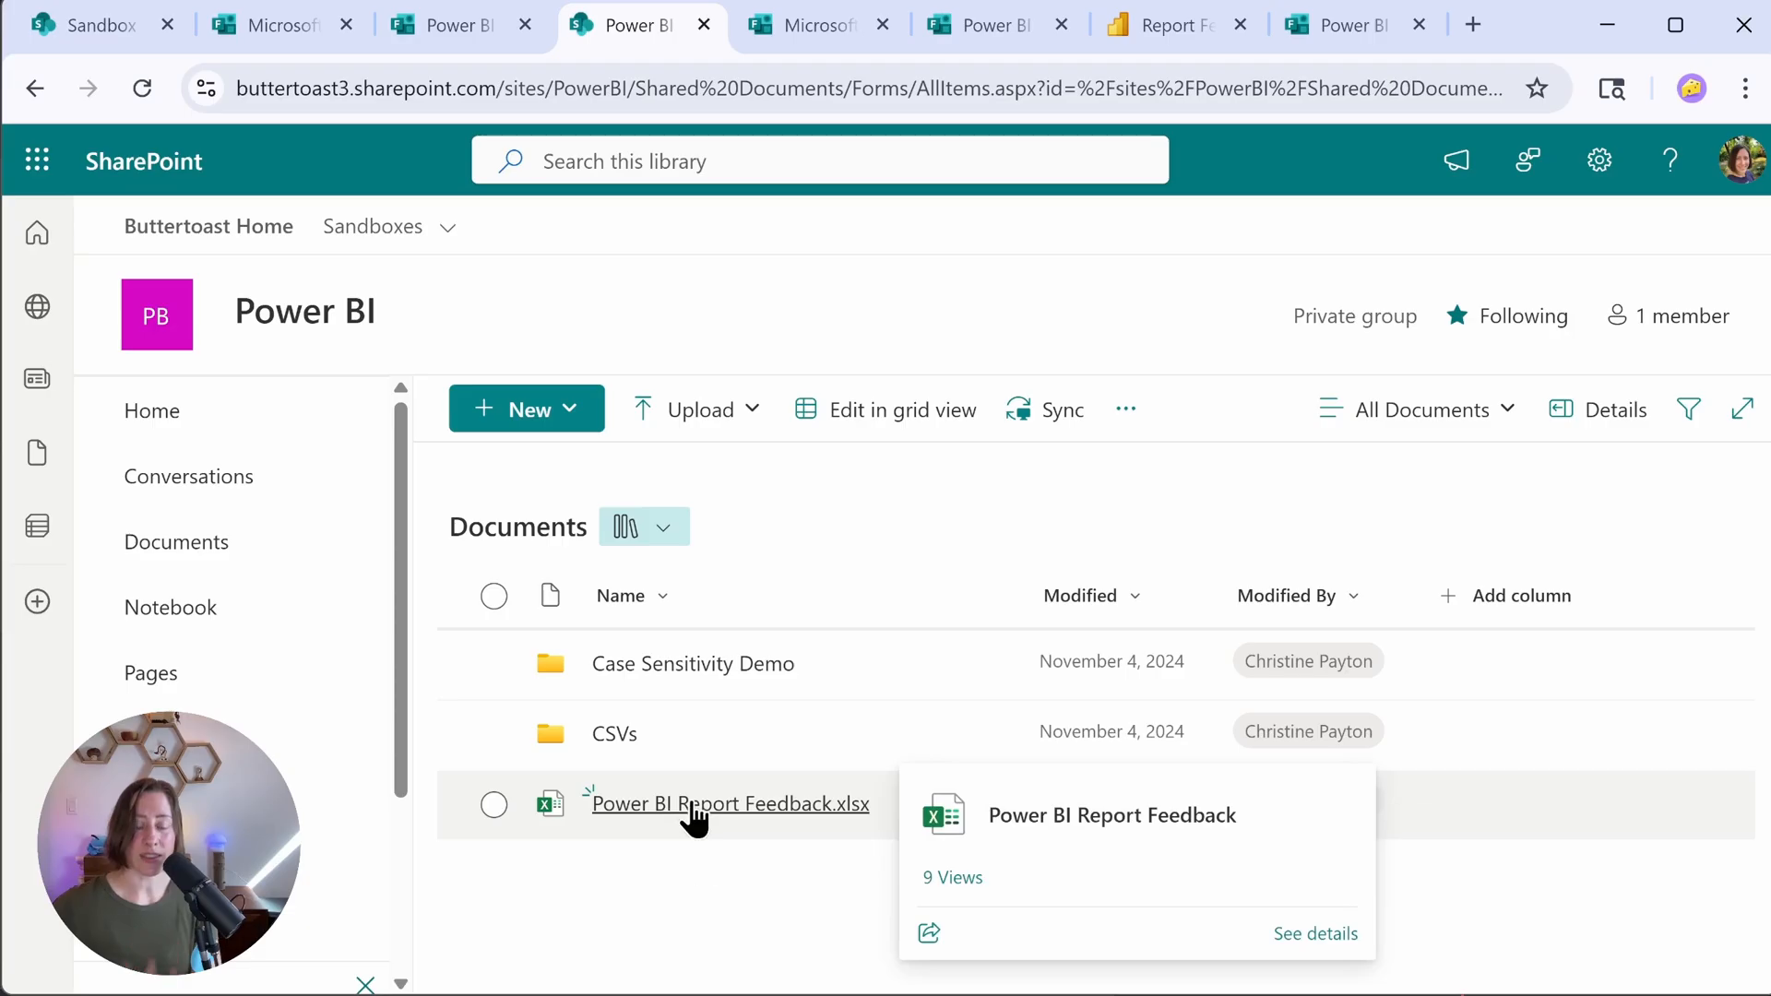